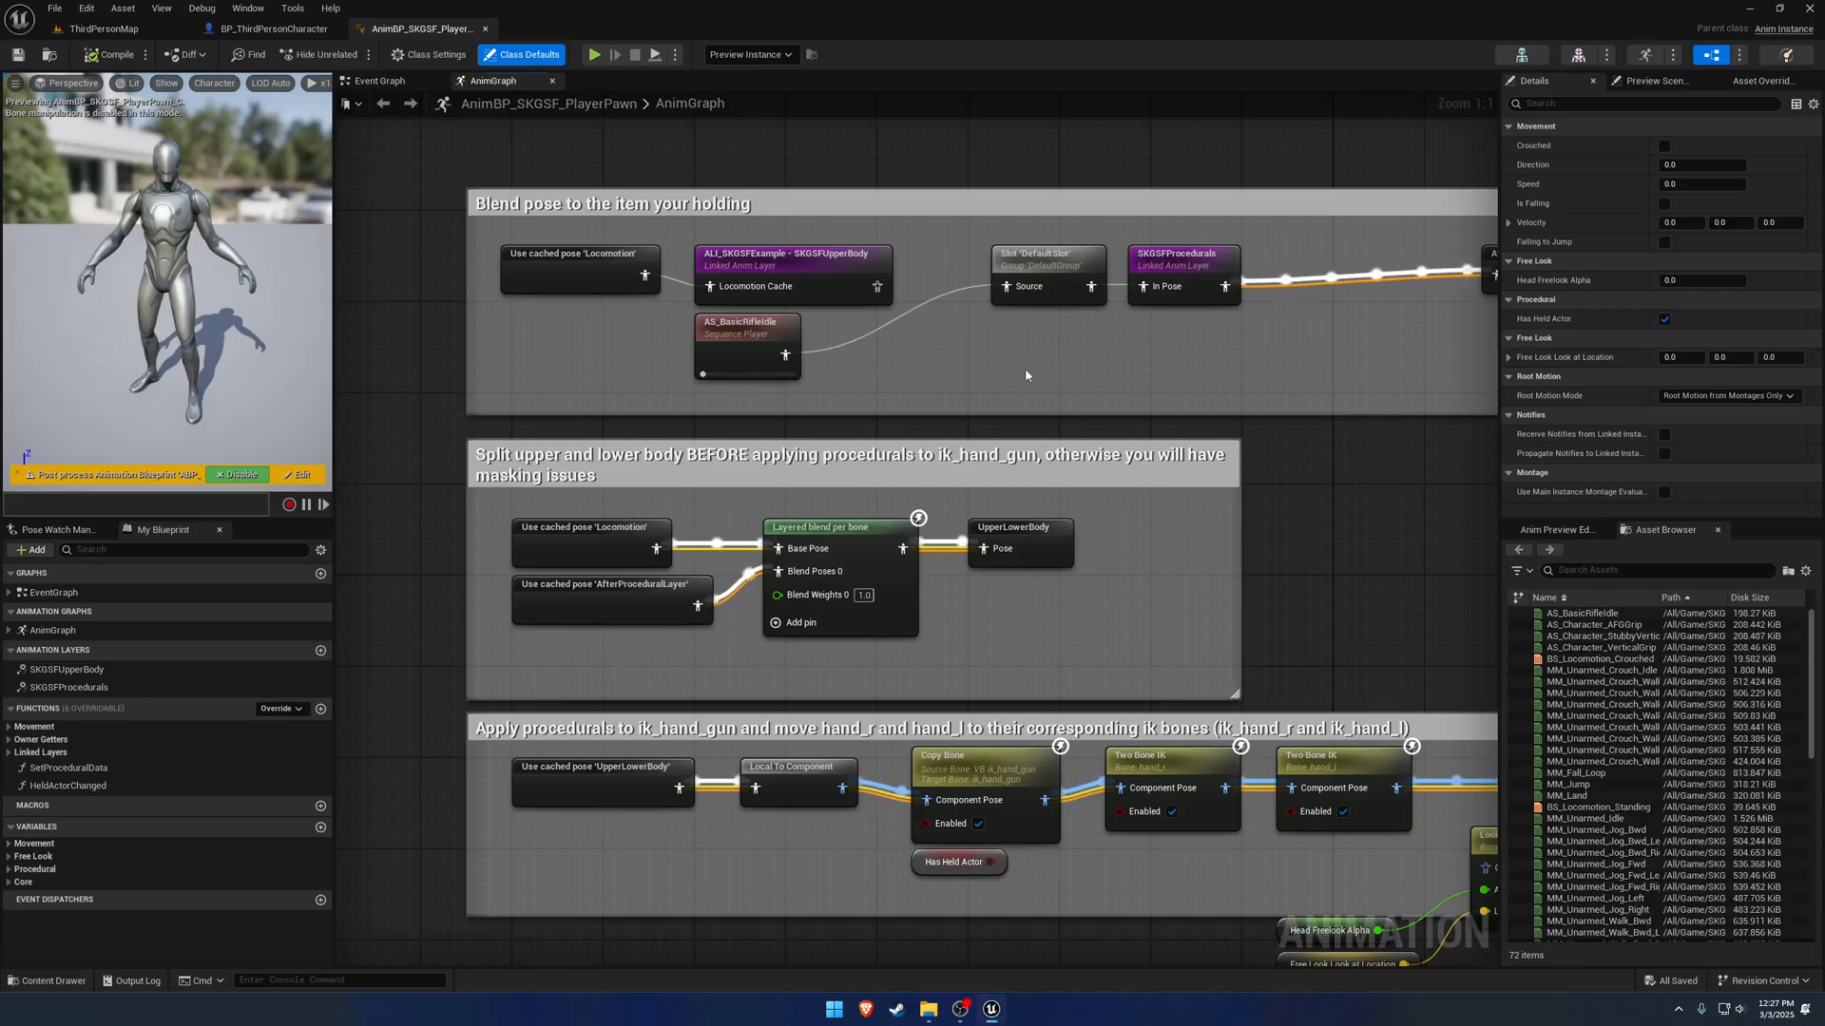
Browse the pawn's LocomotionStateMachine and open BS_Locomotion_Standing from the Asset Browser.
drag(1024, 374, 920, 557)
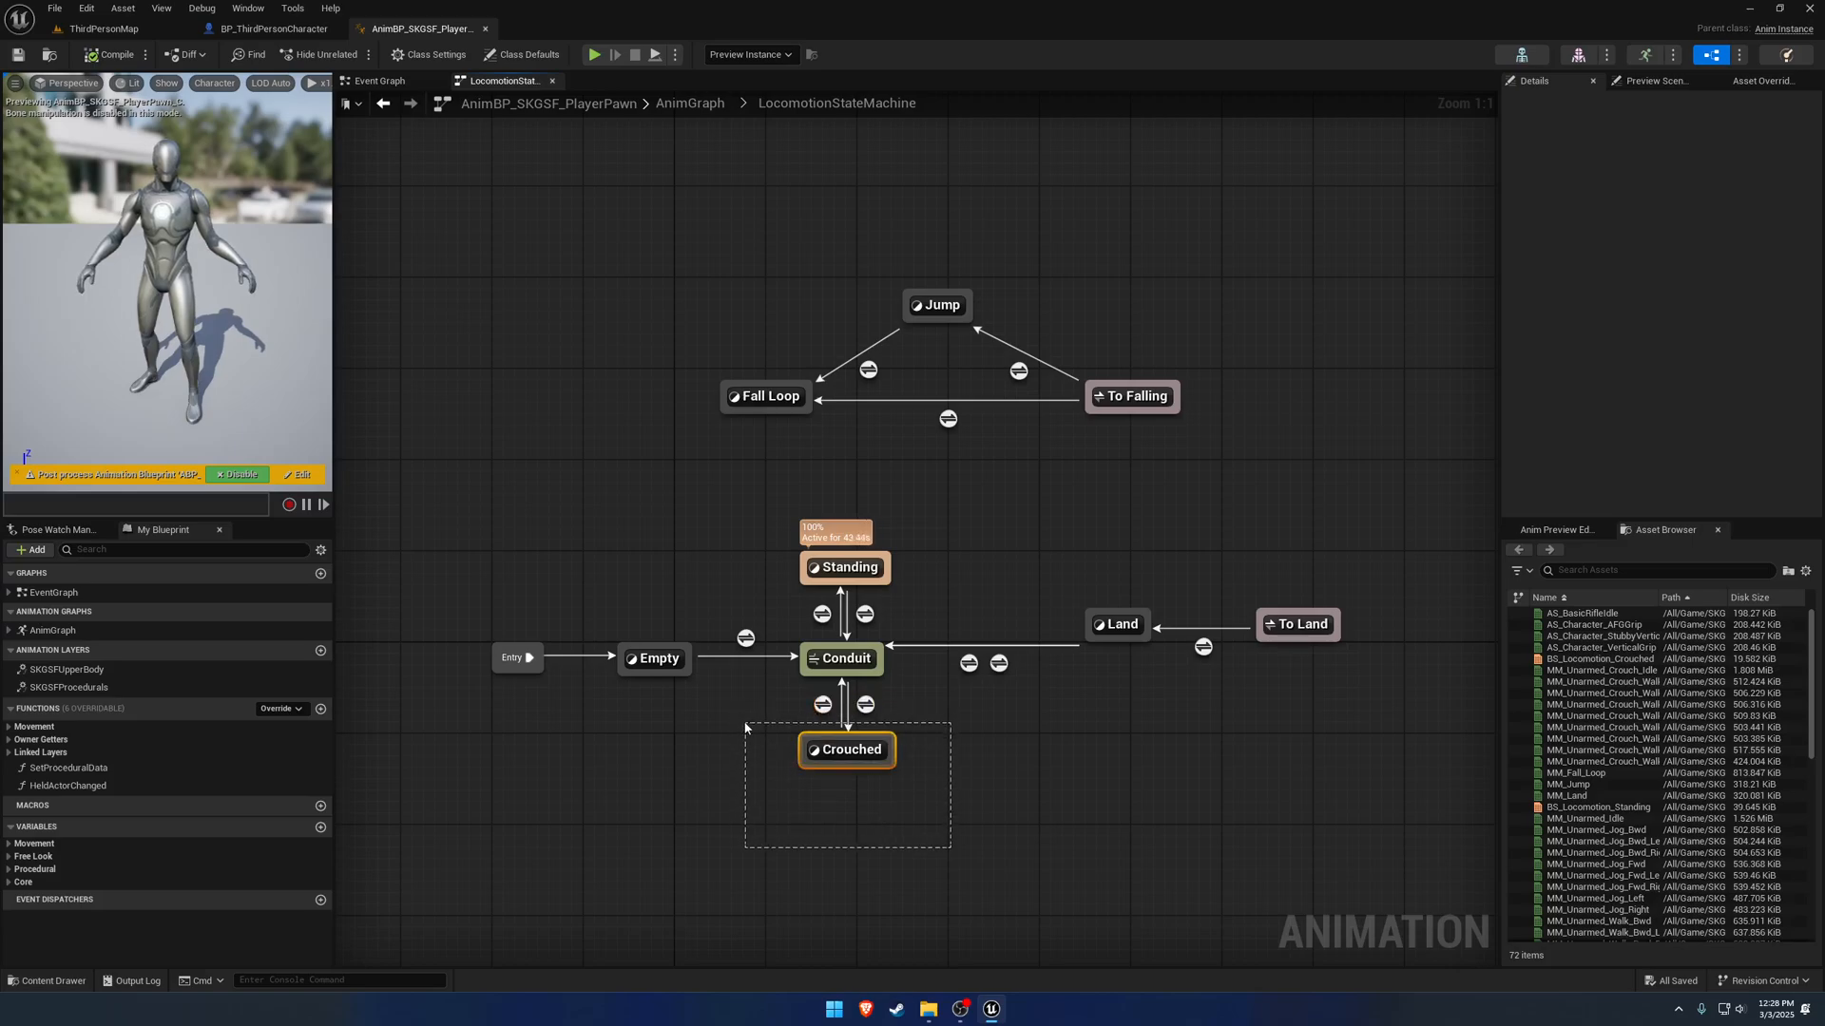
click(846, 566)
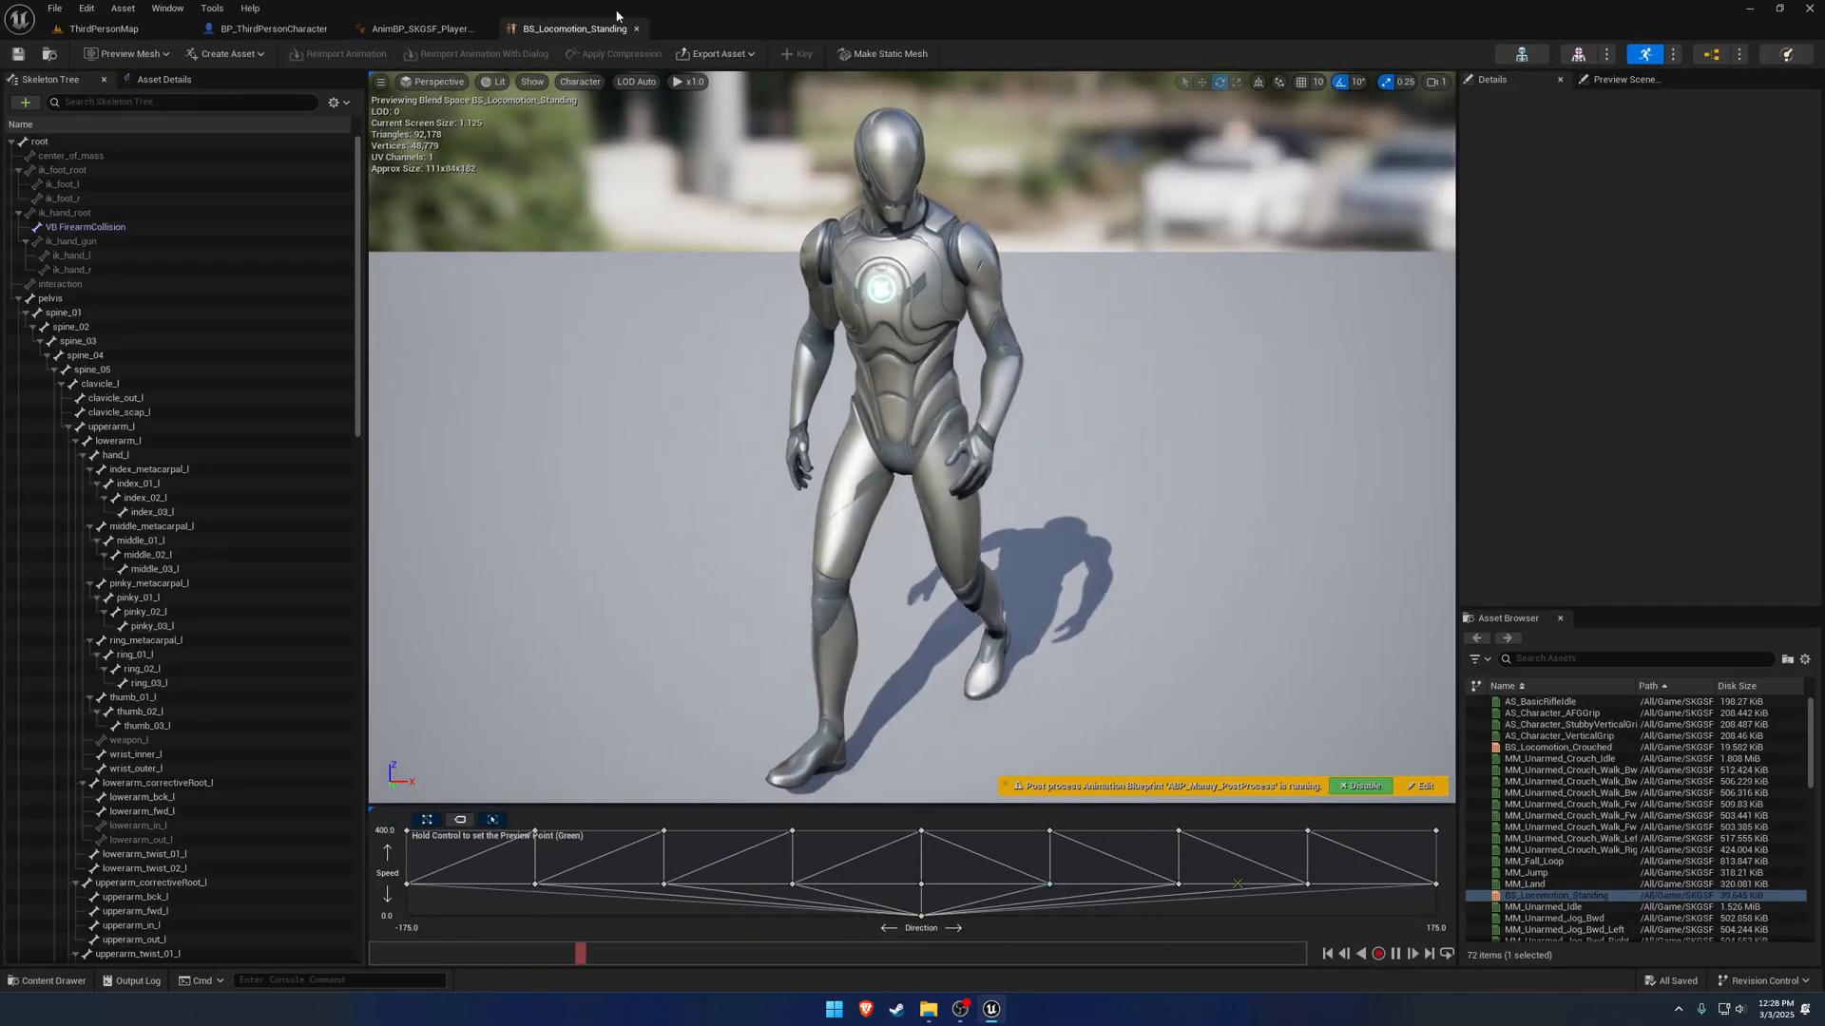
From the Content Drawer's Tutorial/Animation folder, create and open an Animation Blueprint named AnimBP_Tutorial.
click(418, 29)
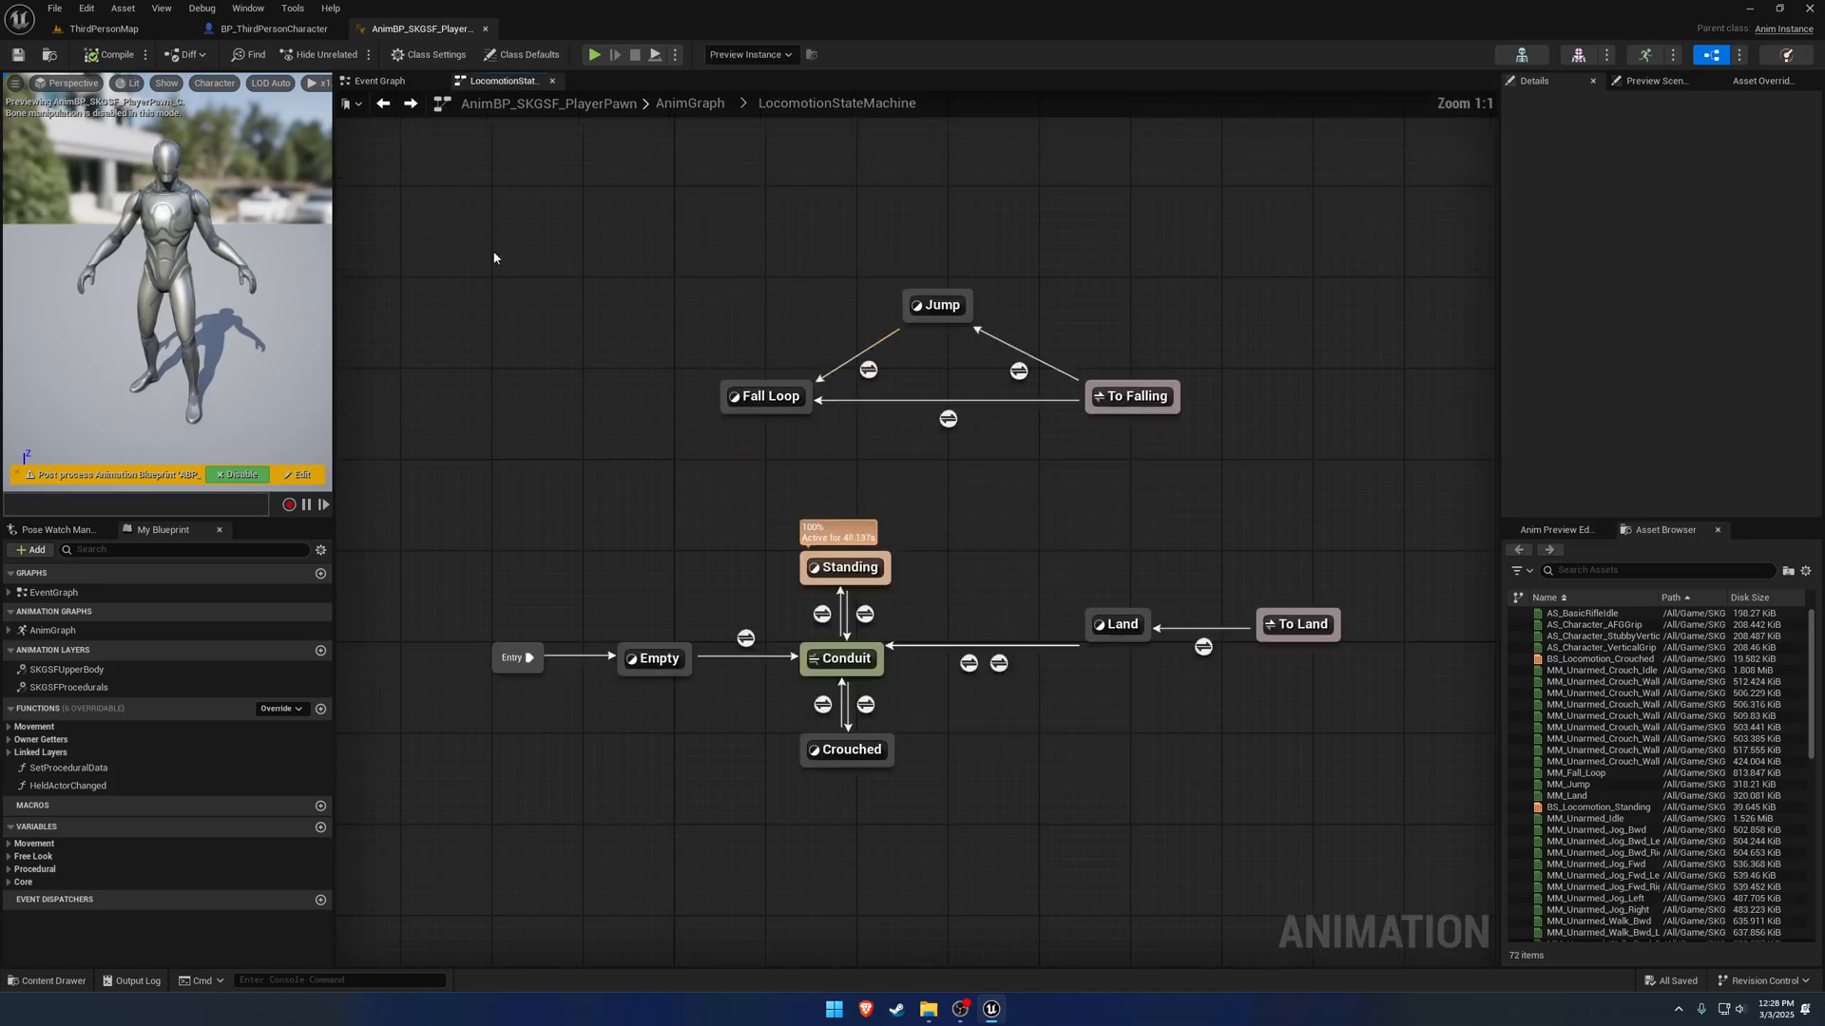
click(46, 981)
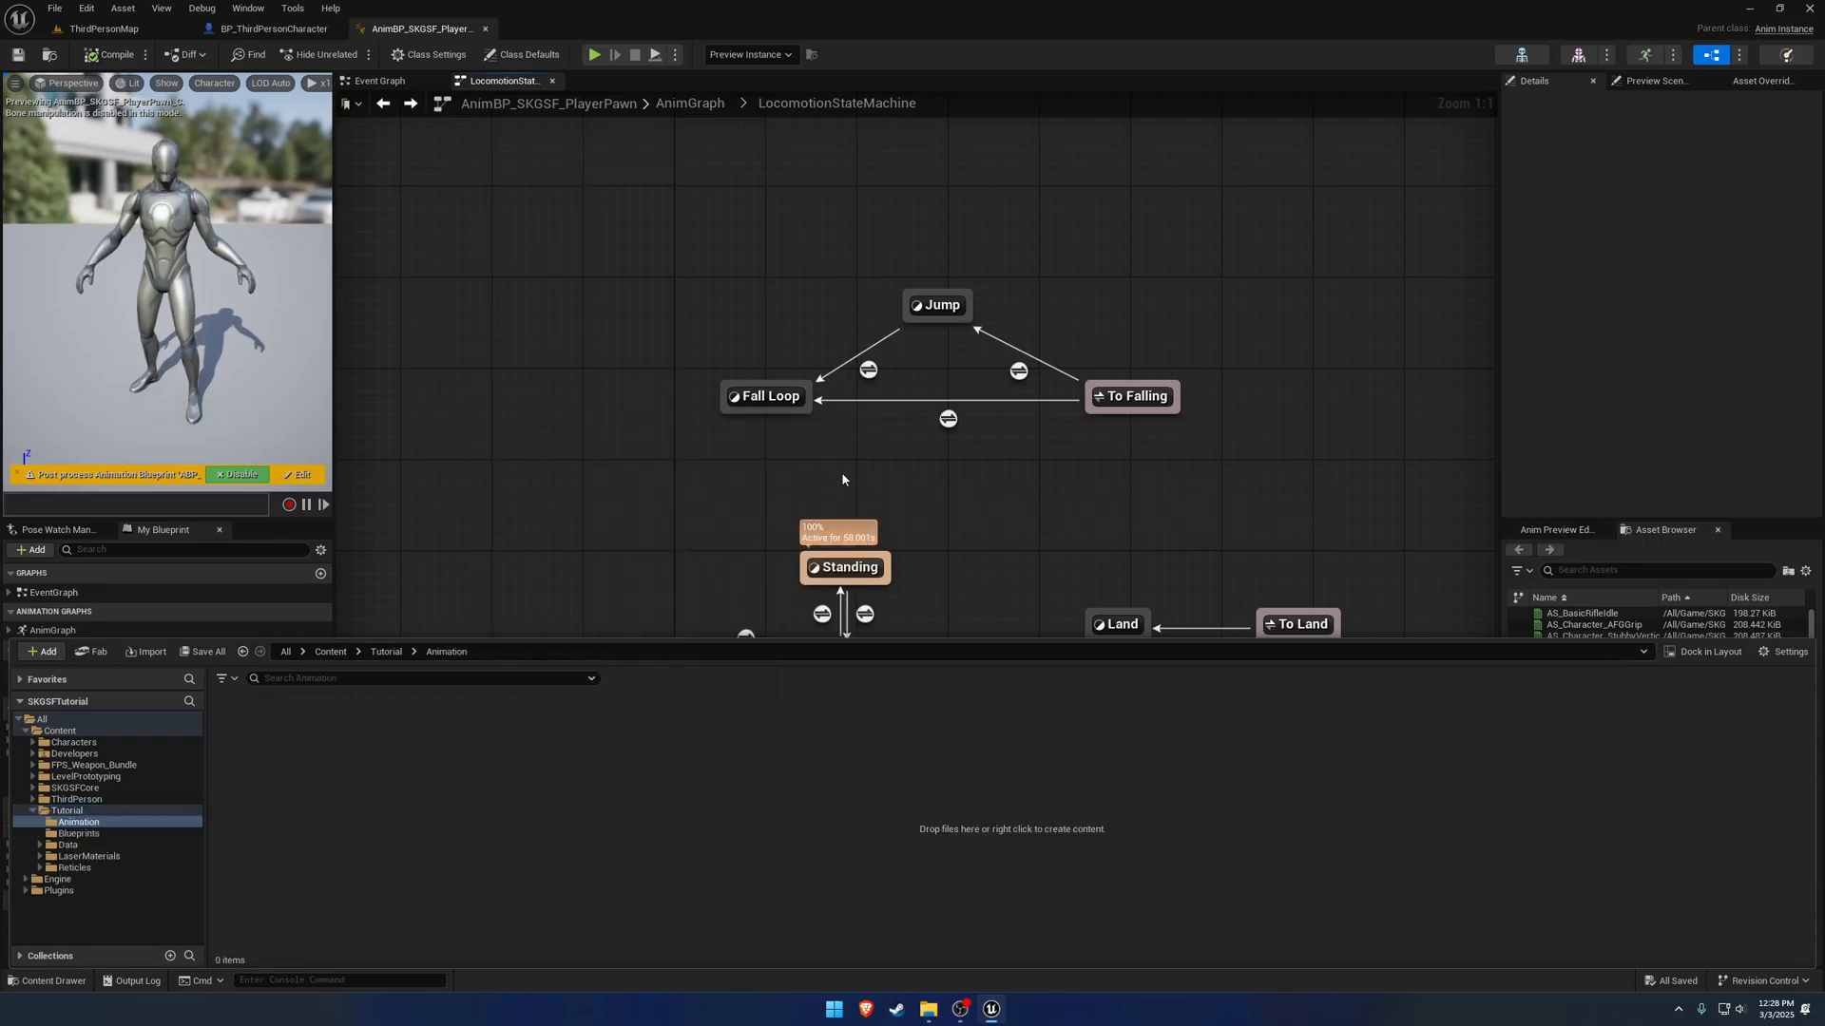
text(ma)
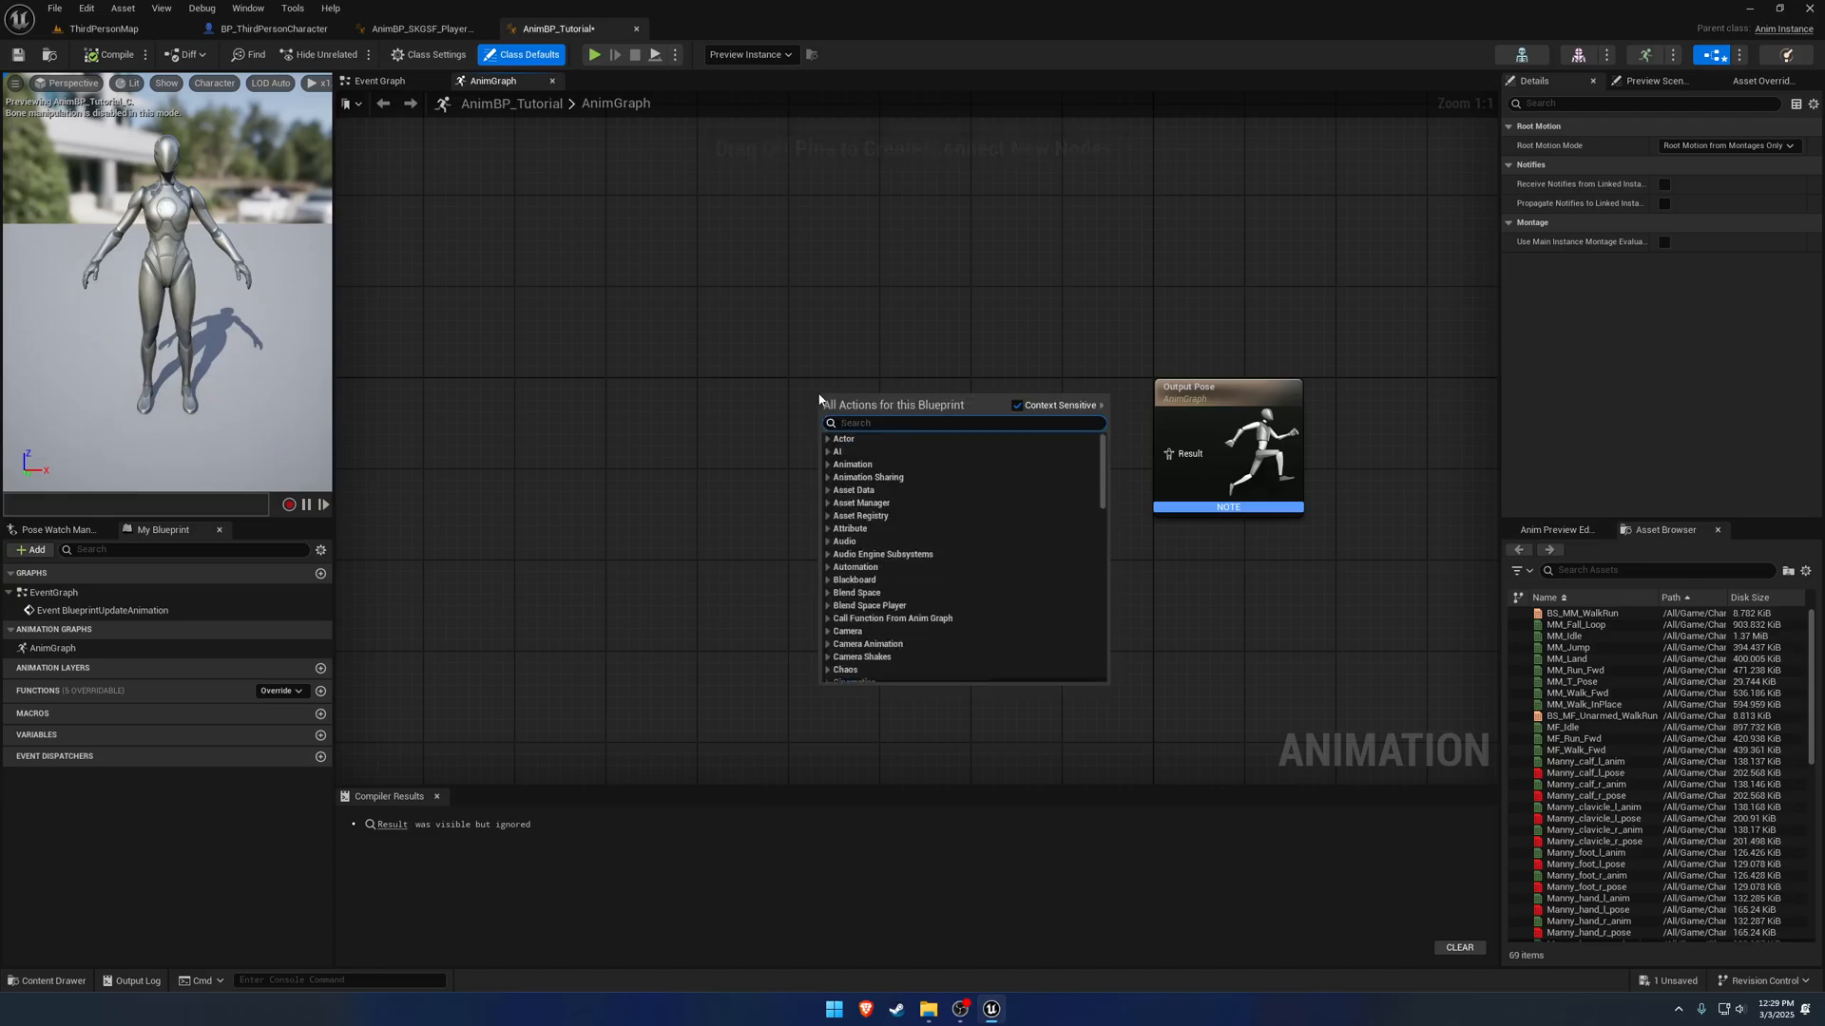
mouse_move(858, 407)
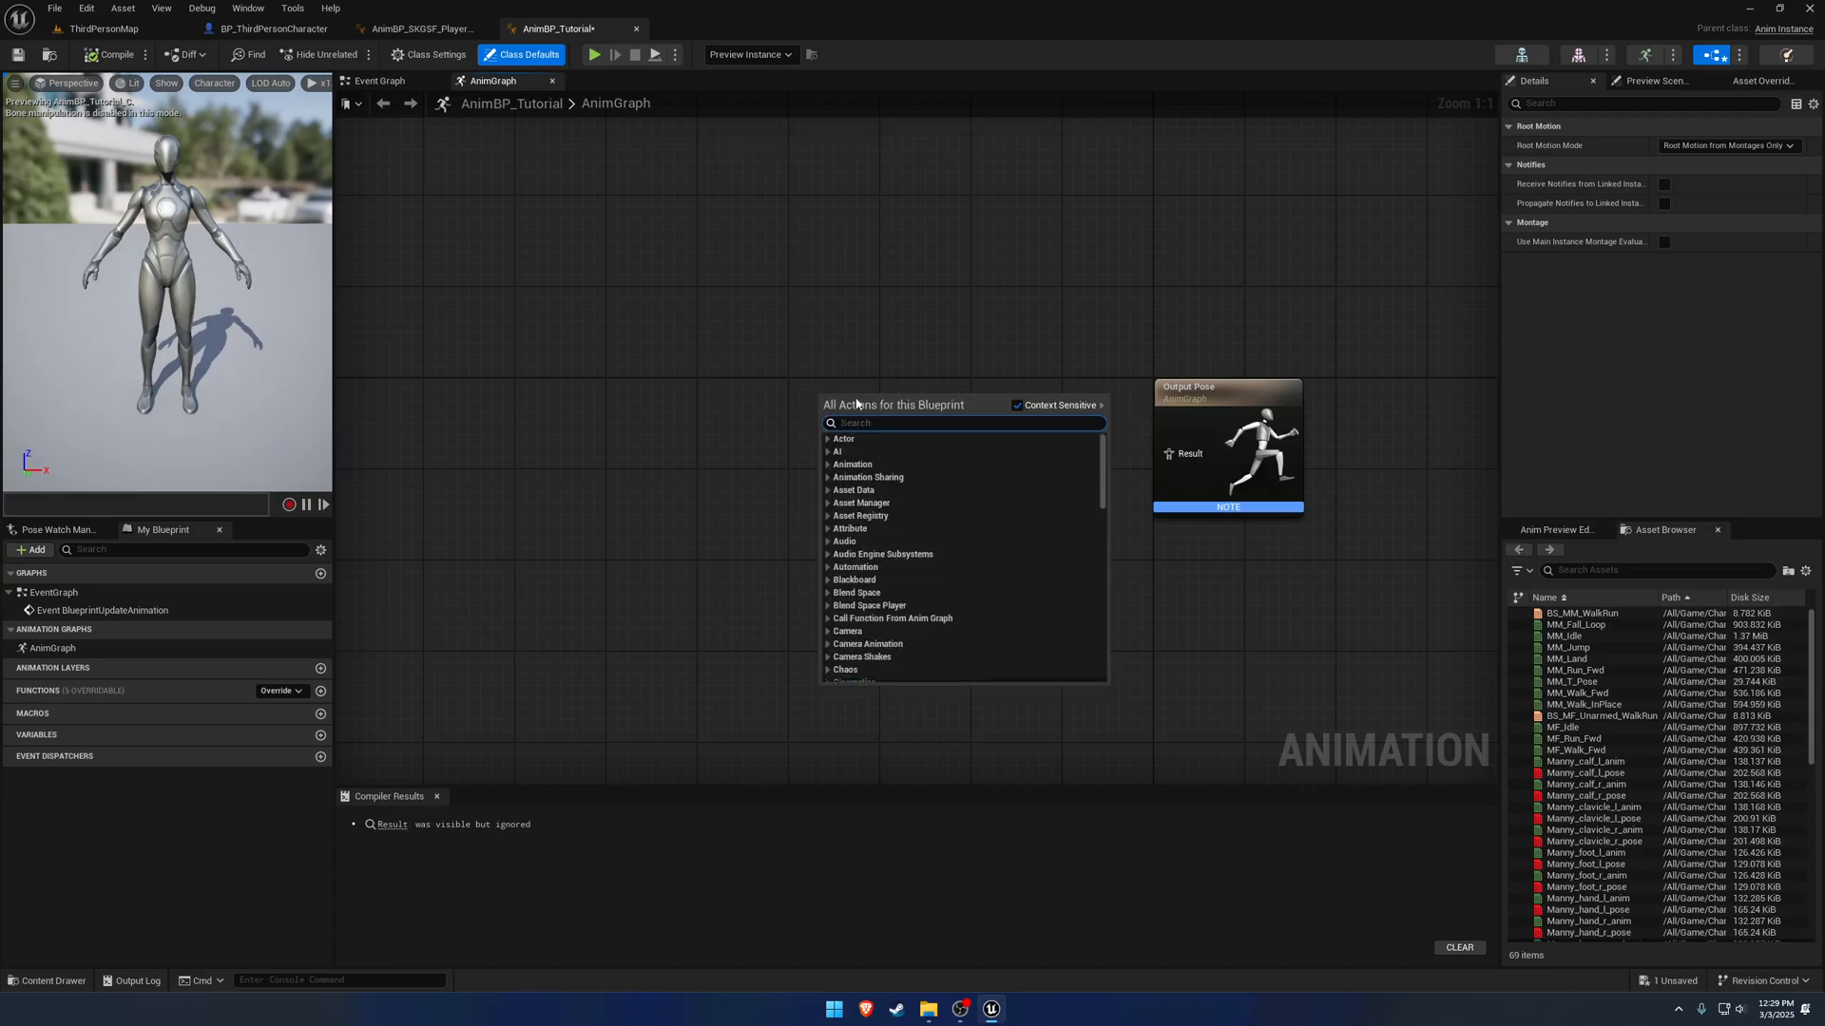
Add a State Machine named Locomotion to the AnimGraph and enter it.
text(statemachine)
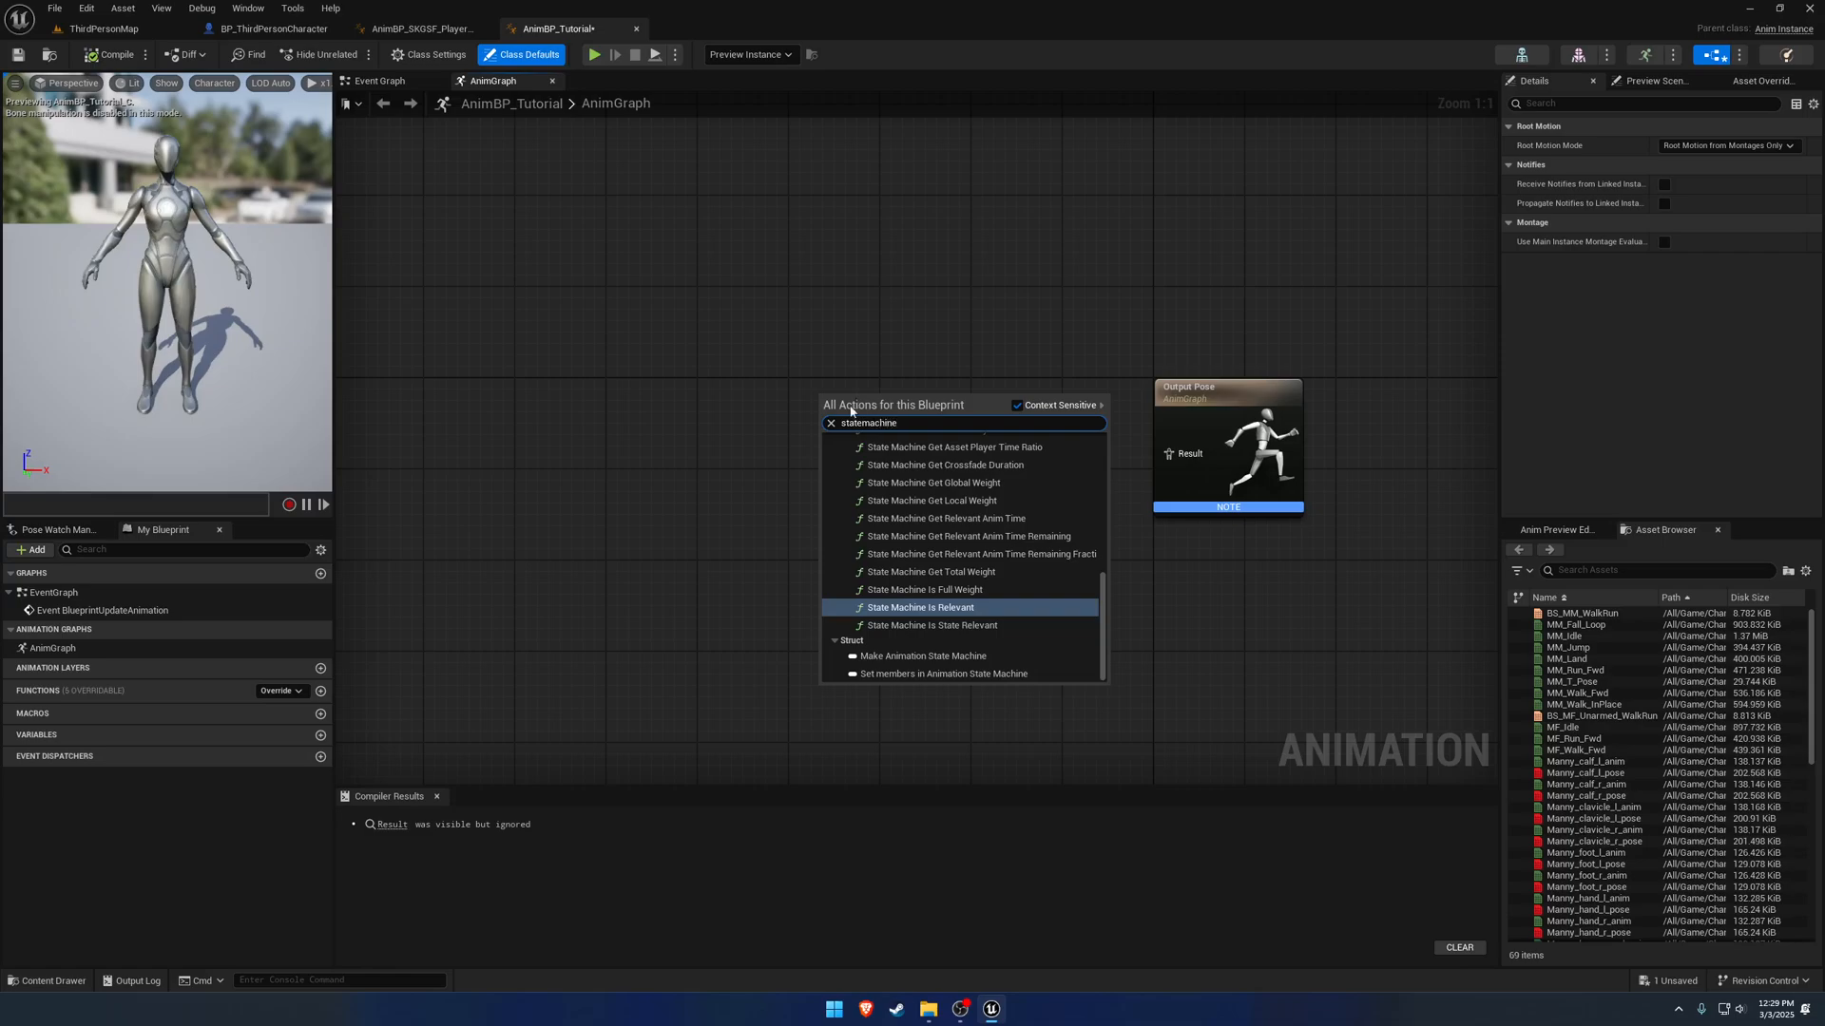
click(920, 655)
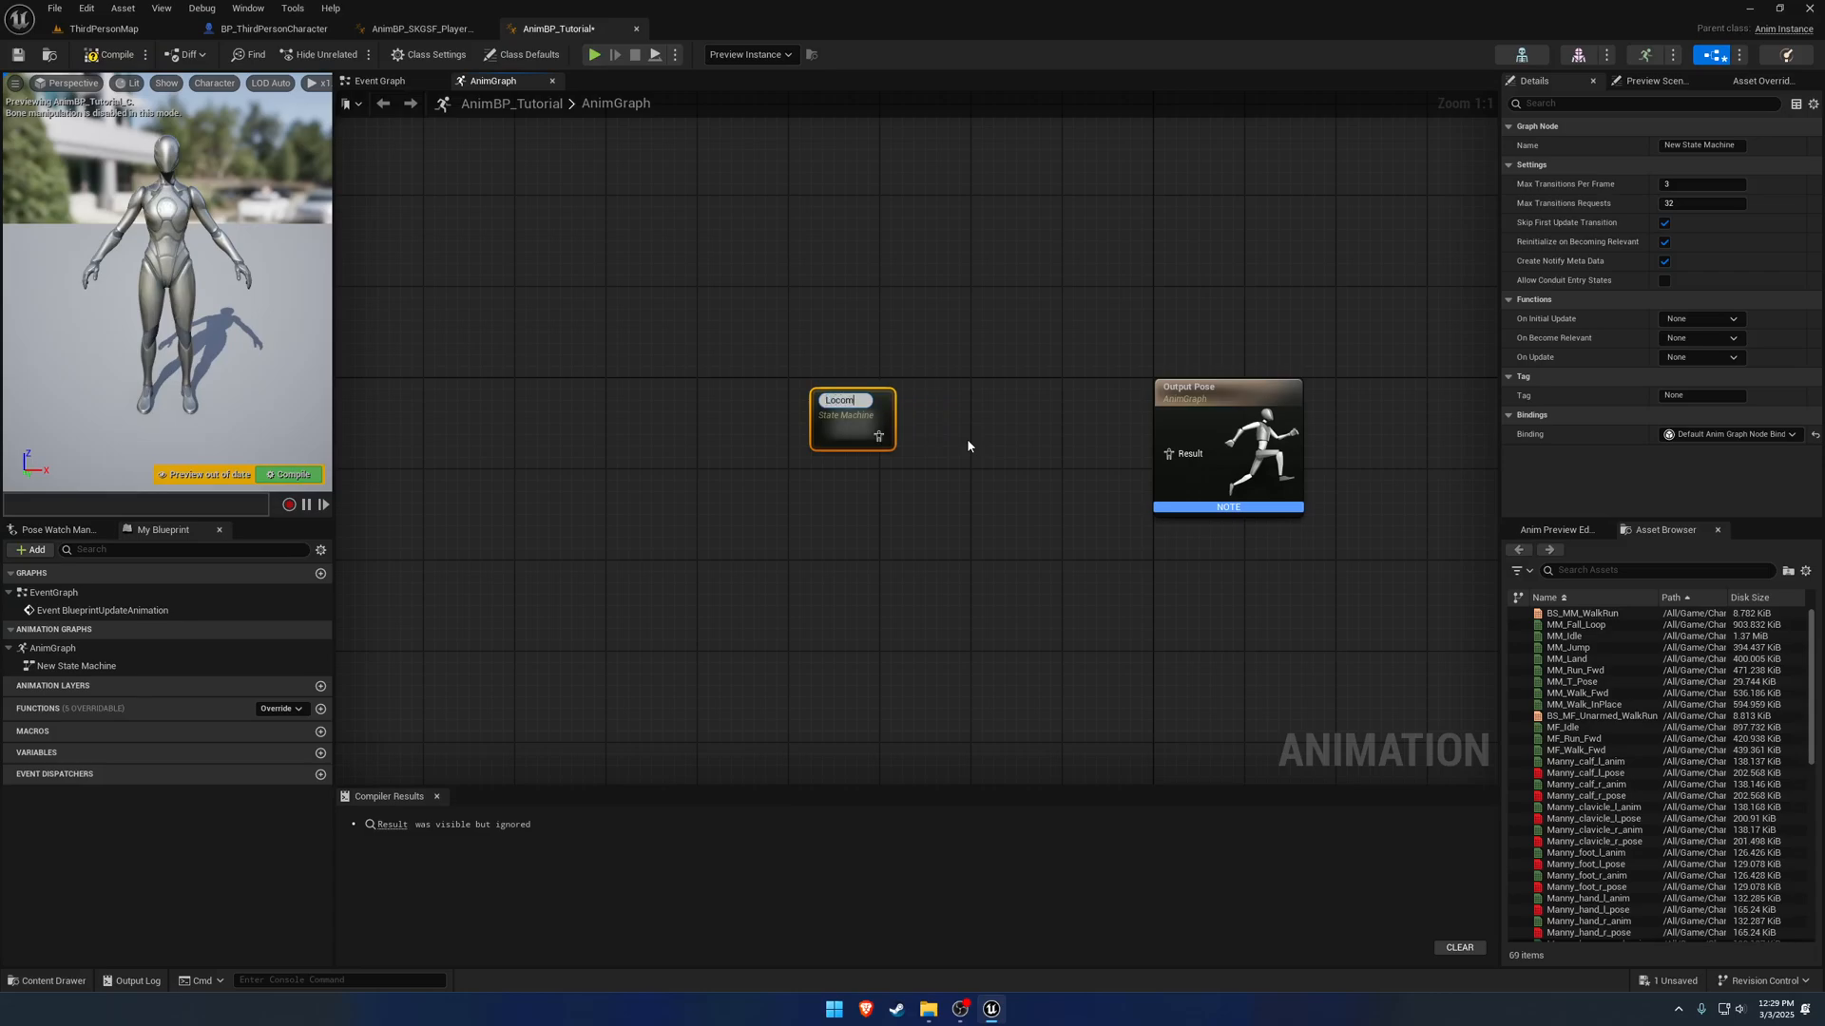
text(Locomotion)
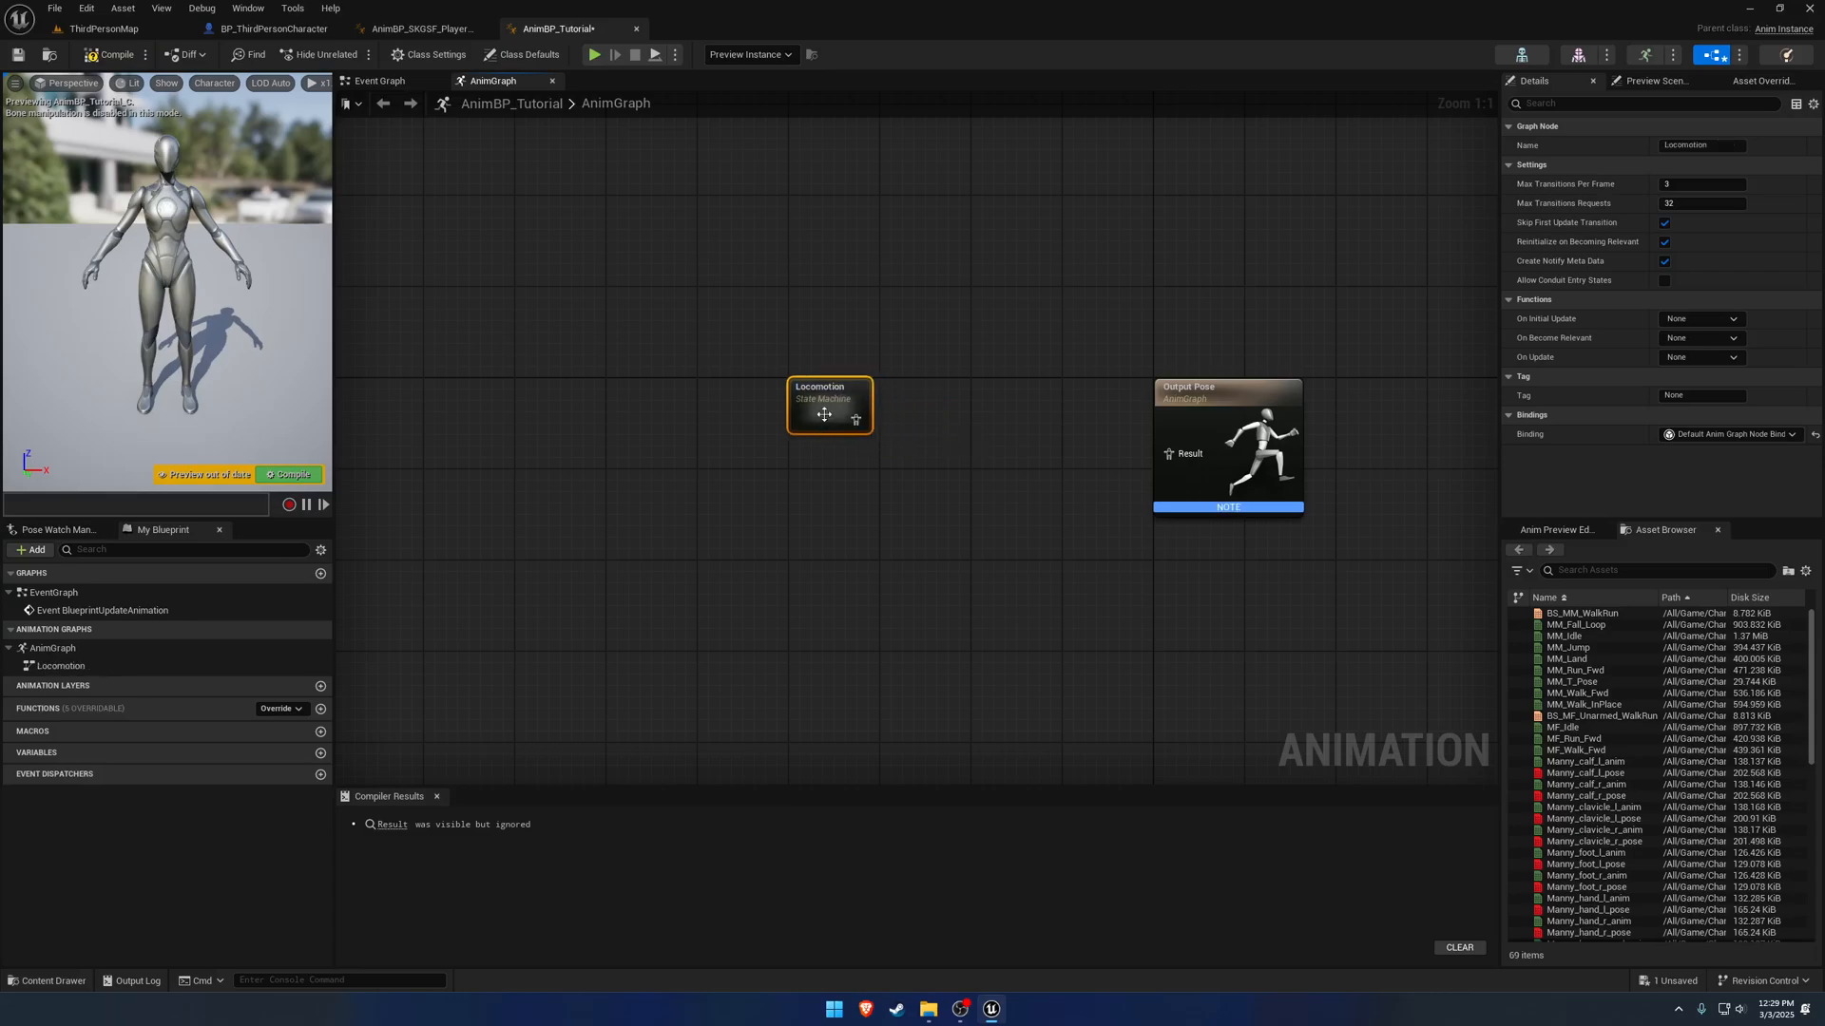
double_click(827, 405)
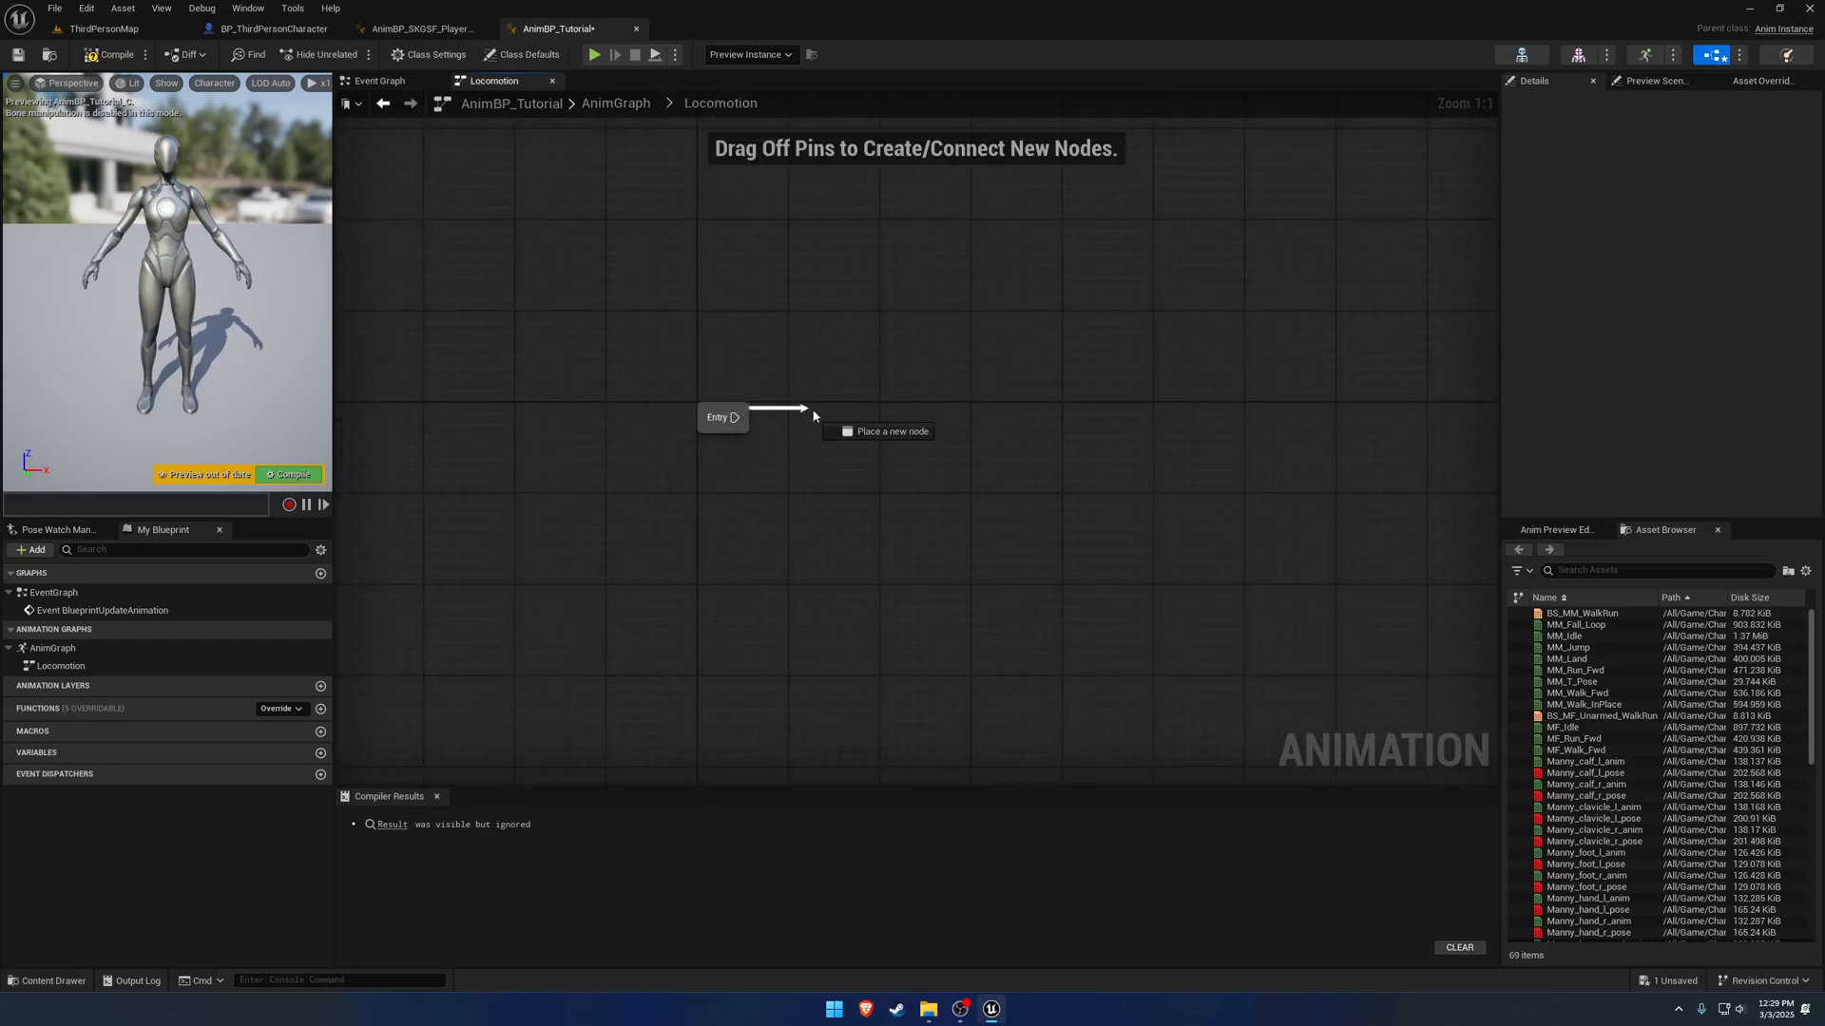
Add a Locomotion state linked from Entry and enter its pose graph.
click(888, 432)
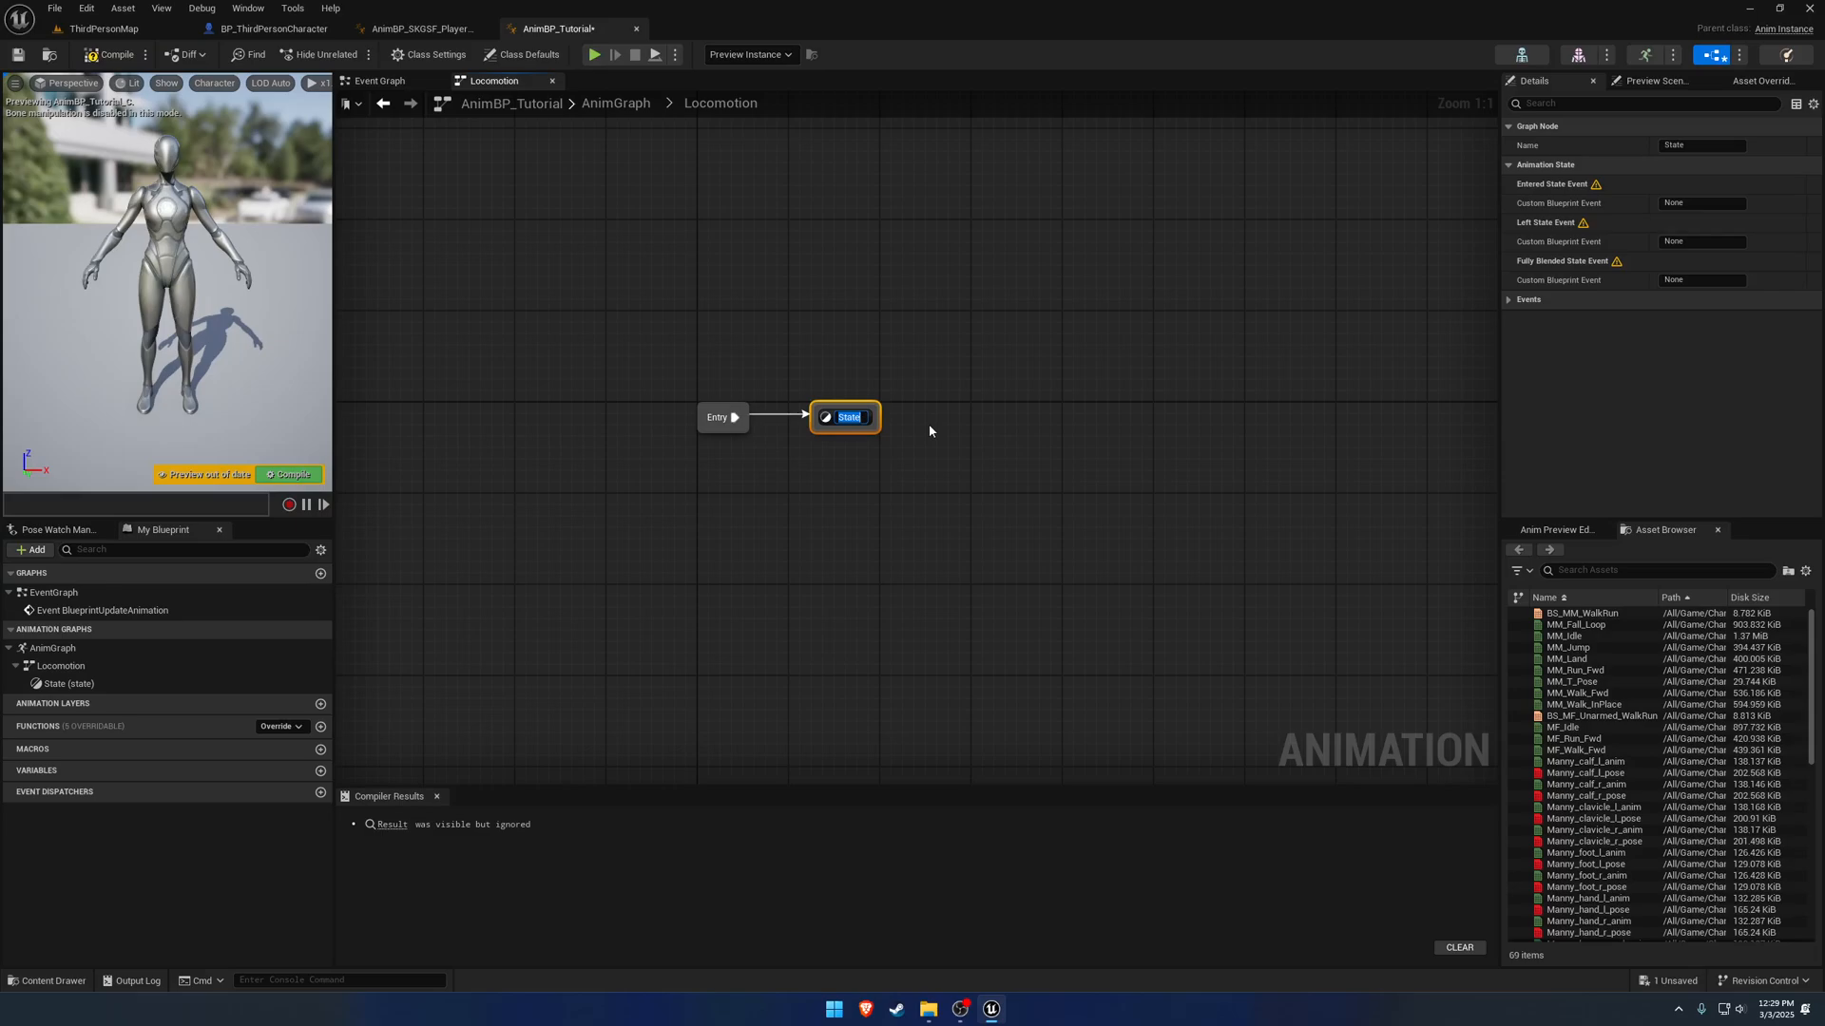
text(Locomotion)
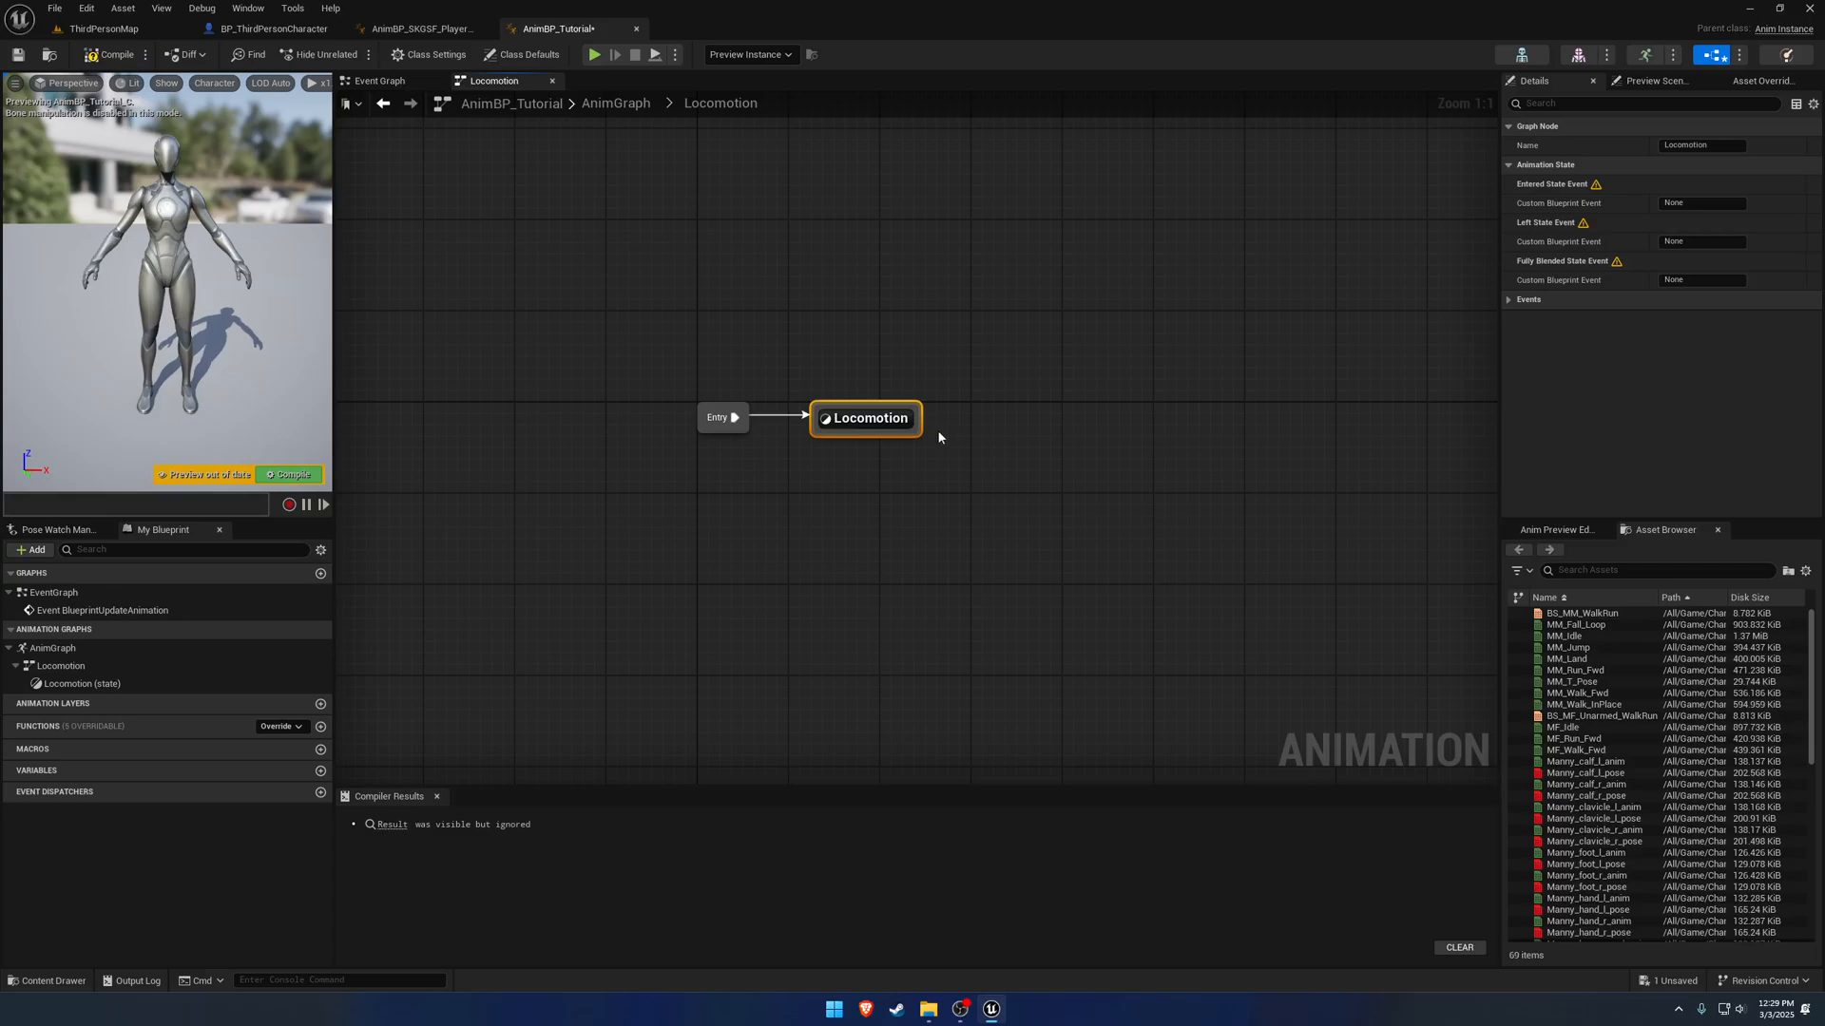
double_click(866, 416)
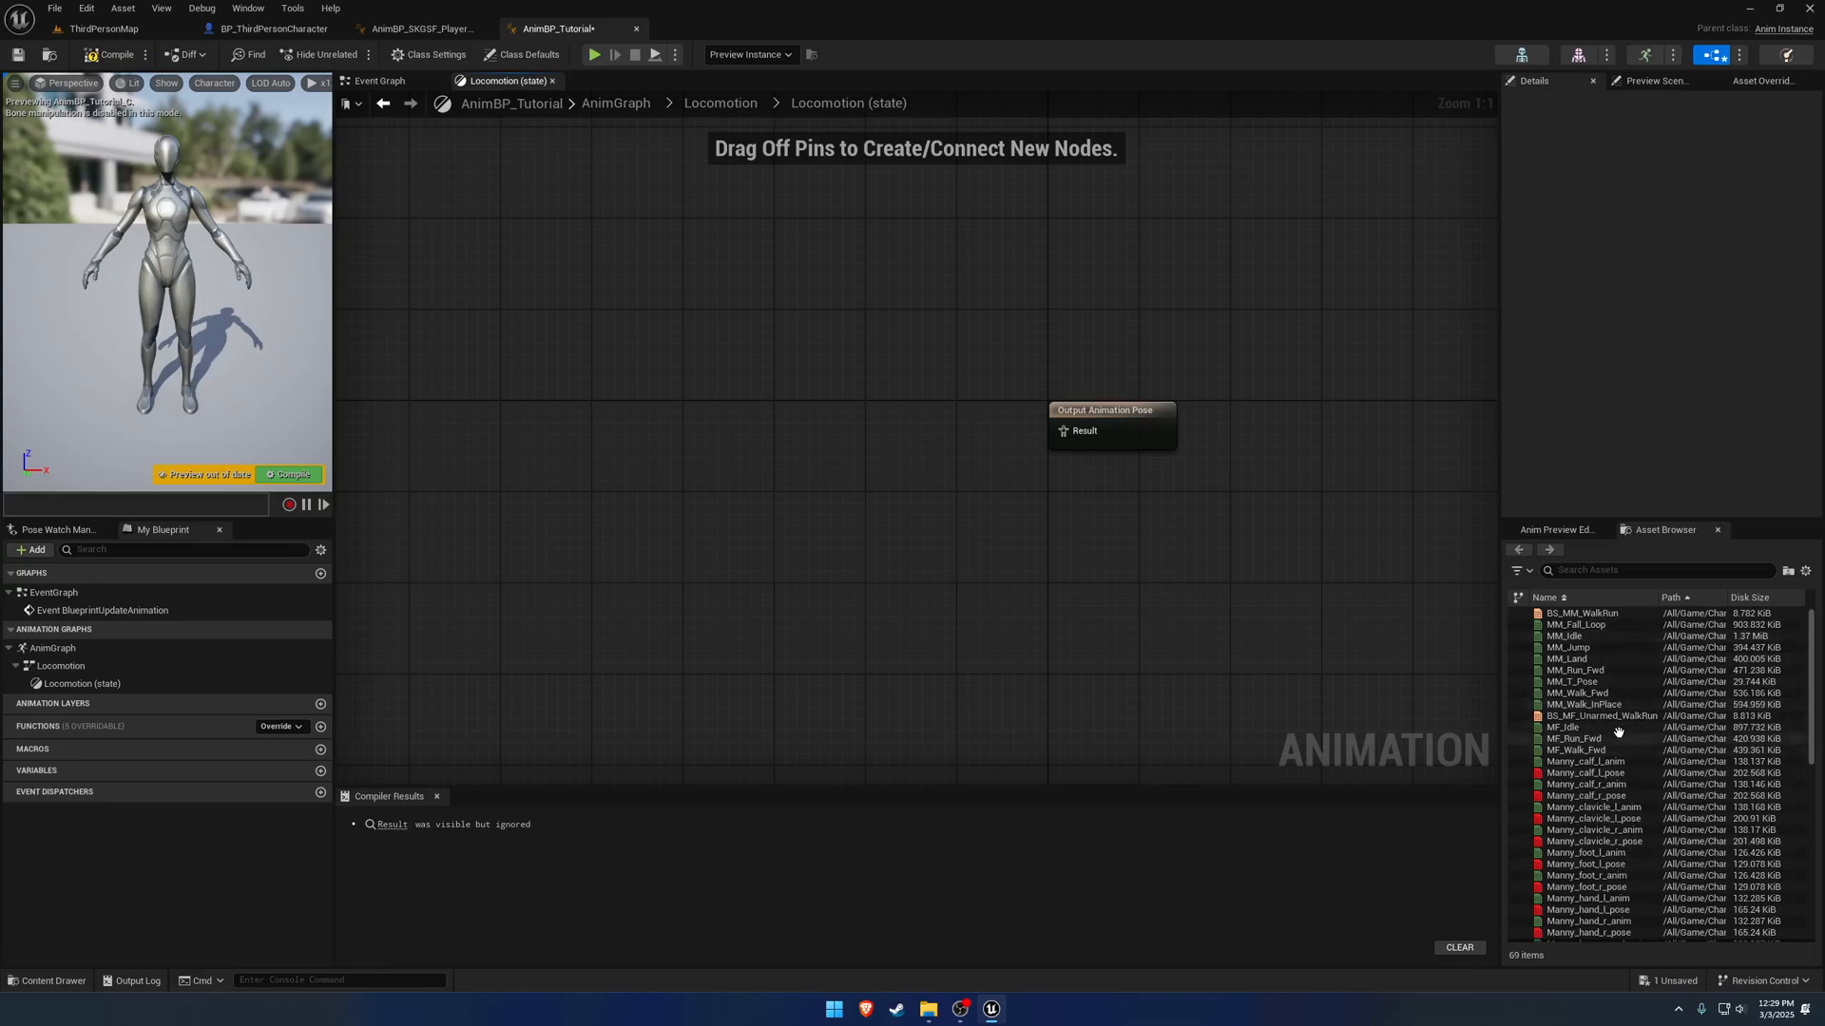
Copy the BS_Locomotion_Standing Blendspace Player from the player pawn's Standing state.
scroll(down, 3)
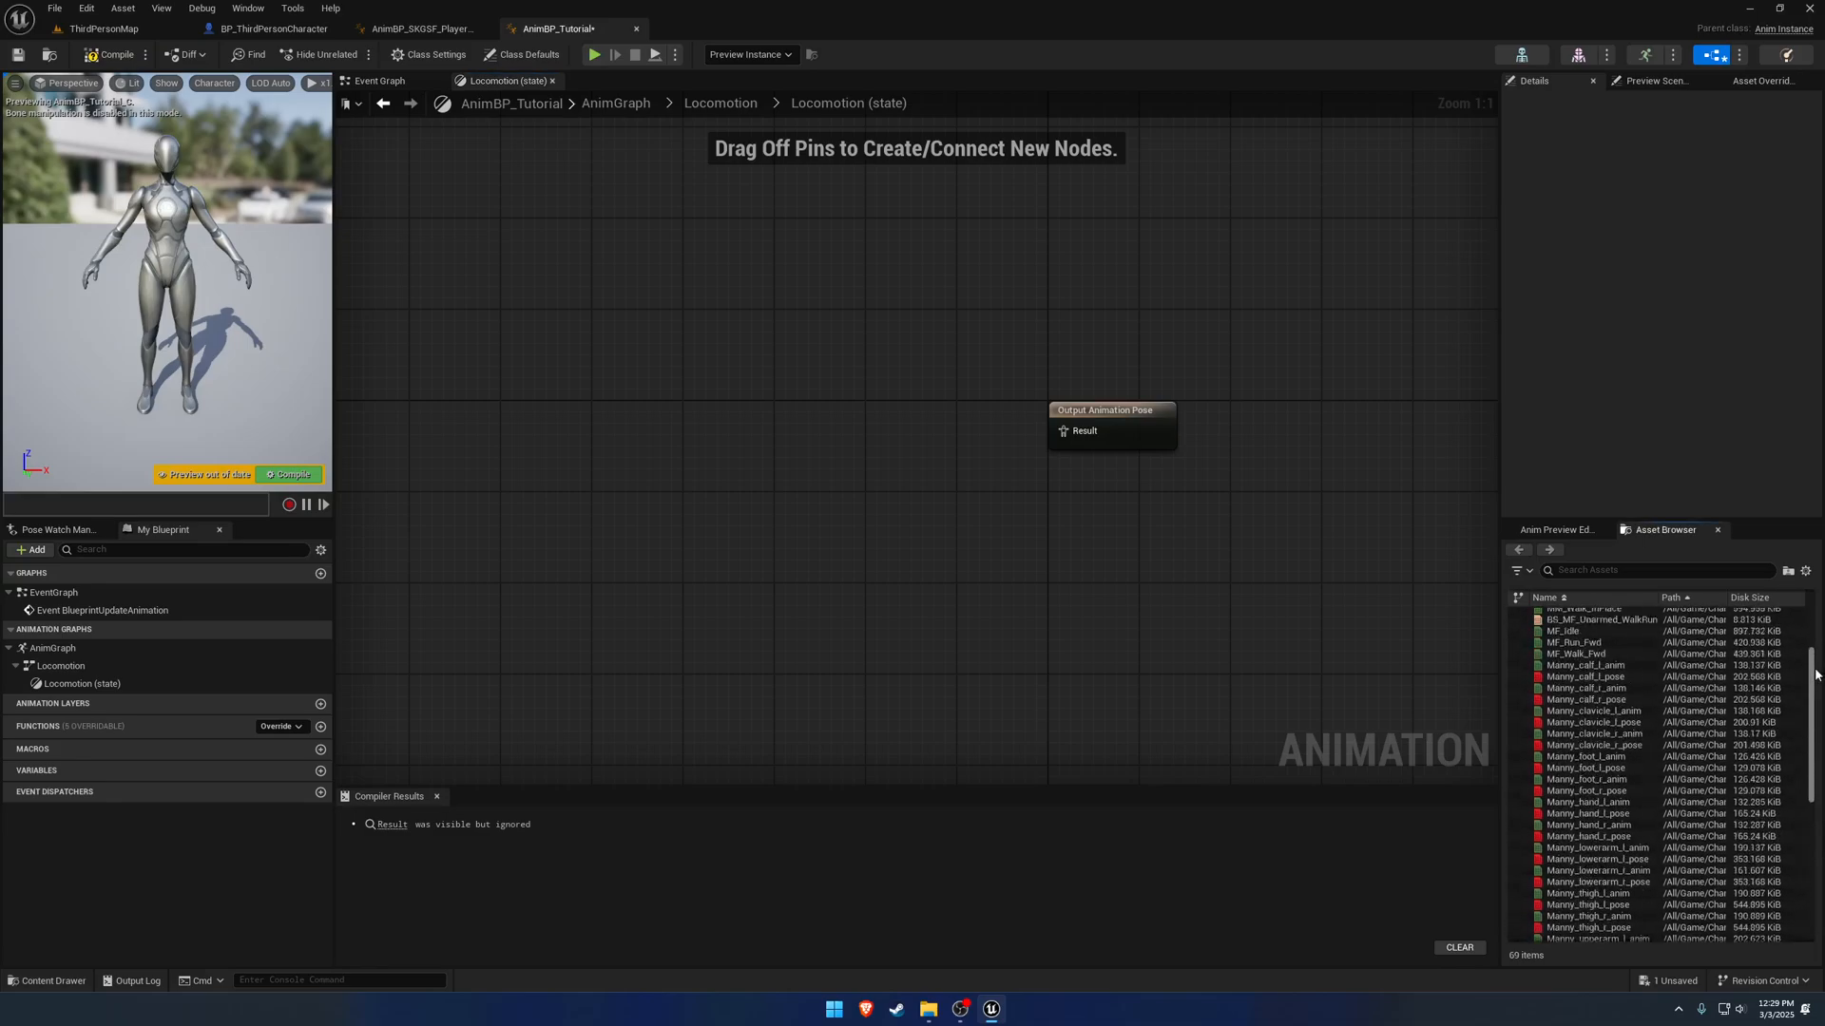
click(418, 28)
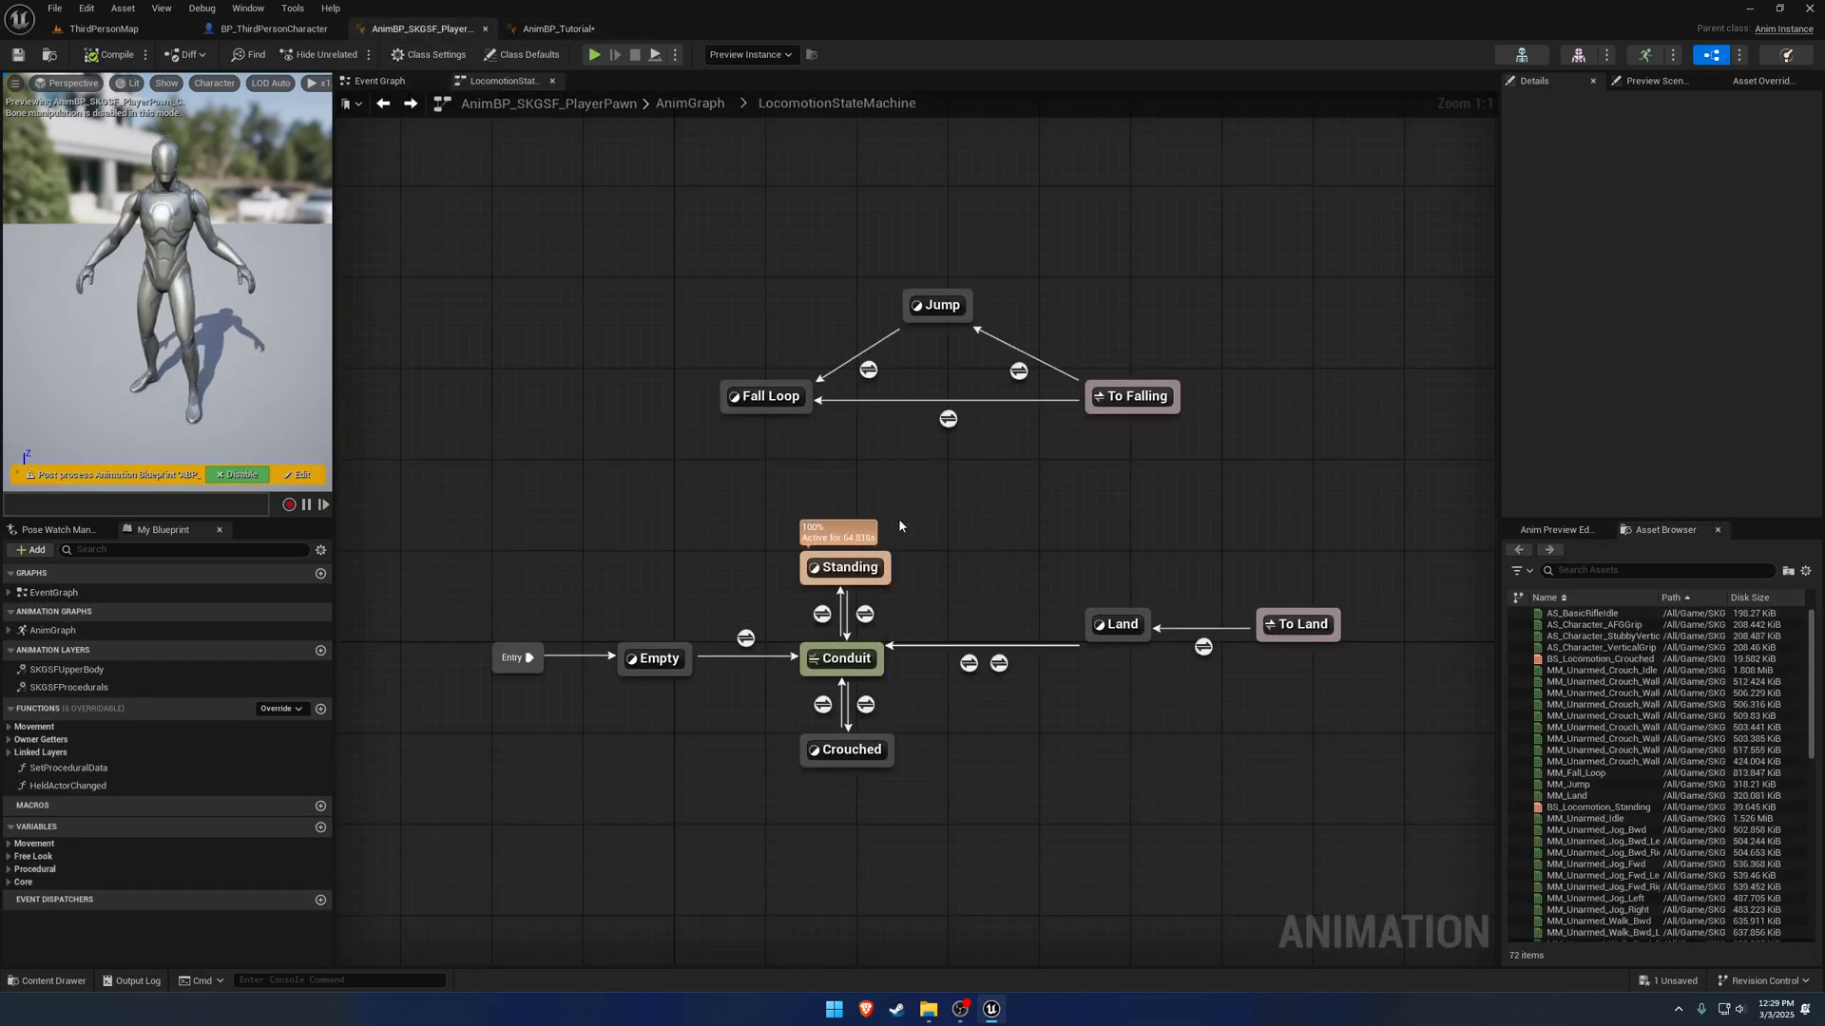
double_click(846, 567)
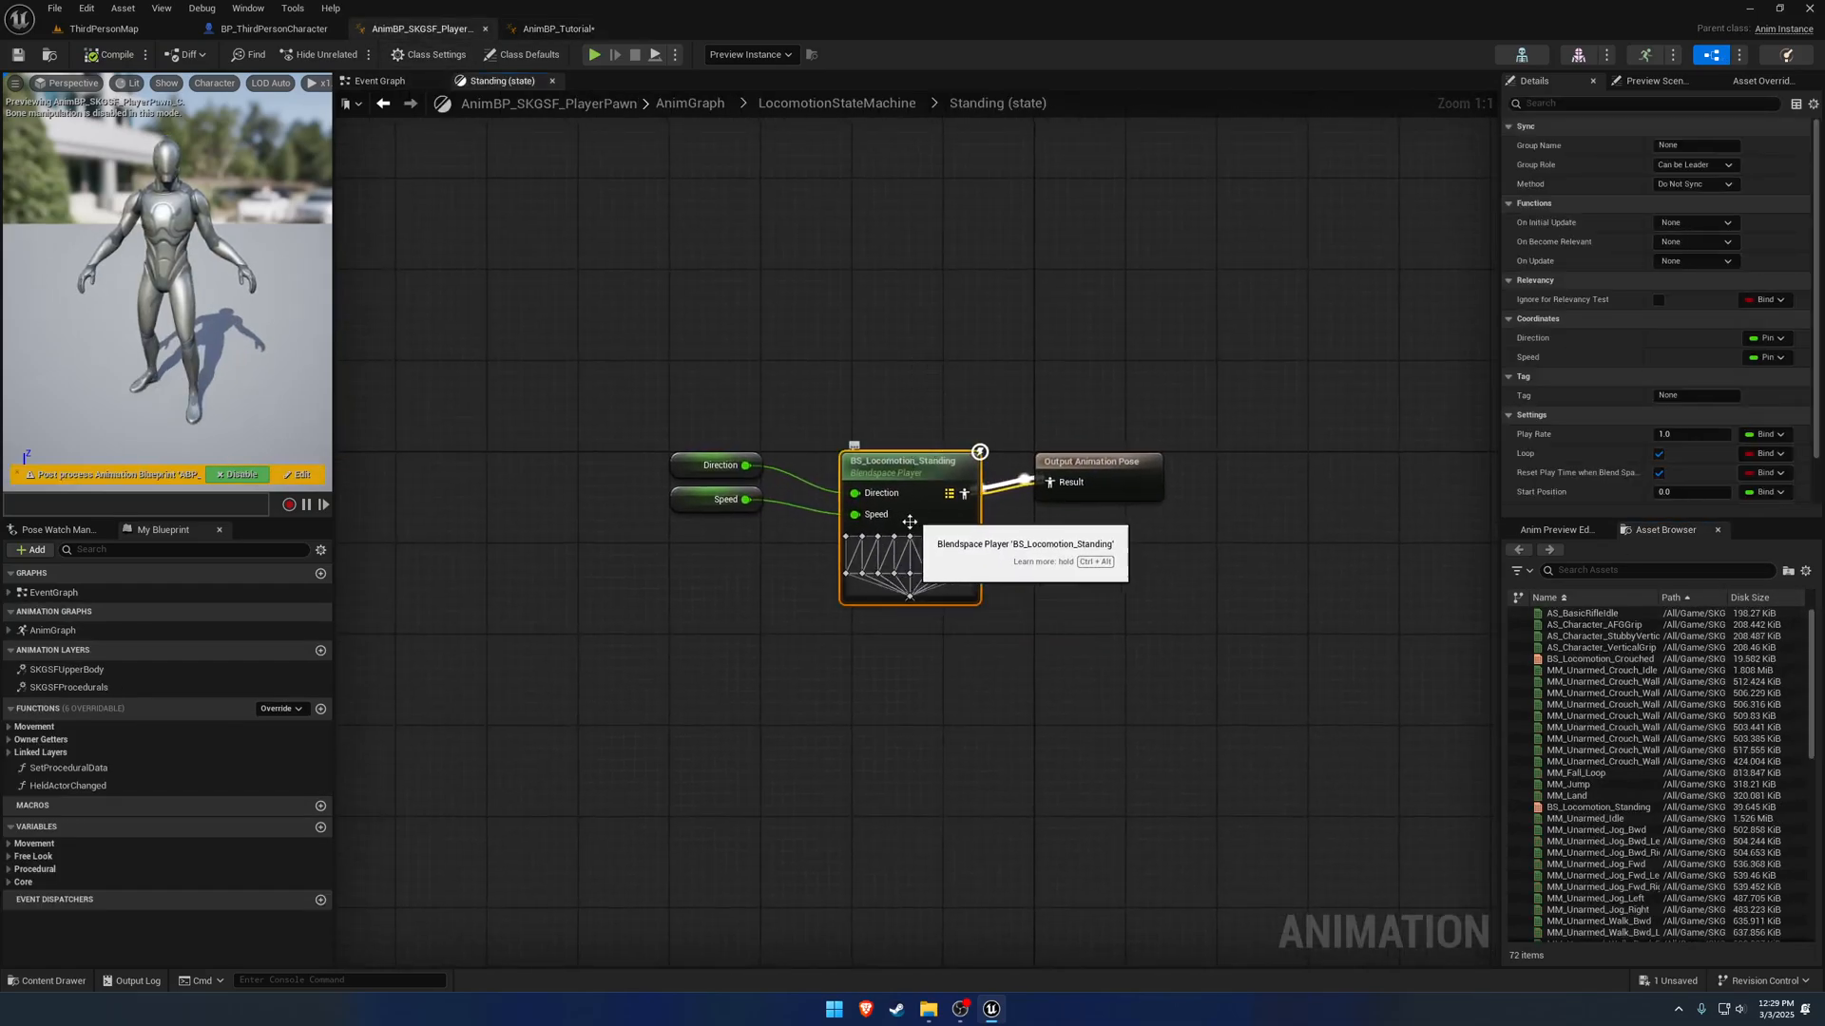
click(559, 28)
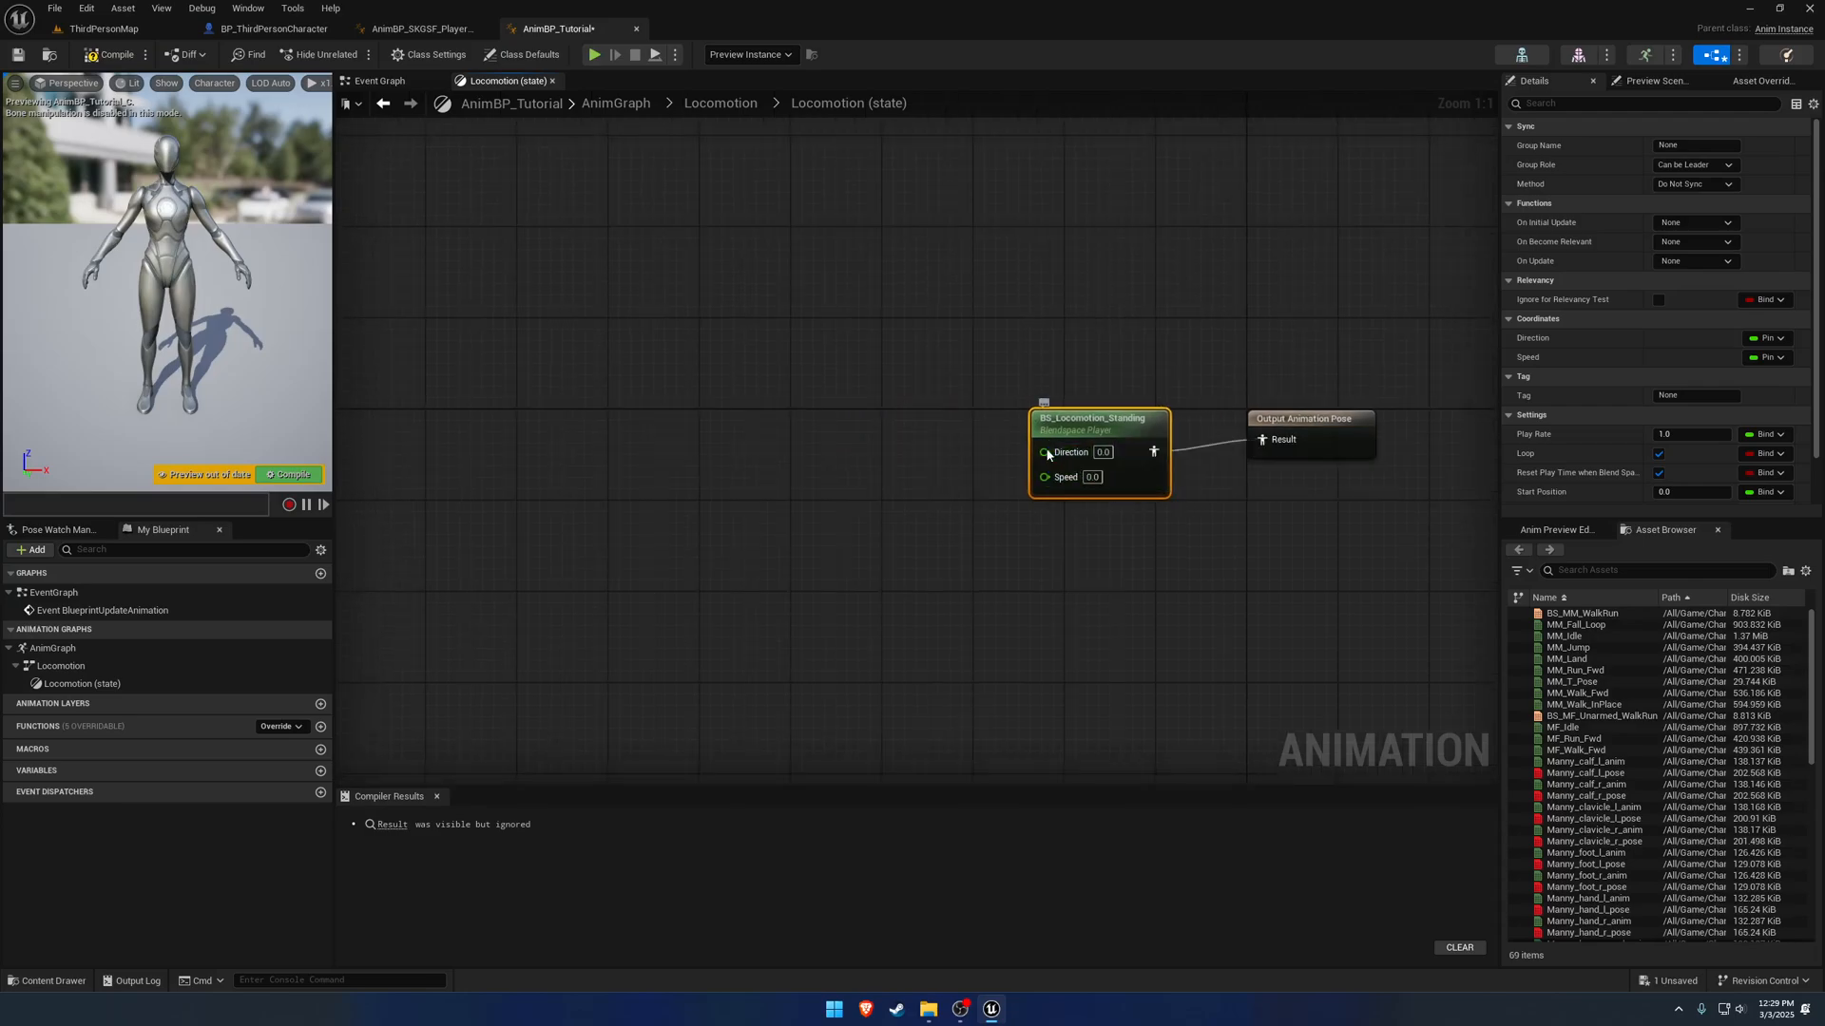
Promote the blend space's Direction and Speed pins to variables and compile.
right_click(1047, 452)
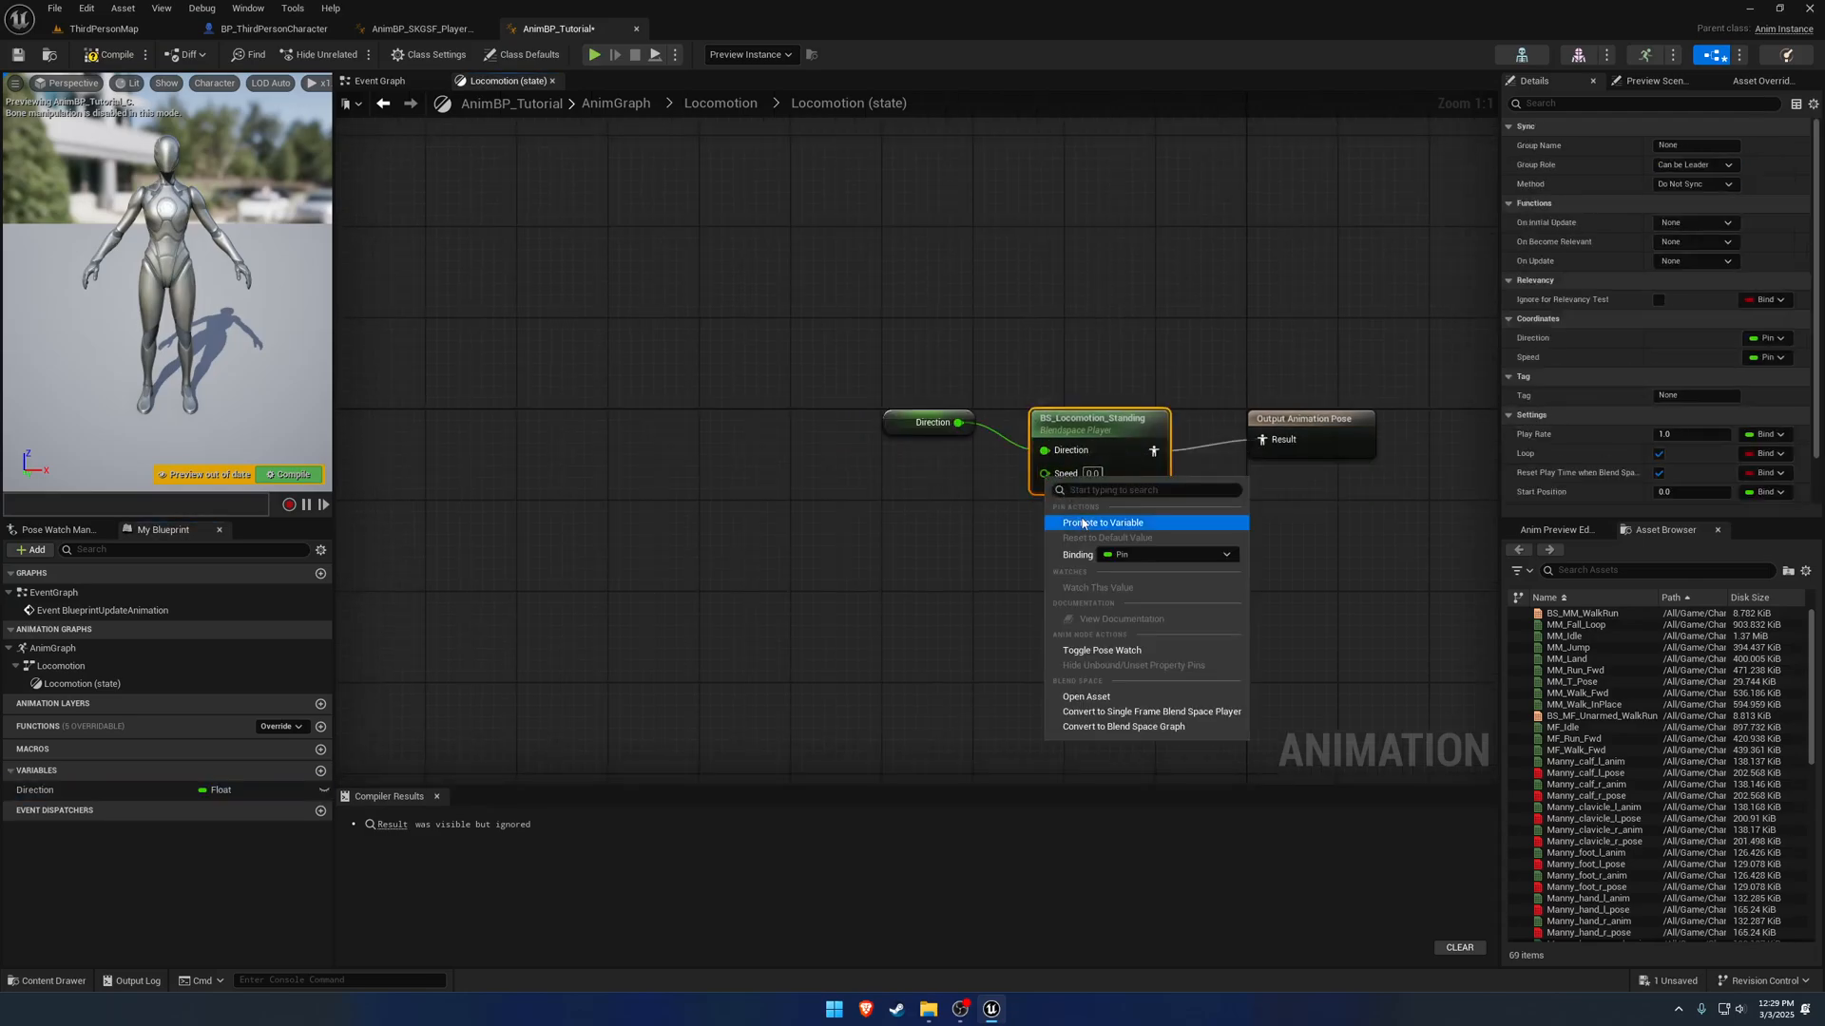
click(1103, 523)
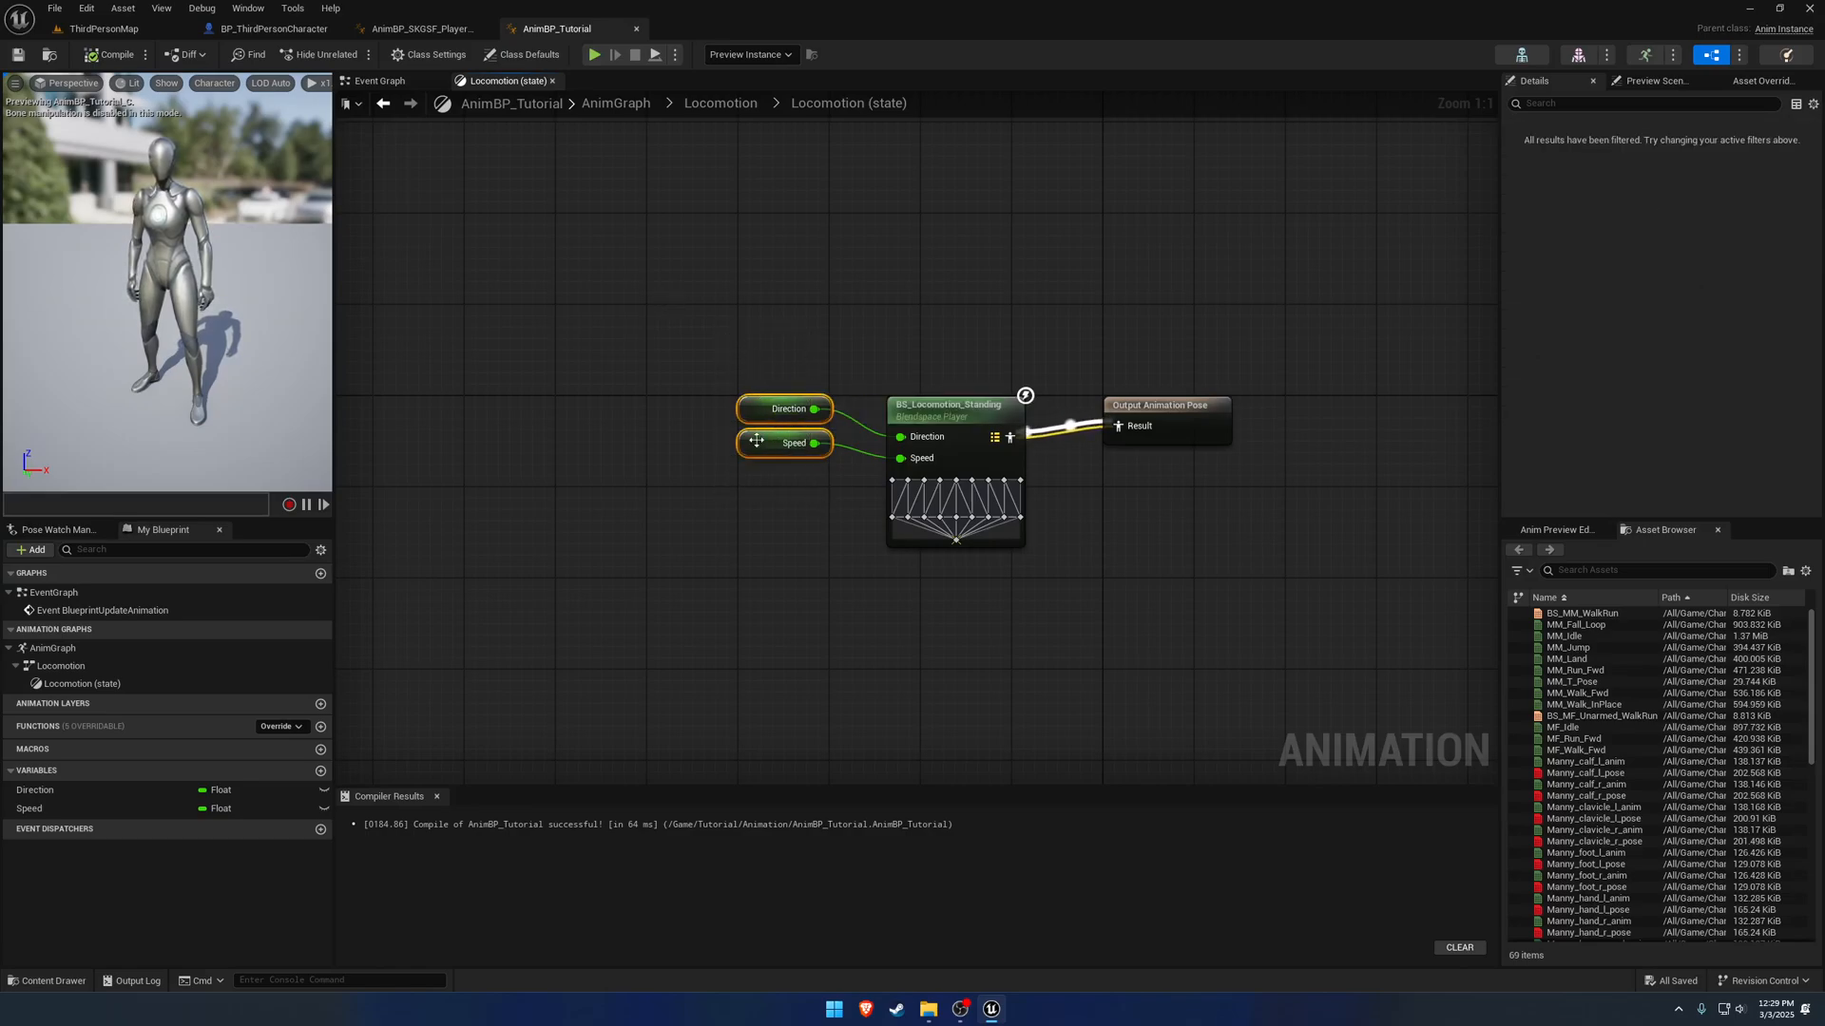
click(378, 79)
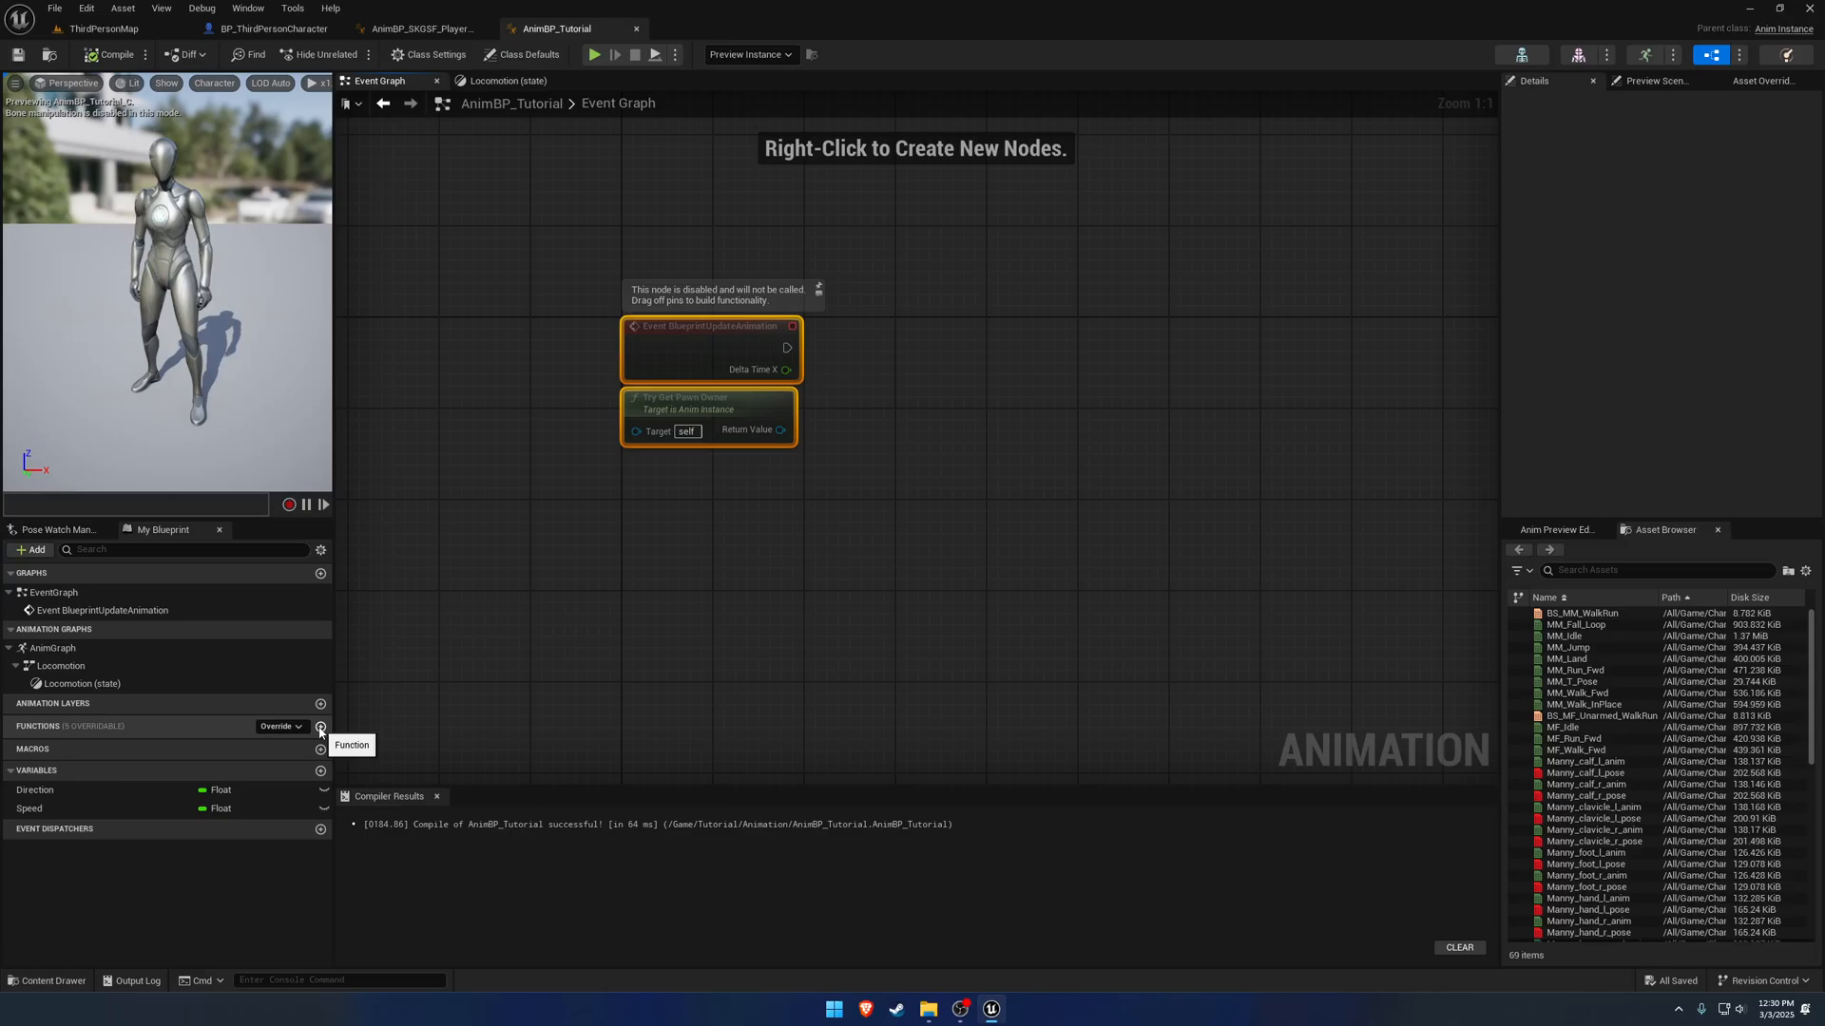
Create a SetSpeedAndDirection function, checking Try Get Pawn Owner in the Event Graph for reference.
click(322, 726)
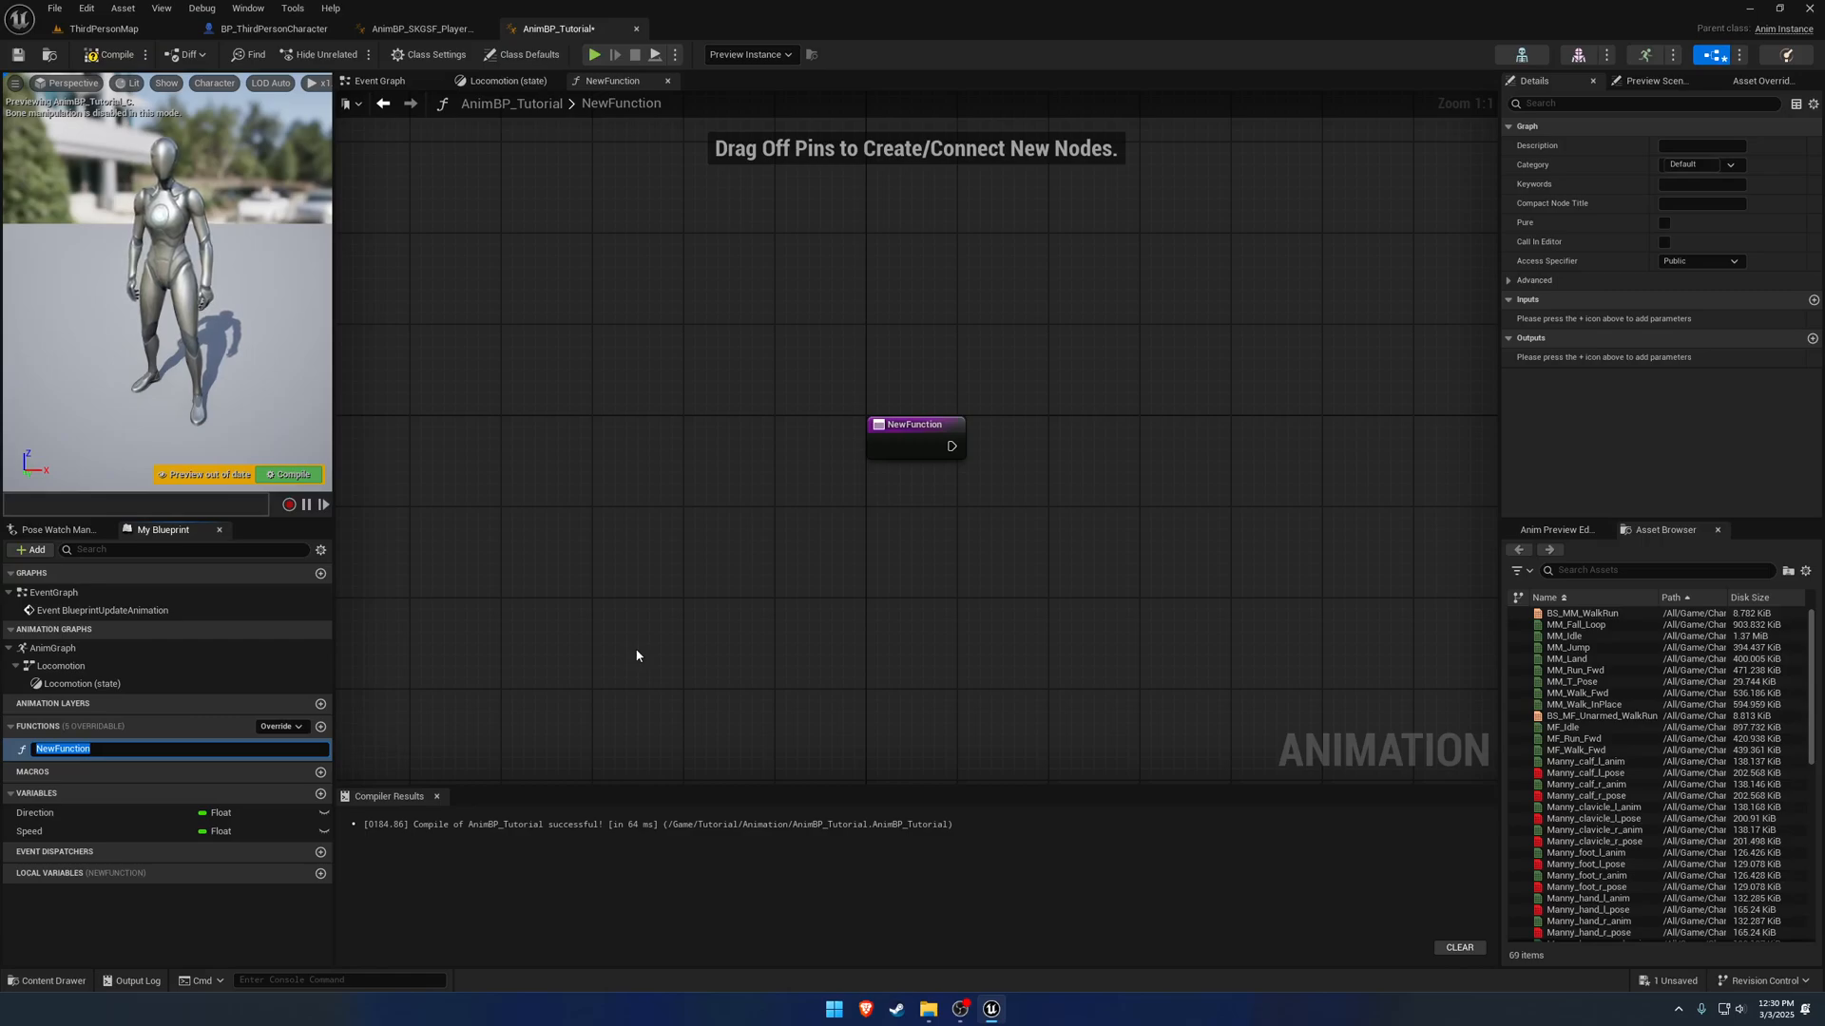
text(SetSpeedAndDire)
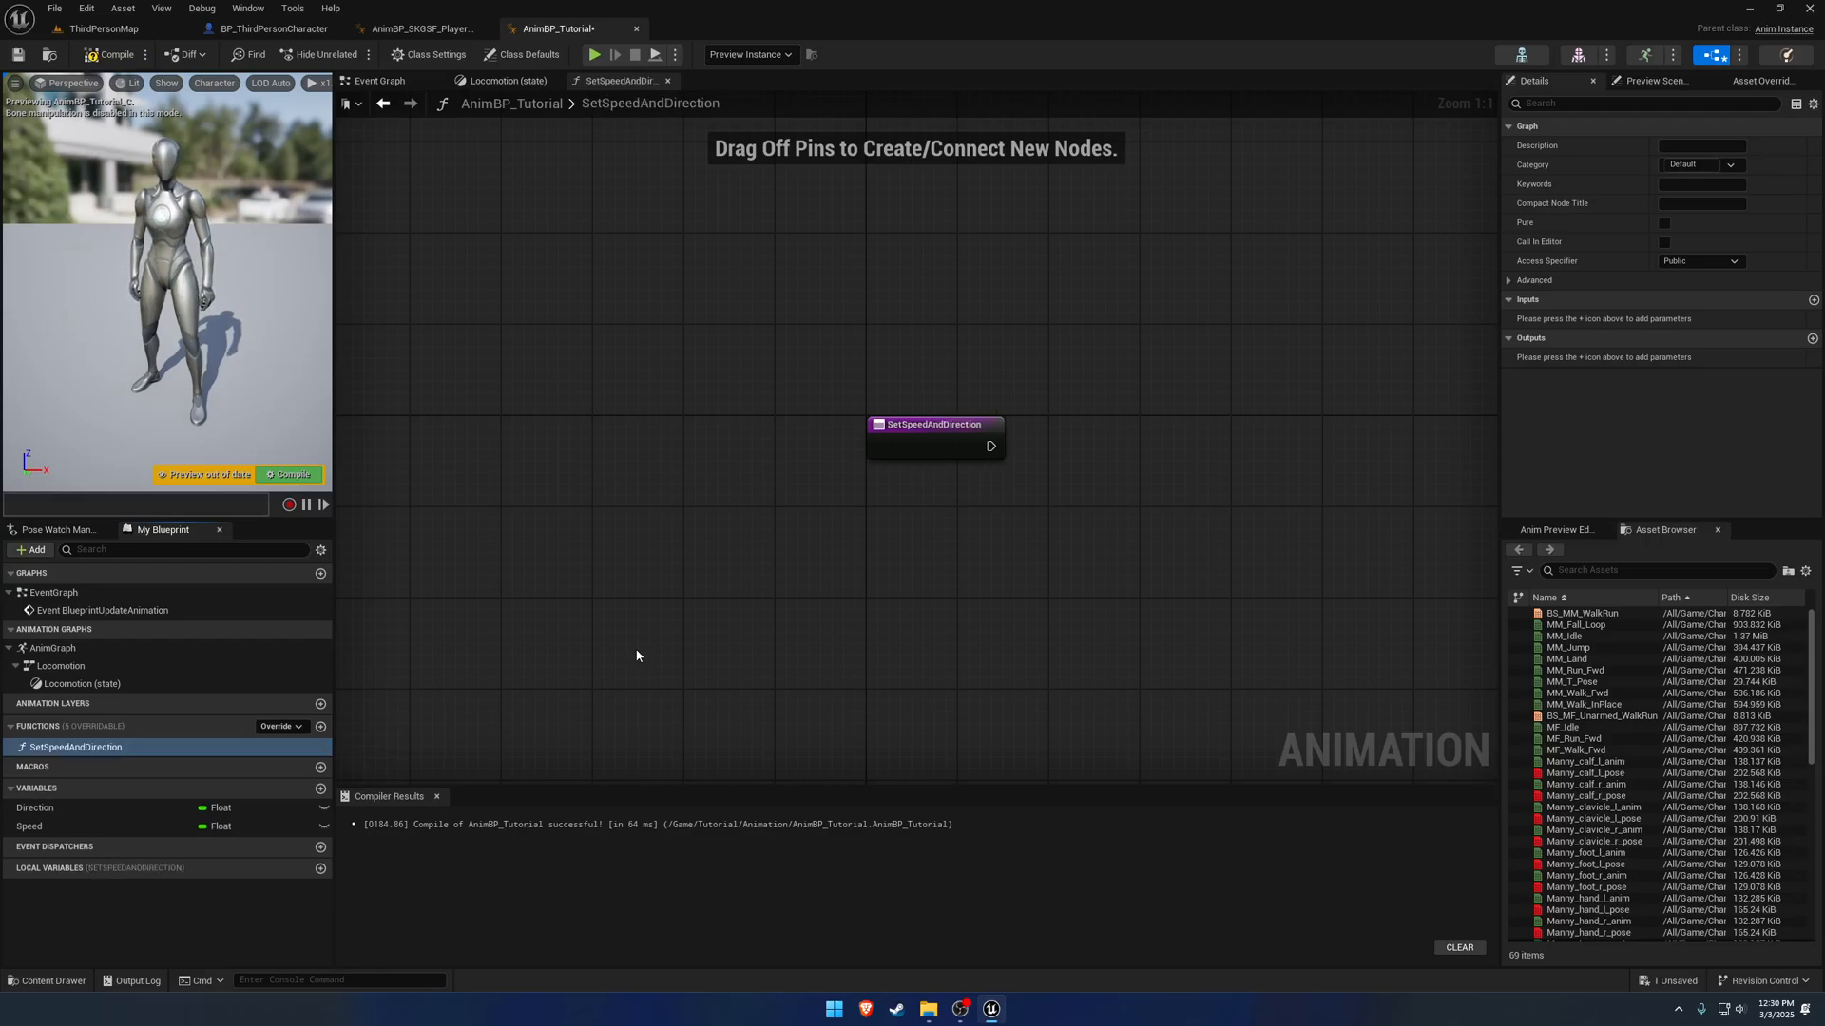
click(380, 80)
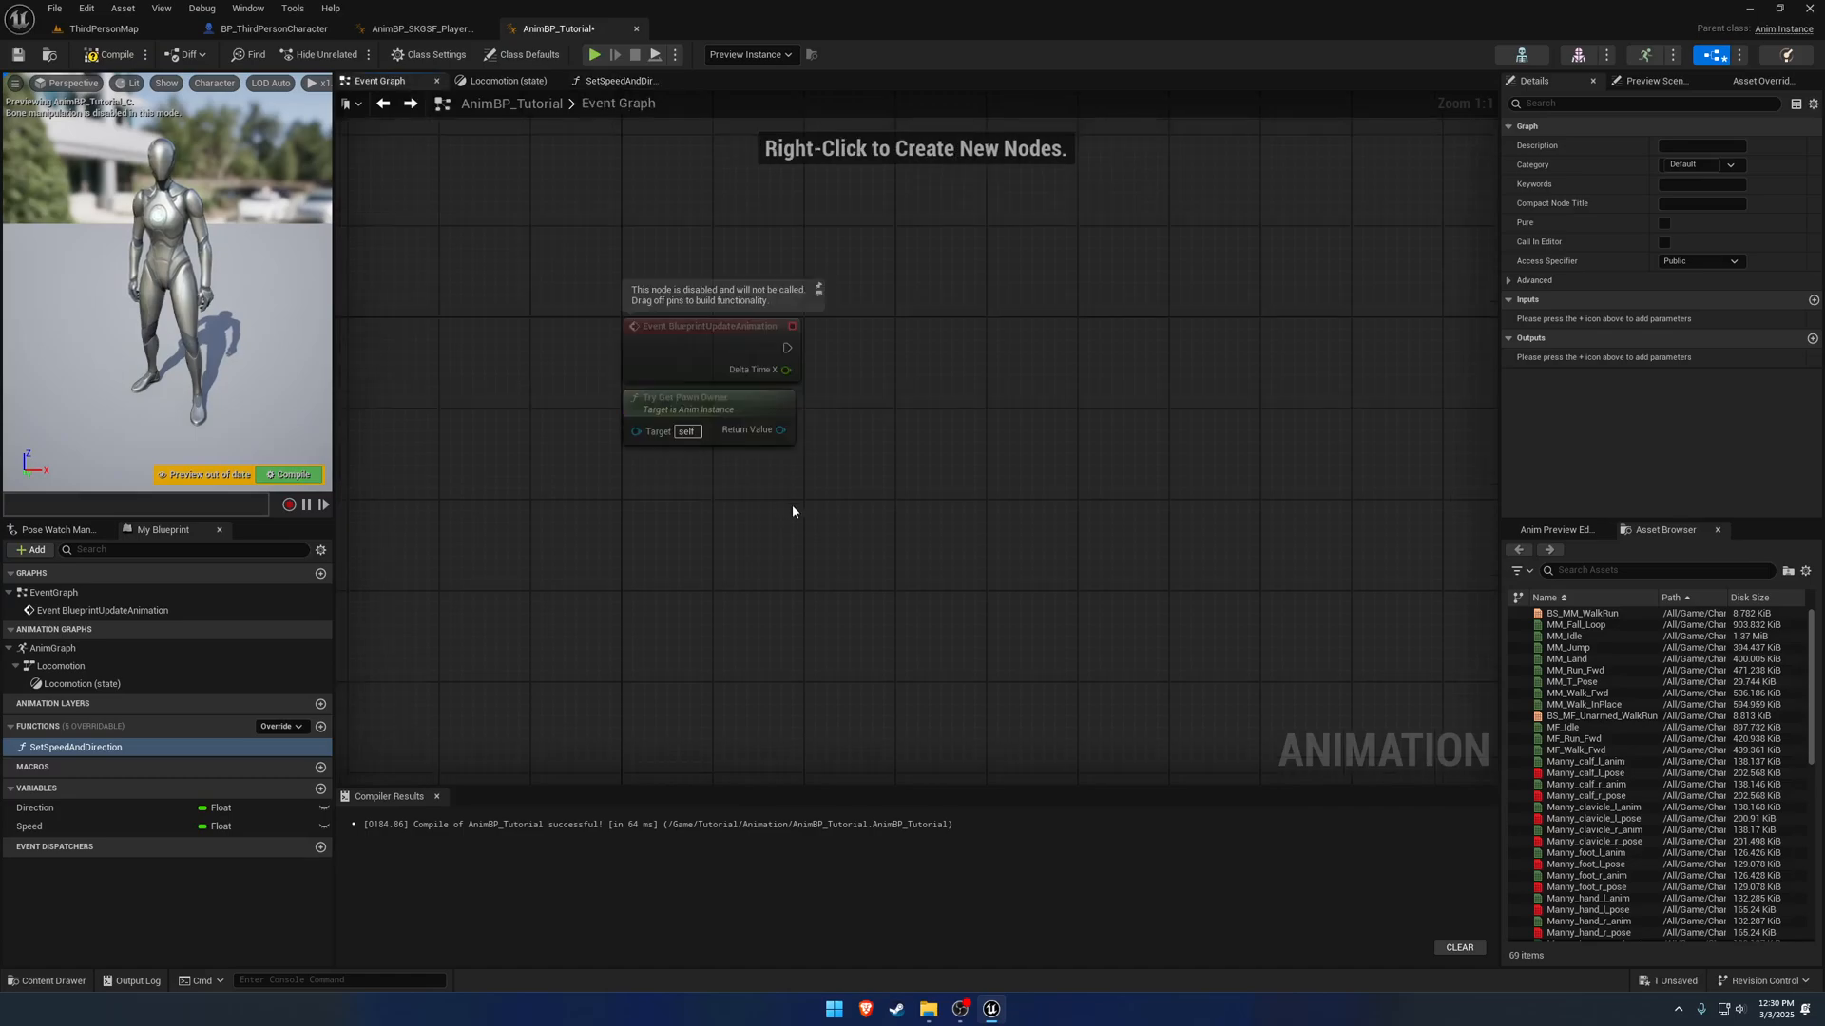
click(707, 413)
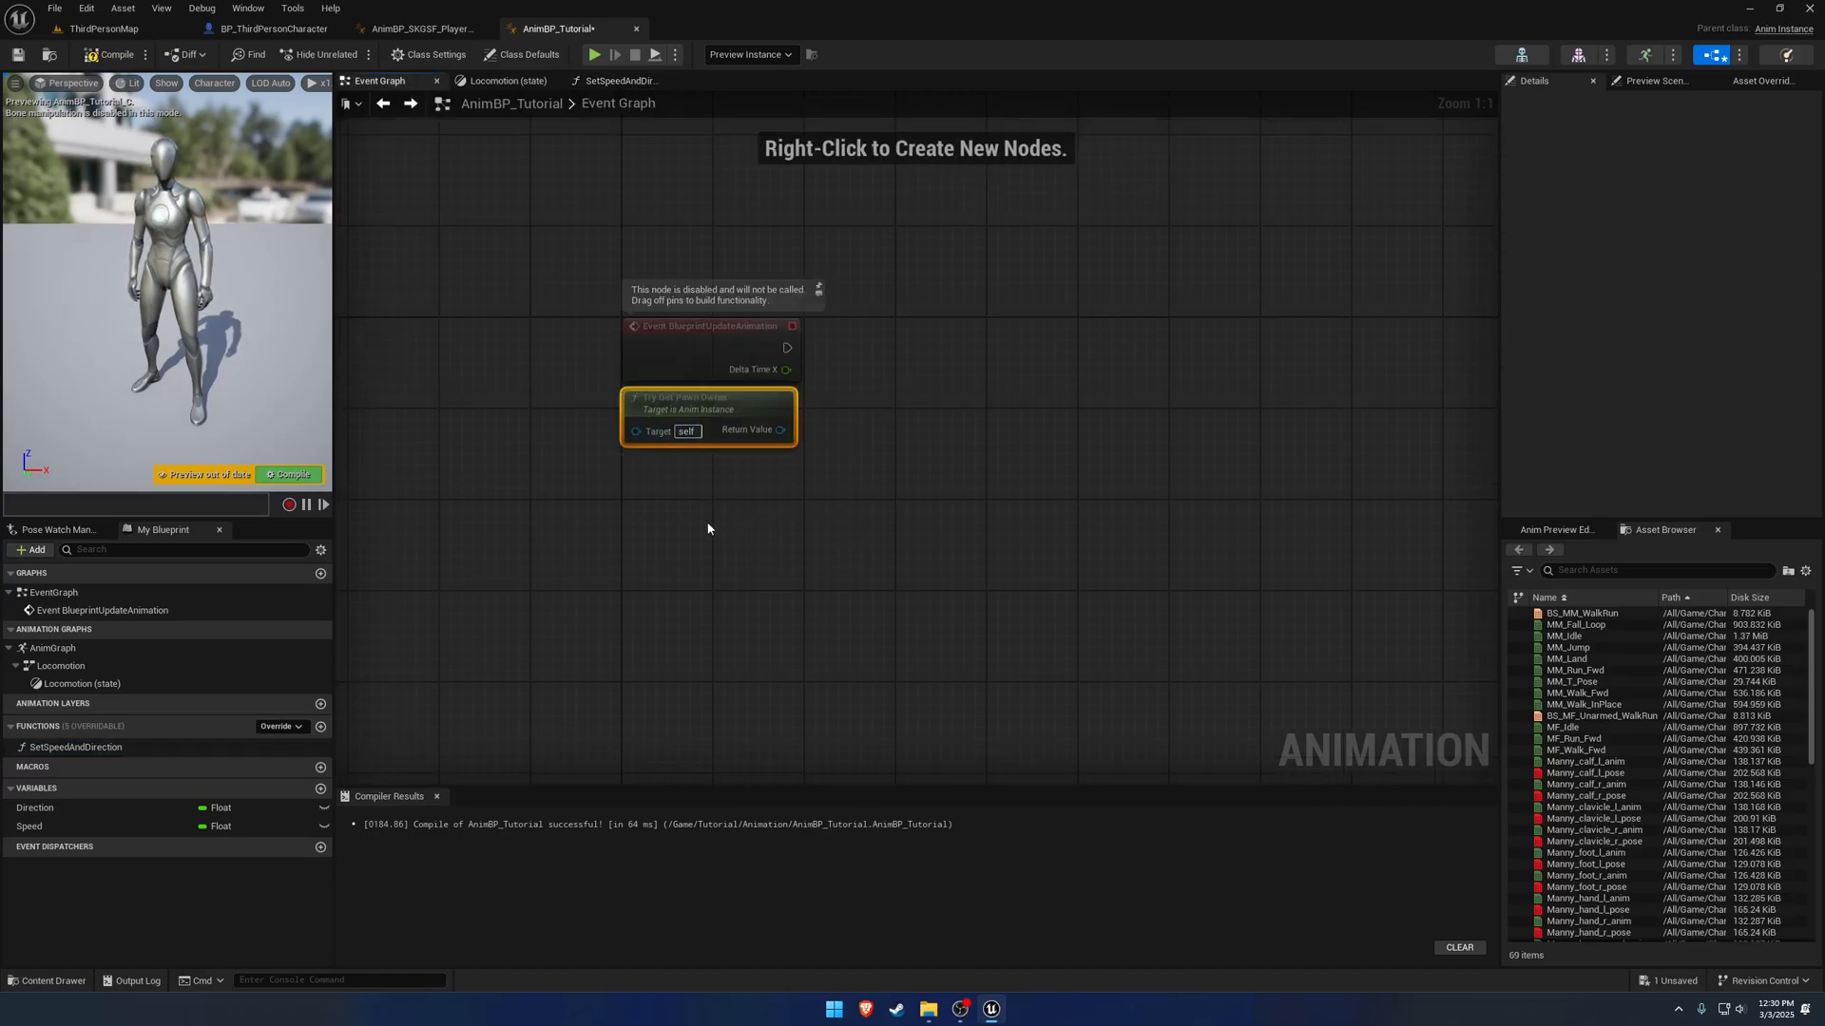
click(617, 80)
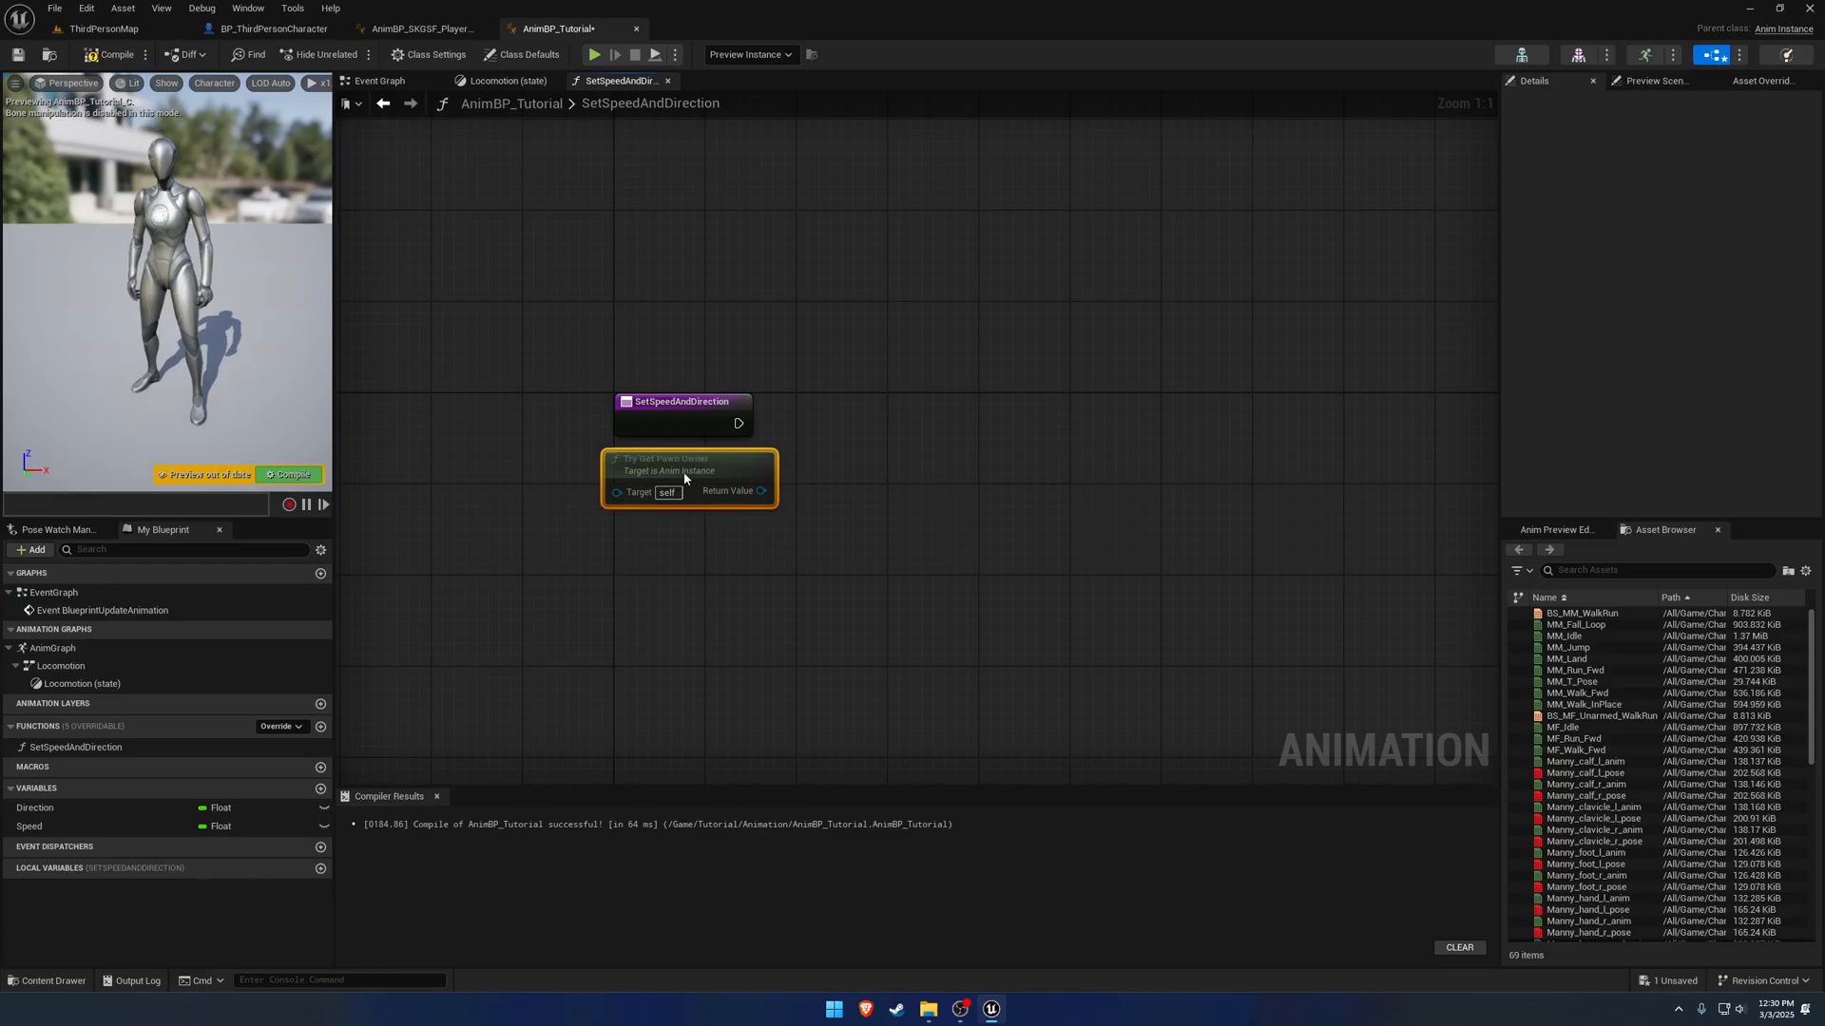
Add Get Owning Actor and wire its return value into an Is Valid check.
drag(760, 491, 849, 427)
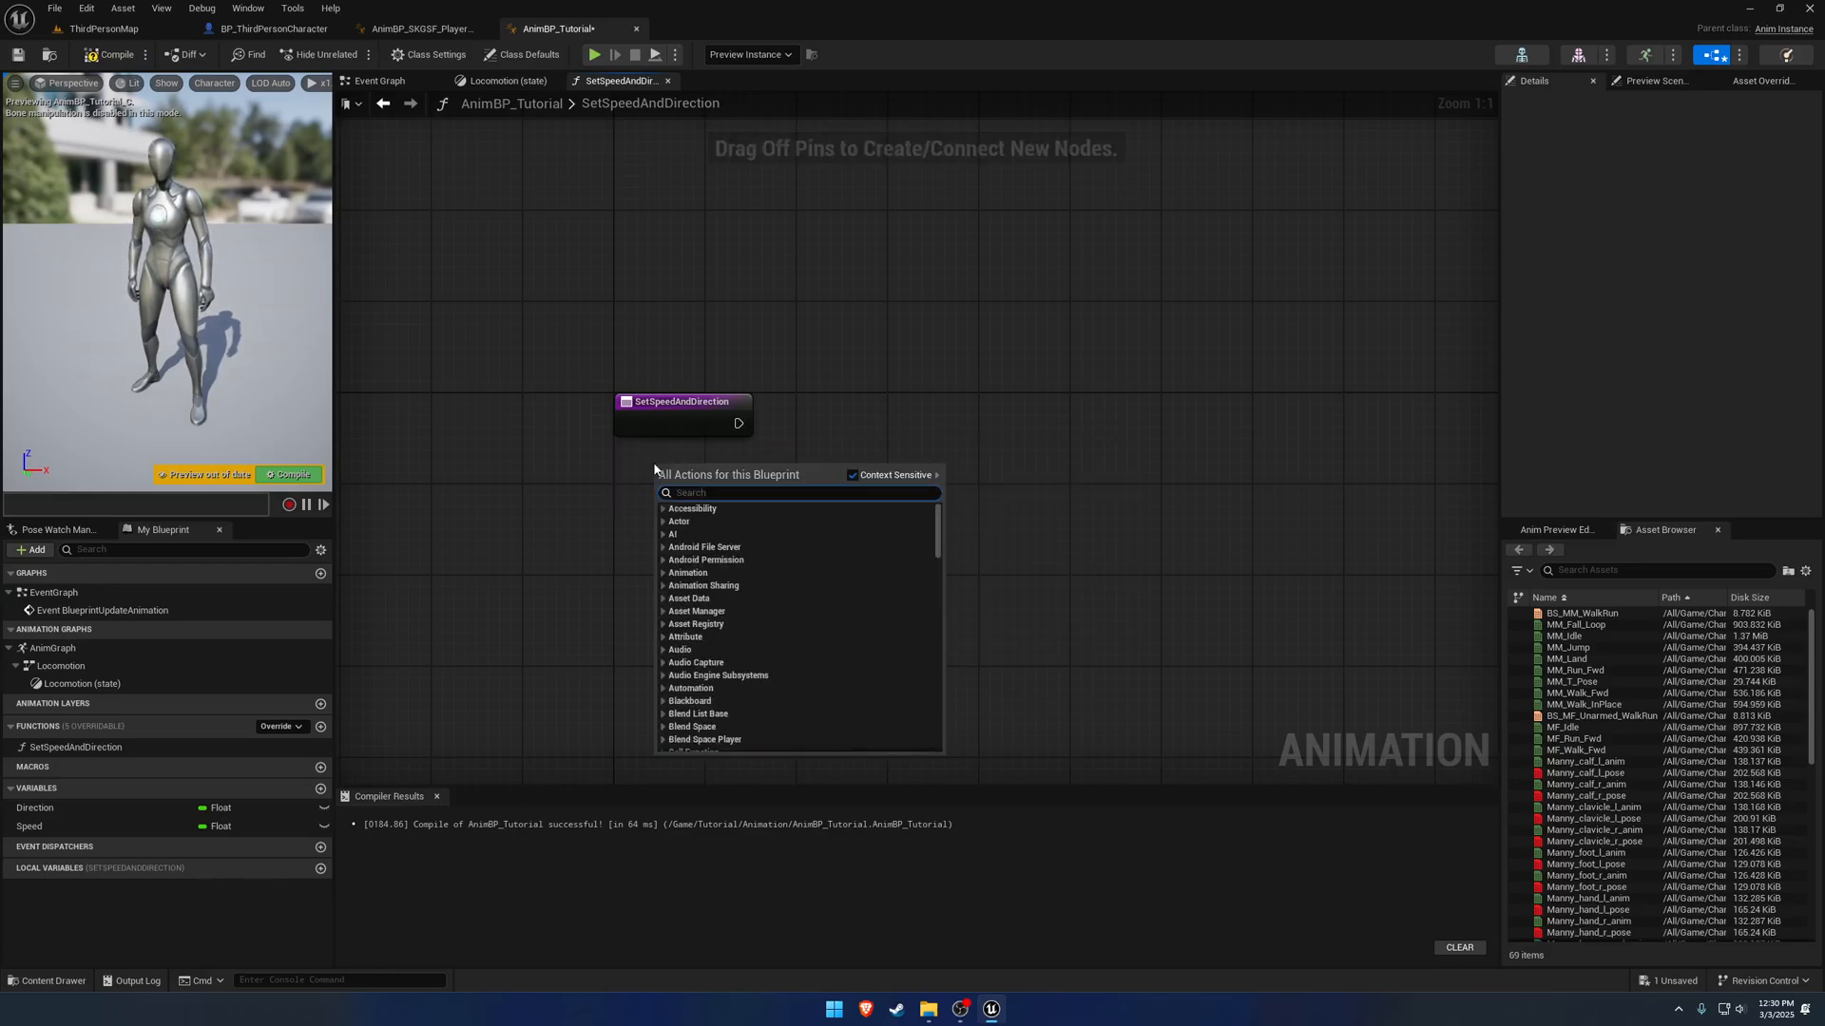
text(owning)
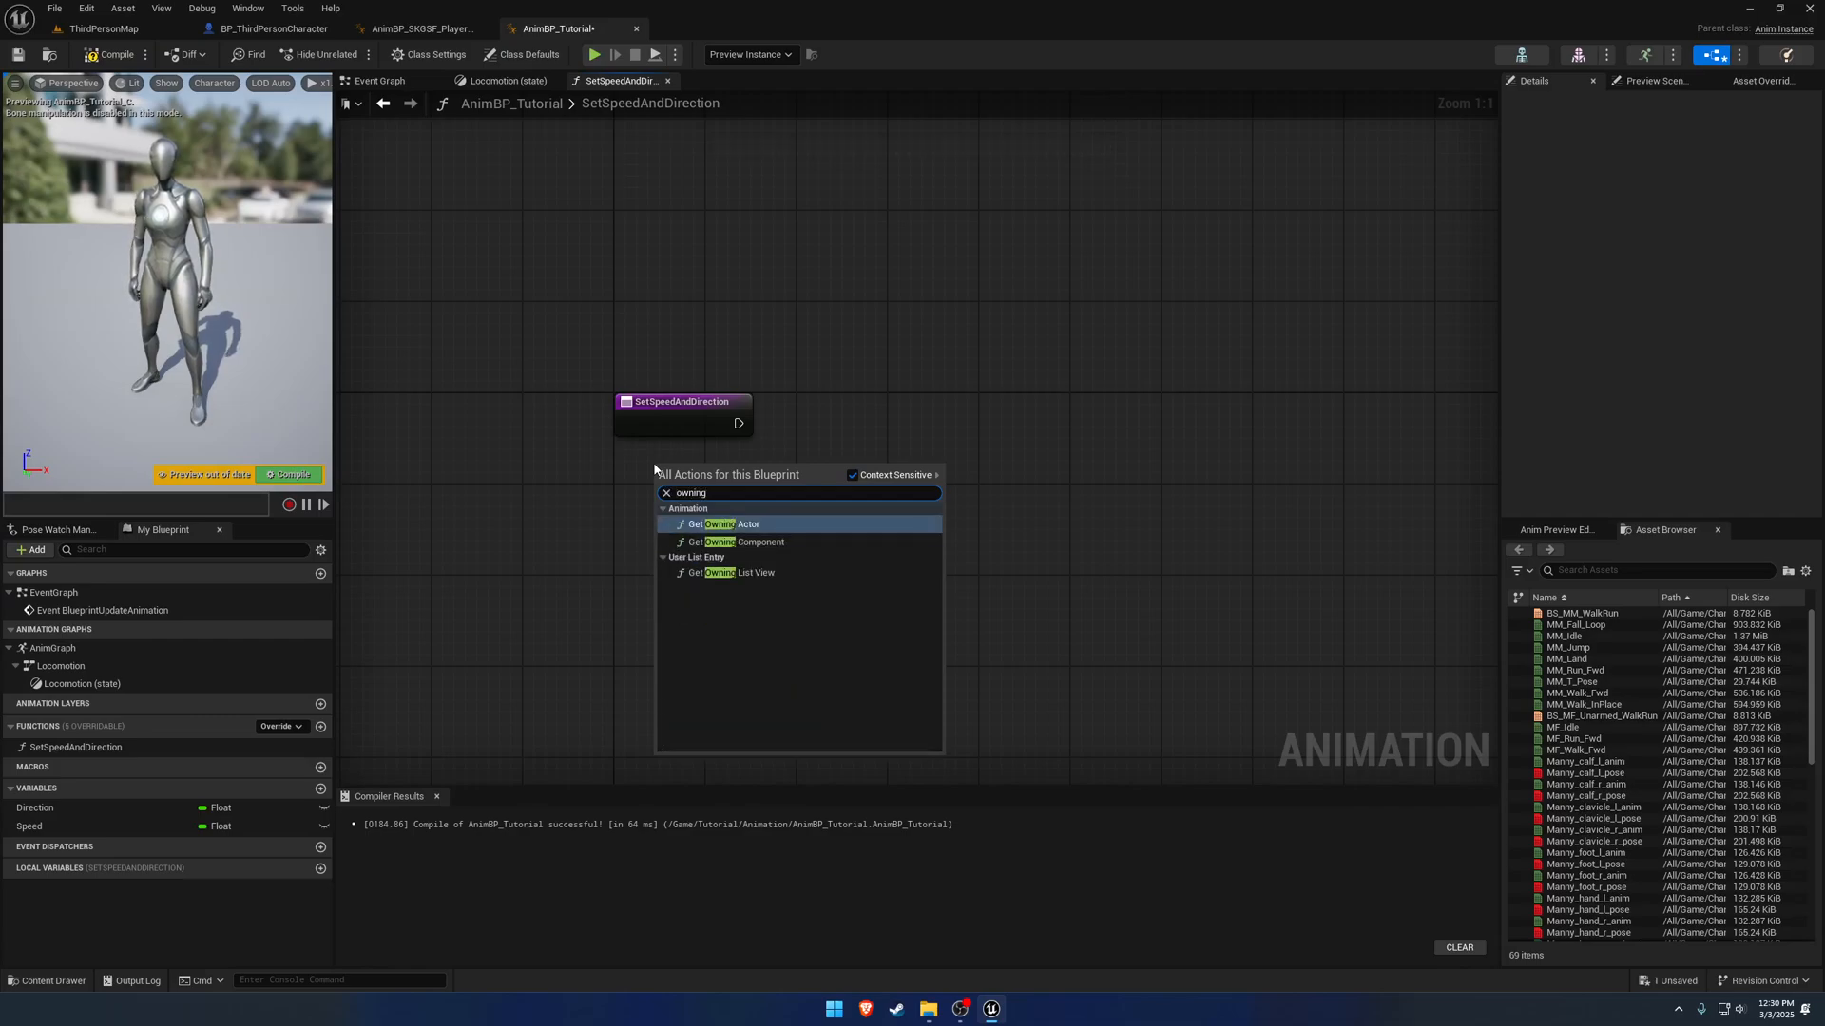
click(724, 524)
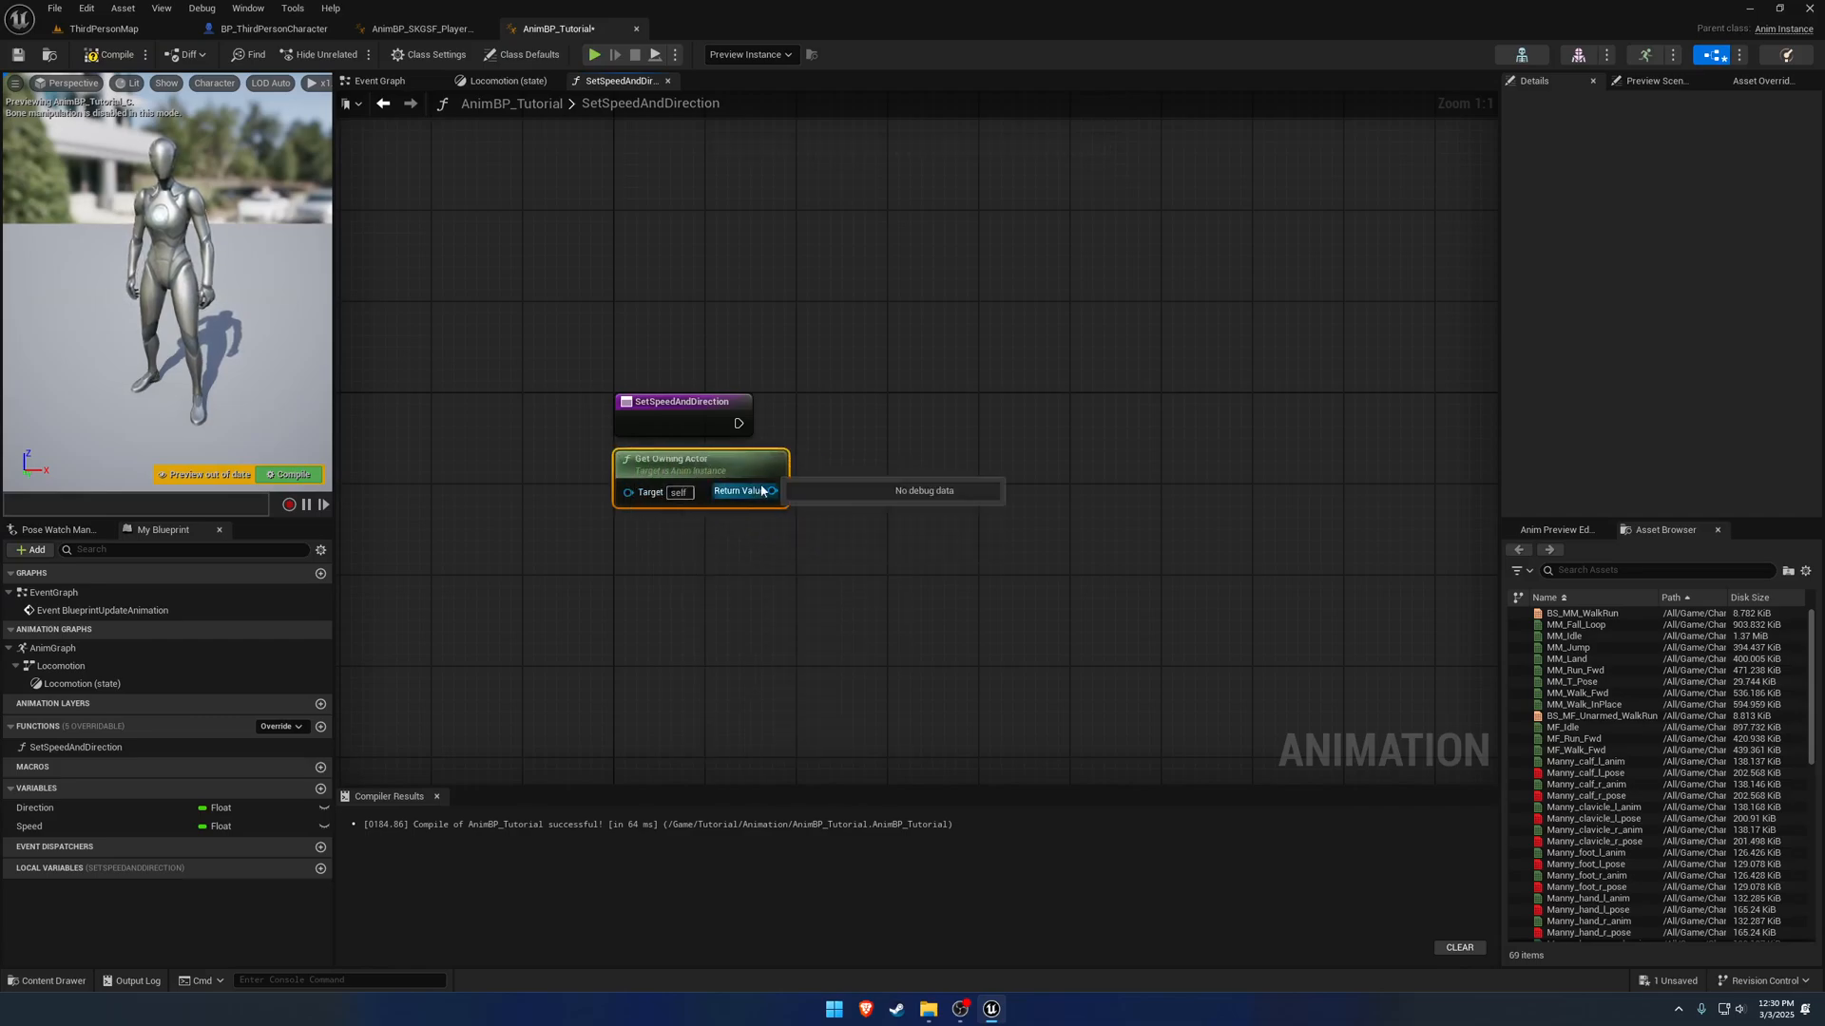
drag(772, 491, 850, 413)
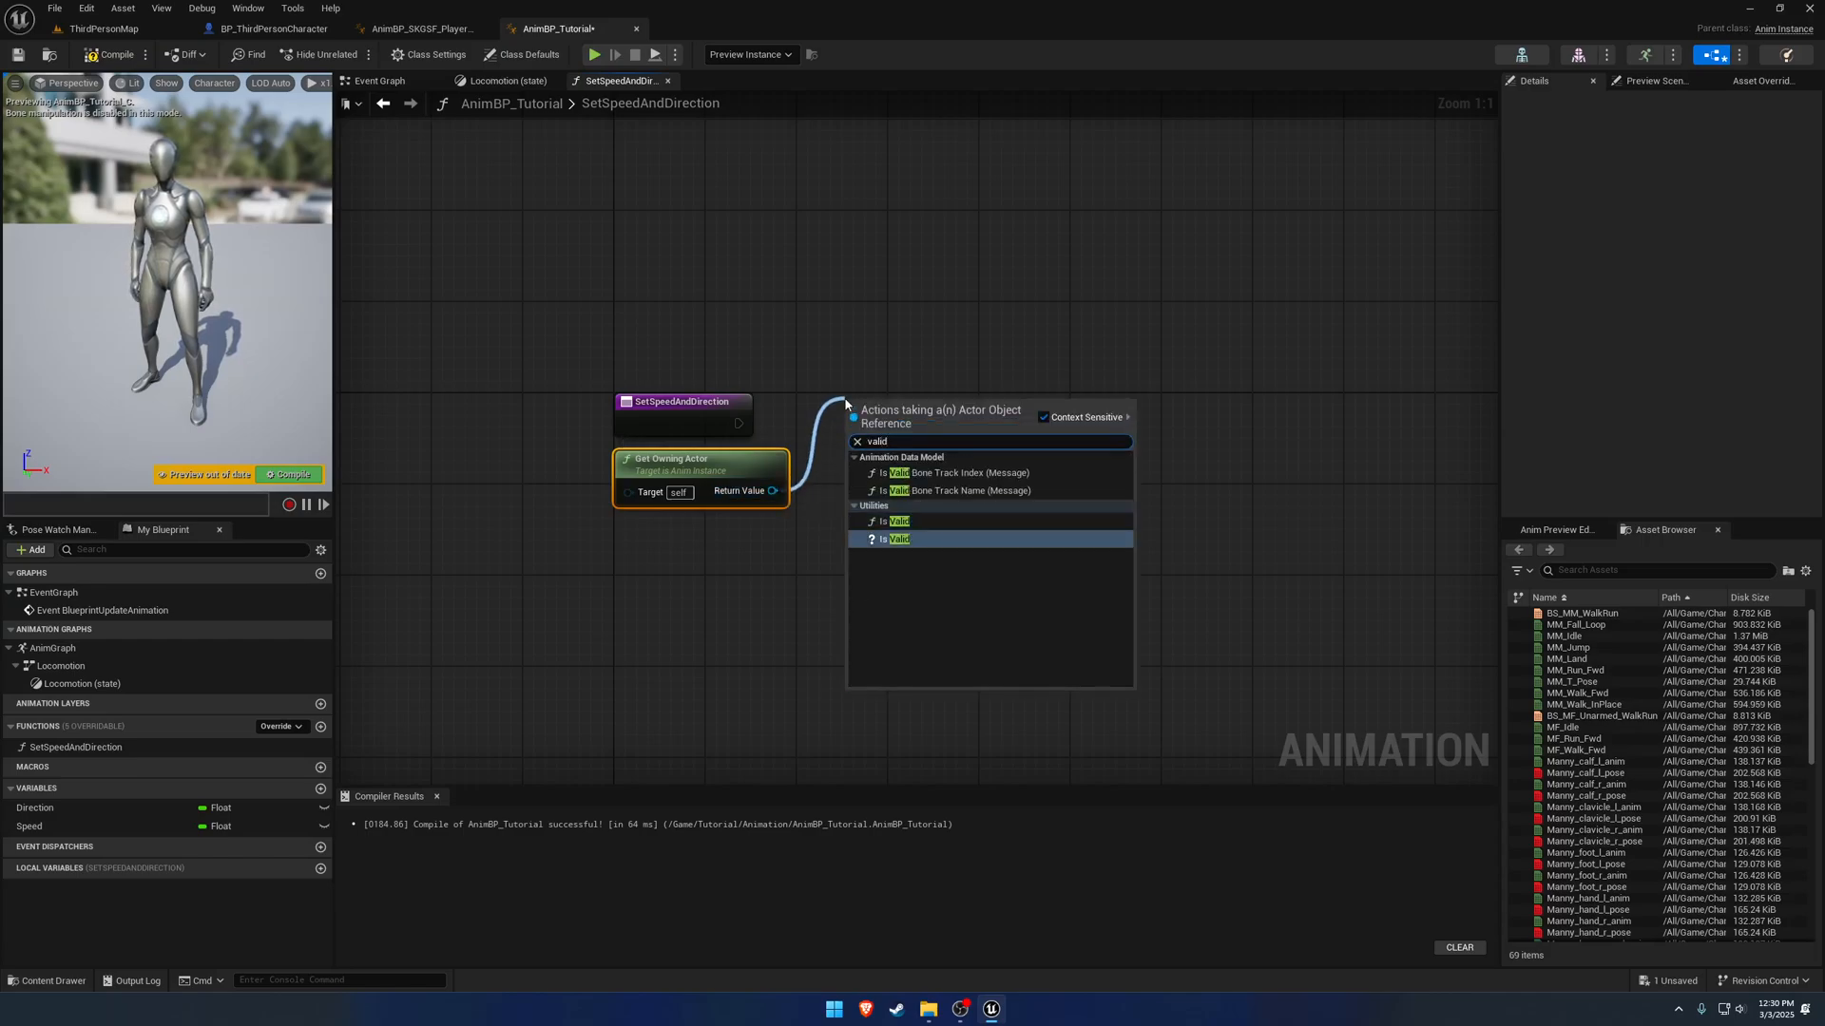
click(895, 538)
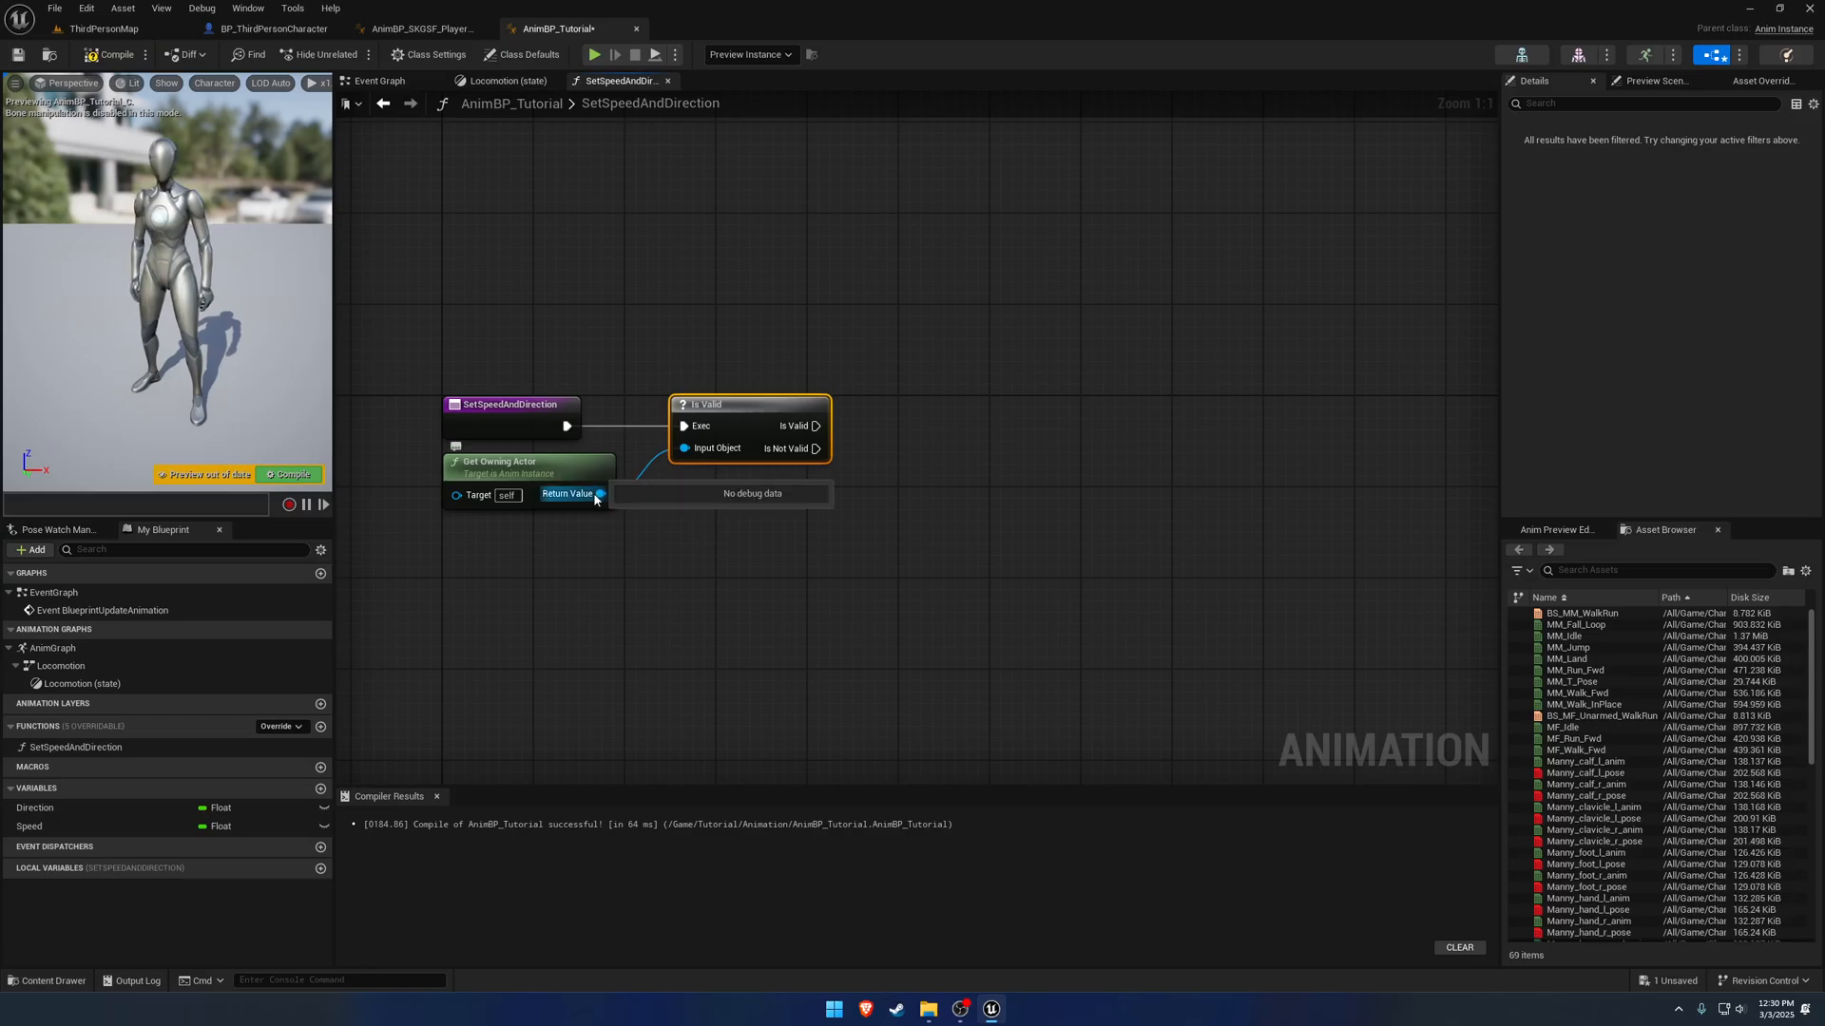
Promote the owning actor to a local OwningActor variable feeding Get Velocity and Get Actor Rotation.
right_click(595, 494)
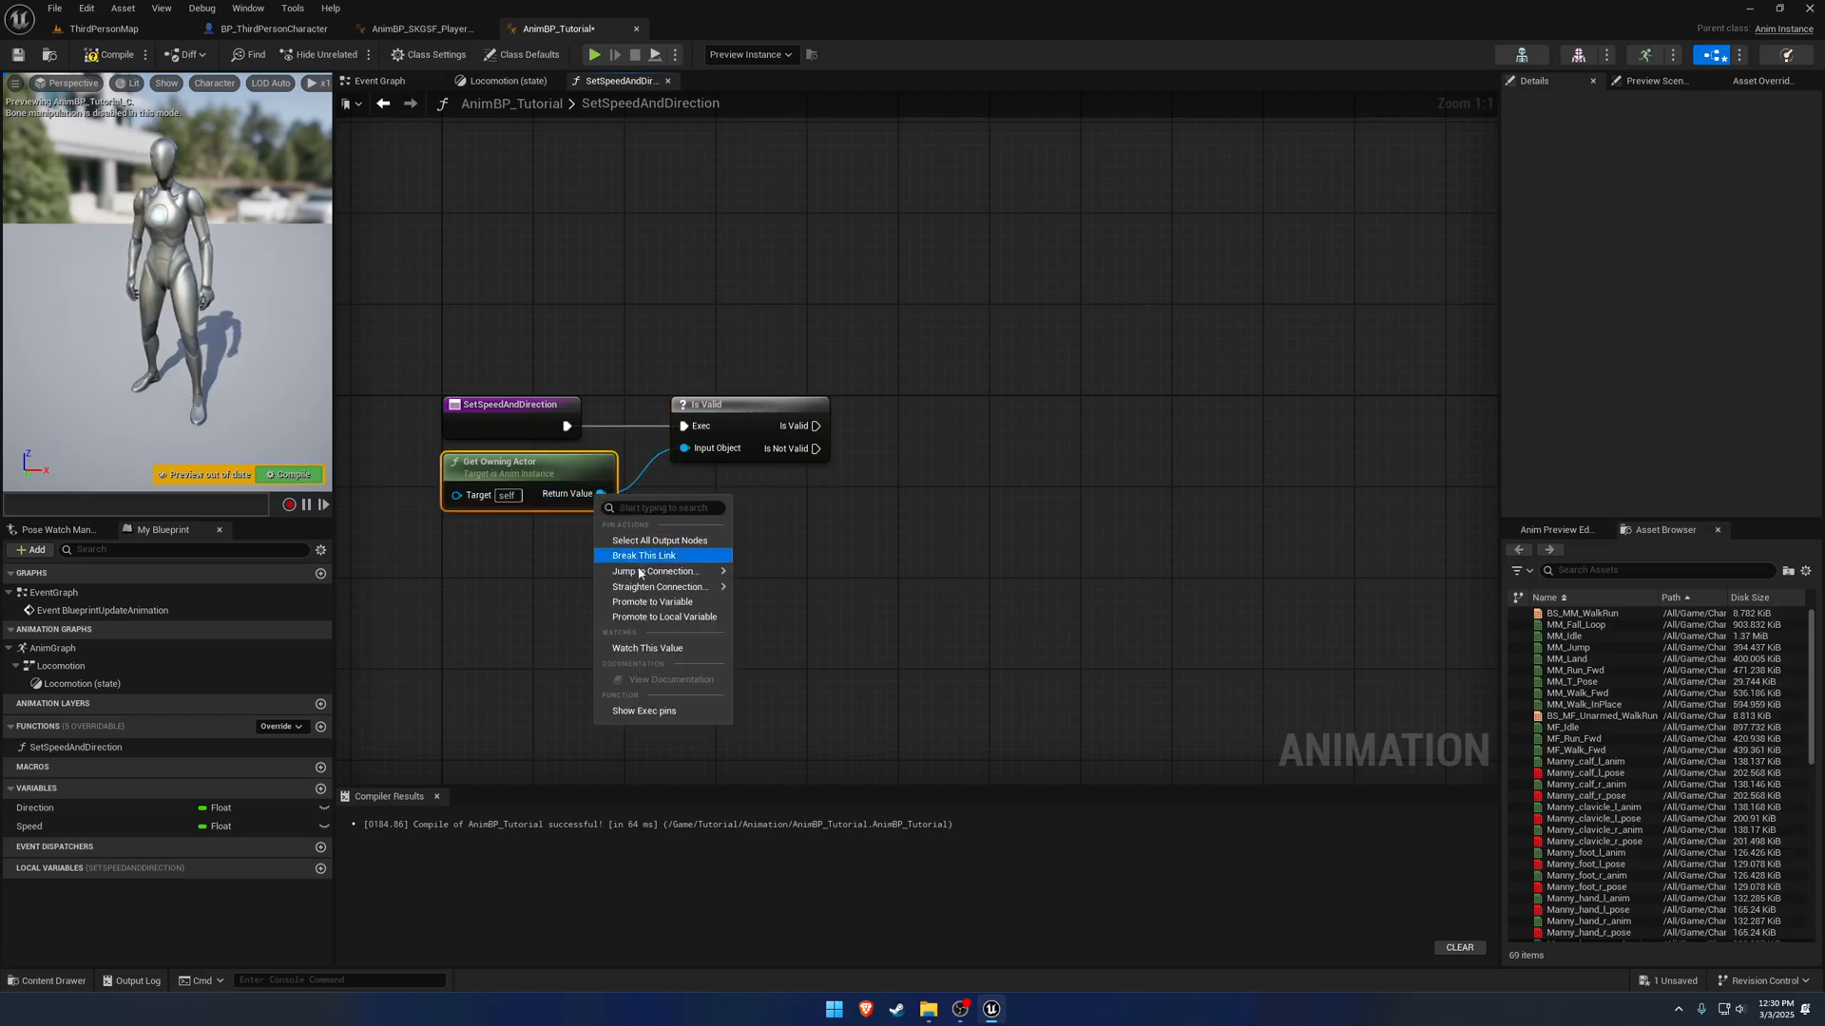
click(664, 616)
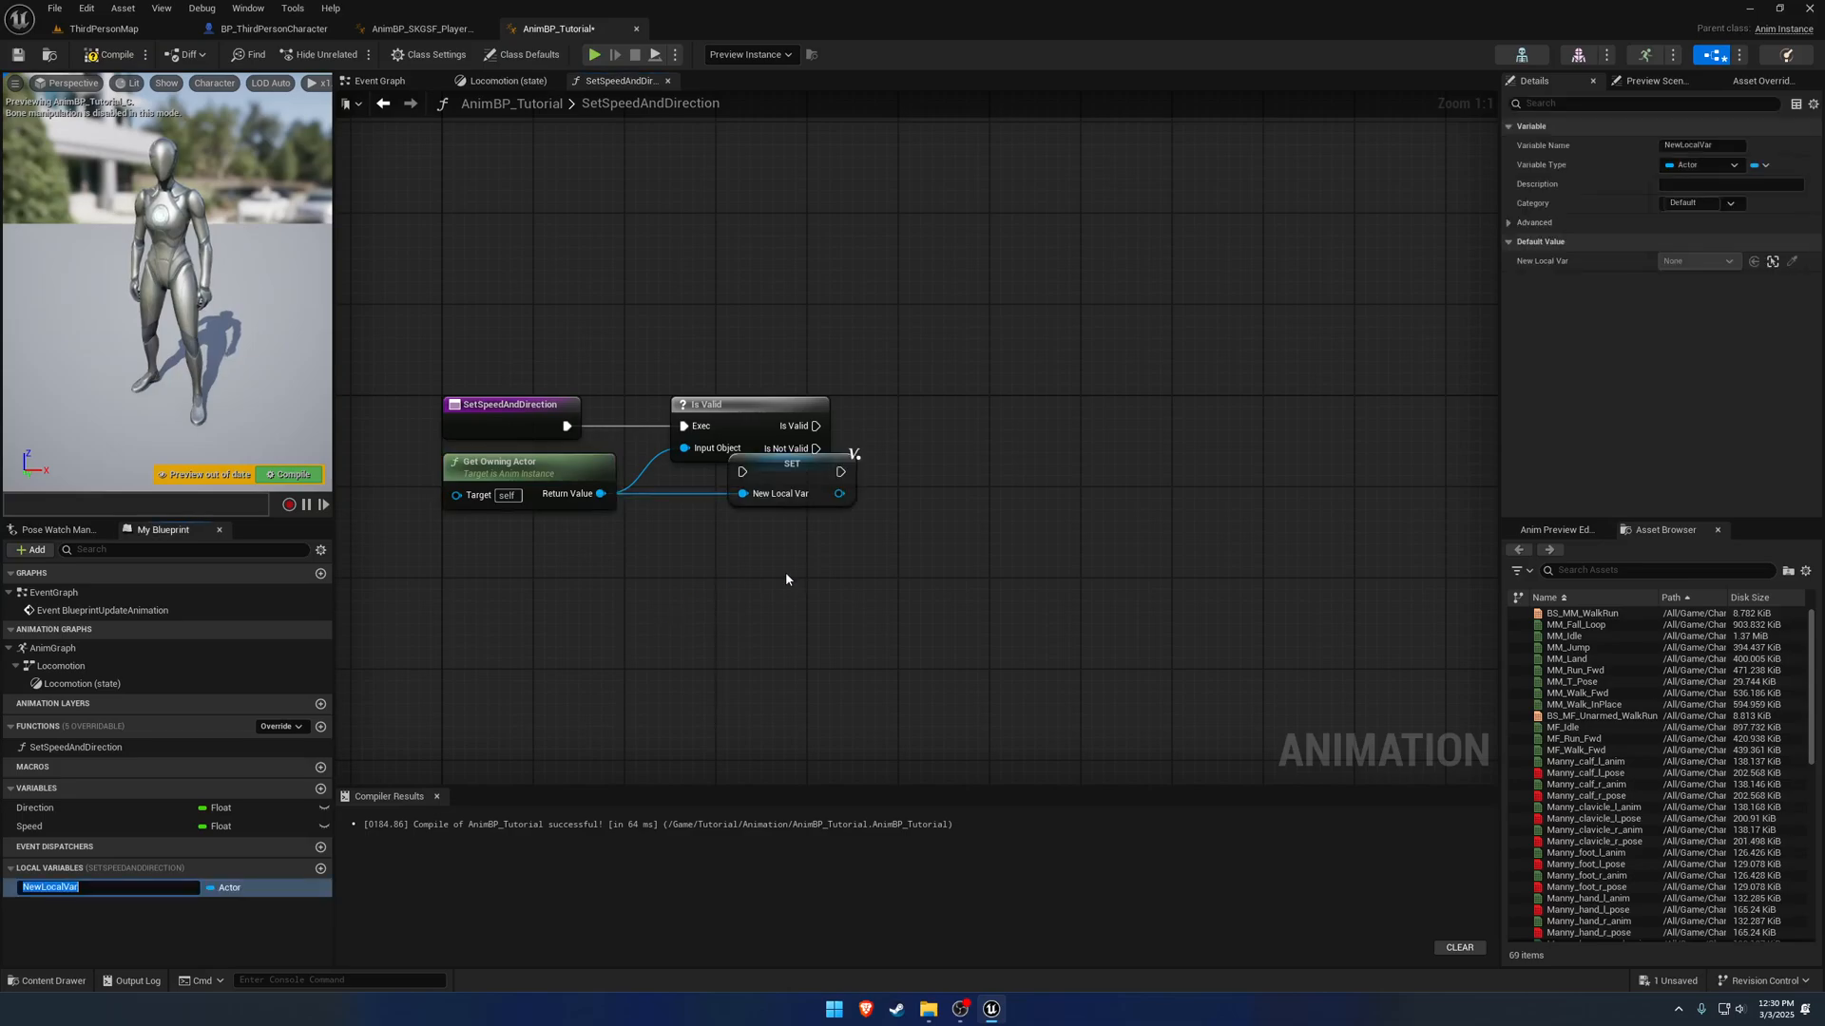
text(OwningActor)
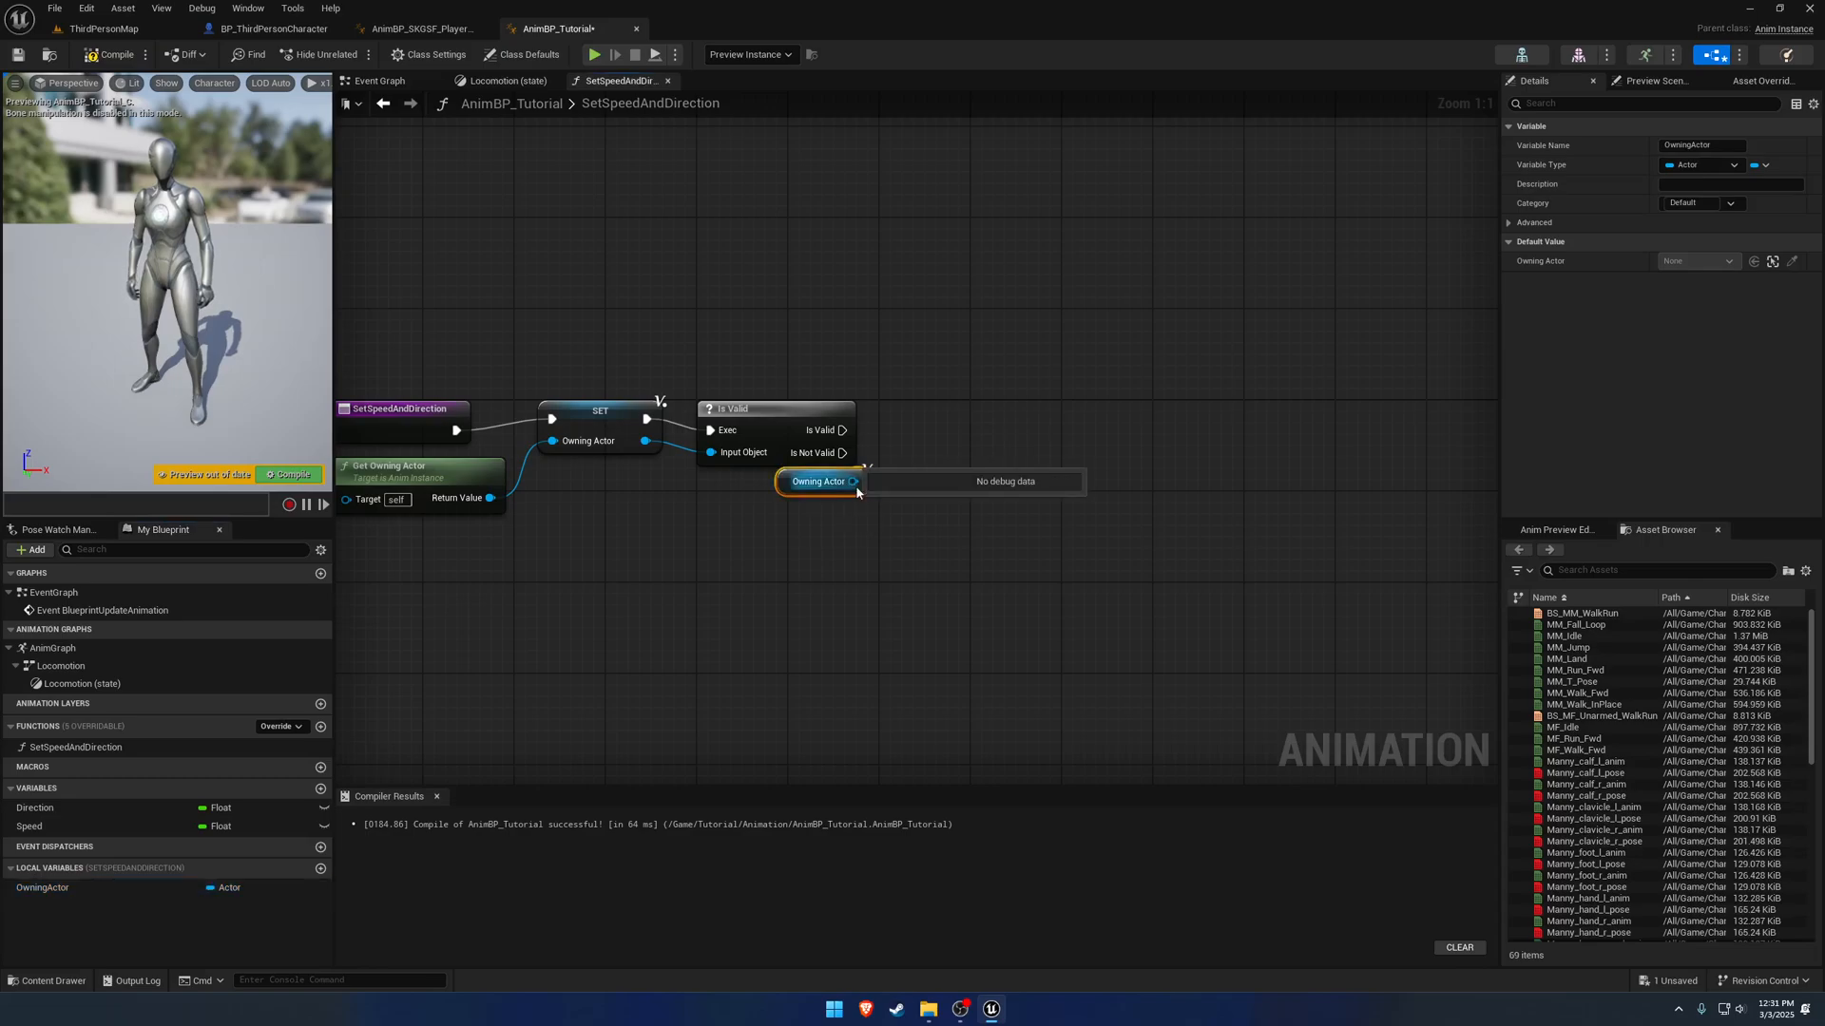
drag(853, 481, 937, 509)
text(get)
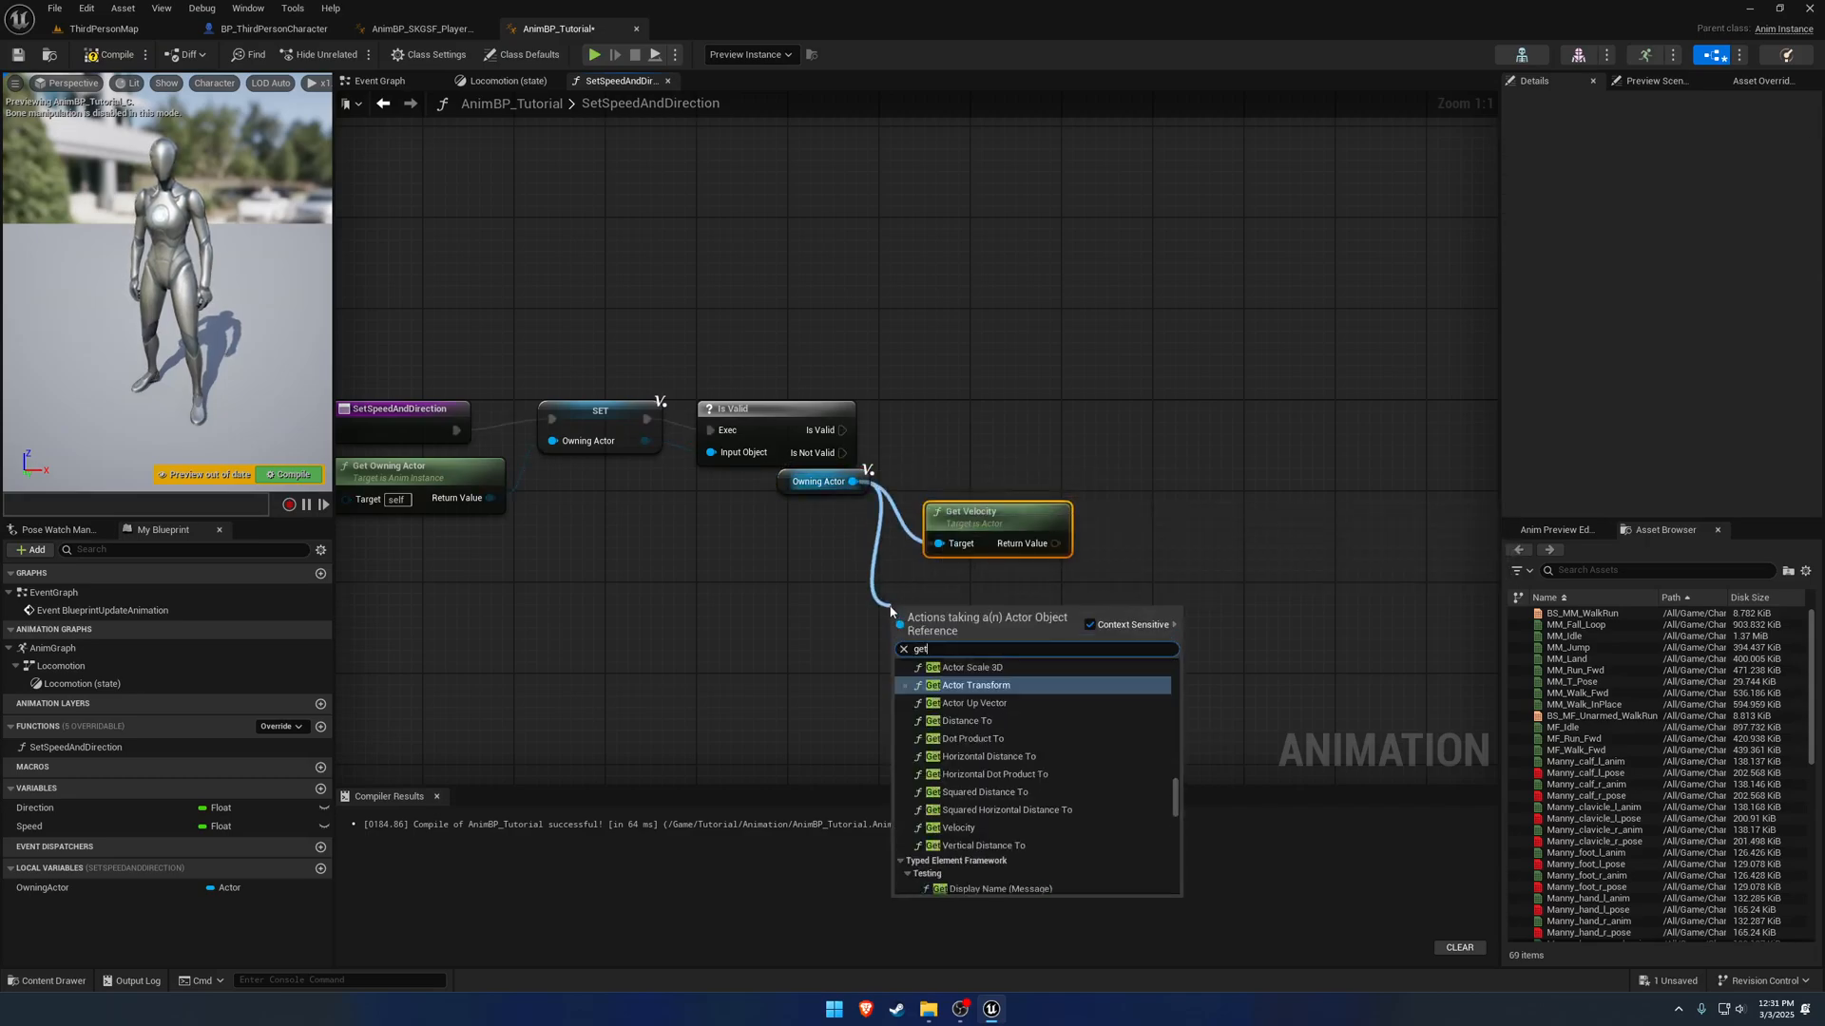
click(977, 684)
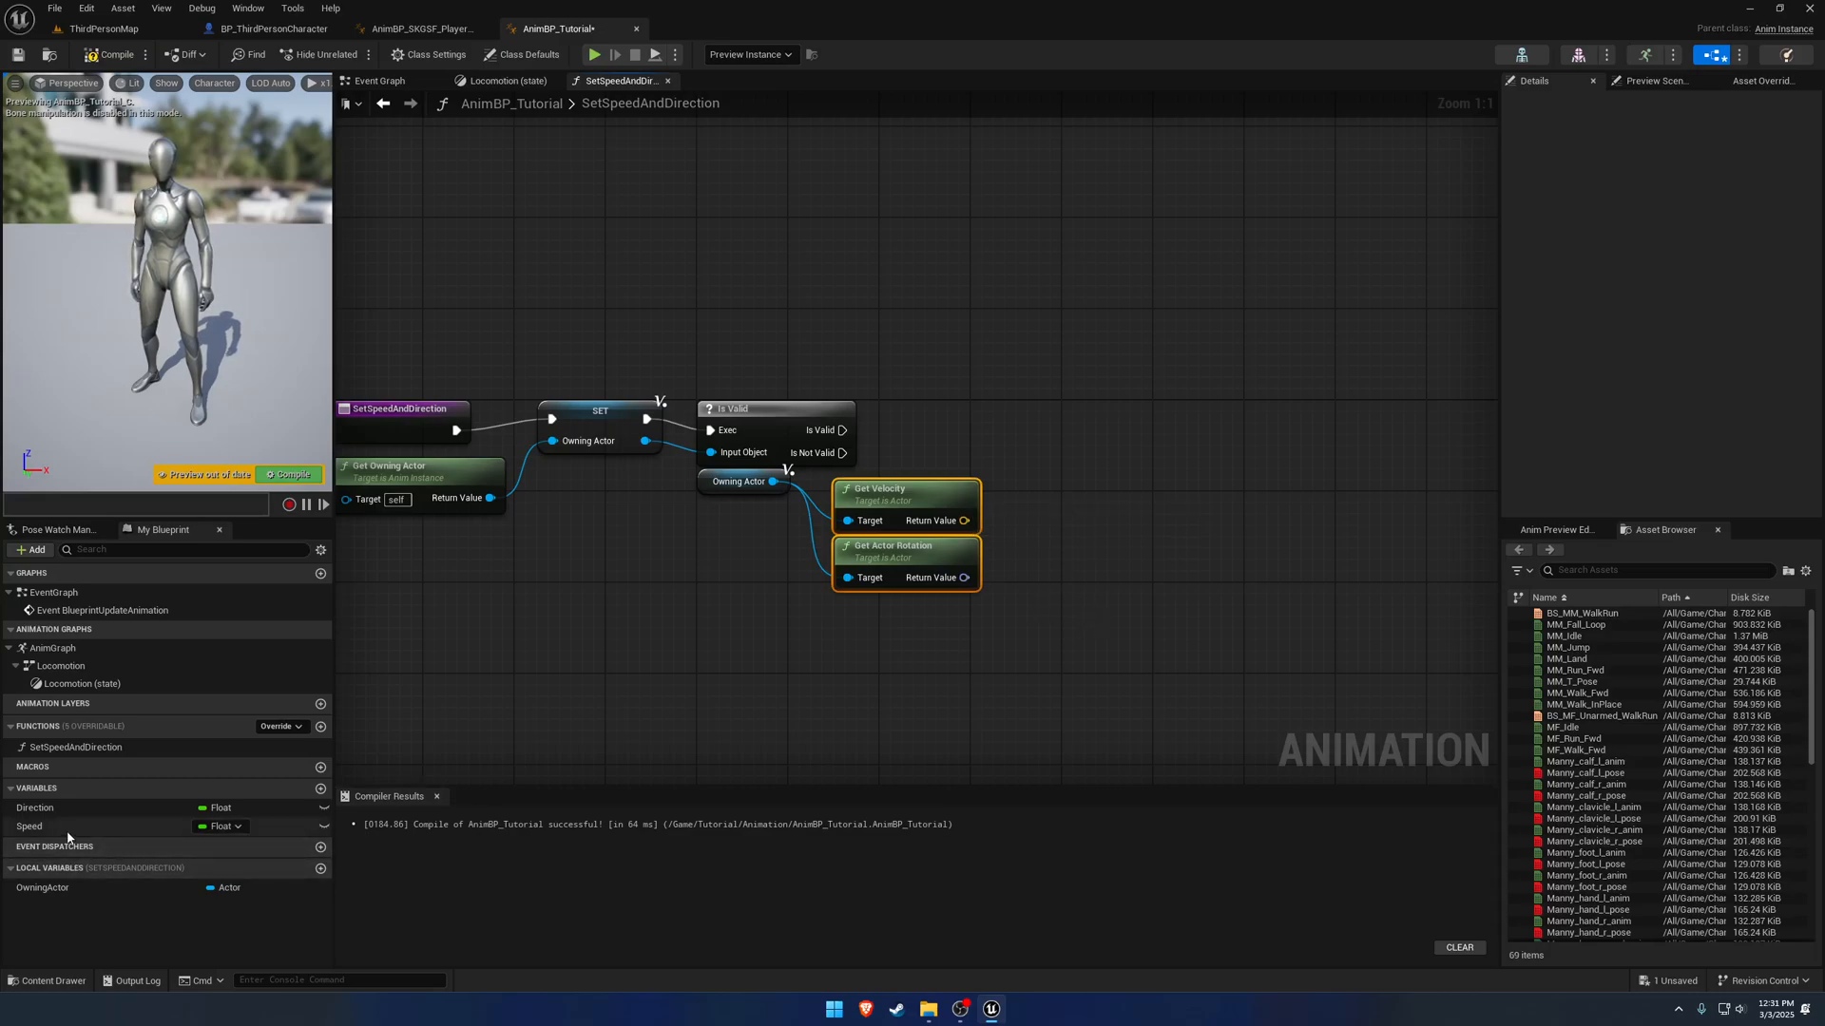
Set Speed from Vector Length XY of the owning actor's velocity.
click(28, 827)
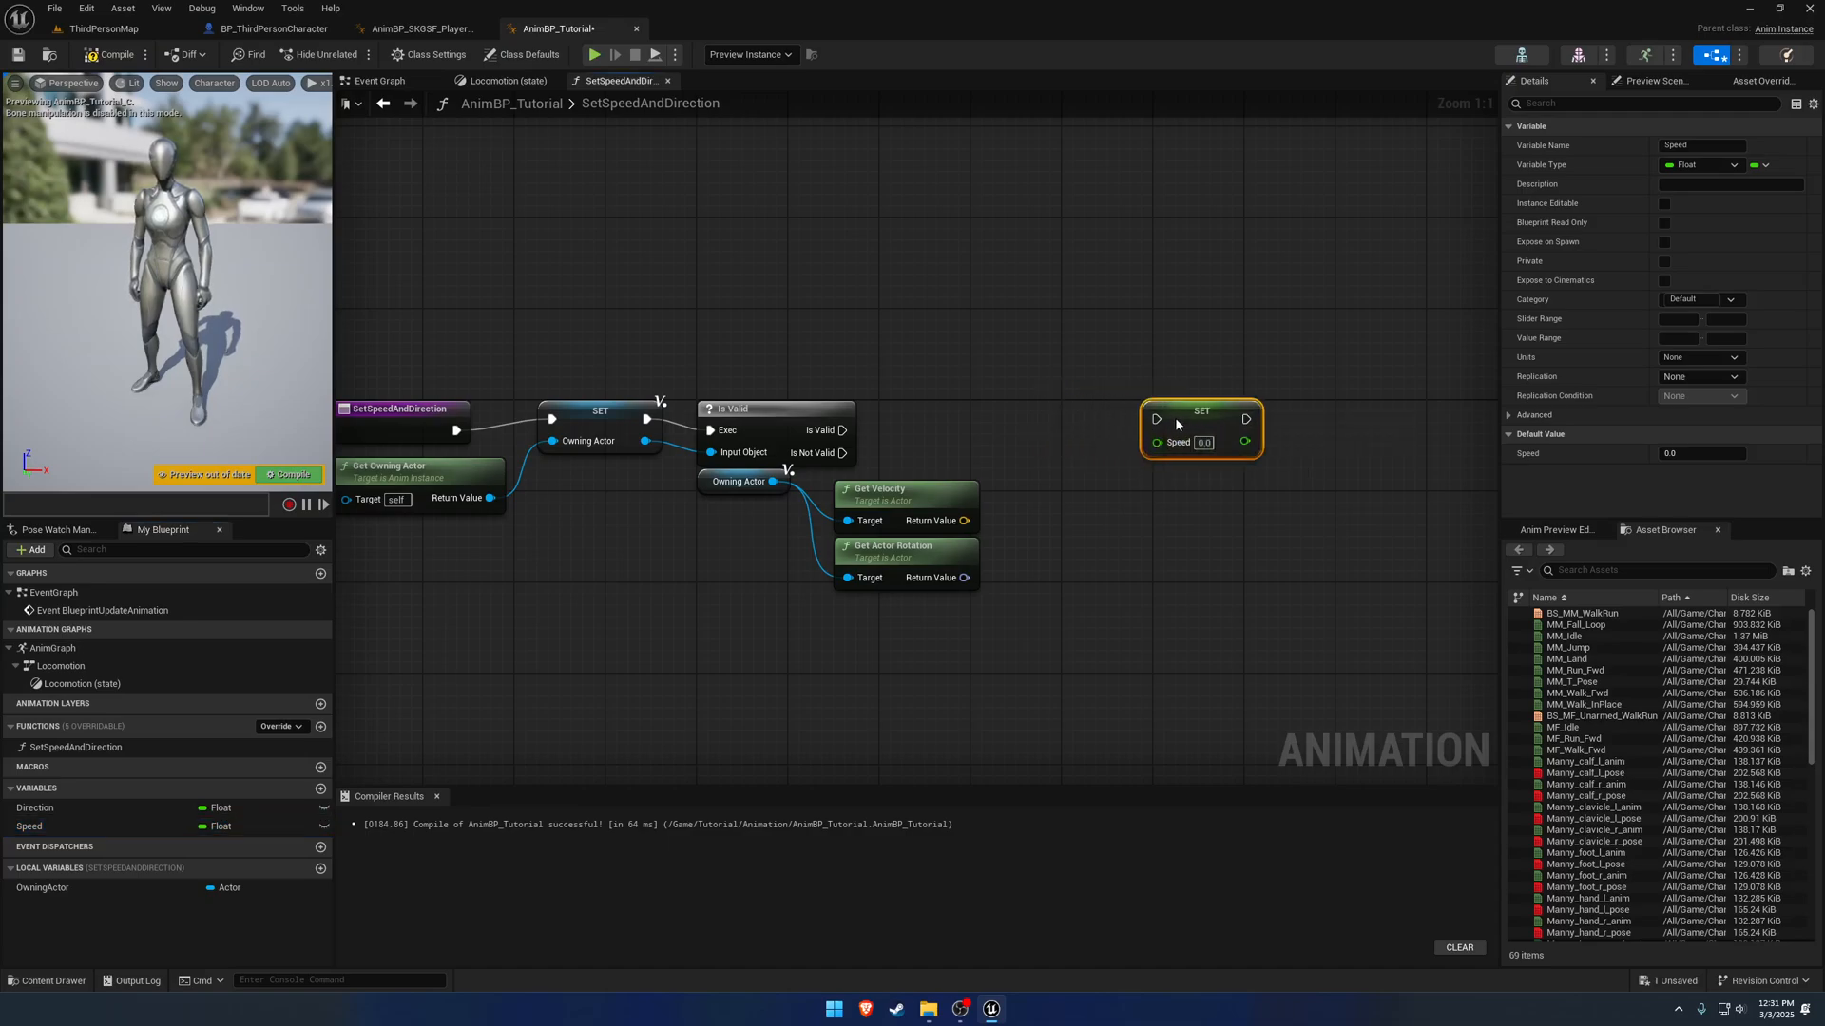
drag(964, 520, 1025, 506)
text(length)
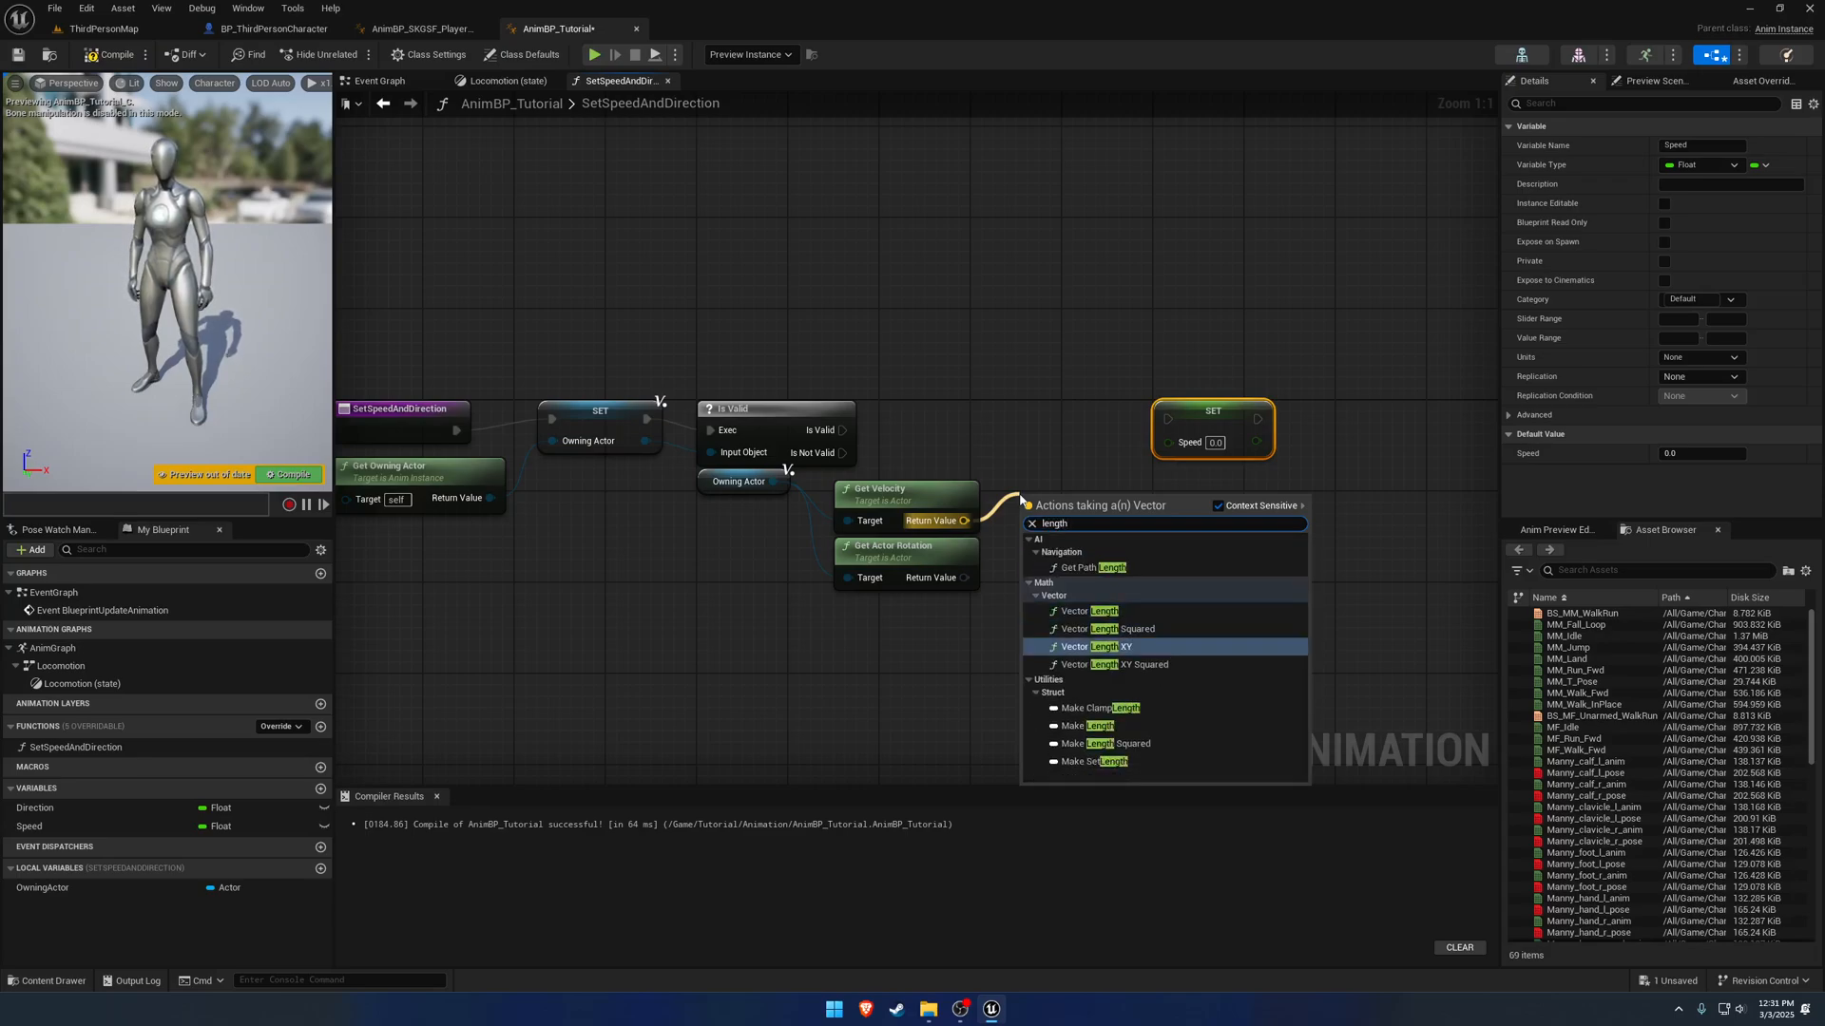
click(1090, 646)
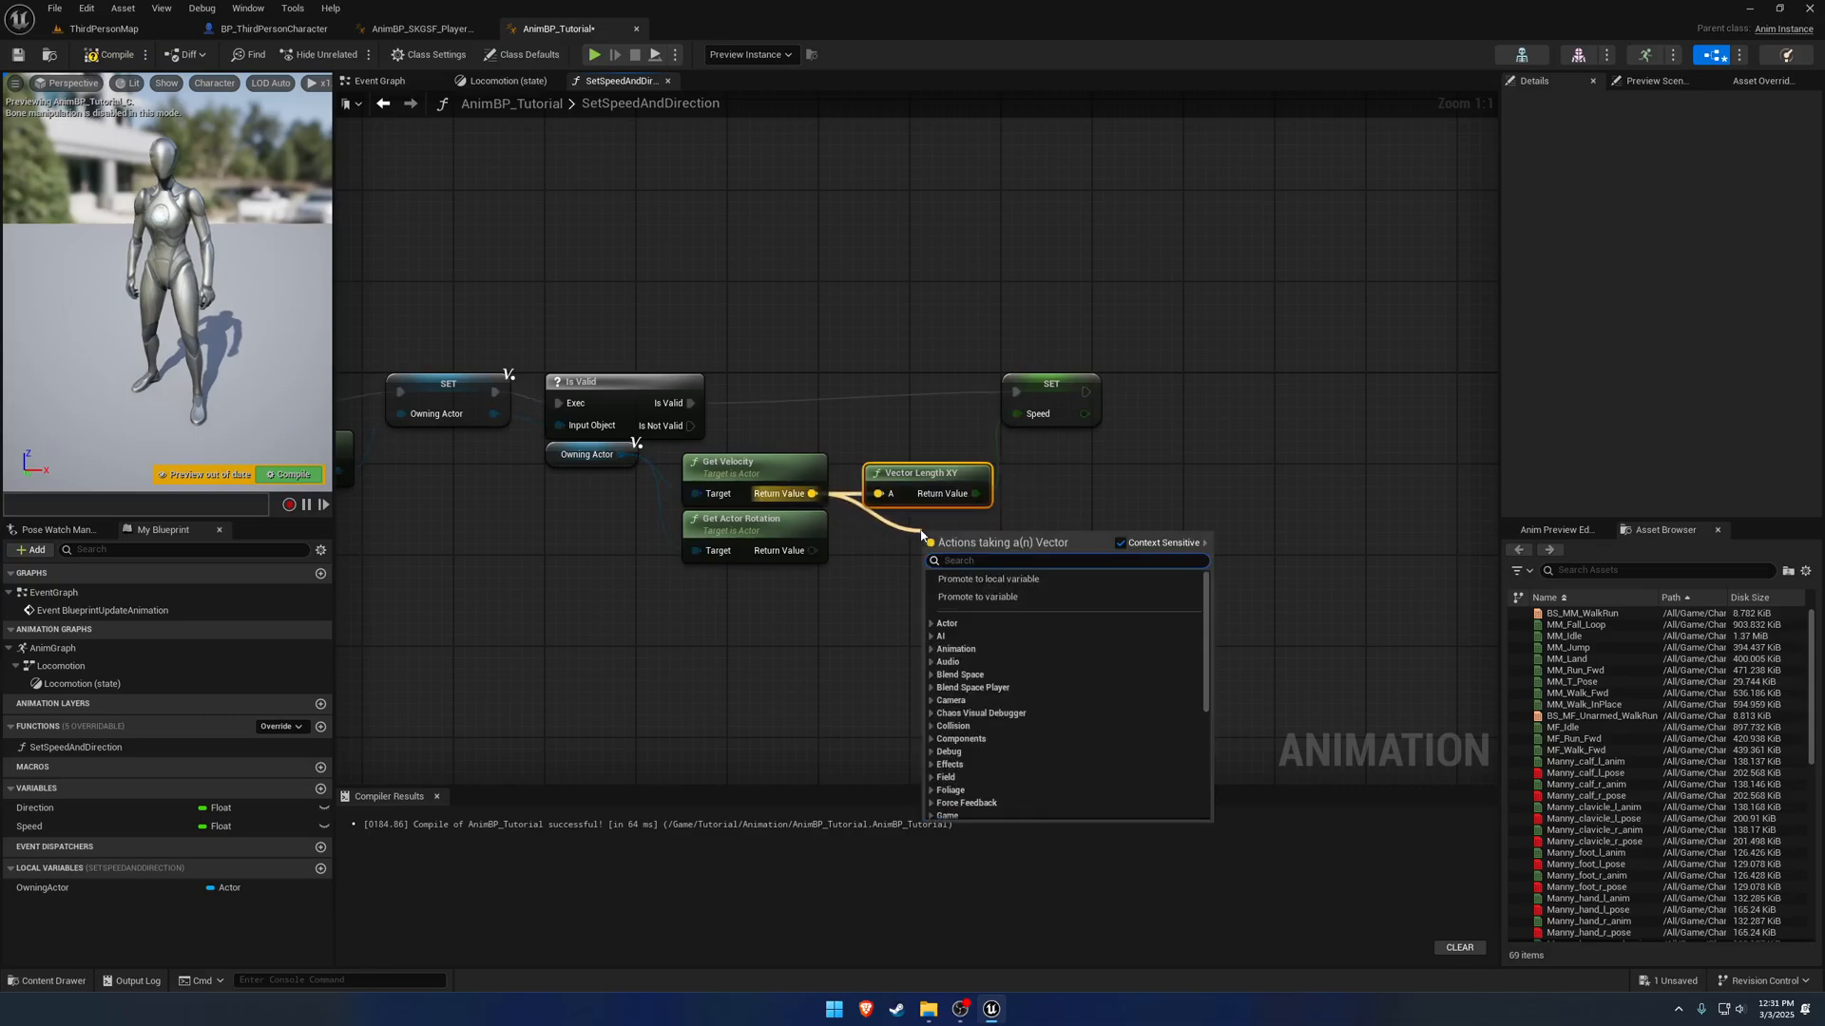
Set Direction from Calculate Direction using velocity and actor rotation, then arrange and compile.
text(calcu)
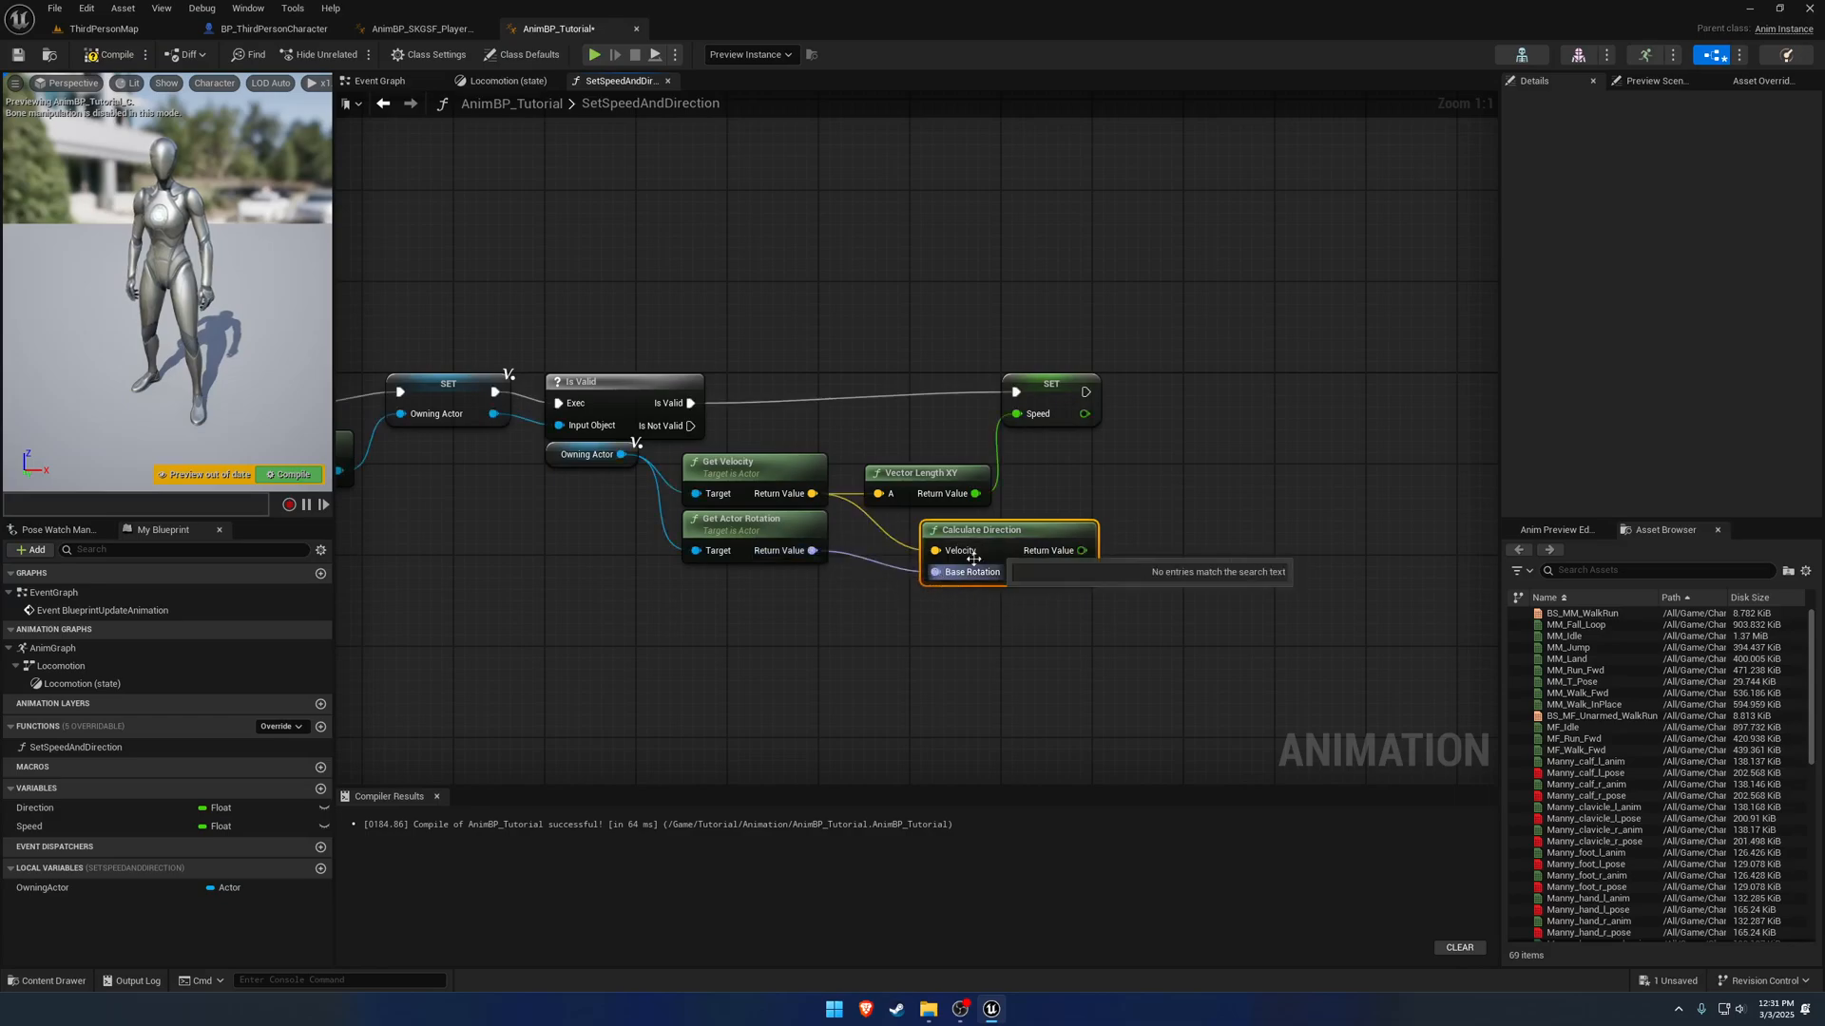
drag(973, 553, 917, 517)
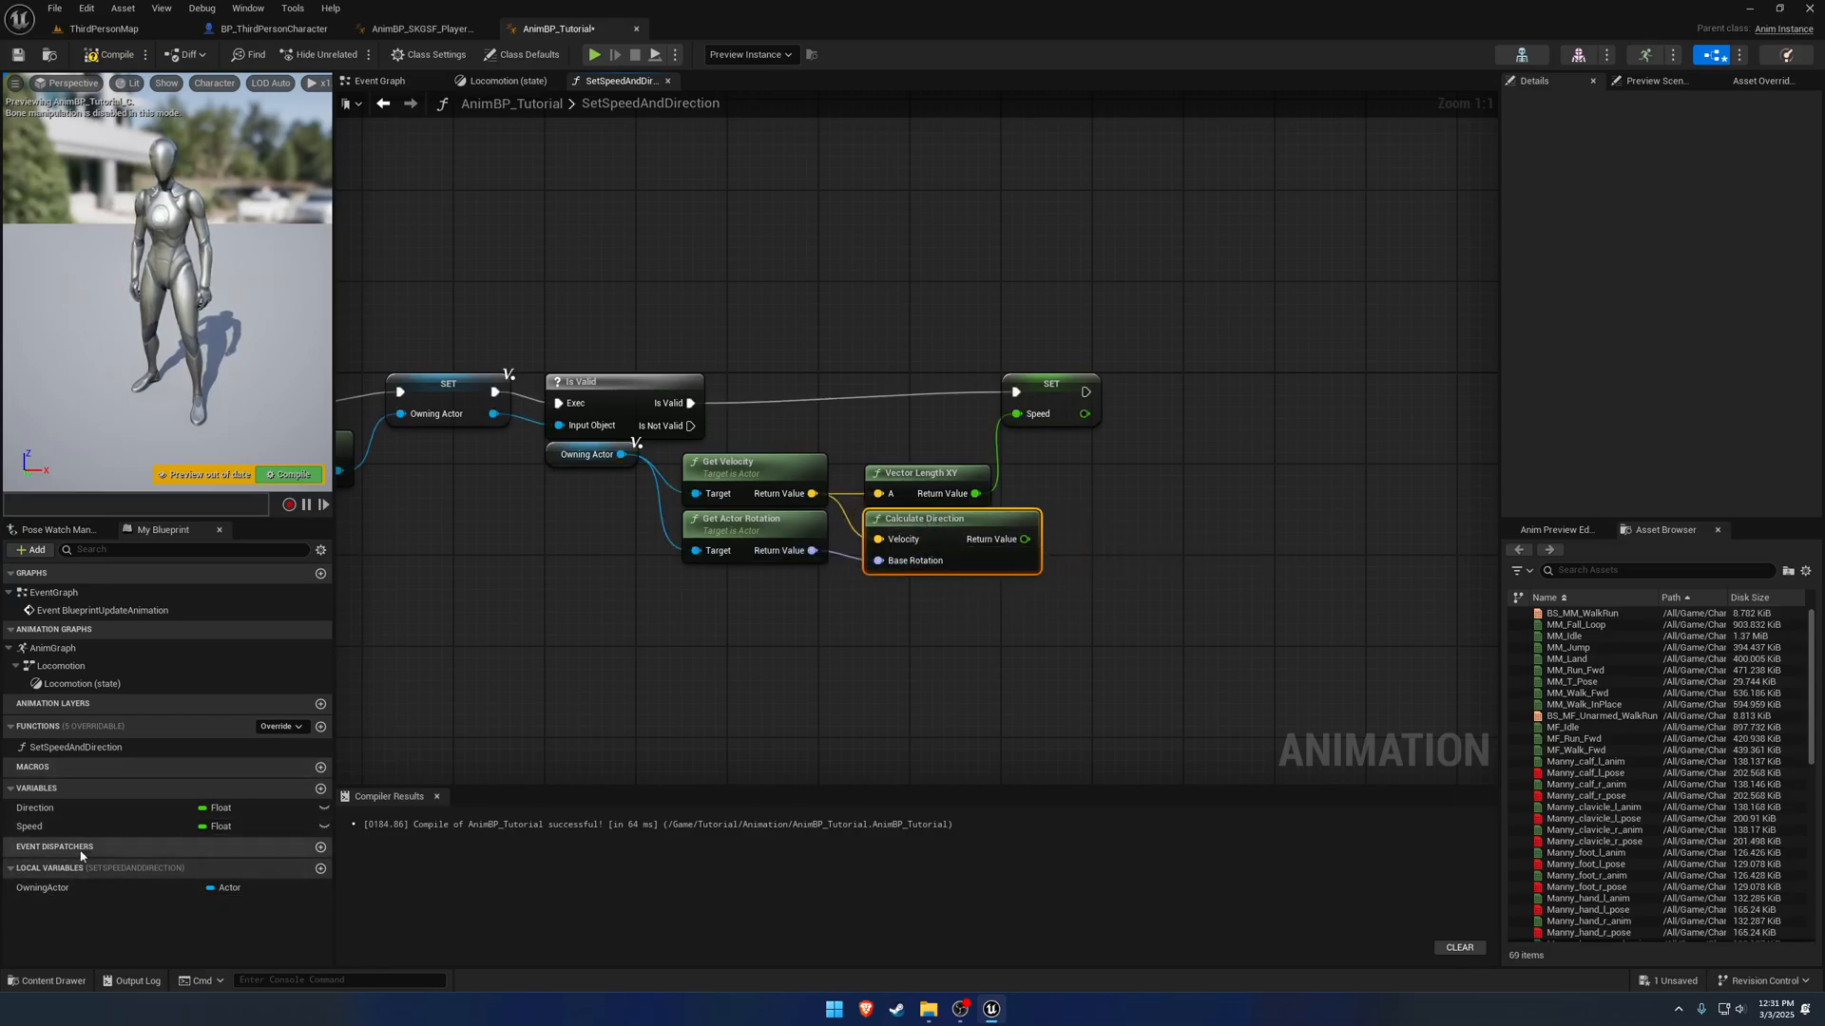
click(34, 808)
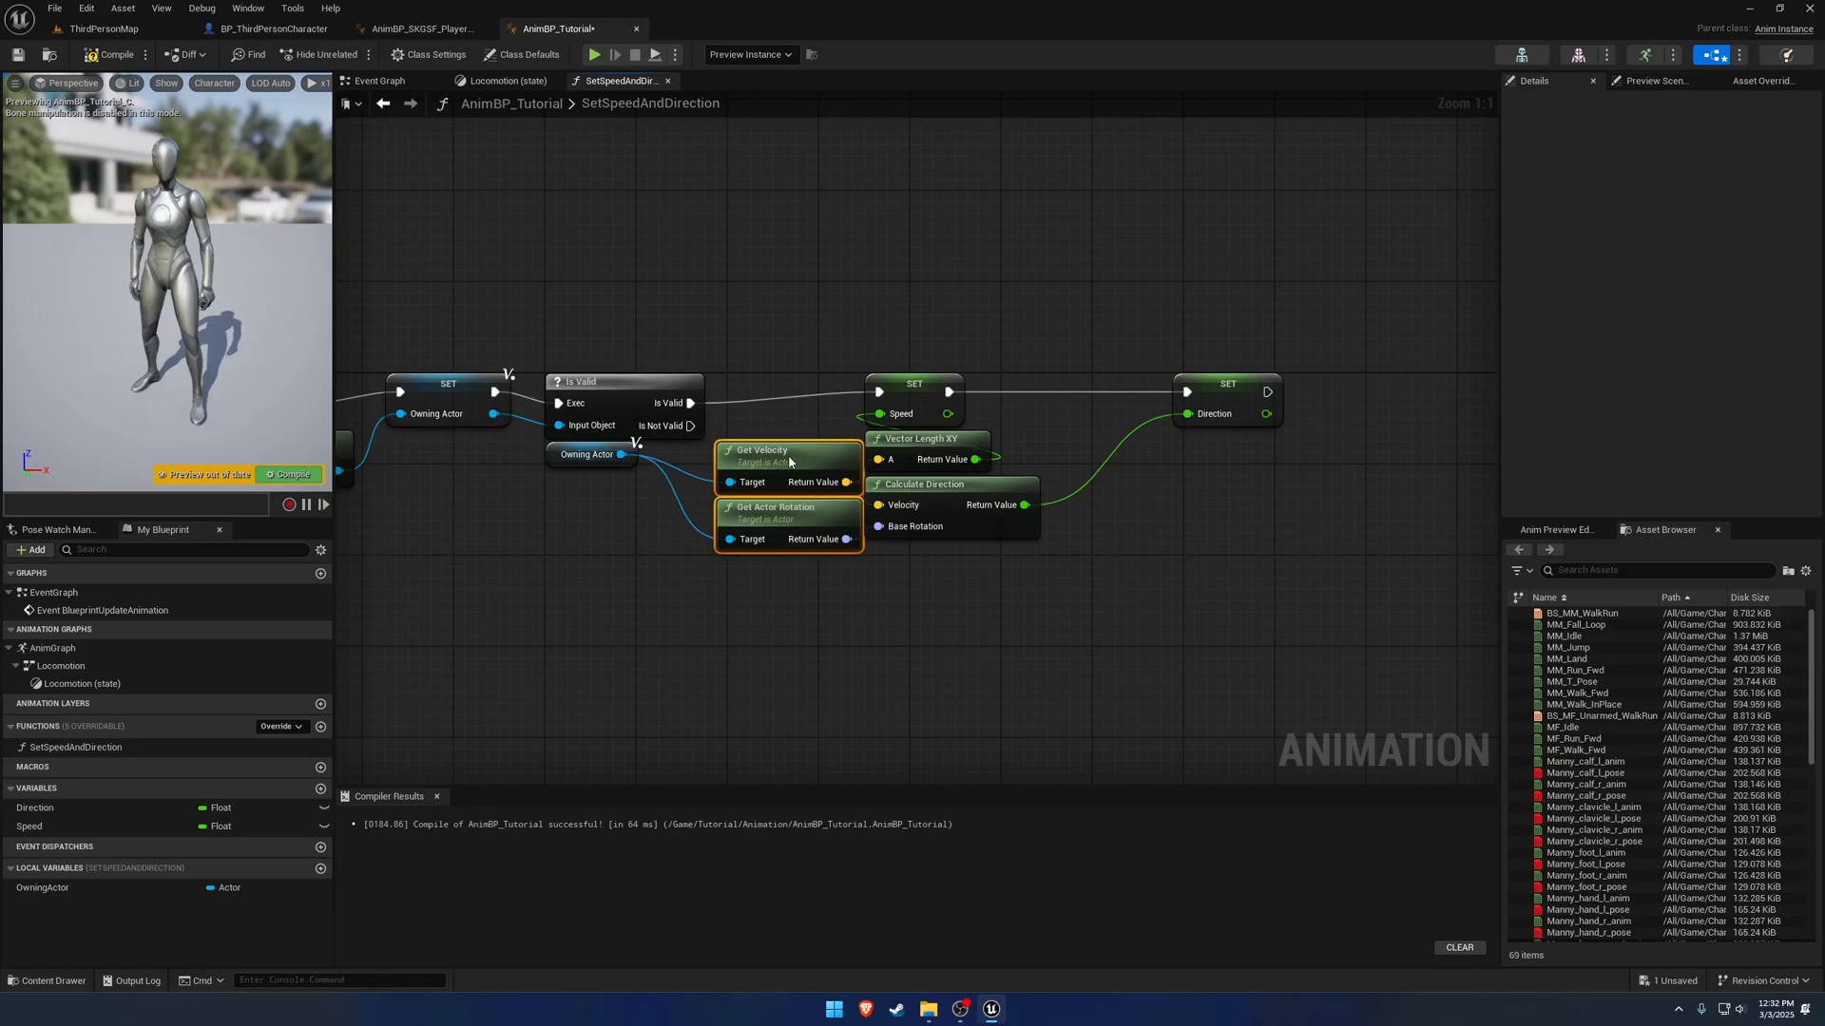
click(1205, 384)
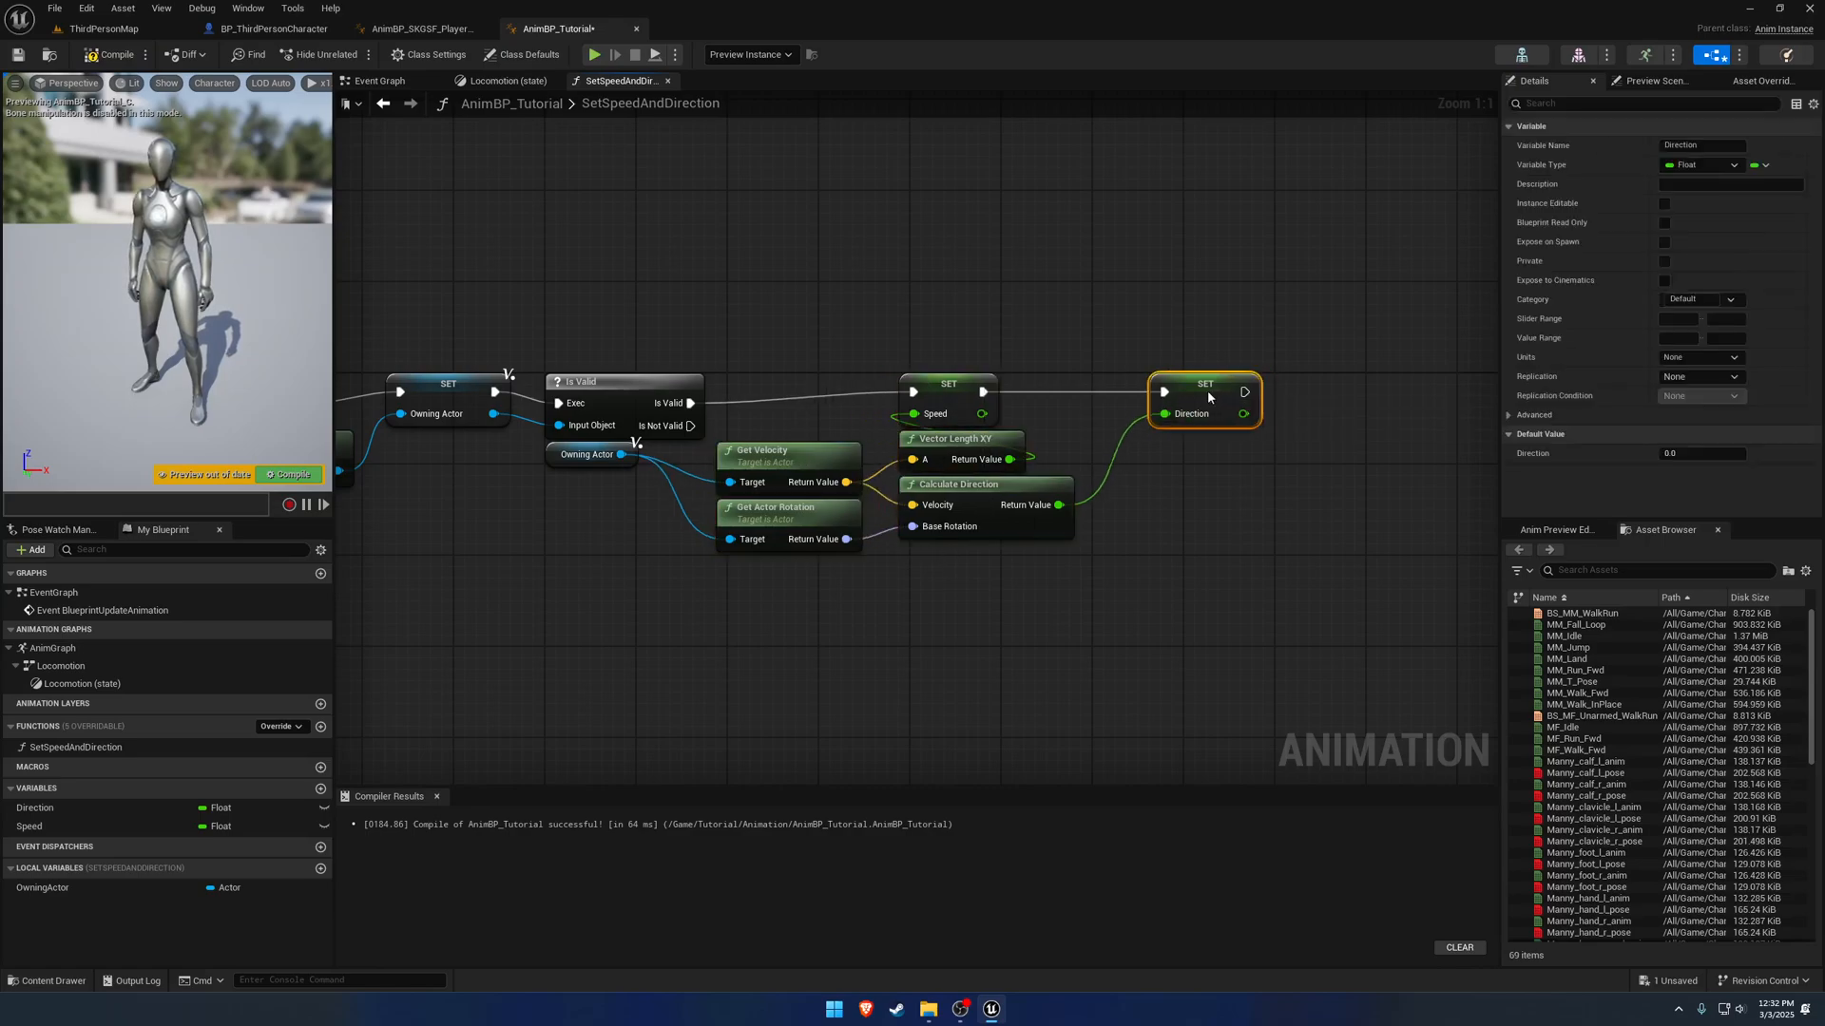
drag(1205, 384, 1146, 384)
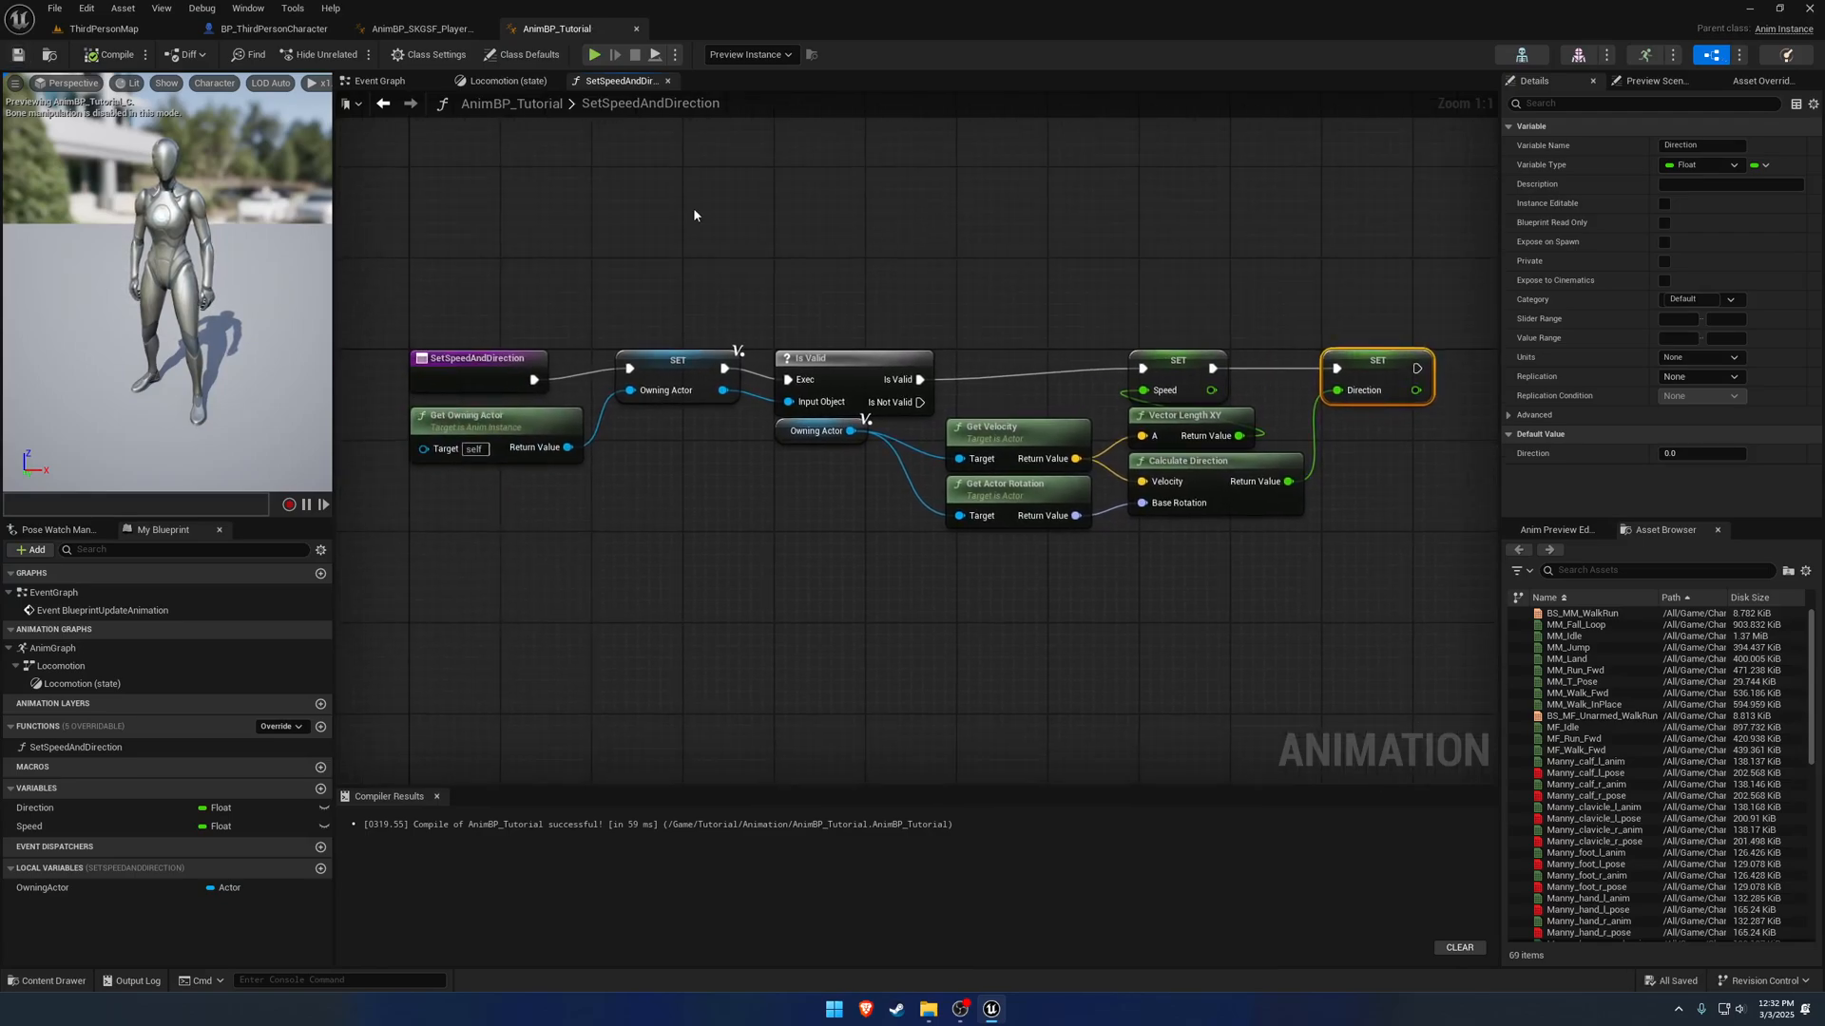
Call Set Speed and Direction from Event Blueprint Update Animation and recompile.
click(378, 79)
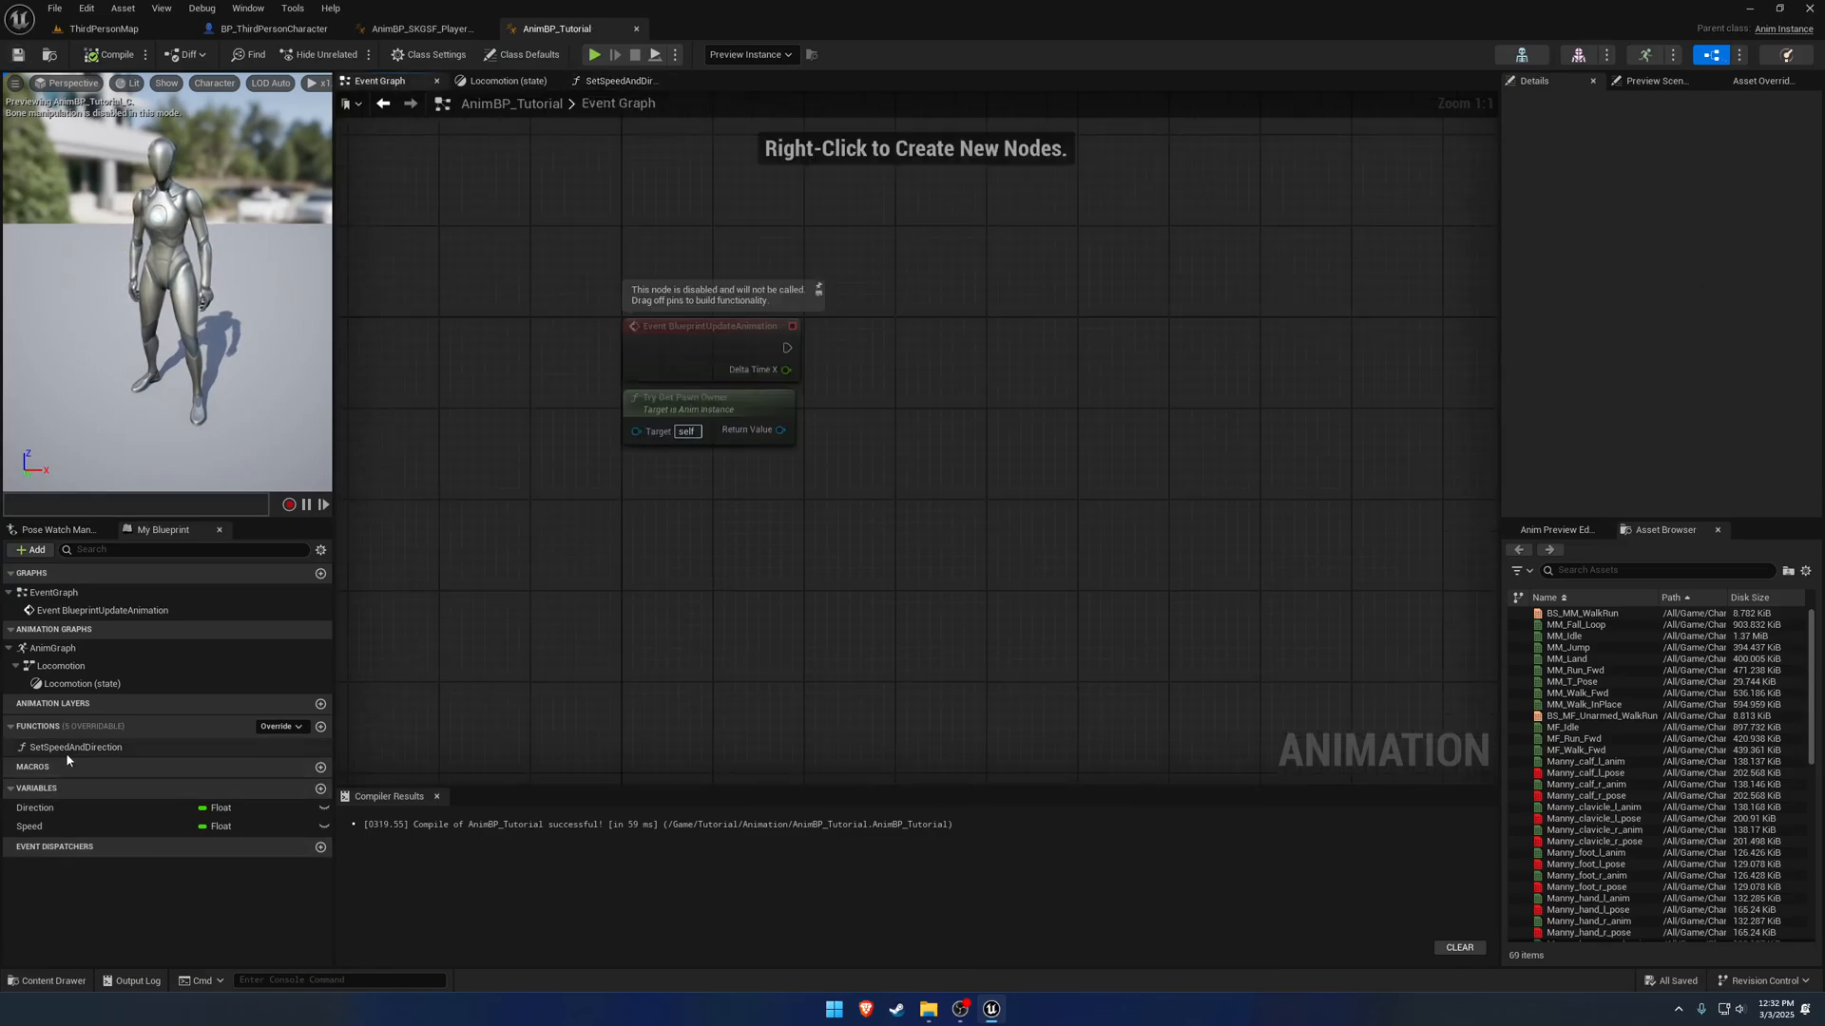
click(76, 746)
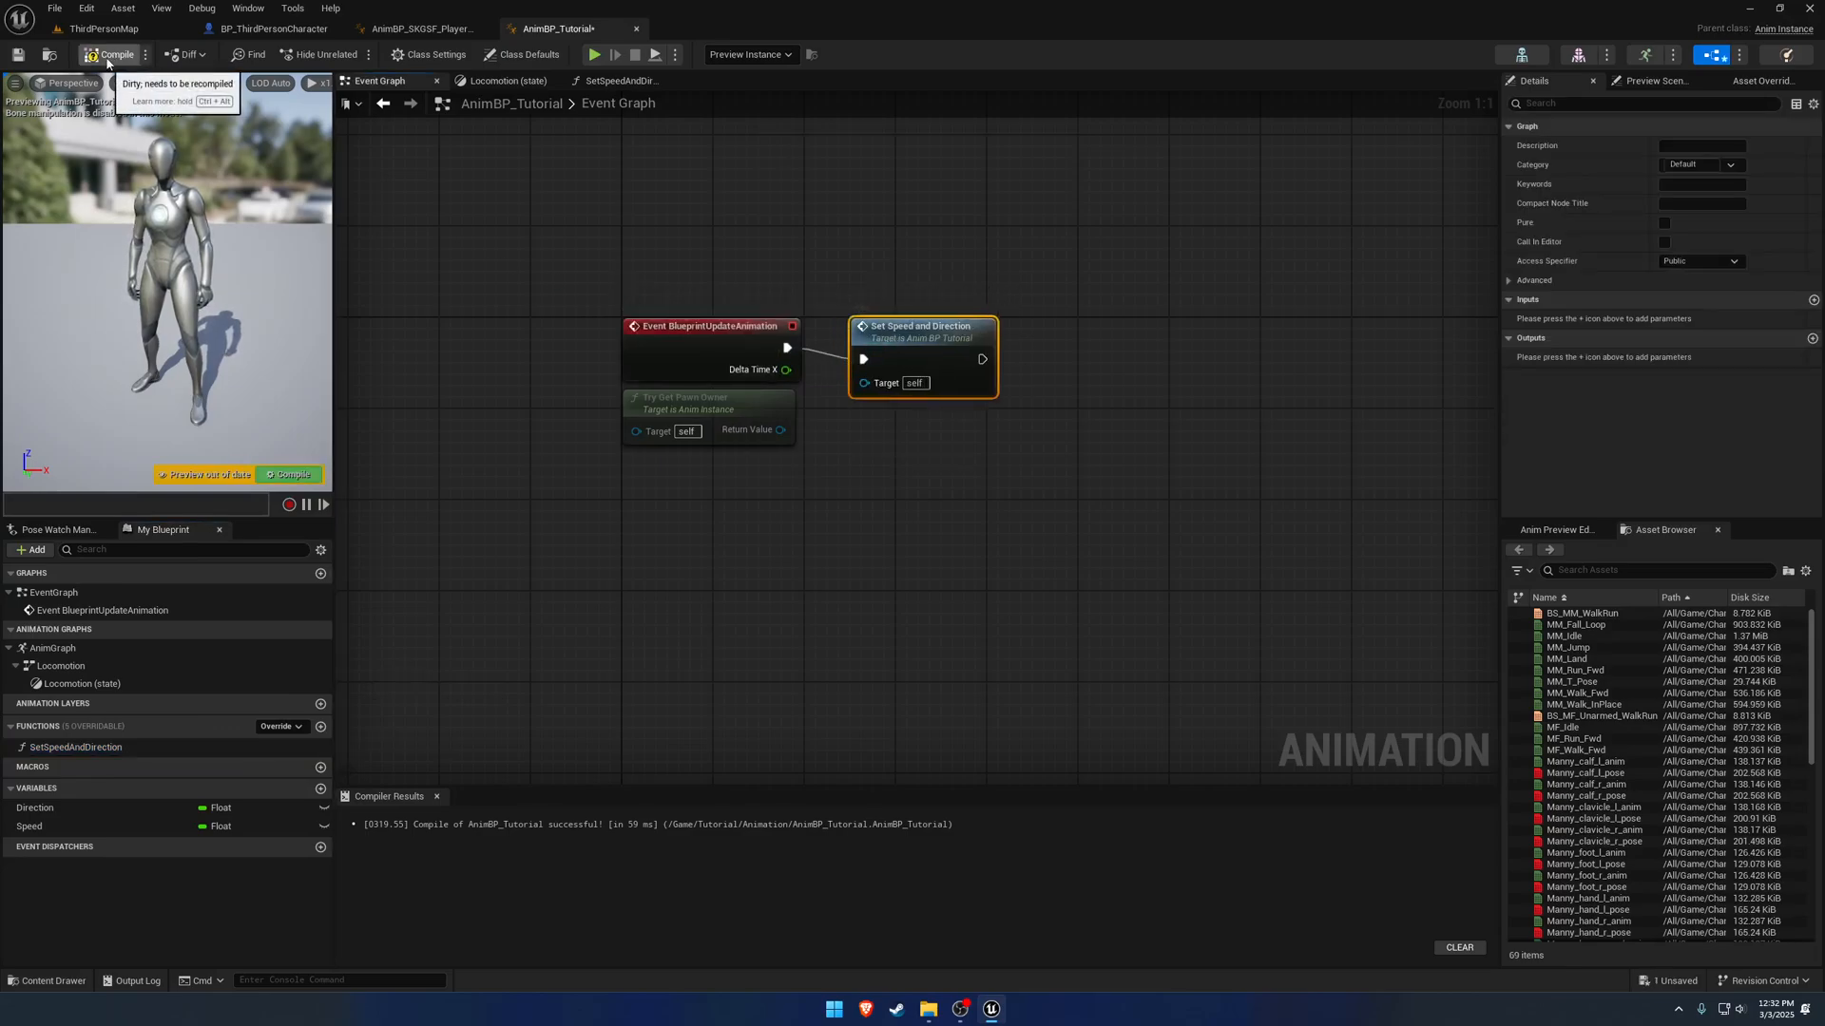
click(112, 54)
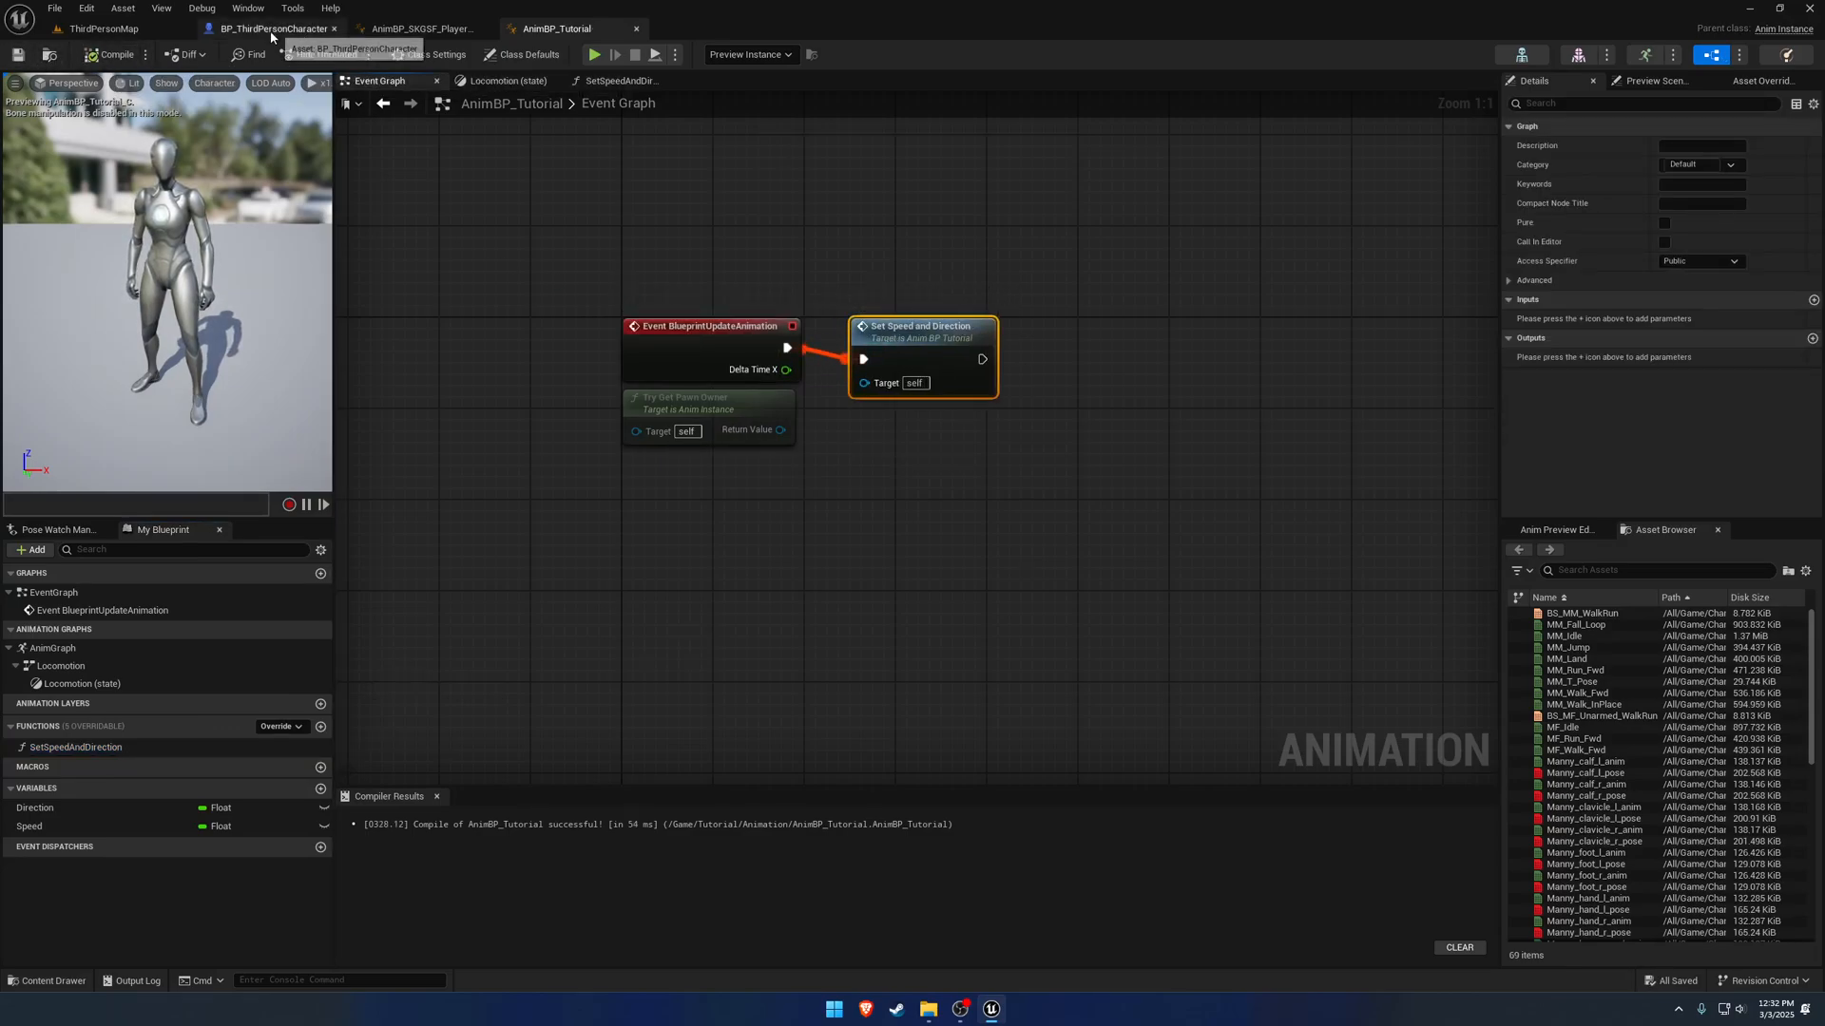
Set BP_ThirdPersonCharacter's Mesh Anim Class to AnimBP_Tutorial and save.
click(272, 28)
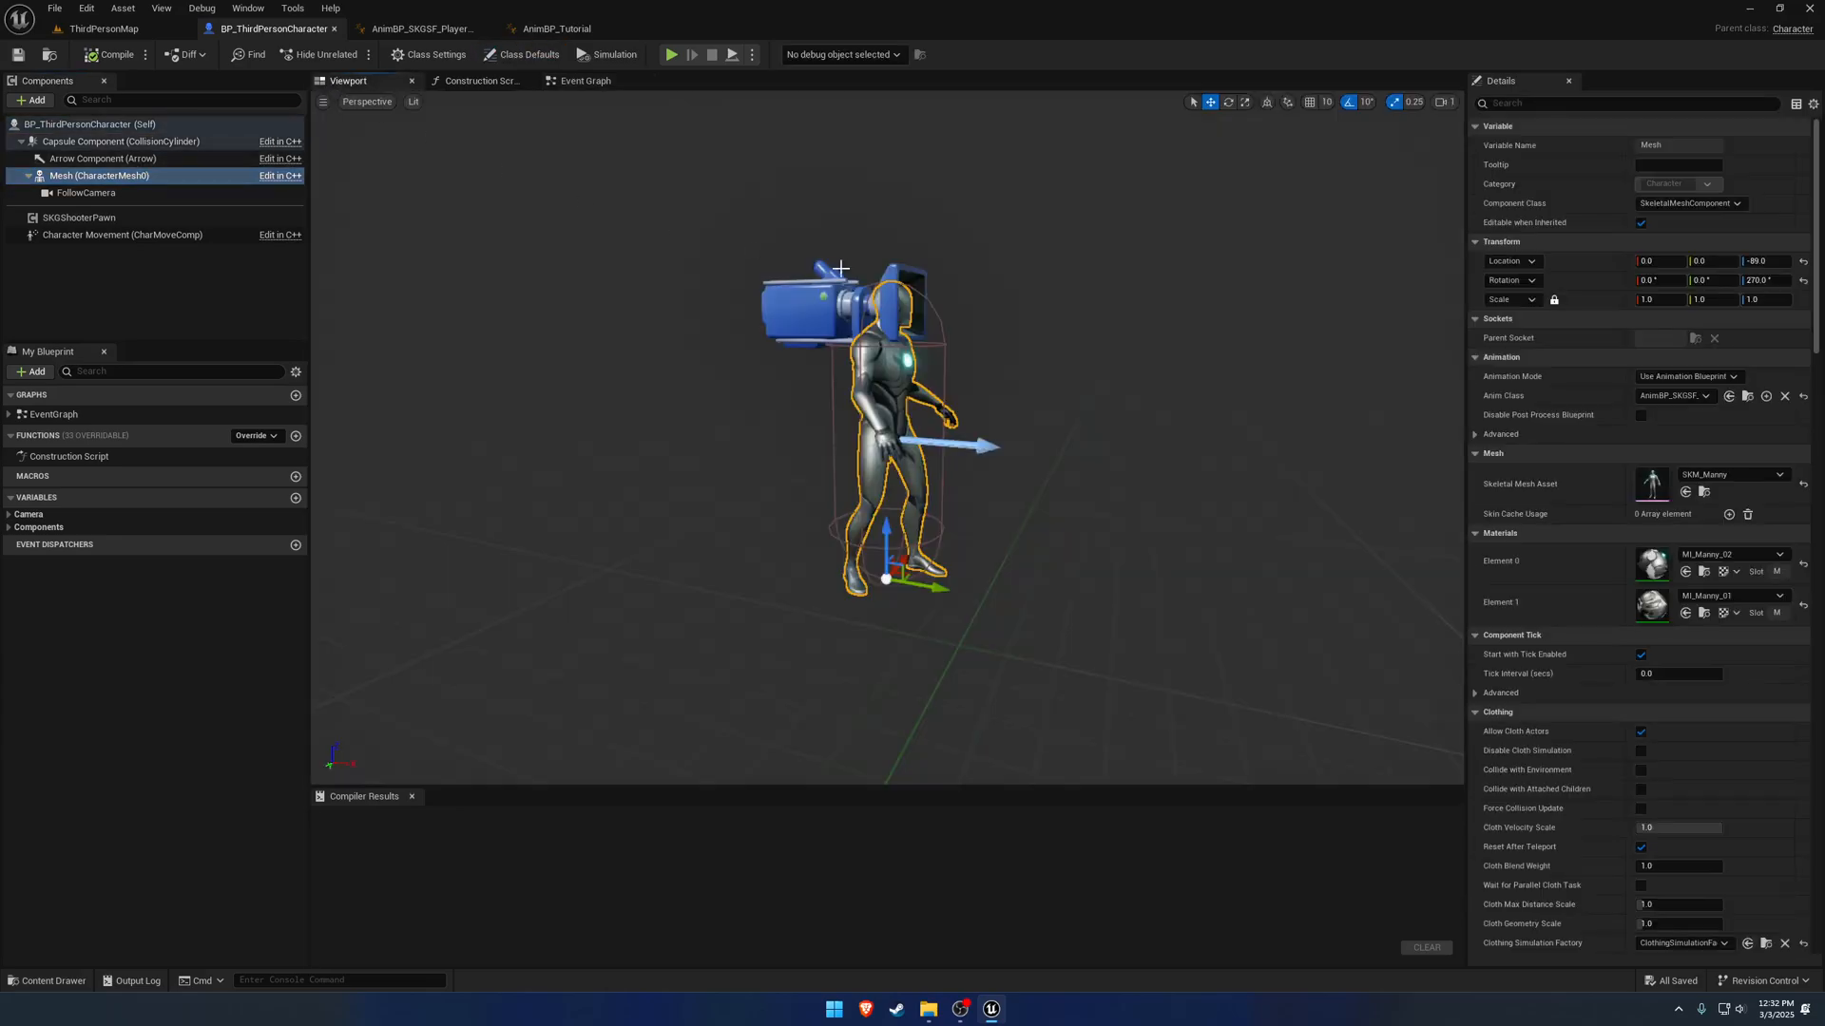
click(1703, 395)
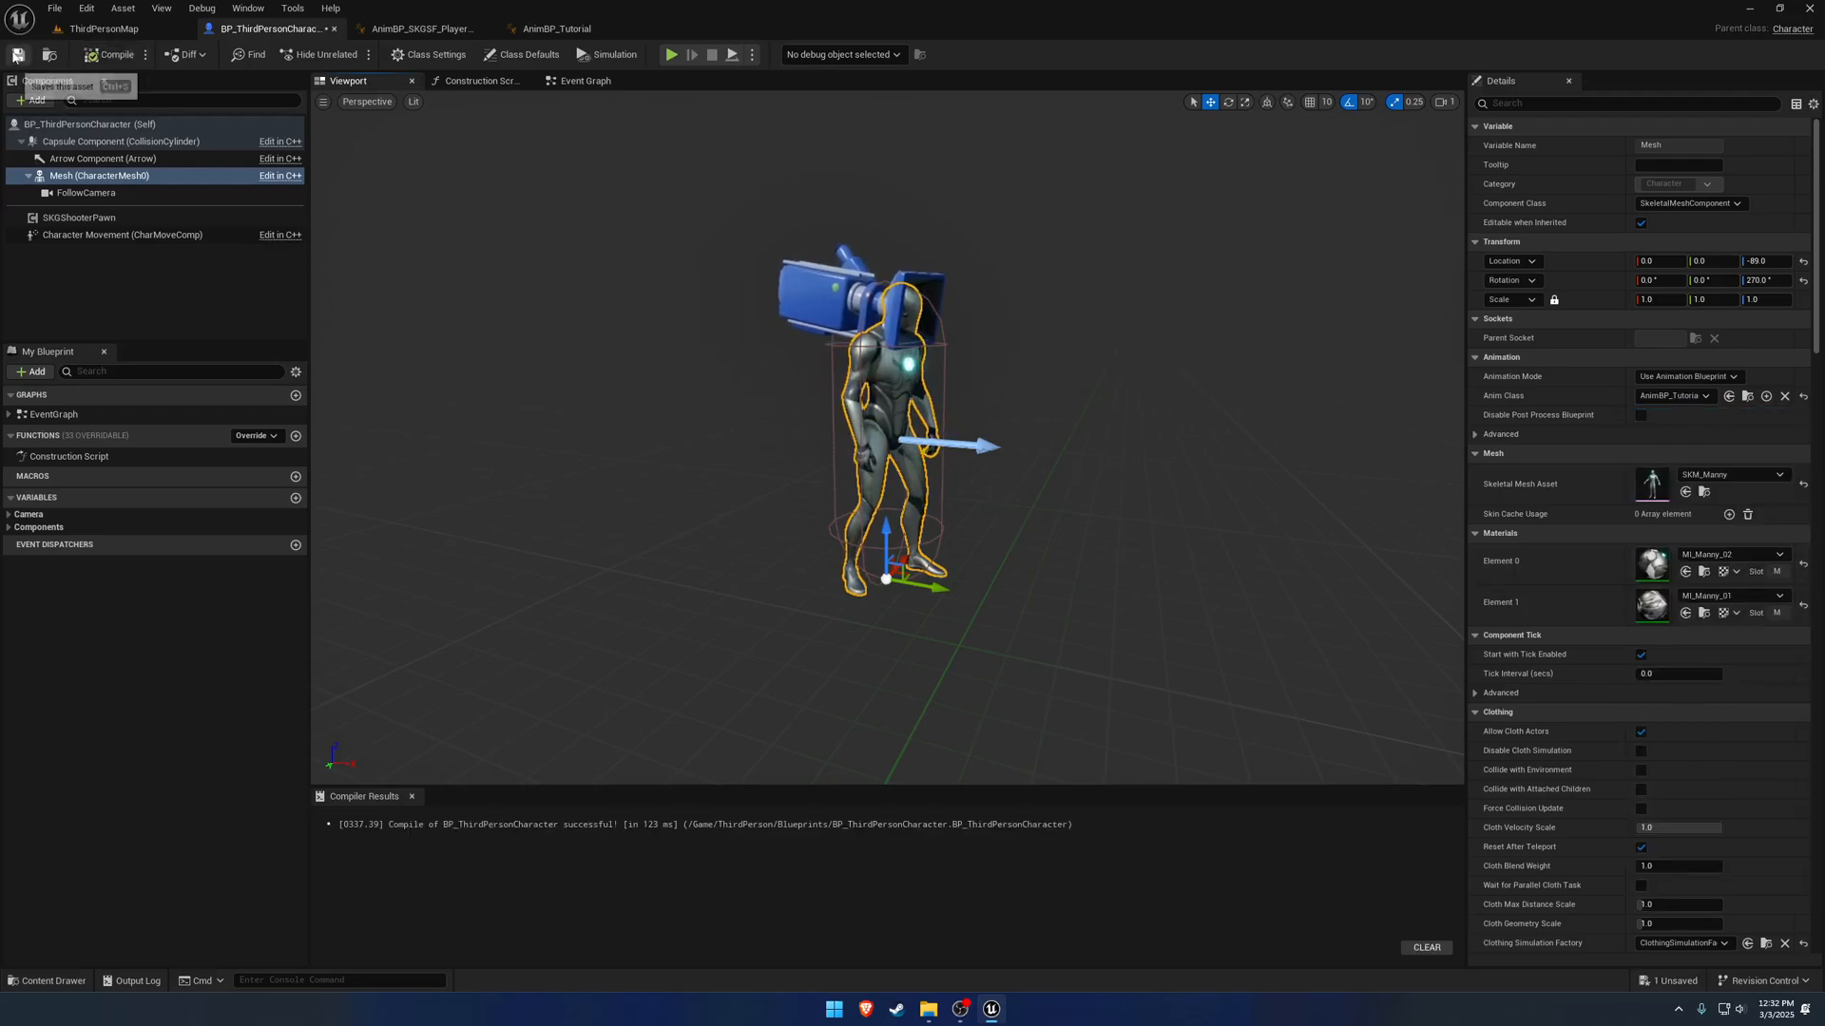
click(102, 28)
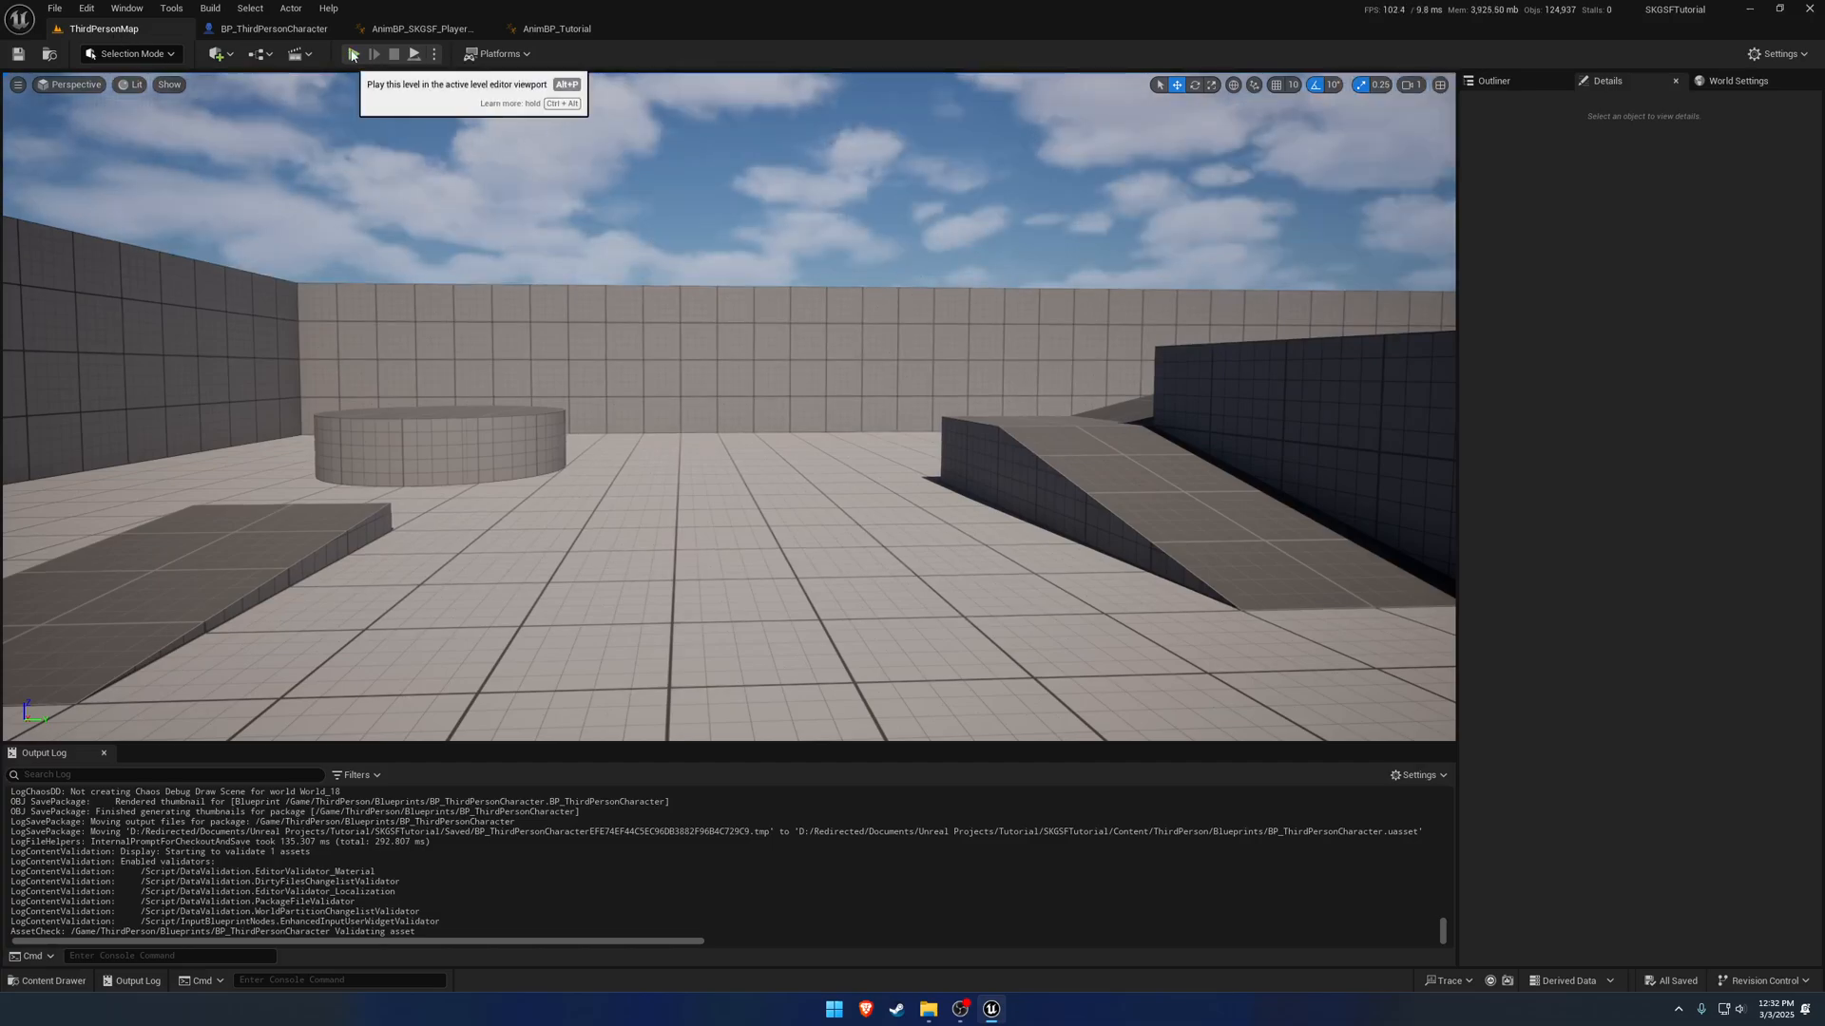
Play-test the level twice, then return to AnimBP_SKGSF_PlayerPawn's Standing state.
click(353, 54)
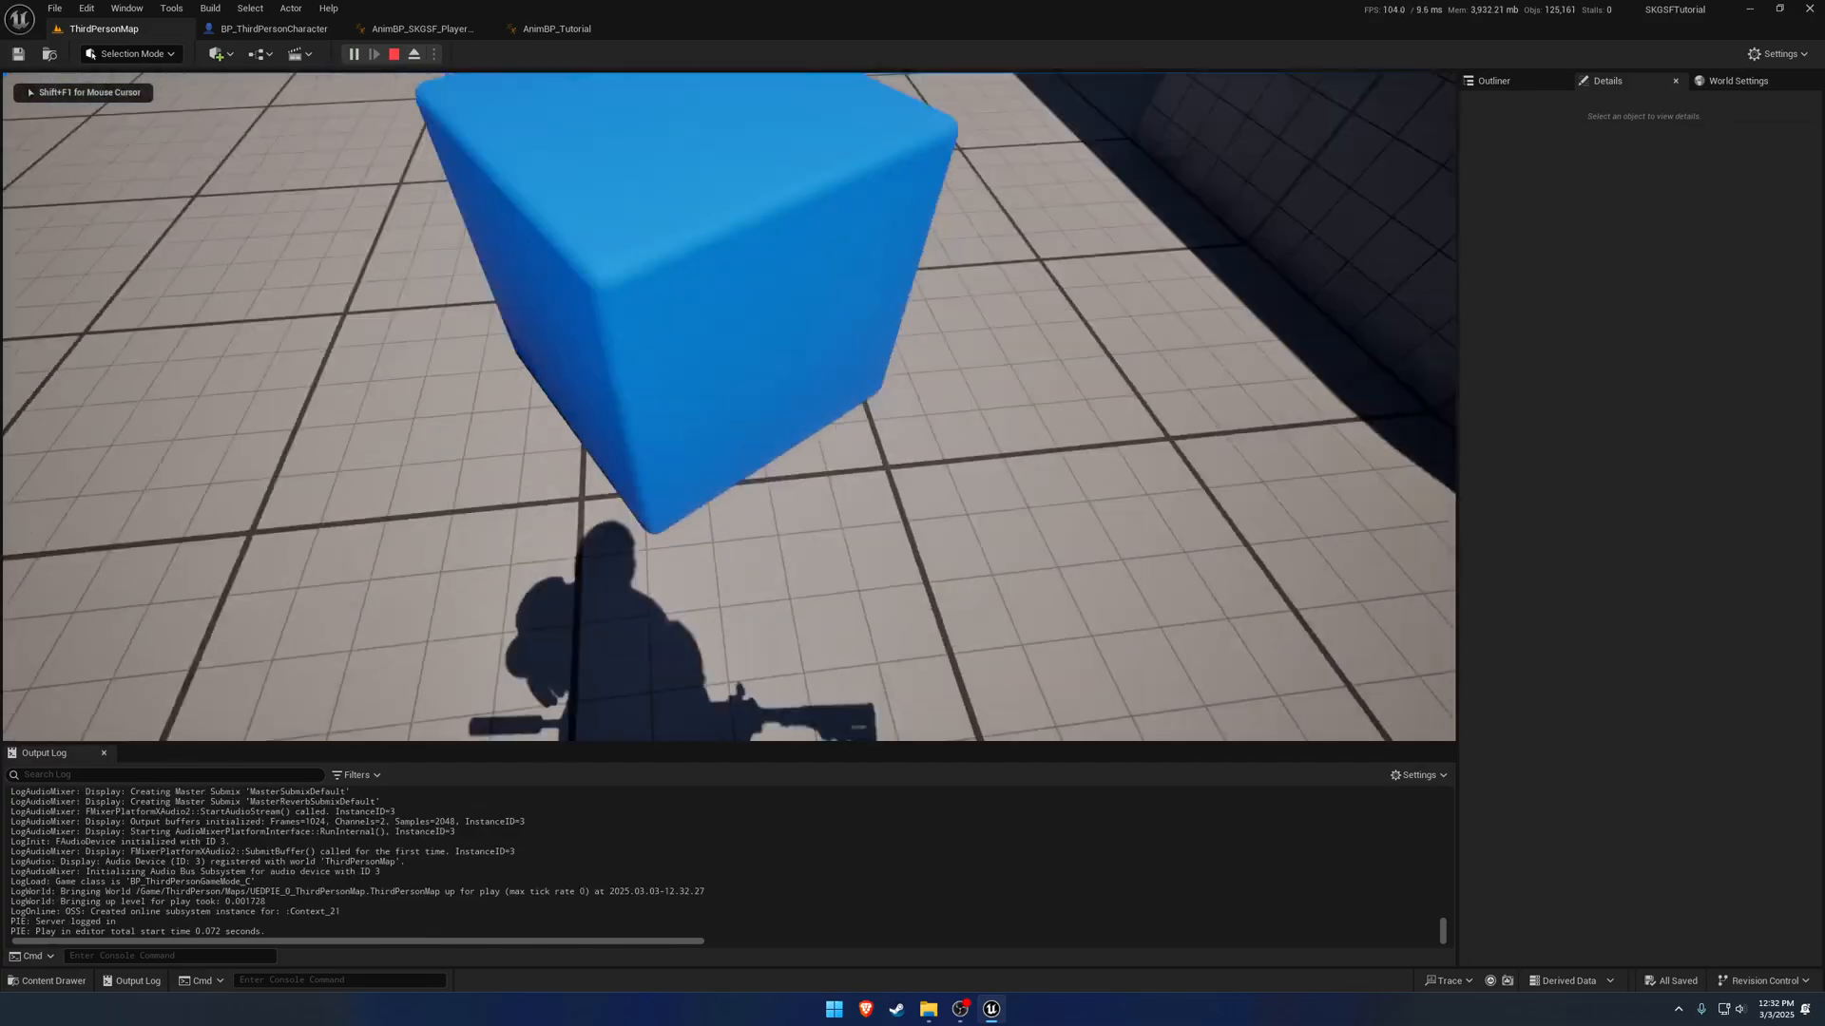
click(271, 28)
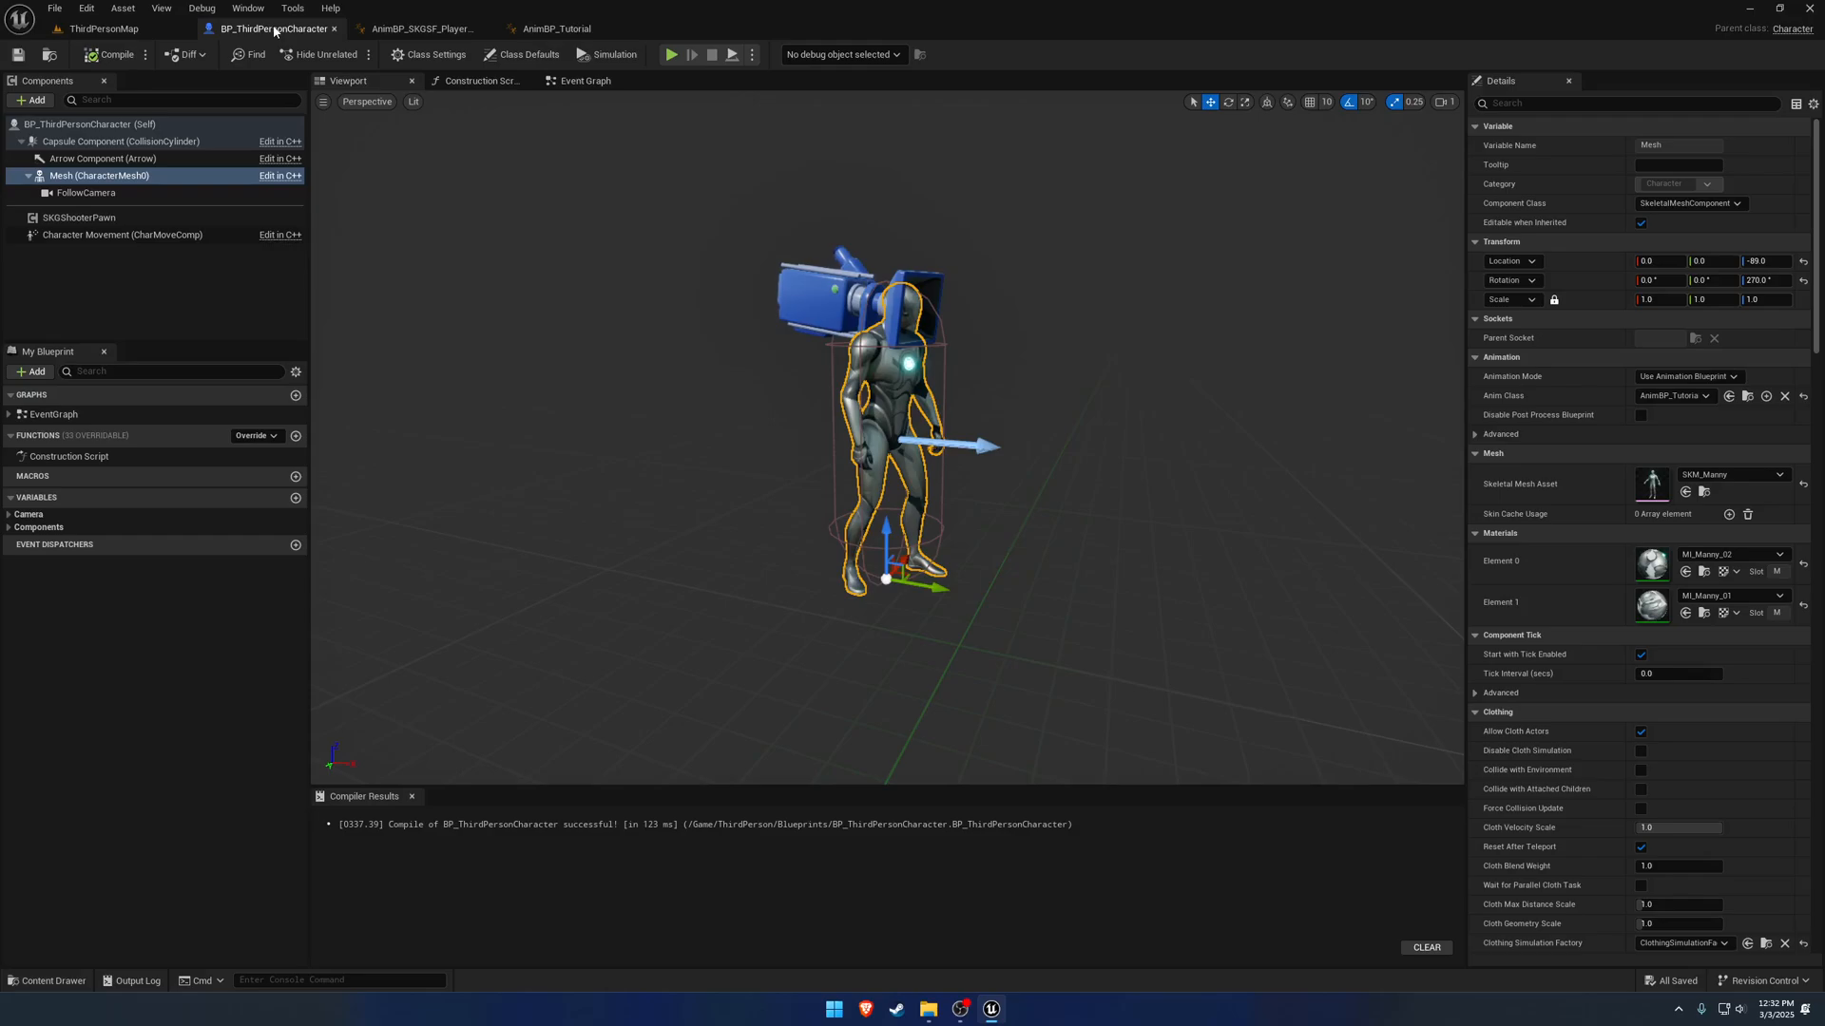
click(584, 80)
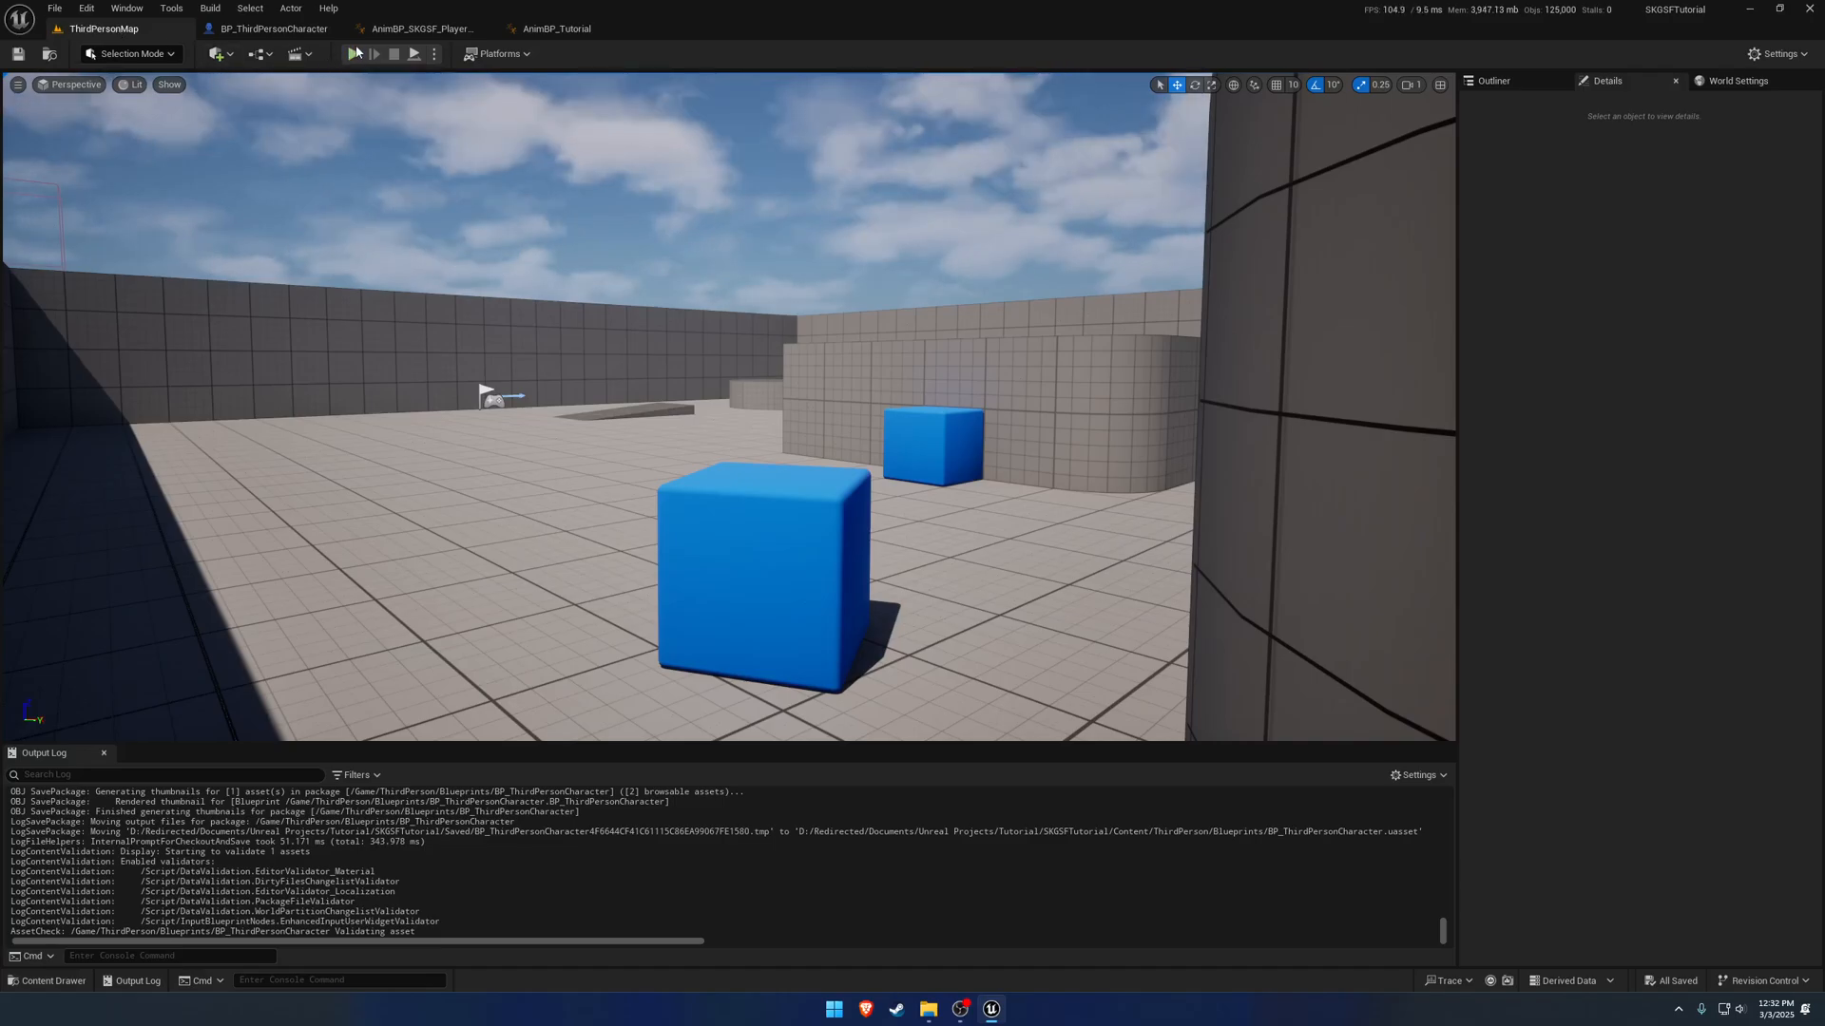
click(357, 53)
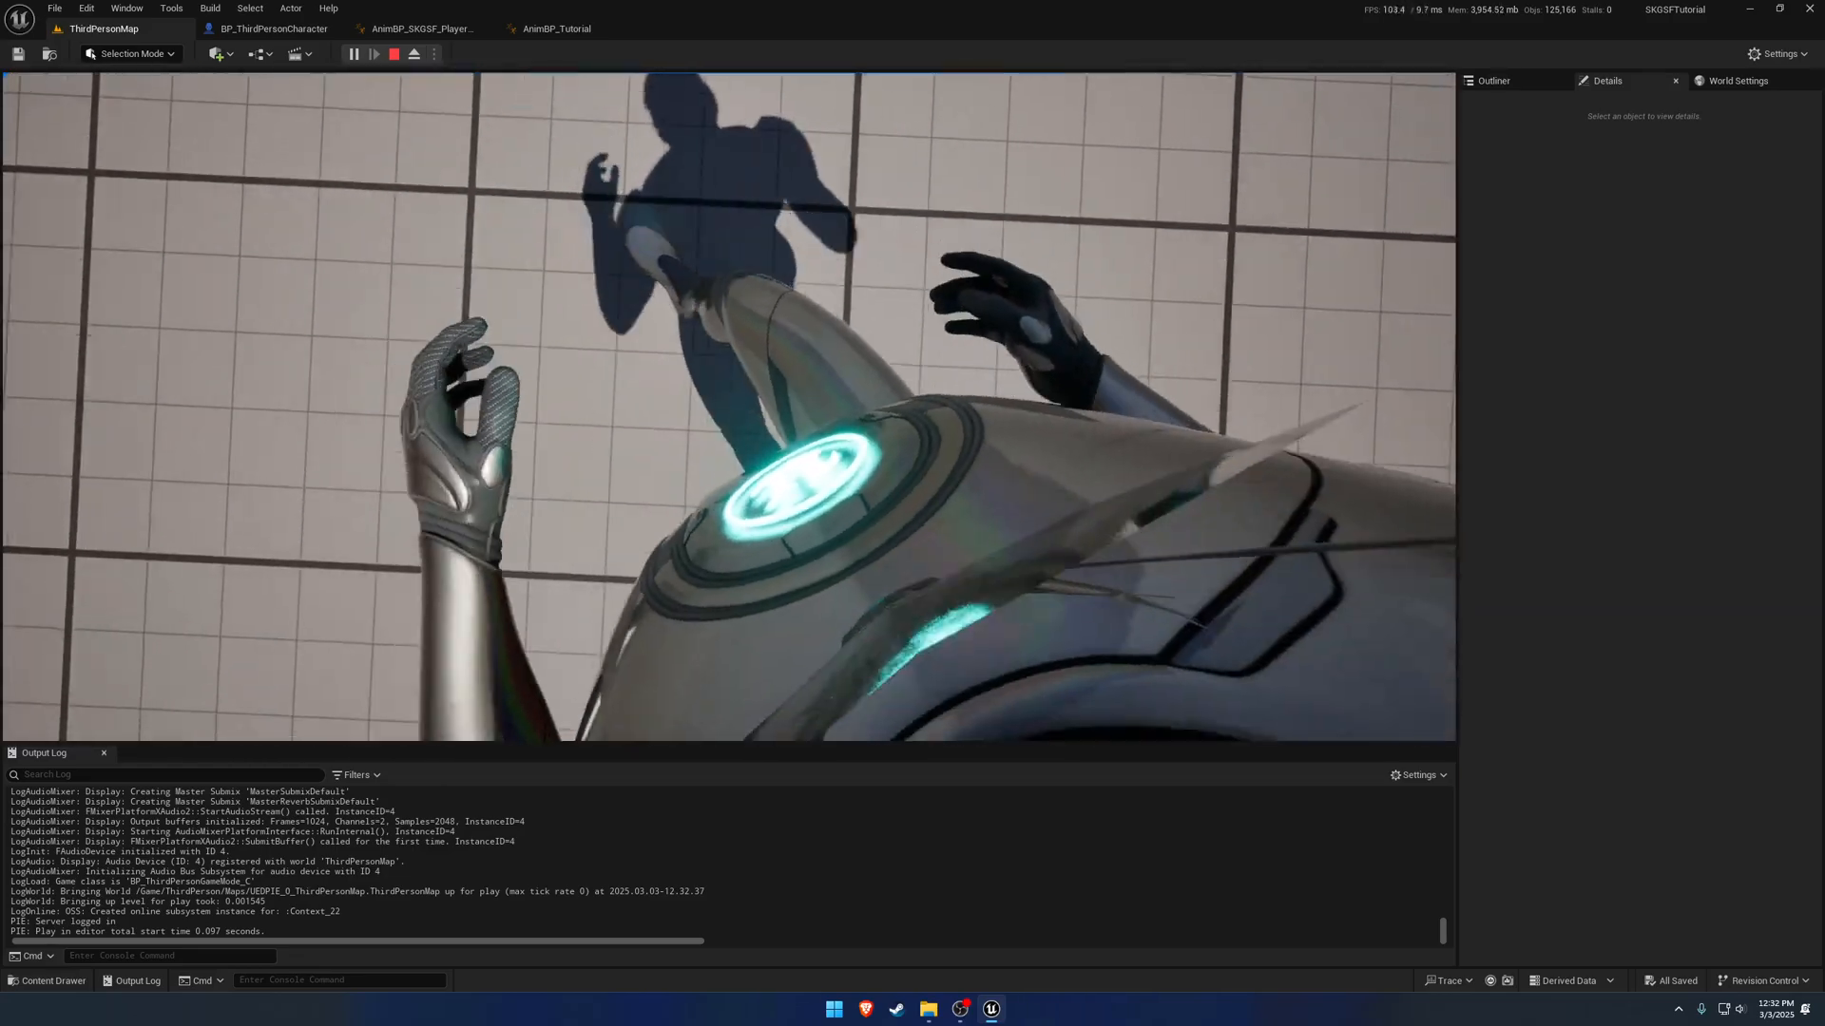
click(394, 53)
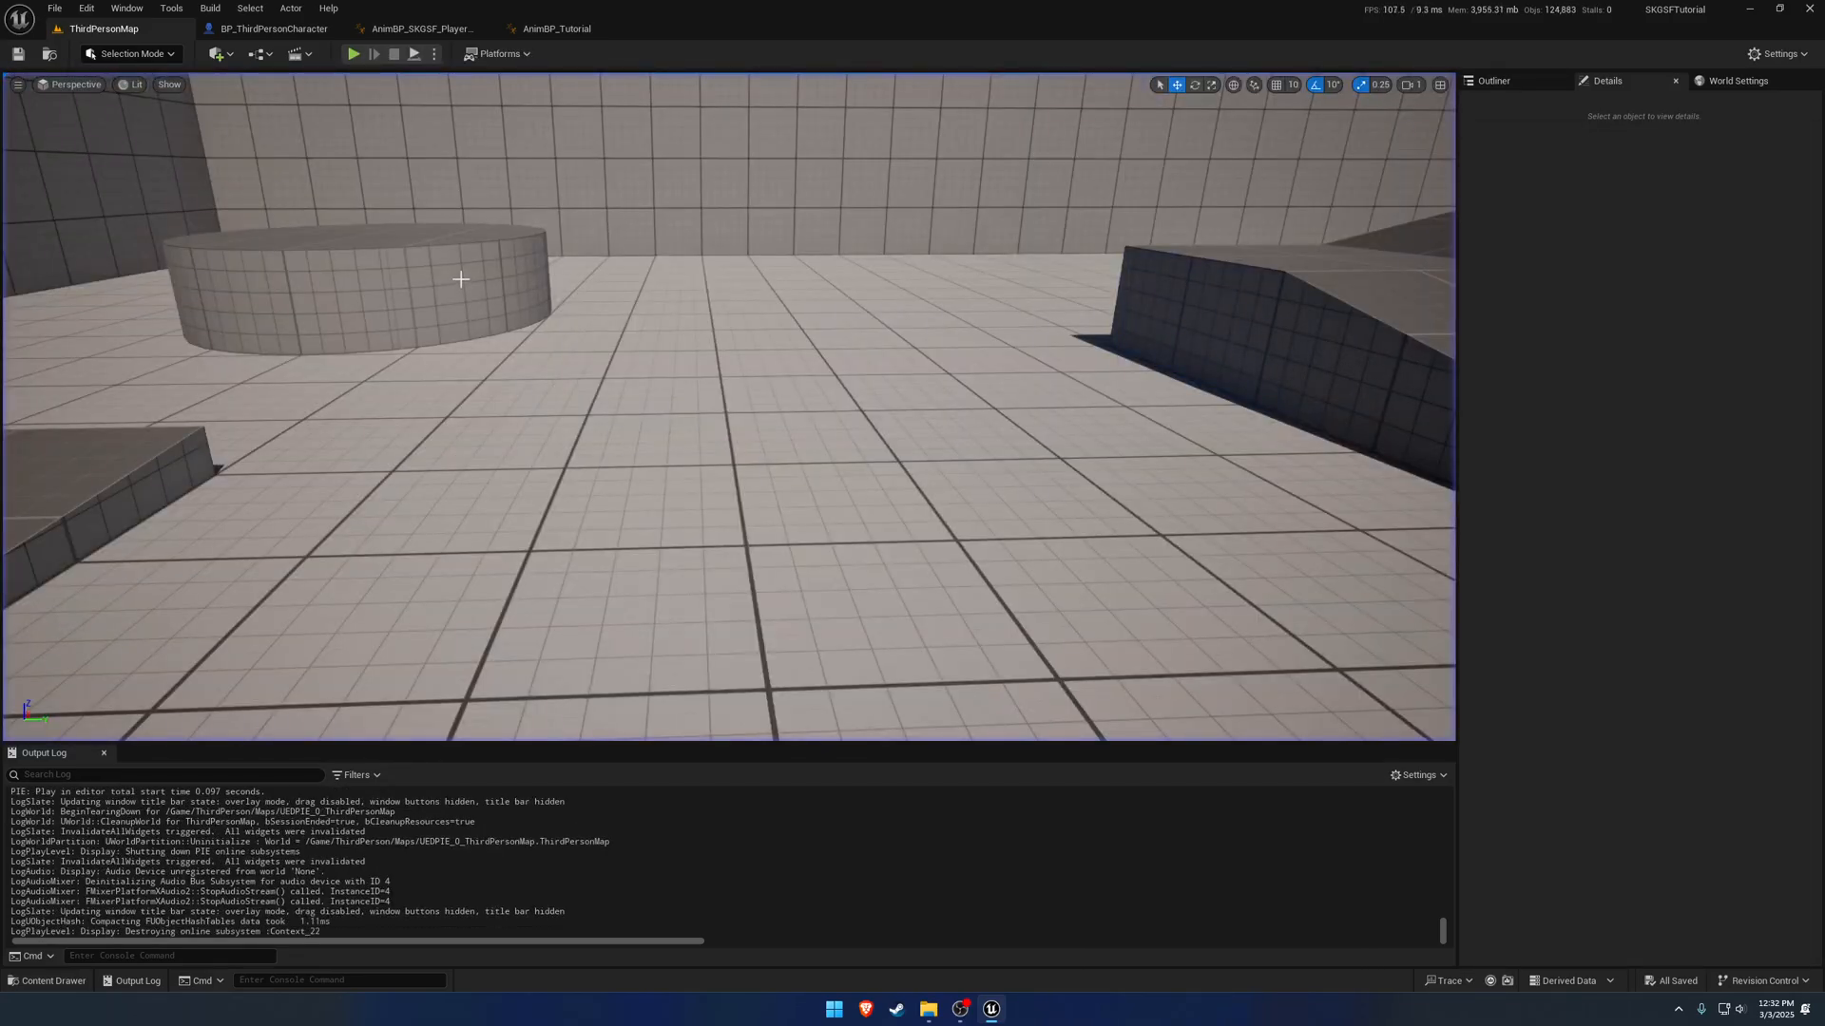
click(418, 29)
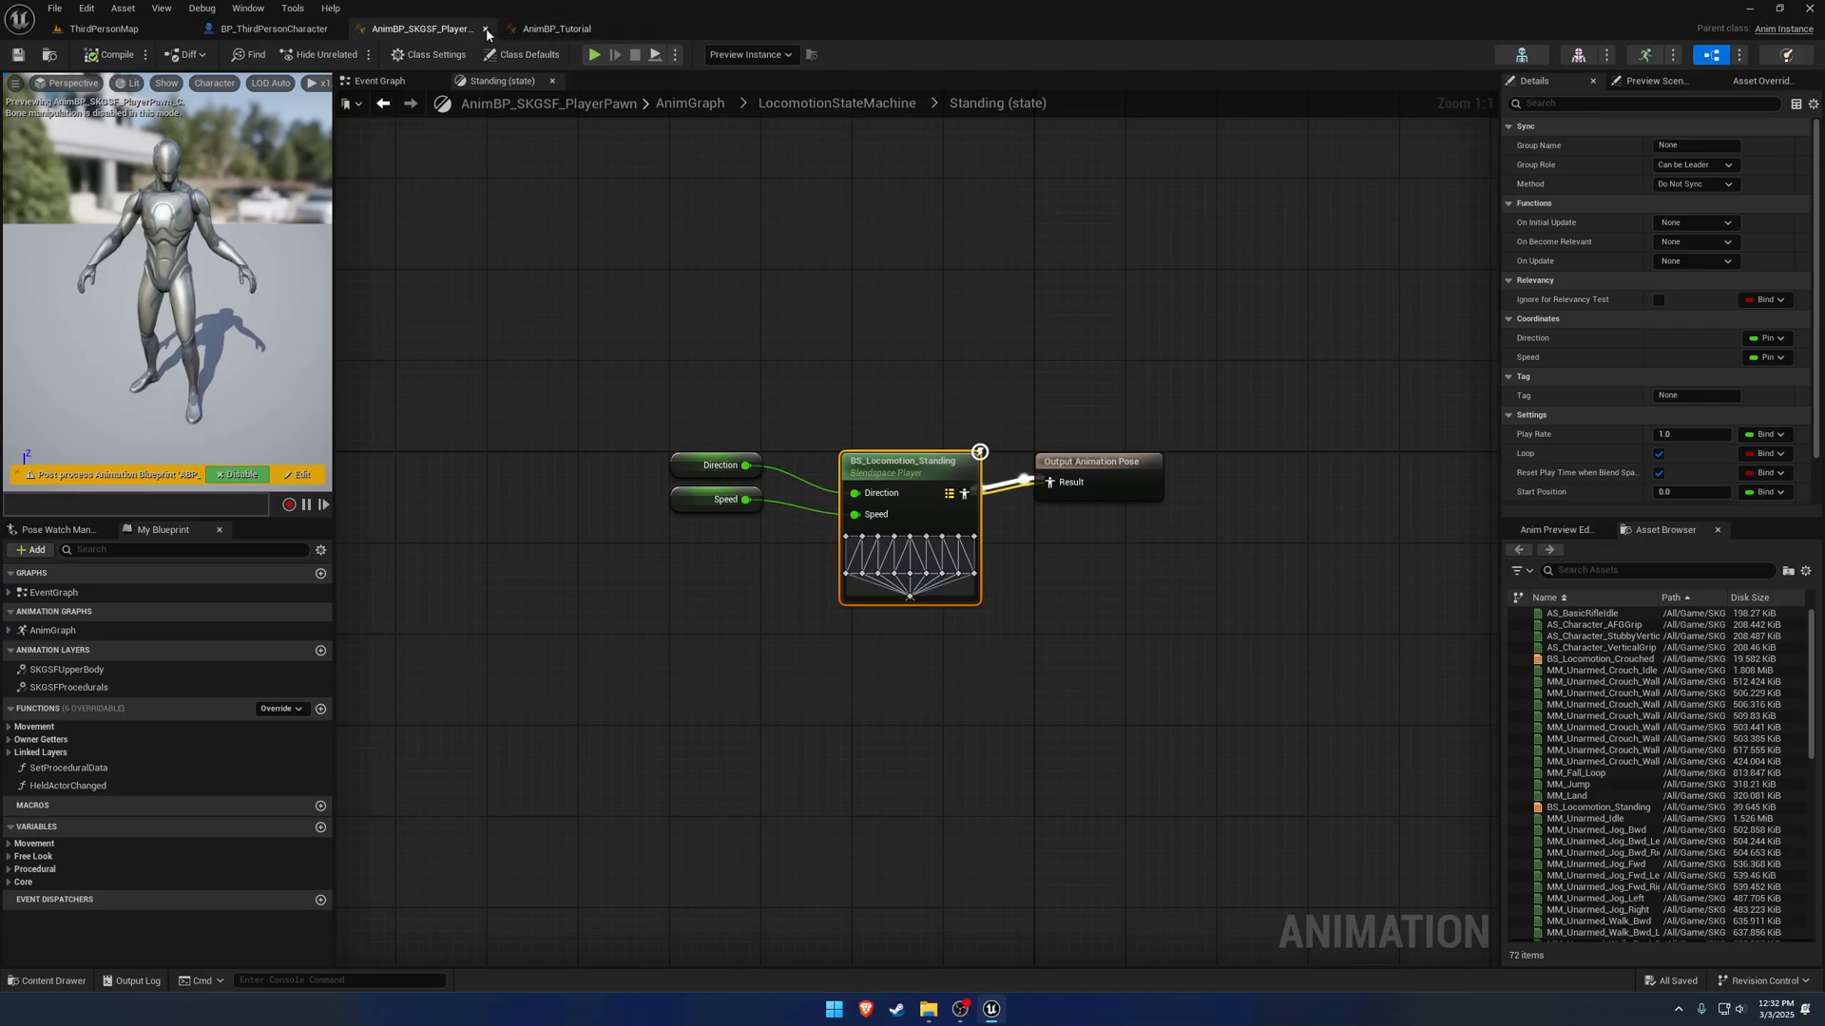
Return to AnimBP_Tutorial's AnimGraph and close the Locomotion and SetSpeedAndDirection tabs.
click(557, 28)
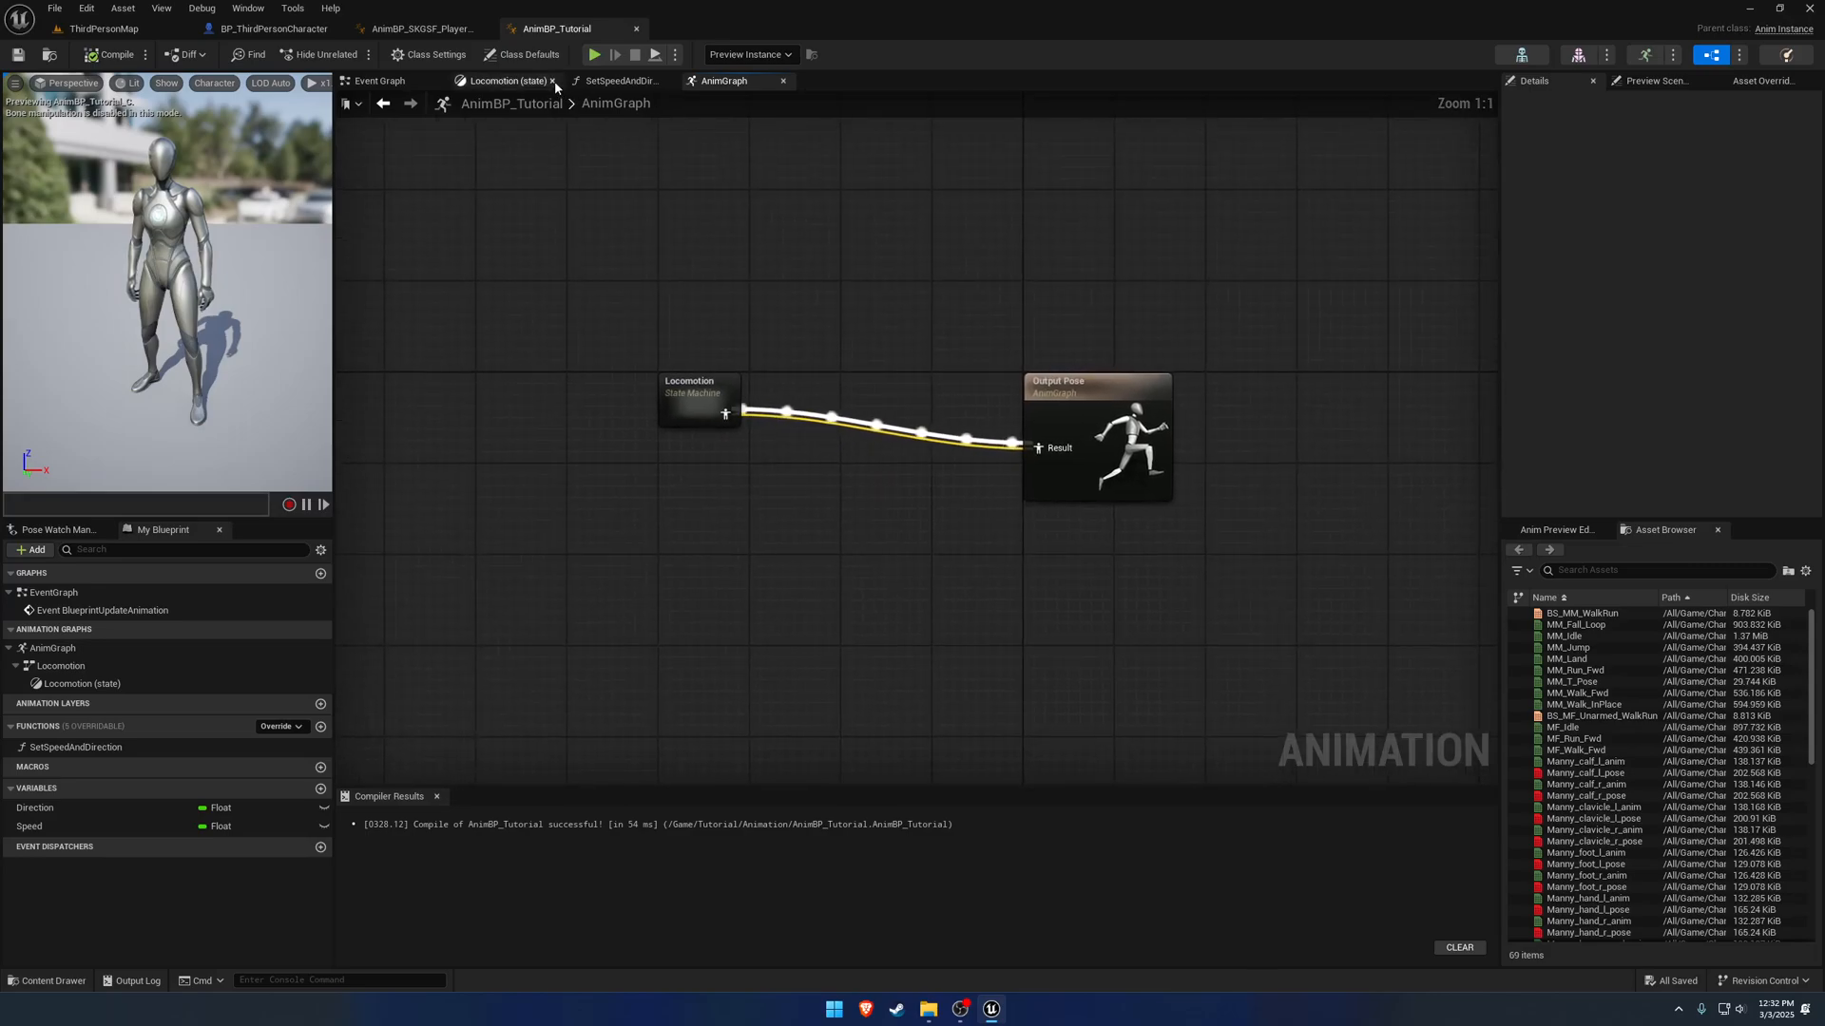
click(555, 81)
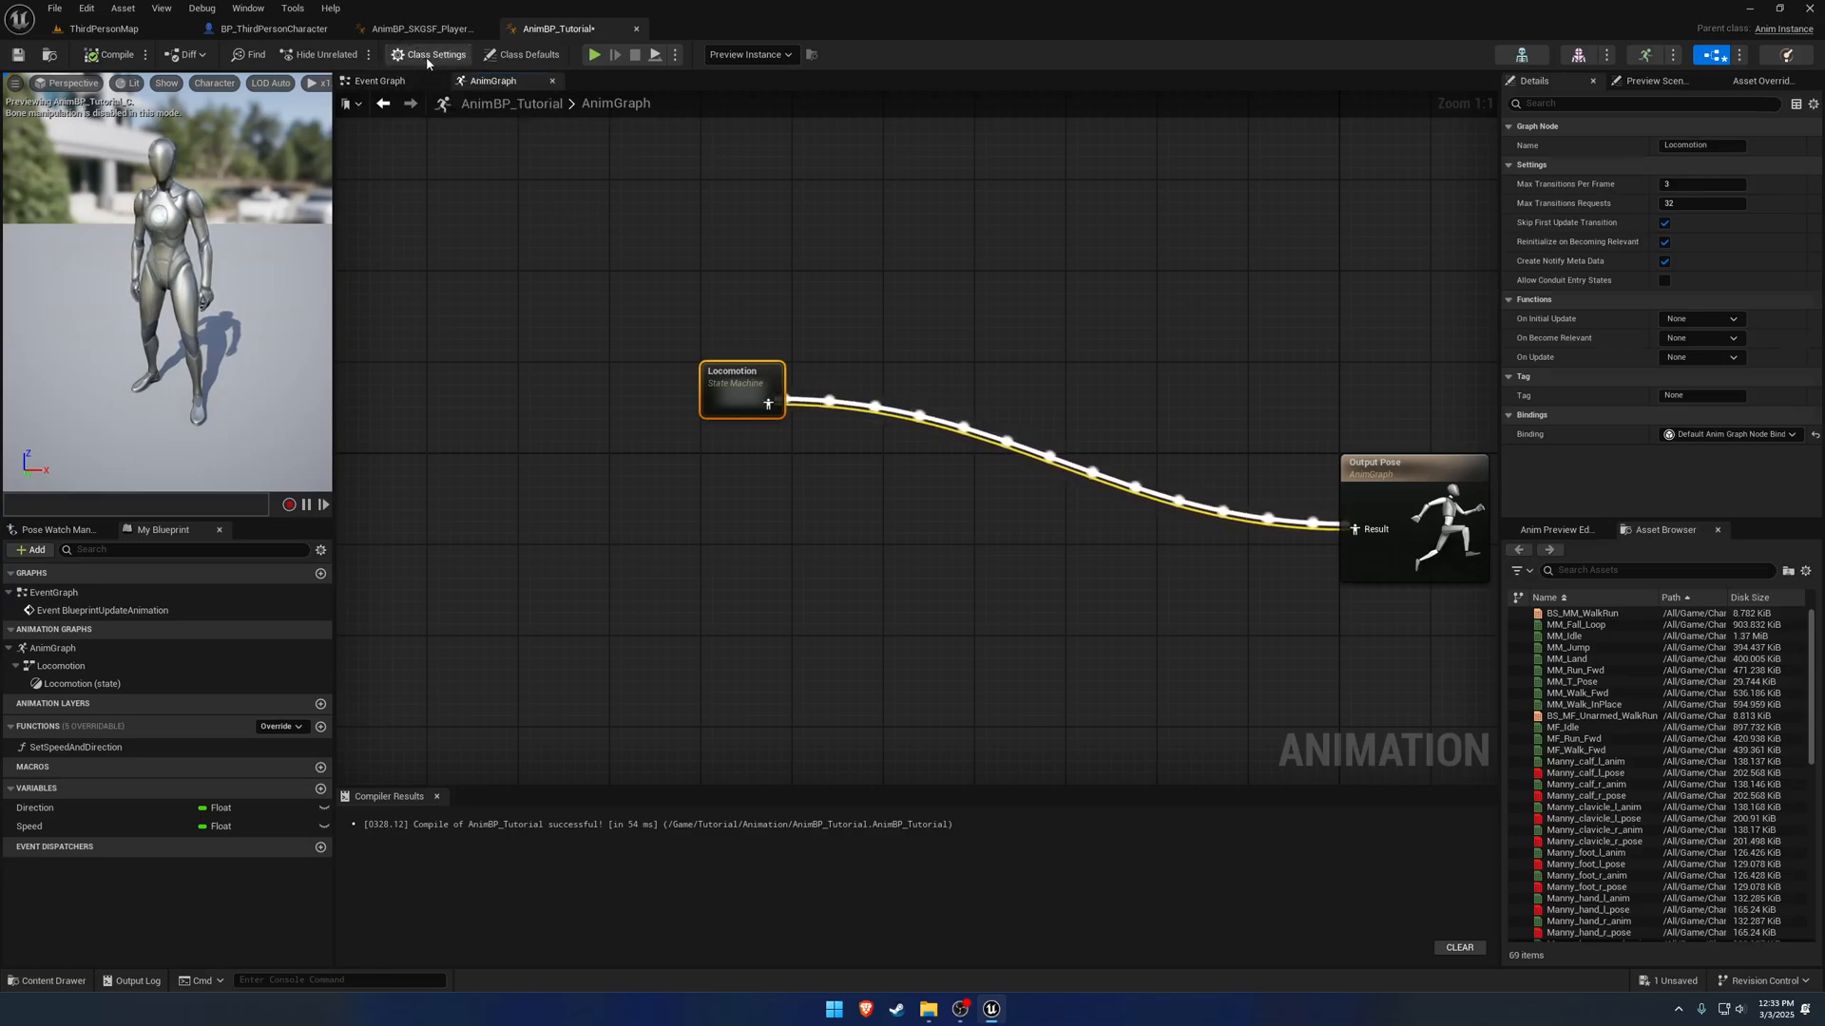
Implement the ALI_SKGSFExample interface in Class Settings and add the SKGSFProcedurals linked layer.
click(428, 53)
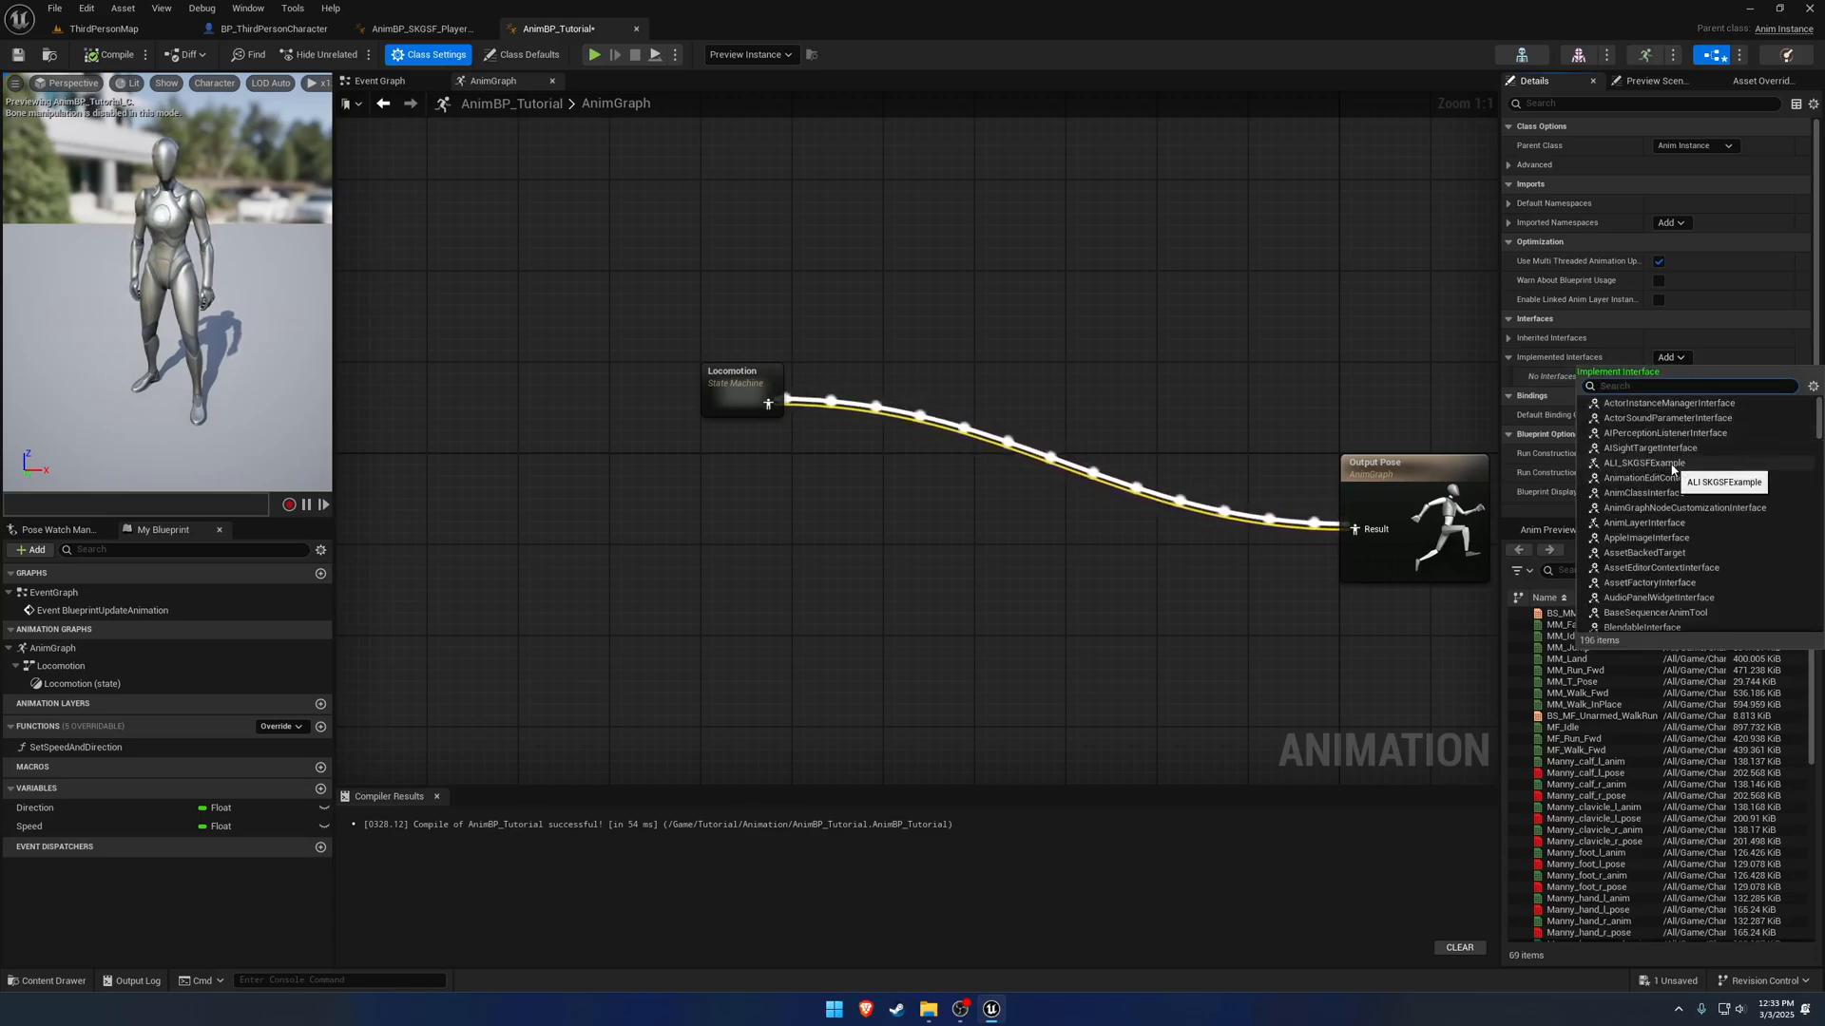
click(1645, 462)
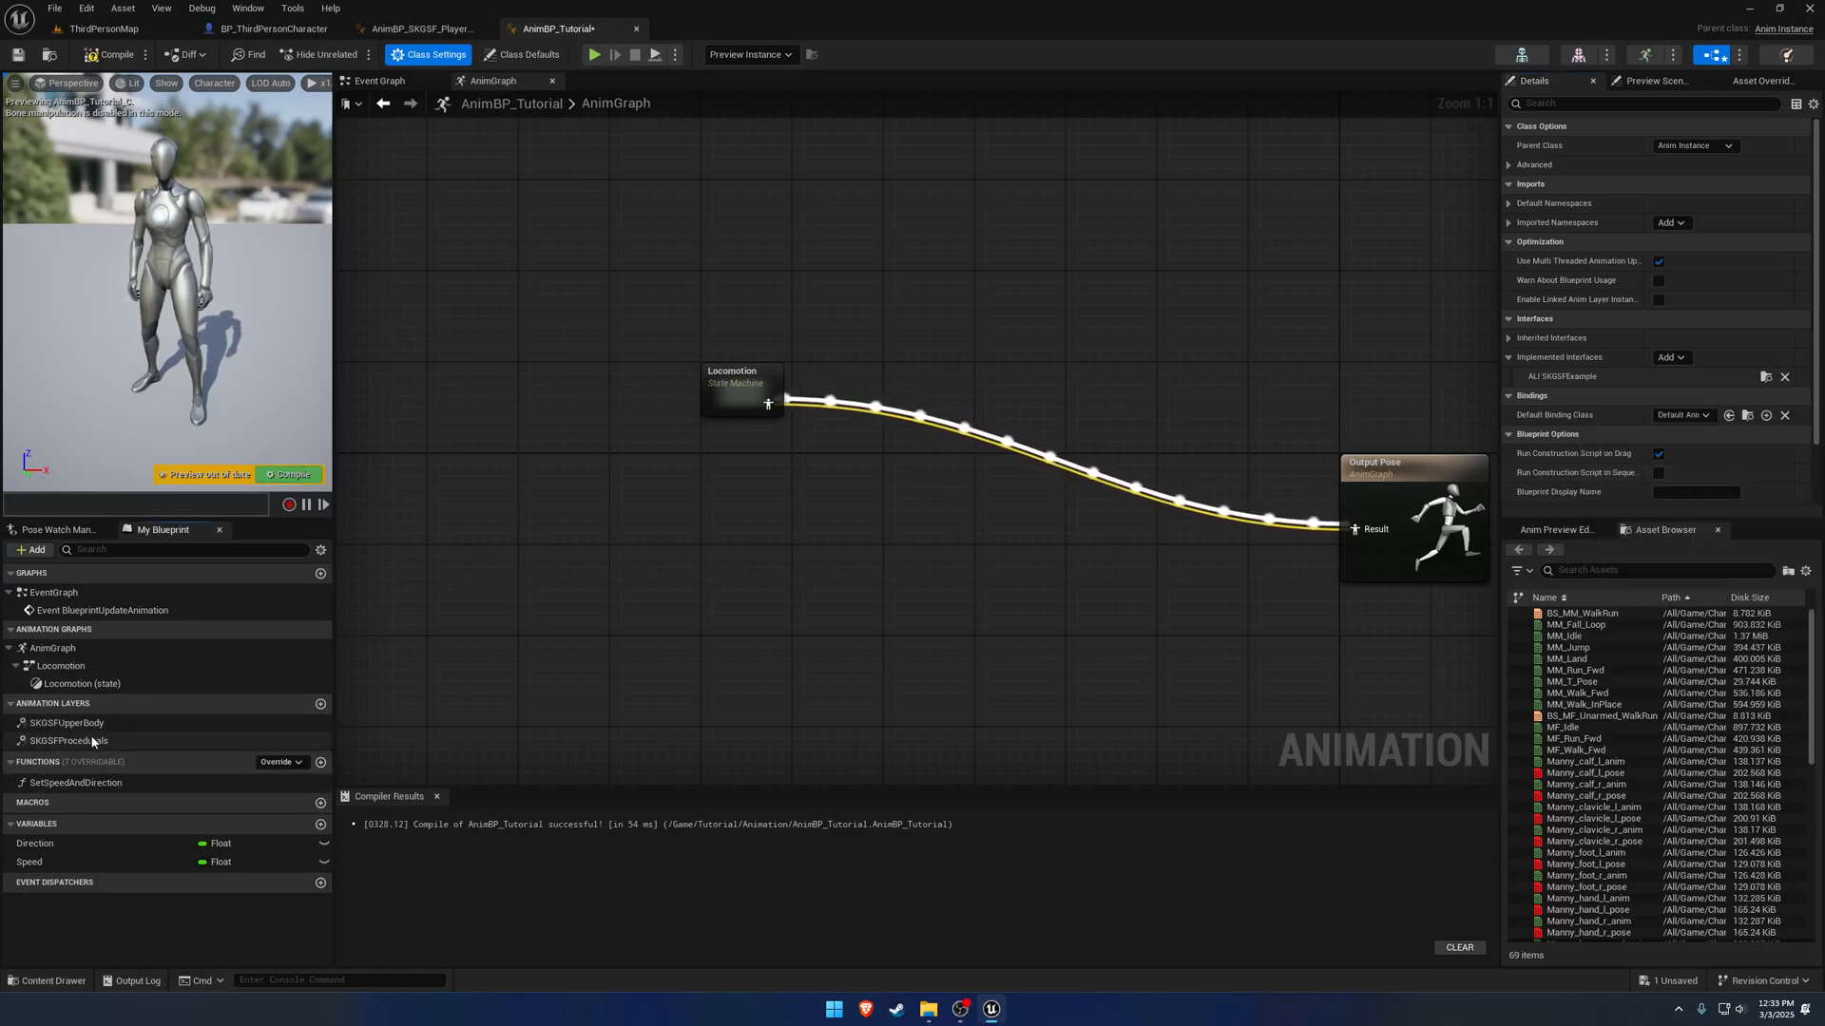
click(68, 741)
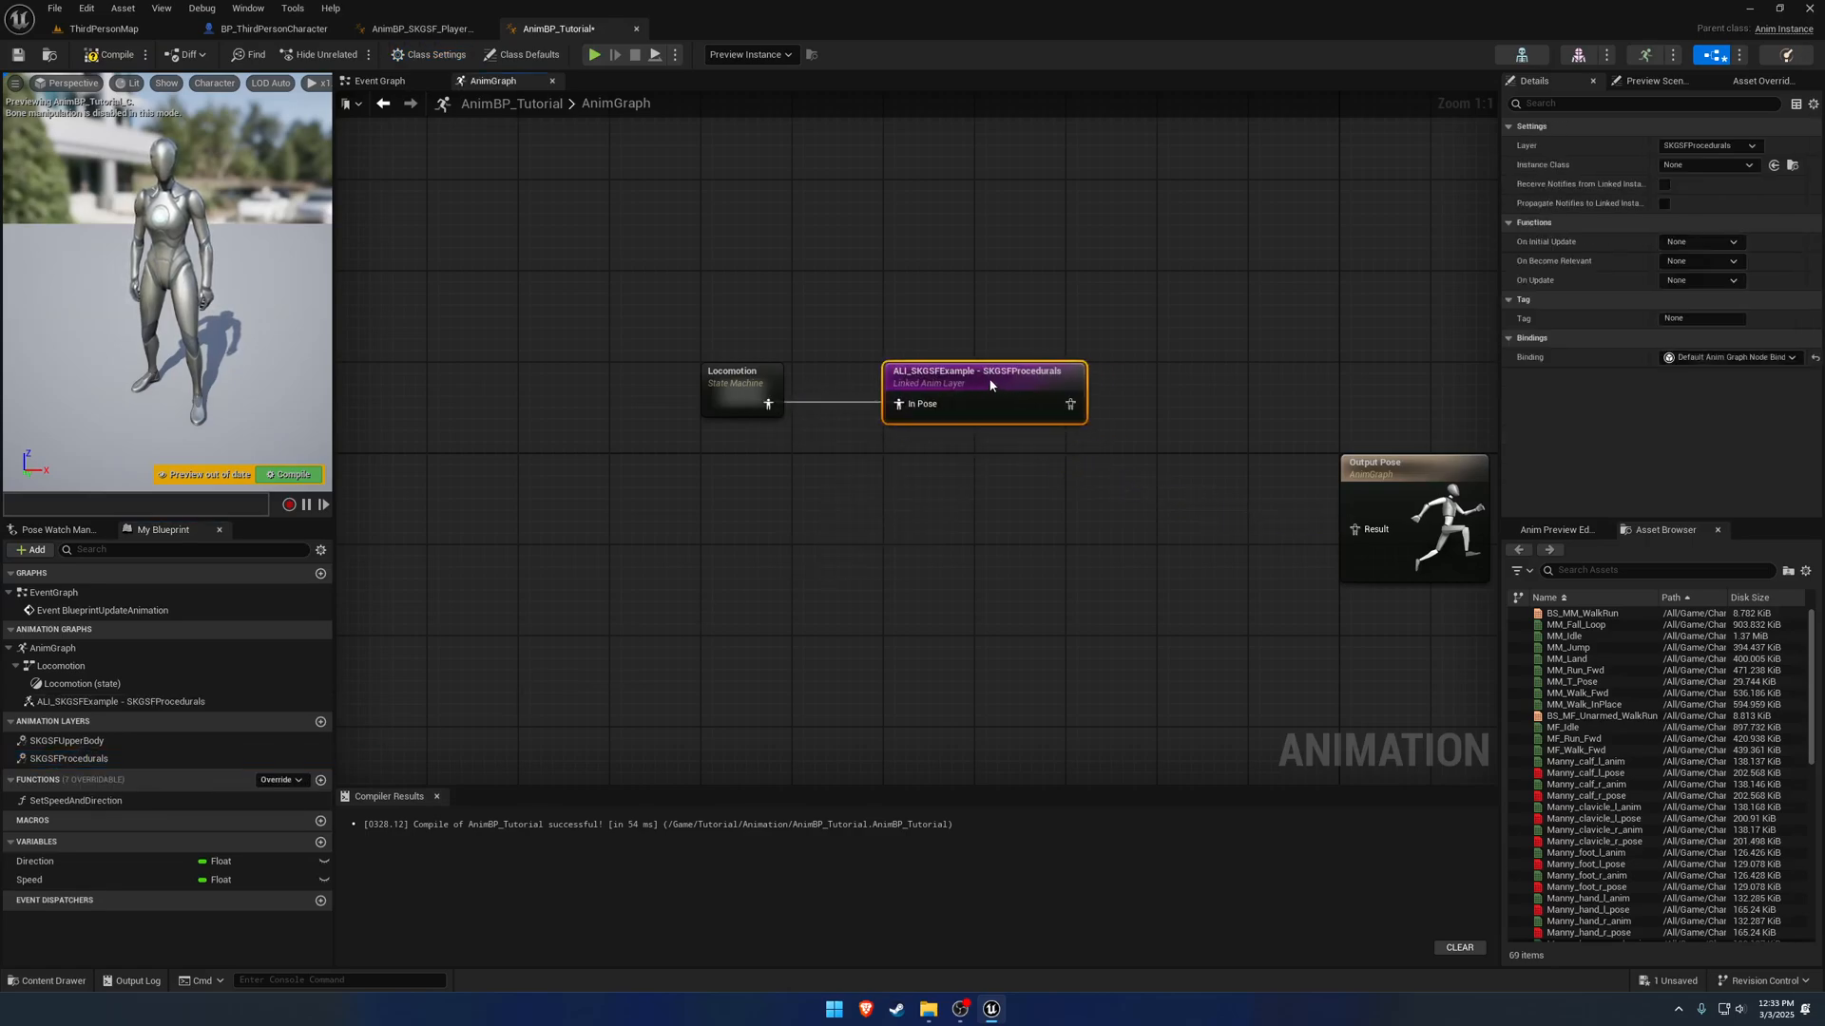
Wire Locomotion through the SKGSFProcedurals layer into Output Pose.
drag(1068, 403, 1353, 529)
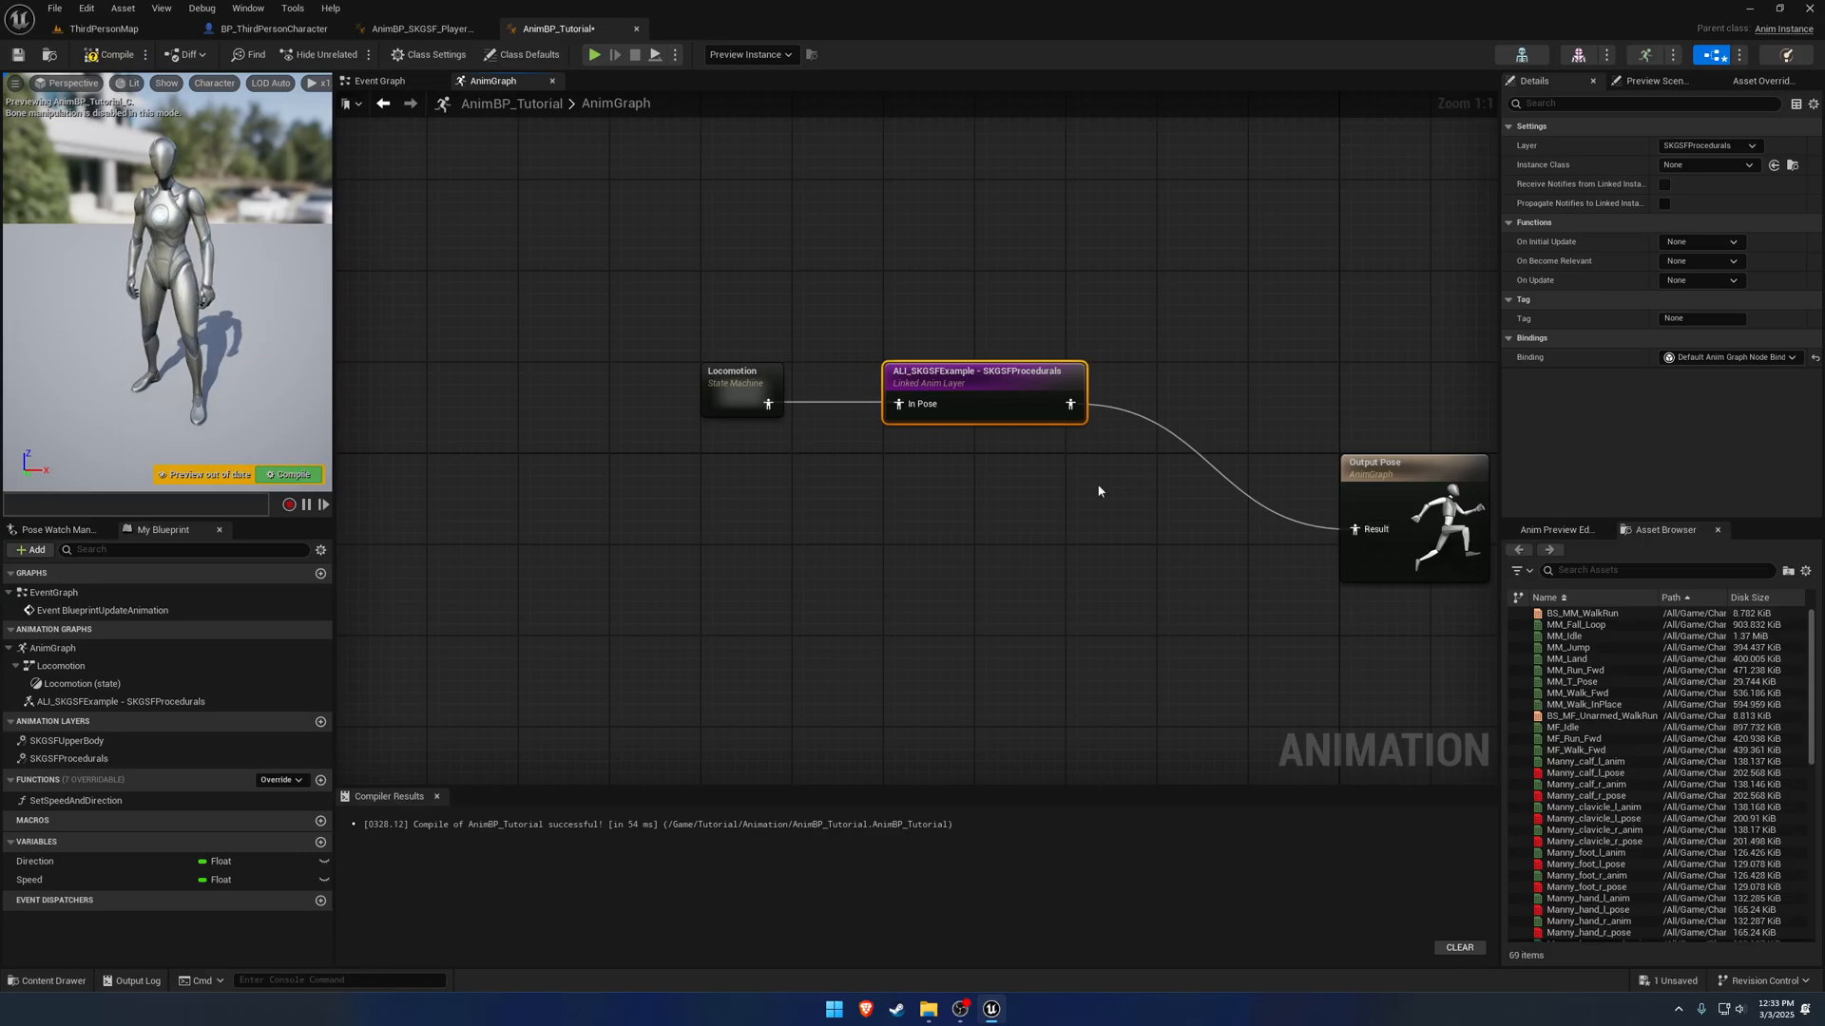
drag(1097, 490, 1129, 477)
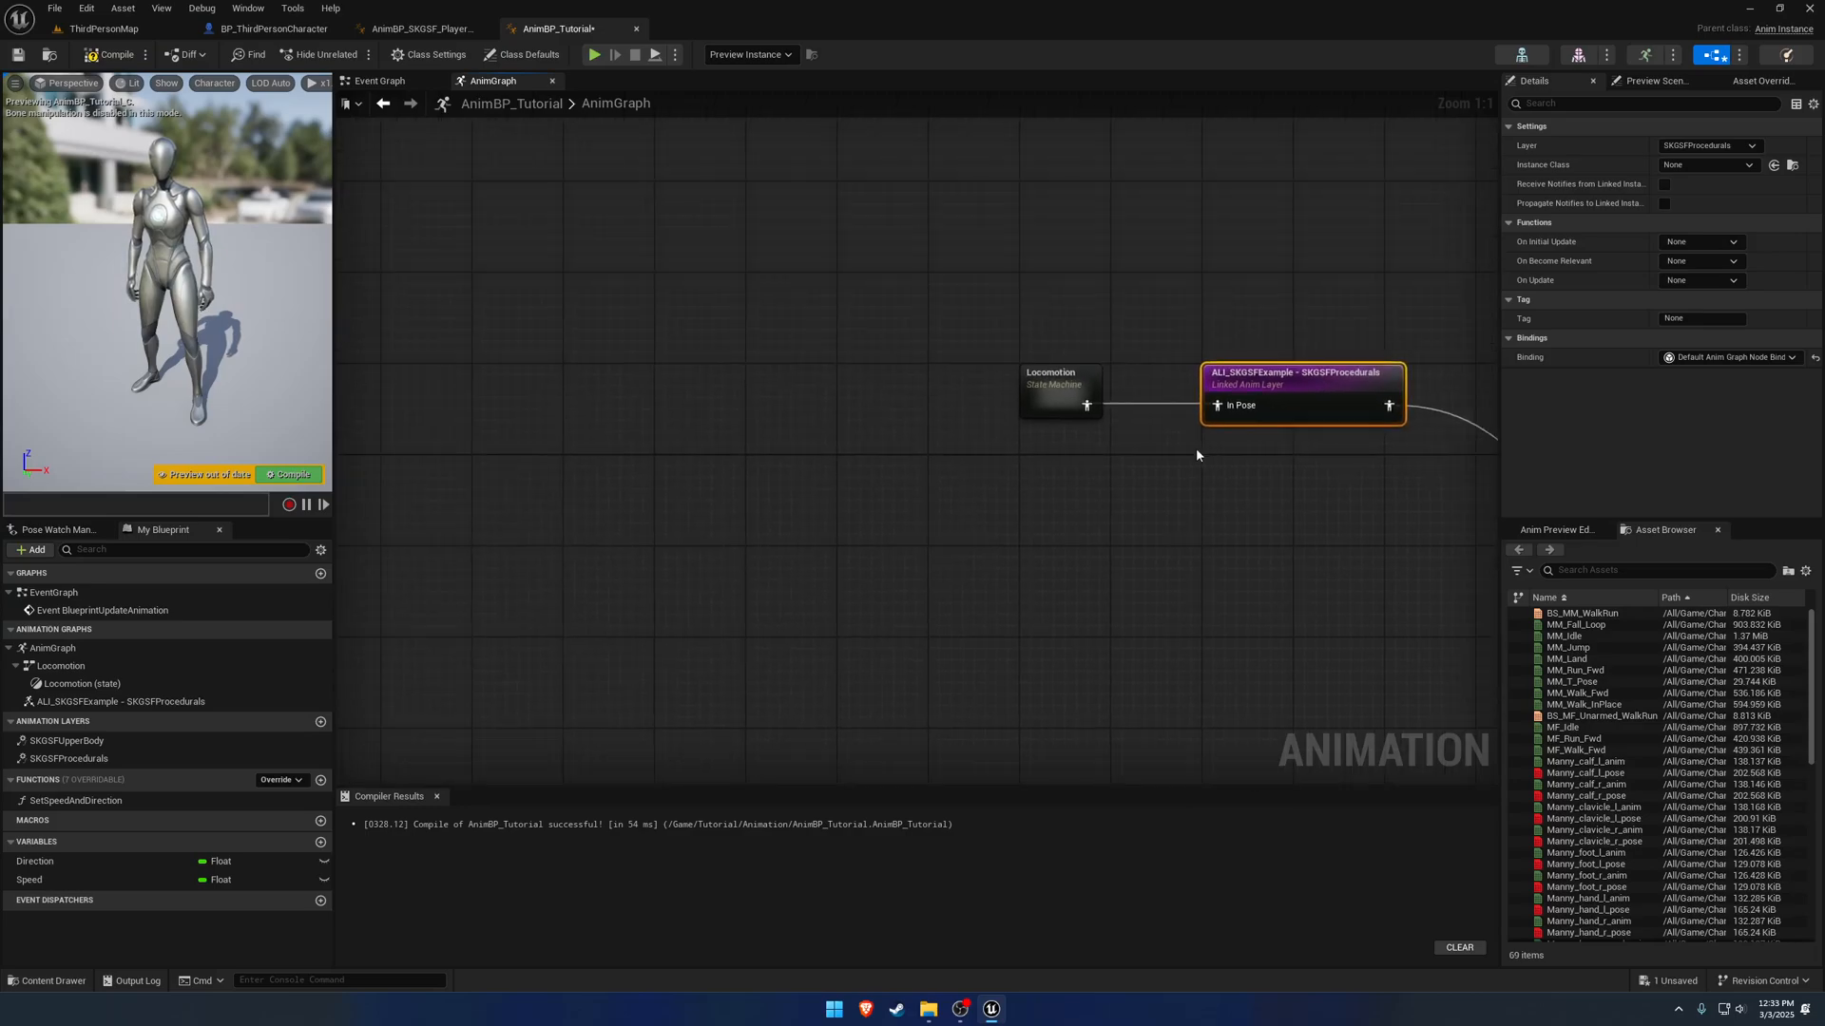
Save Locomotion as a cached pose and feed a Use cached pose 'Locomotion' into the layer.
drag(1059, 384, 876, 290)
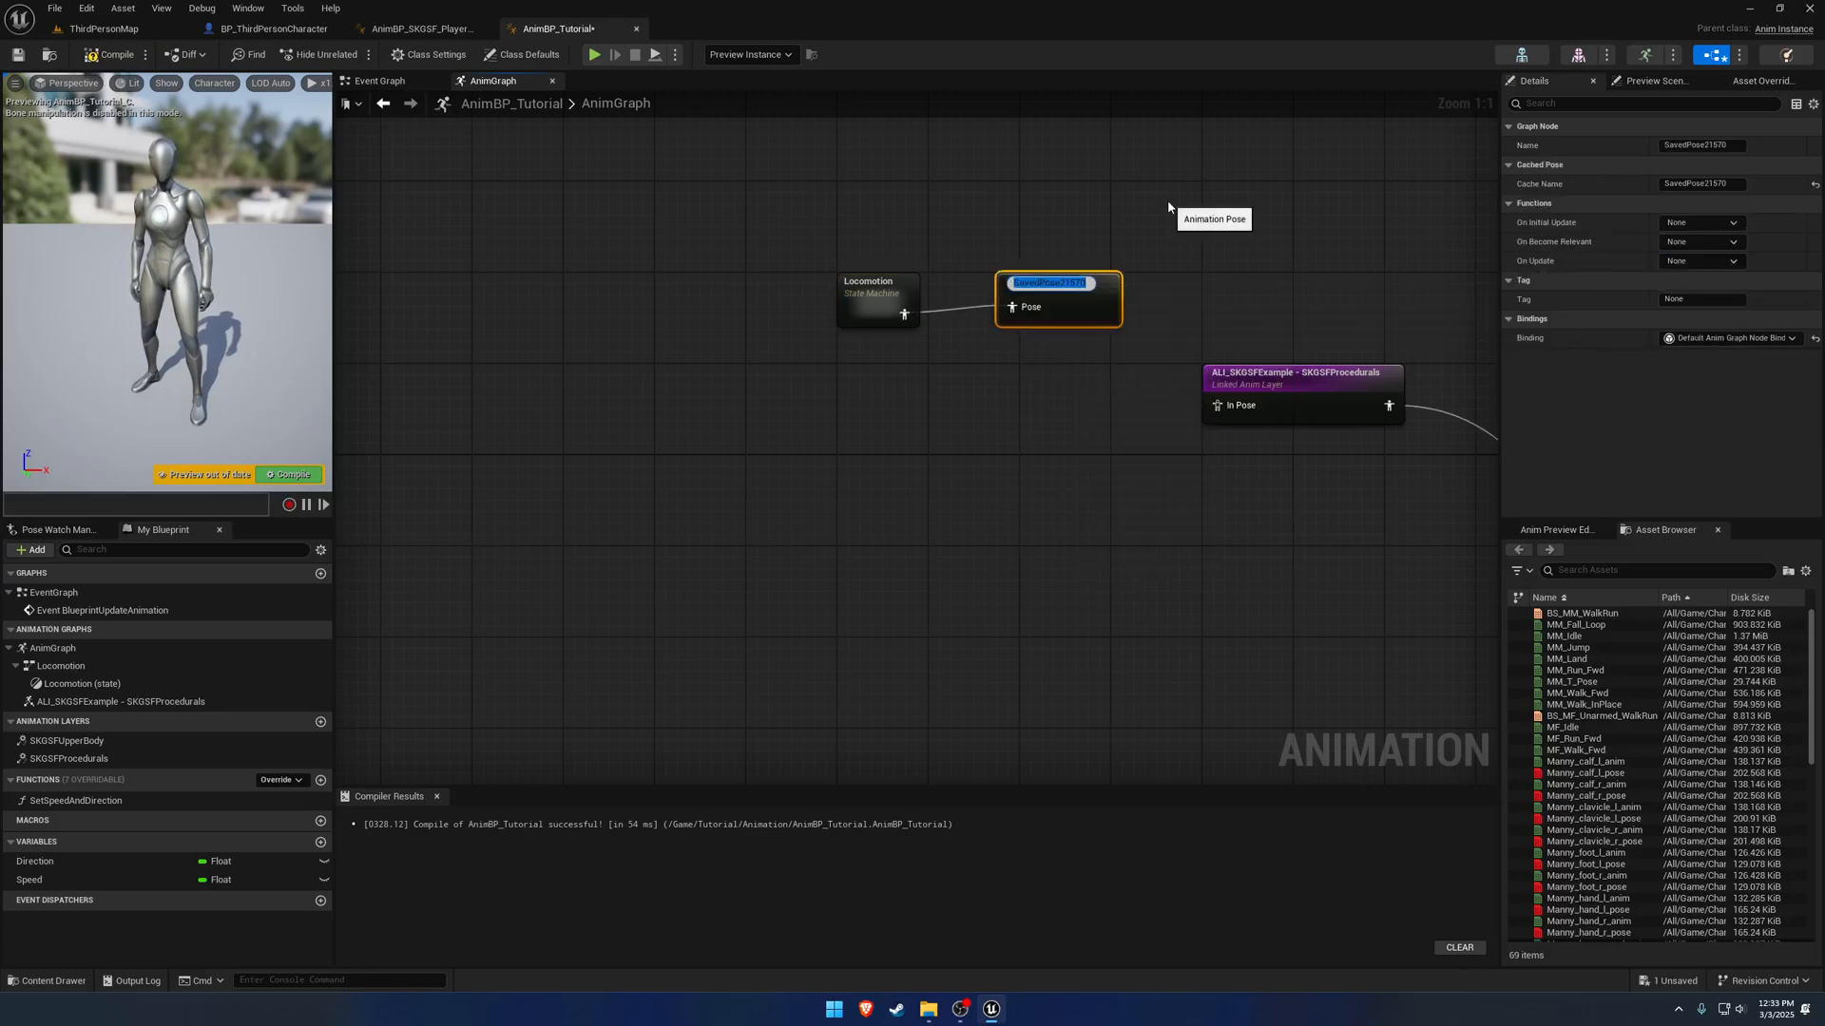
text(Locomotion)
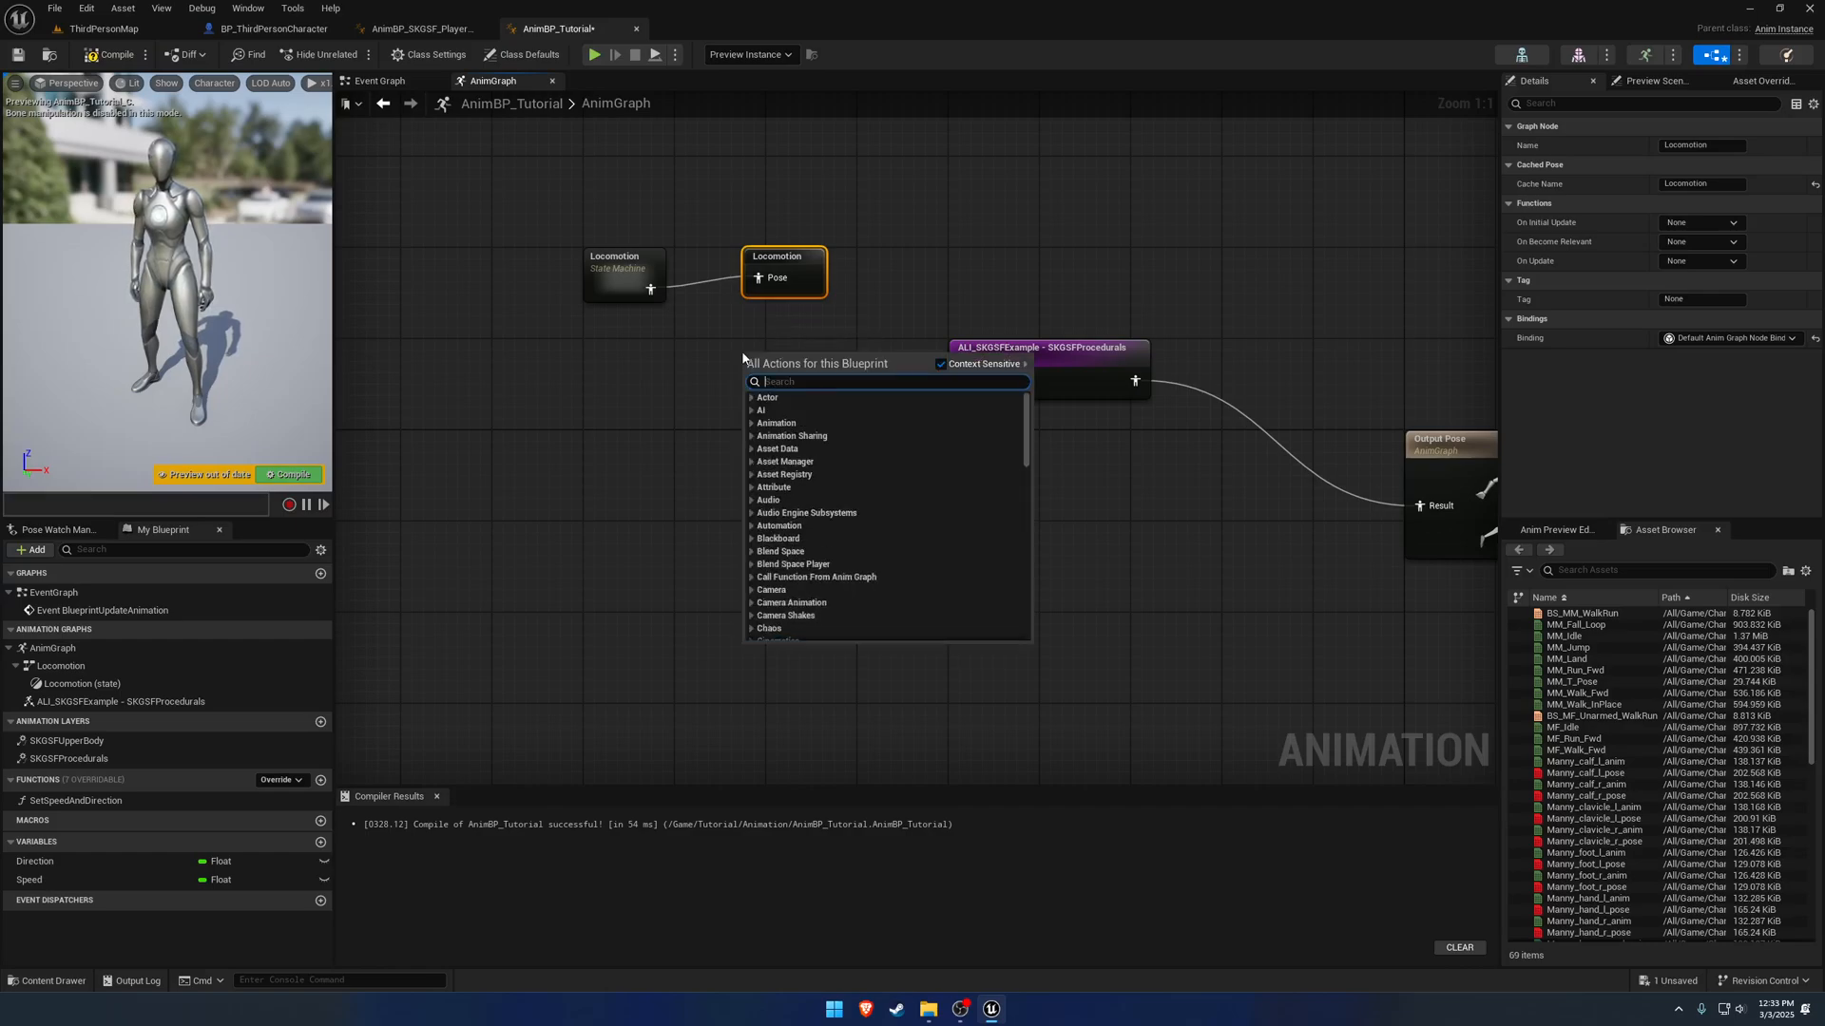
text(locatio)
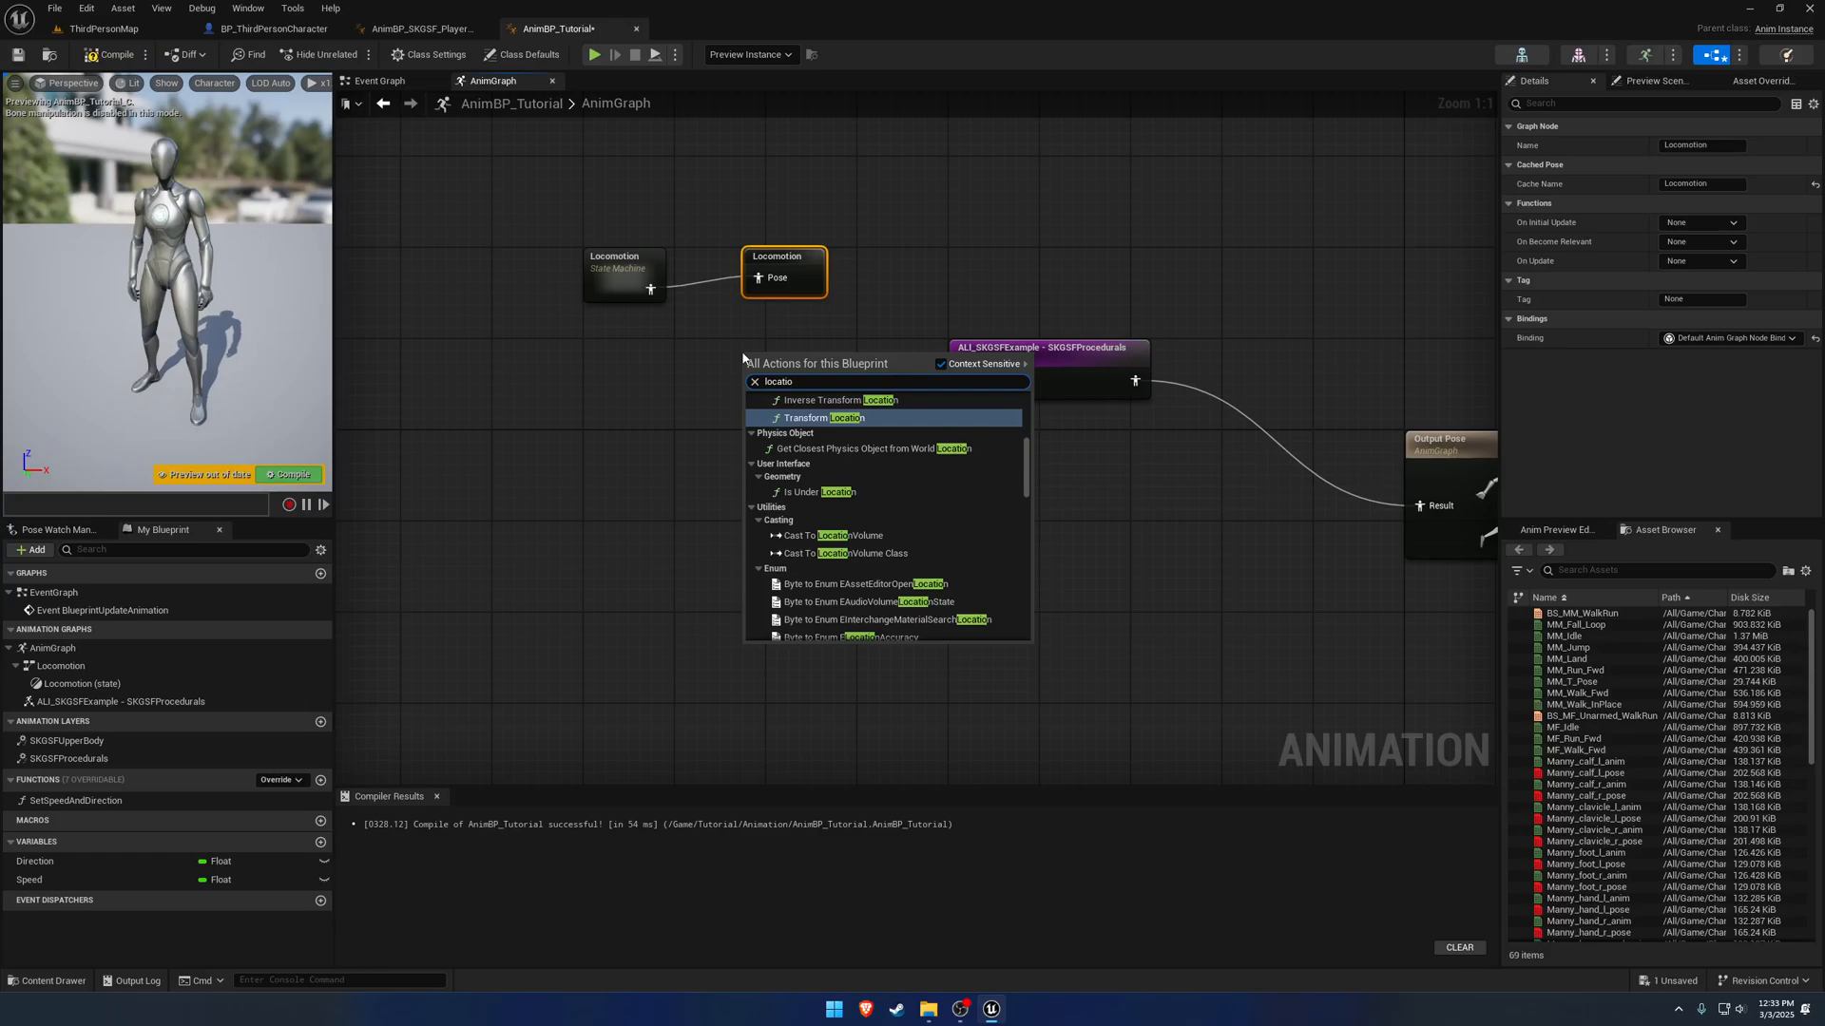
text(locomo)
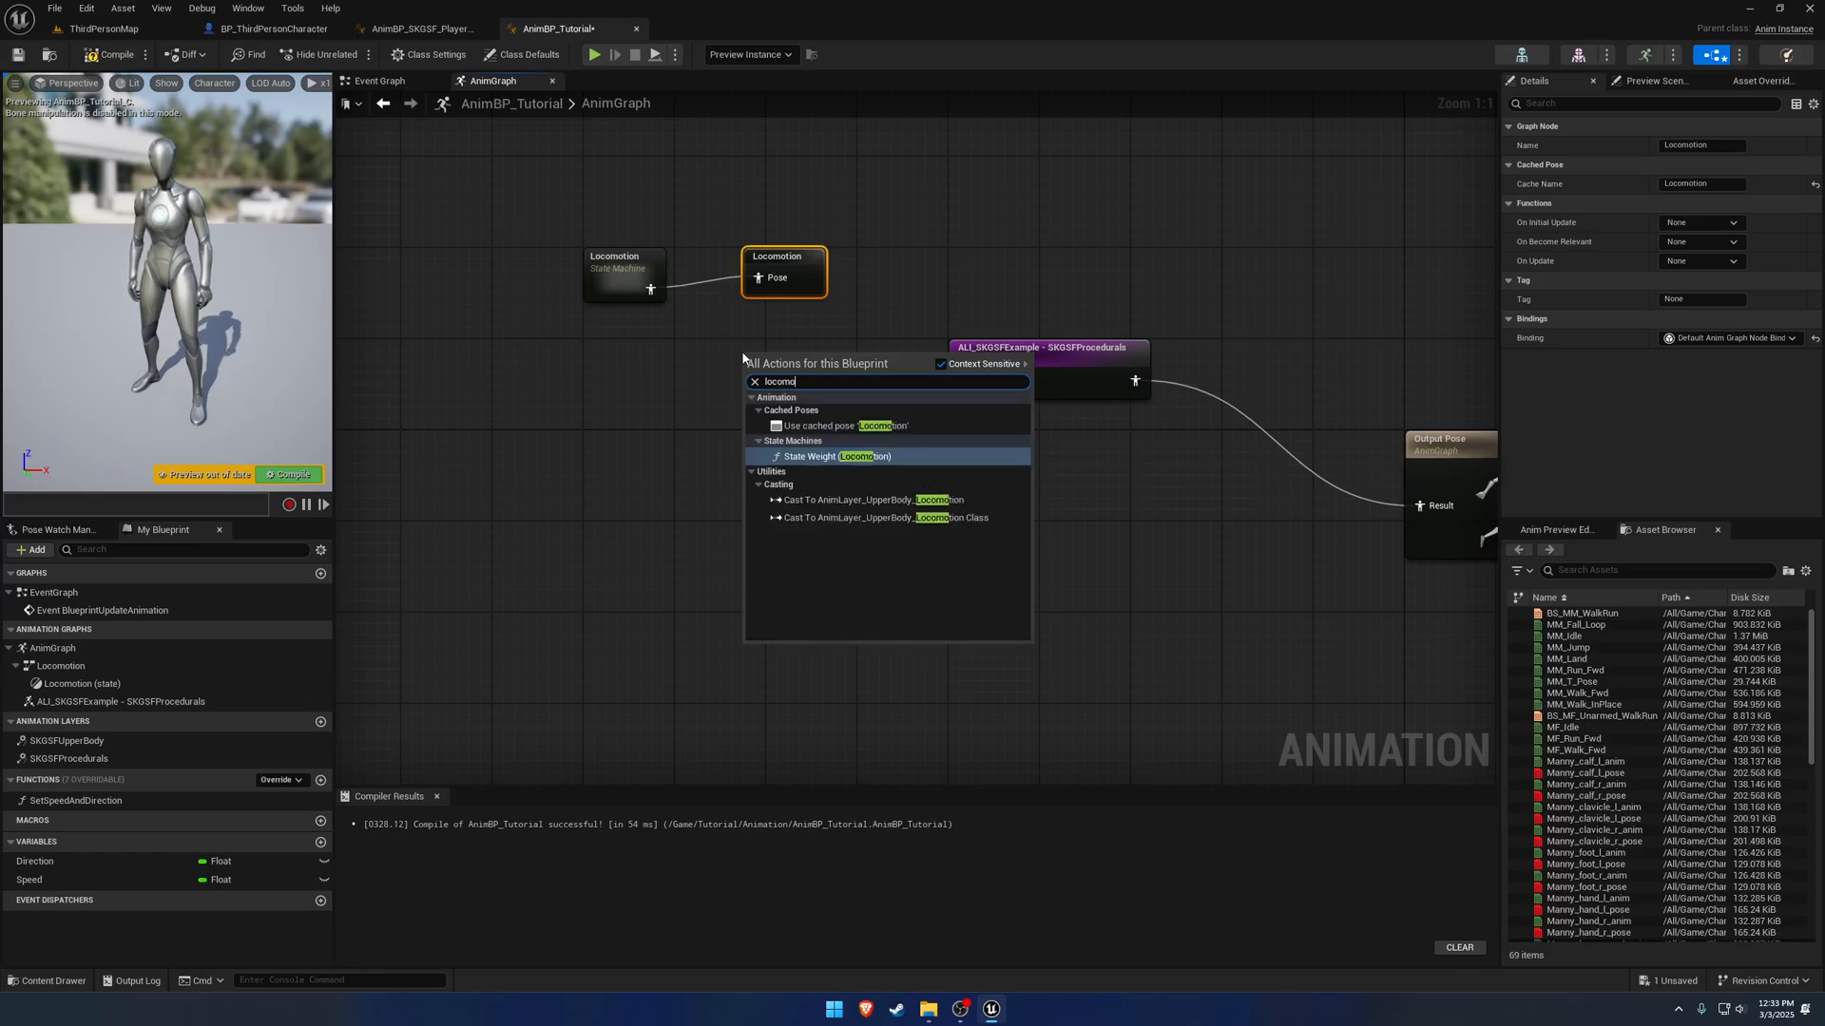
click(852, 424)
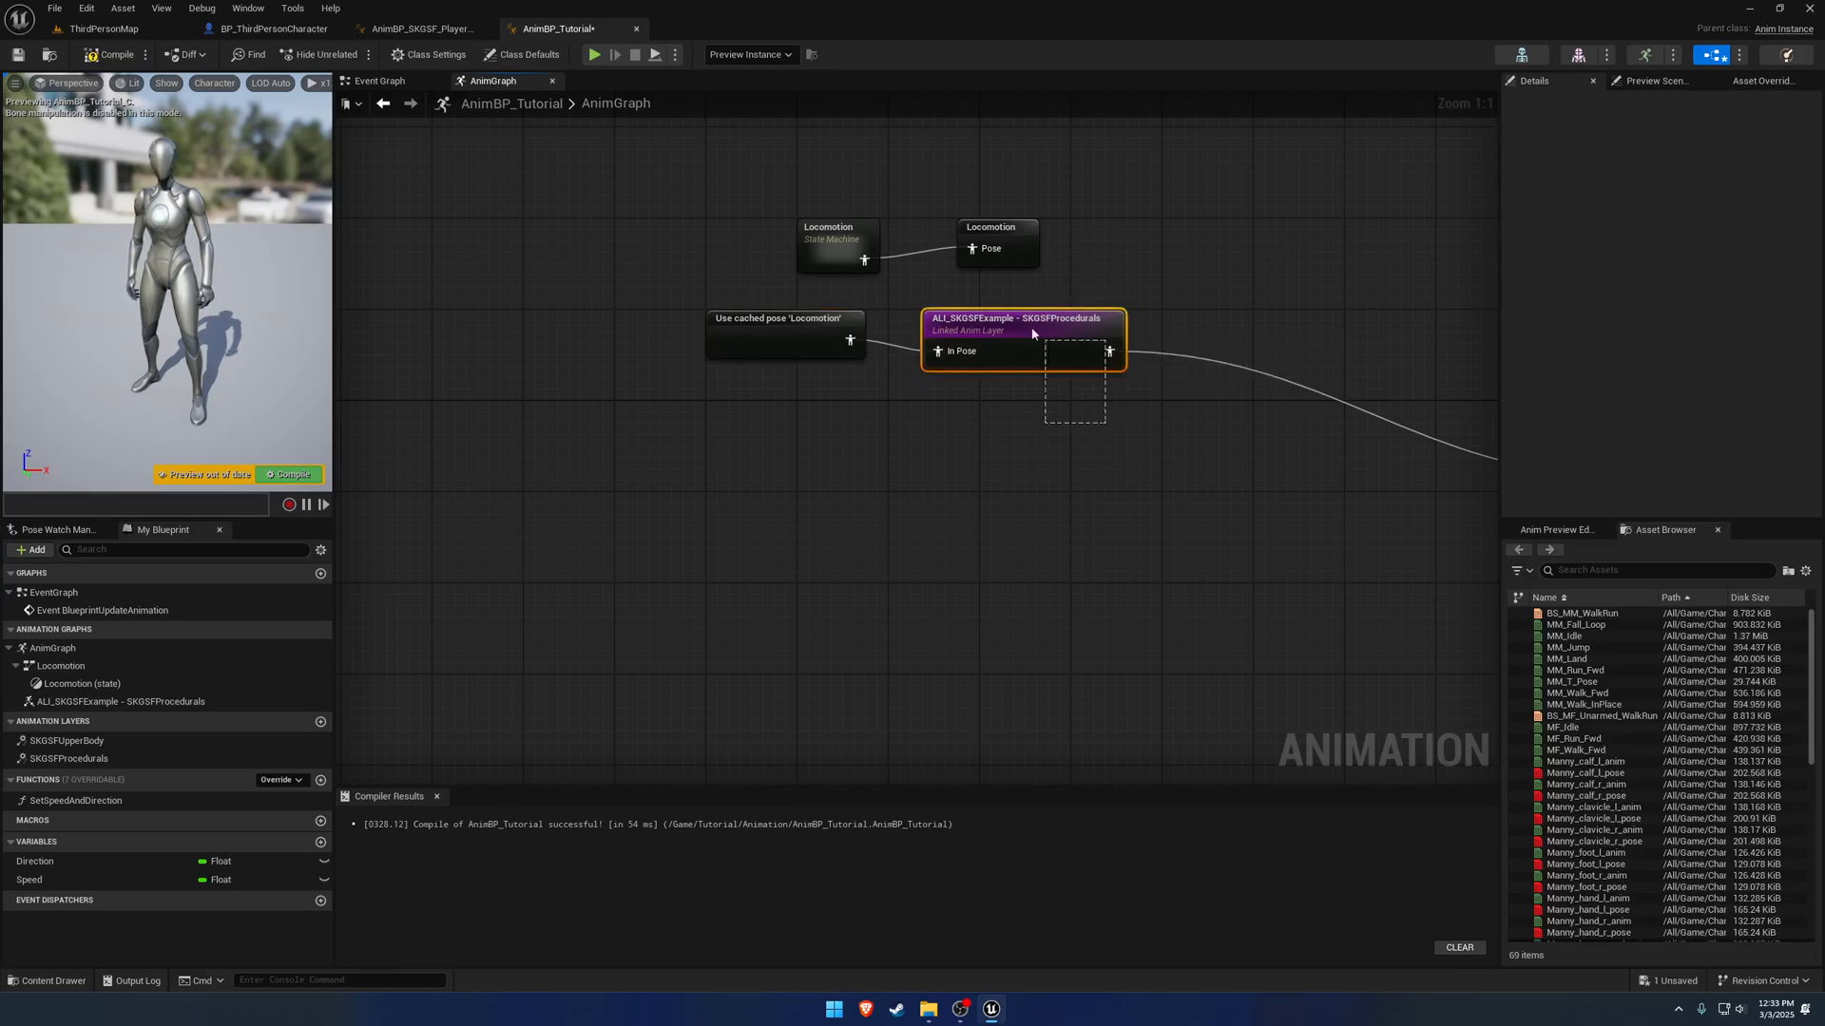
click(1021, 319)
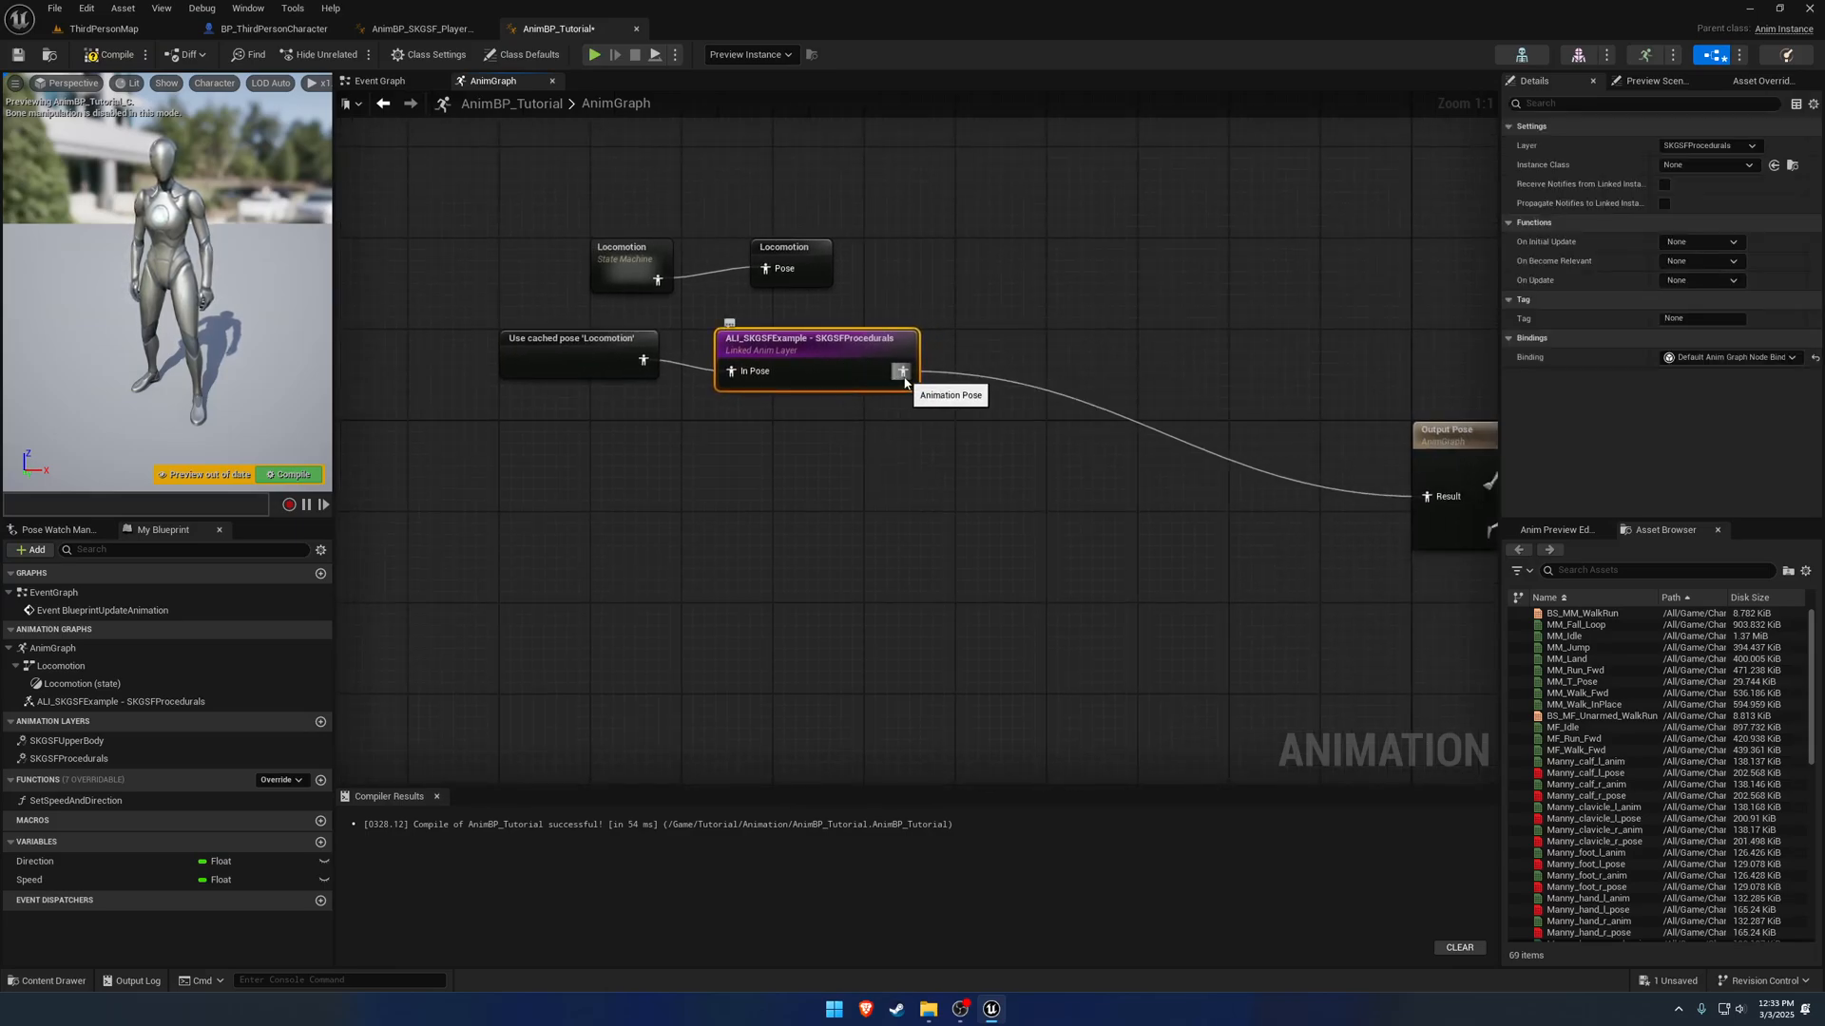
Save the procedurals layer output as a new cached pose UpperBodyProcedurals.
drag(903, 371, 1013, 338)
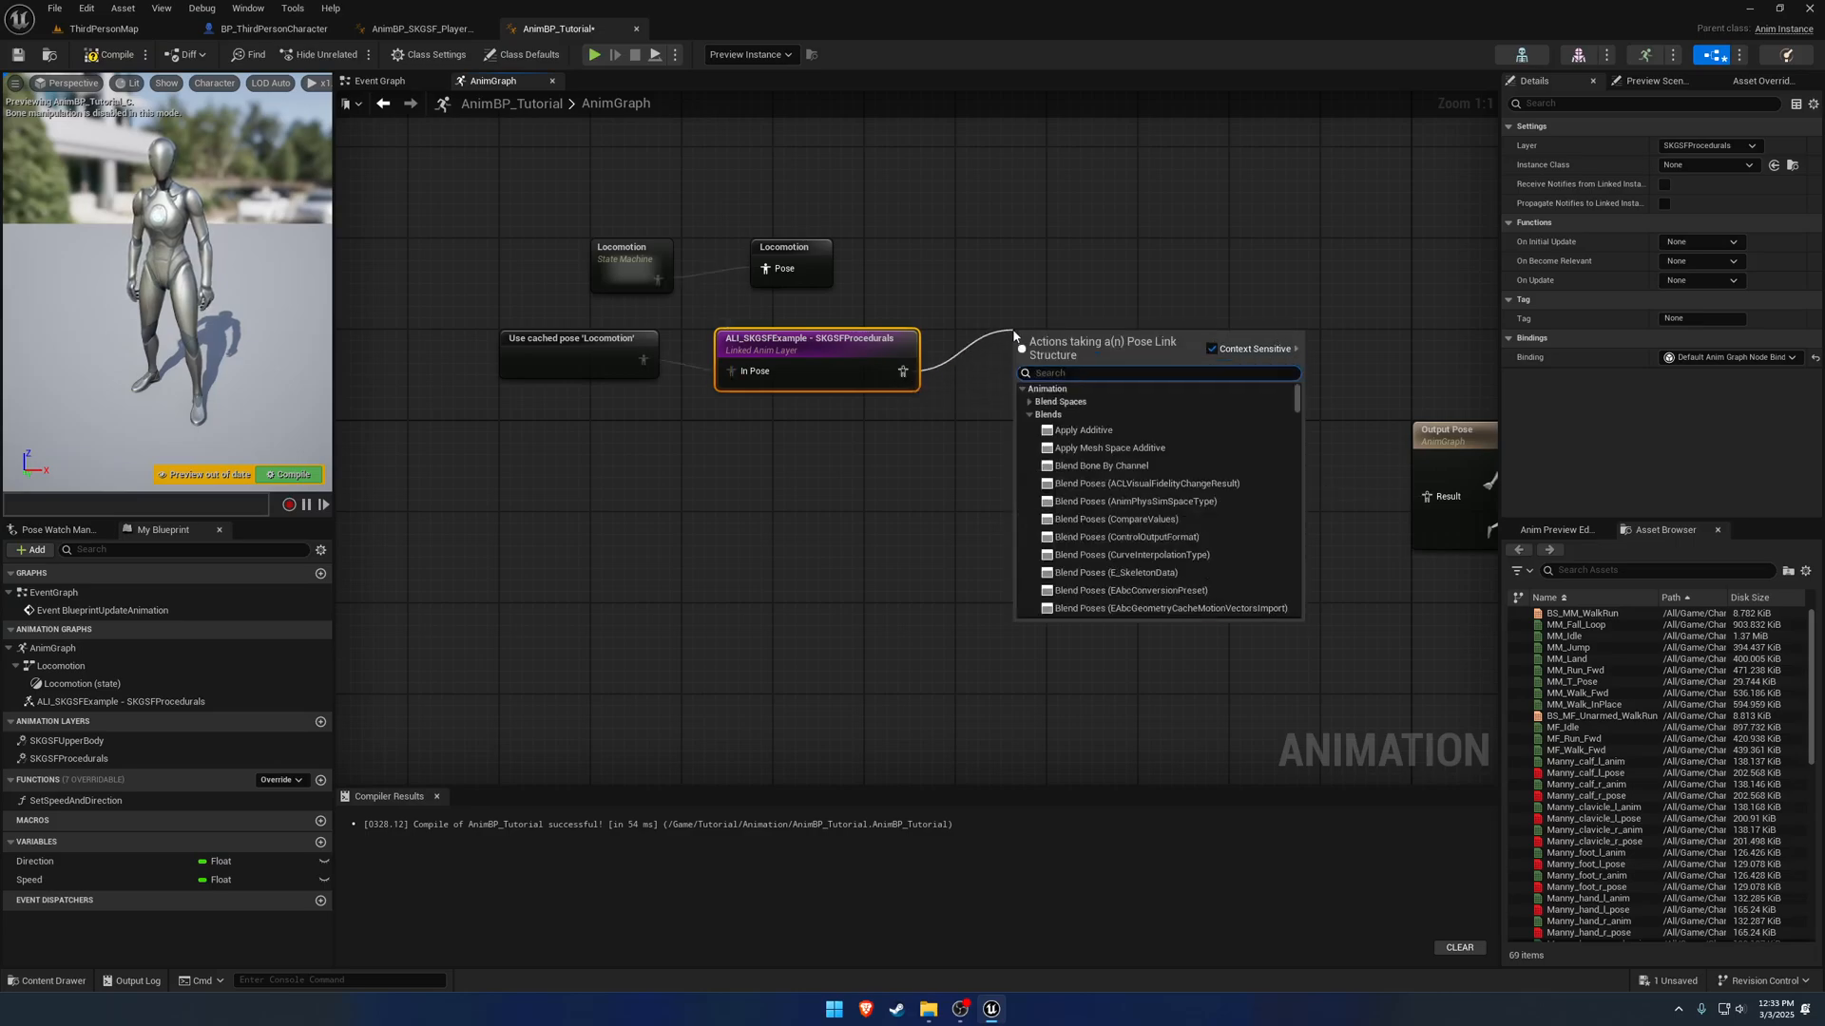
text(cache)
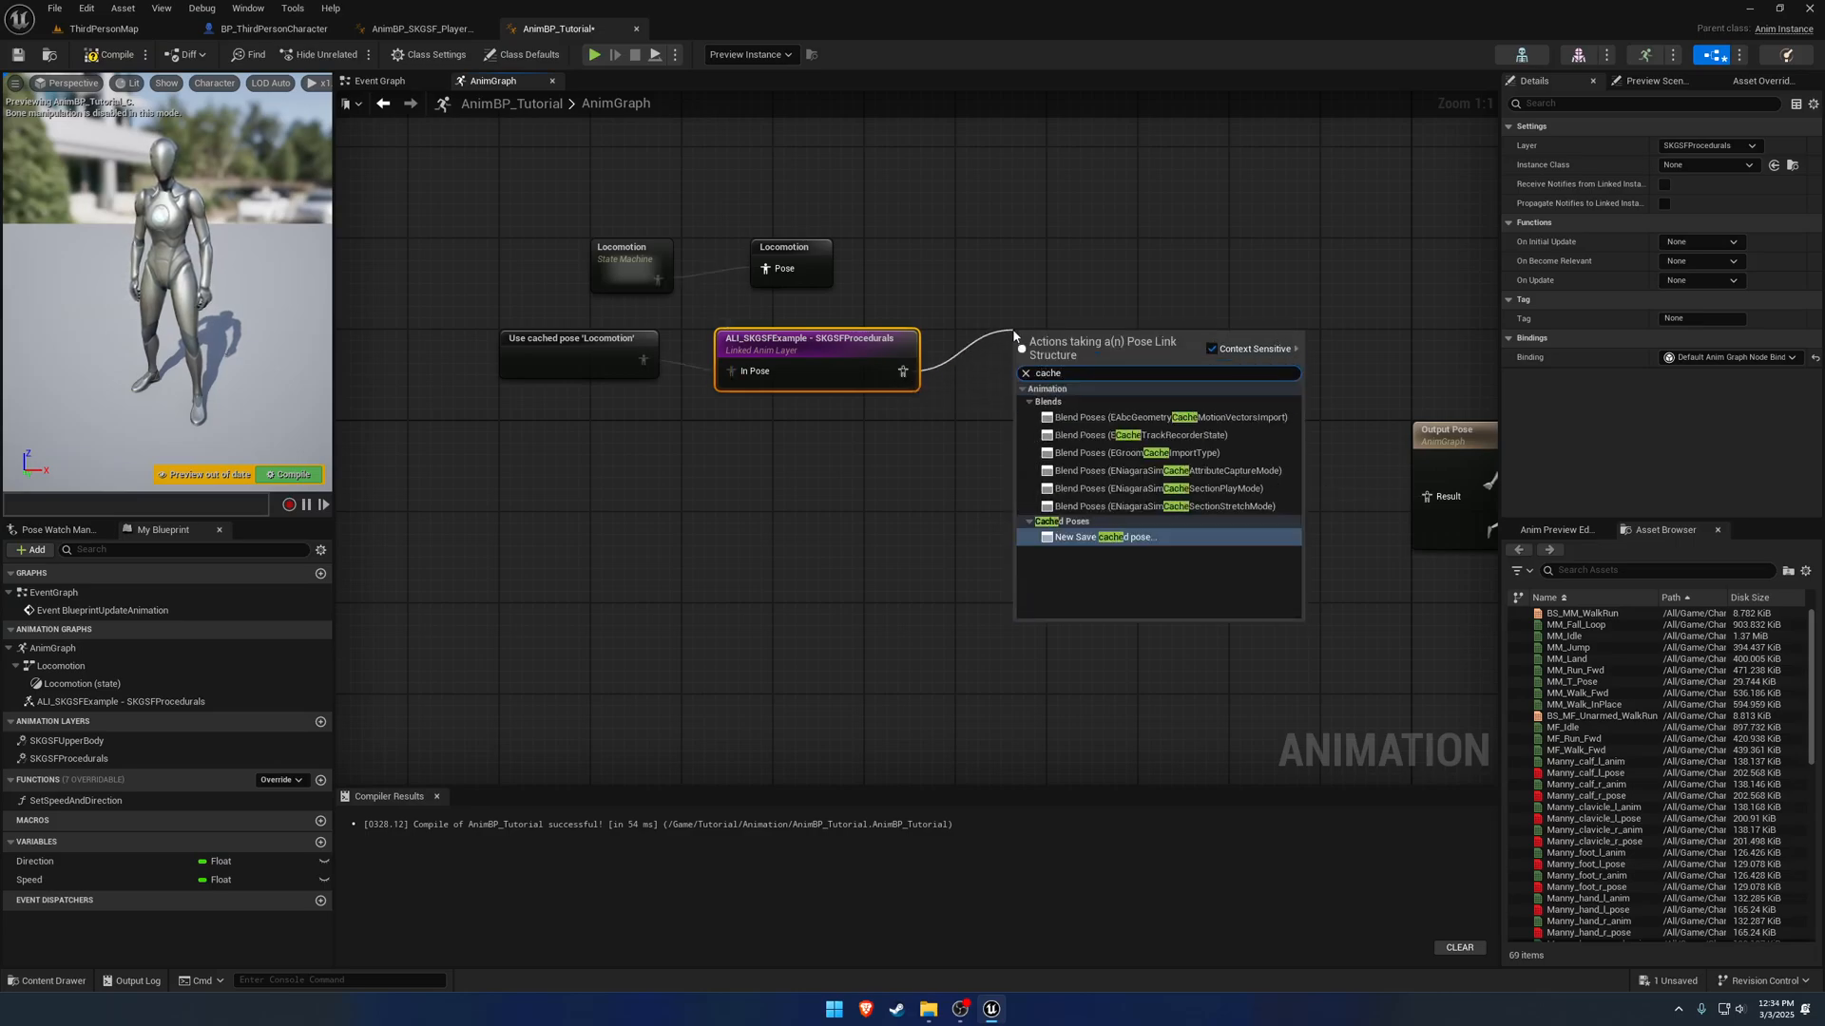
click(1100, 536)
text(UpperBodyProcedurals)
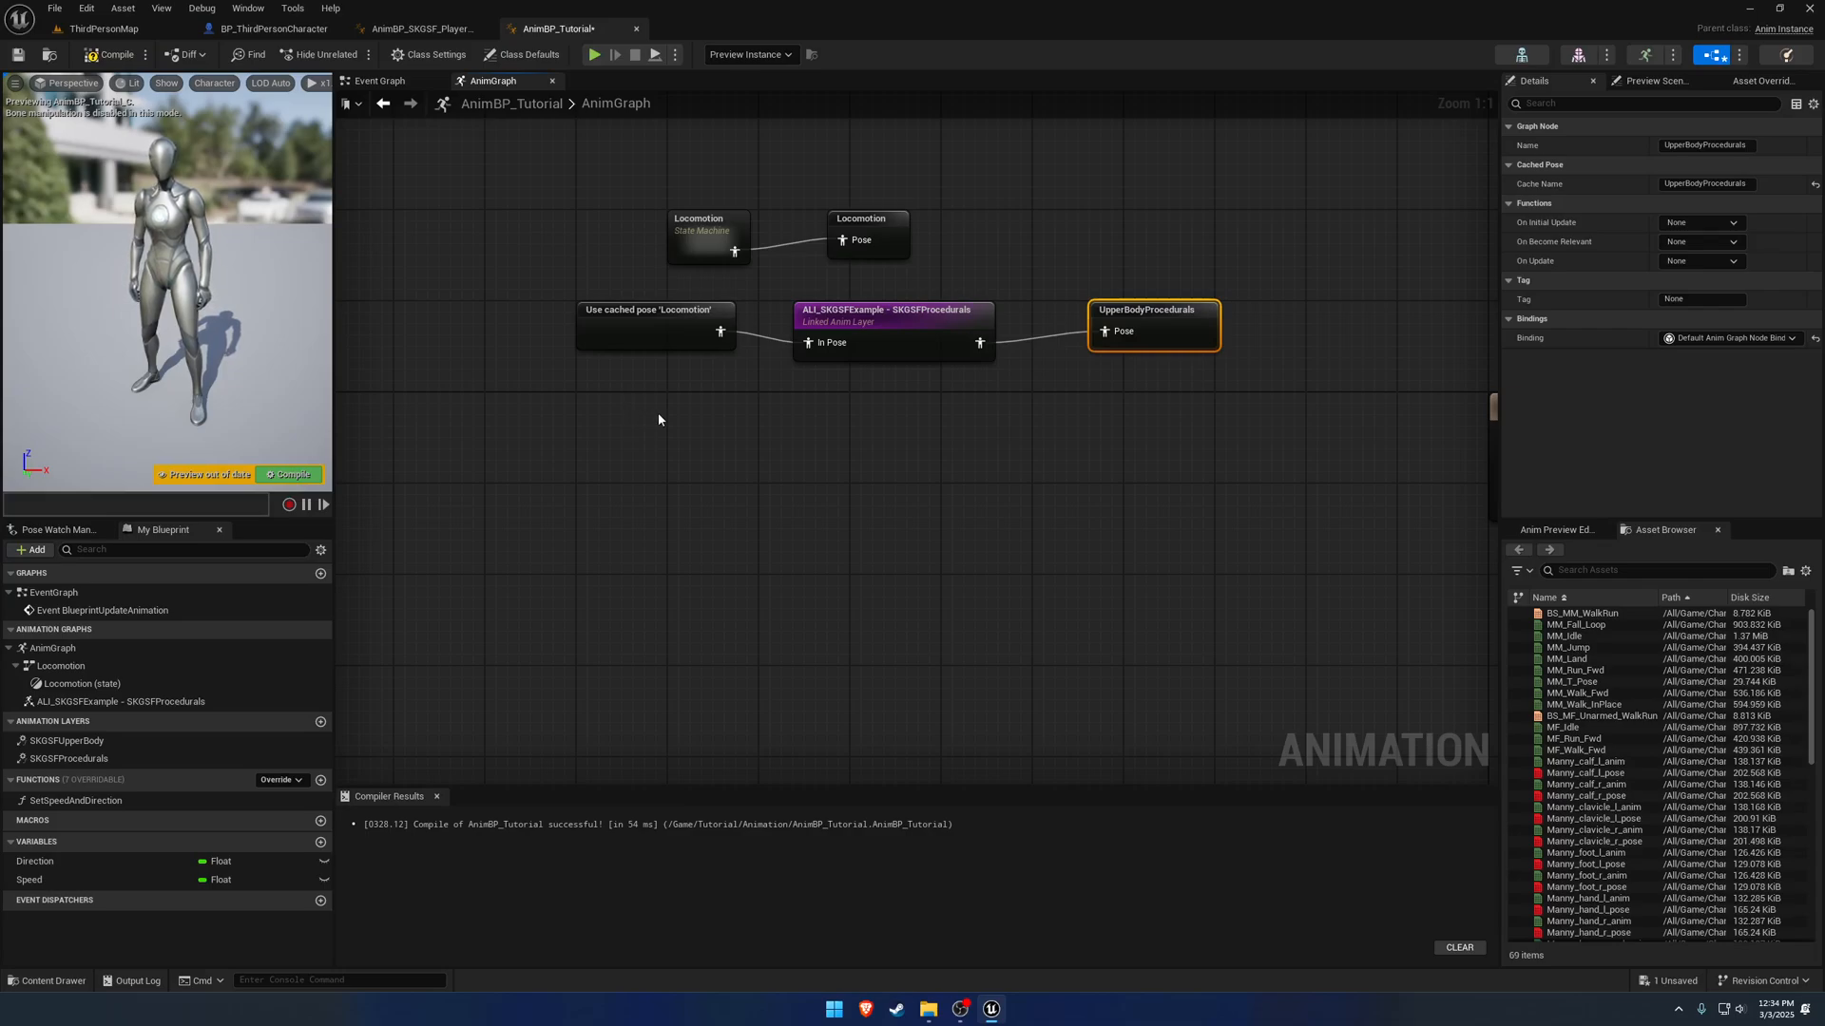
Set the Layered blend per bone to Blend Mask mode using UpperBodyLowerBodySplitMask and open it on the skeleton.
click(654, 325)
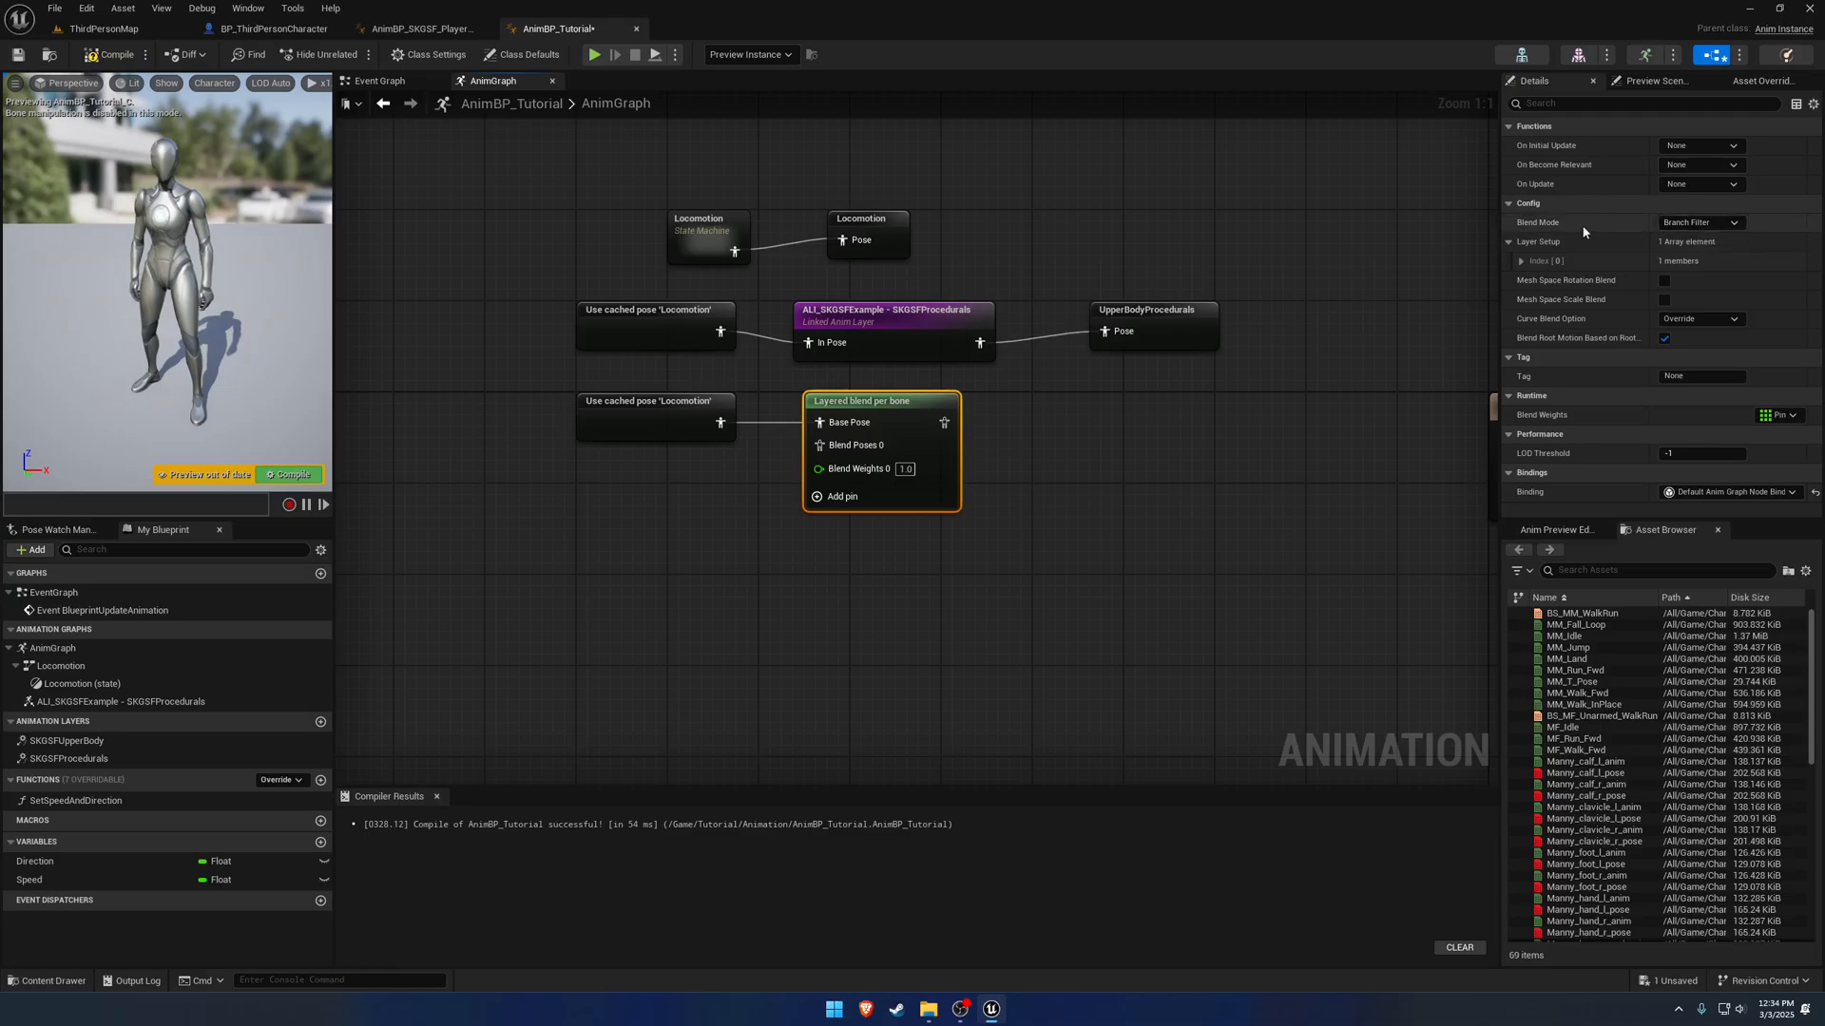
click(1699, 222)
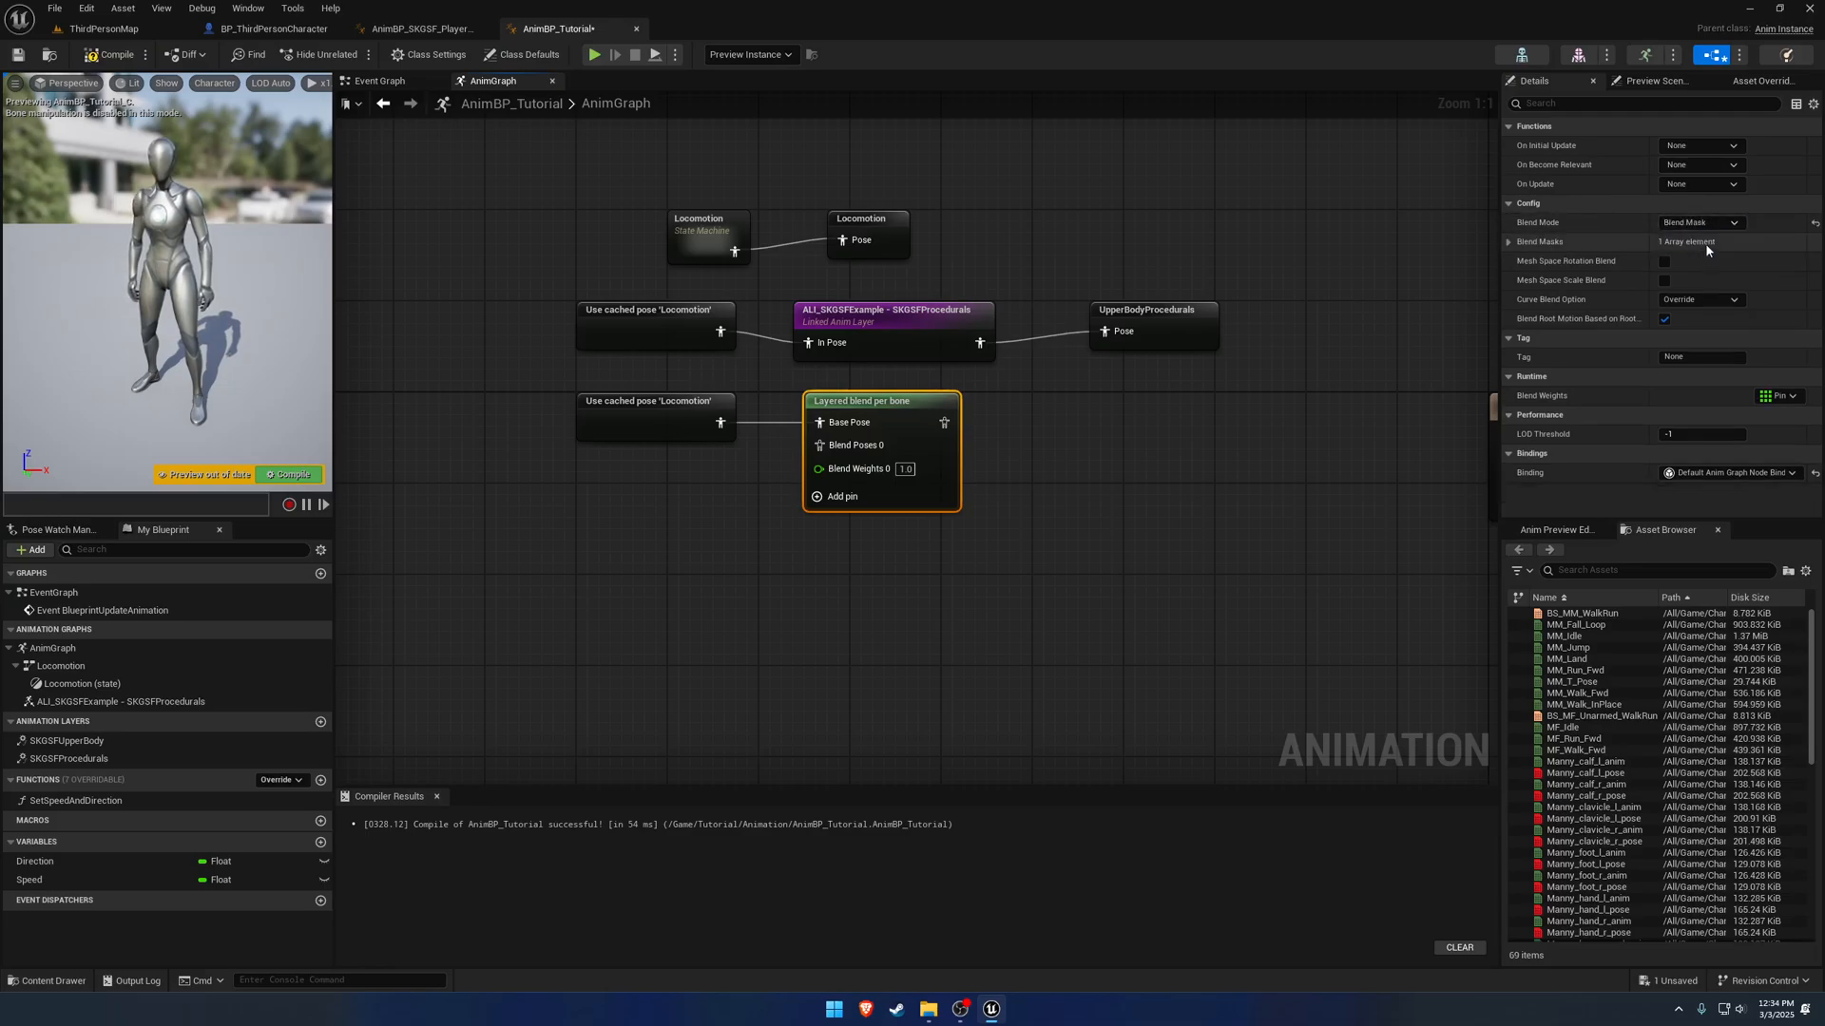
click(1511, 241)
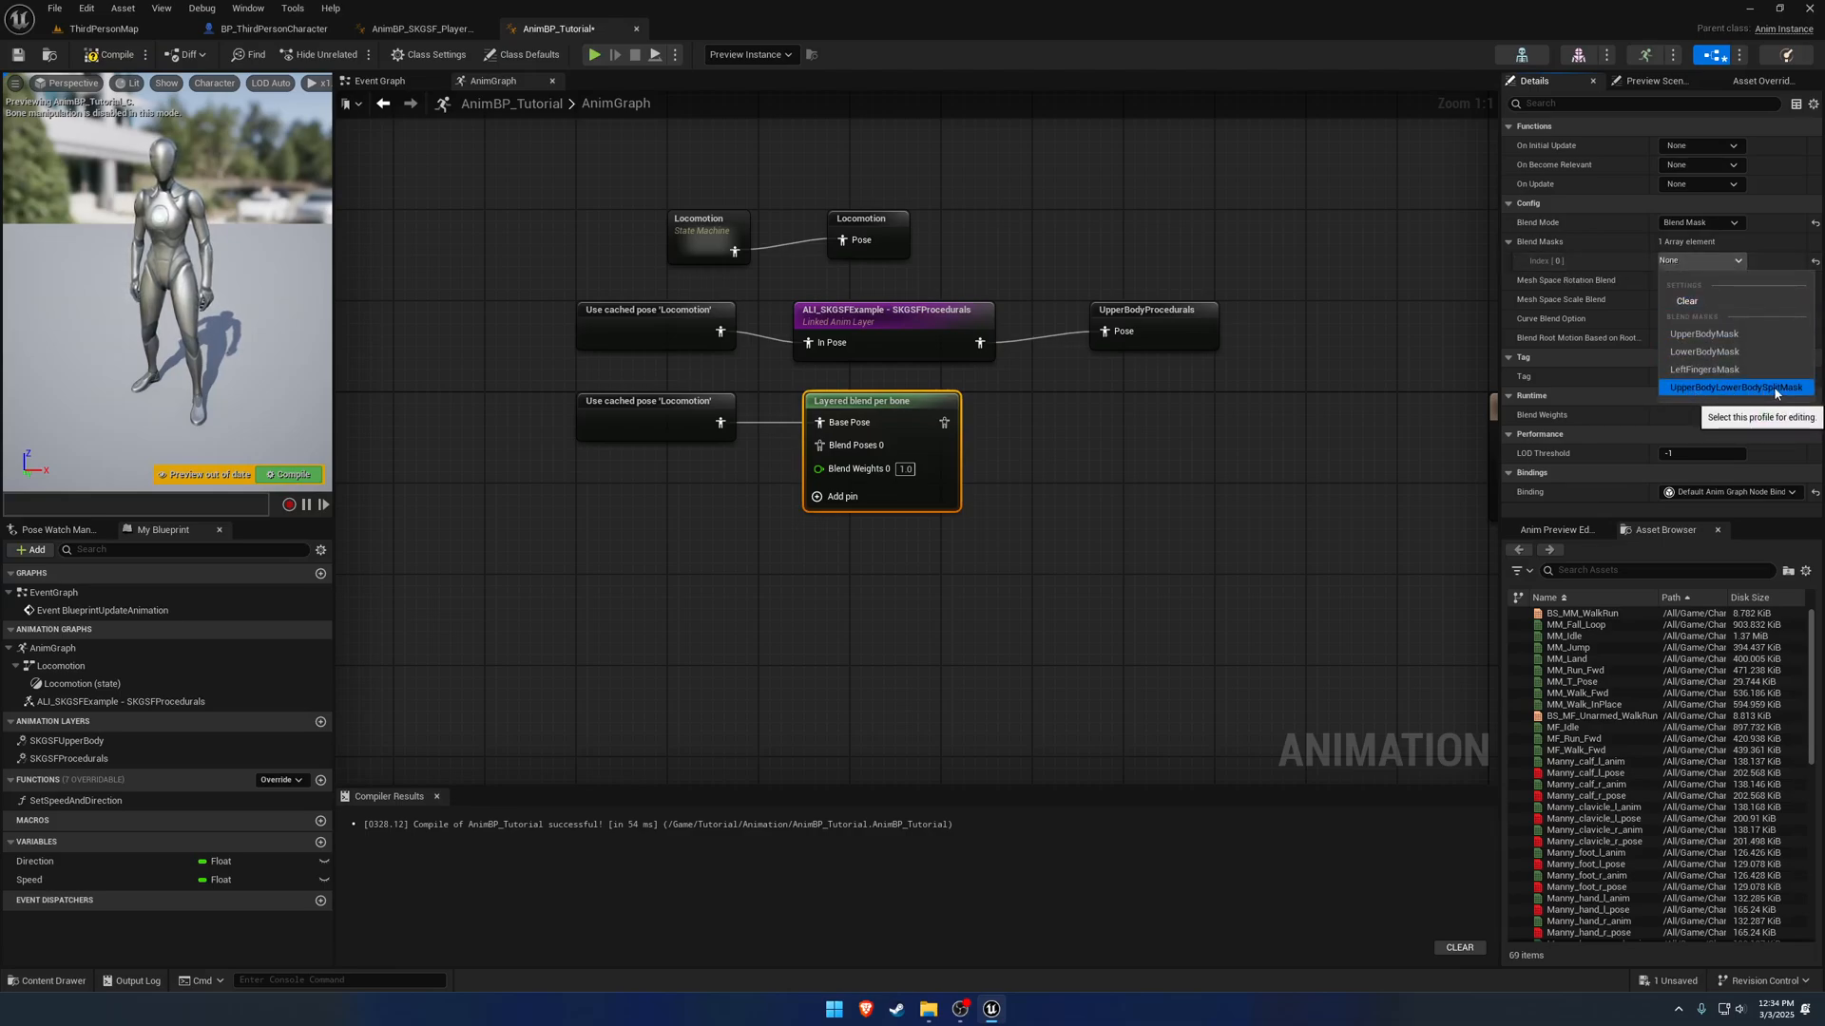
click(1733, 386)
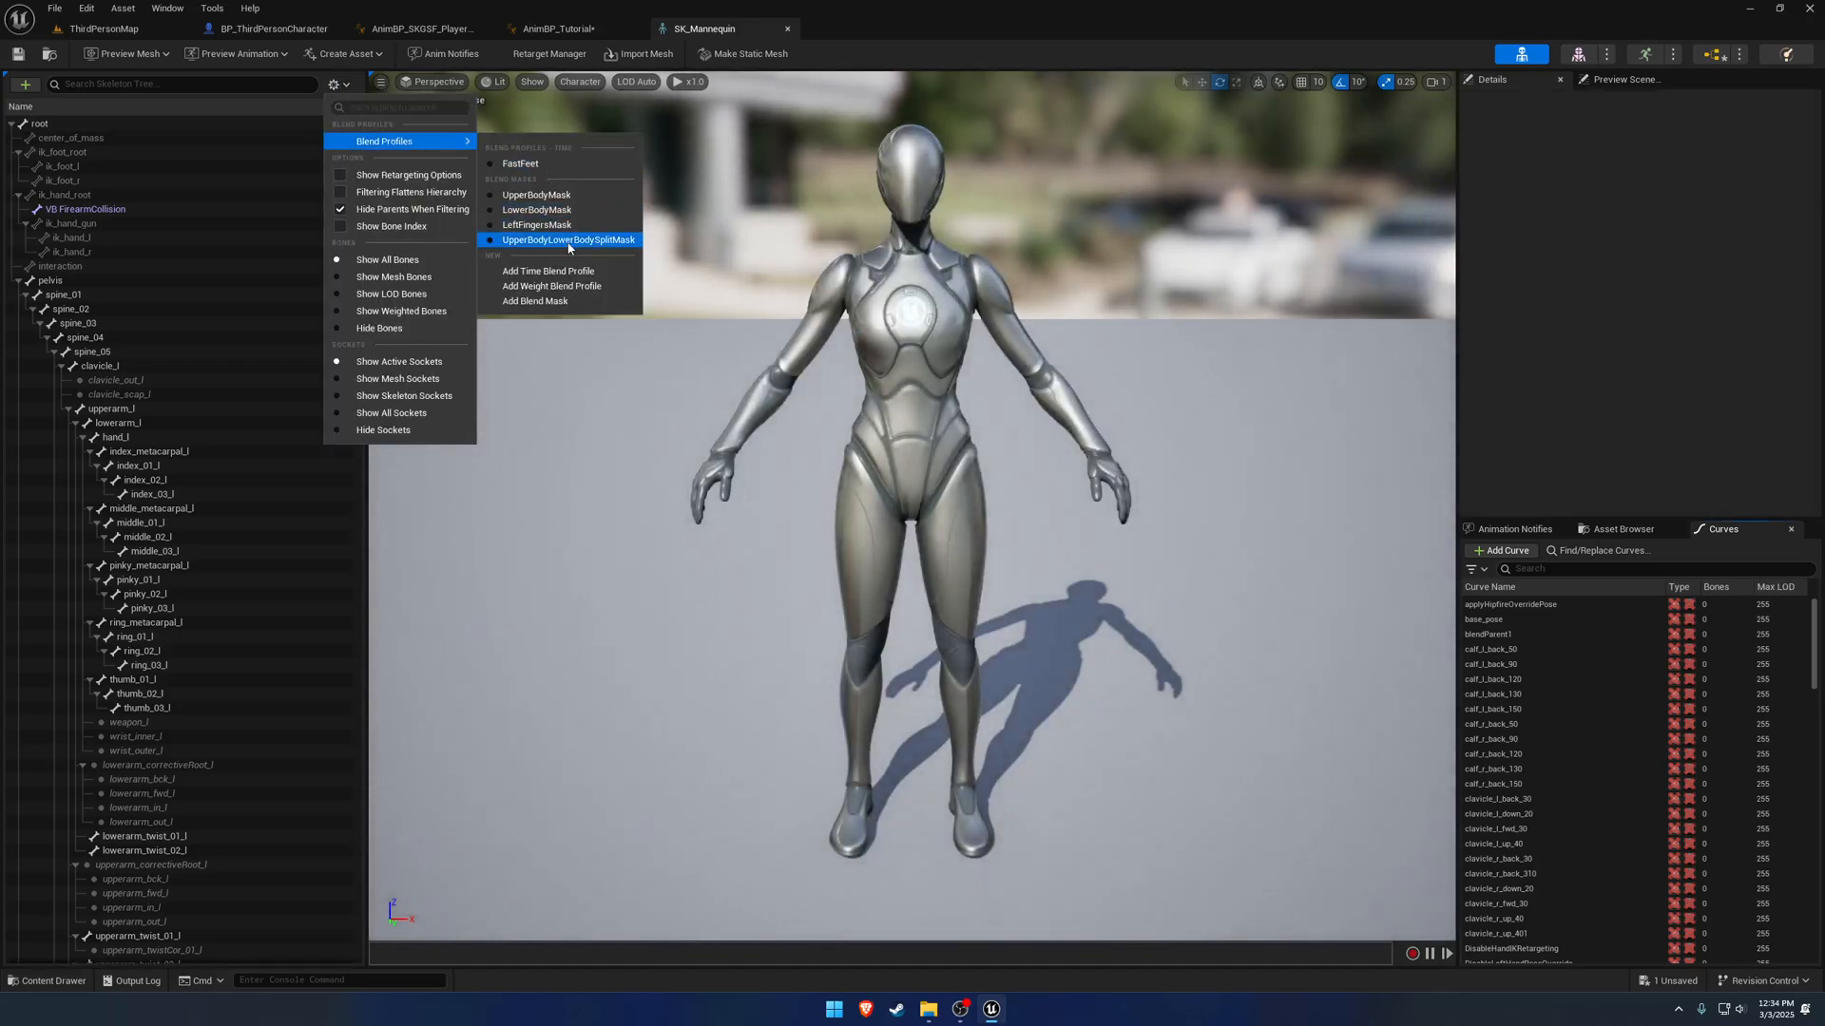
View the UpperBodyLowerBodySplitMask bone weights on SK_Mannequin, then close the skeleton editor.
click(569, 240)
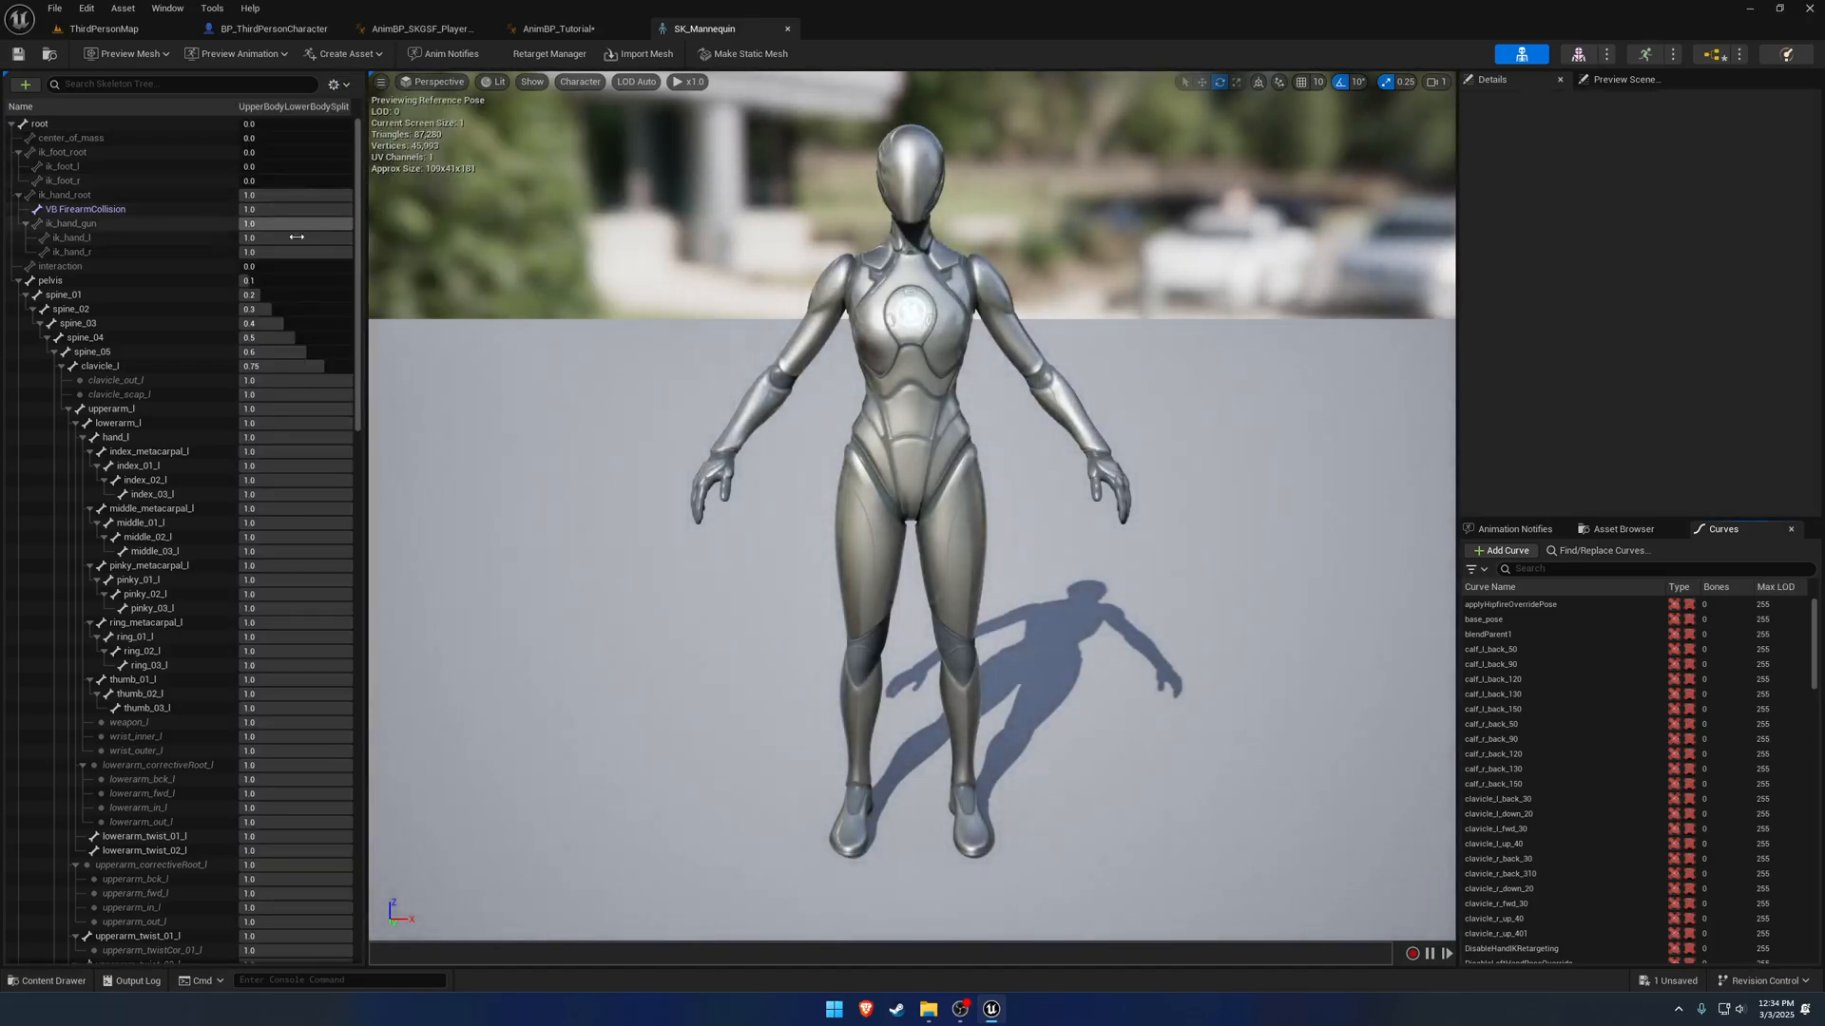
scroll(down, 3)
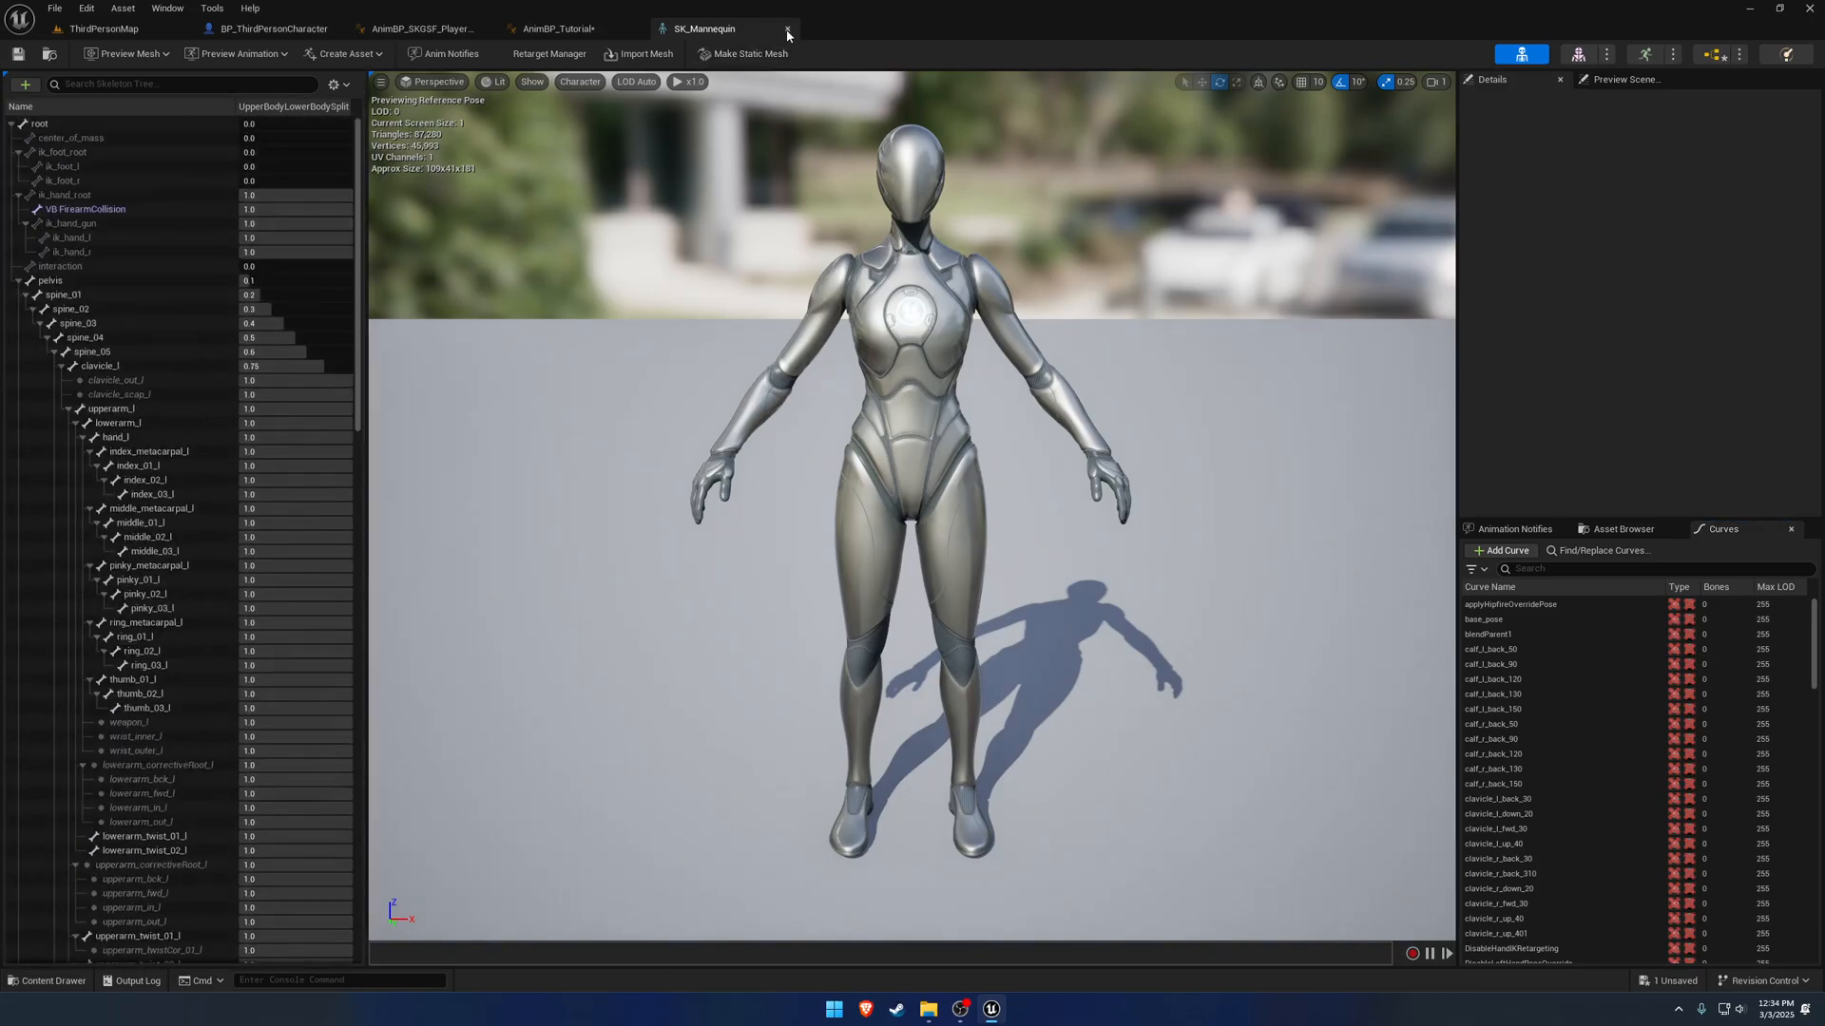
click(553, 28)
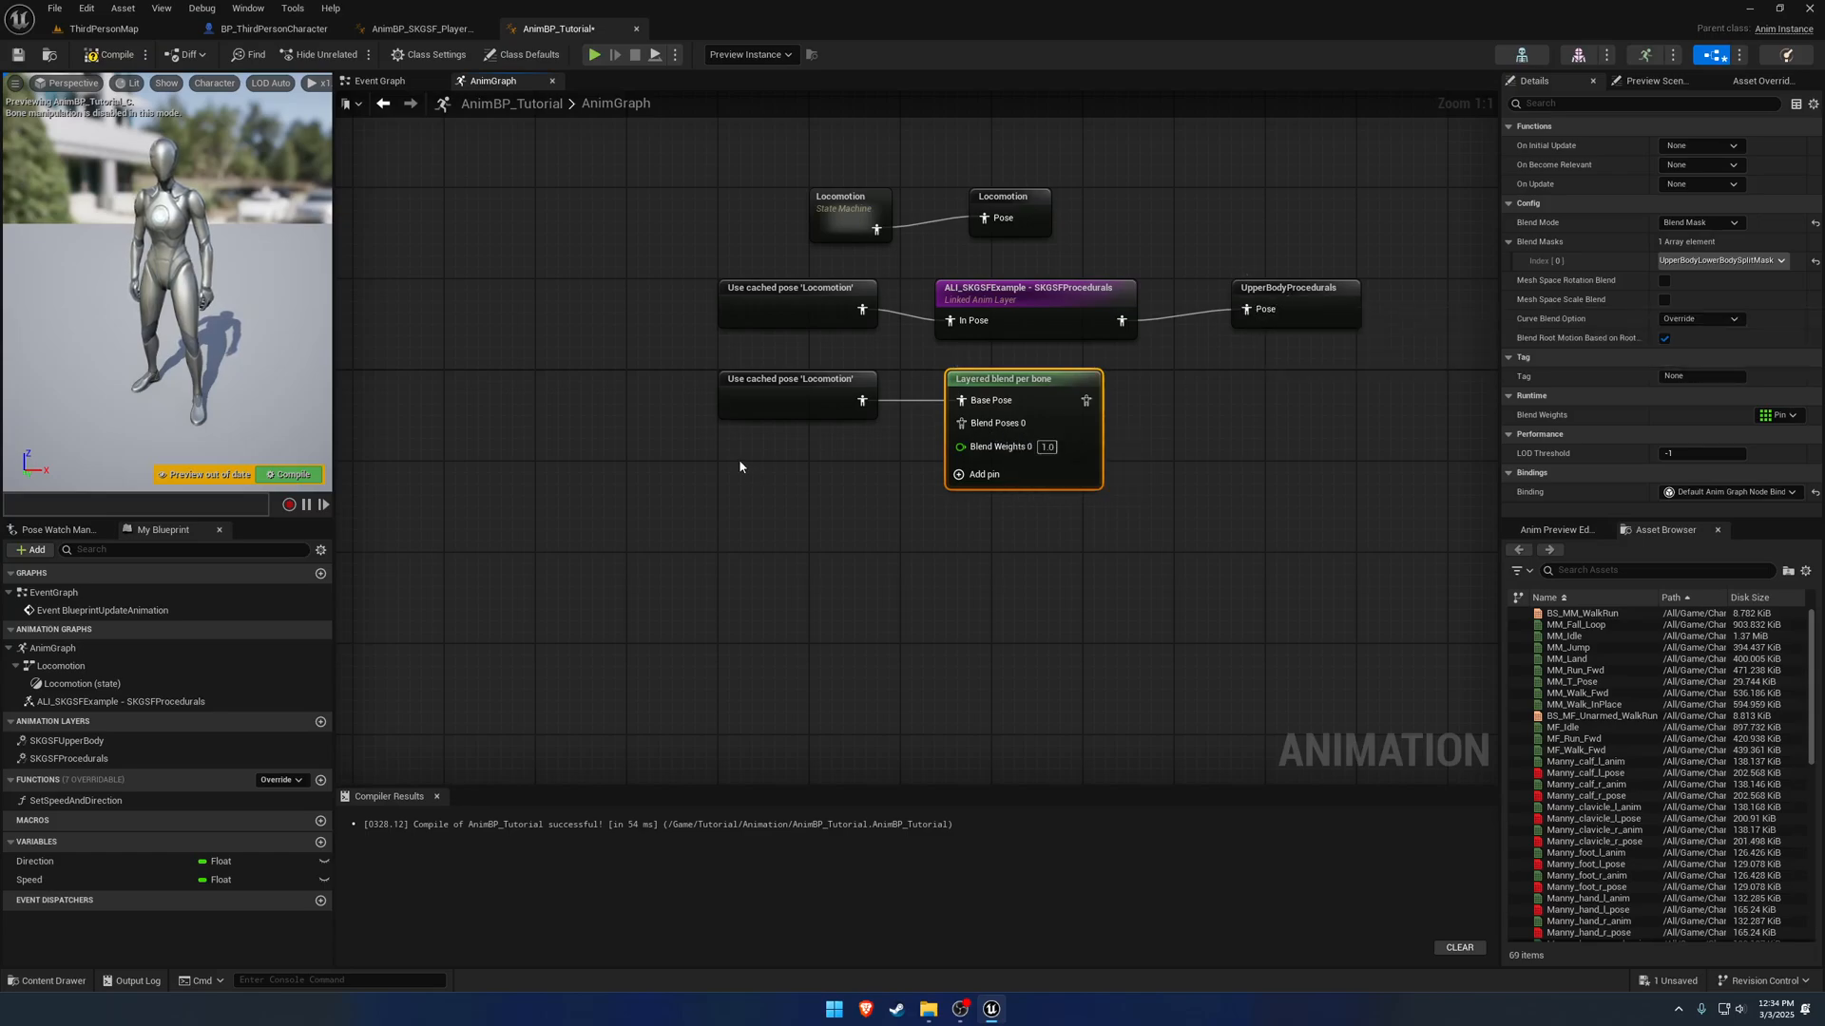
Add a Use cached pose 'UpperBodyProcedurals' into the layered blend driving Output Pose.
text(upperbod)
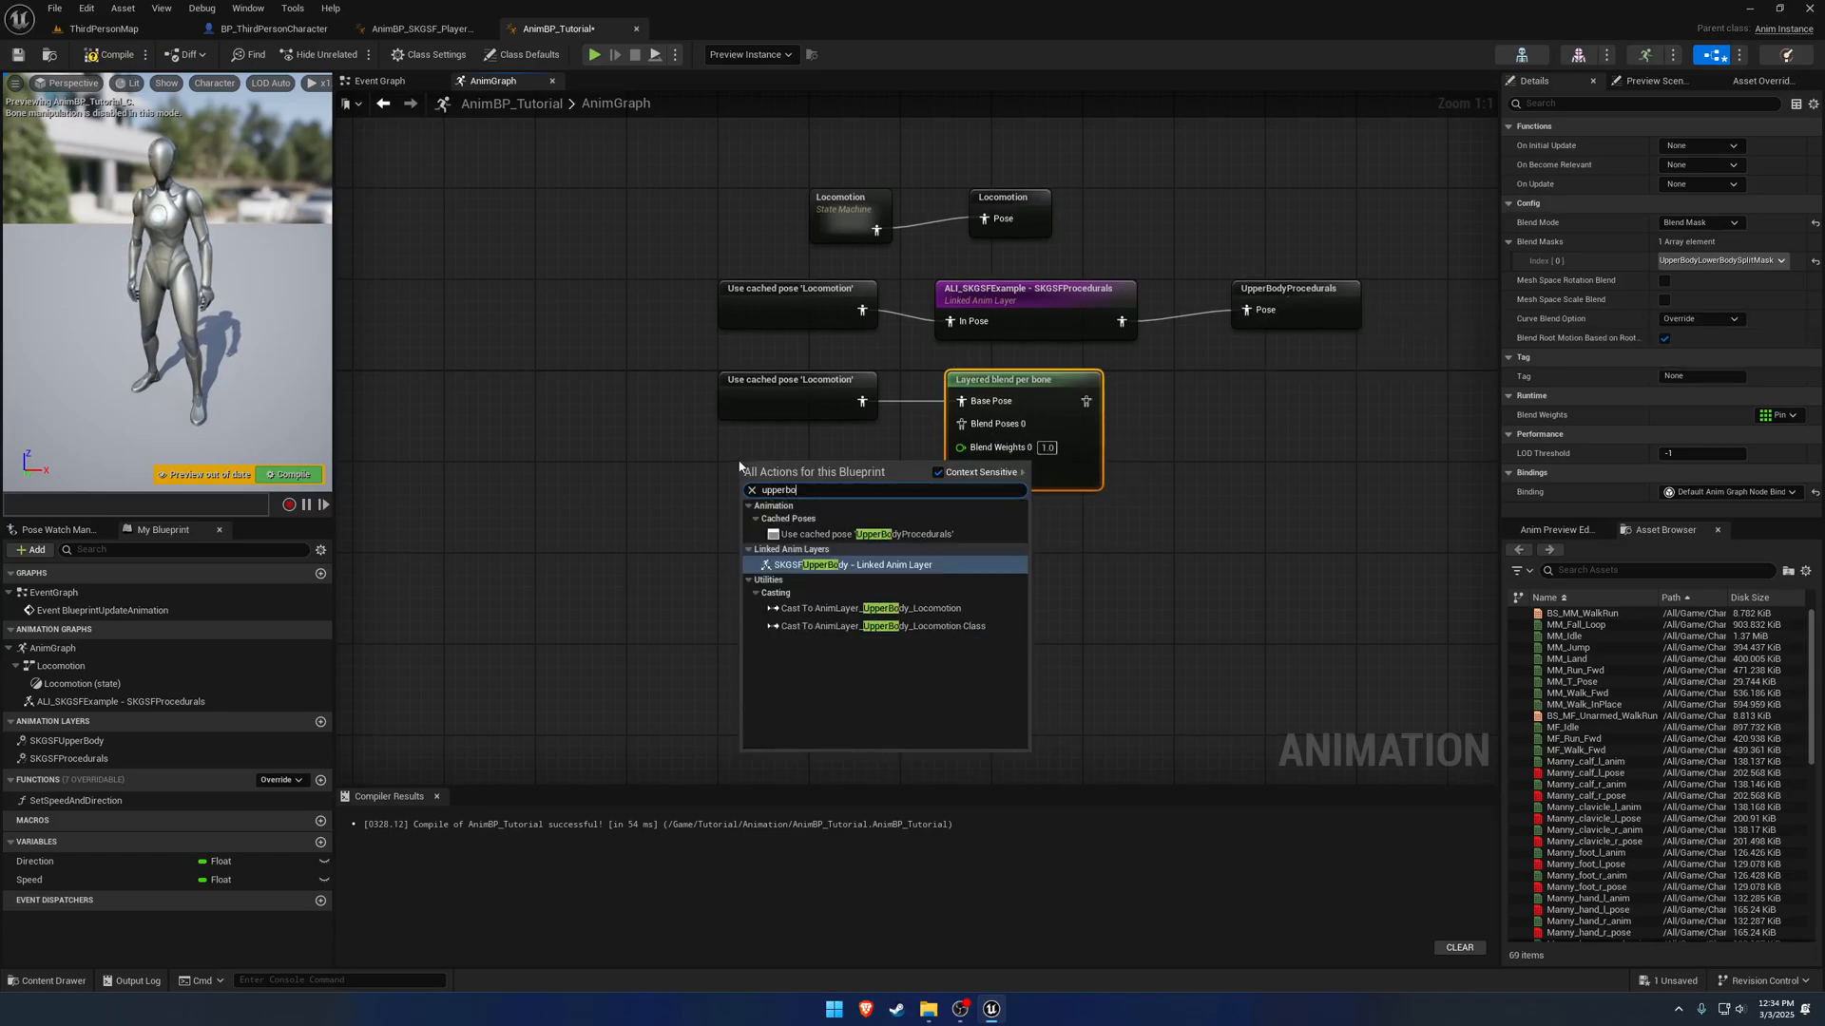
click(867, 532)
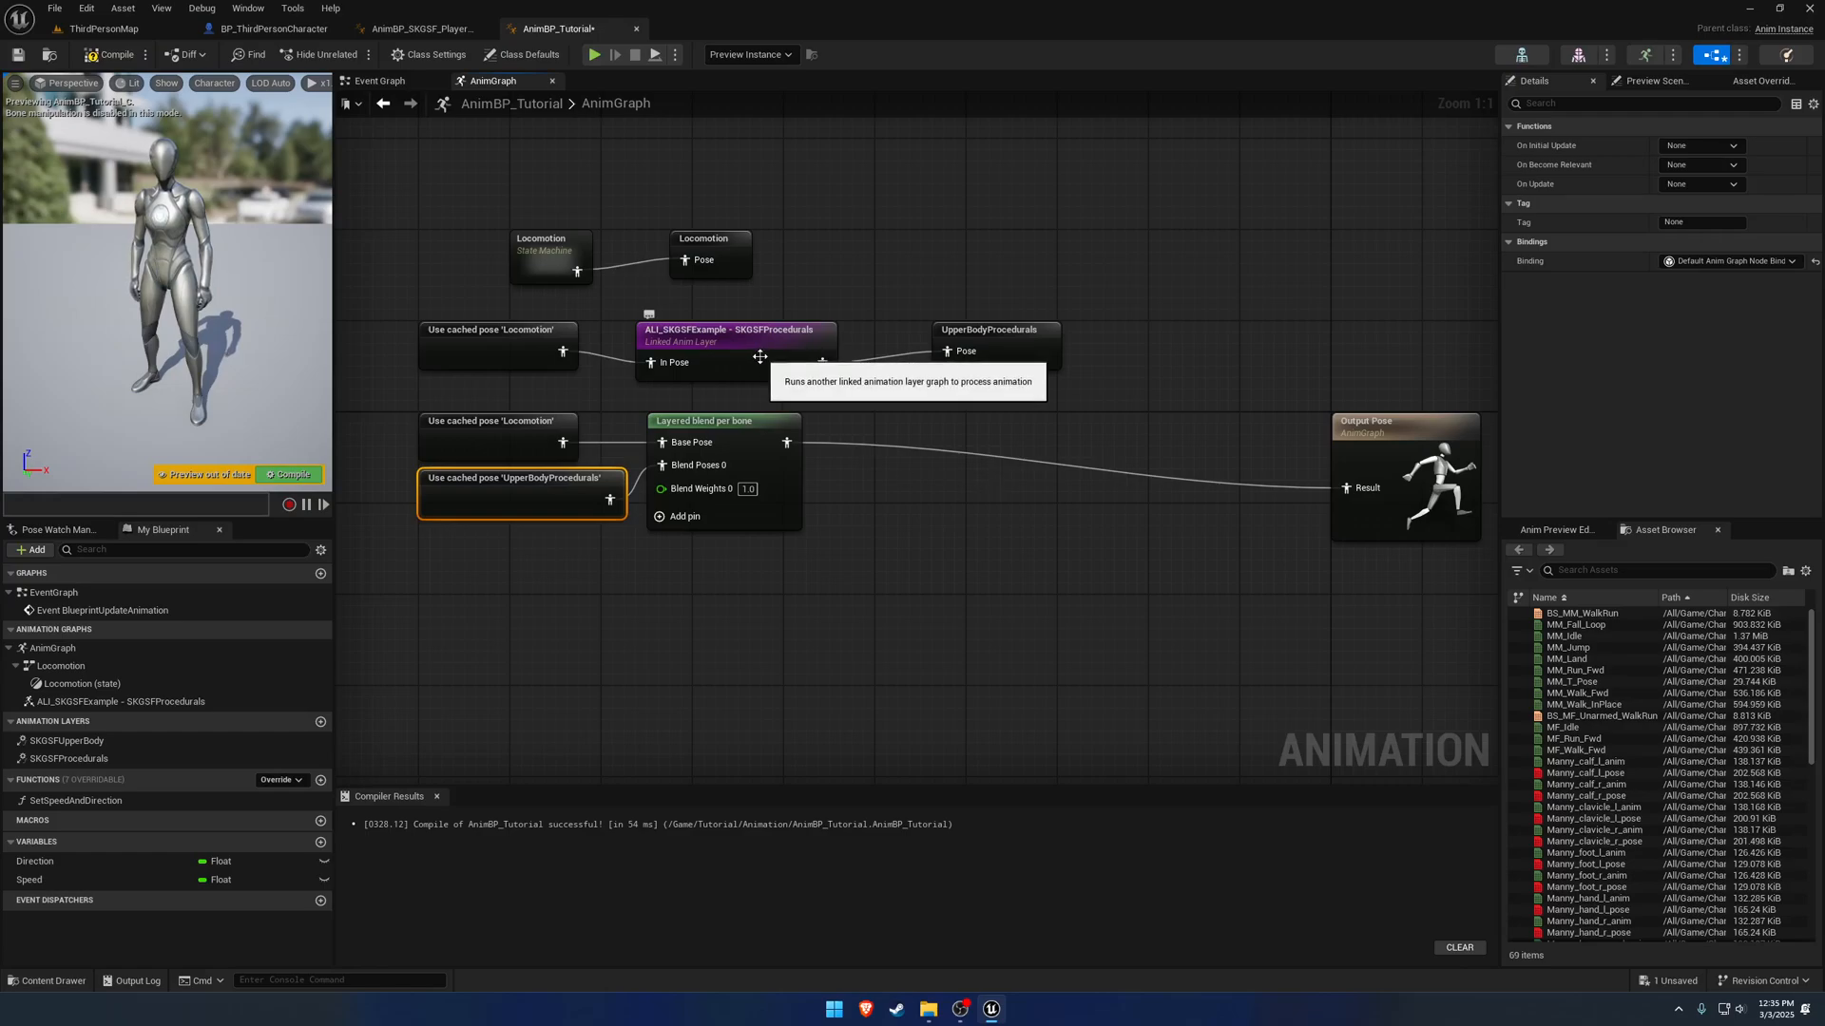
click(733, 329)
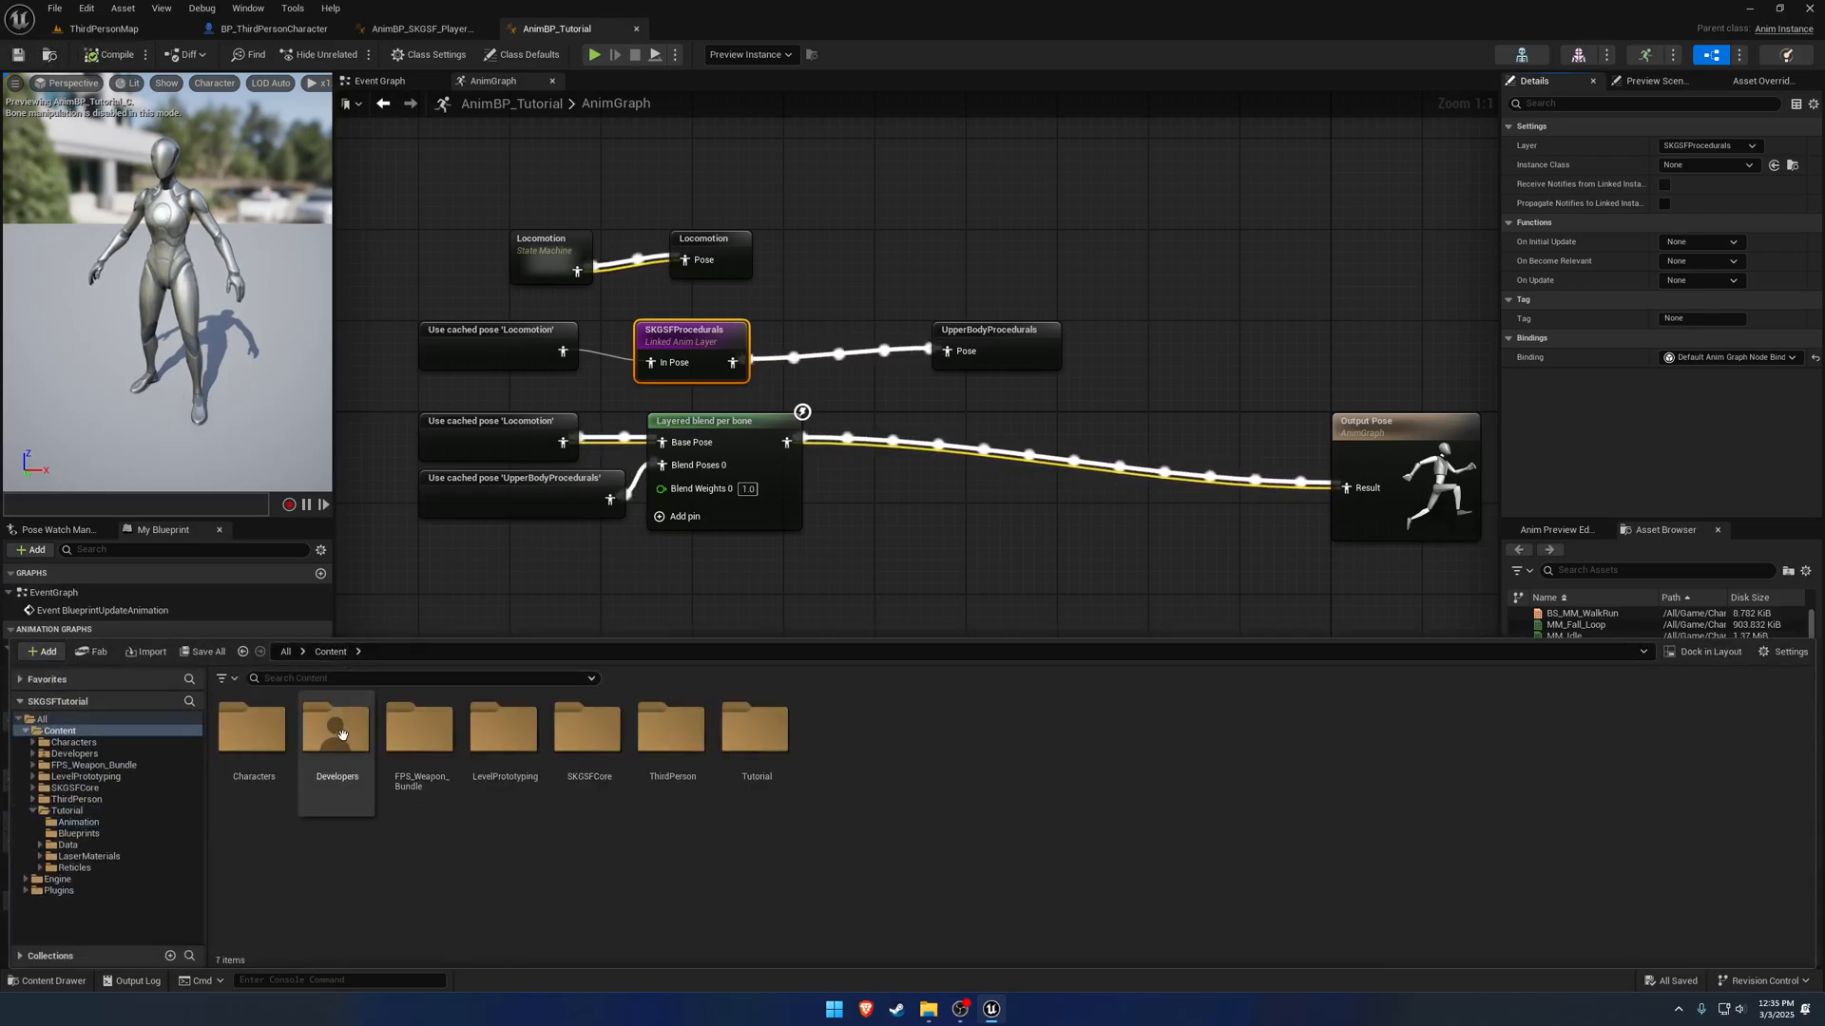
Browse to SKGSFCore Procedural layers and start Assign Skeleton on the Unarmed procedurals layer.
click(74, 798)
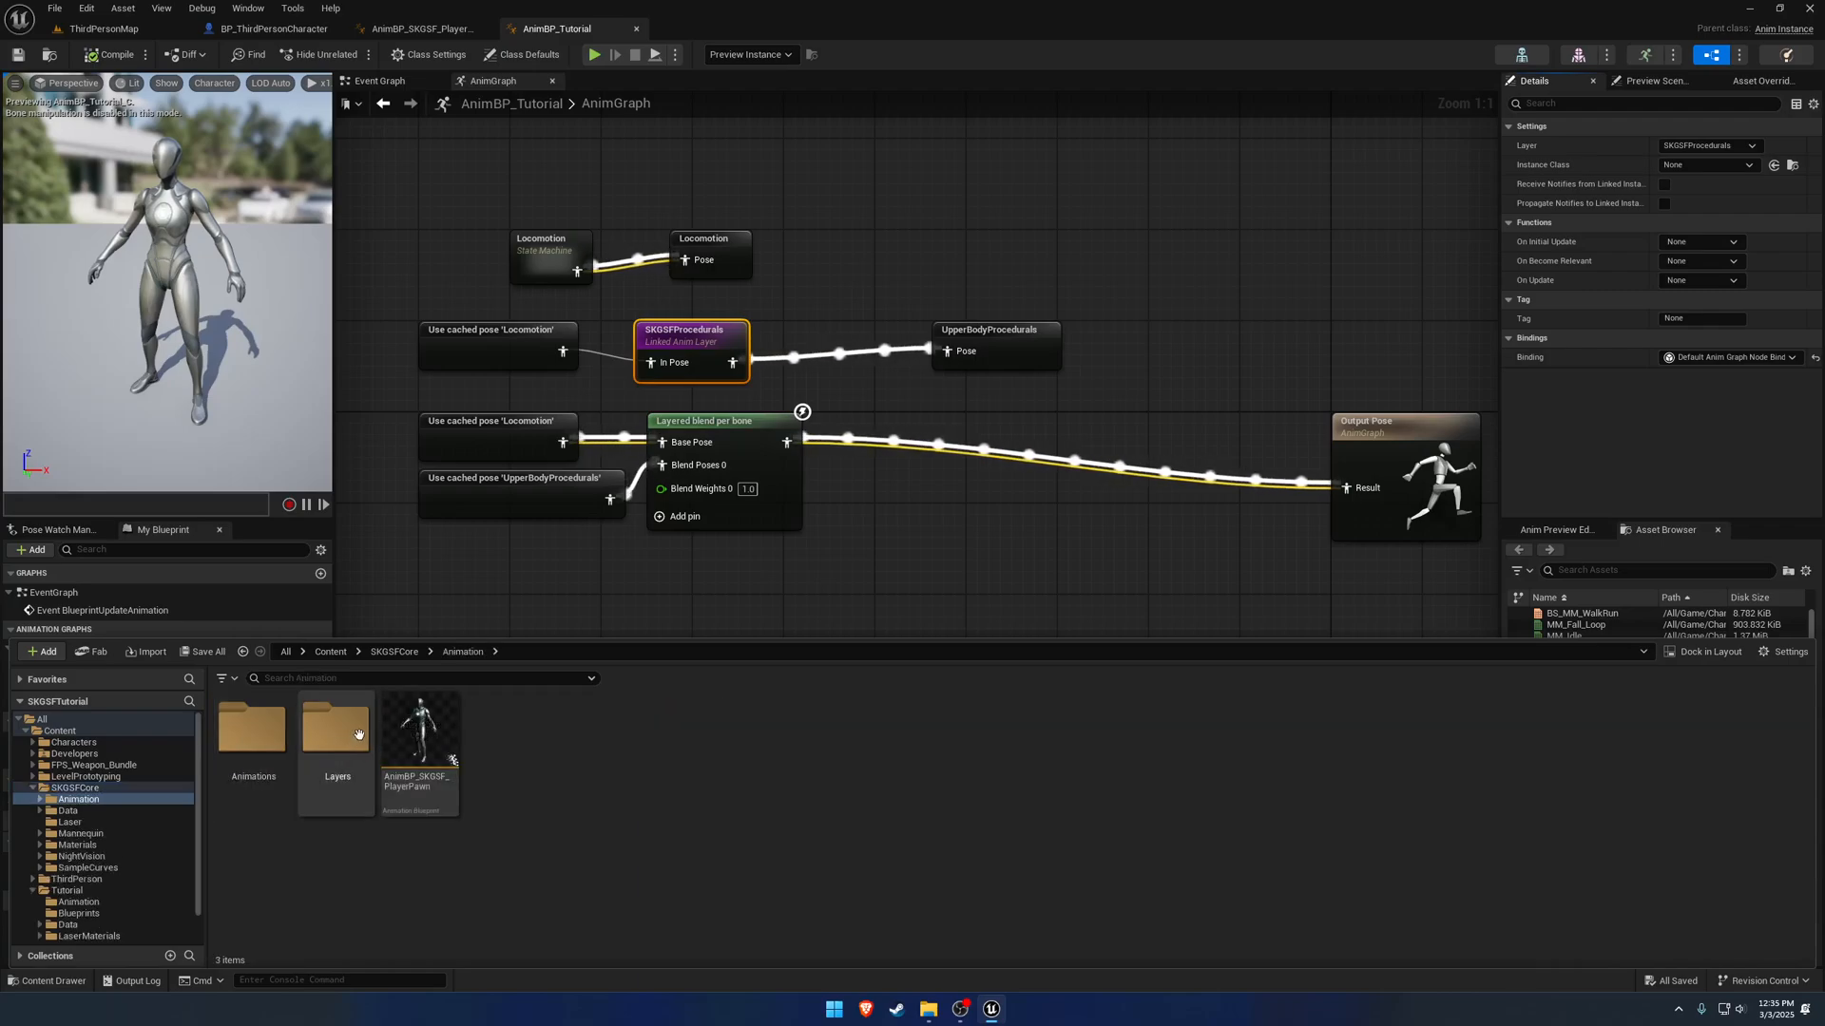
double_click(337, 728)
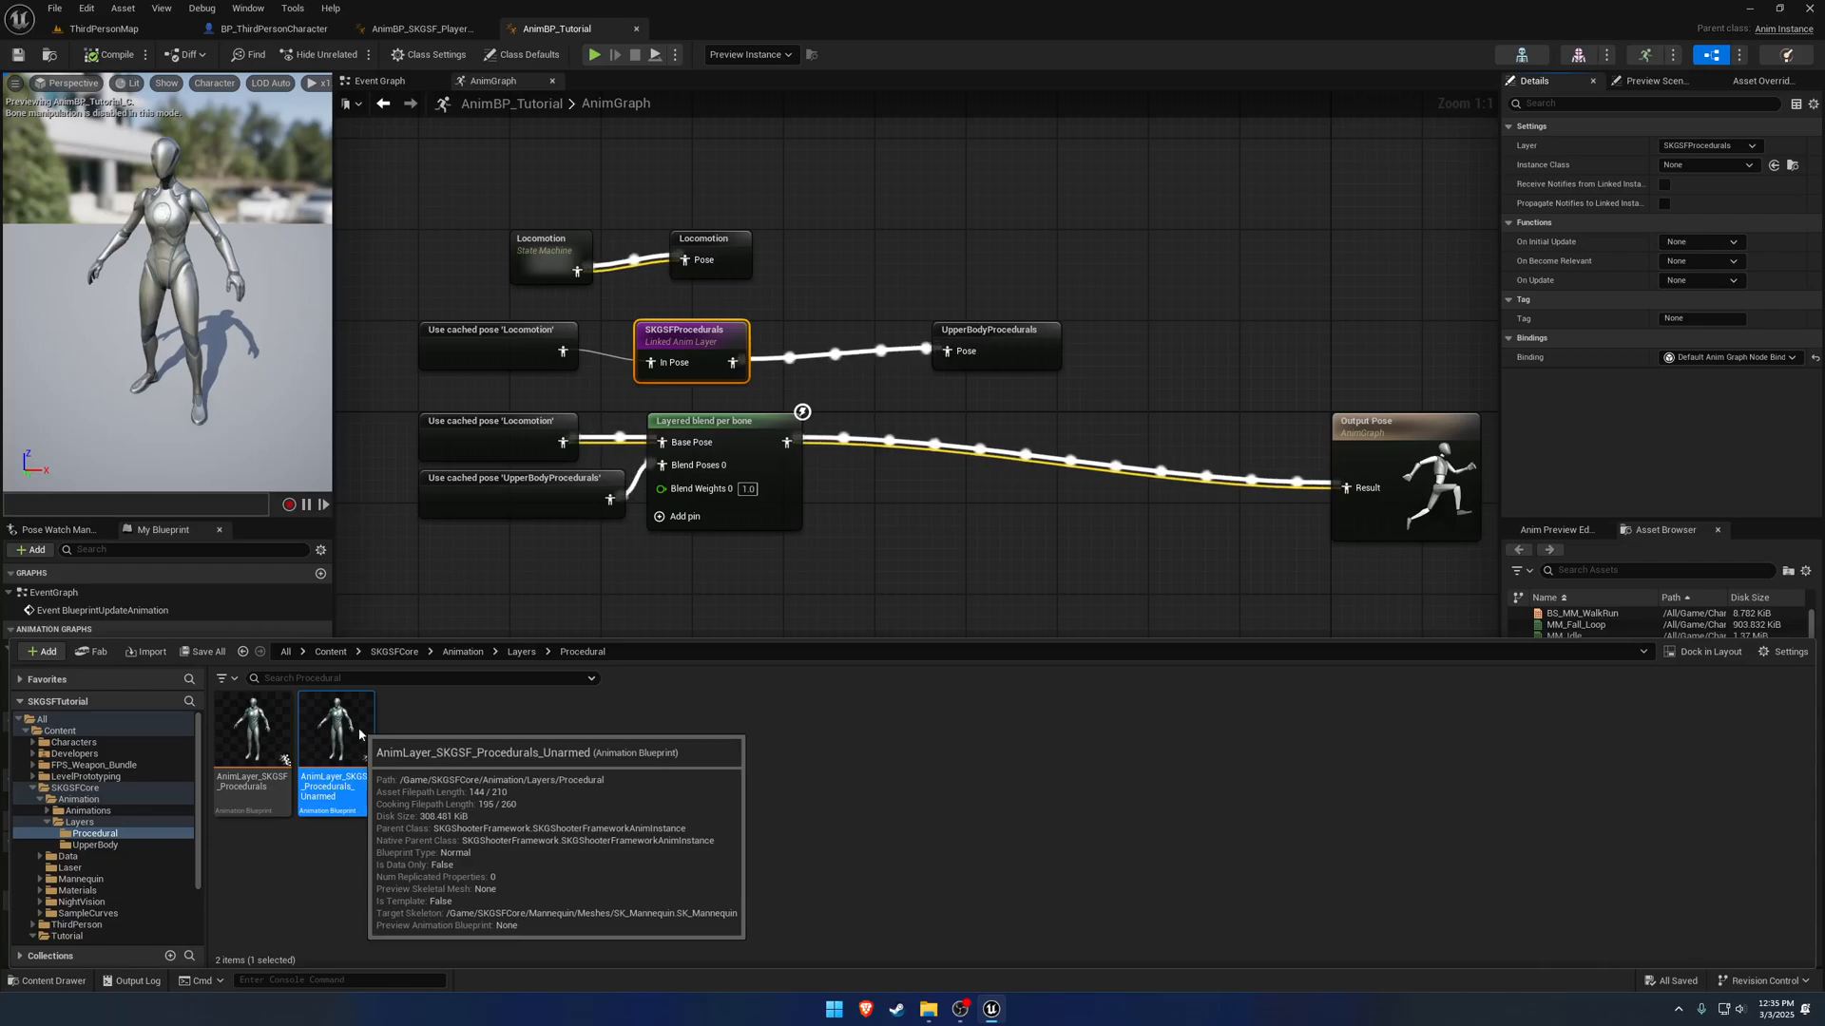
right_click(336, 733)
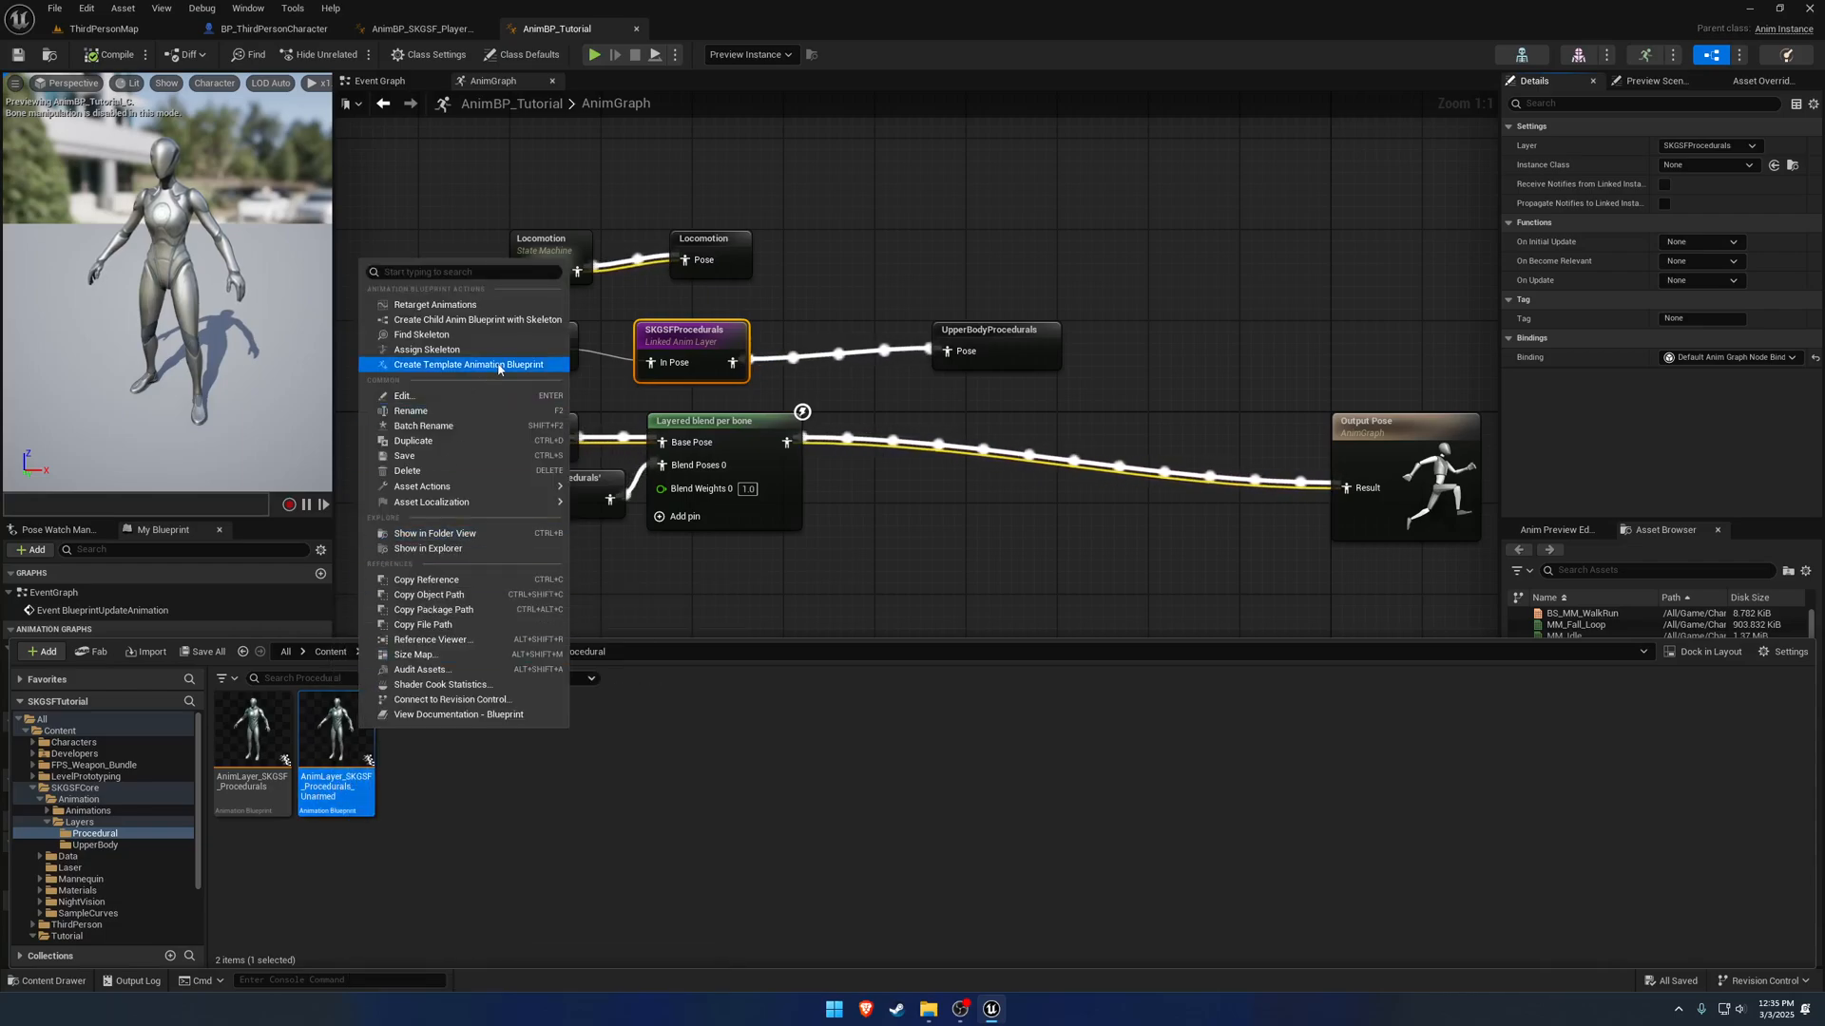
click(472, 364)
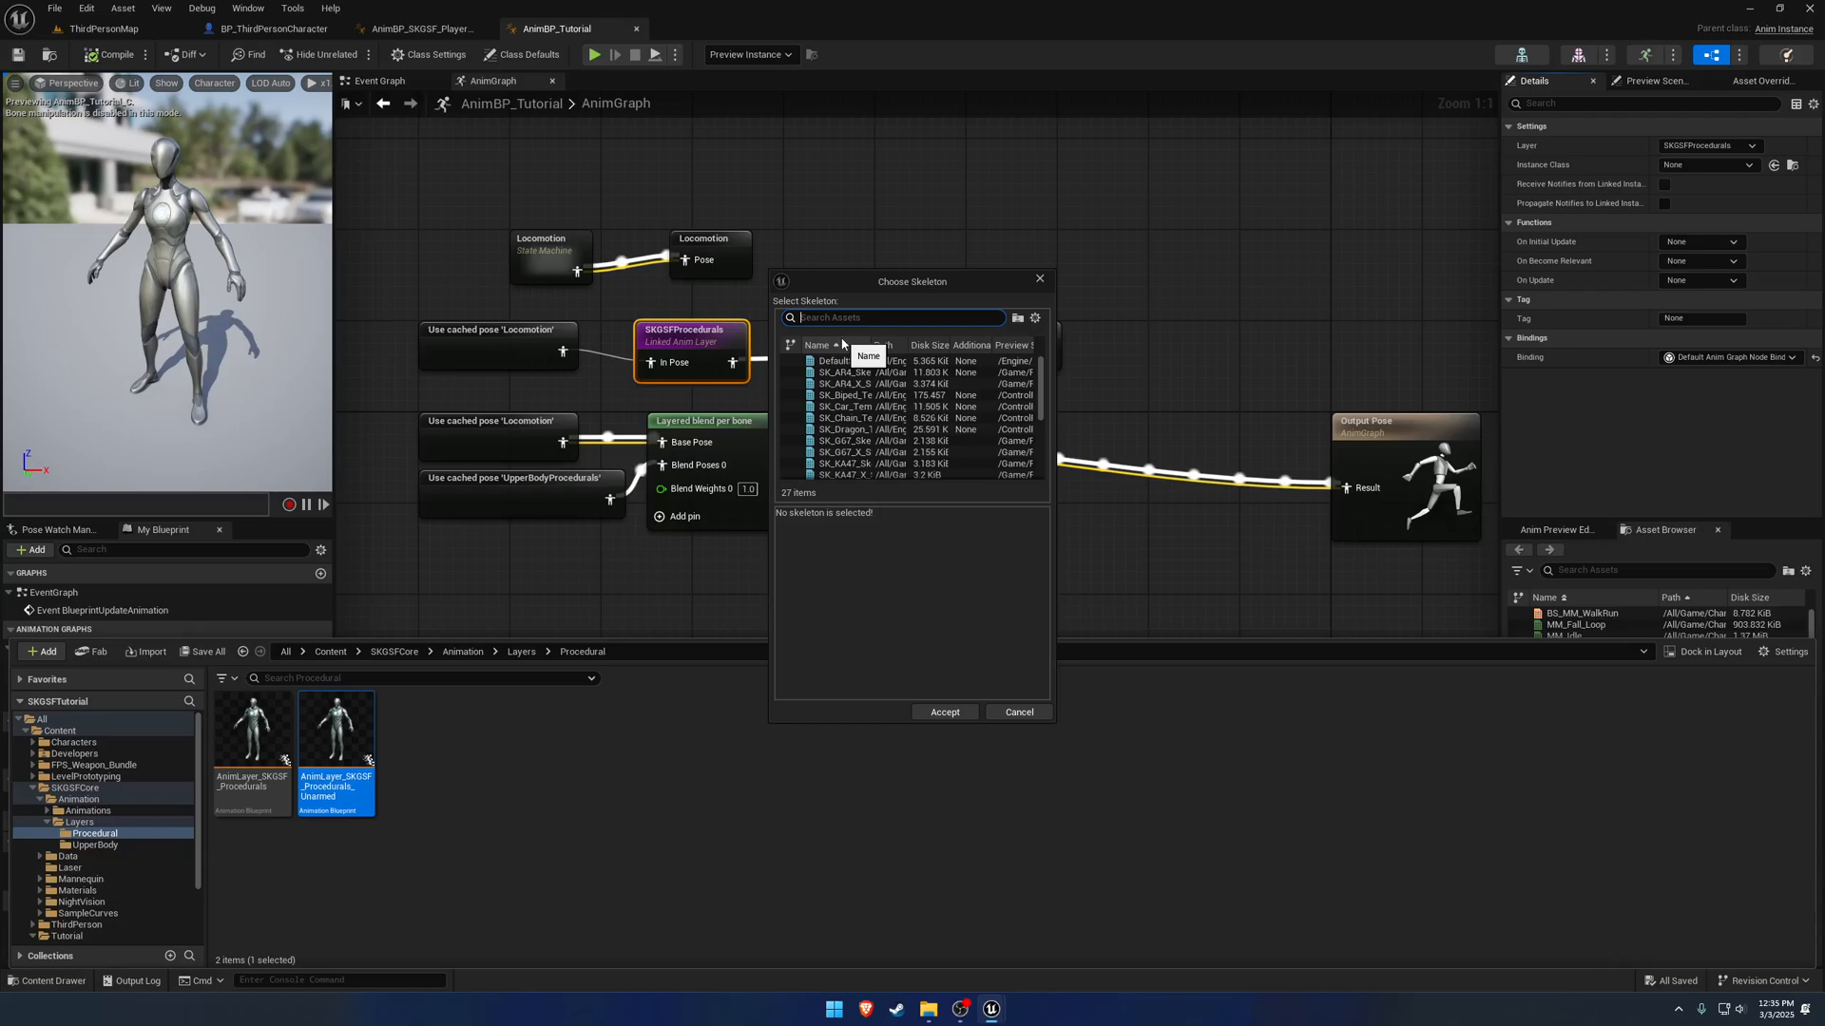
Assign SK_Mannequin to AnimLayer_SKGSF_Procedurals_Unarmed and recompile AnimBP_Tutorial.
text(mann)
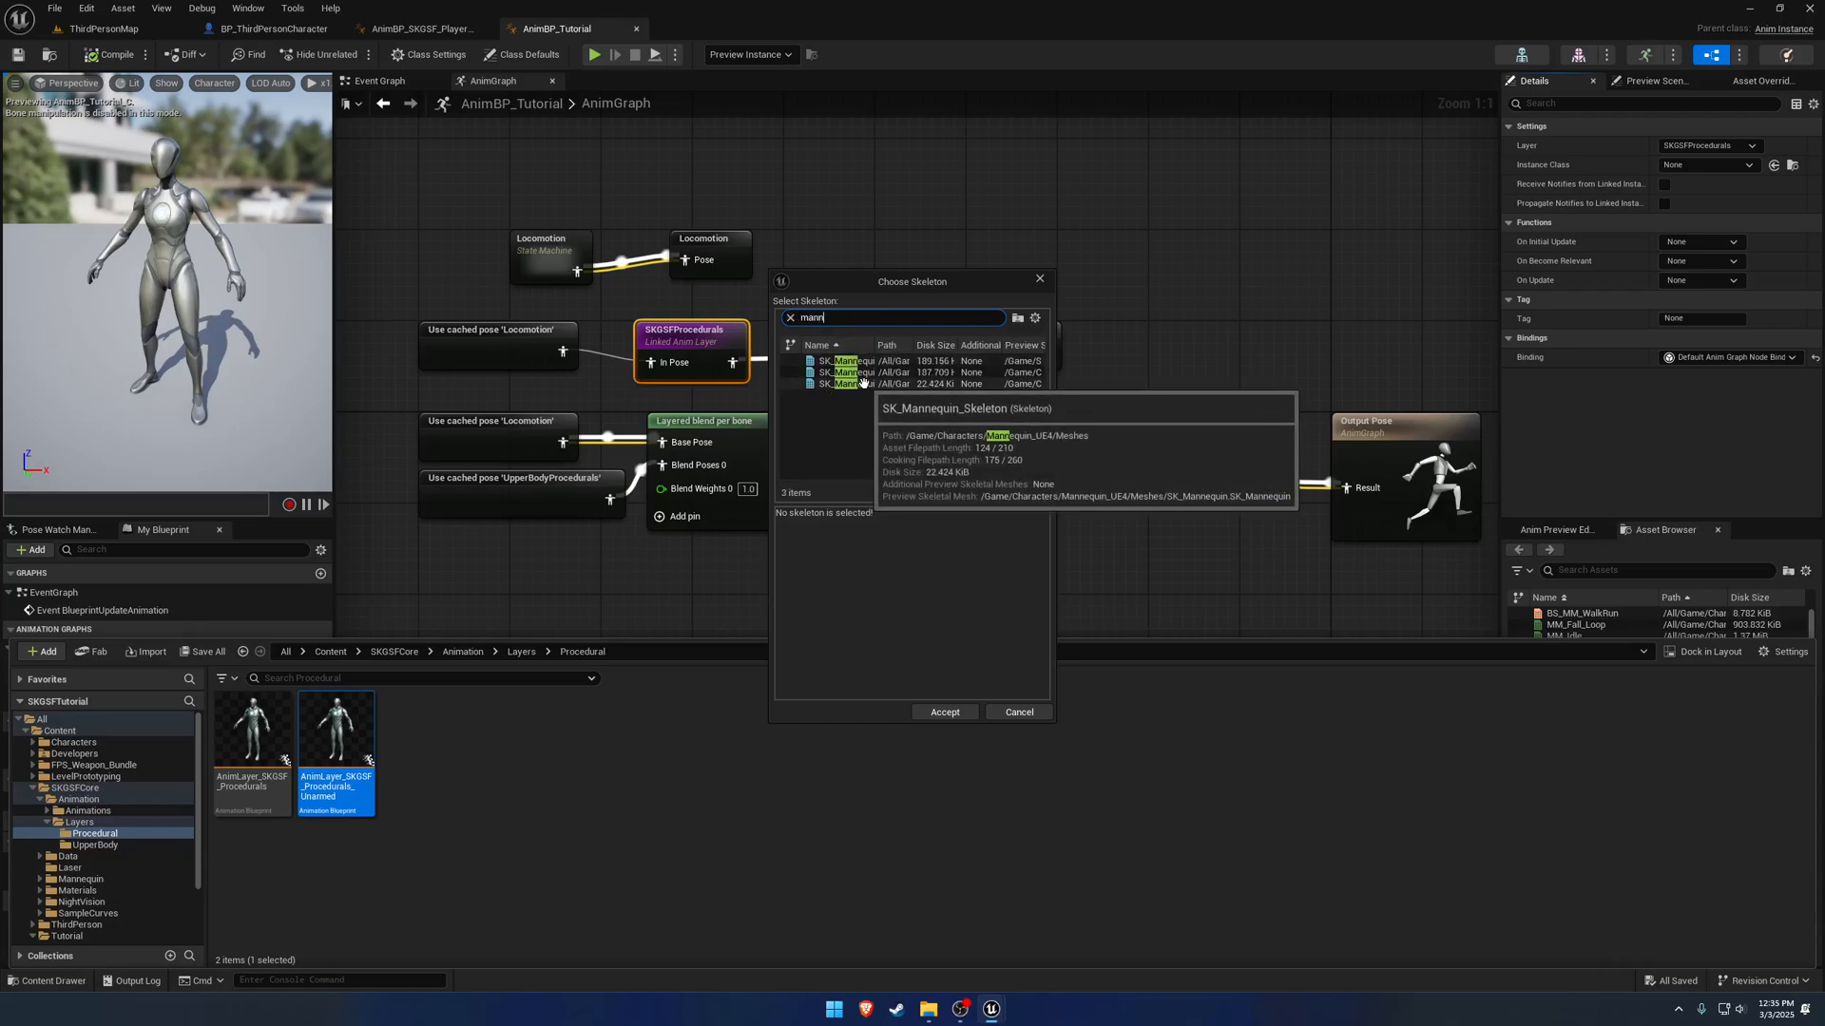
mouse_move(844, 373)
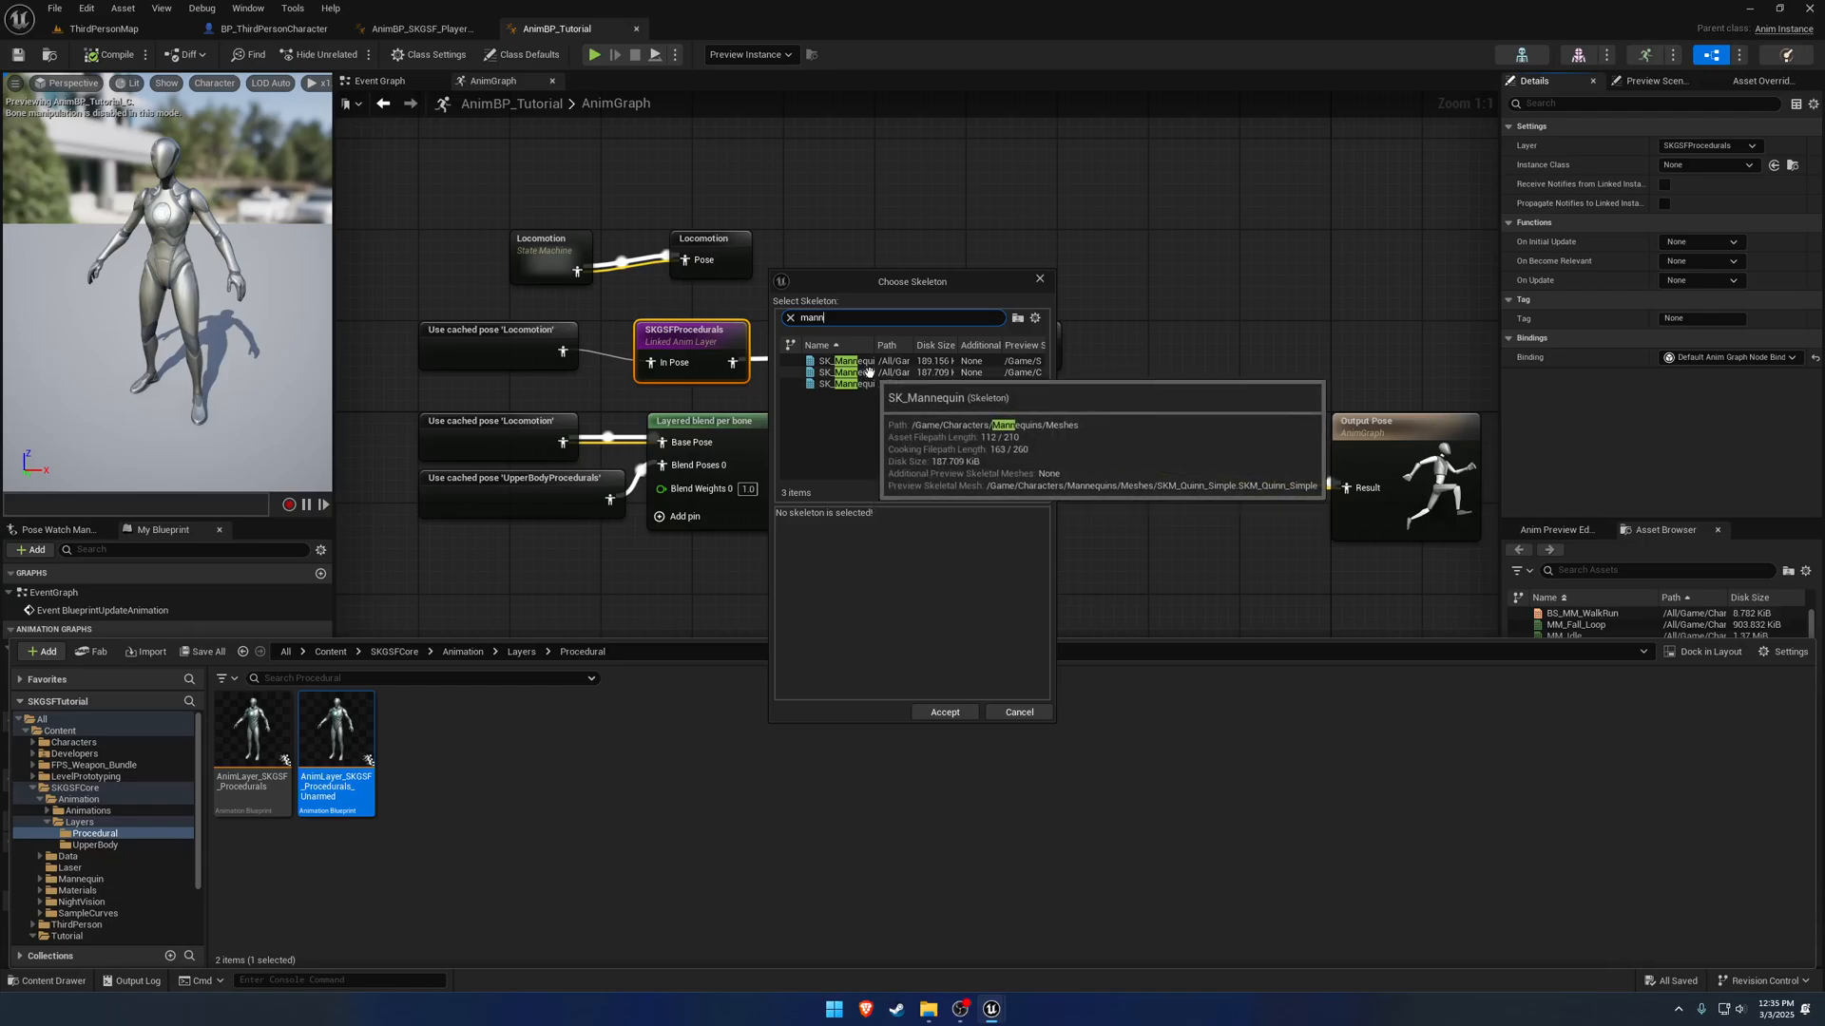
click(849, 373)
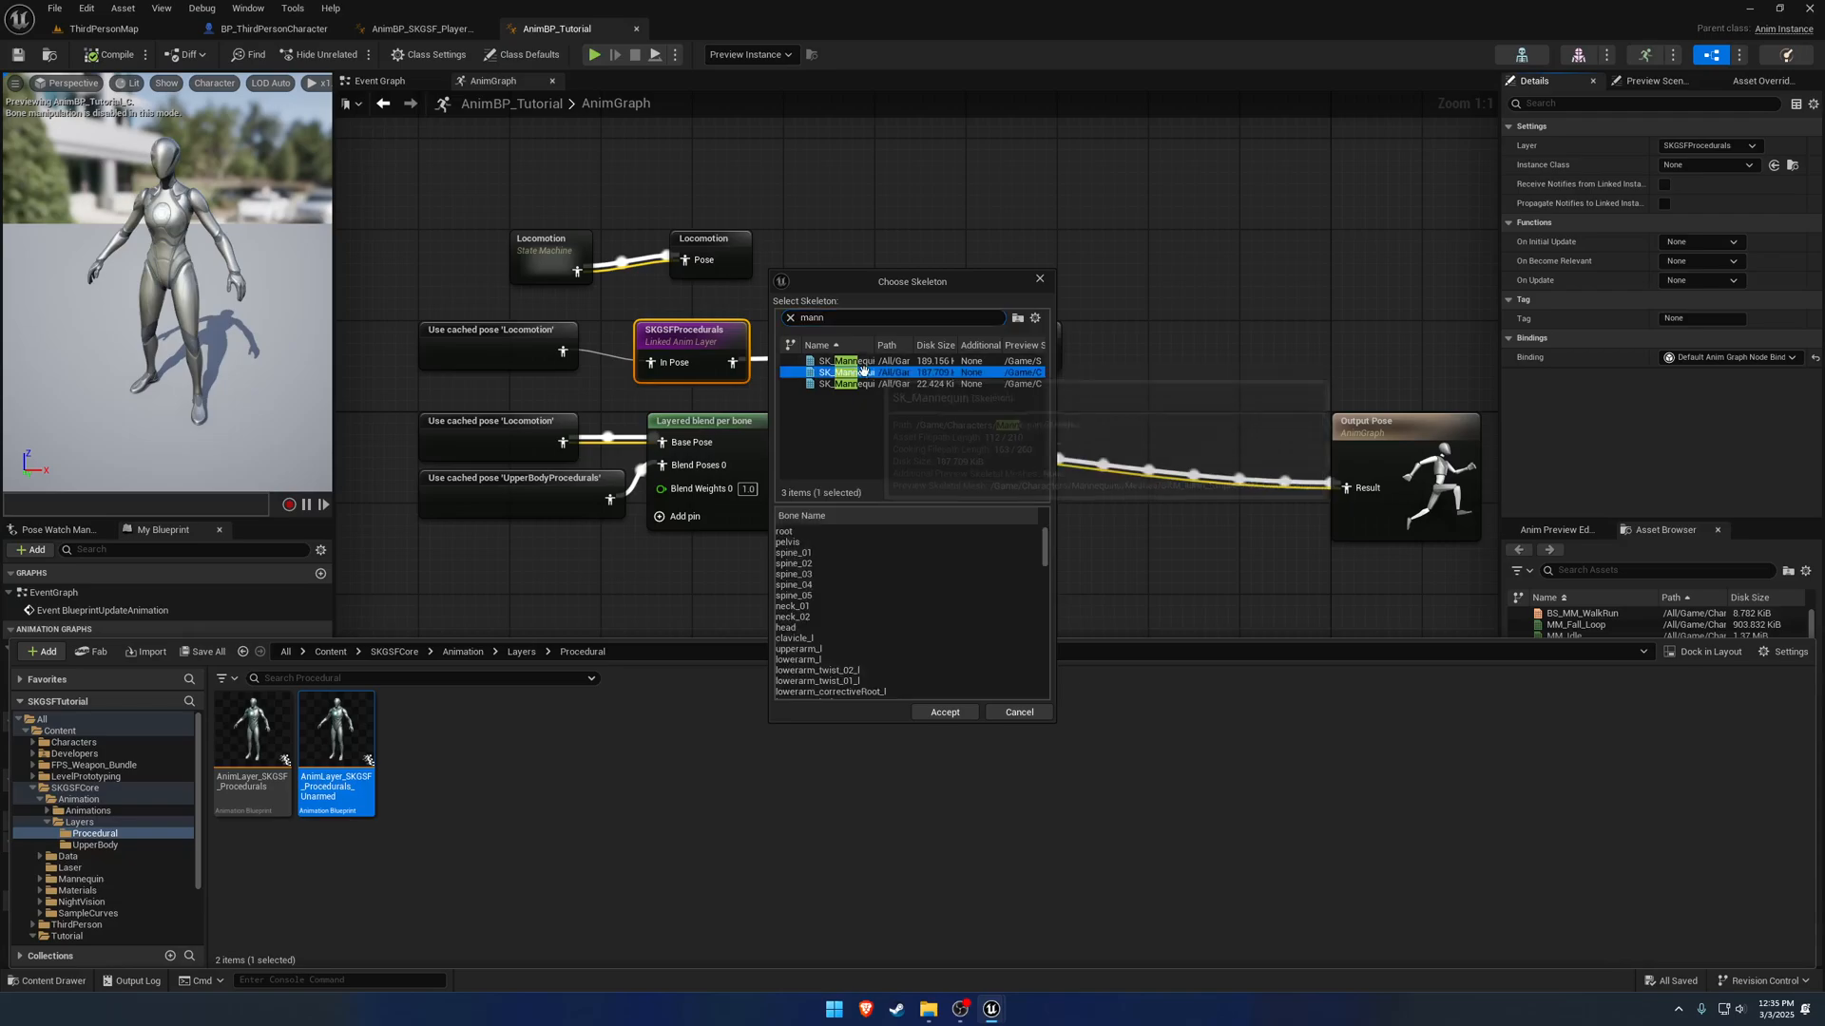
mouse_move(850, 373)
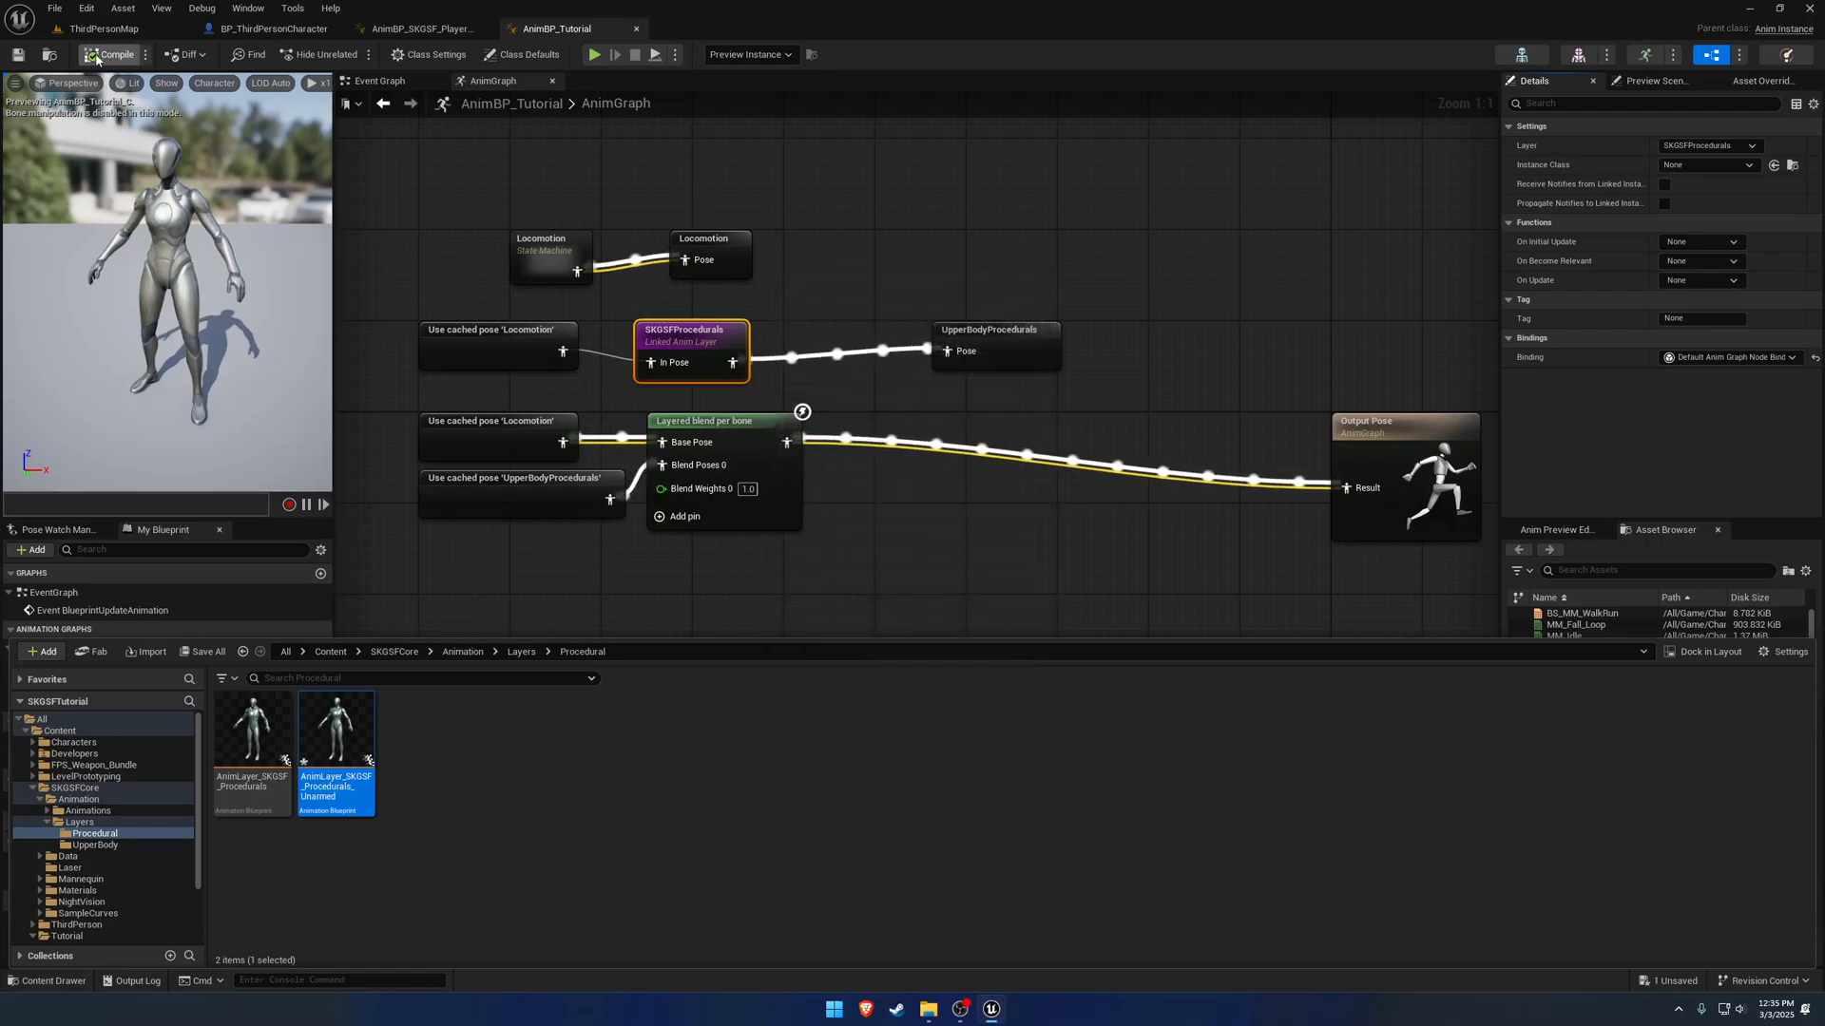
click(112, 54)
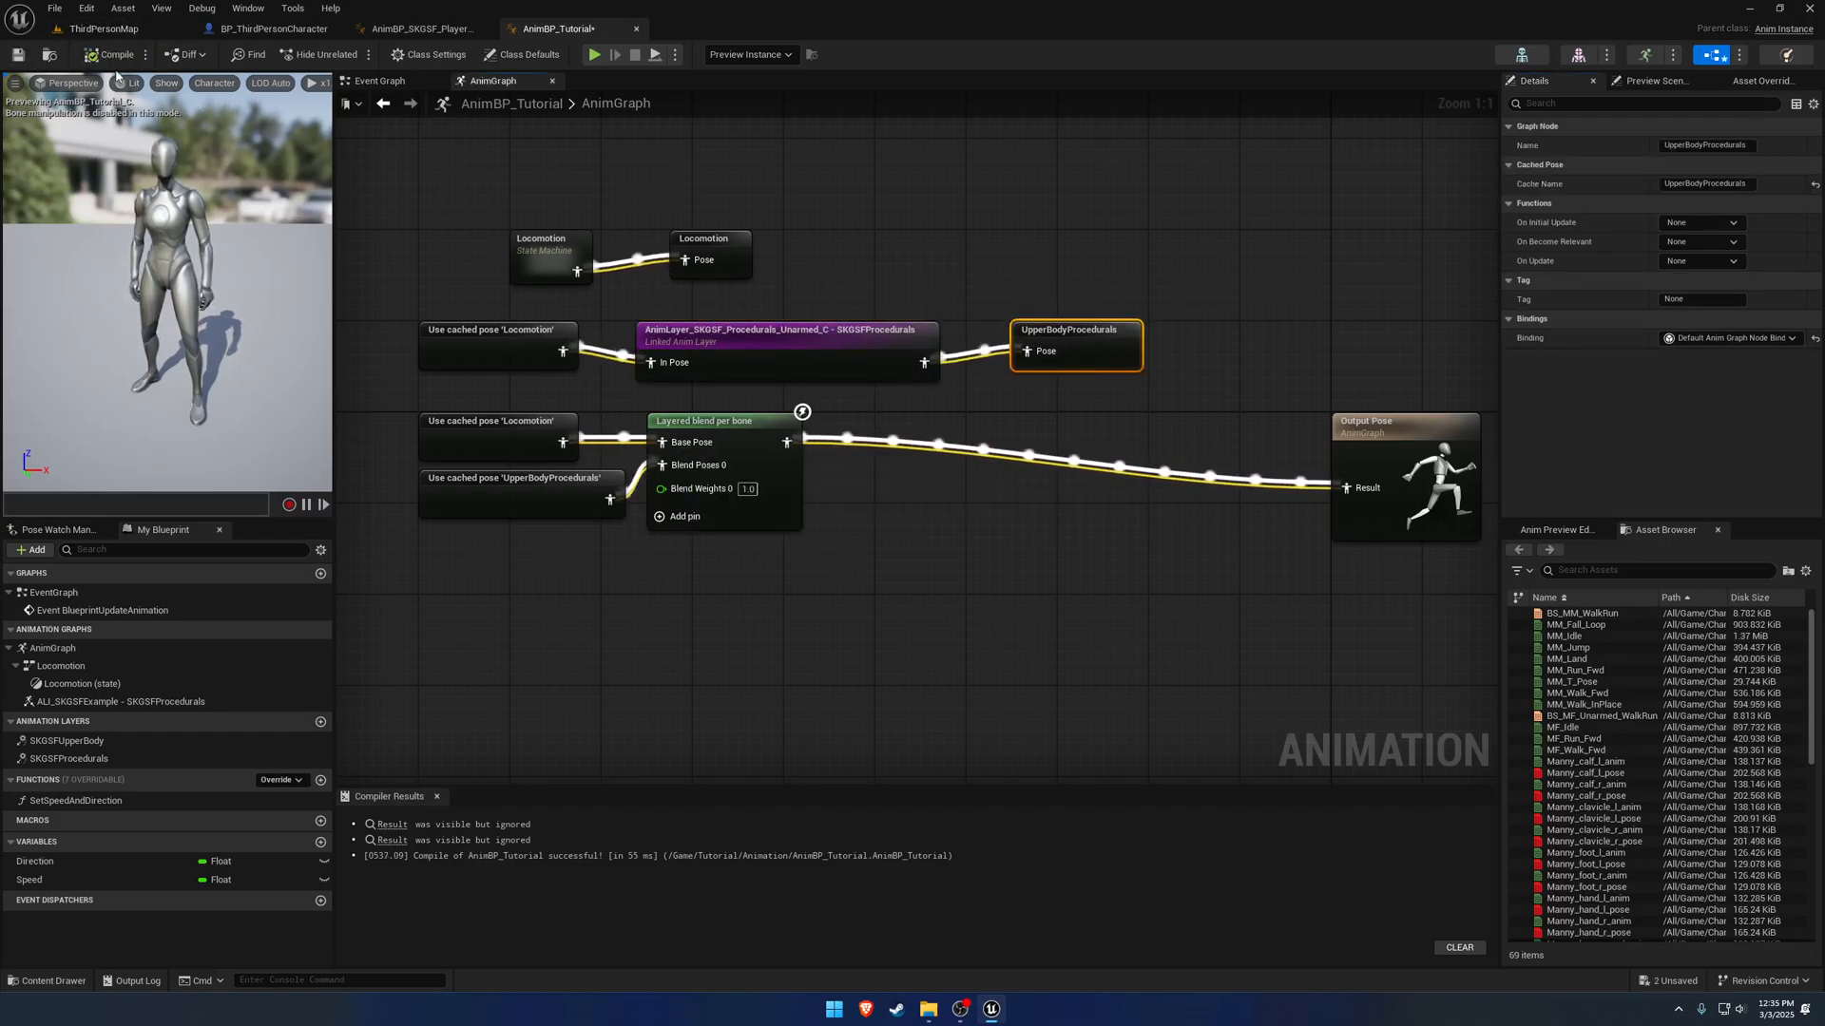
Run a first play-test of the level, stop it and return to AnimBP_Tutorial.
click(593, 54)
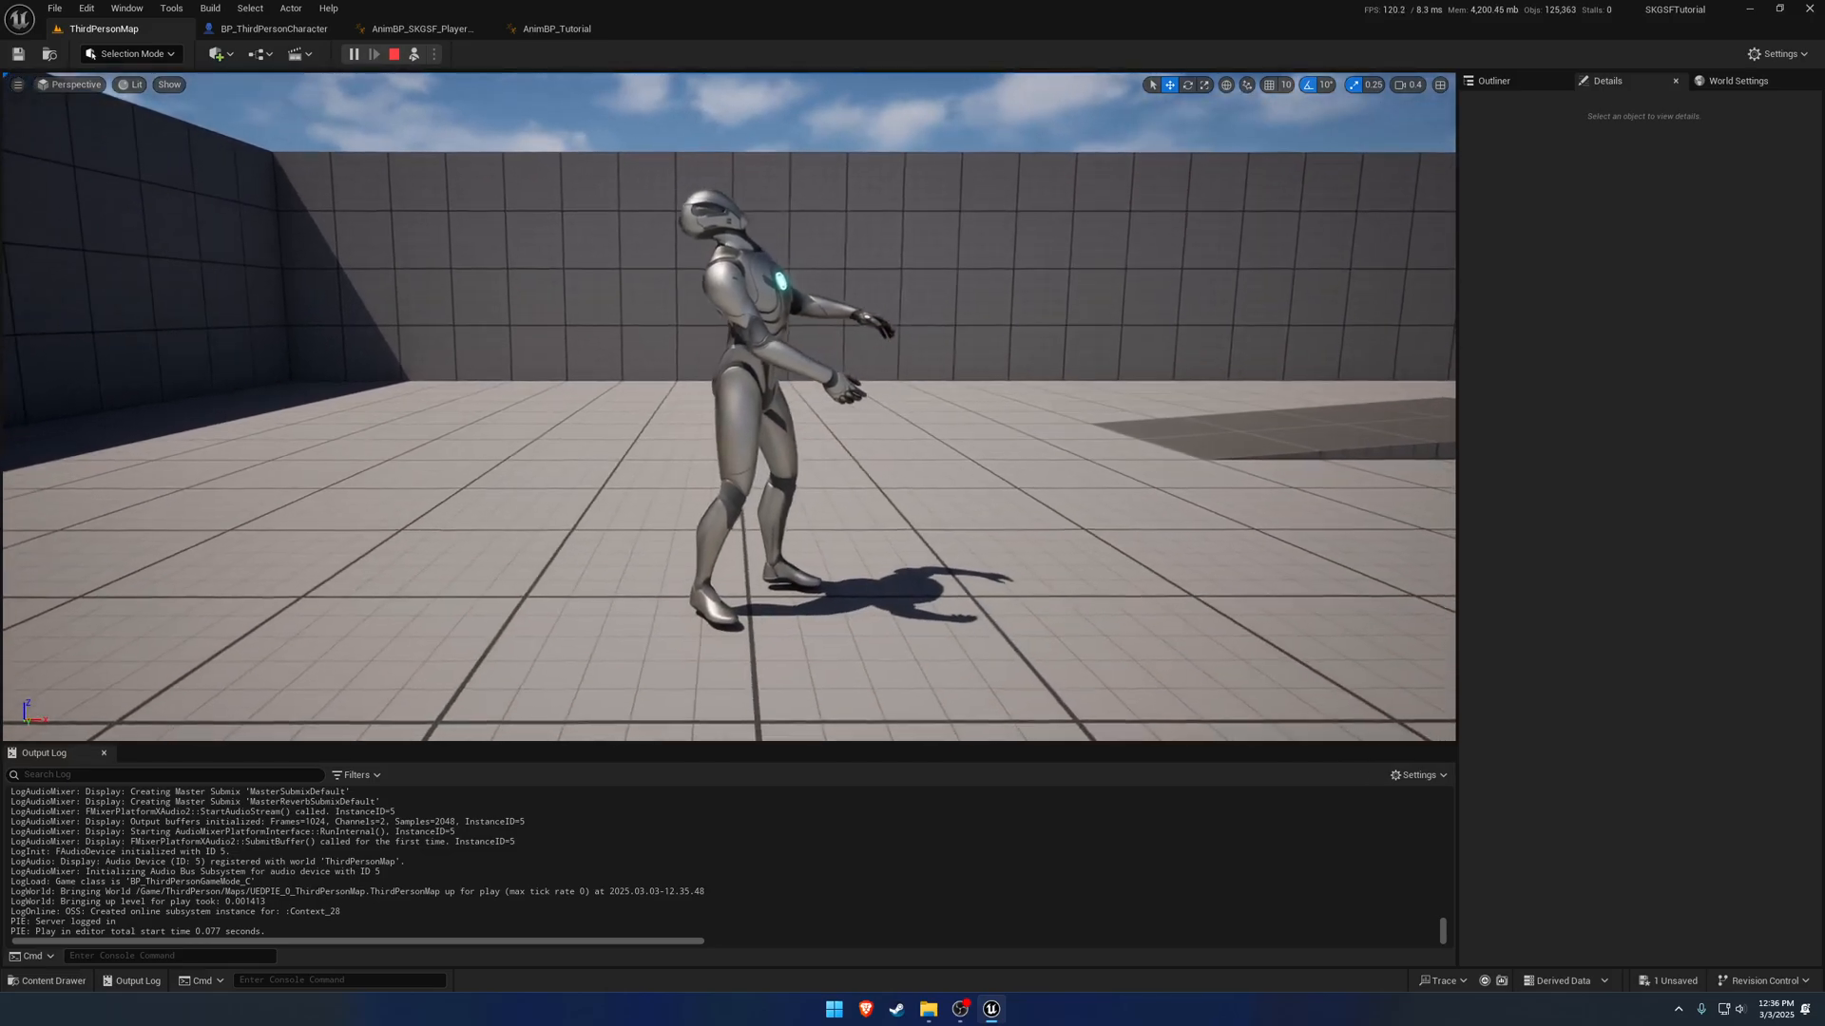
click(393, 54)
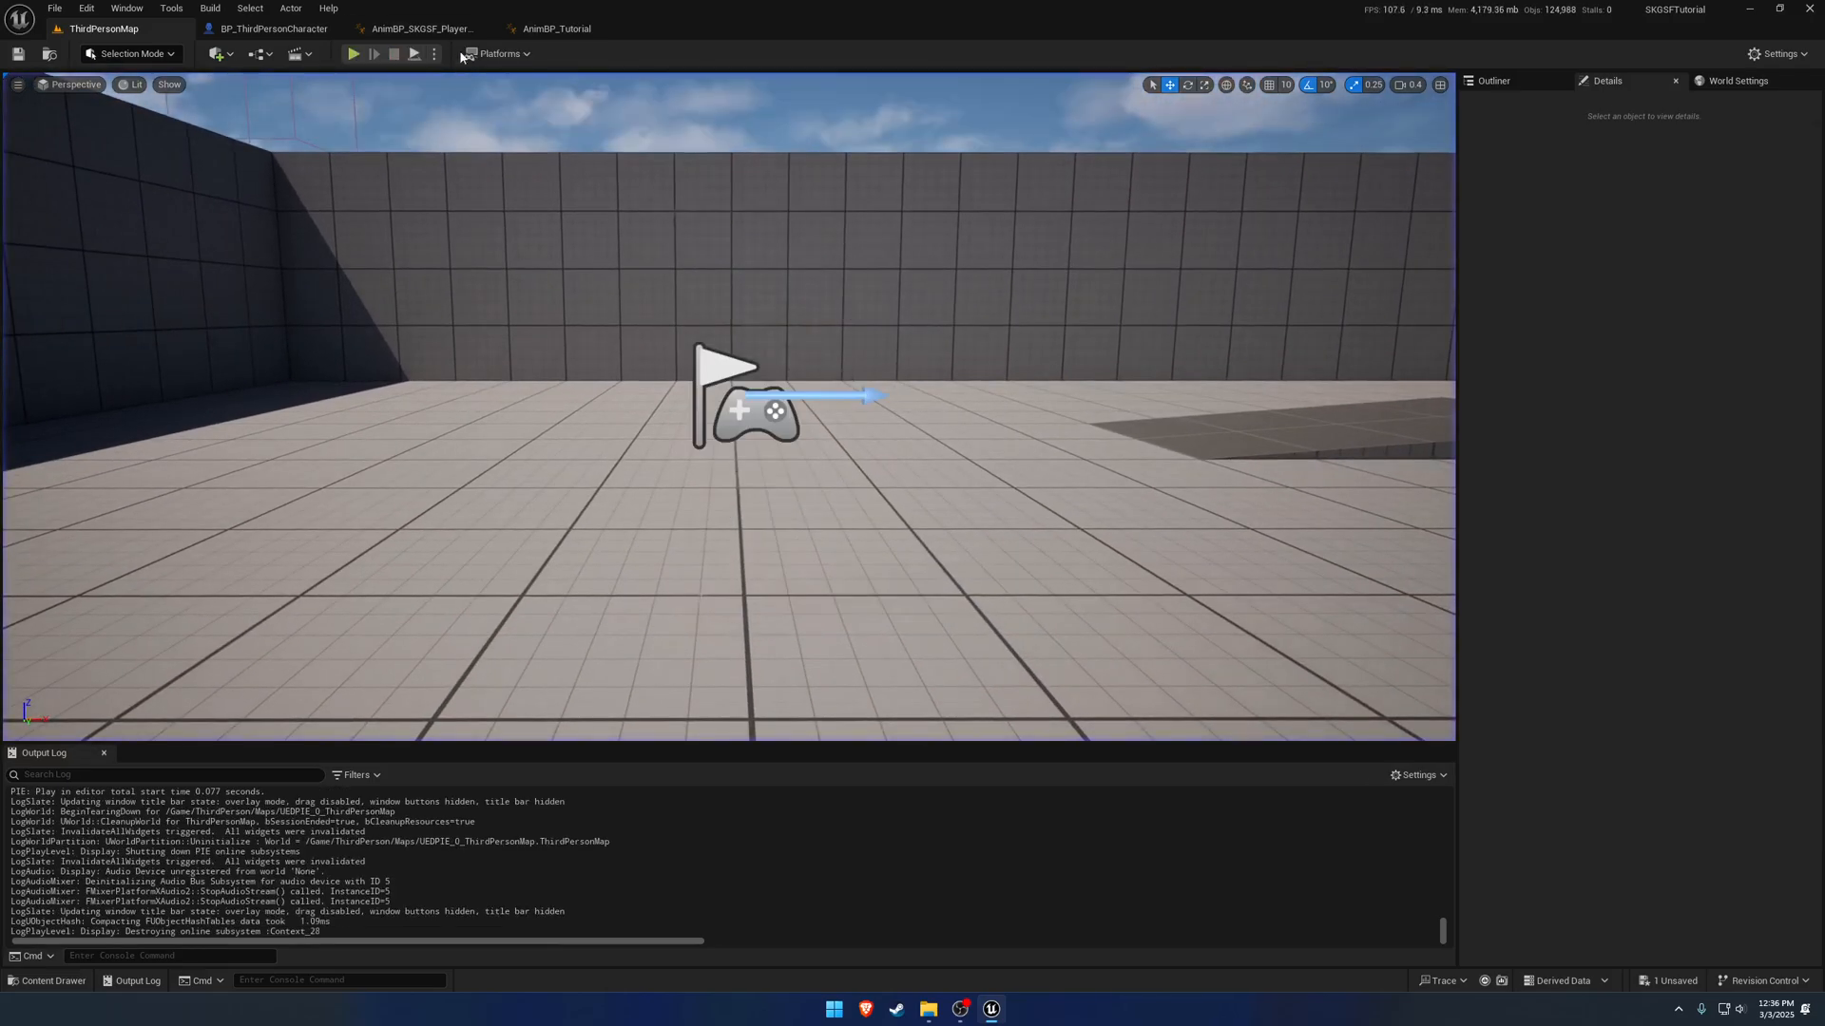
click(555, 29)
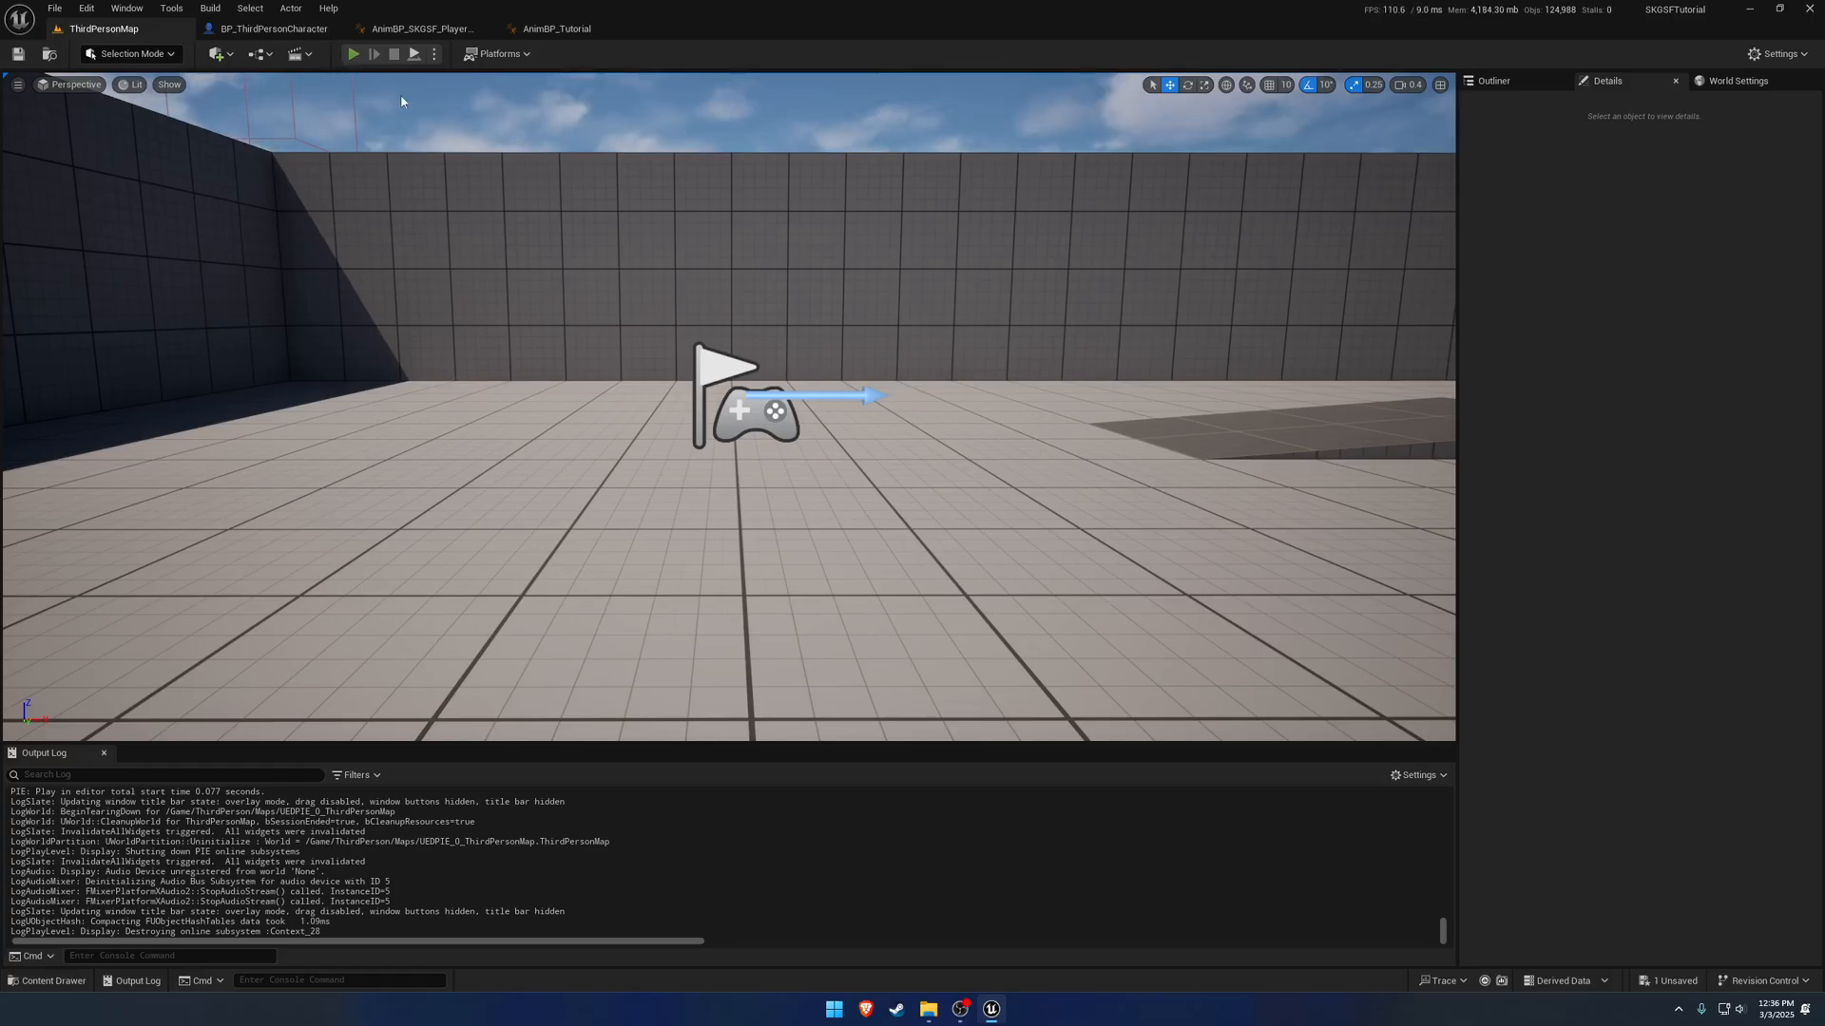
Play-test the level a second time, stop it and return to AnimBP_Tutorial.
click(353, 53)
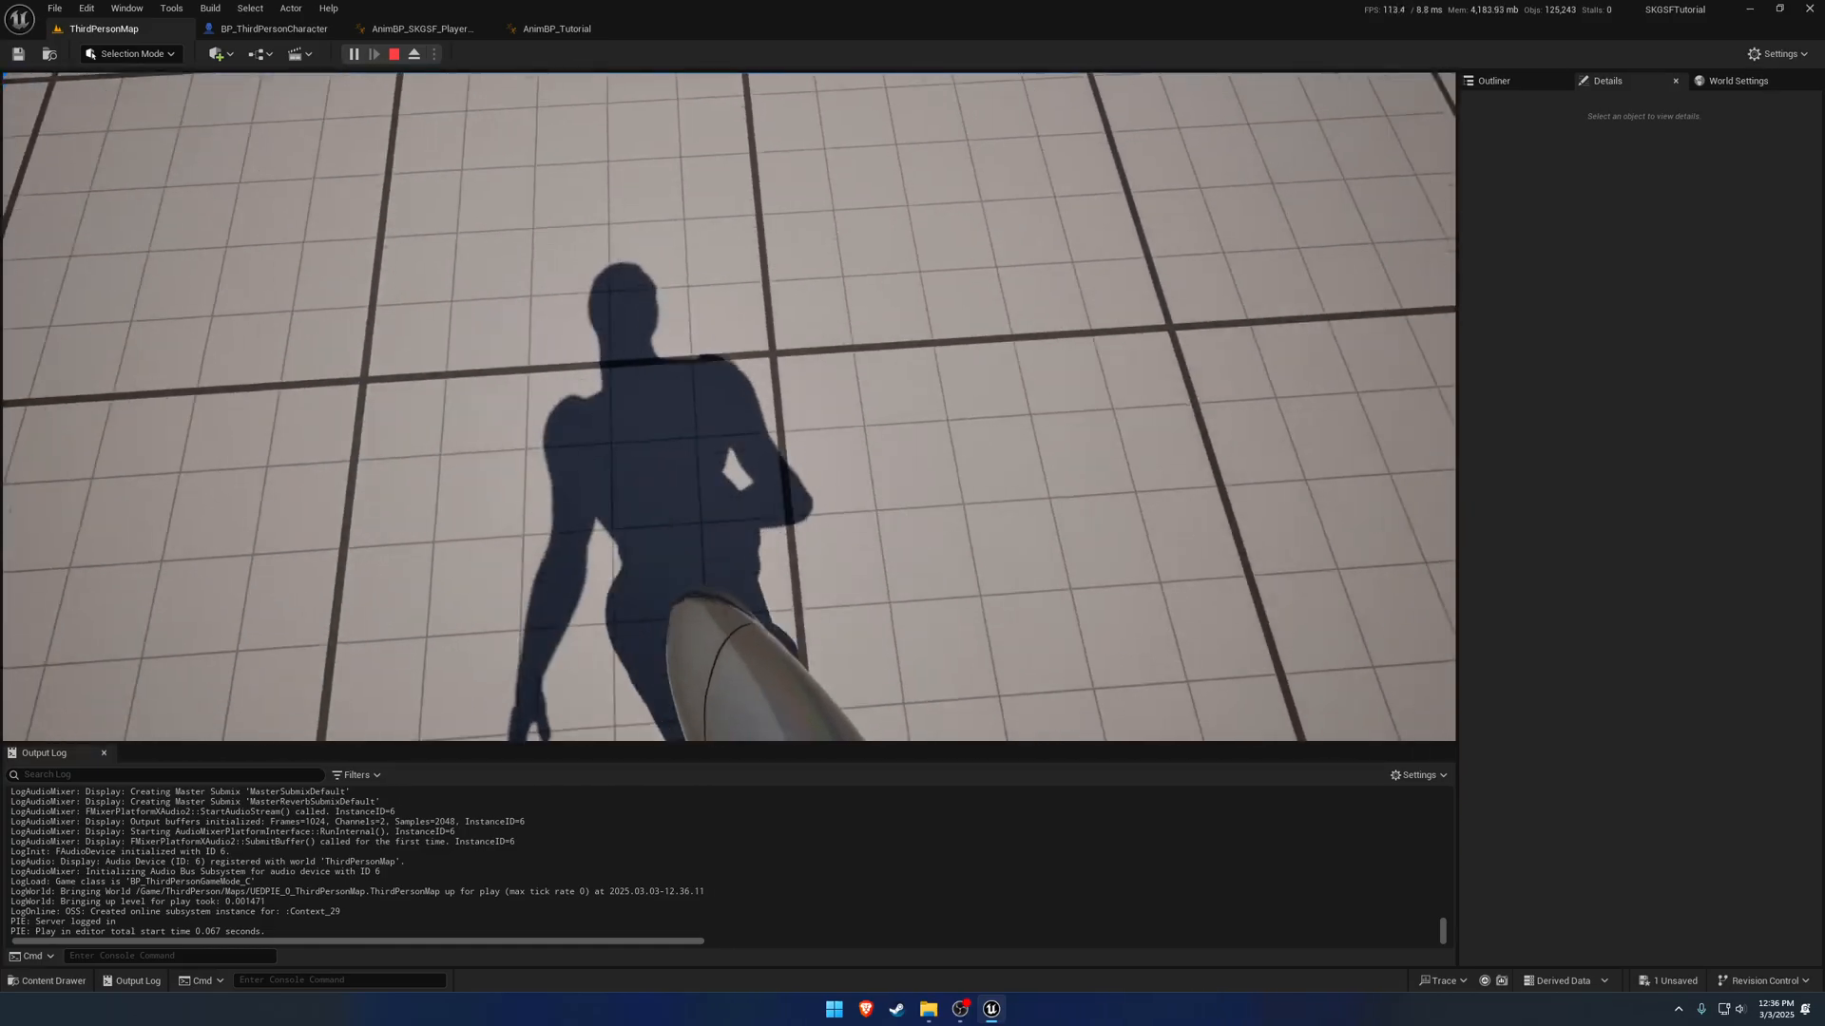
click(393, 53)
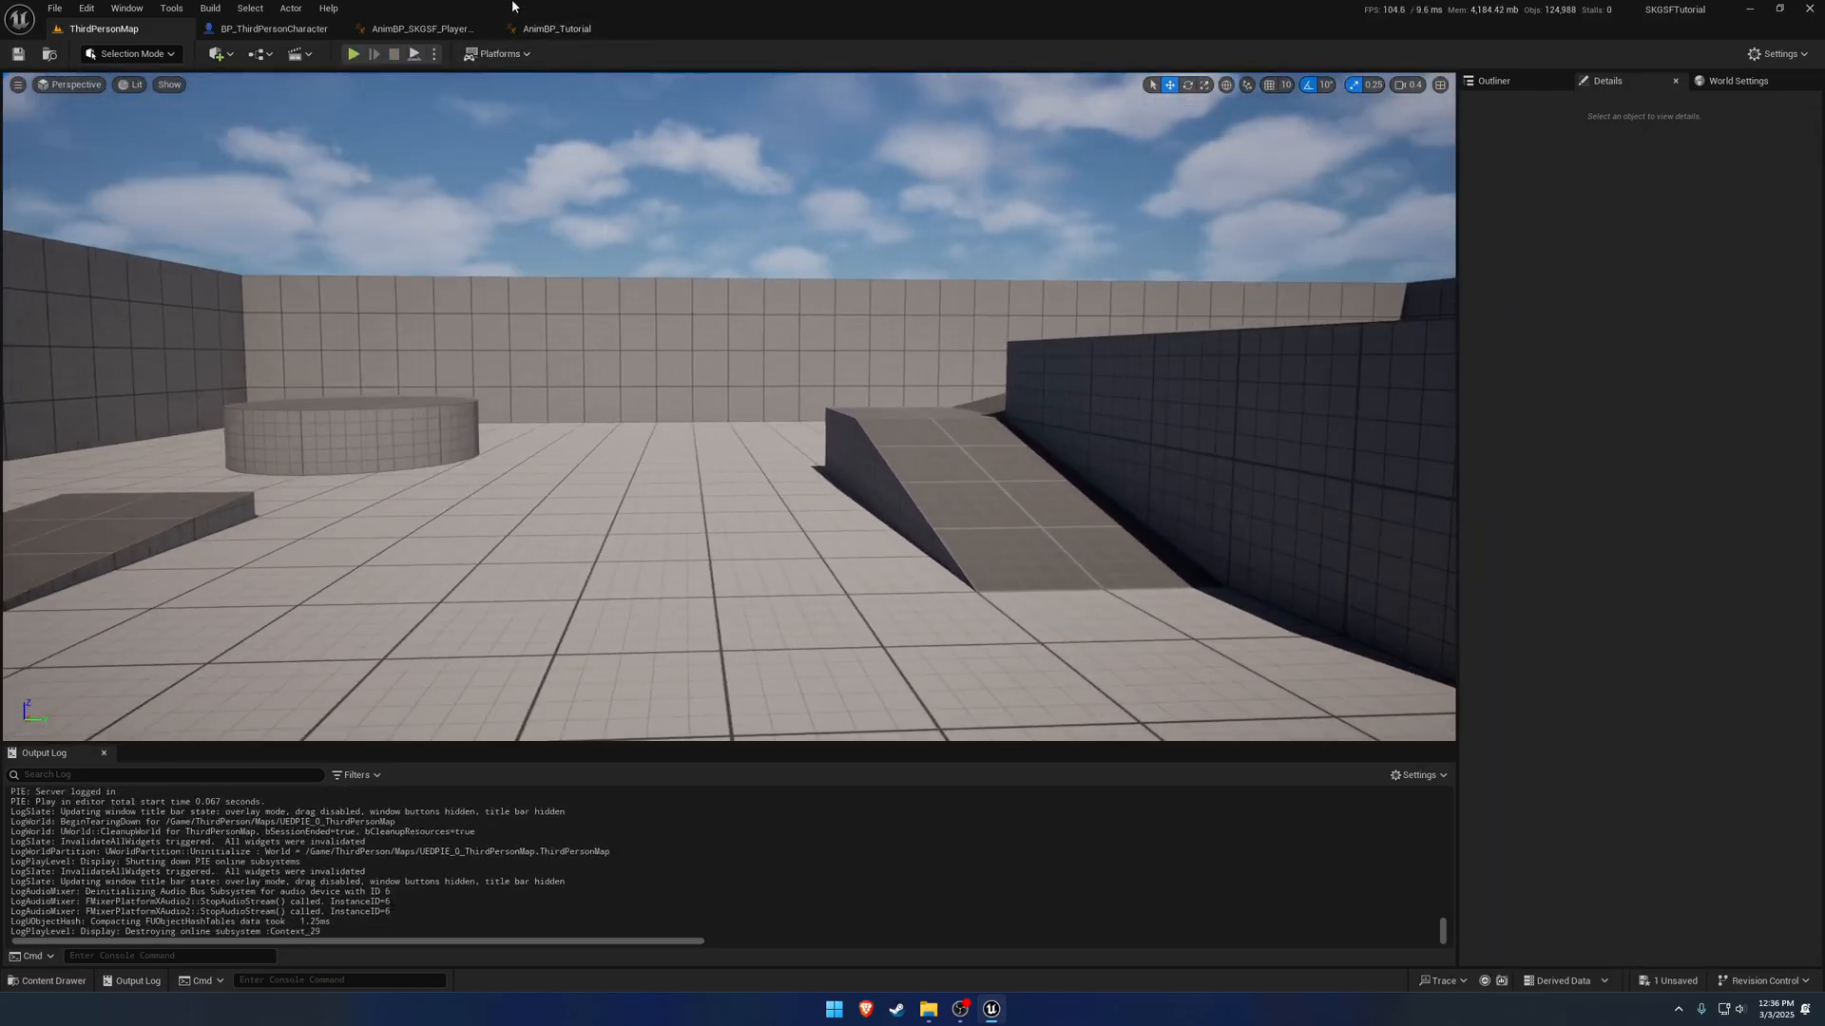
click(557, 28)
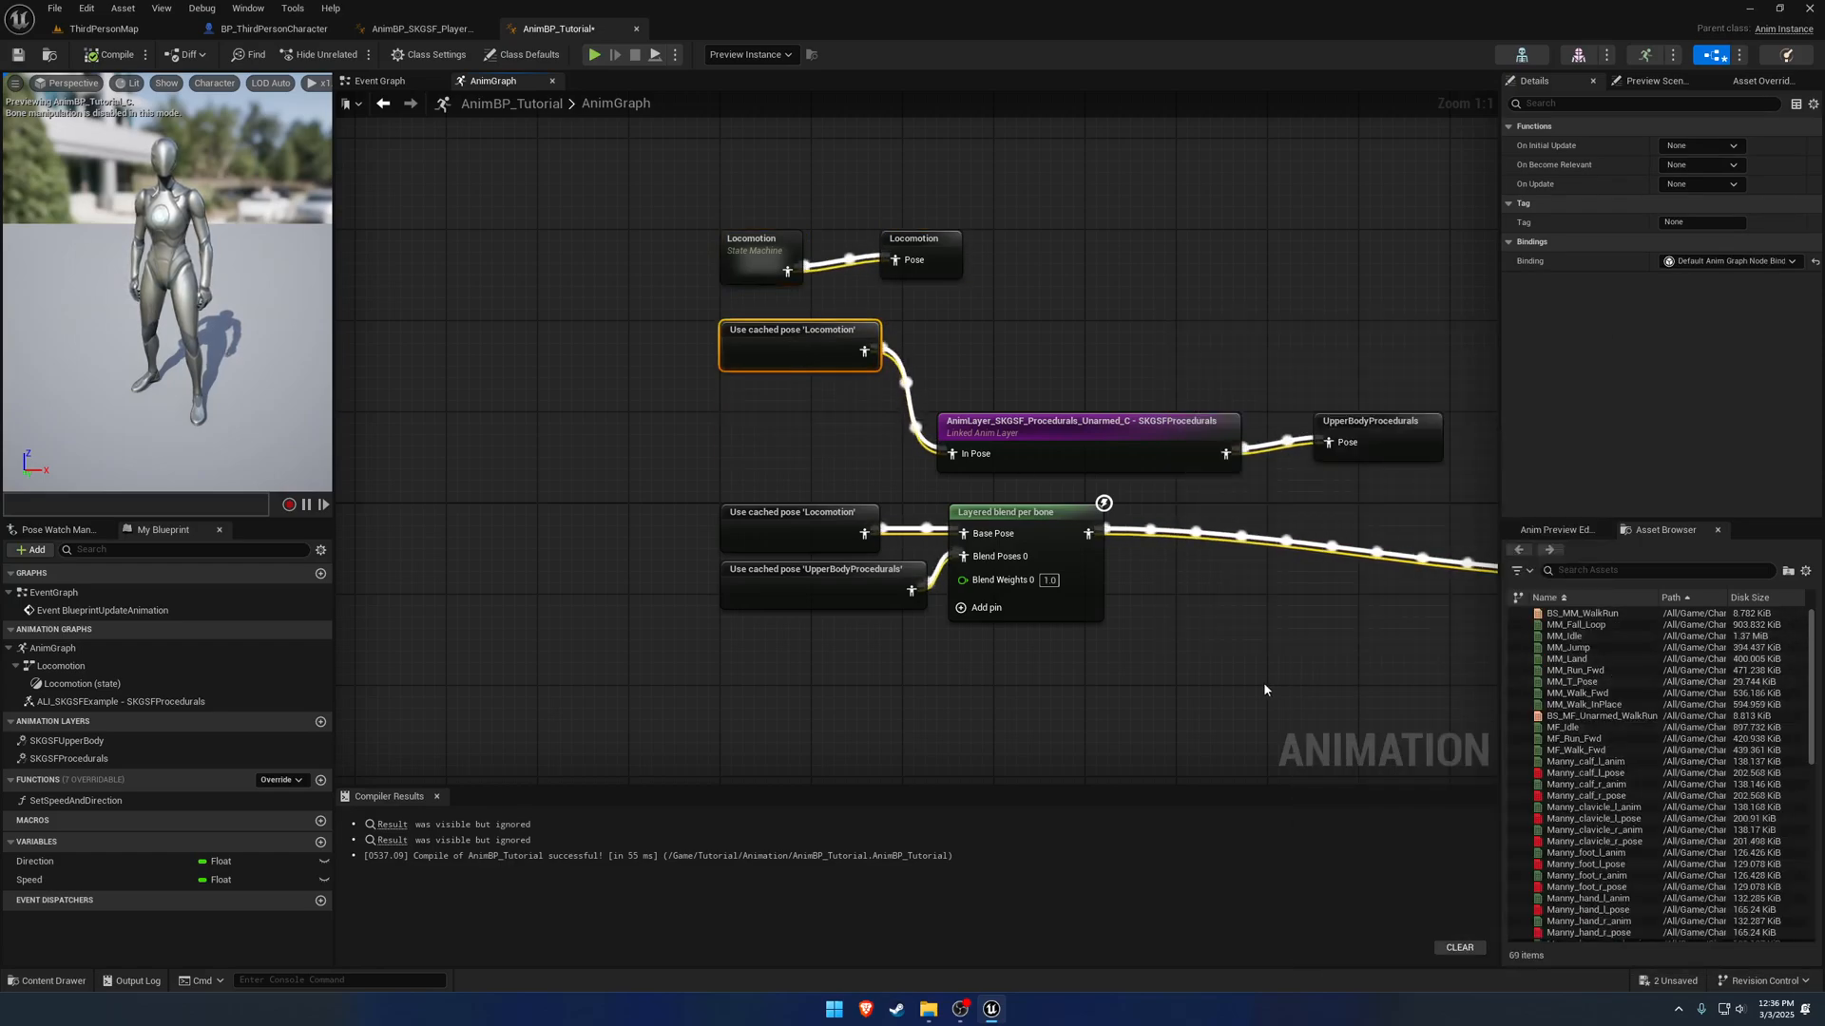
Bring the AS_BasicRifleIdle sequence player from AnimBP_SKGSF_PlayerPawn into AnimBP_Tutorial, then switch to the level map.
click(418, 29)
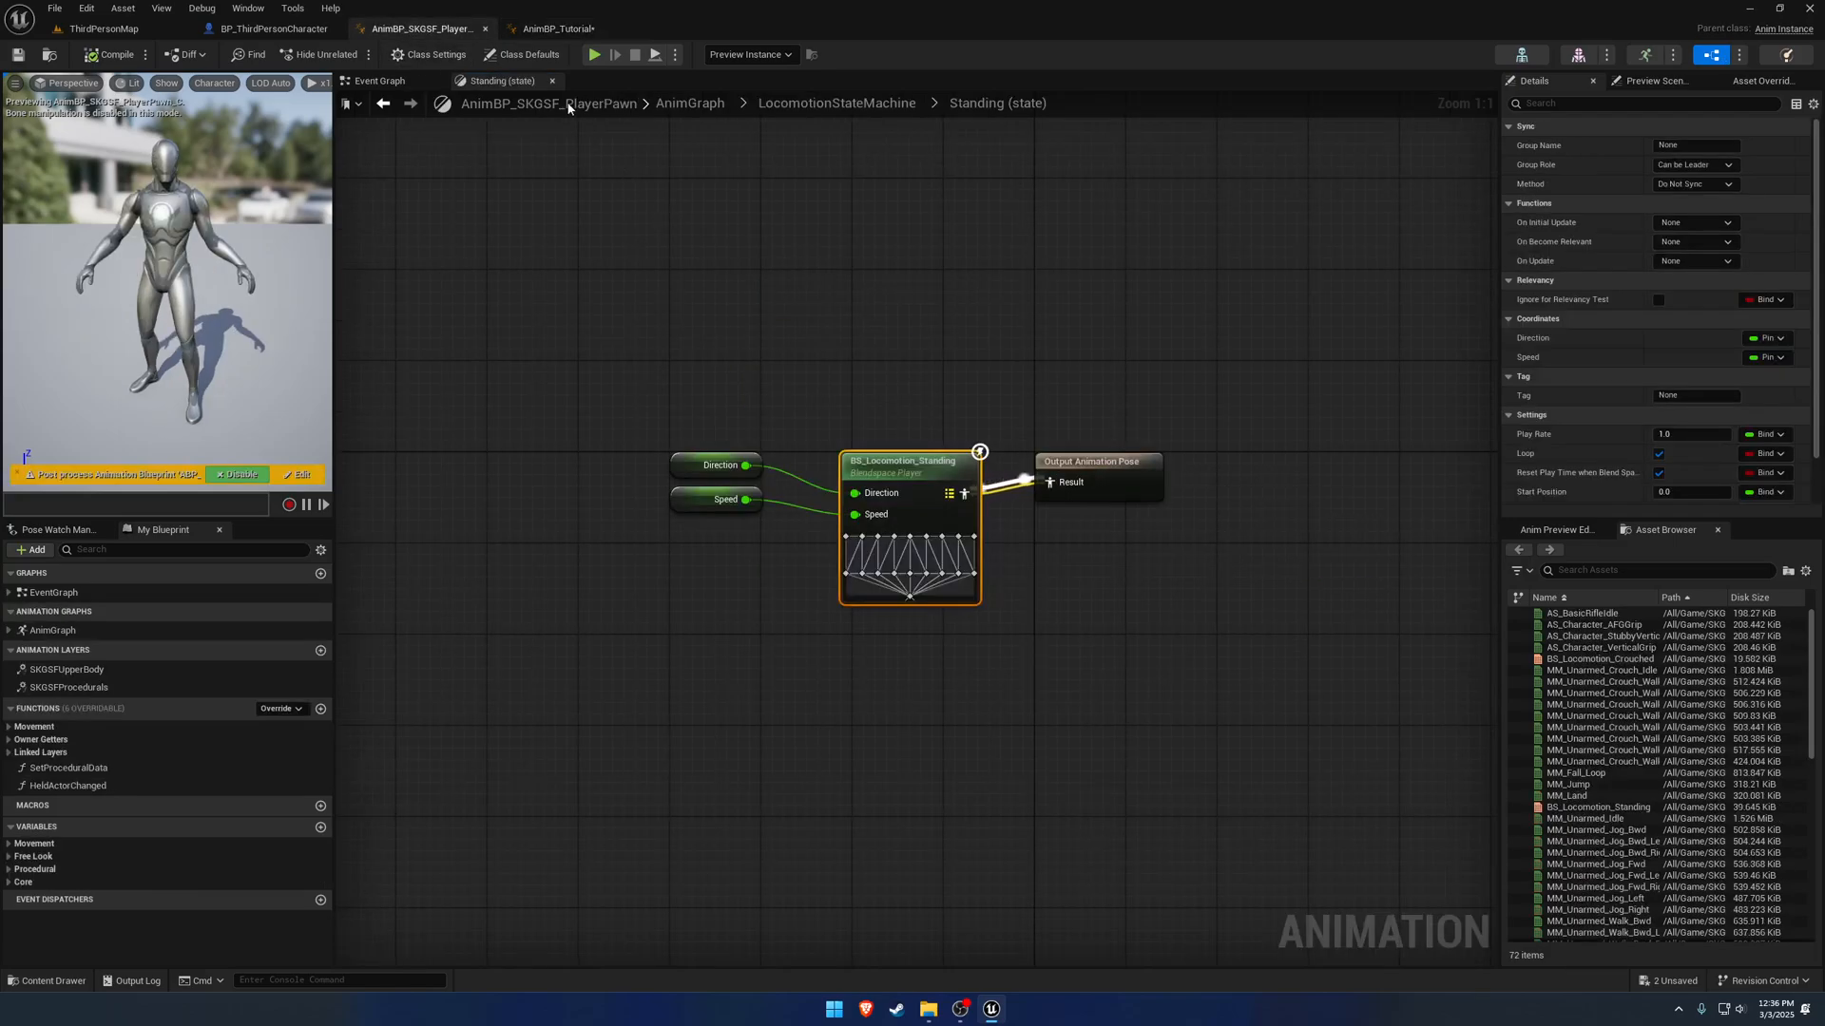
click(609, 80)
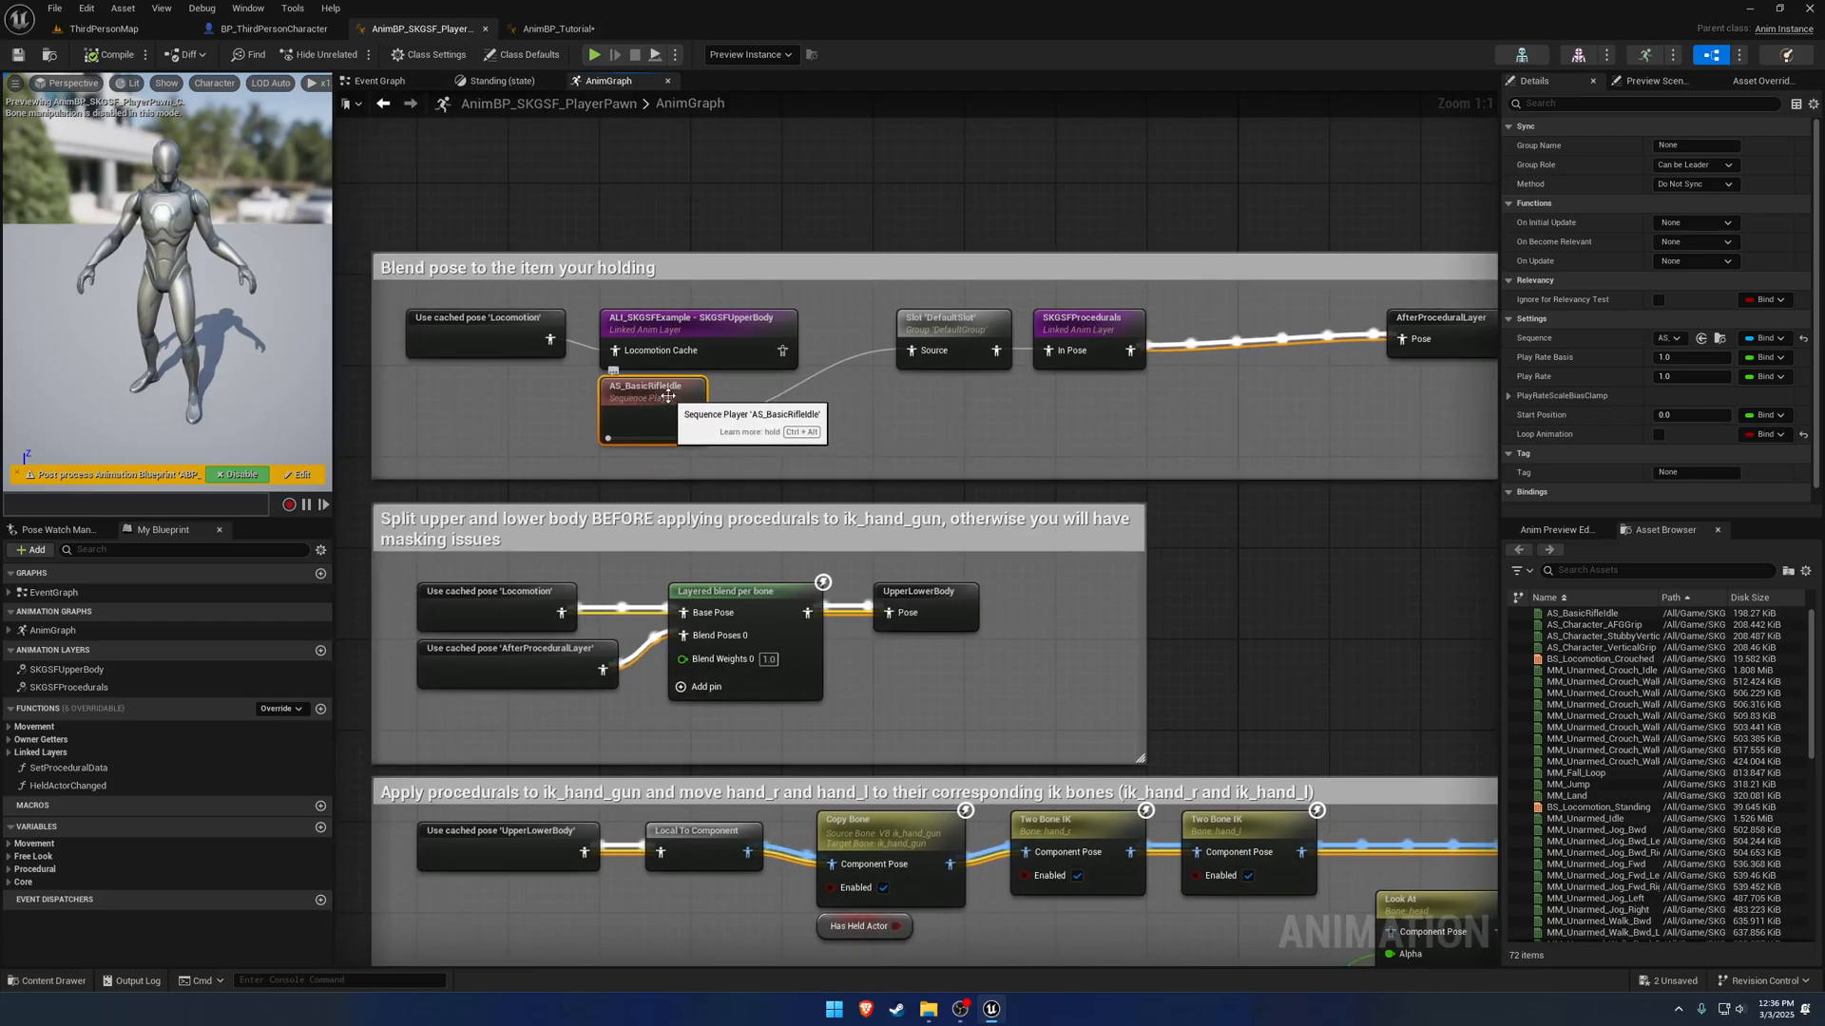
click(553, 28)
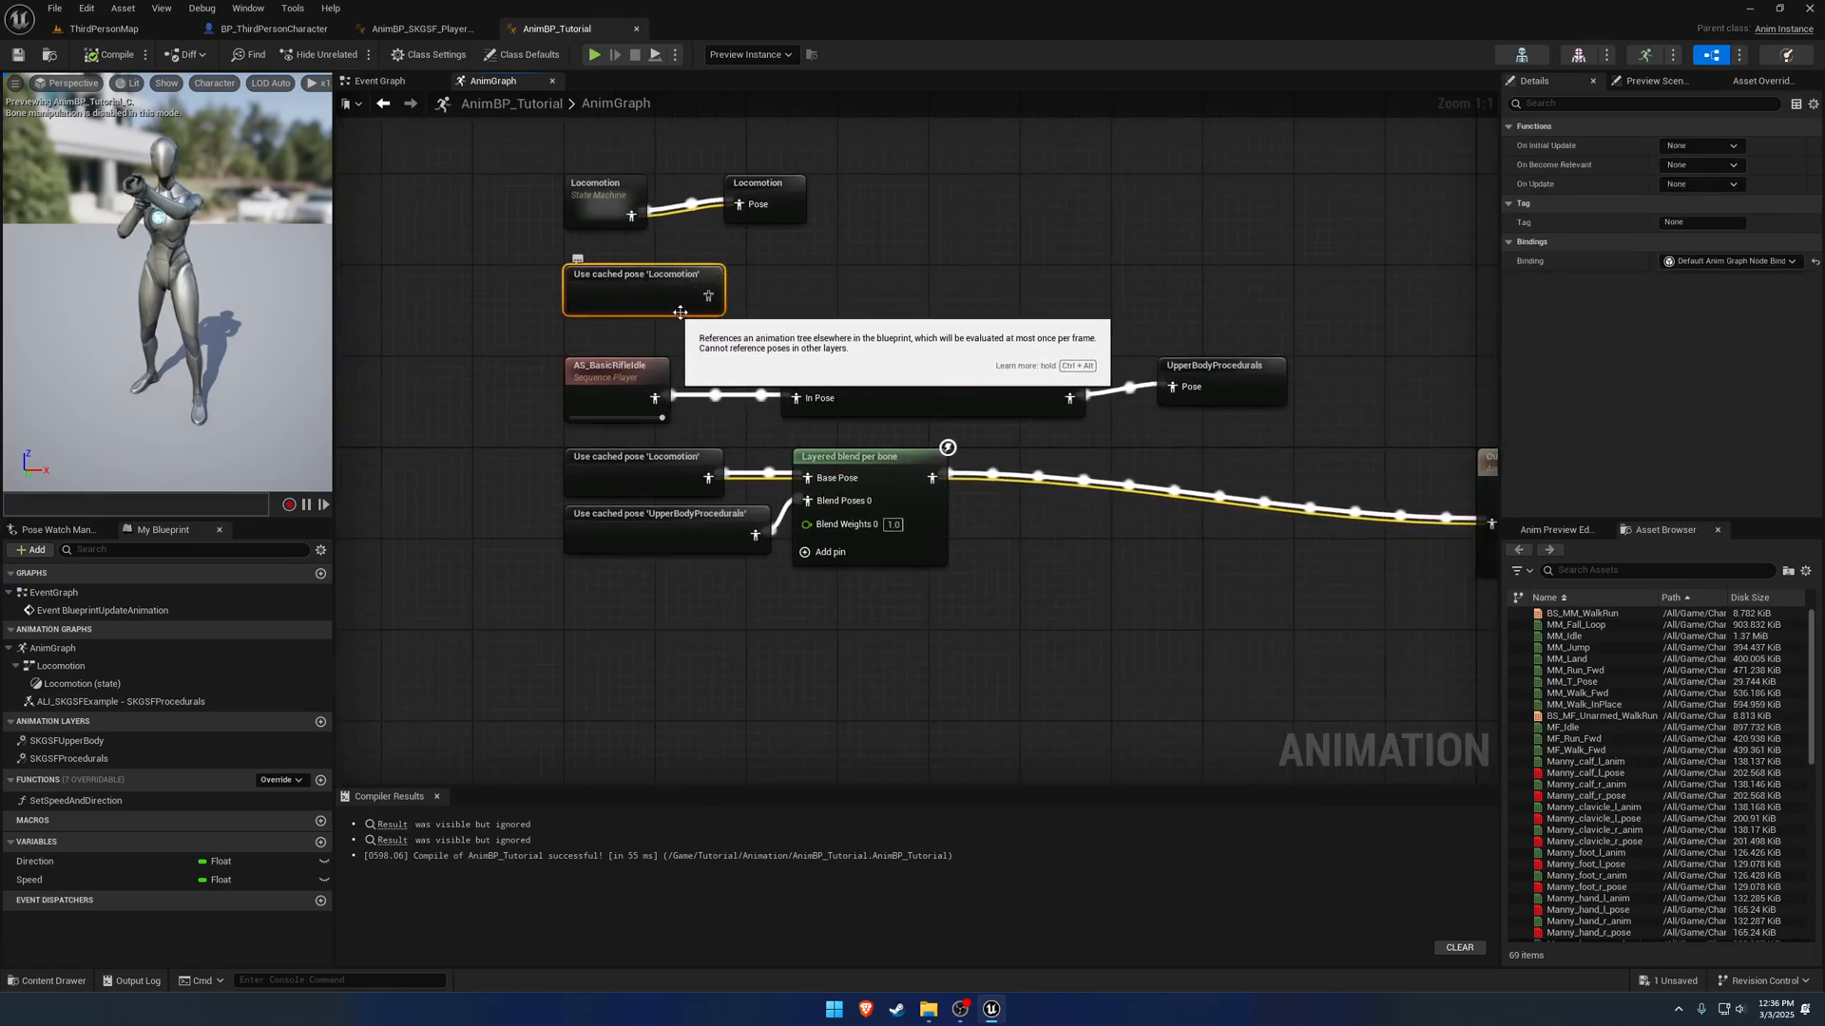
click(615, 370)
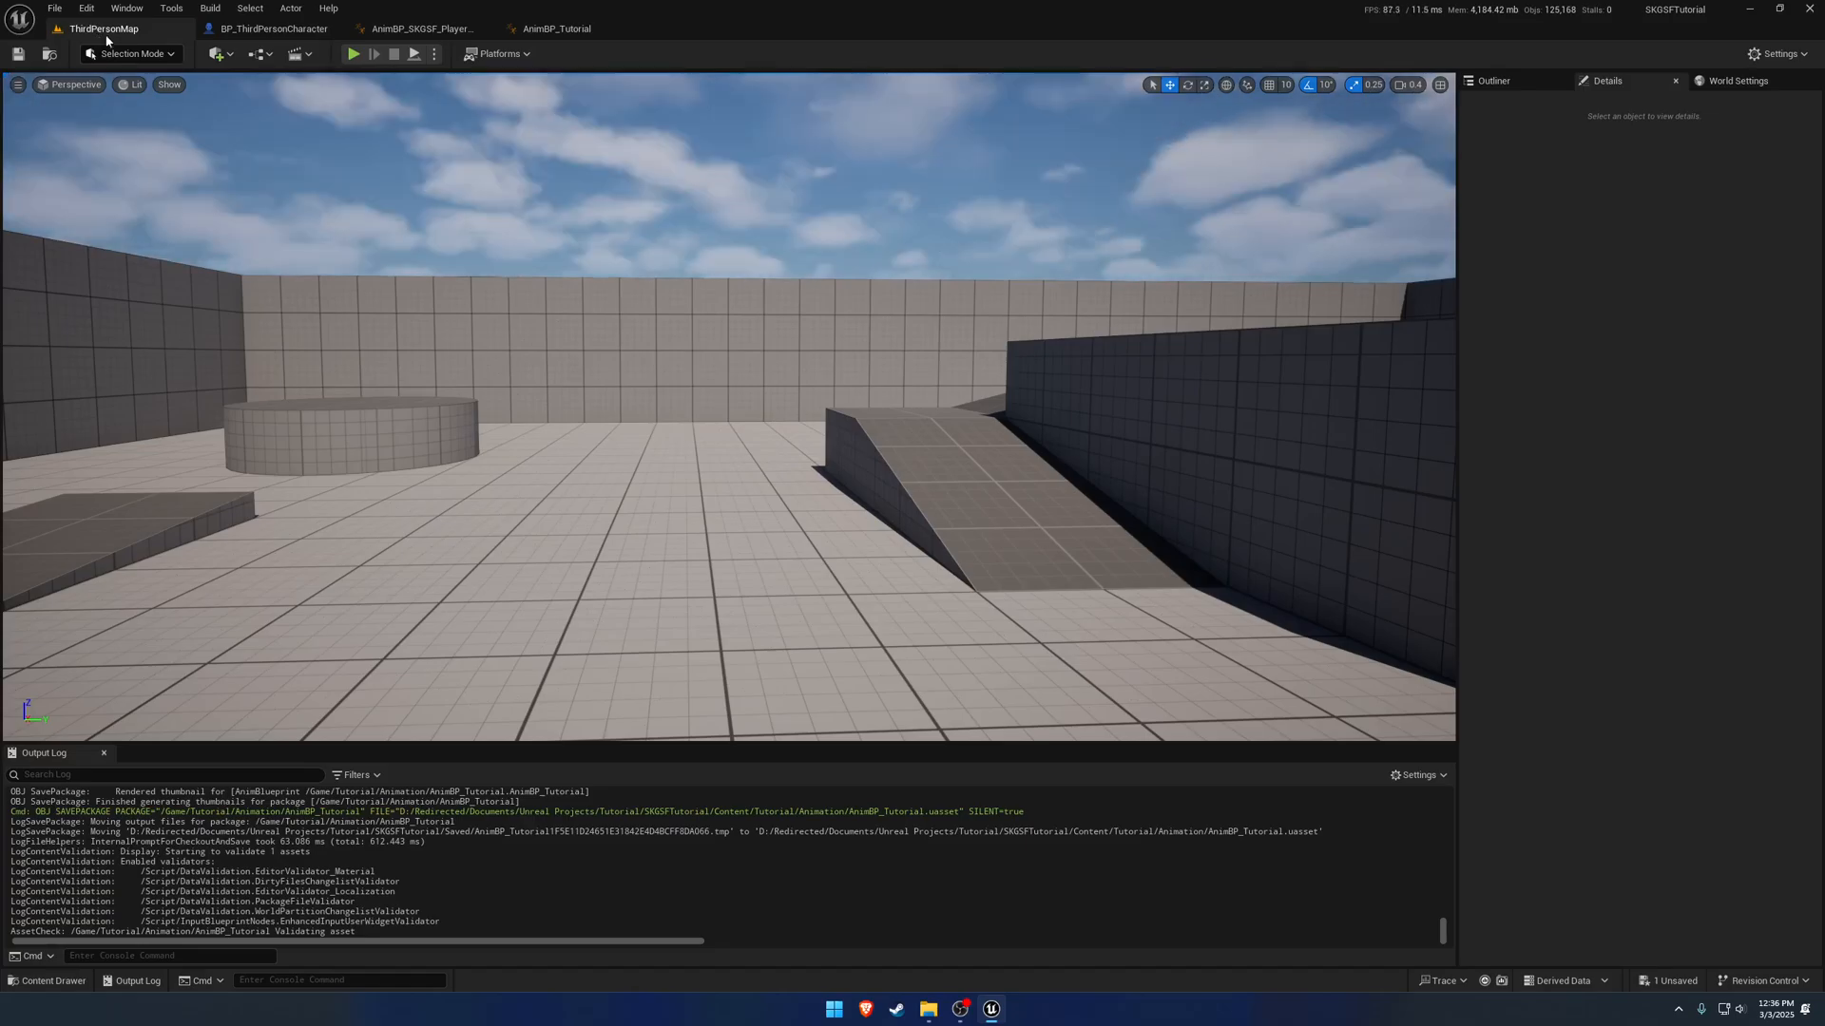
Play-test the rifle idle pose, return to AnimBP_Tutorial and browse to the procedurals layer asset.
click(354, 54)
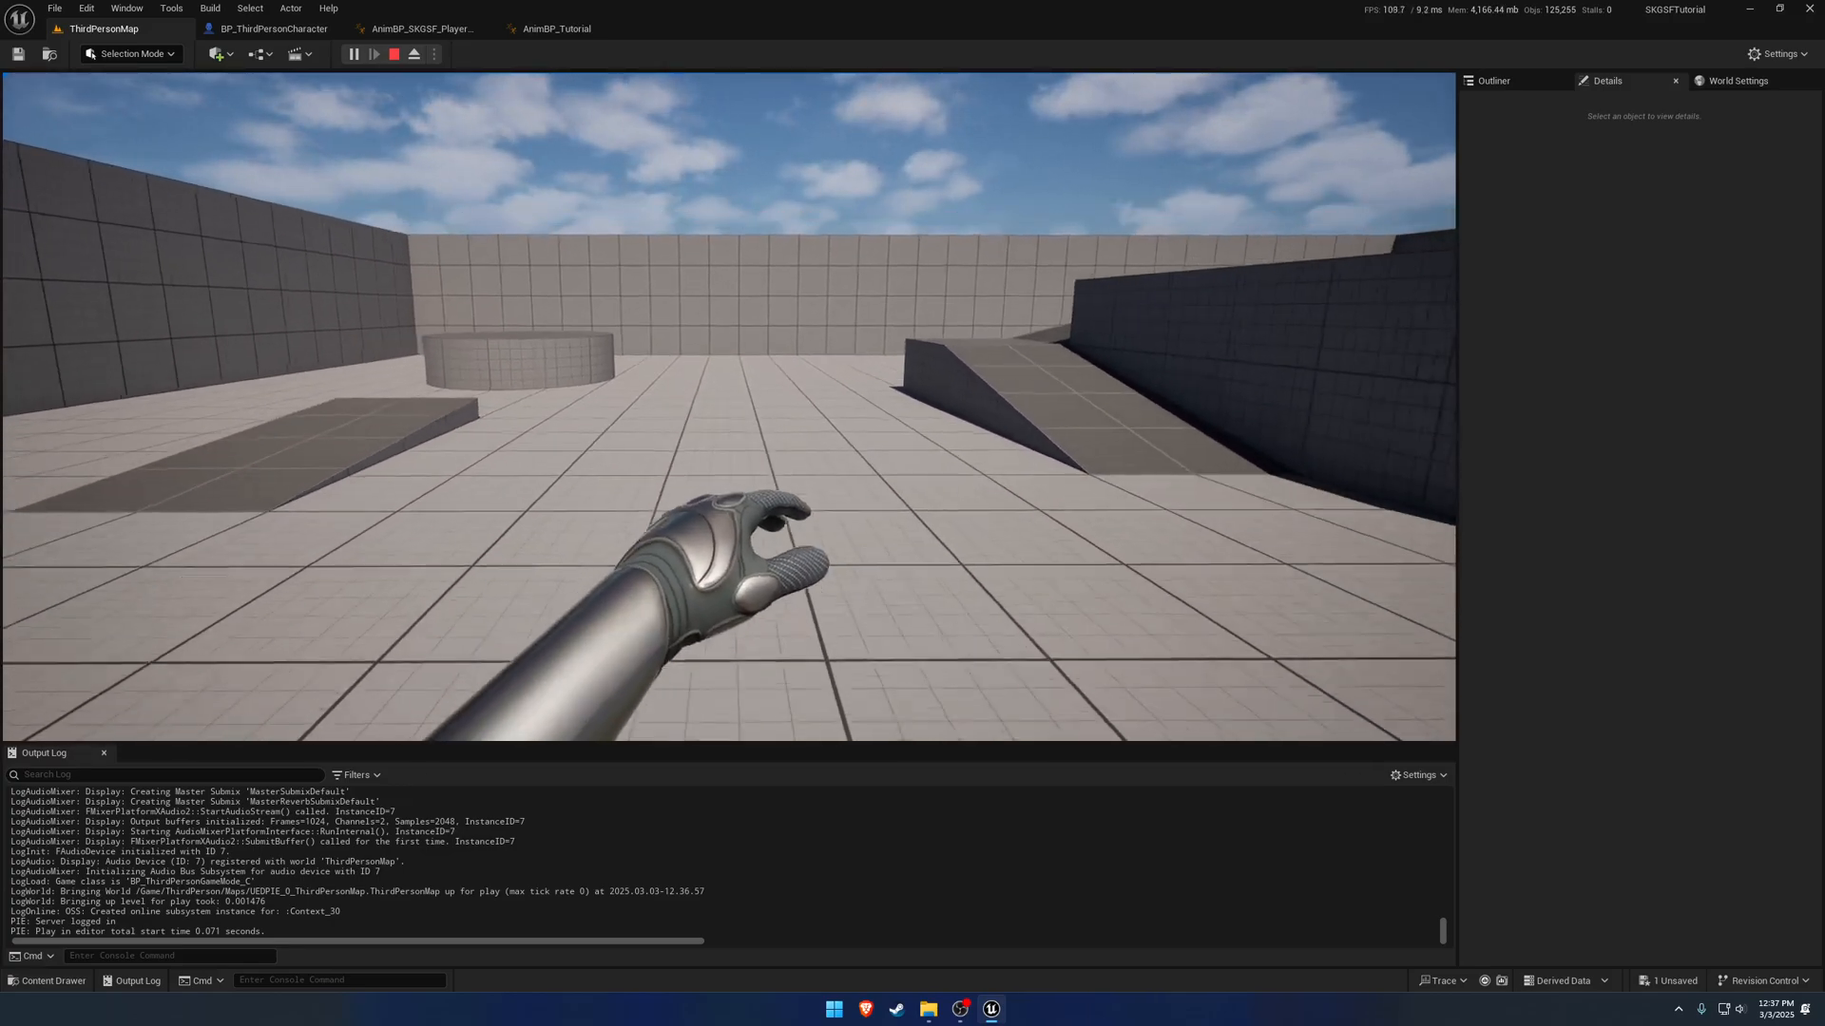
click(557, 29)
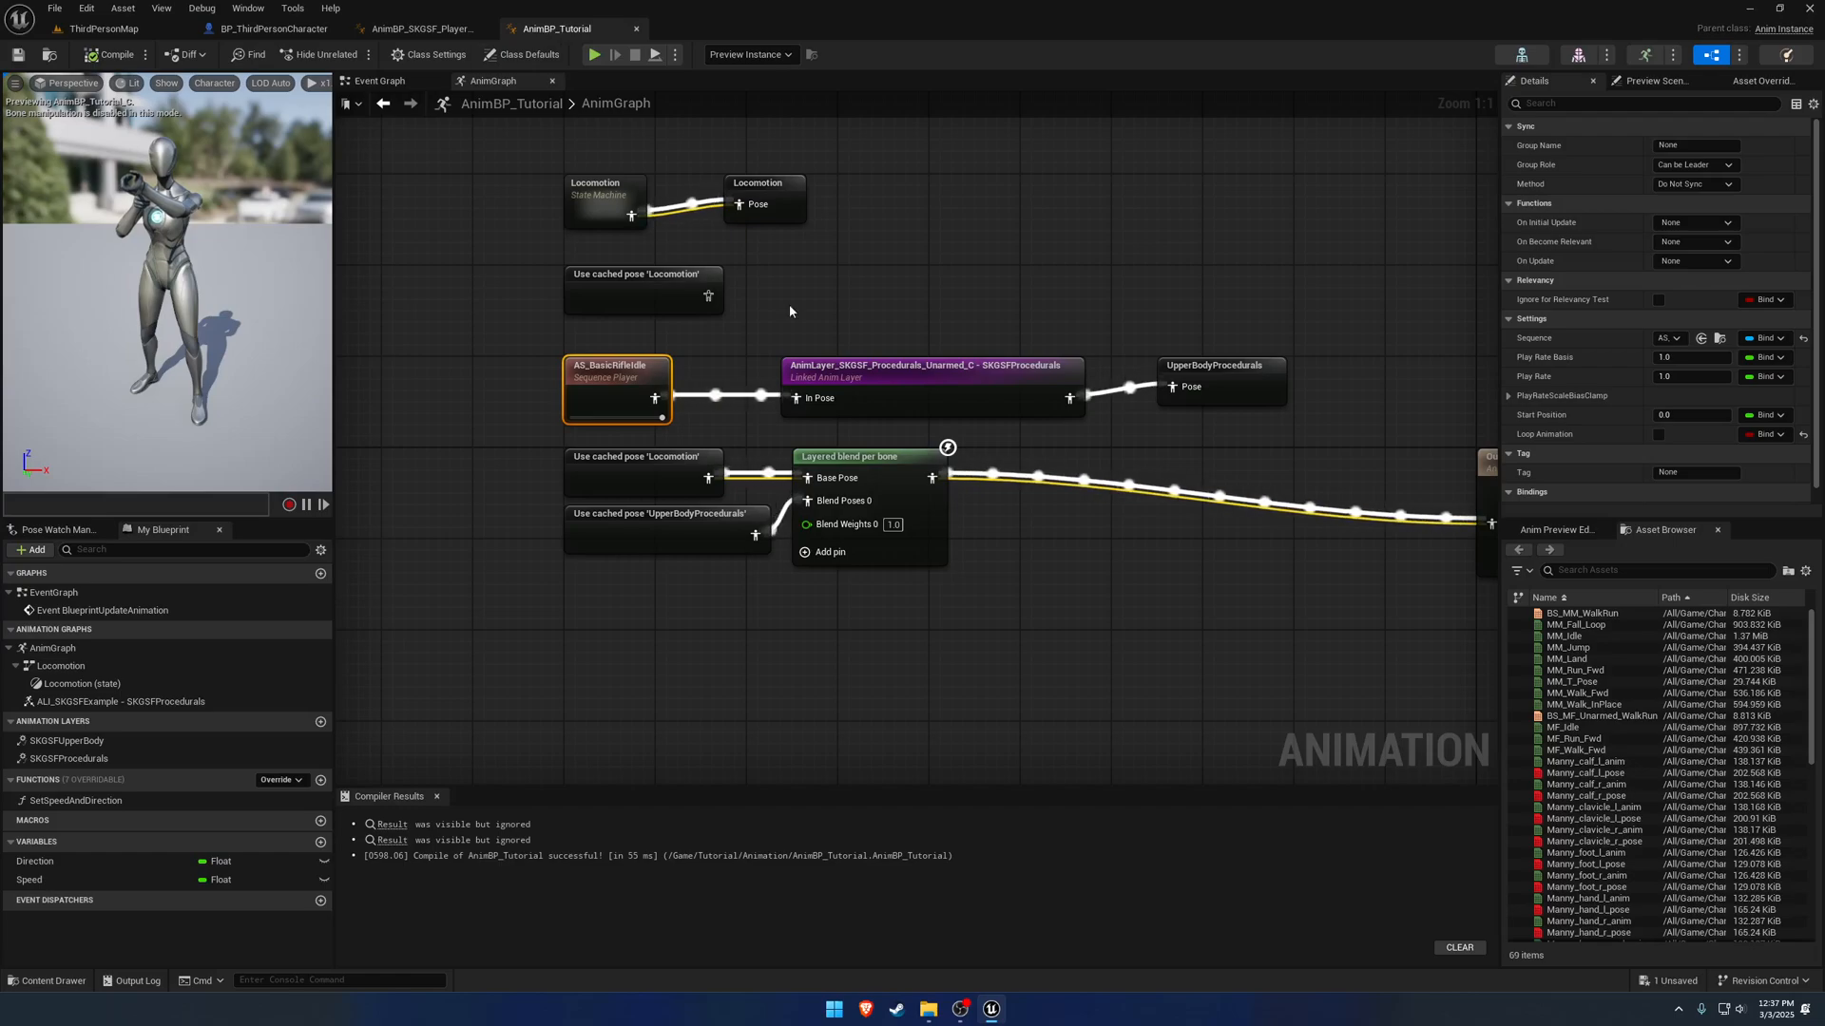
click(926, 372)
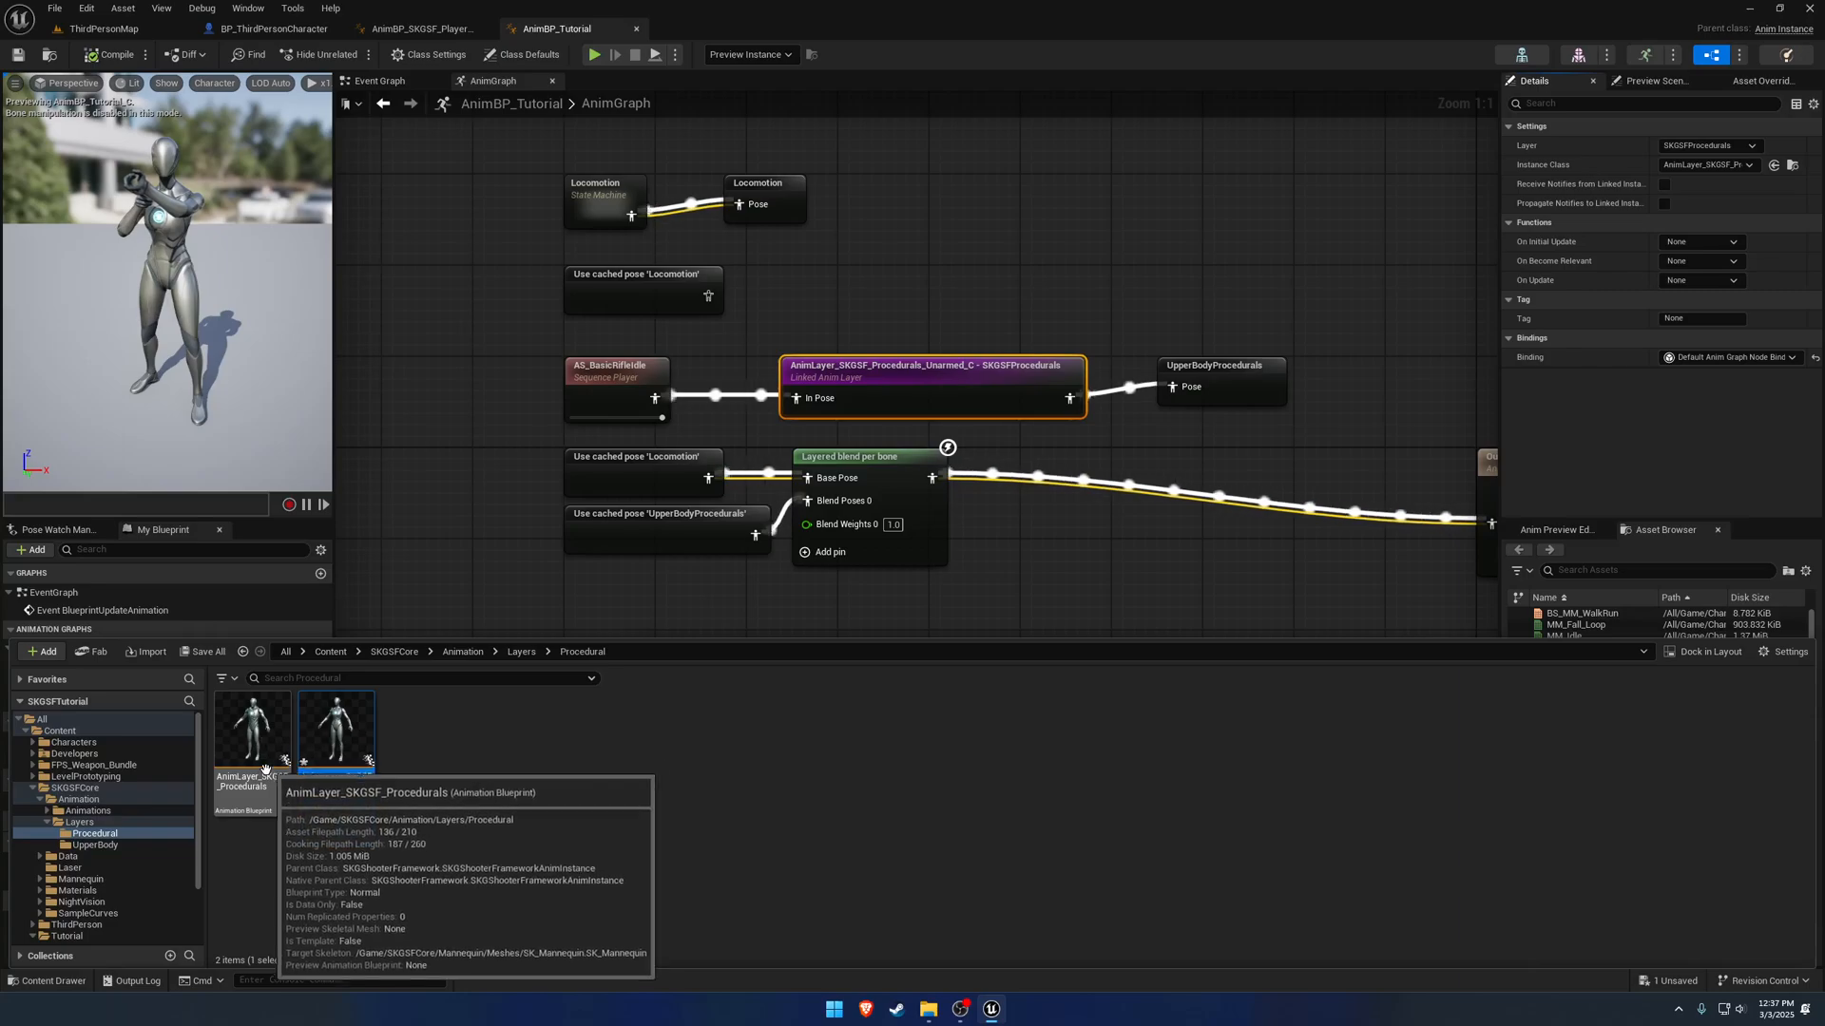
Assign the SK_Mannequin skeleton to AnimLayer_SKGSF_Procedurals and save the blueprint.
right_click(247, 728)
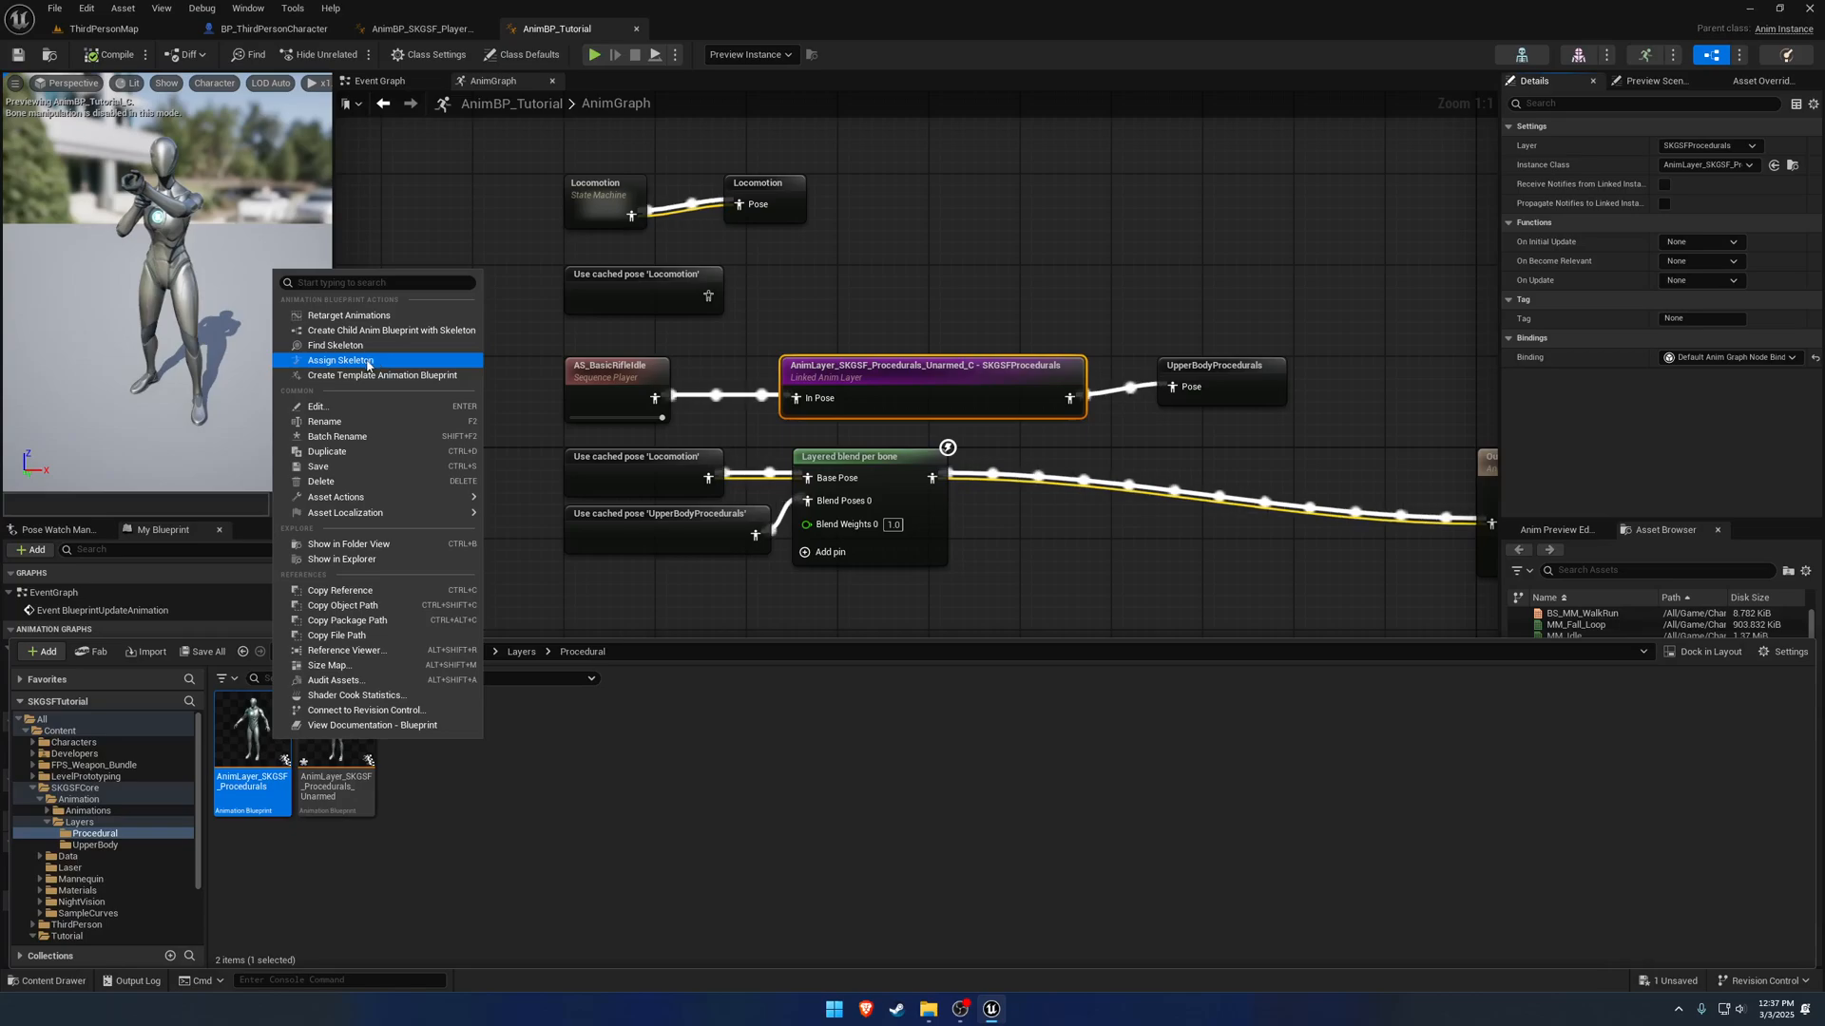
click(339, 359)
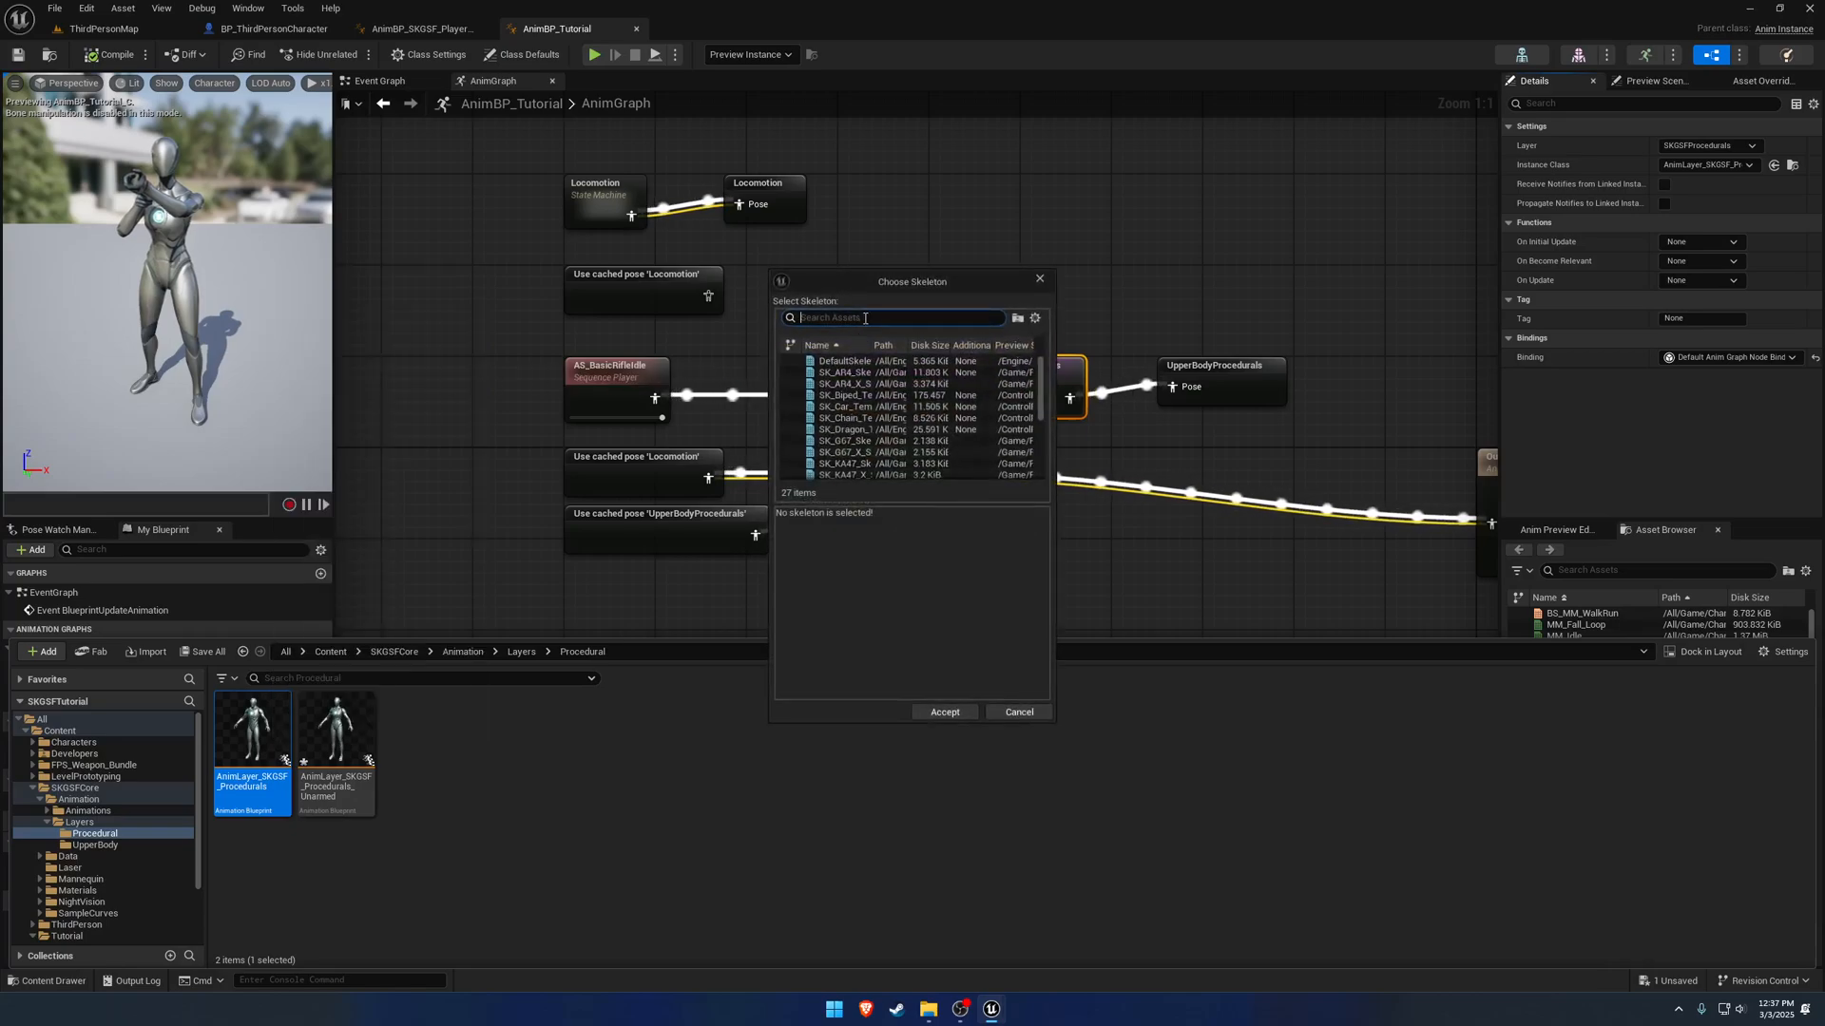
text(mannequ)
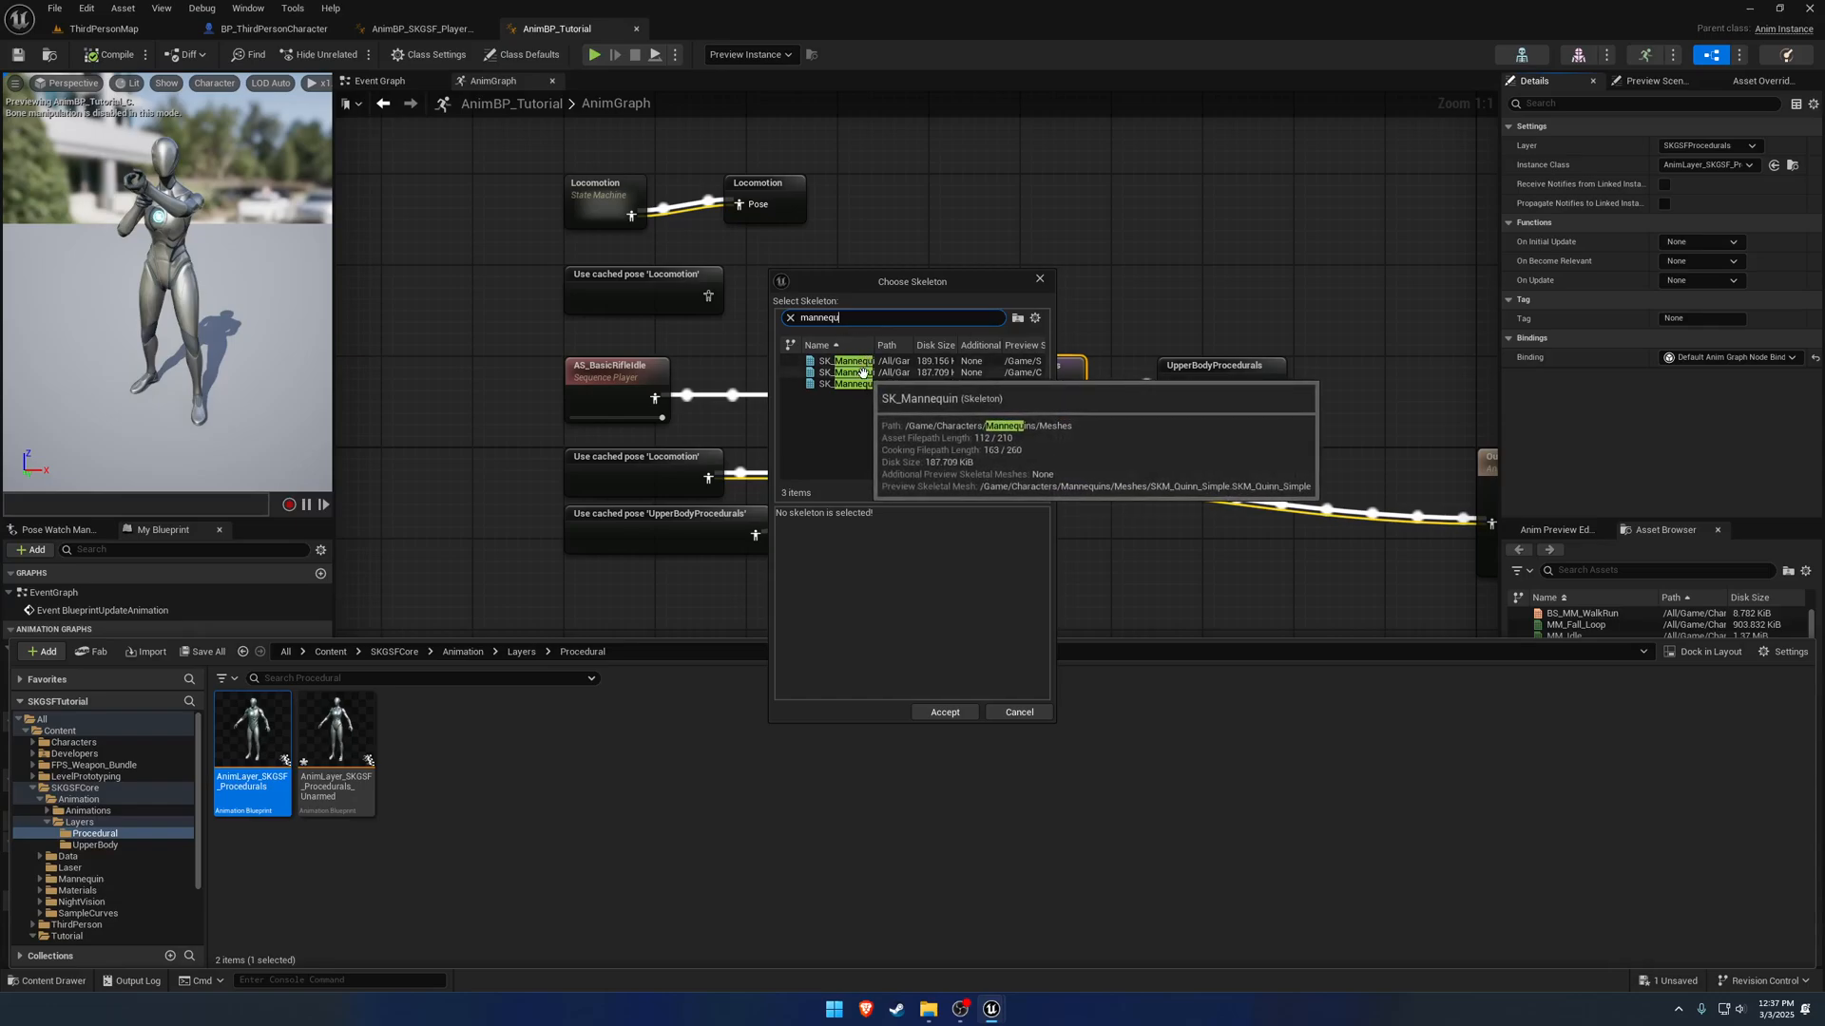
click(849, 372)
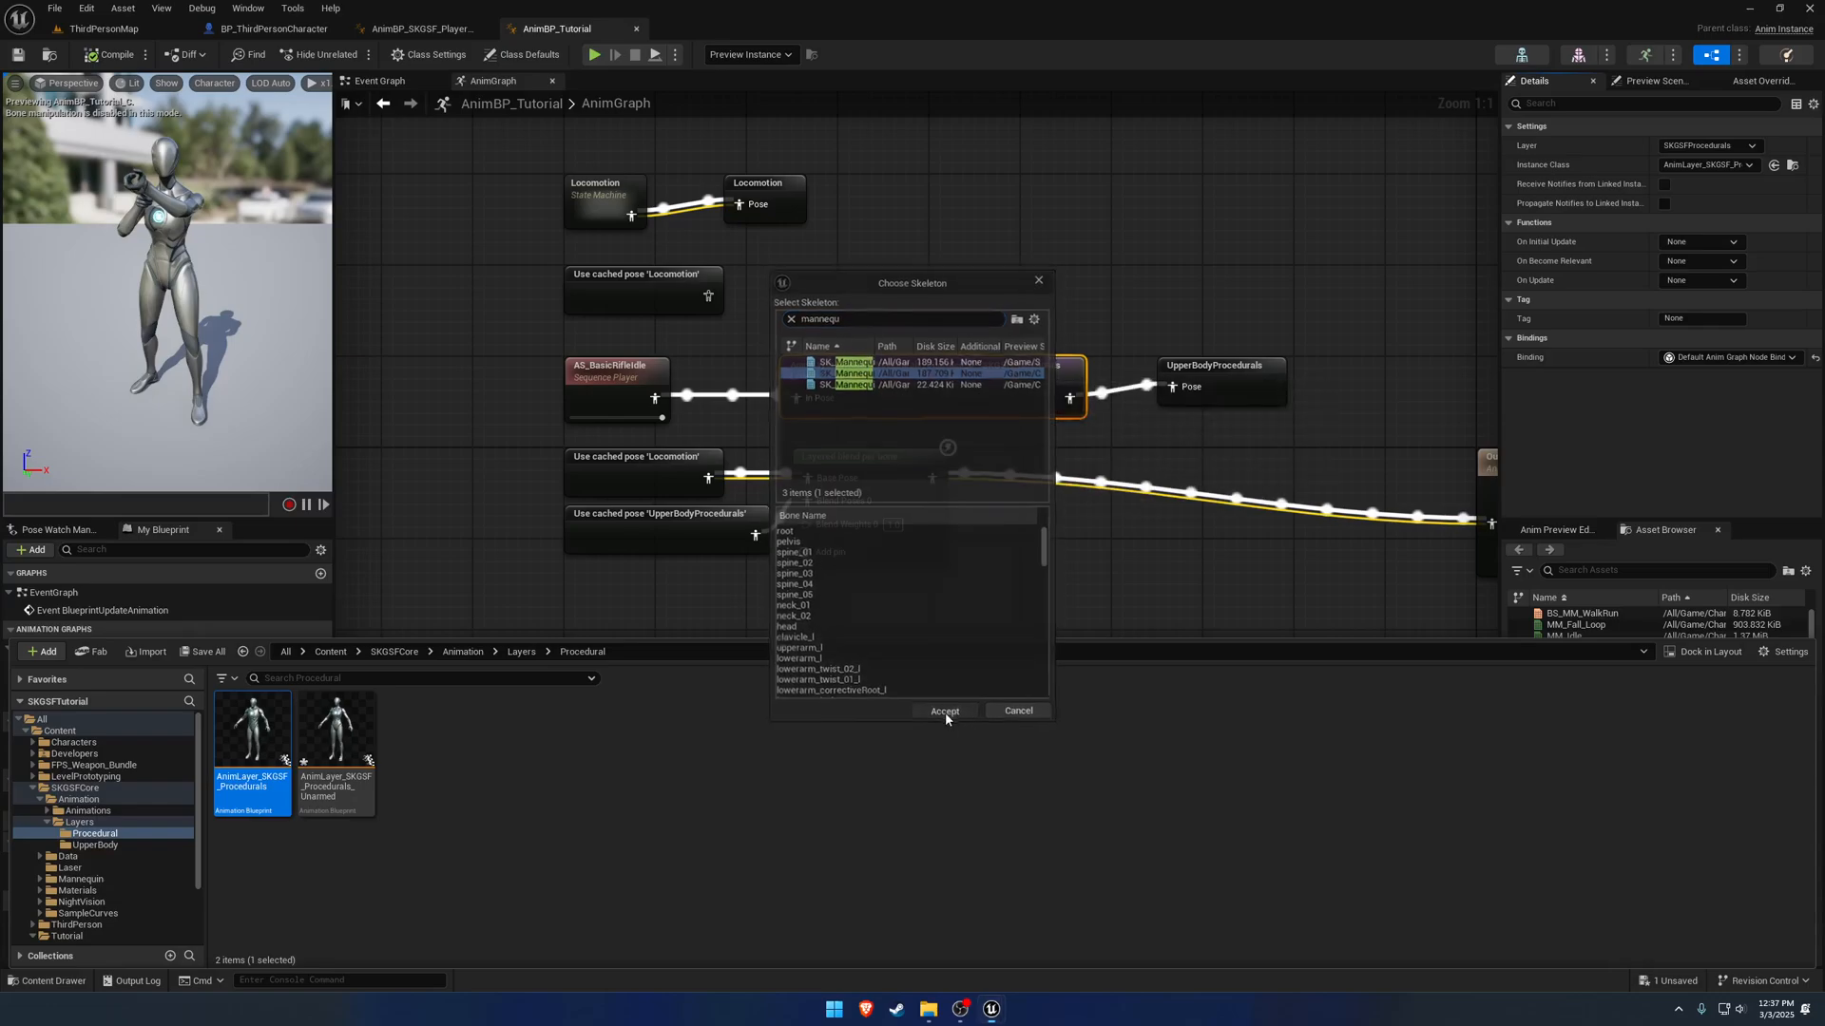
click(945, 711)
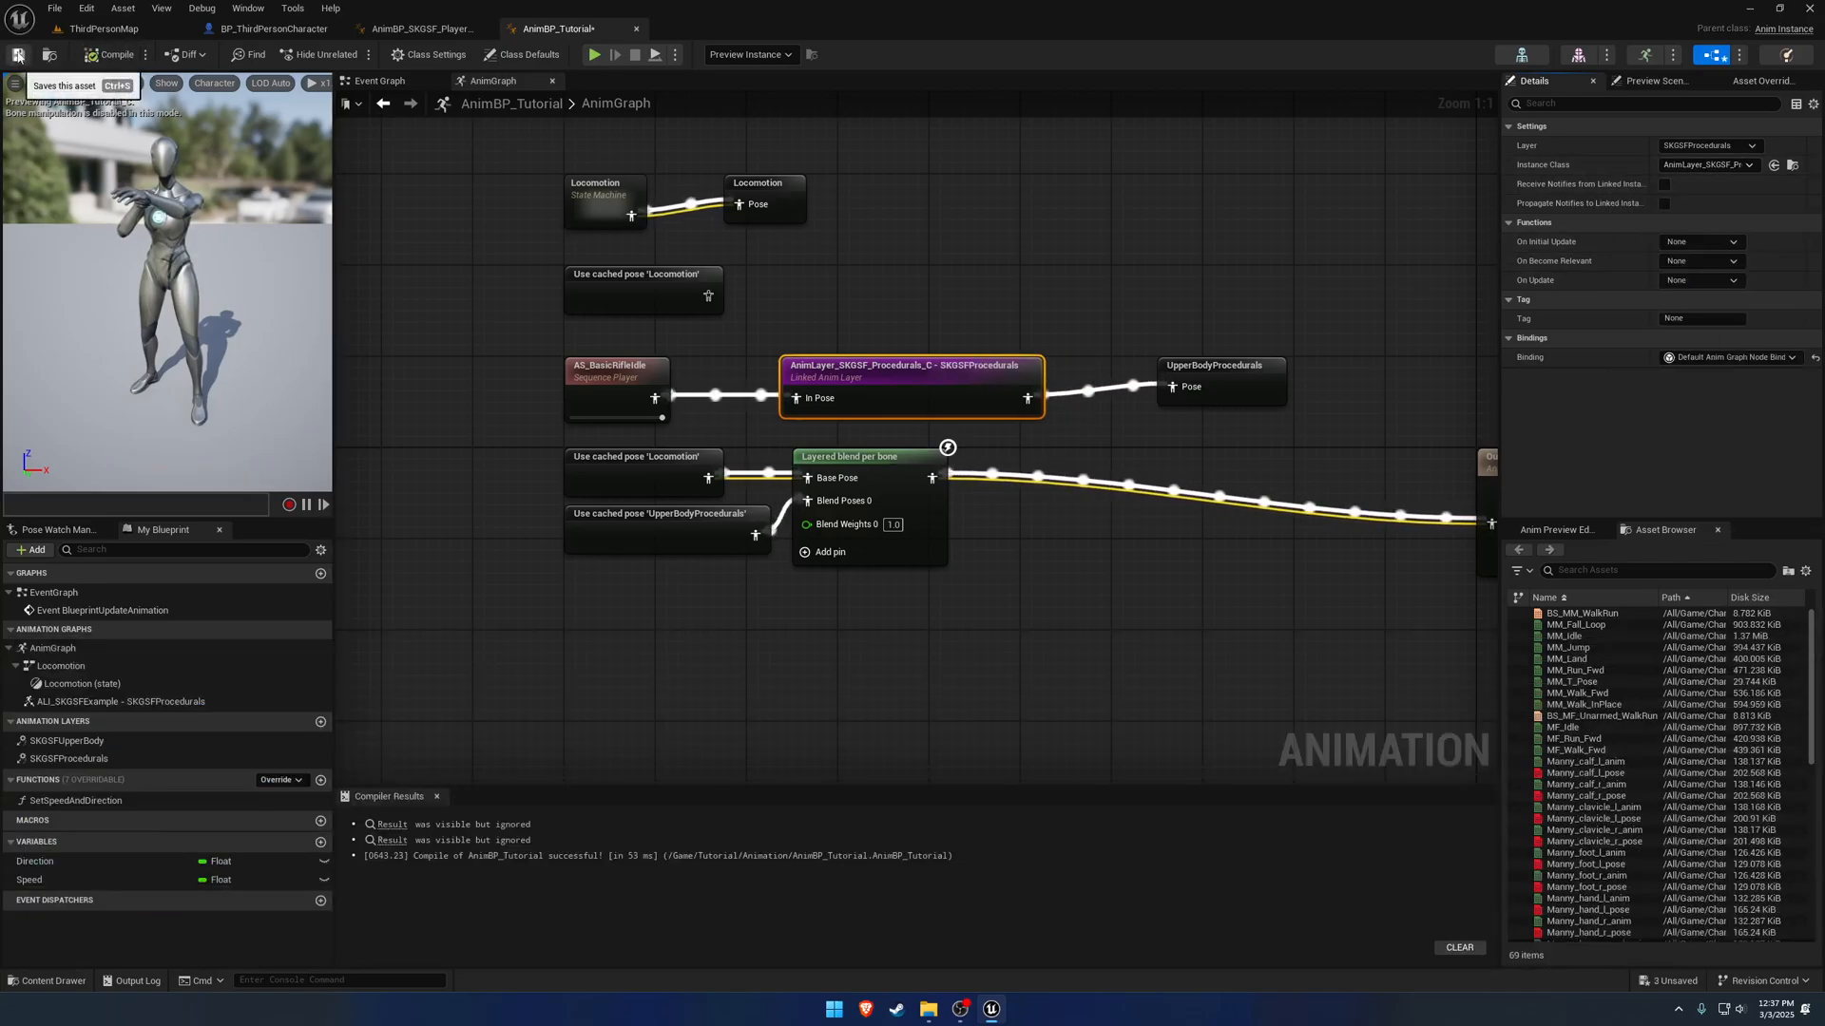
click(593, 53)
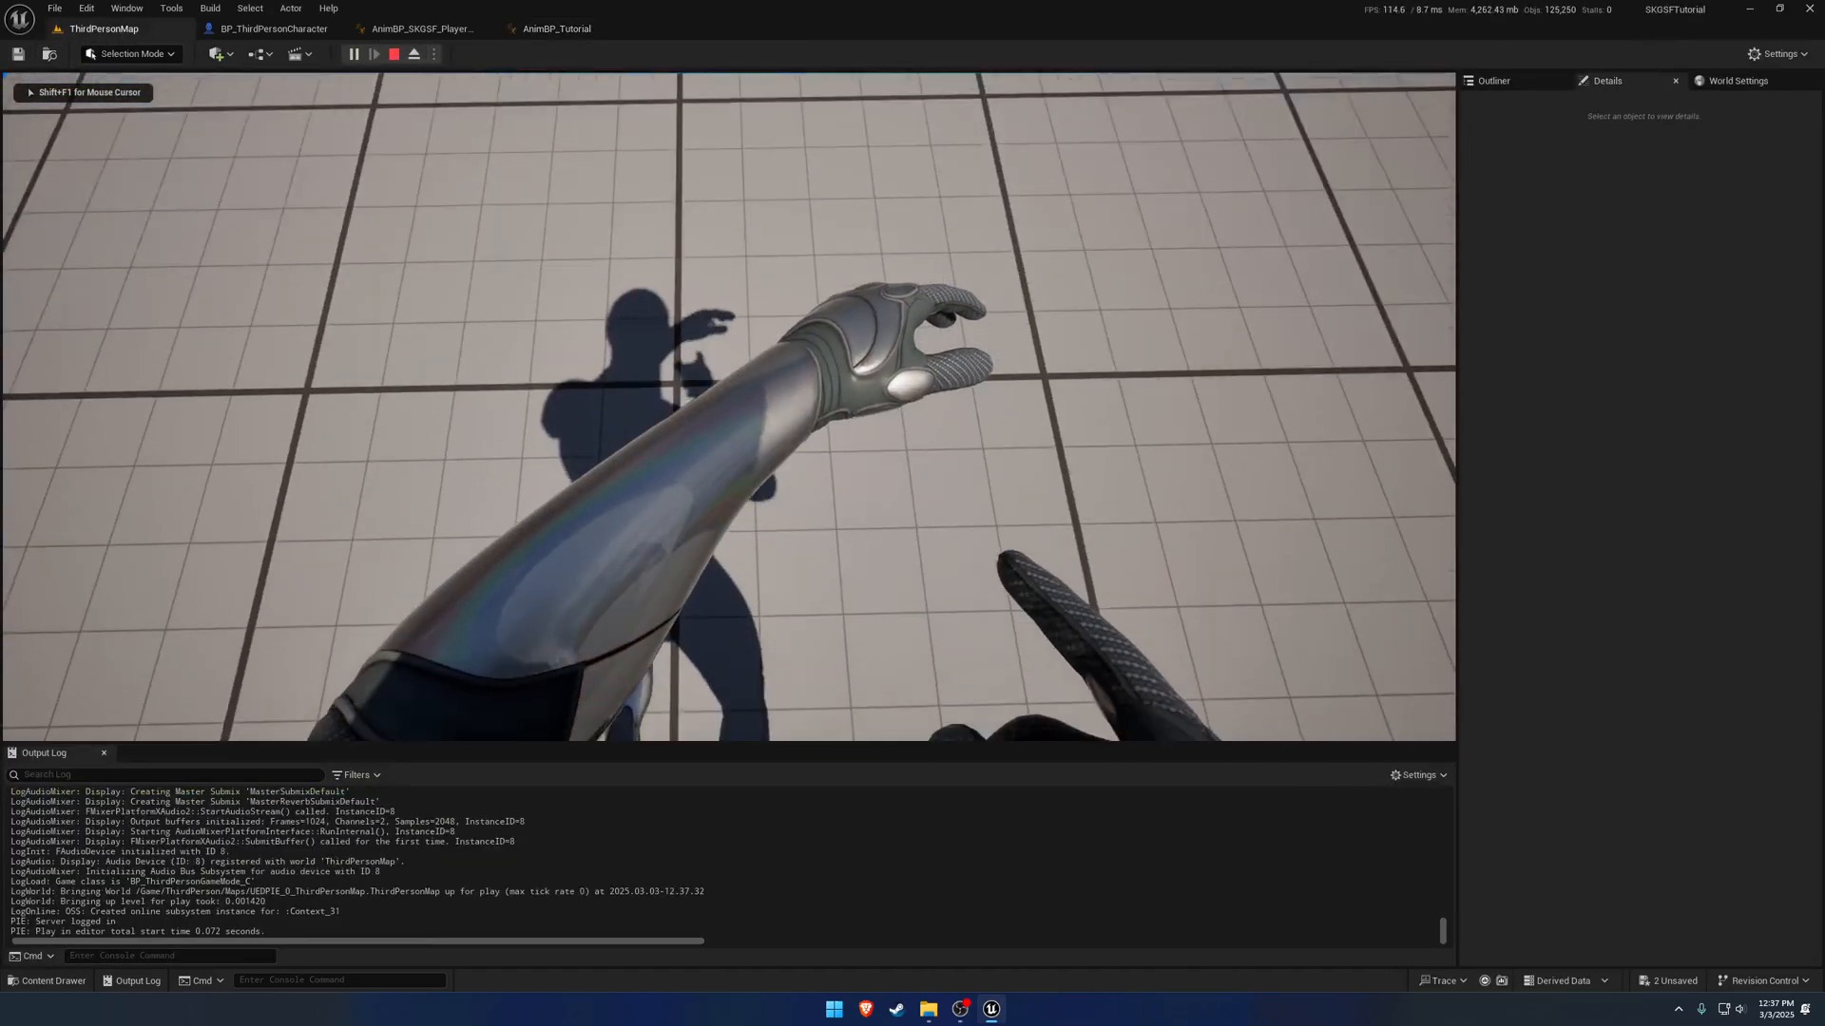
Stop the play-test and return to the AnimBP_Tutorial anim graph.
click(394, 53)
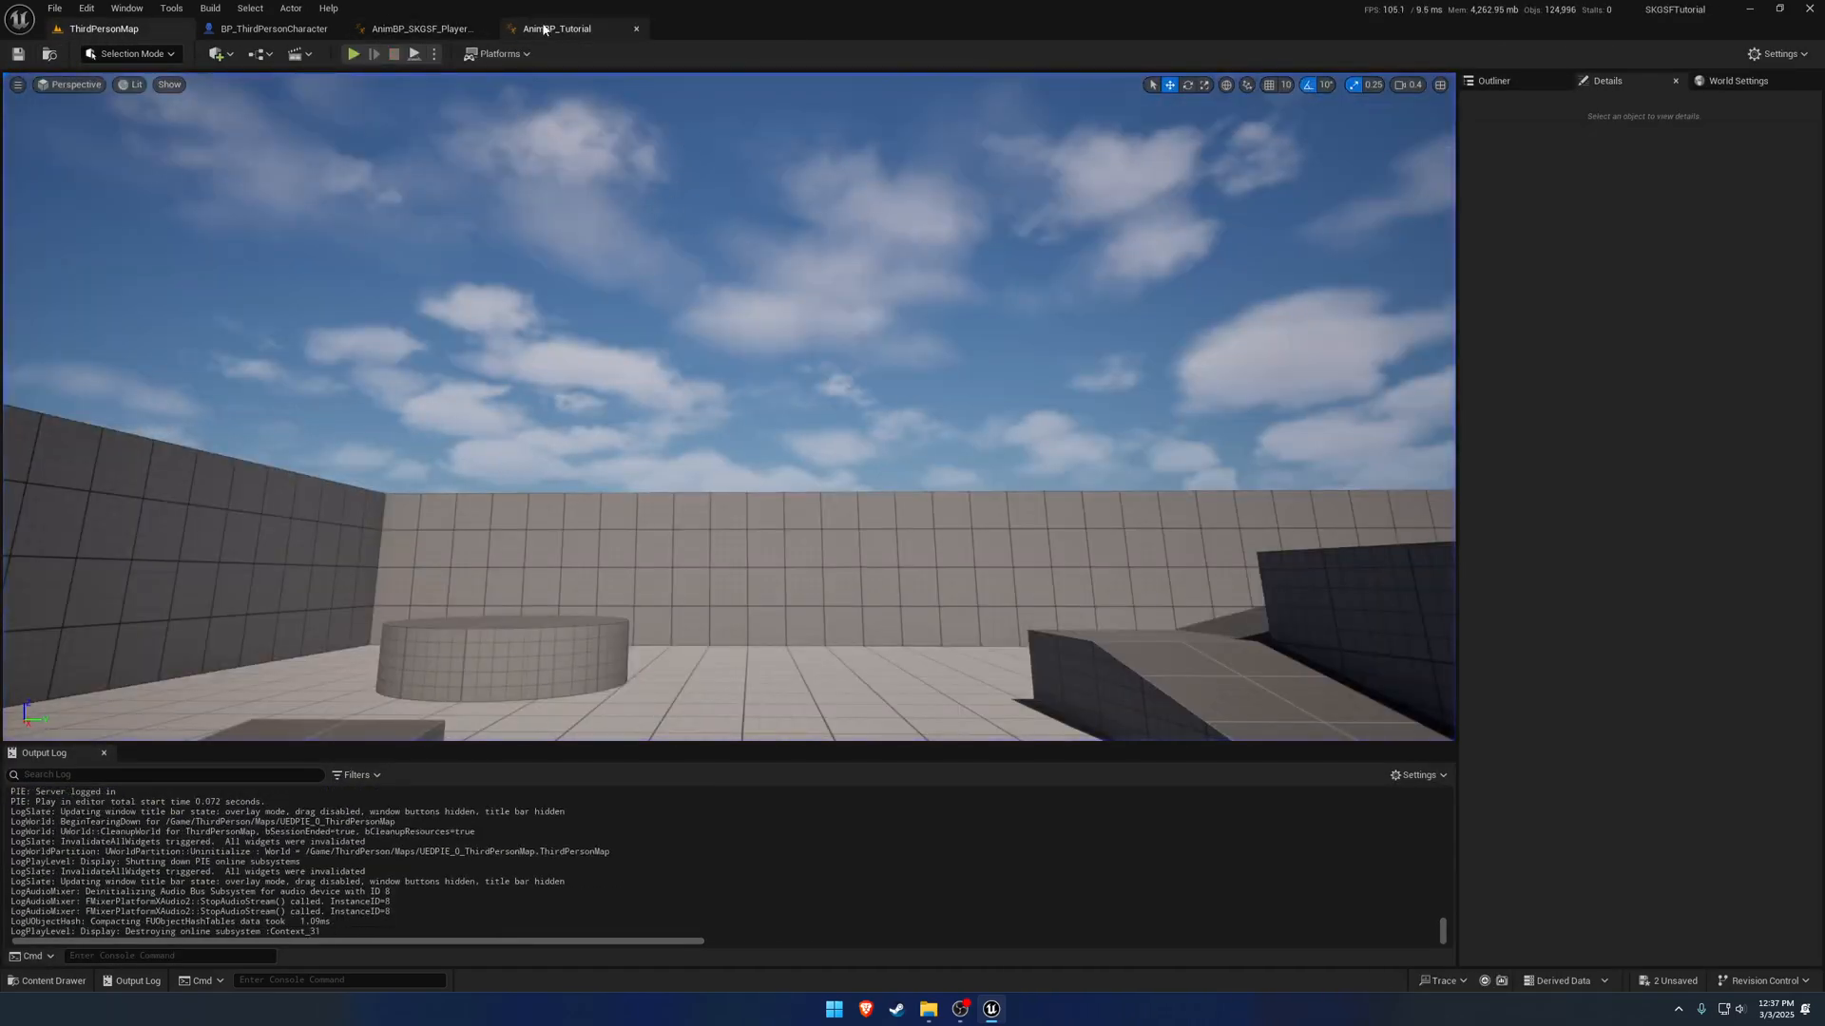
click(557, 28)
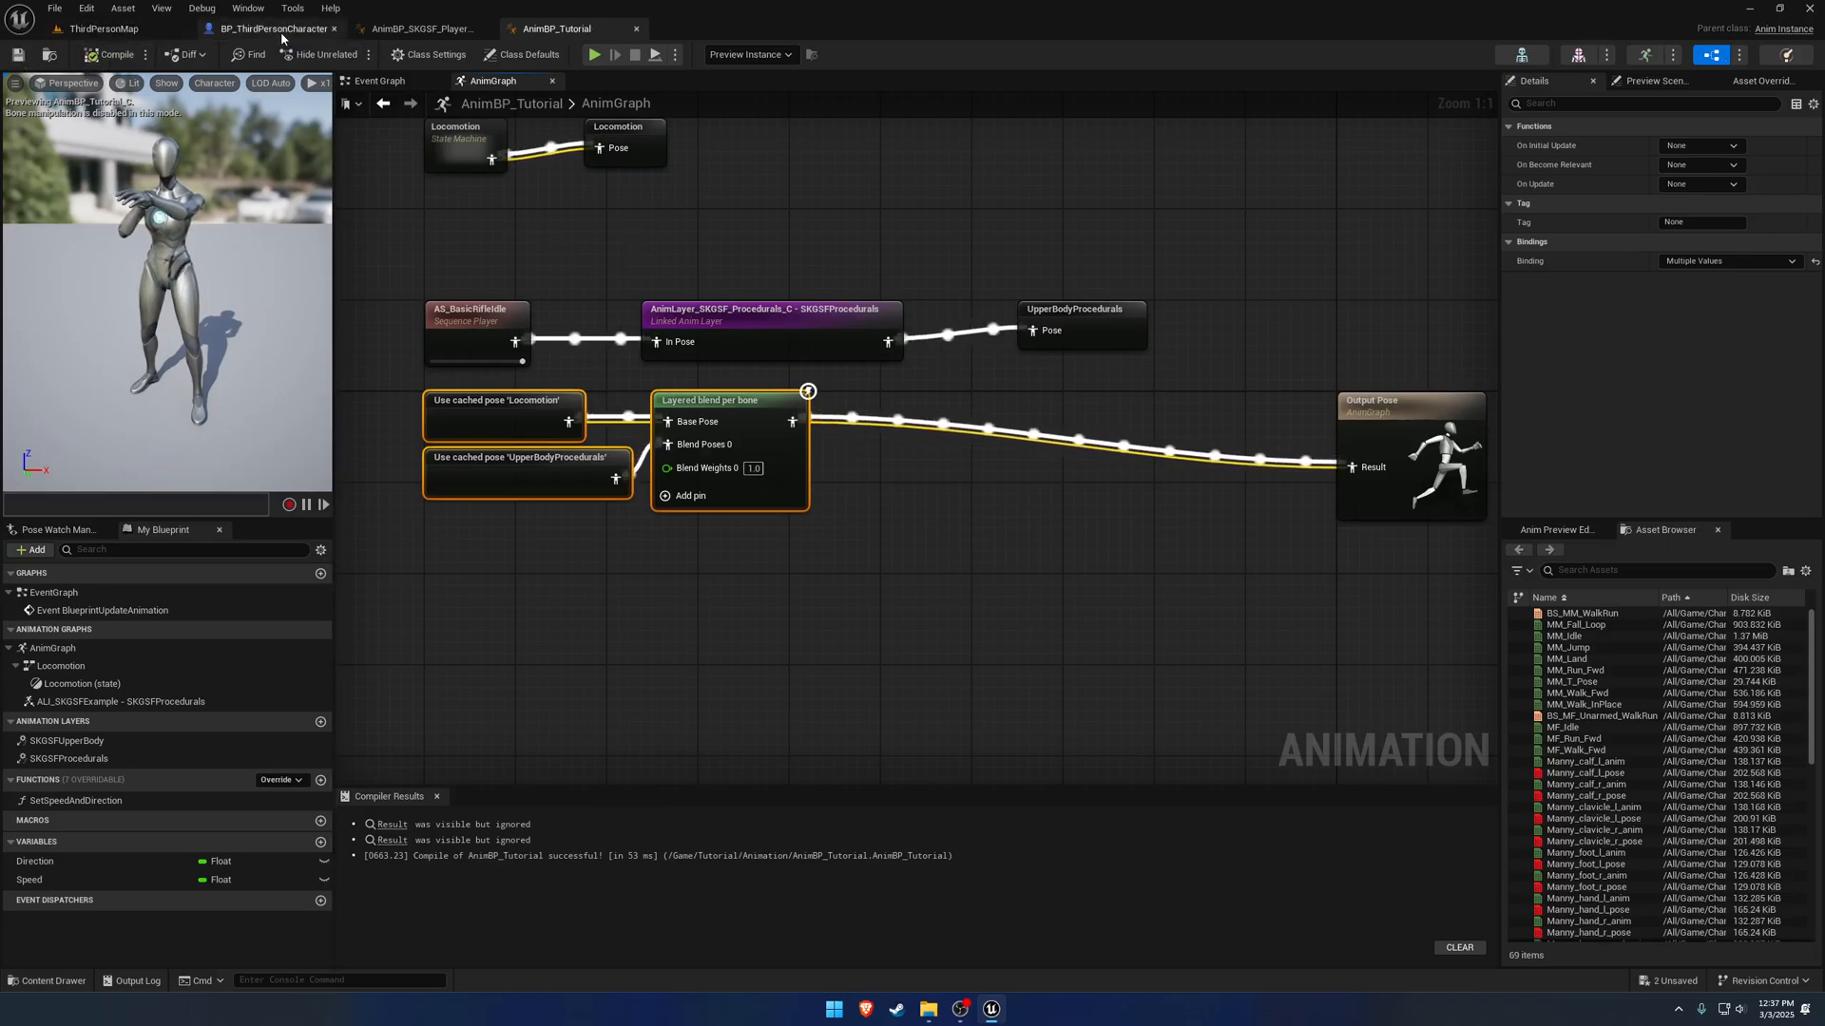
Play-test ThirdPersonMap with the rifle-holding character, then return to the AnimBP_Tutorial graph.
click(268, 29)
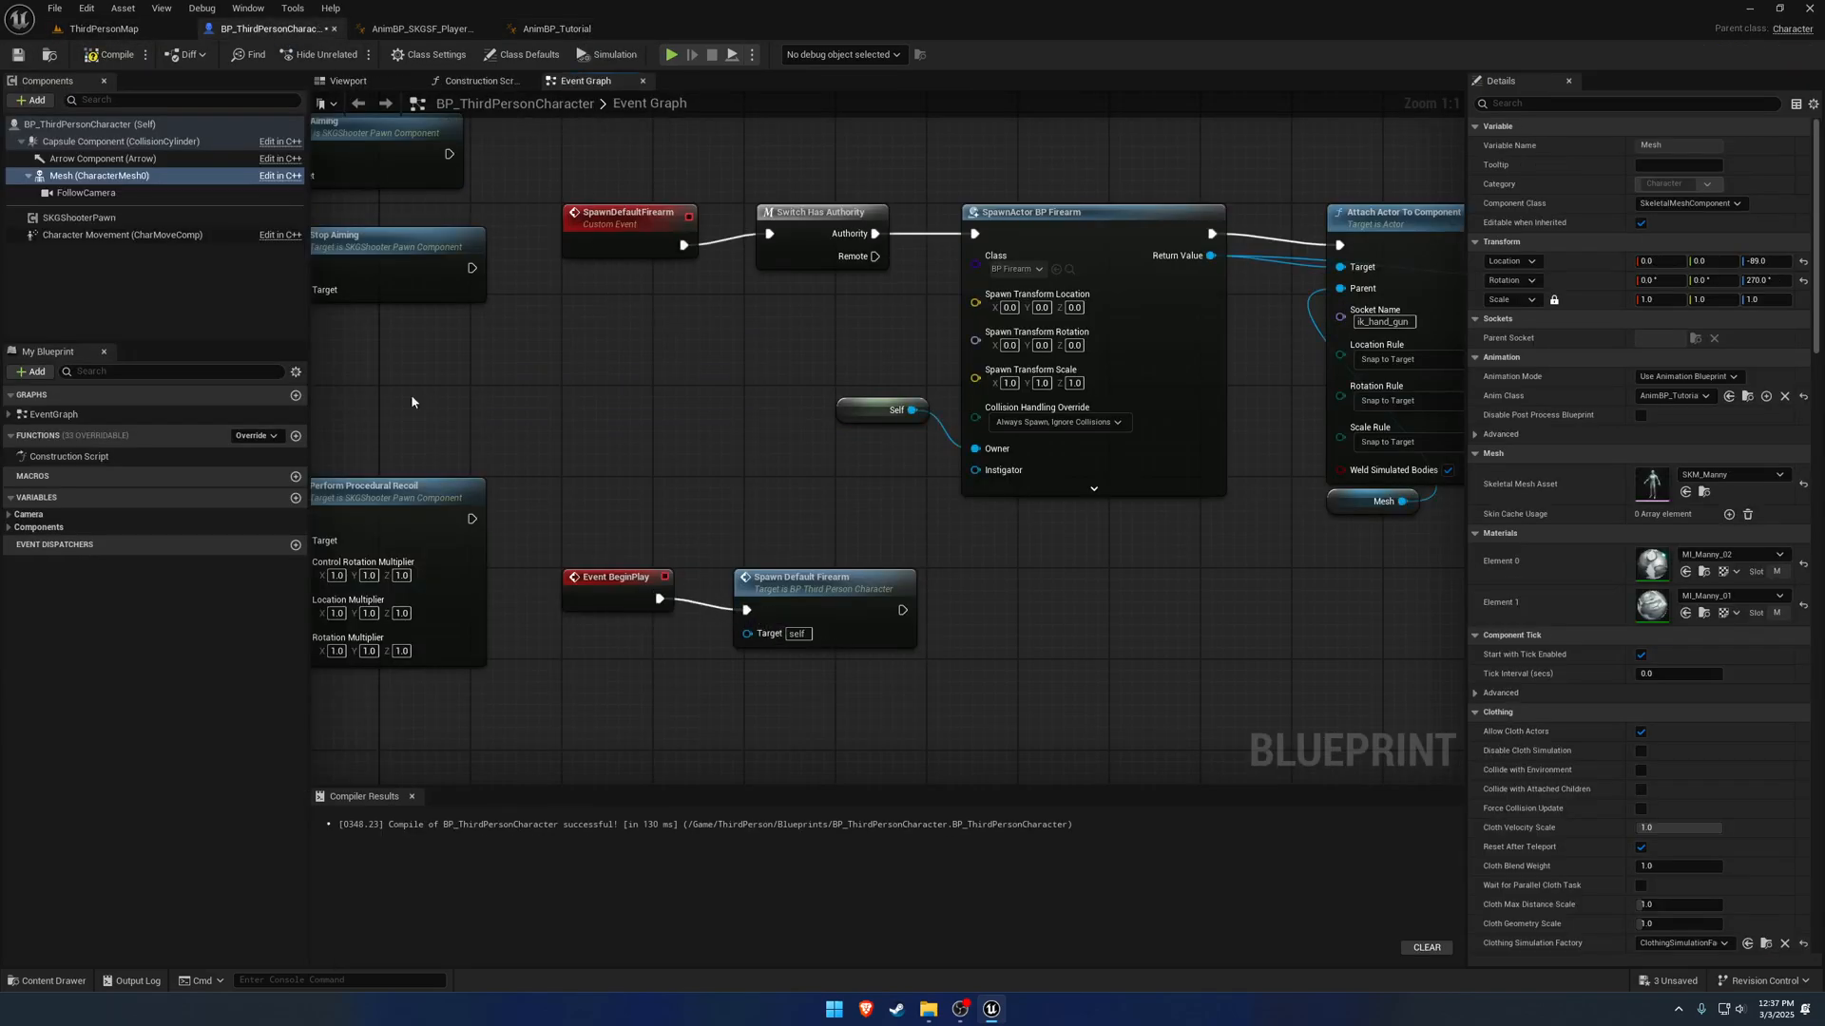
click(102, 28)
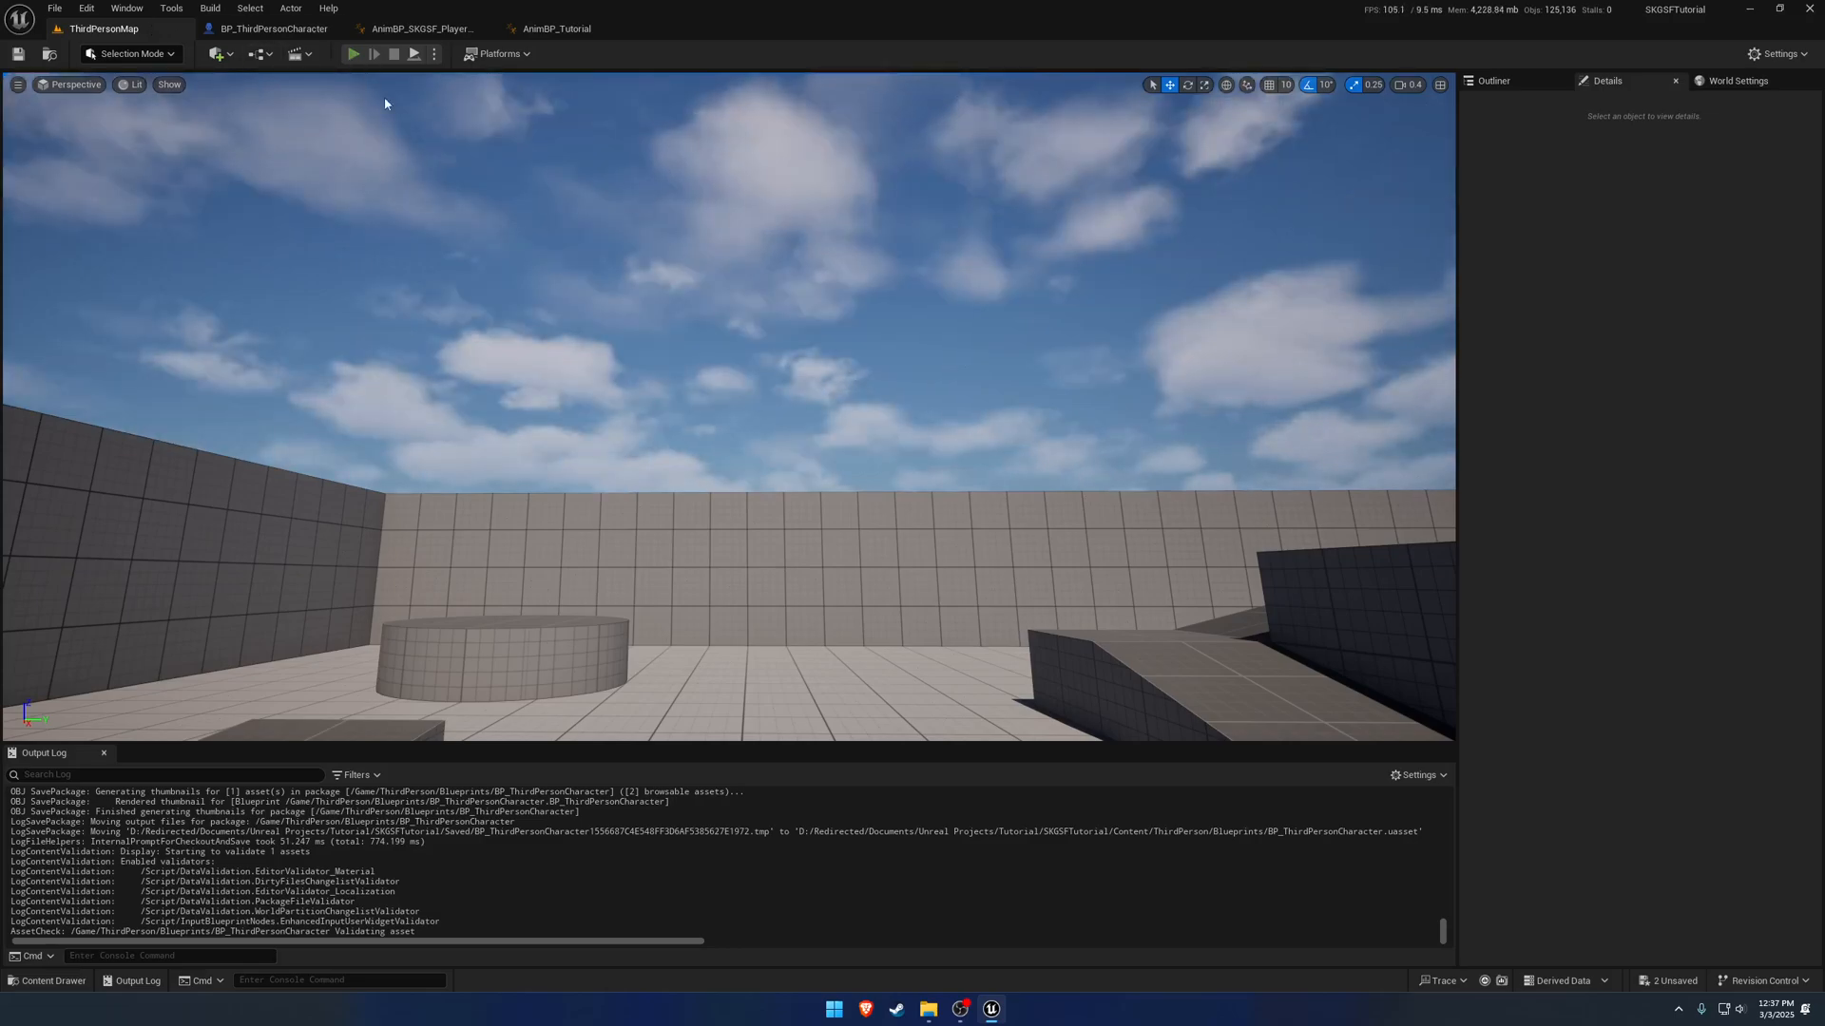
click(354, 53)
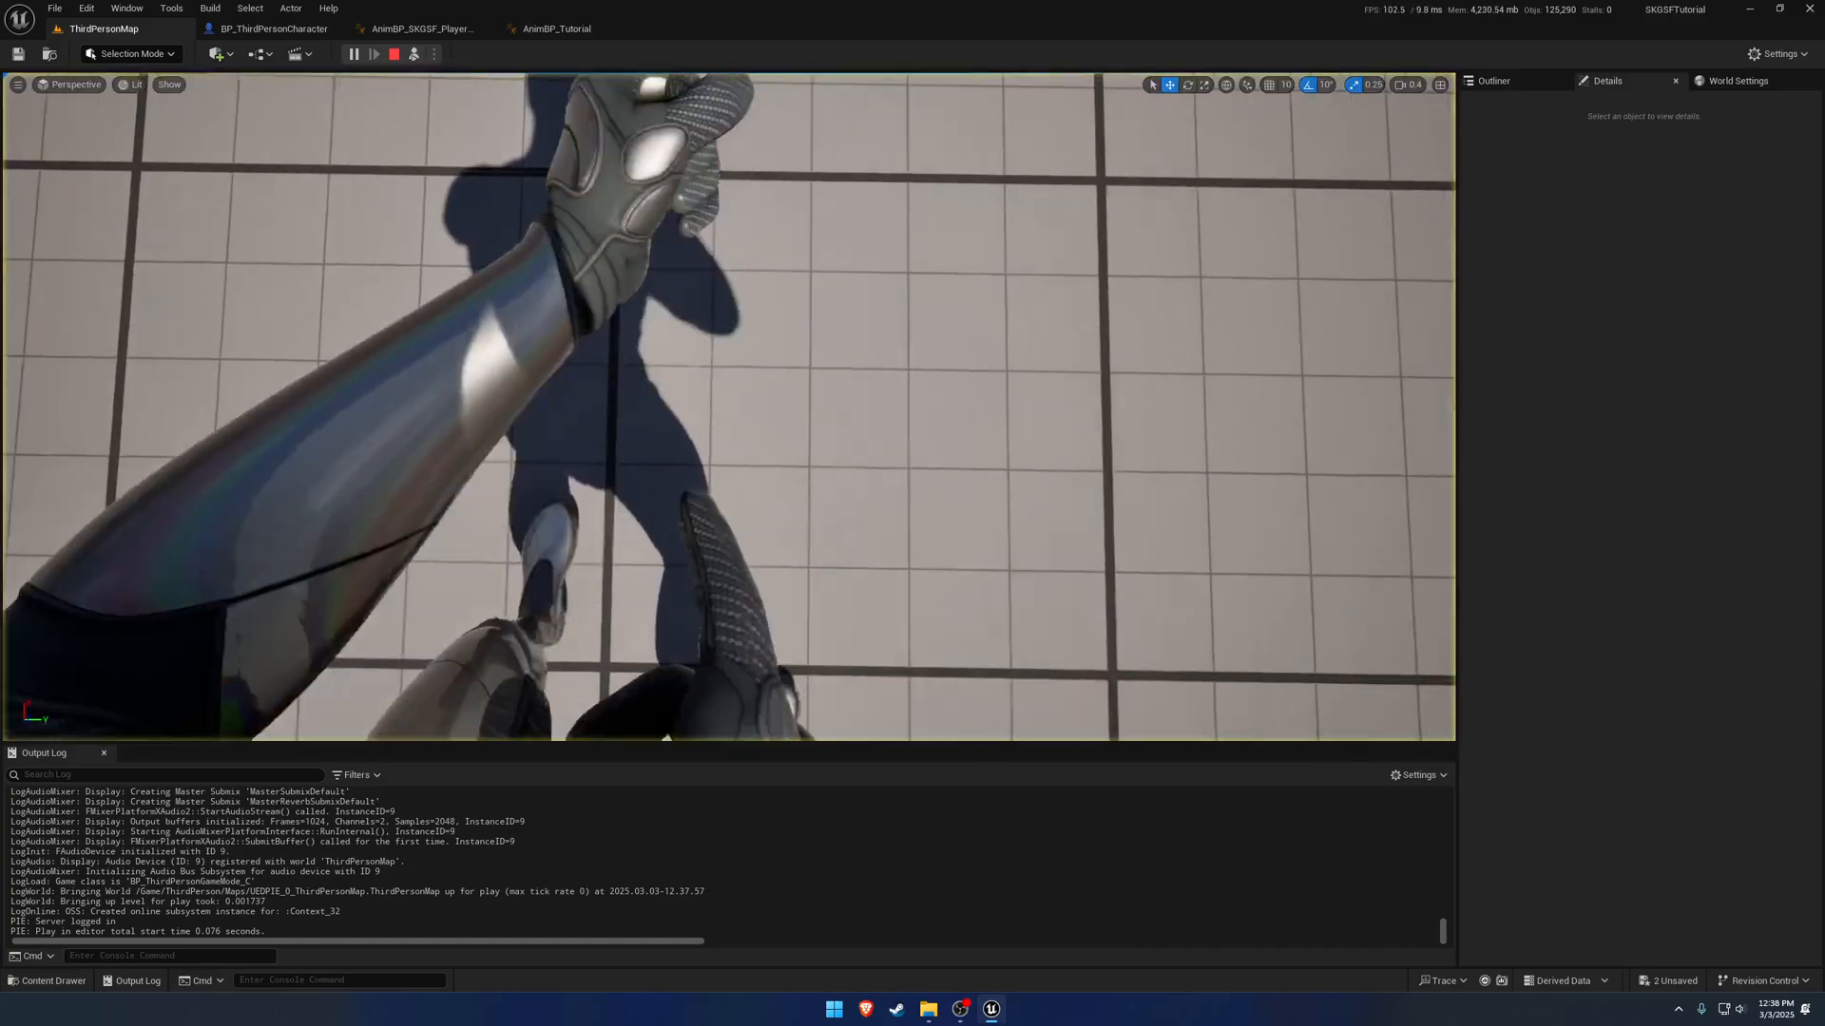
click(394, 54)
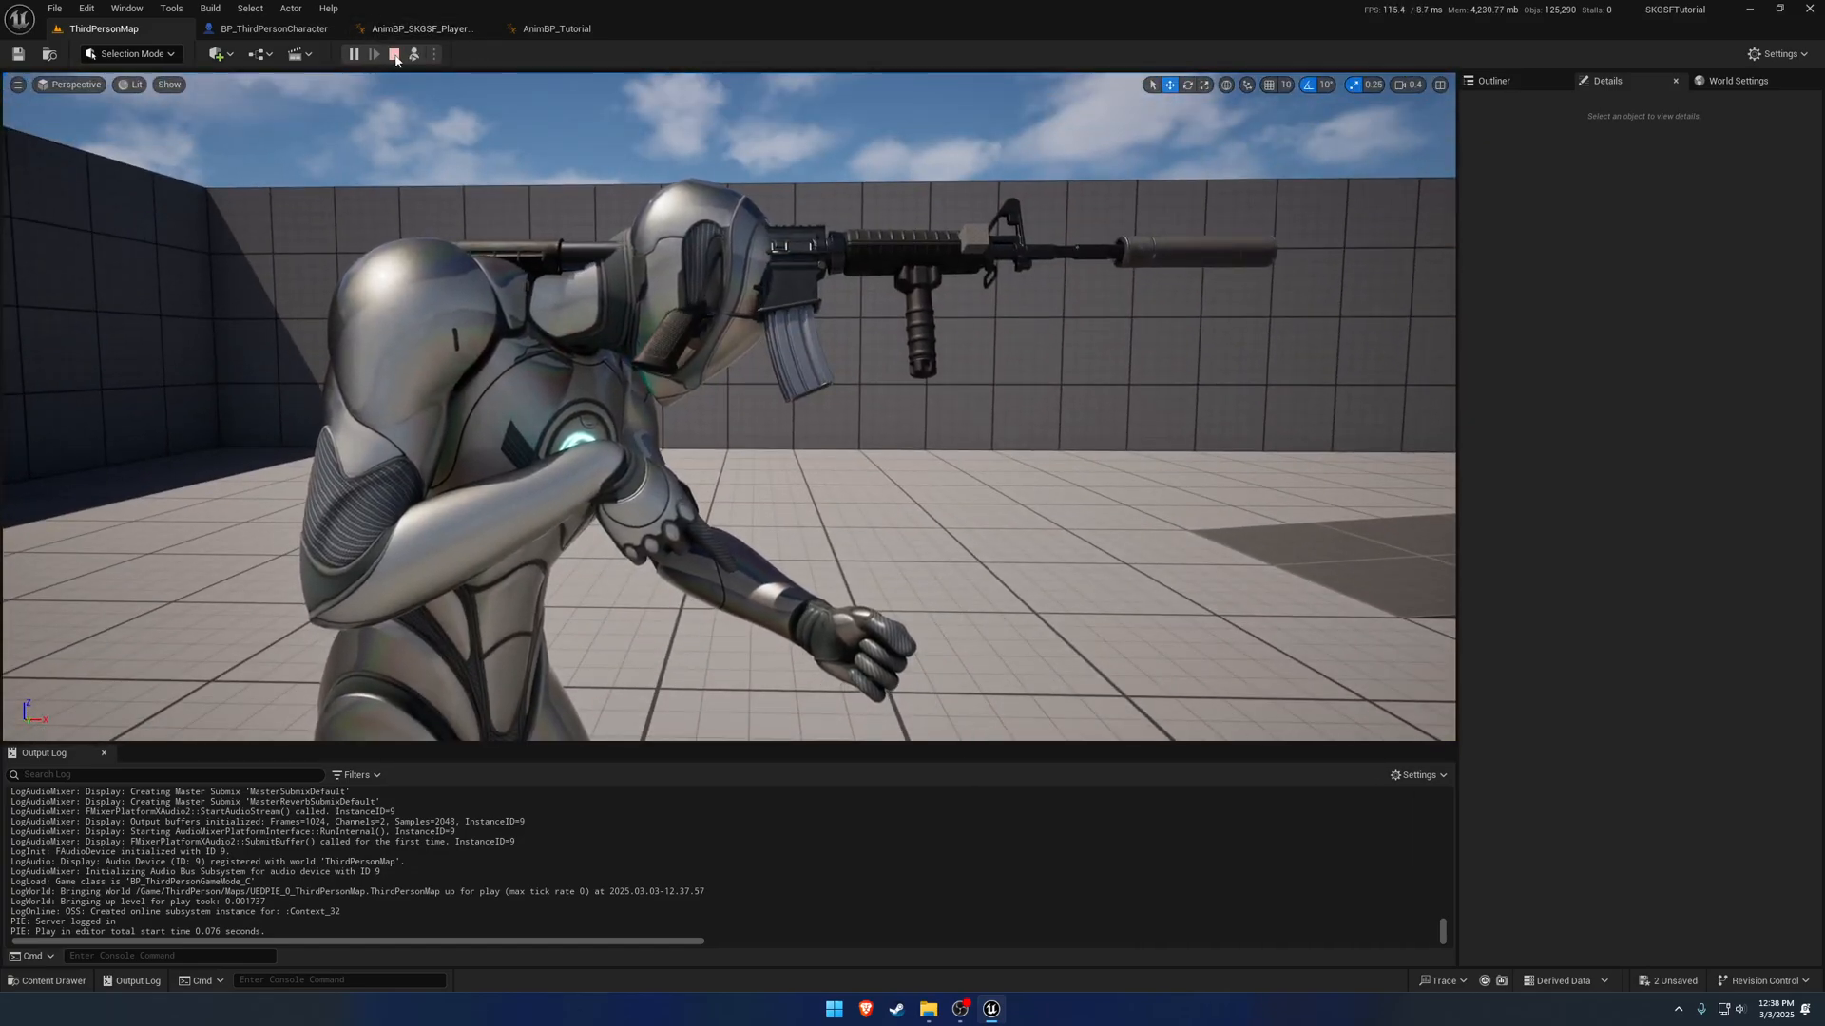
click(557, 28)
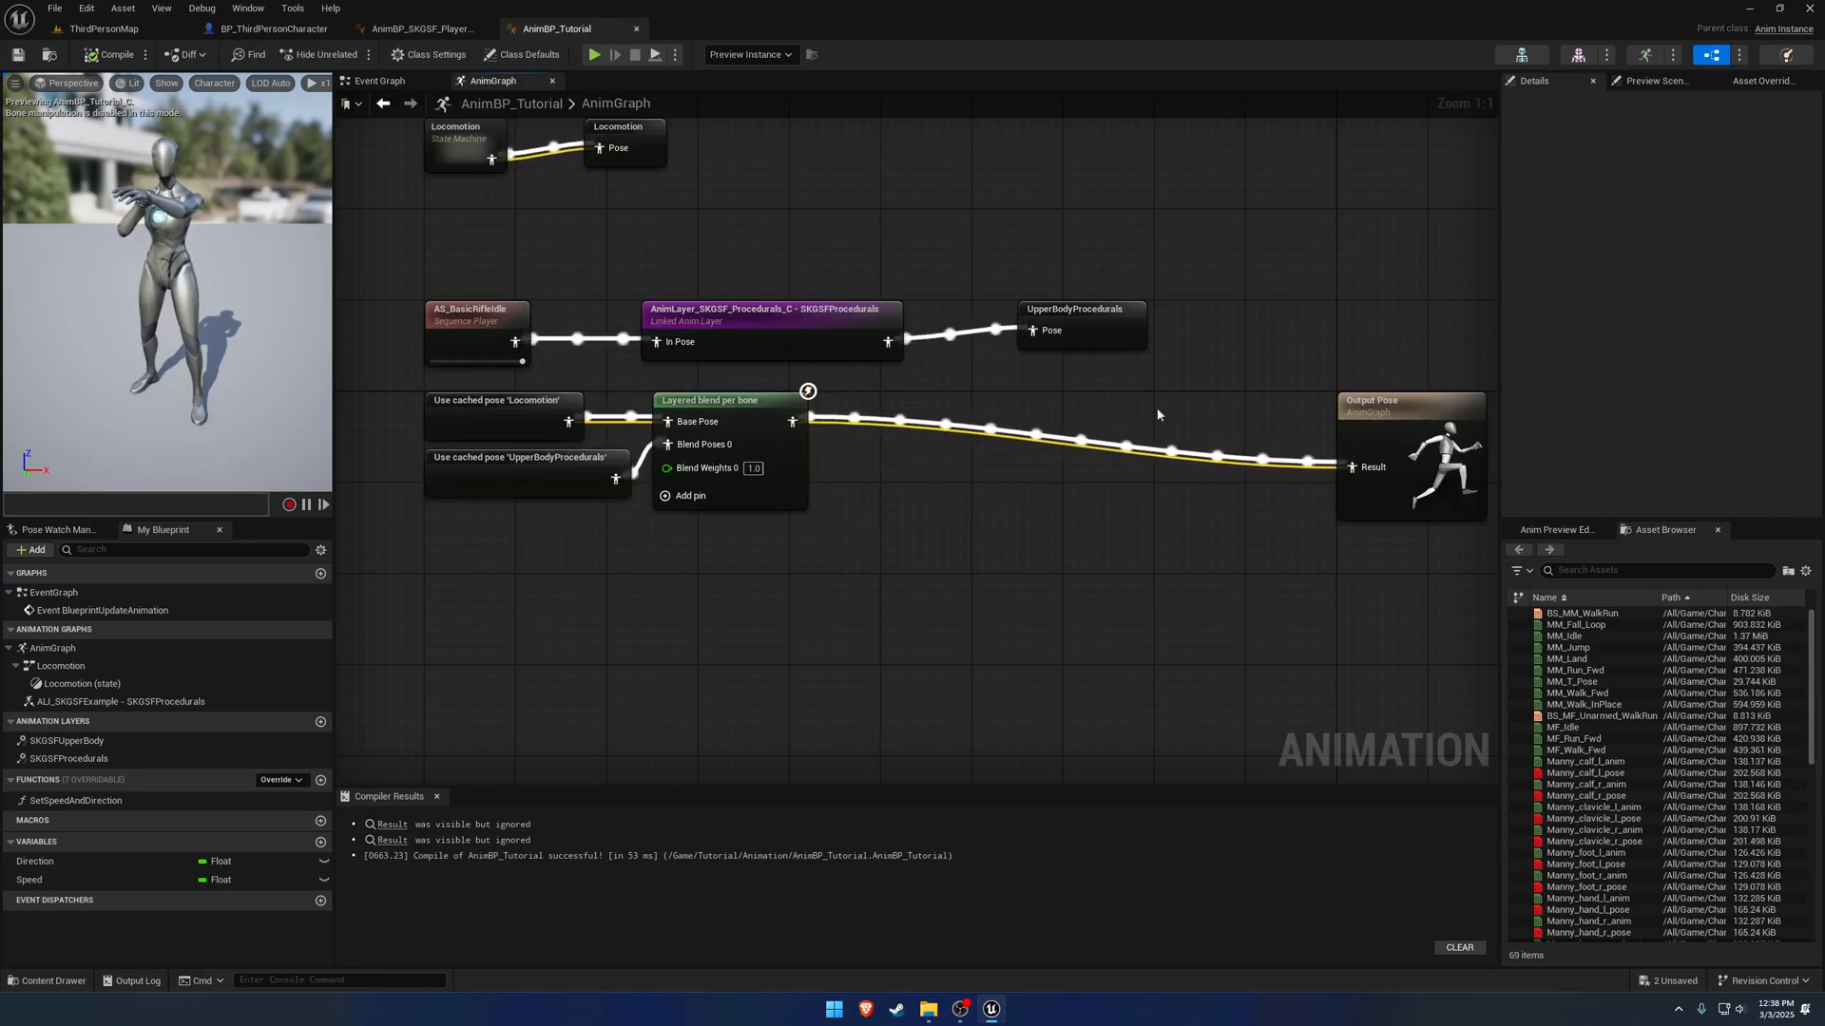
Inspect ik_hand_gun and VB ik_hand_gun in the SK_Mannequin skeleton tree, then return to AnimBP_Tutorial.
click(708, 28)
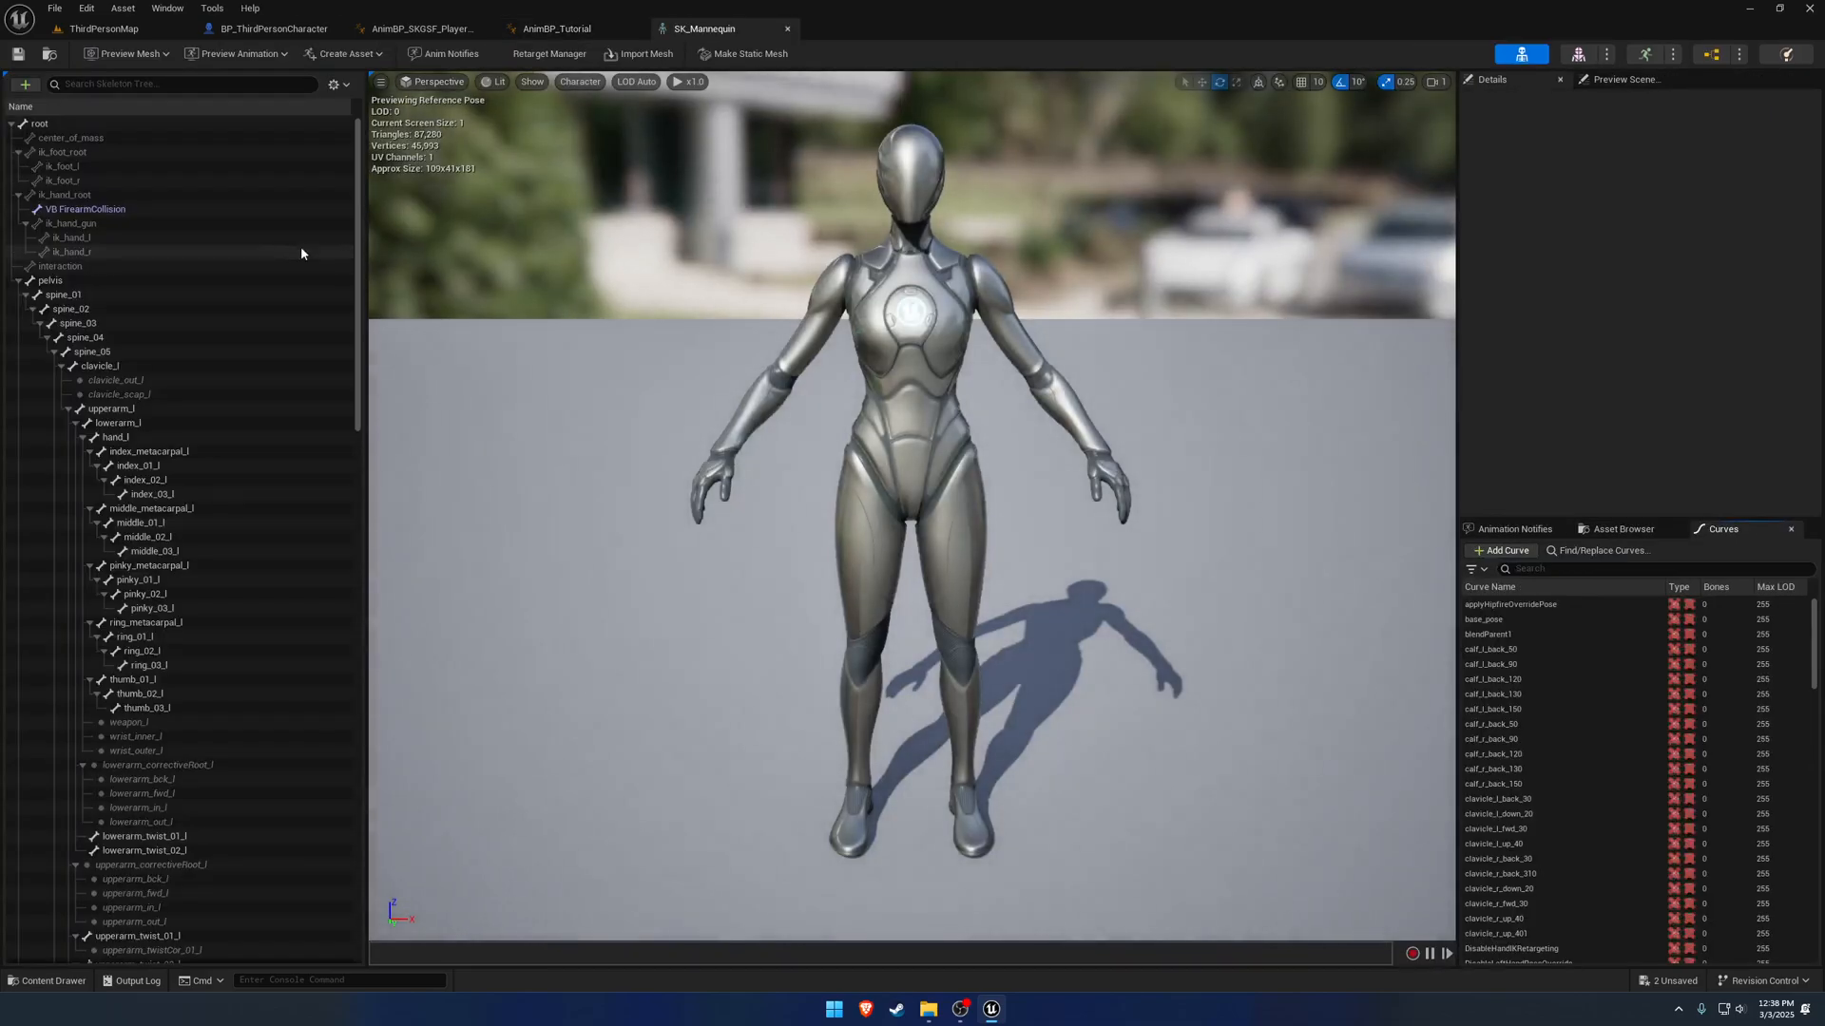
click(72, 224)
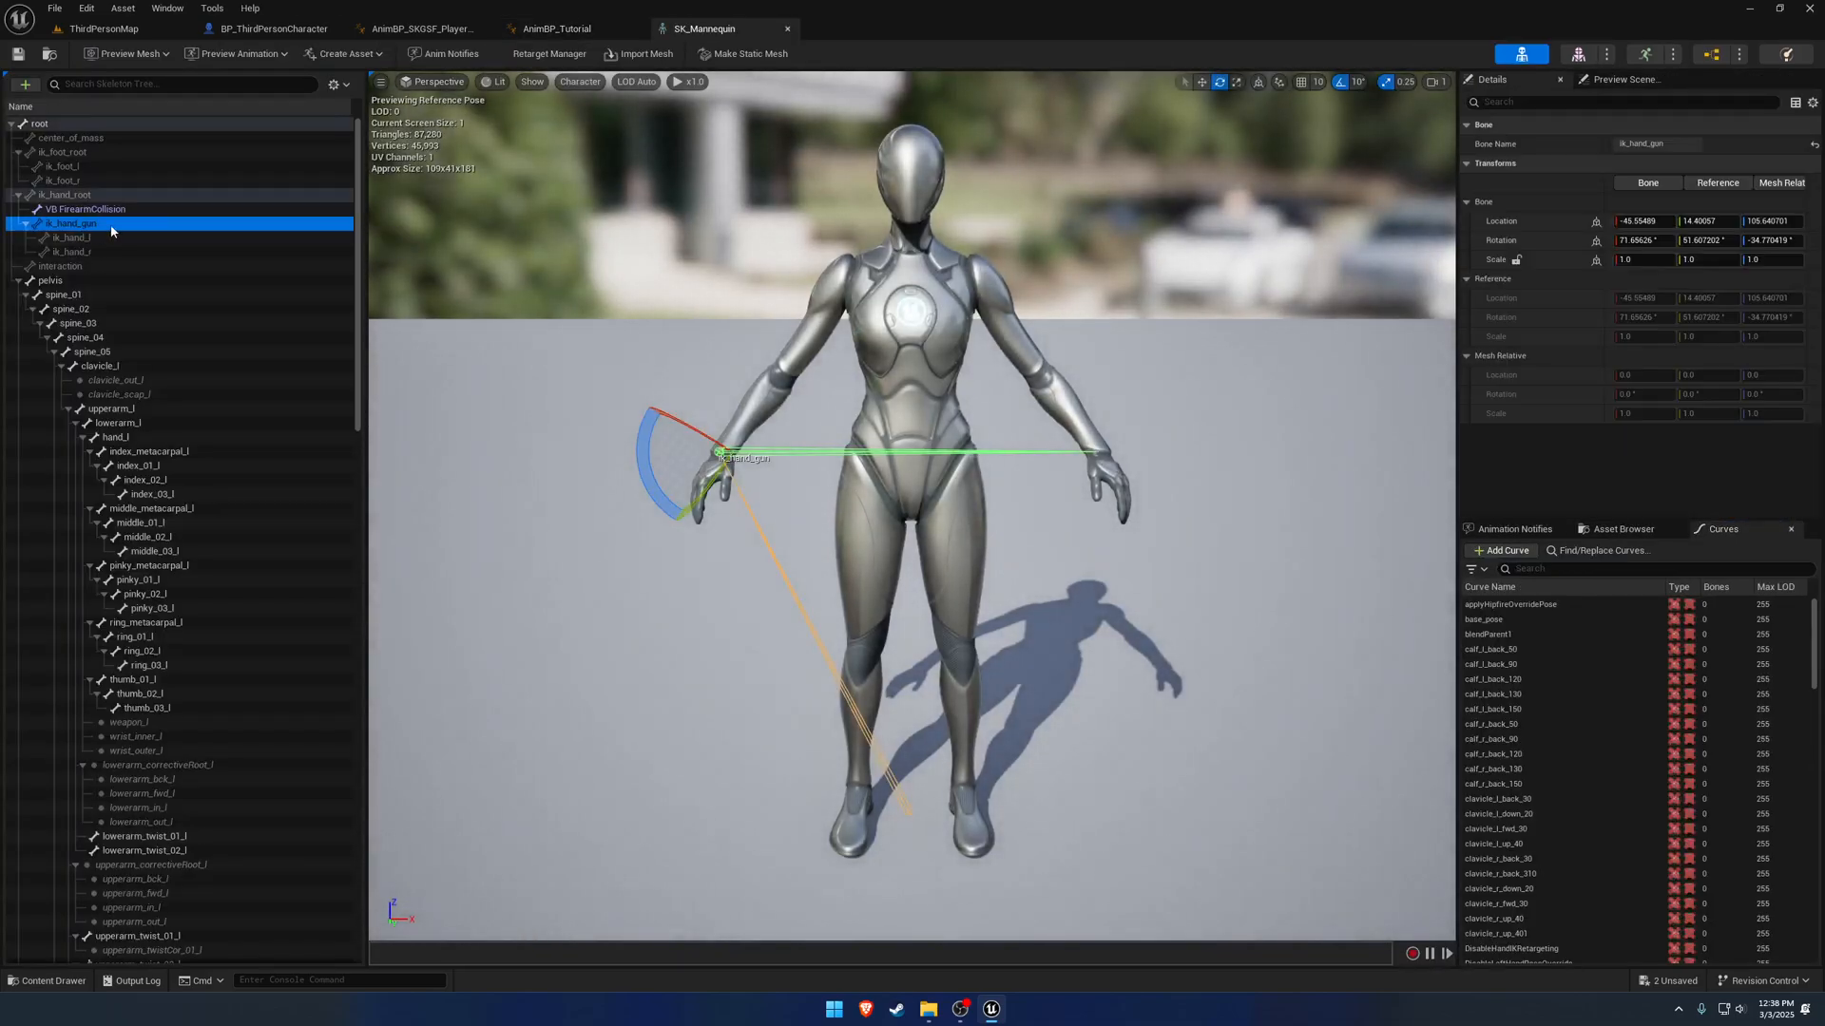
scroll(down, 3)
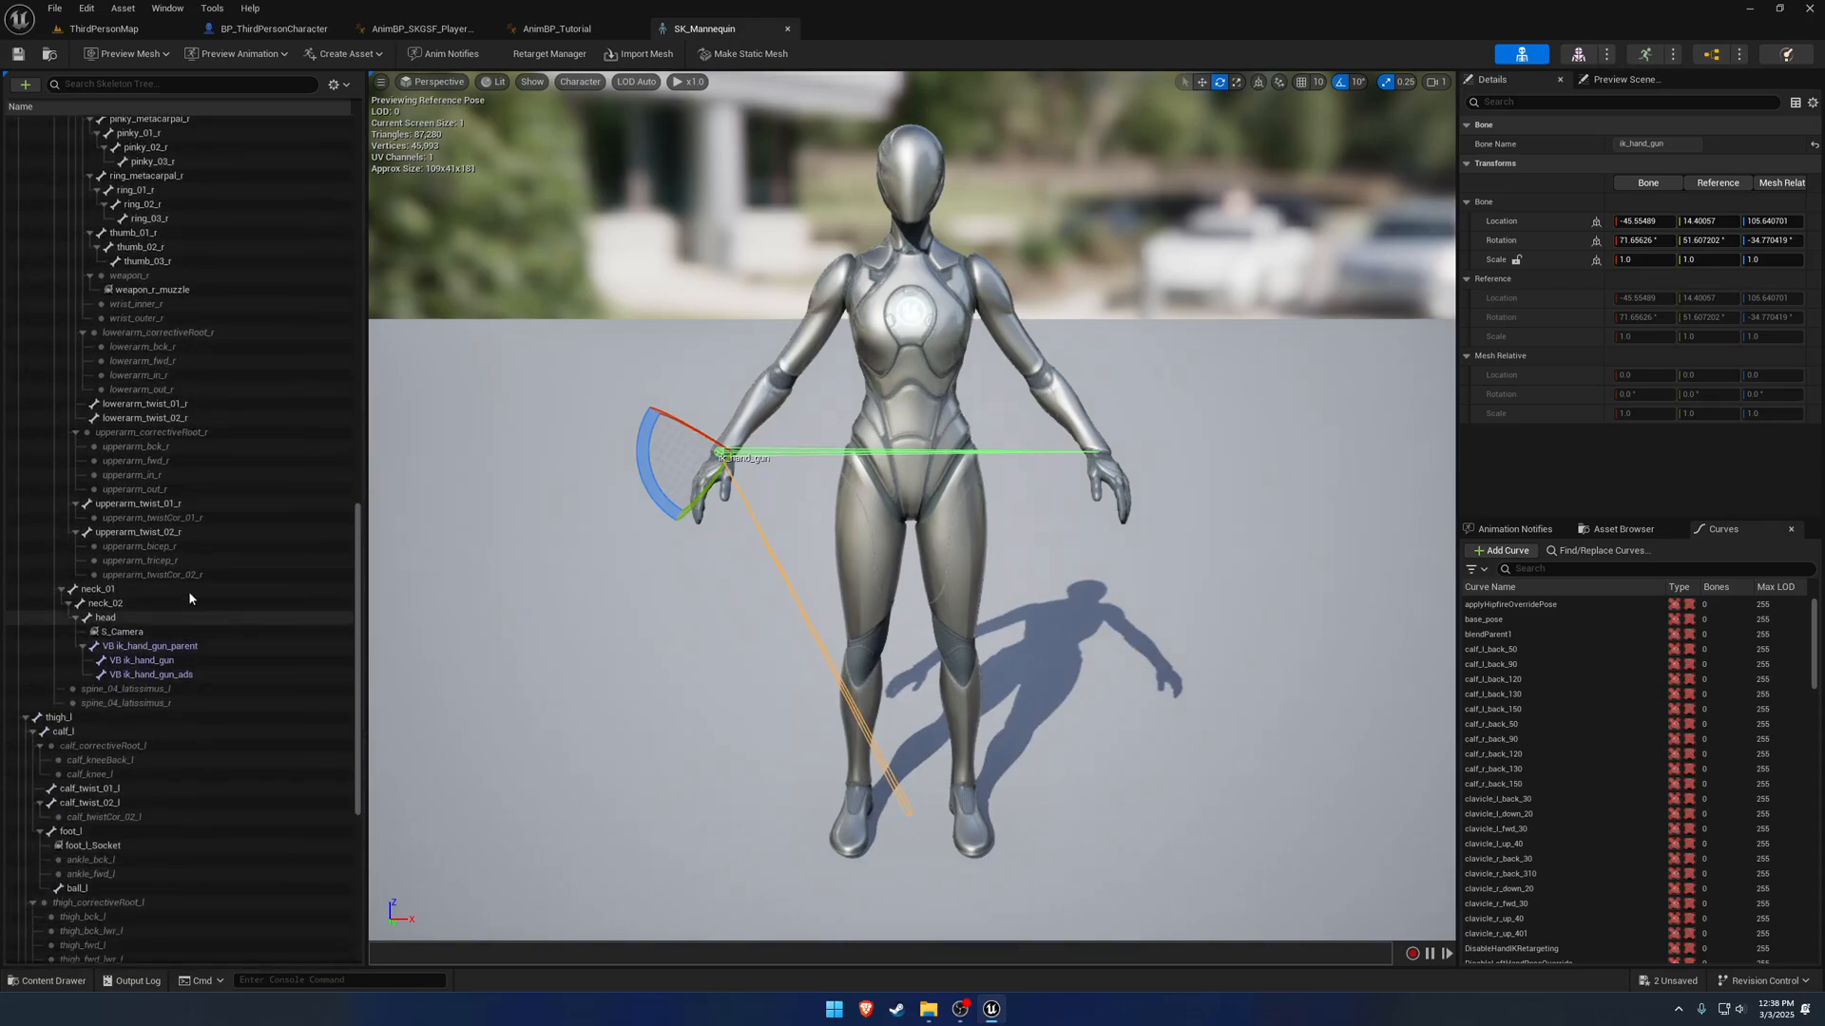
click(143, 661)
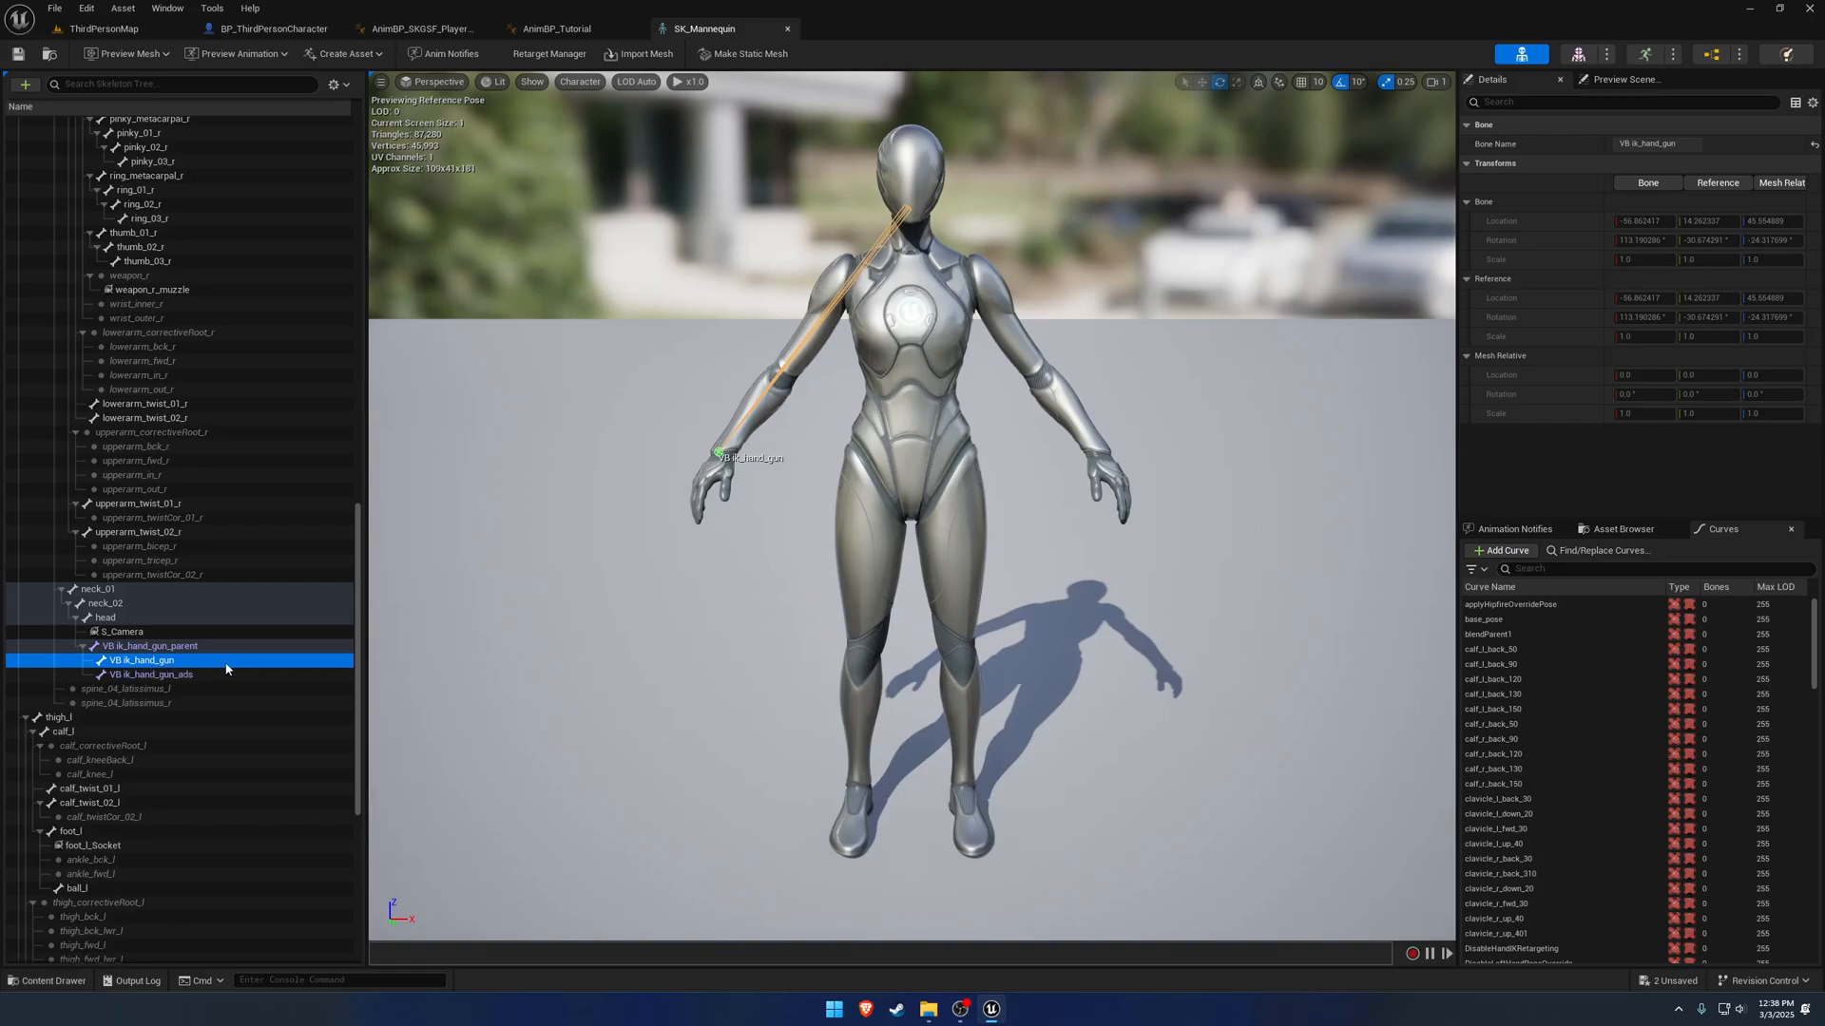
click(559, 28)
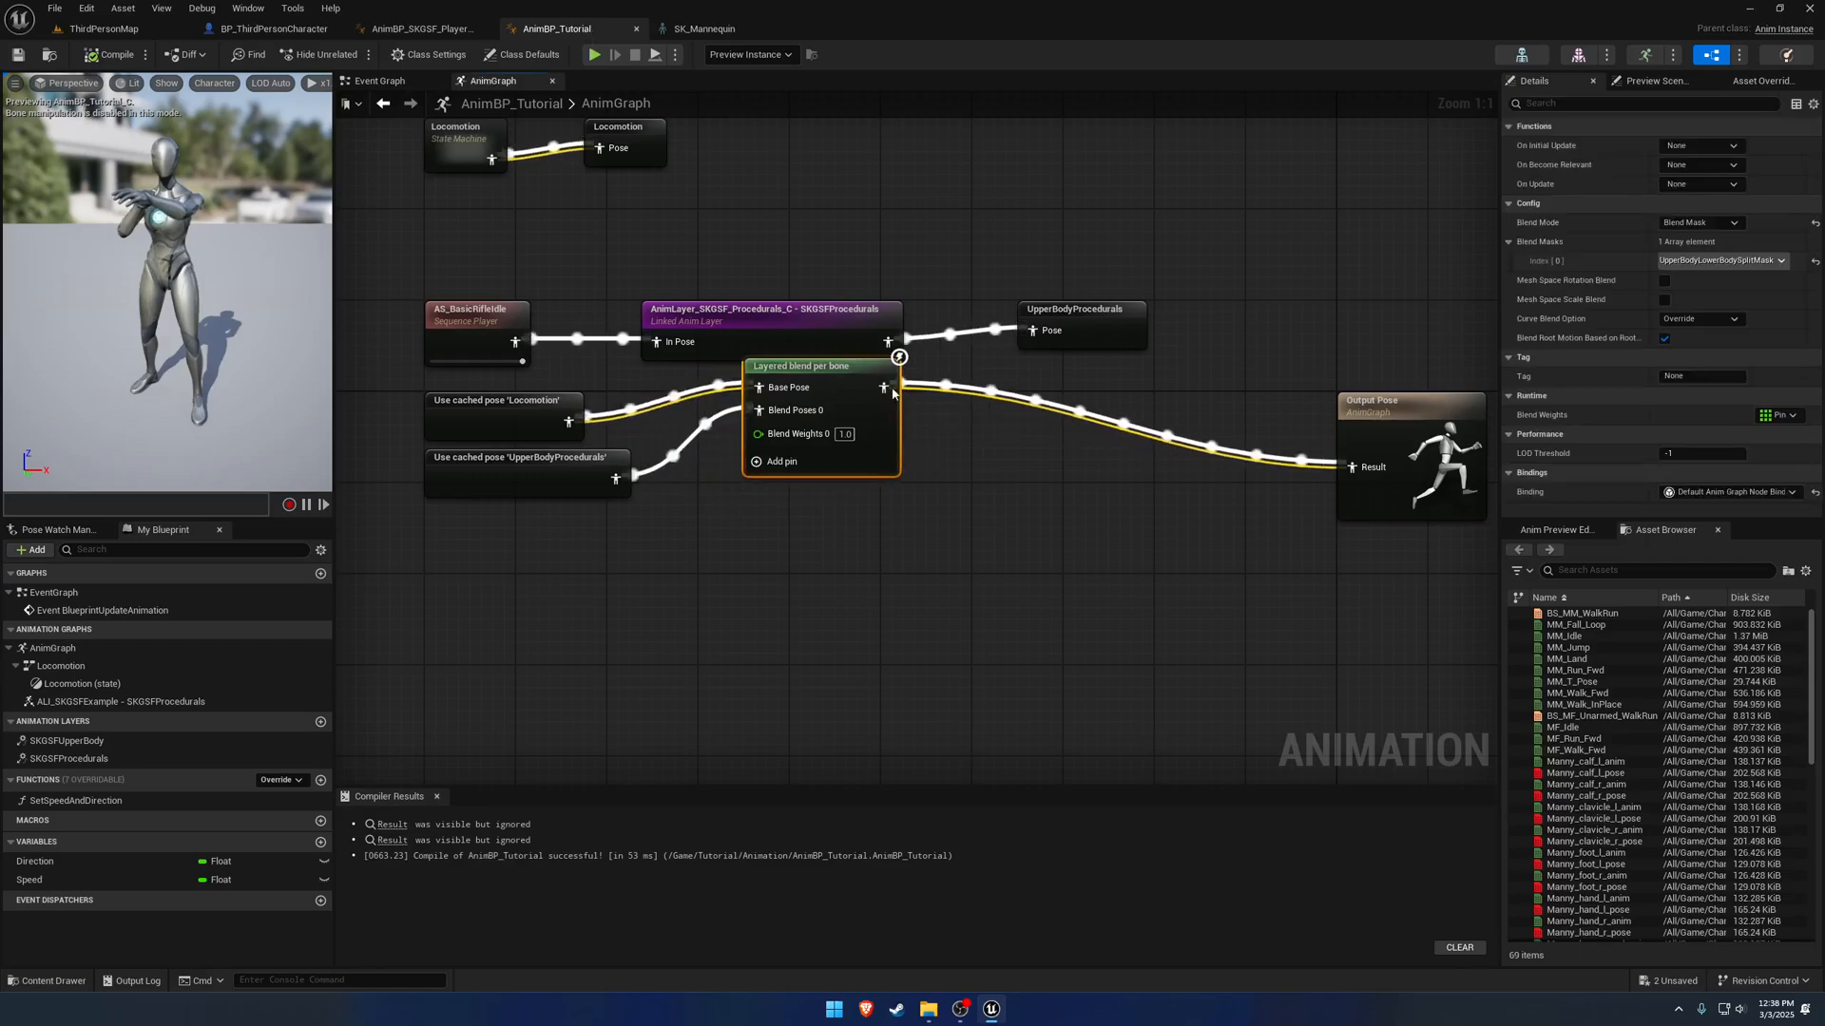
Insert a Copy Bone node into the pose chain after the layered blend.
drag(895, 388, 943, 413)
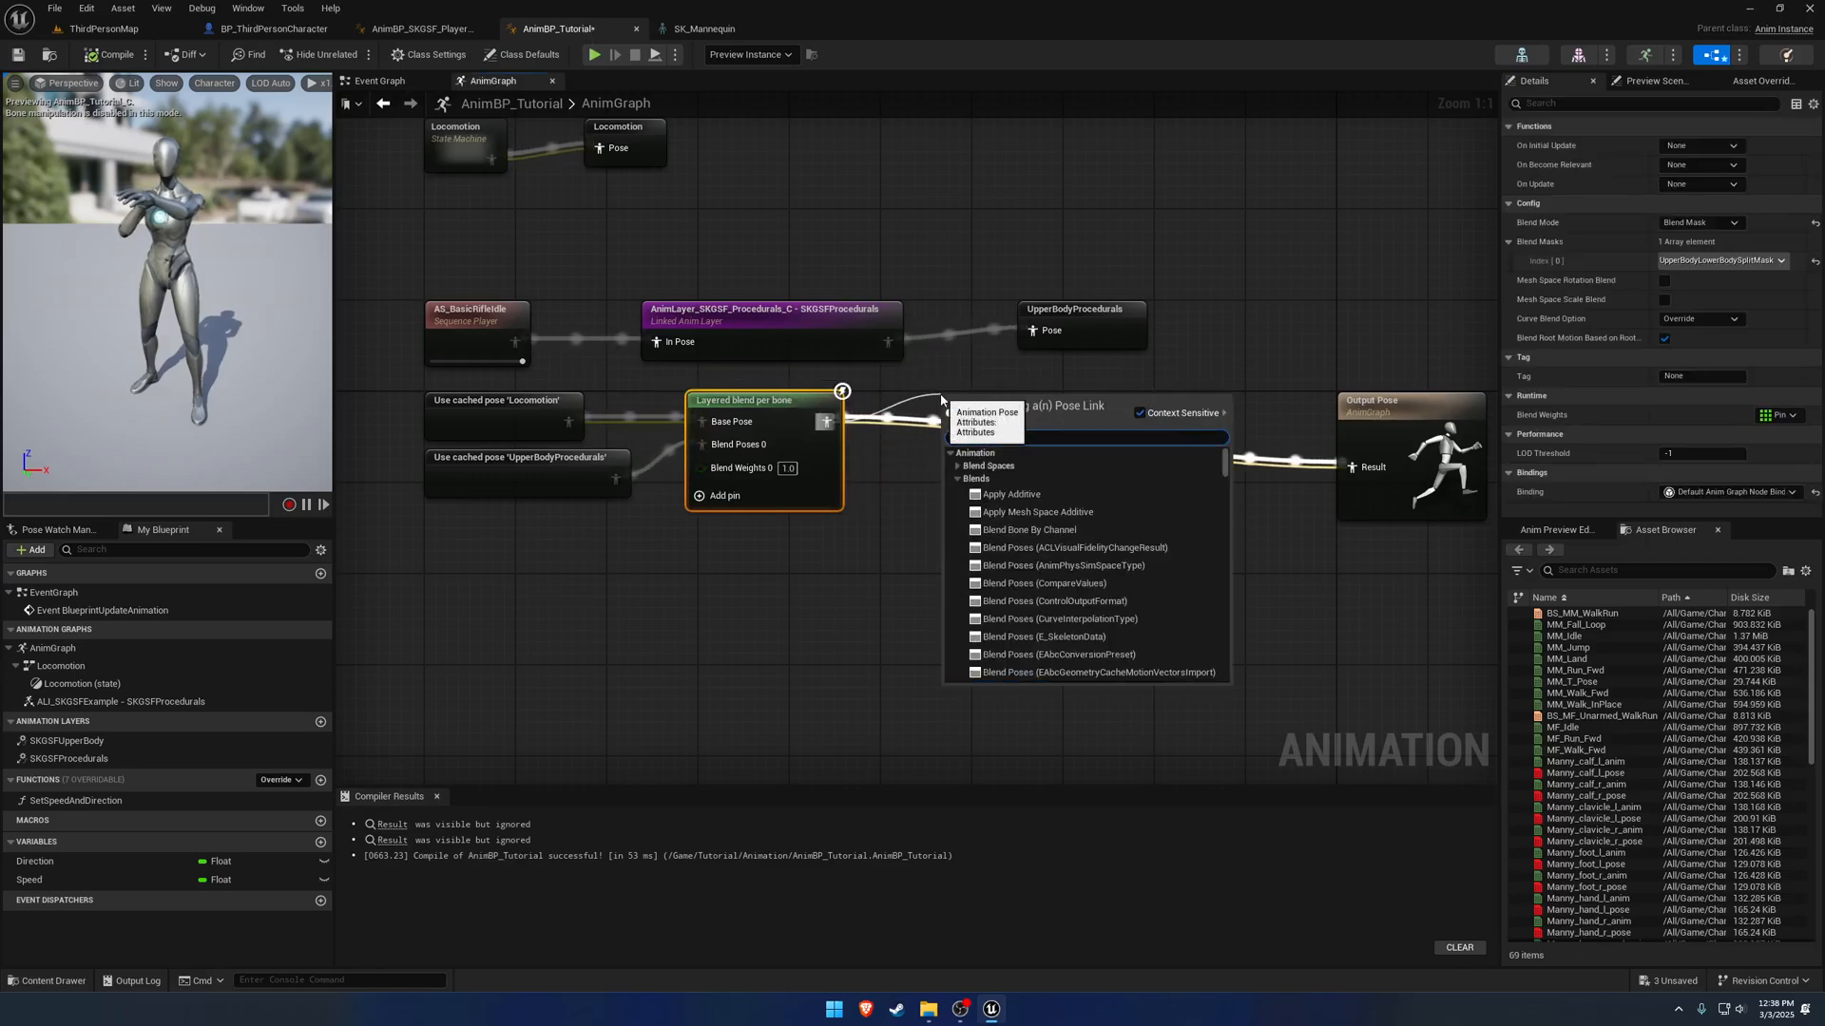
click(920, 481)
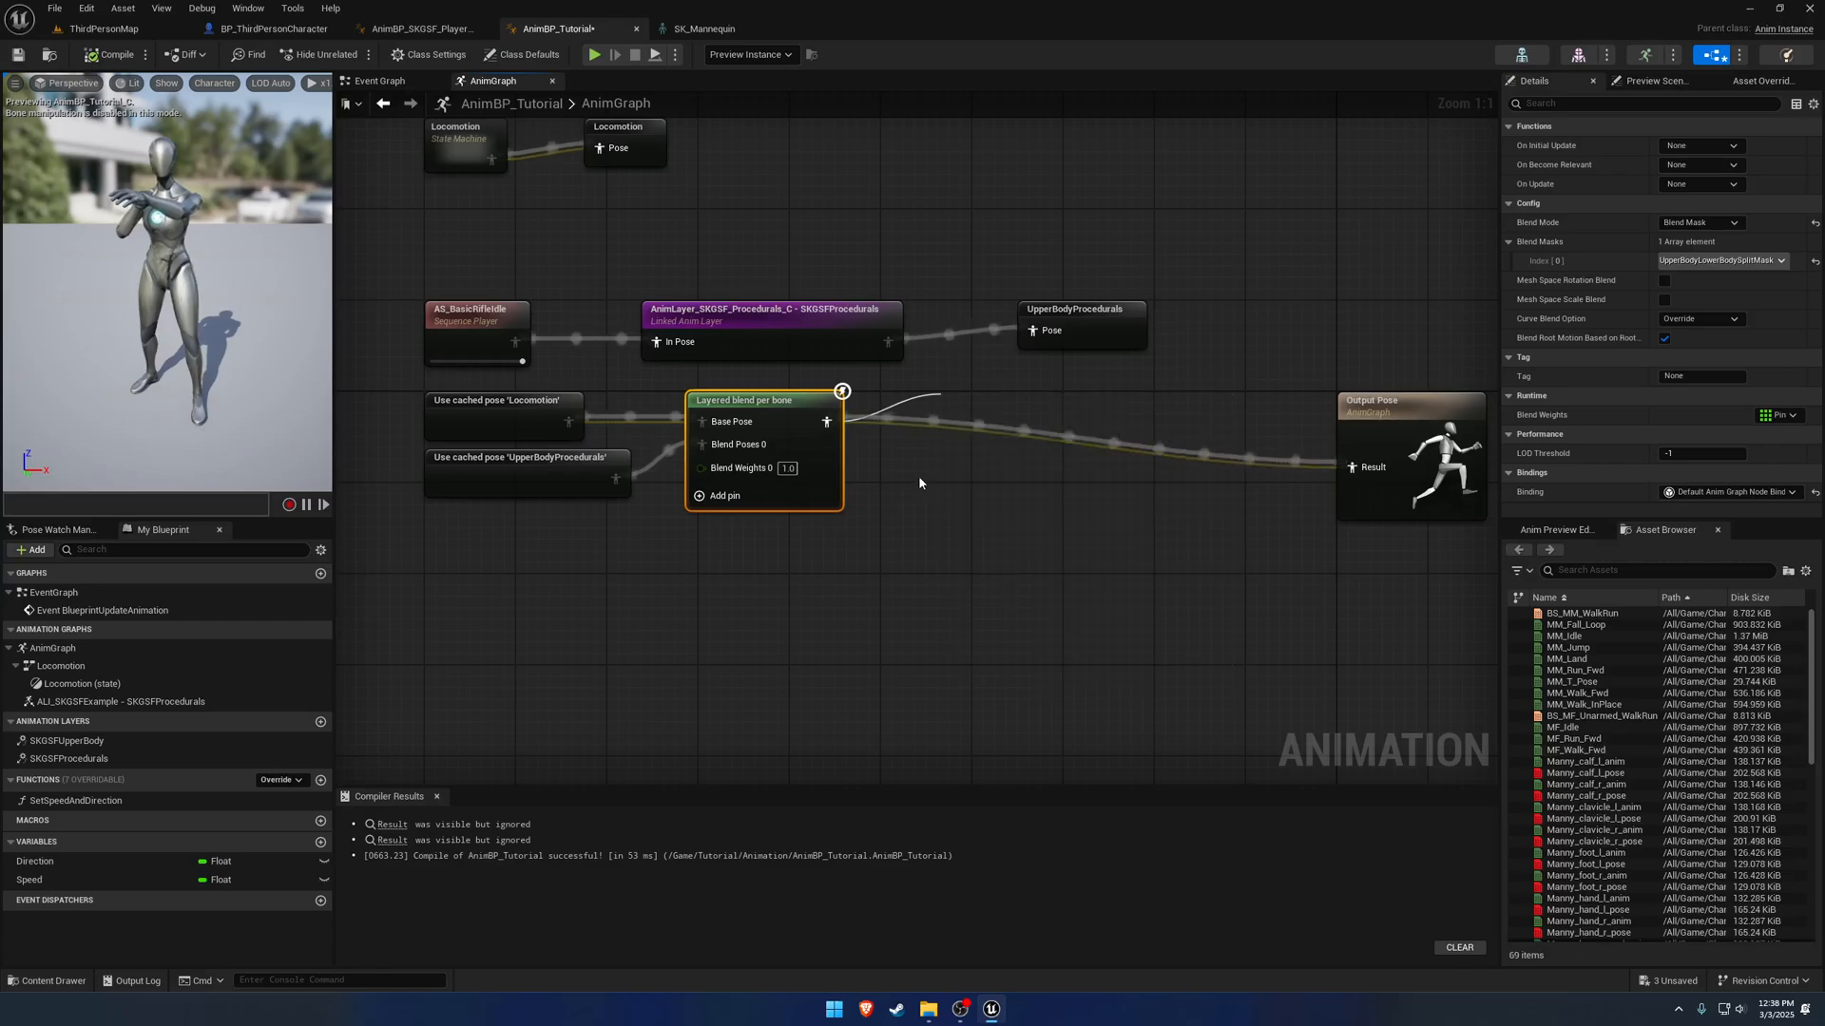
text(copybon)
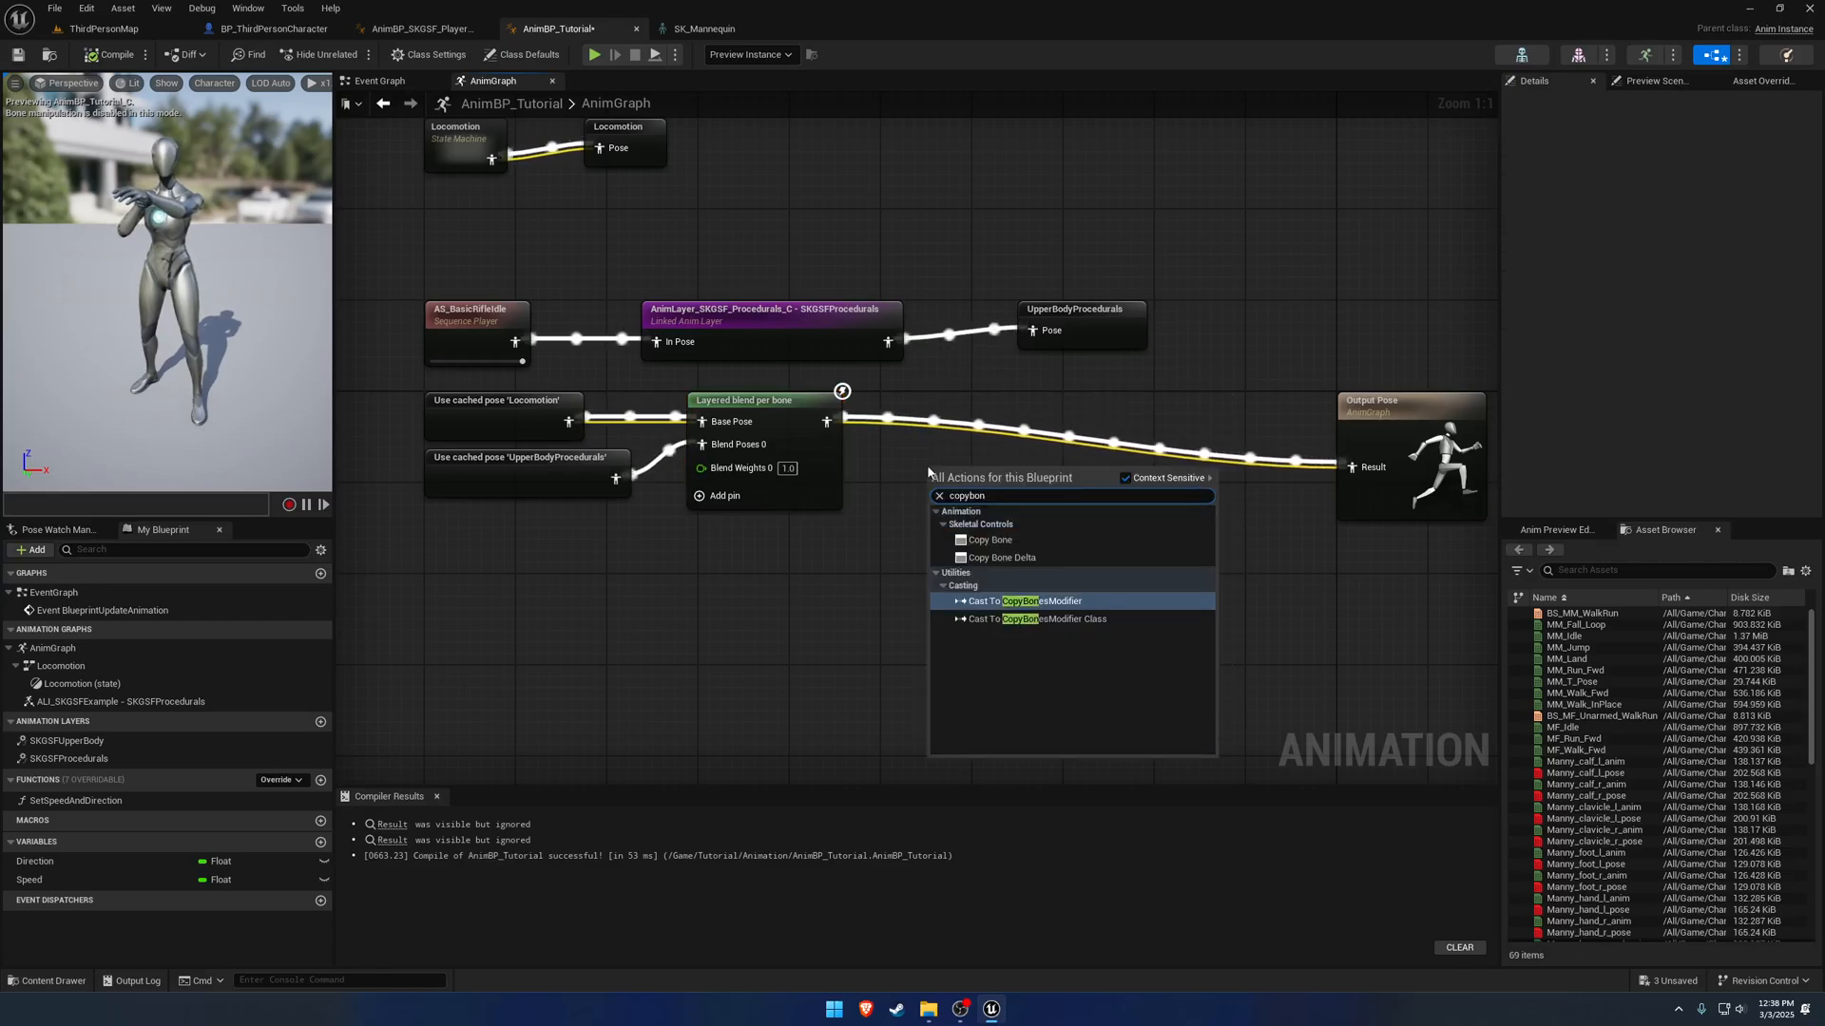
click(988, 539)
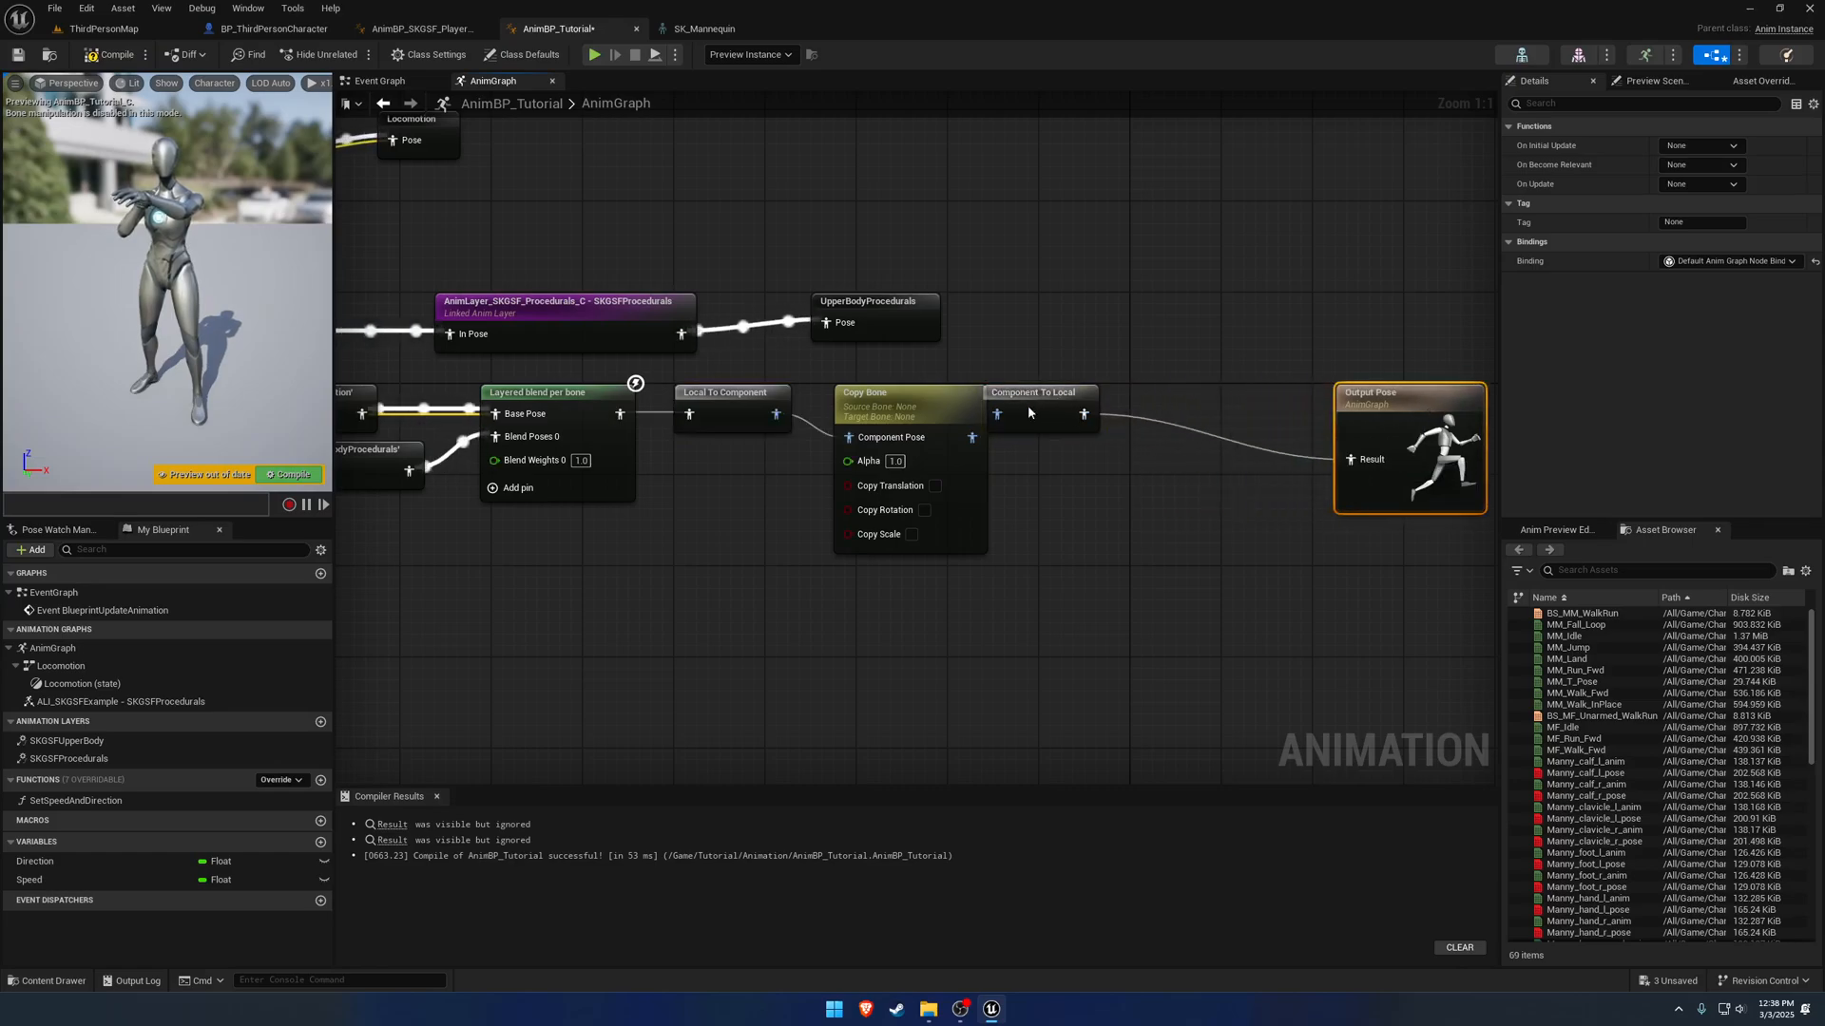
click(909, 392)
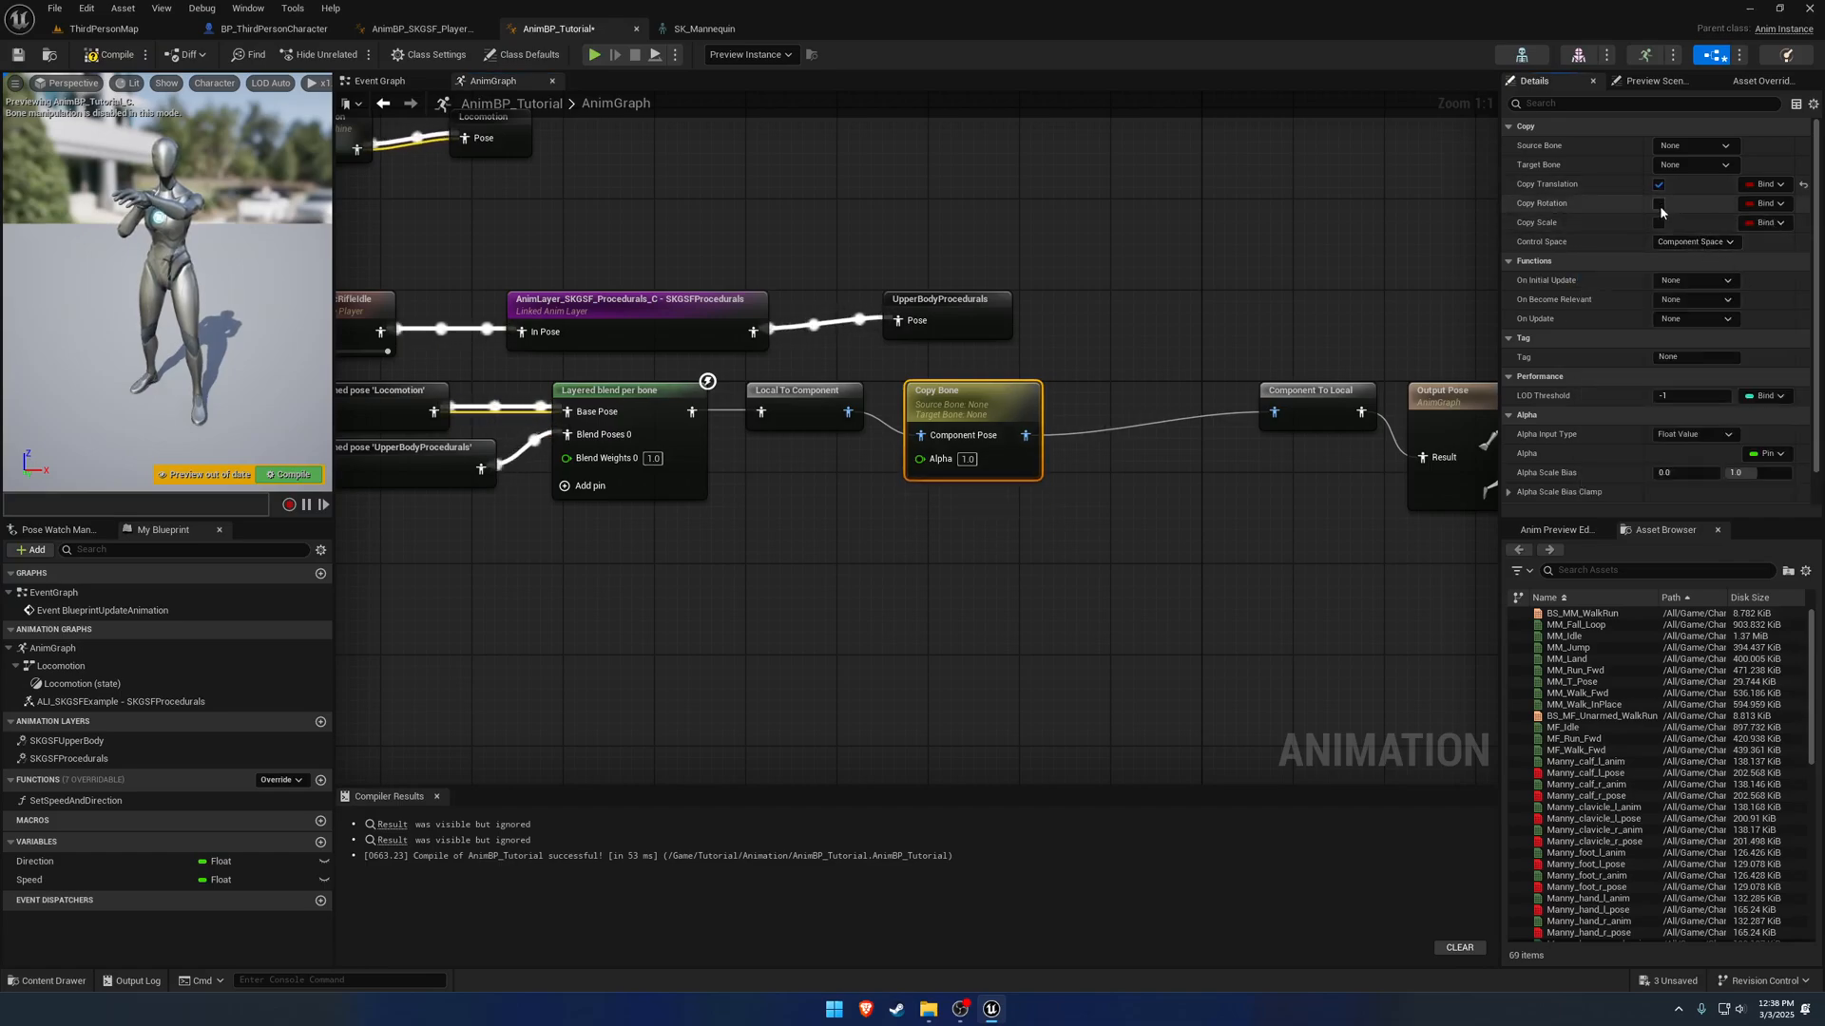
Enable Copy Rotation, set Source Bone VB ik_hand_gun and Target ik_hand_gun, and compile.
click(1660, 203)
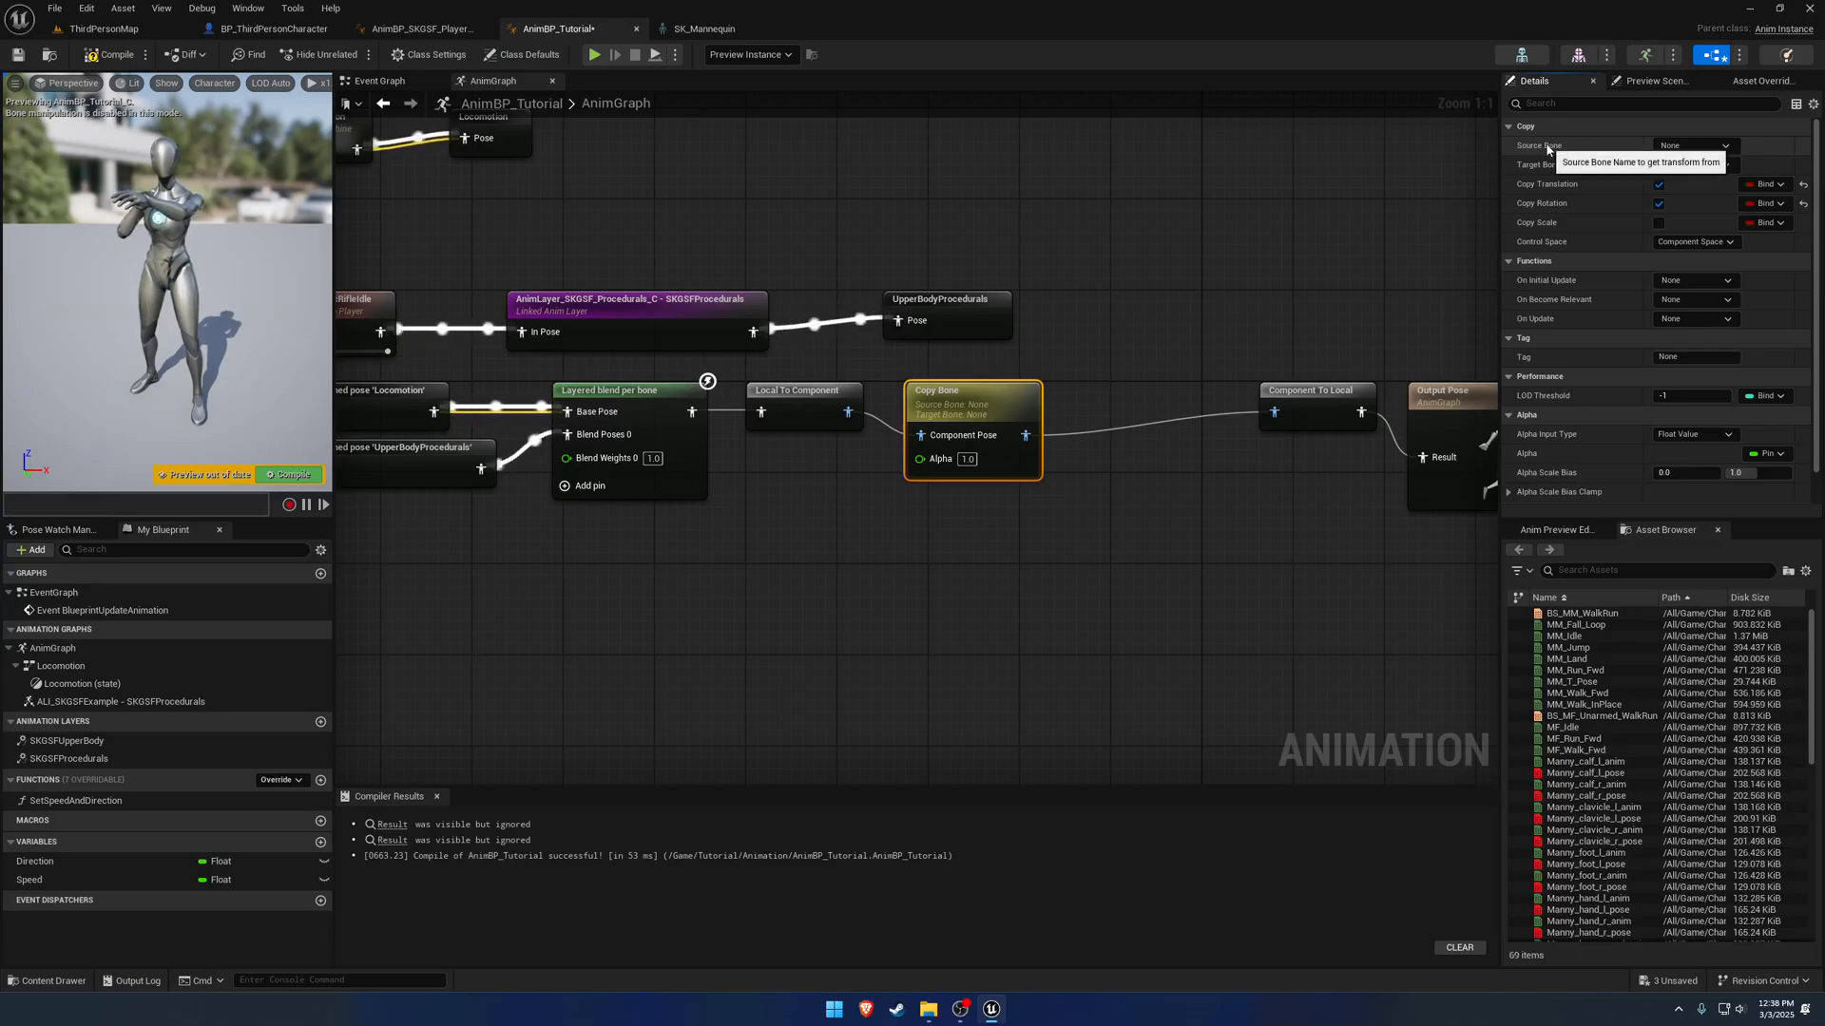
click(1692, 146)
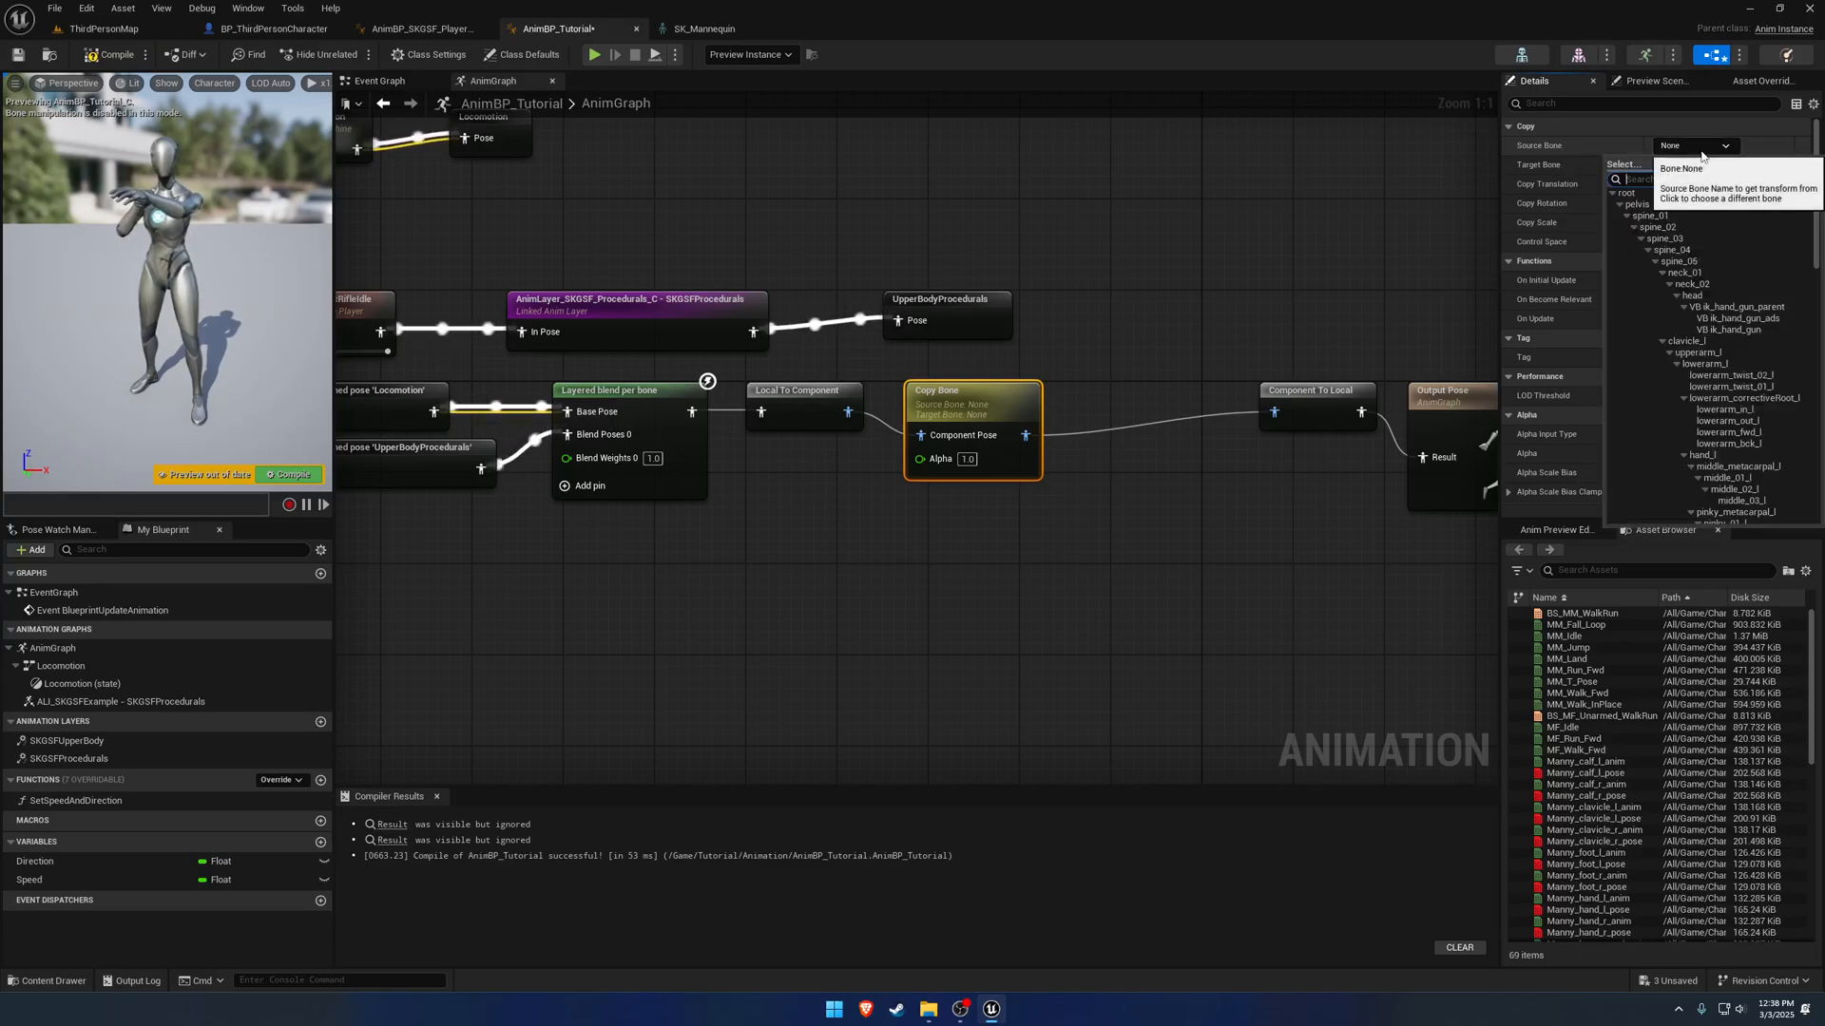
text(vb ik)
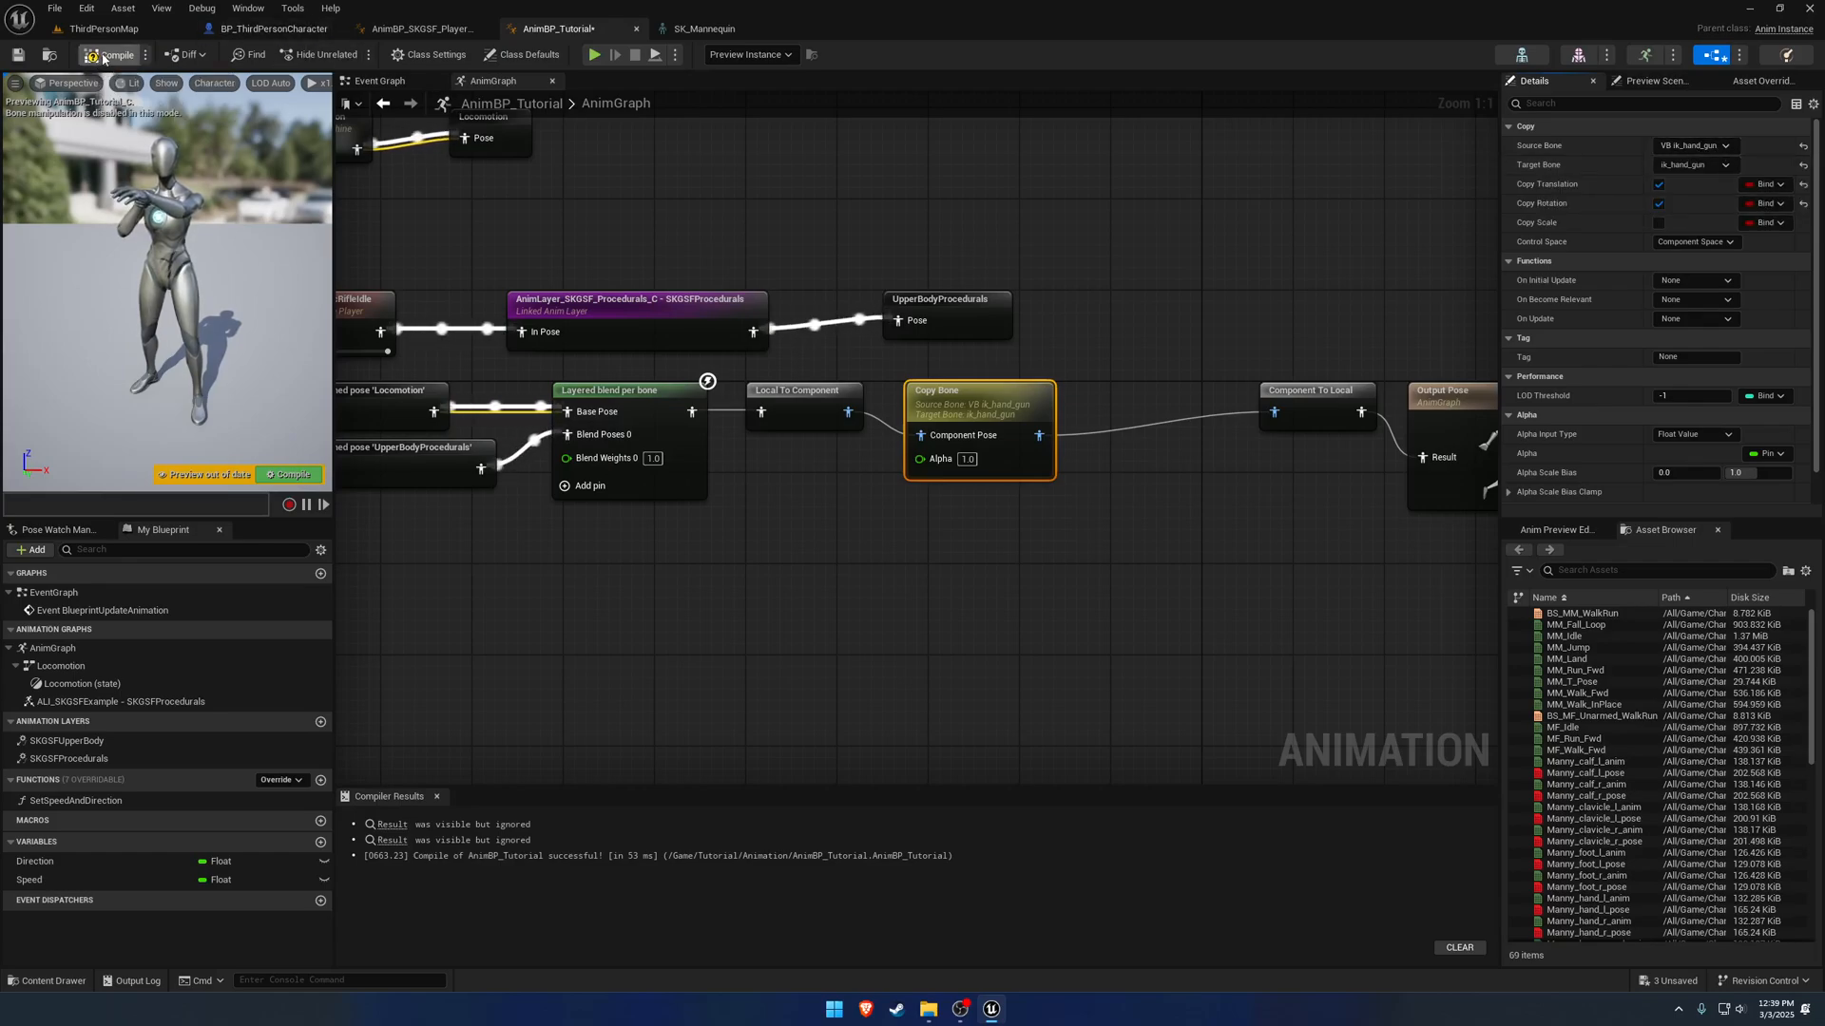
click(593, 54)
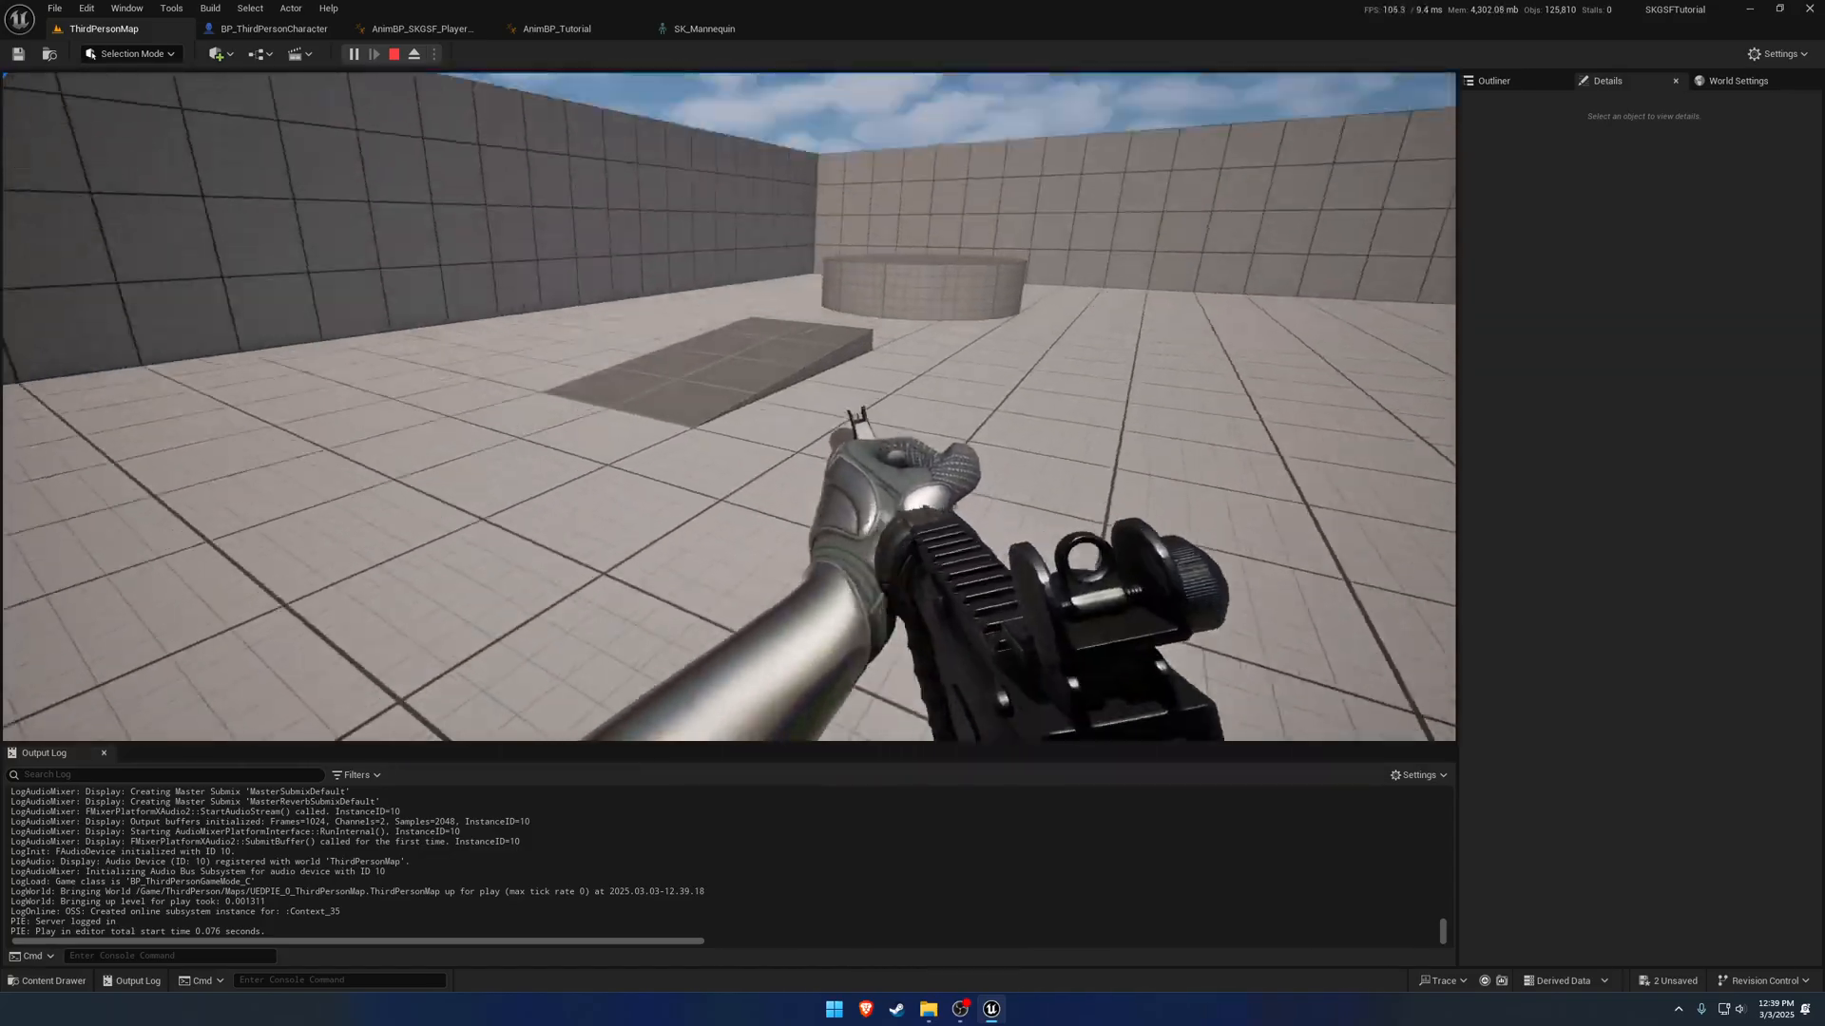
Return to the AnimBP_Tutorial graph after the play-test.
click(557, 29)
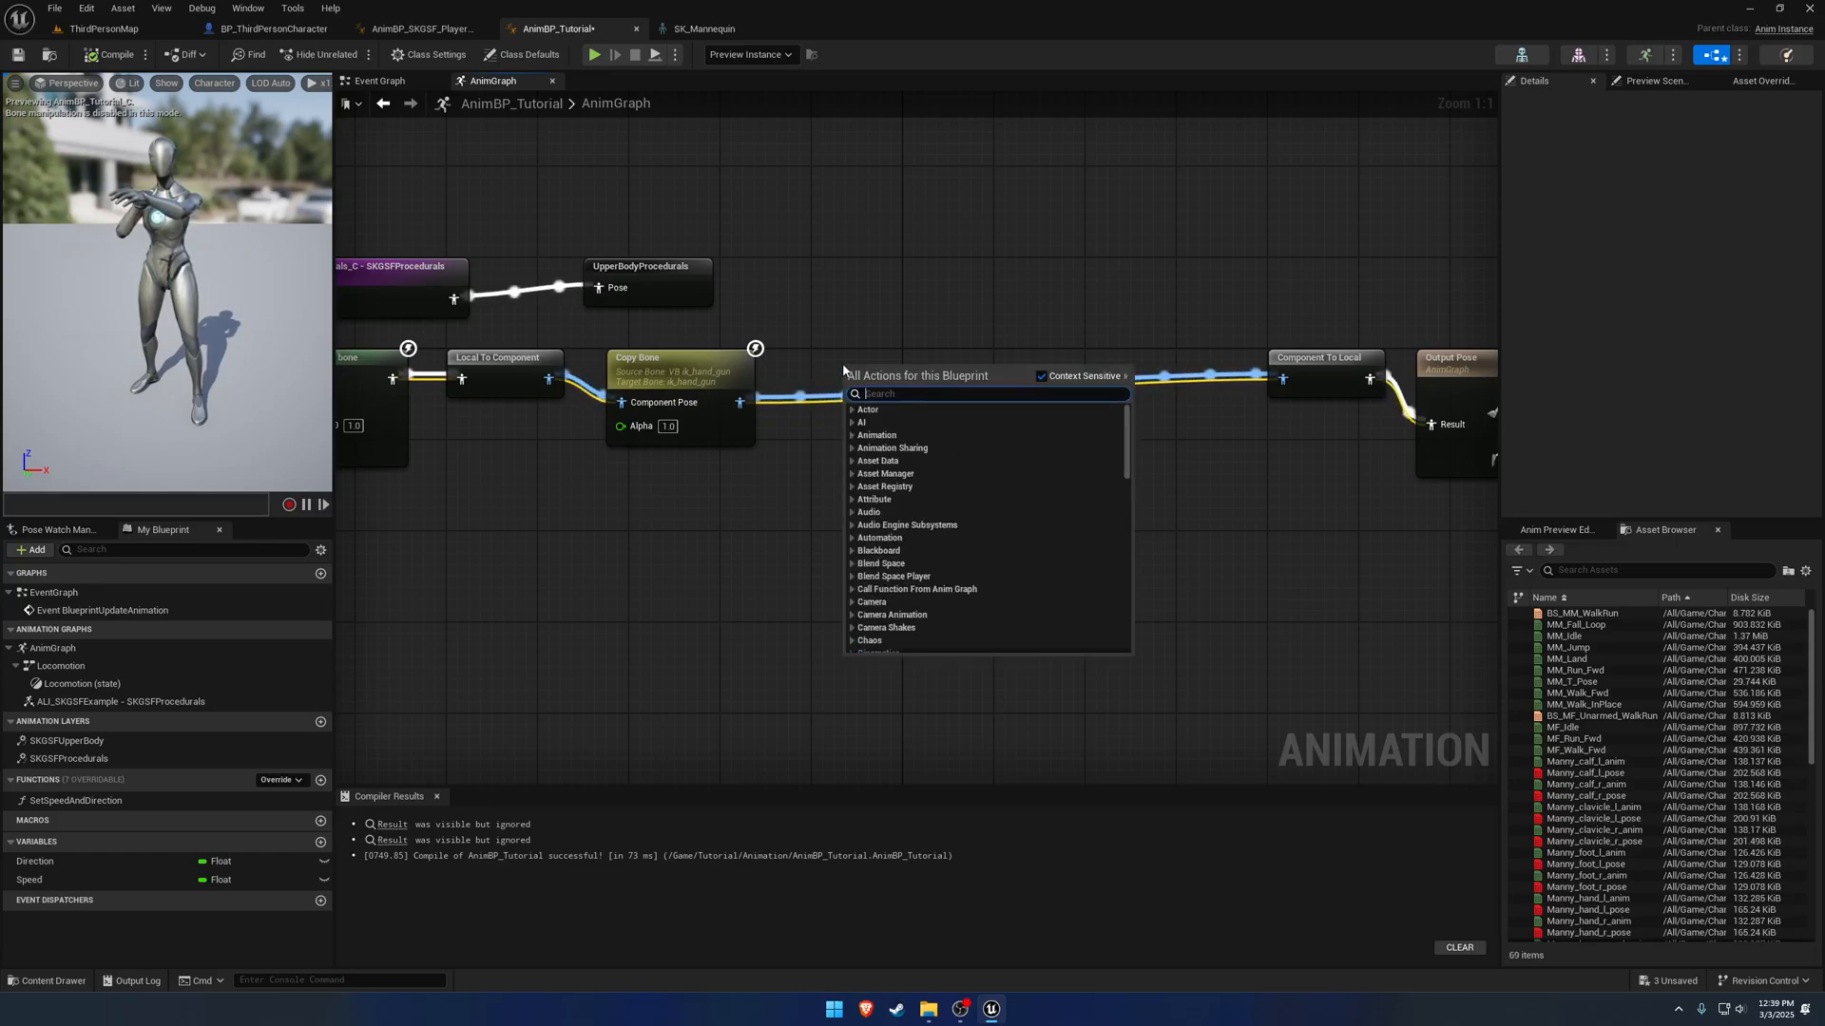
Add a Two Bone IK node after Copy Bone with IKBone set to ik_hand_l.
click(918, 372)
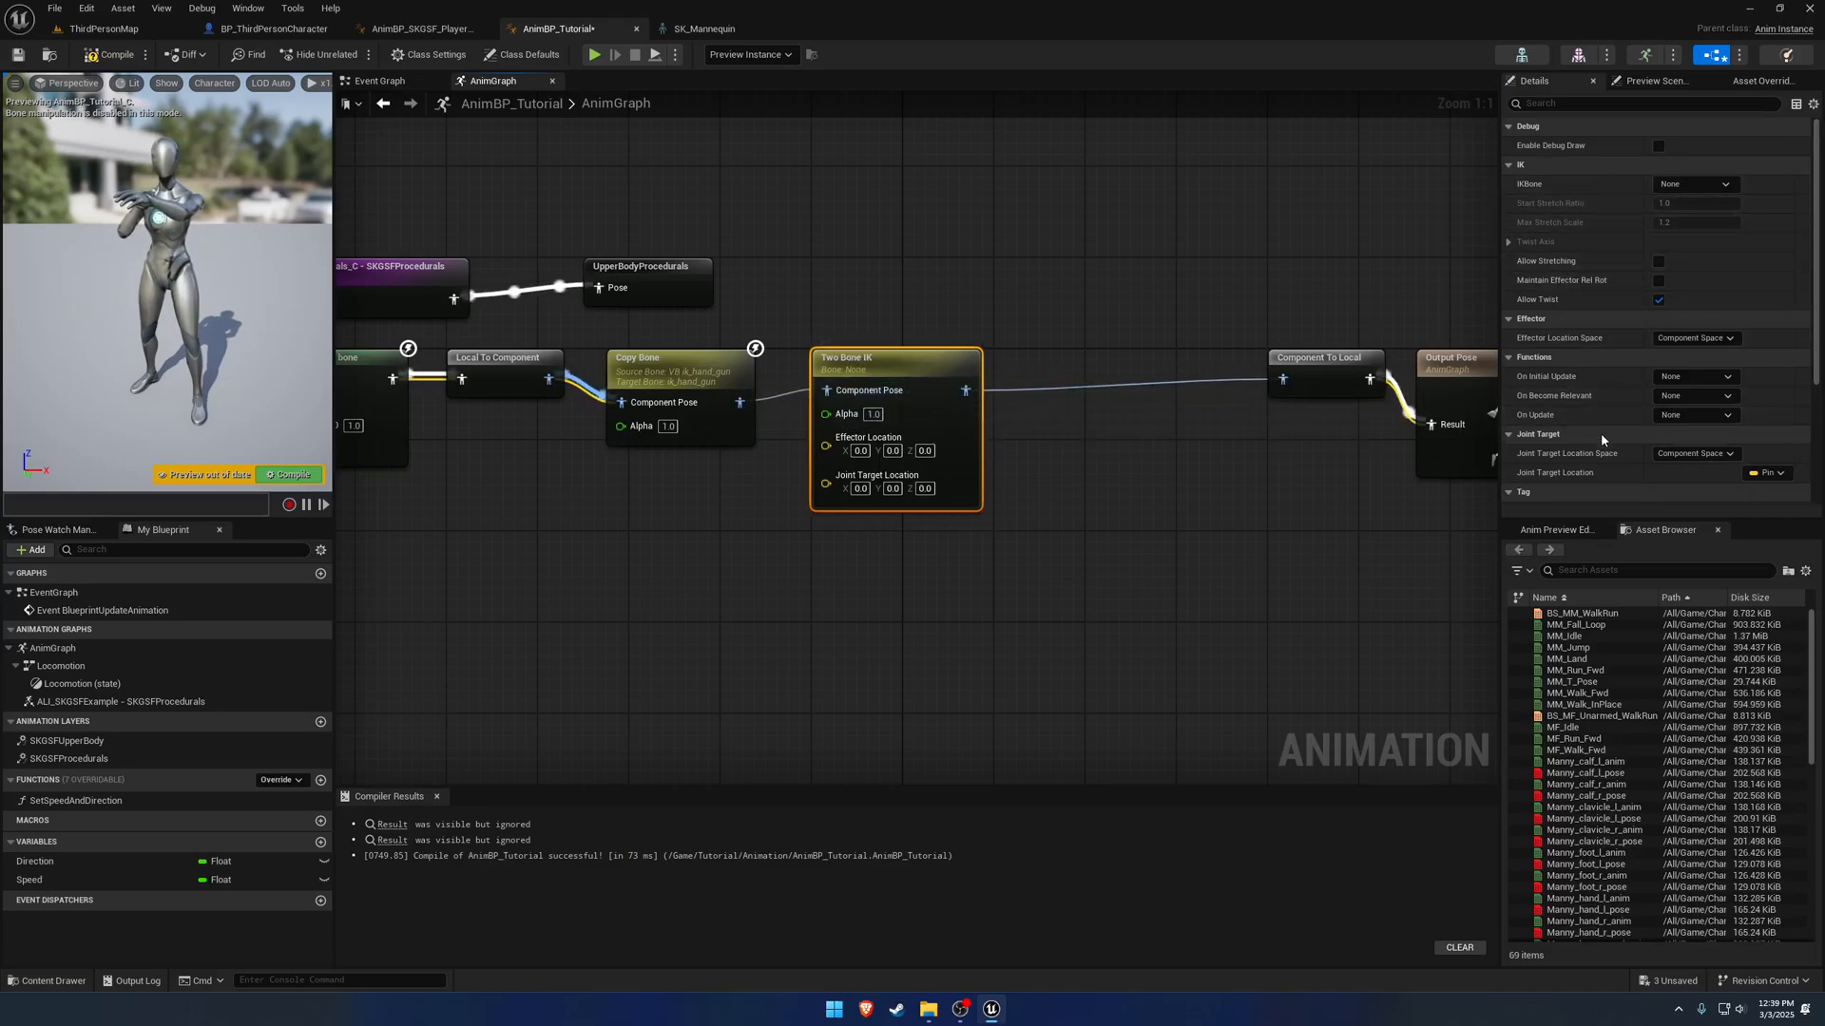
scroll(down, 3)
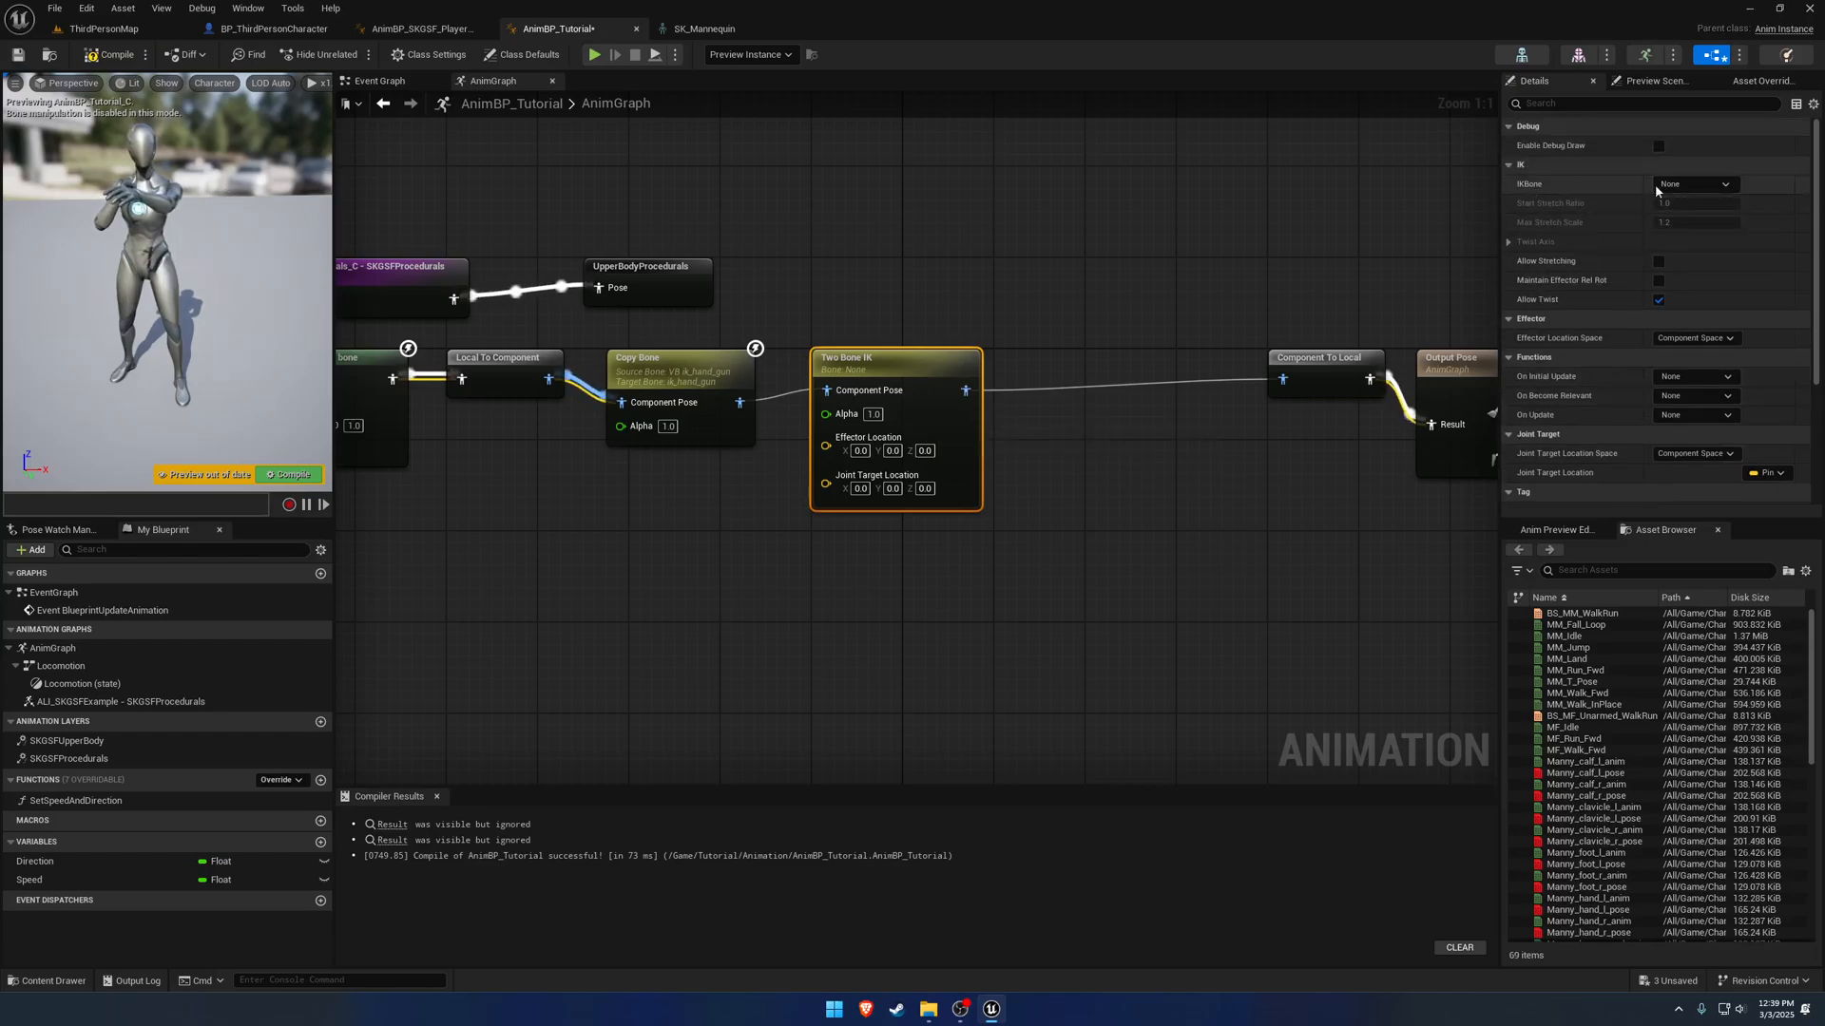
click(1693, 185)
text(ik_hand_)
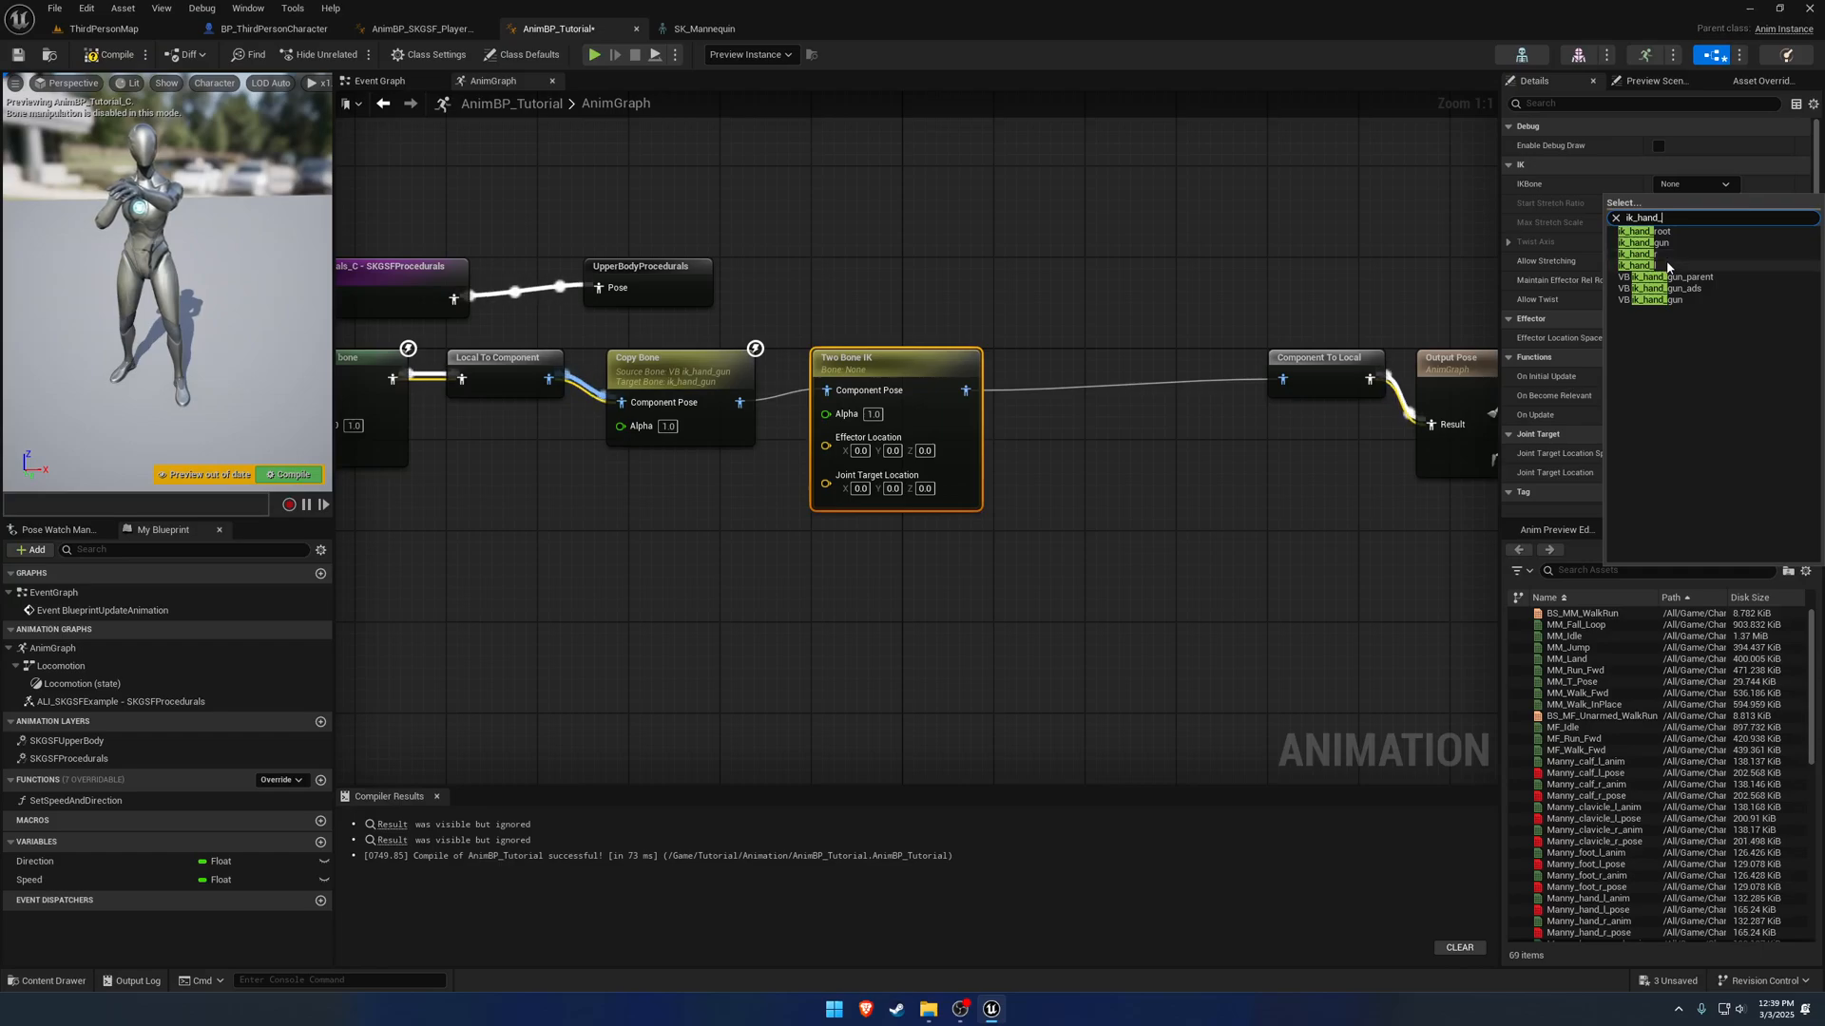
click(1637, 252)
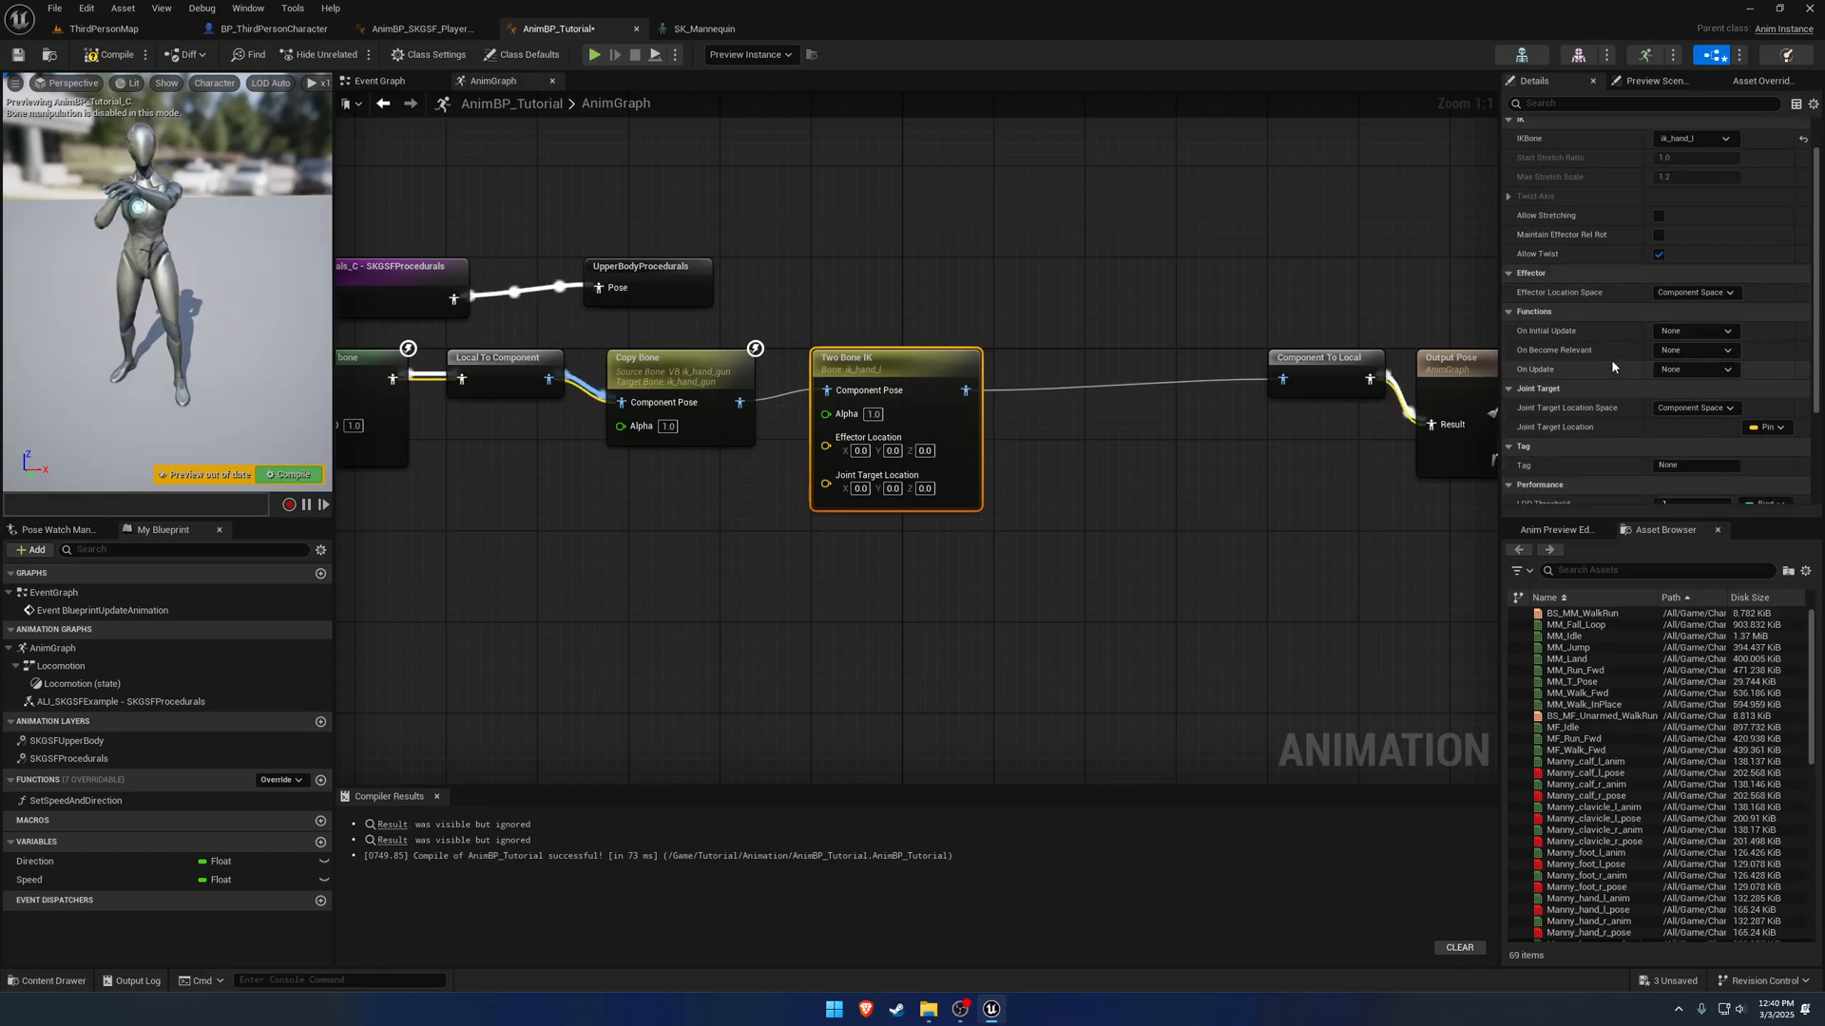
Review further Two Bone IK details and switch to the AnimBP_SKGSF_PlayerPawn reference graph.
scroll(down, 3)
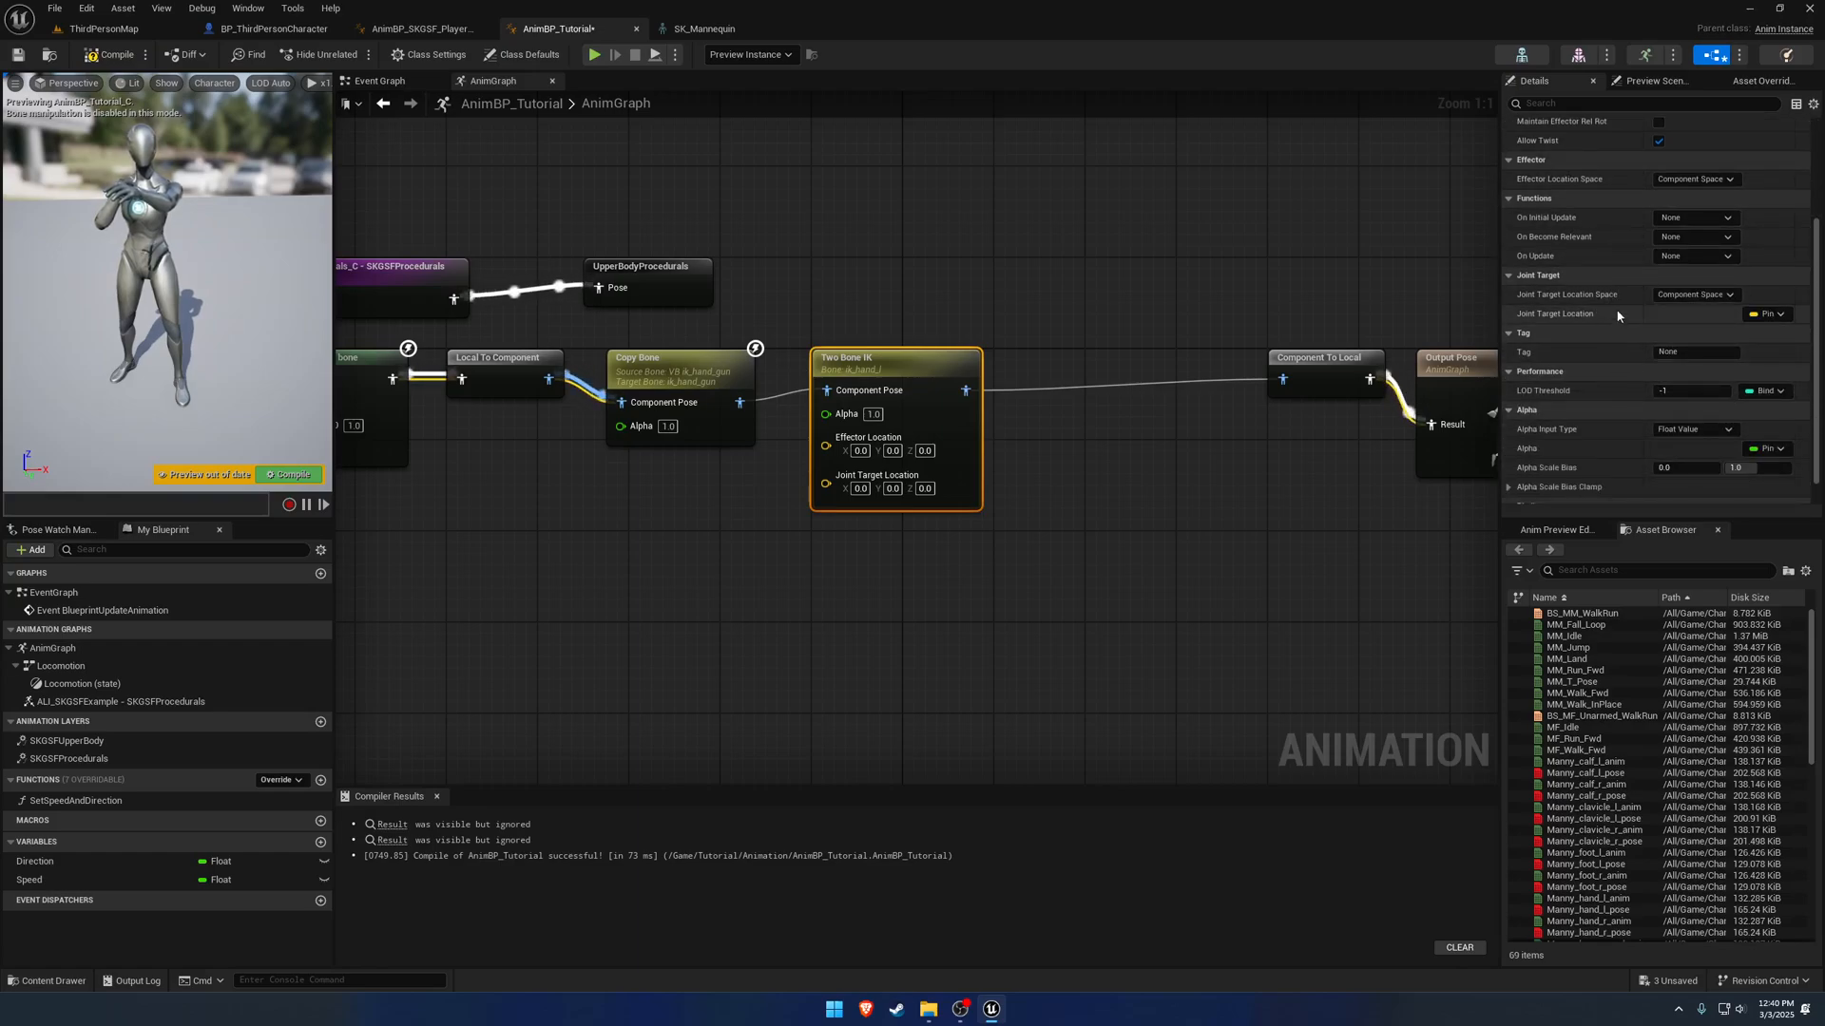
click(1694, 295)
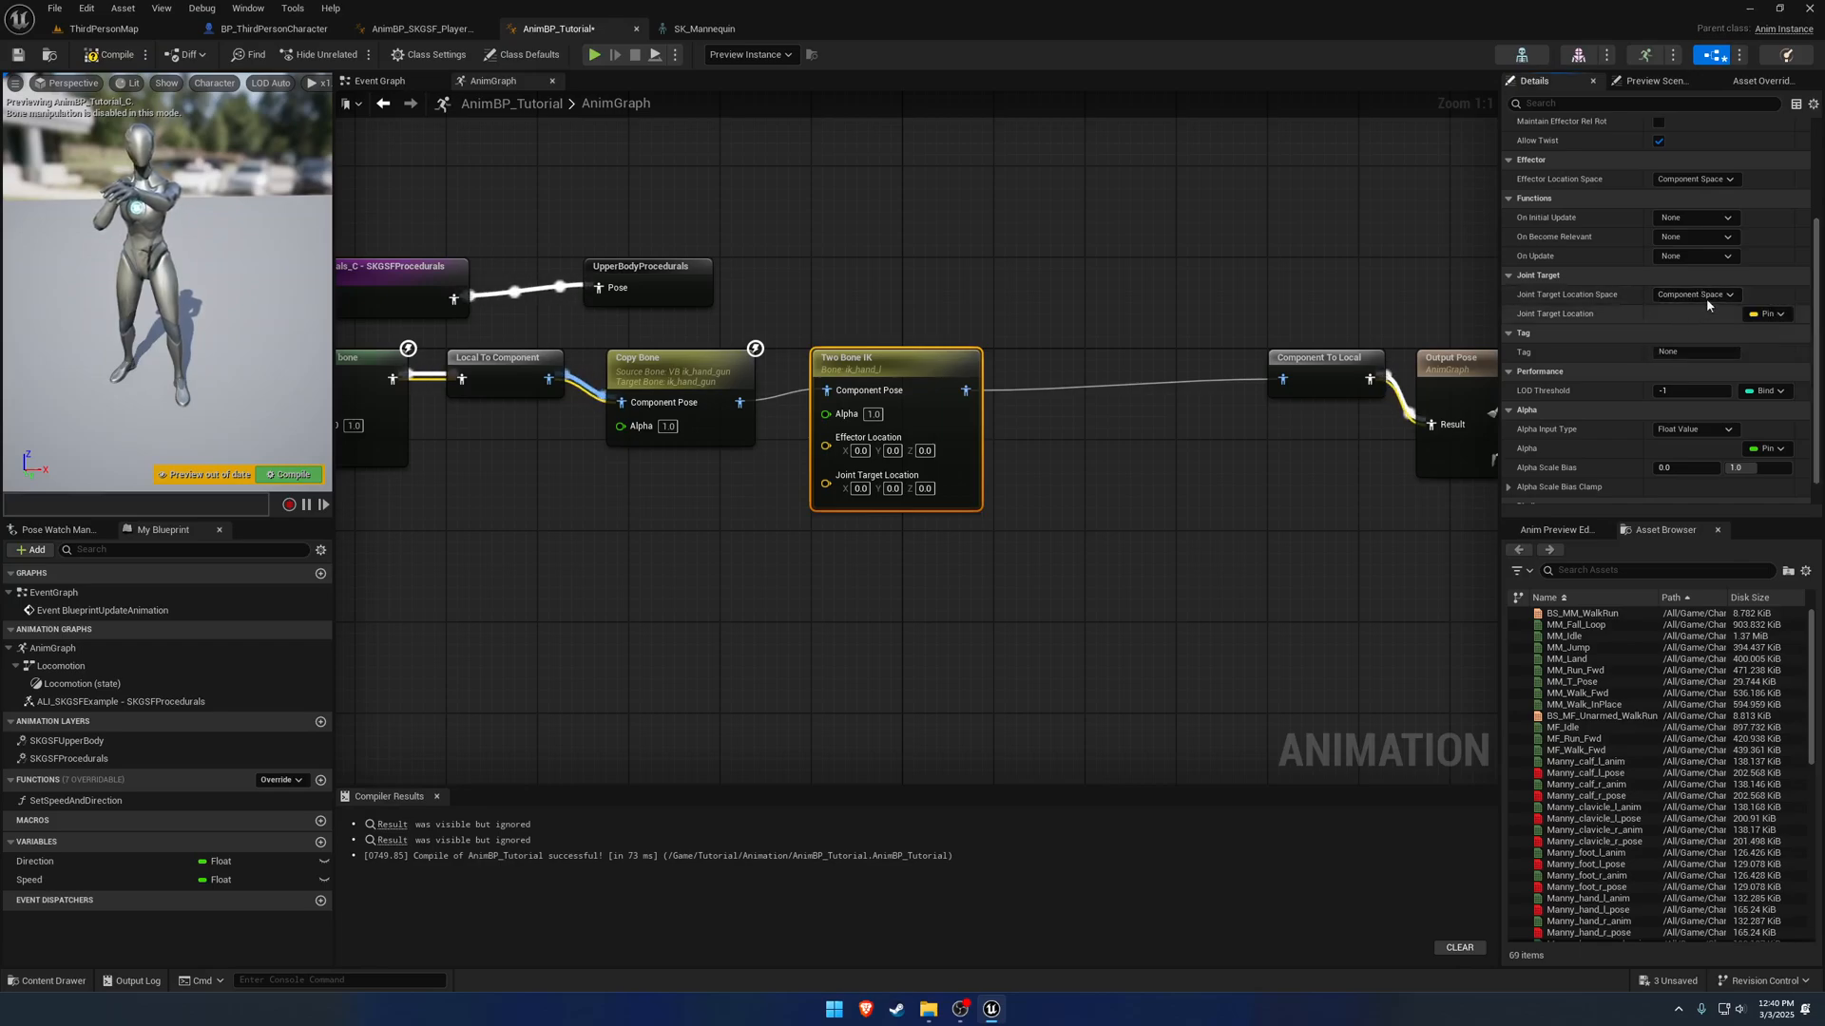
click(418, 29)
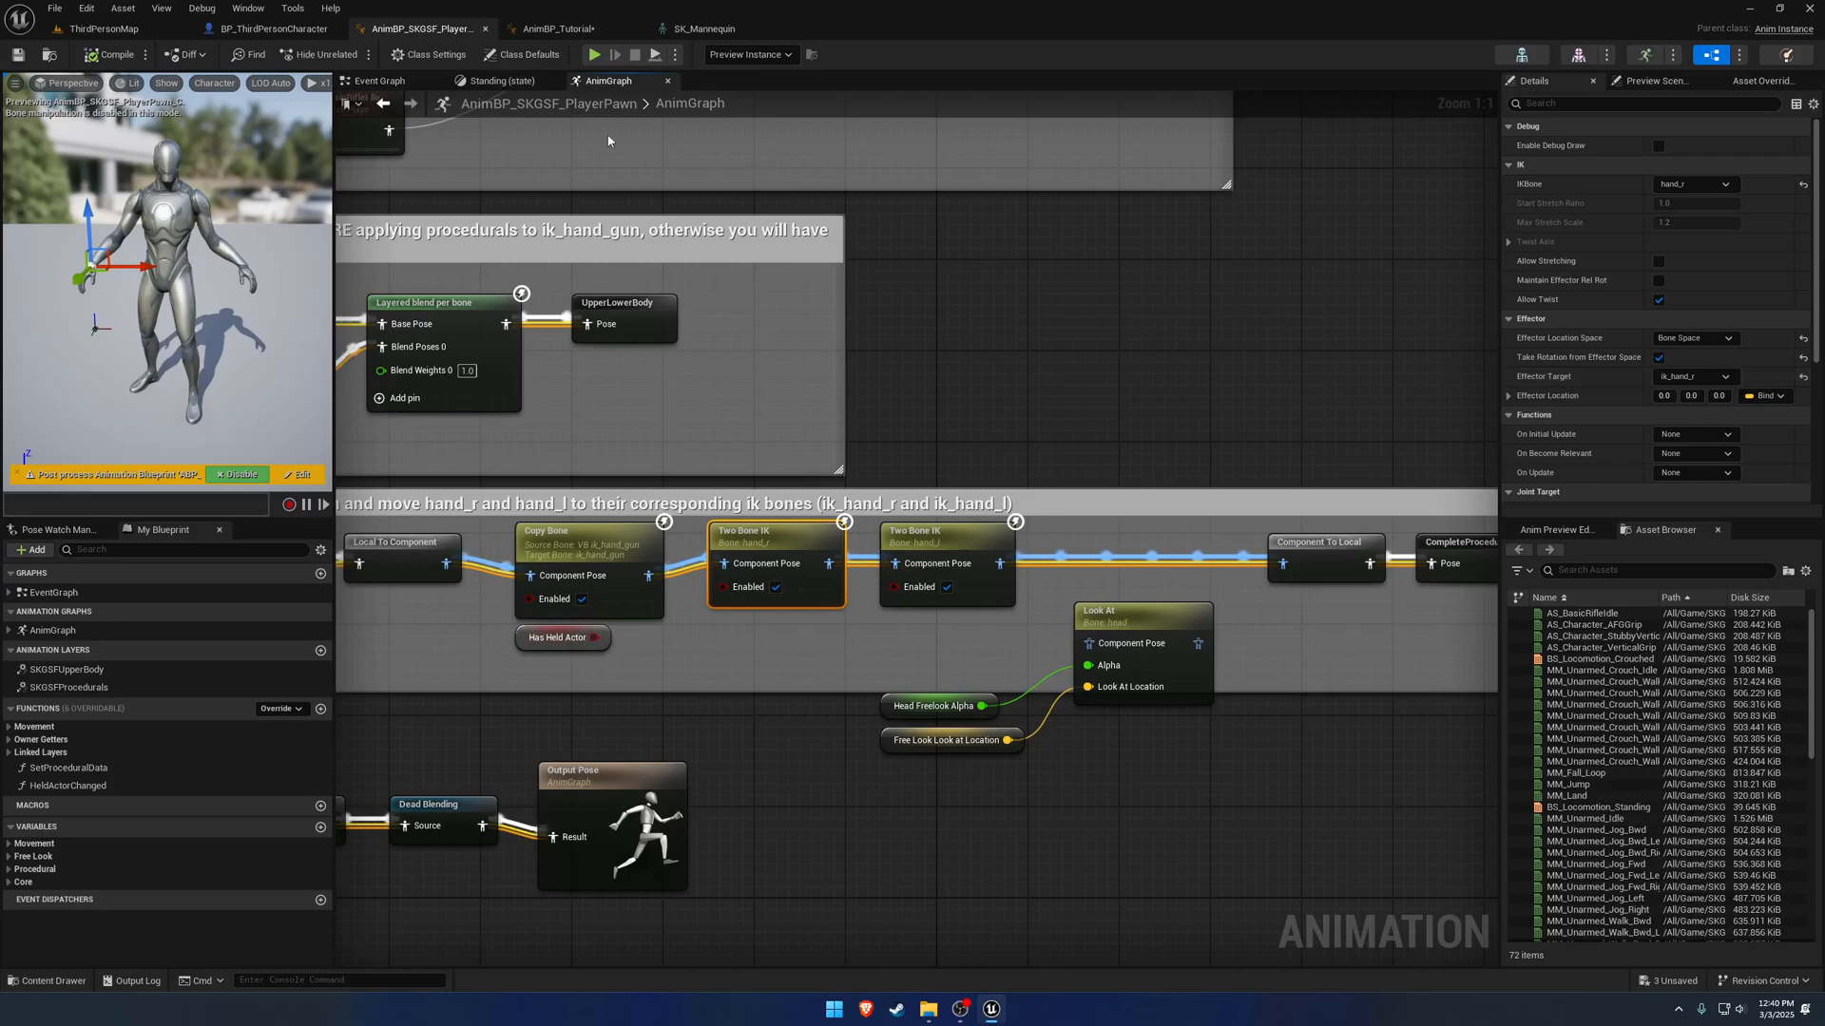
Set the Two Bone IK's IKBone to hand_r with Effector Location in Bone Space.
click(565, 28)
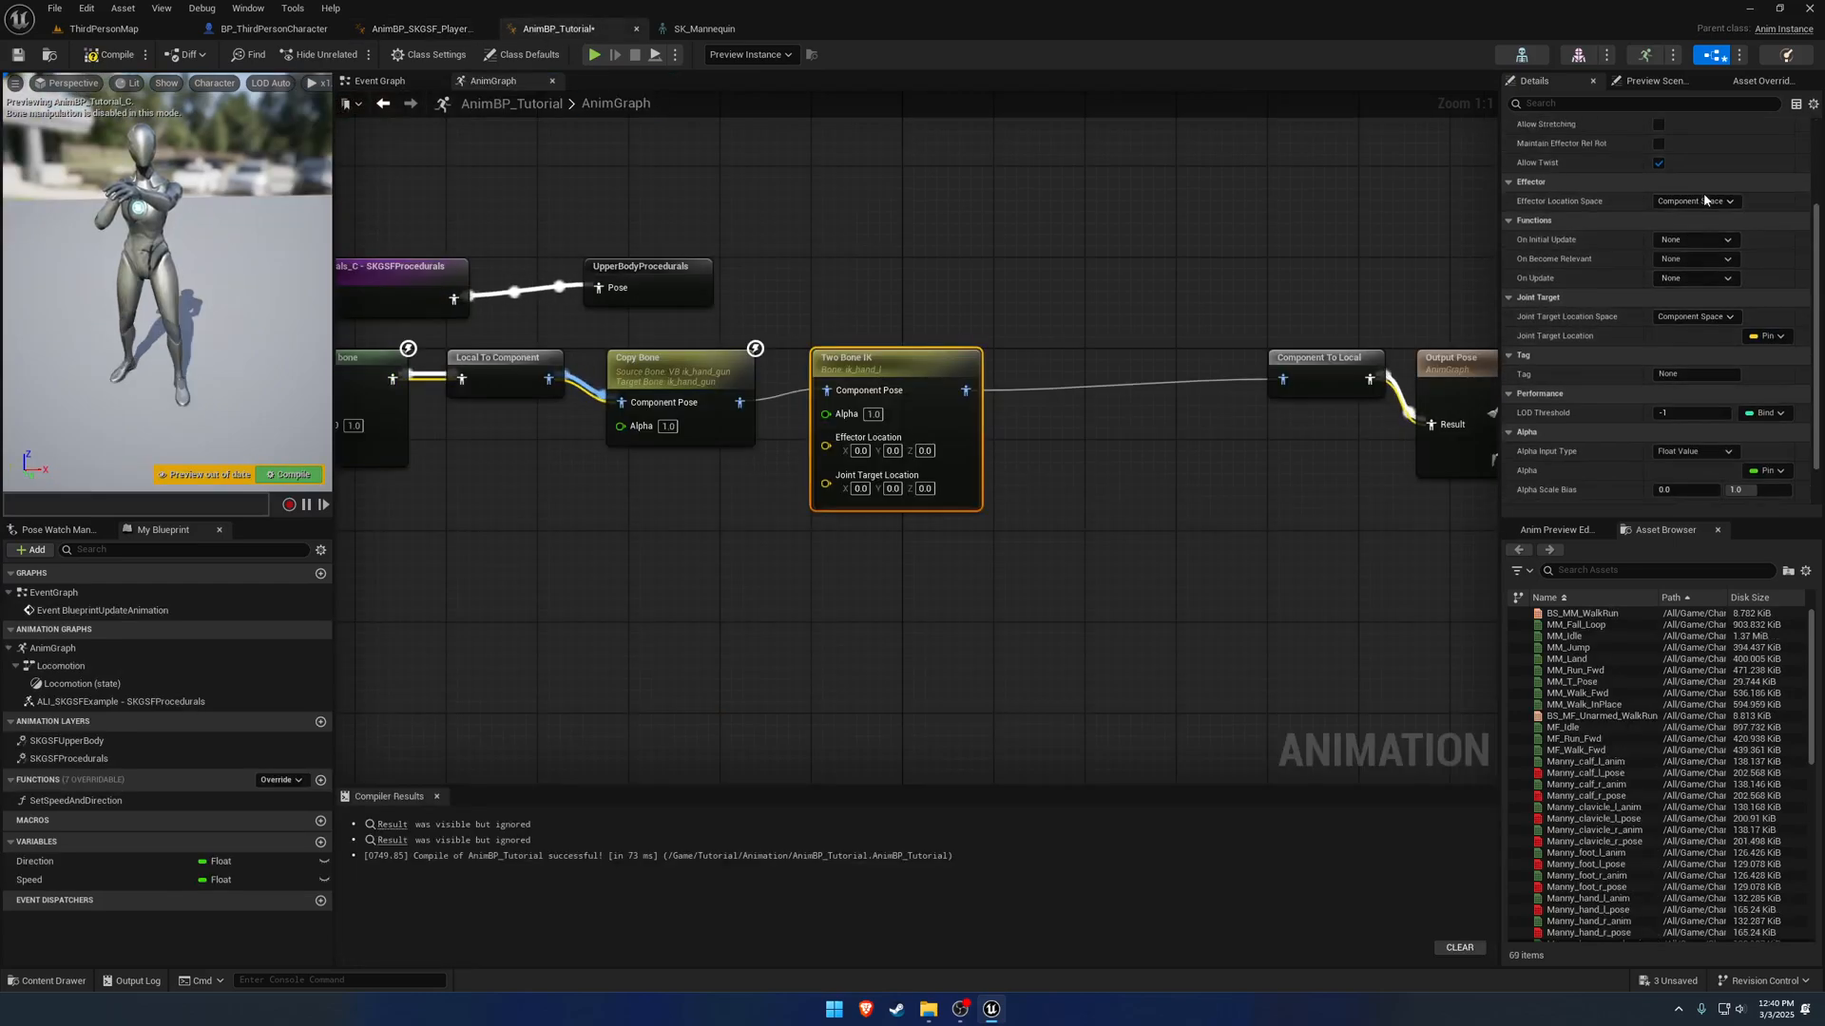
click(1693, 184)
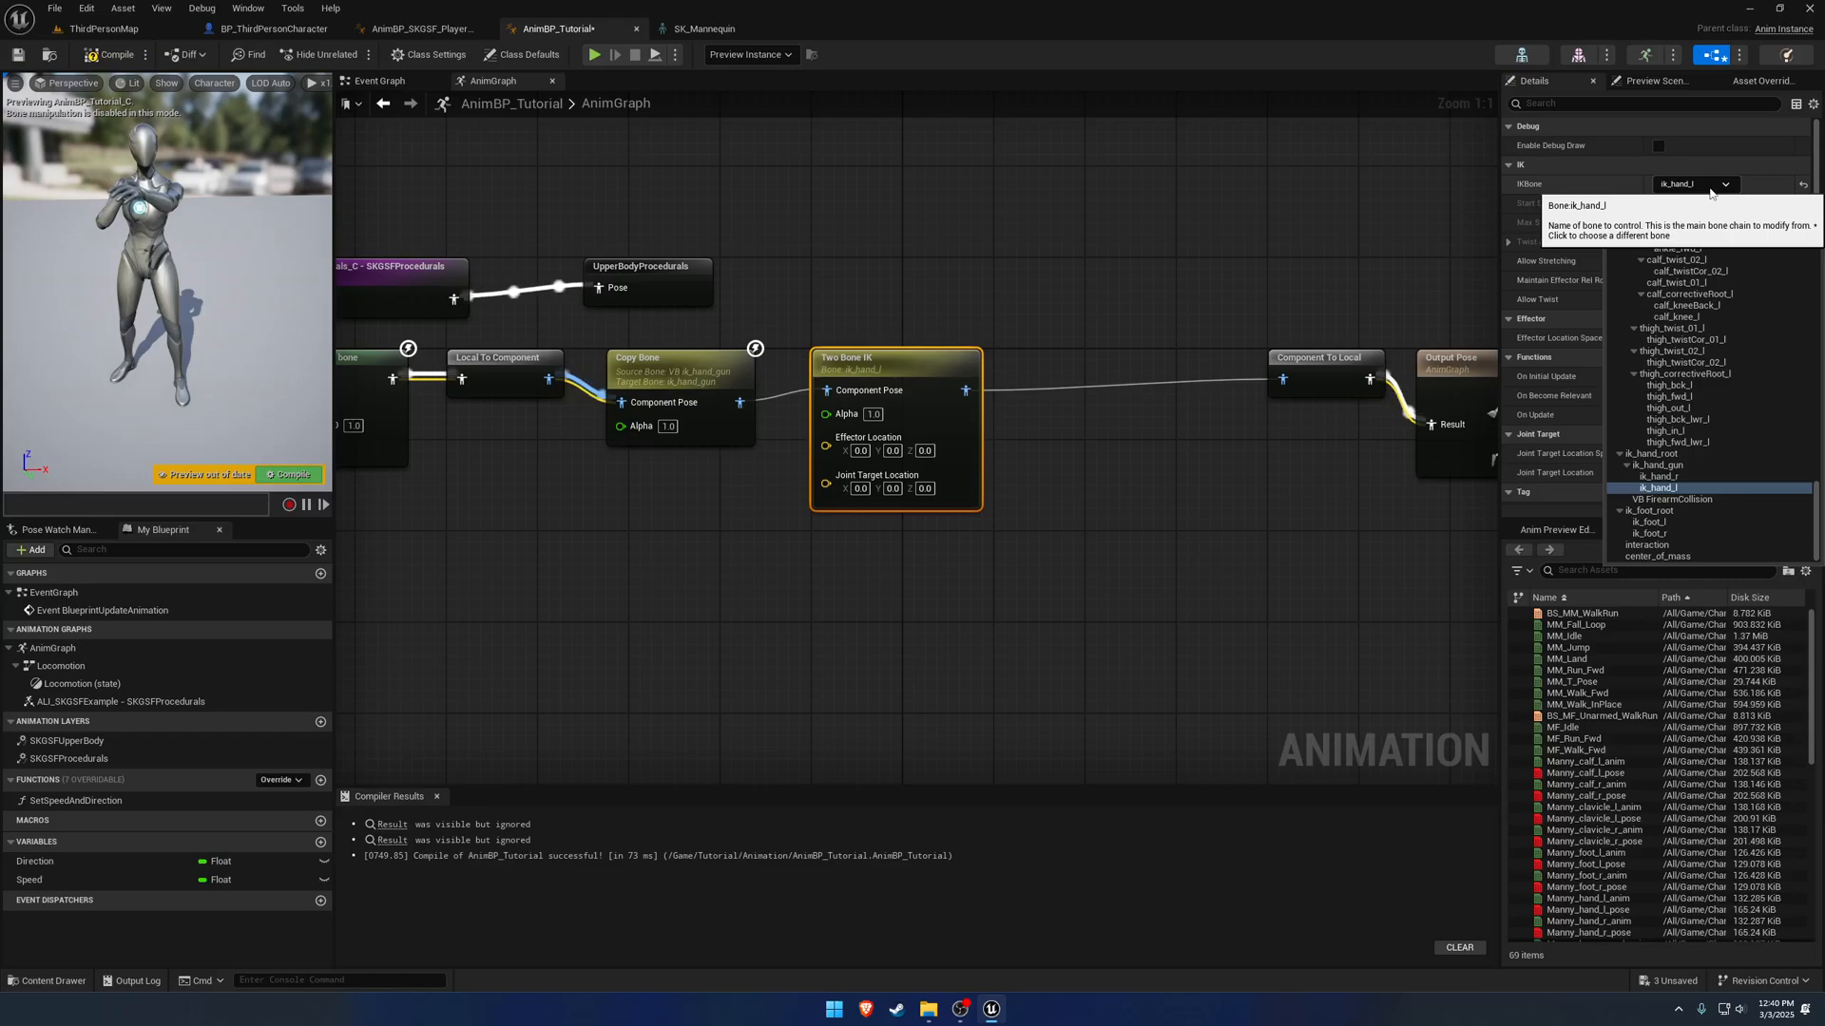
click(1656, 487)
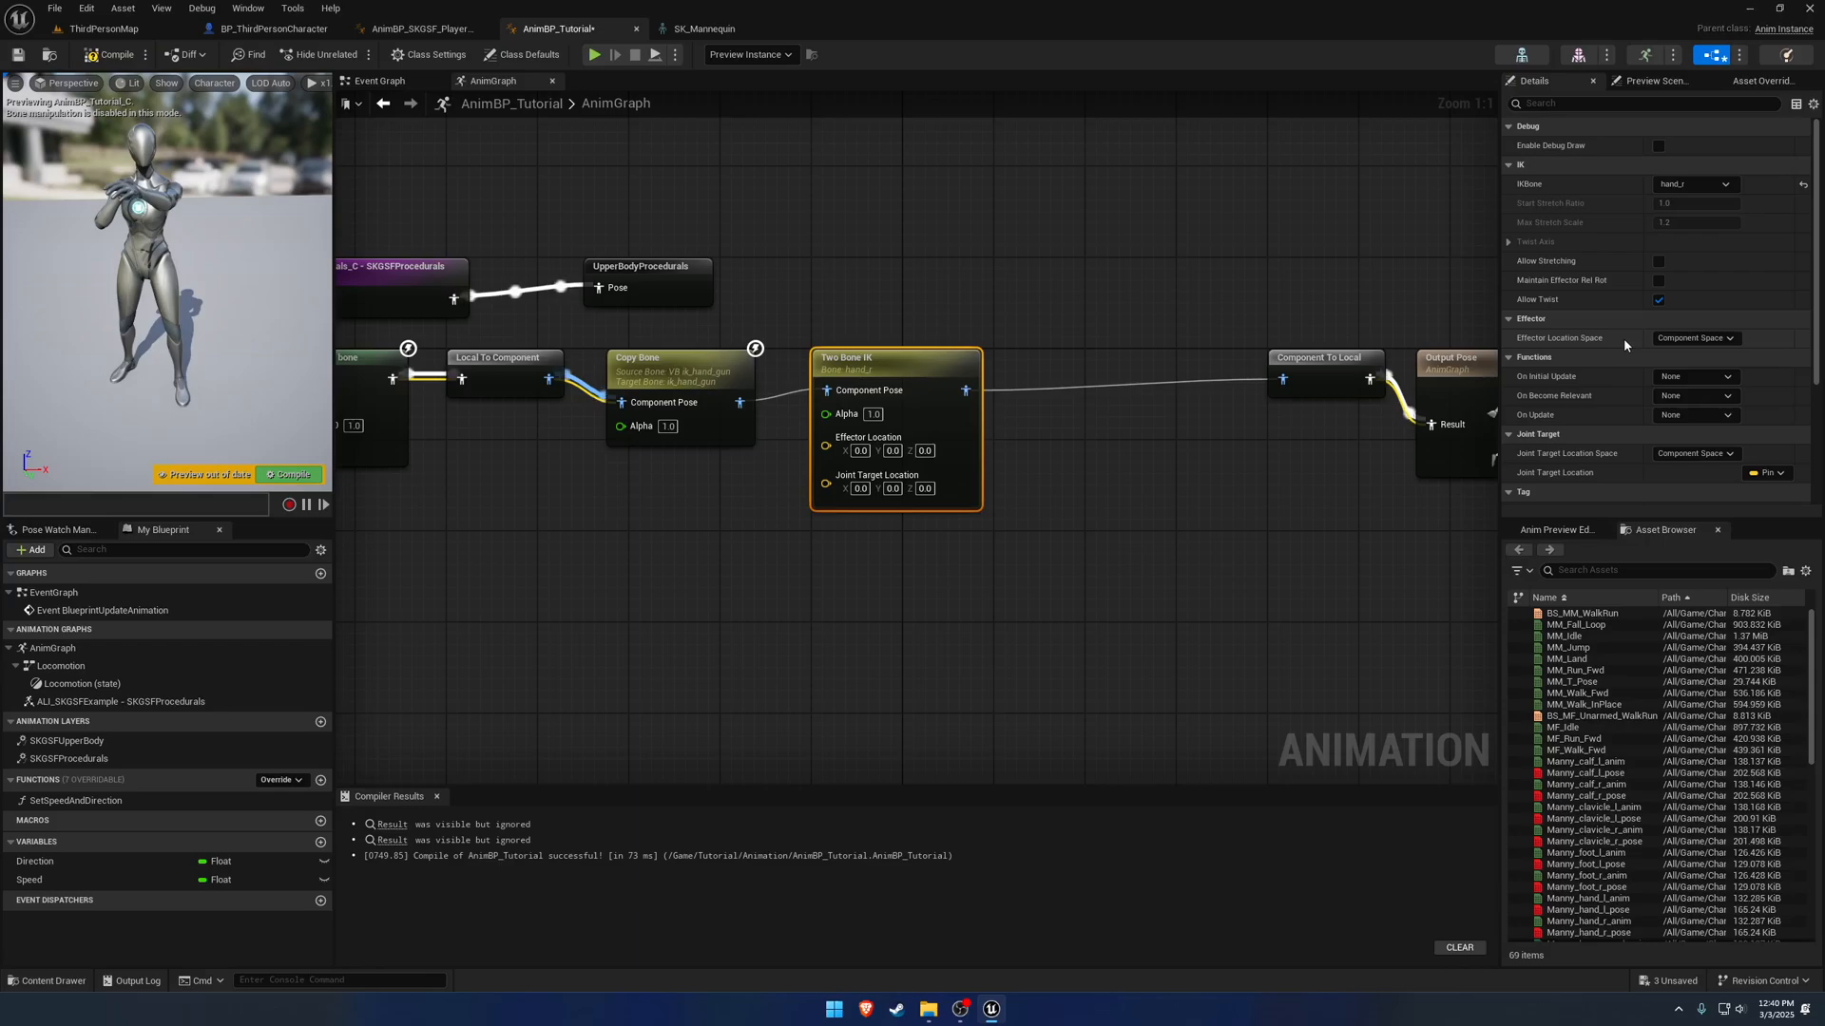
click(1694, 338)
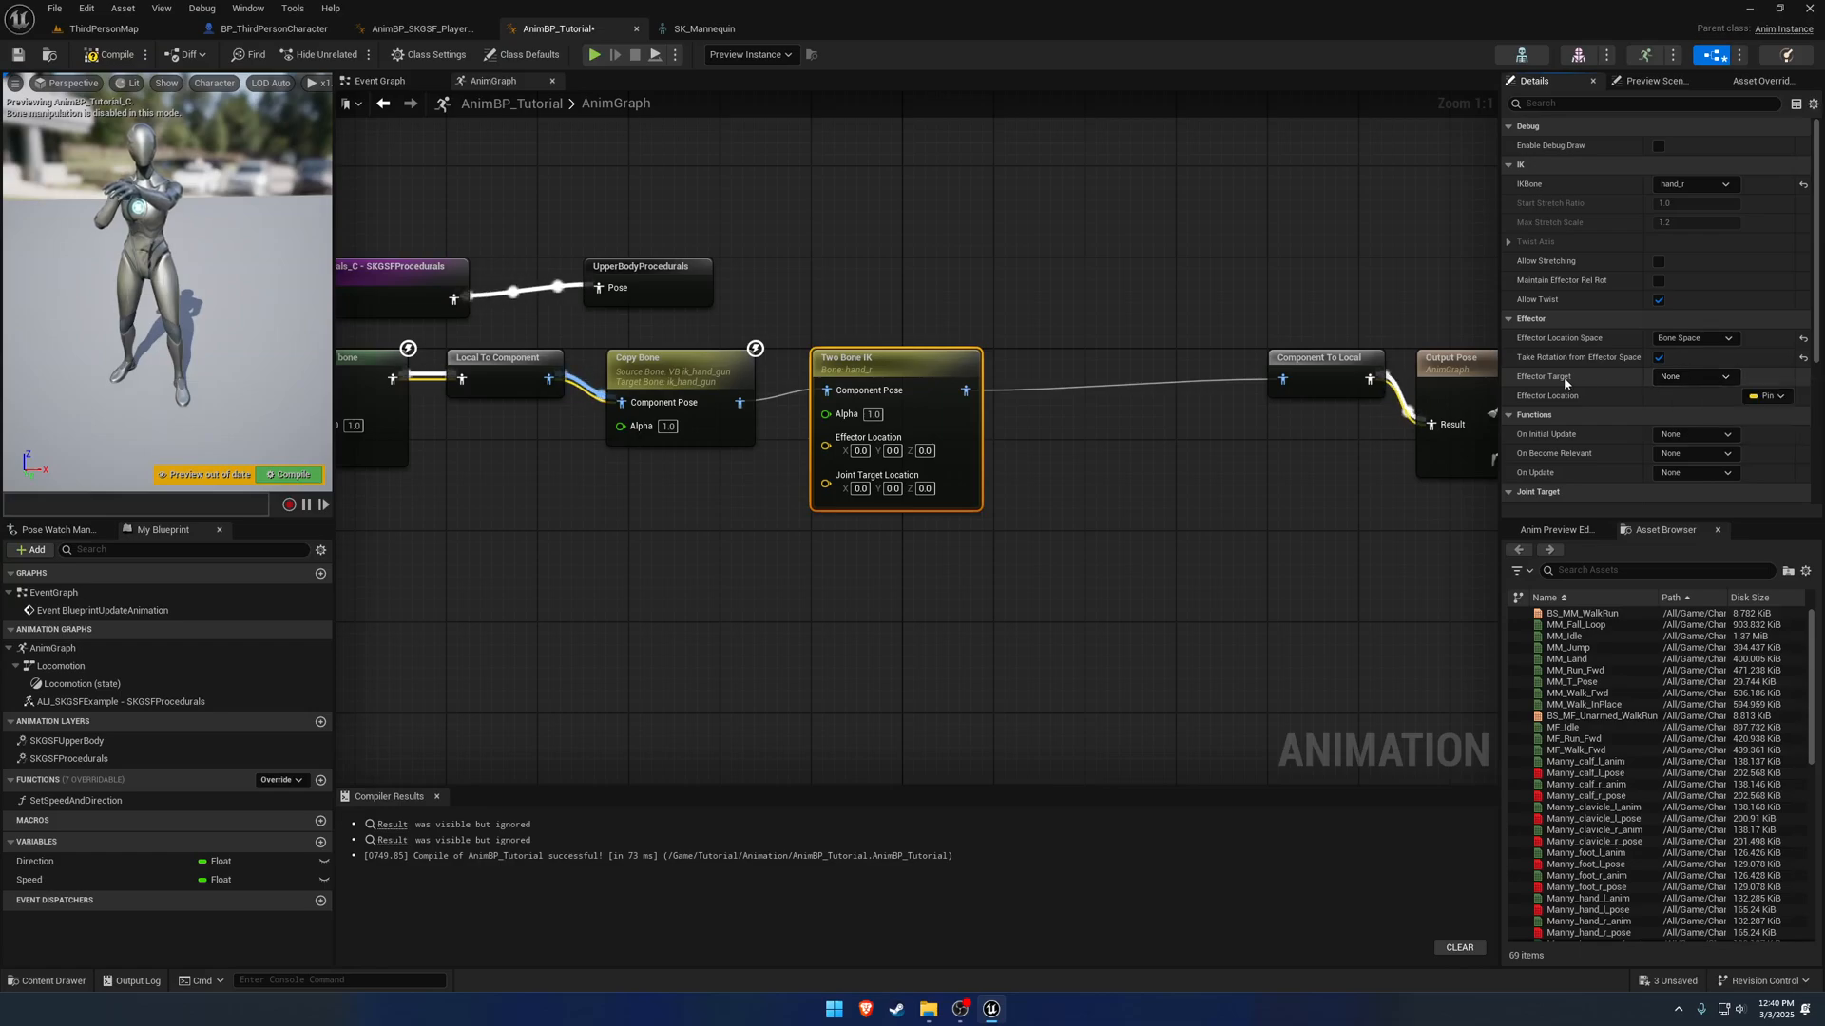
Set Effector Target to ik_hand_r, hide the Joint Target Location pin, and compile.
click(1692, 376)
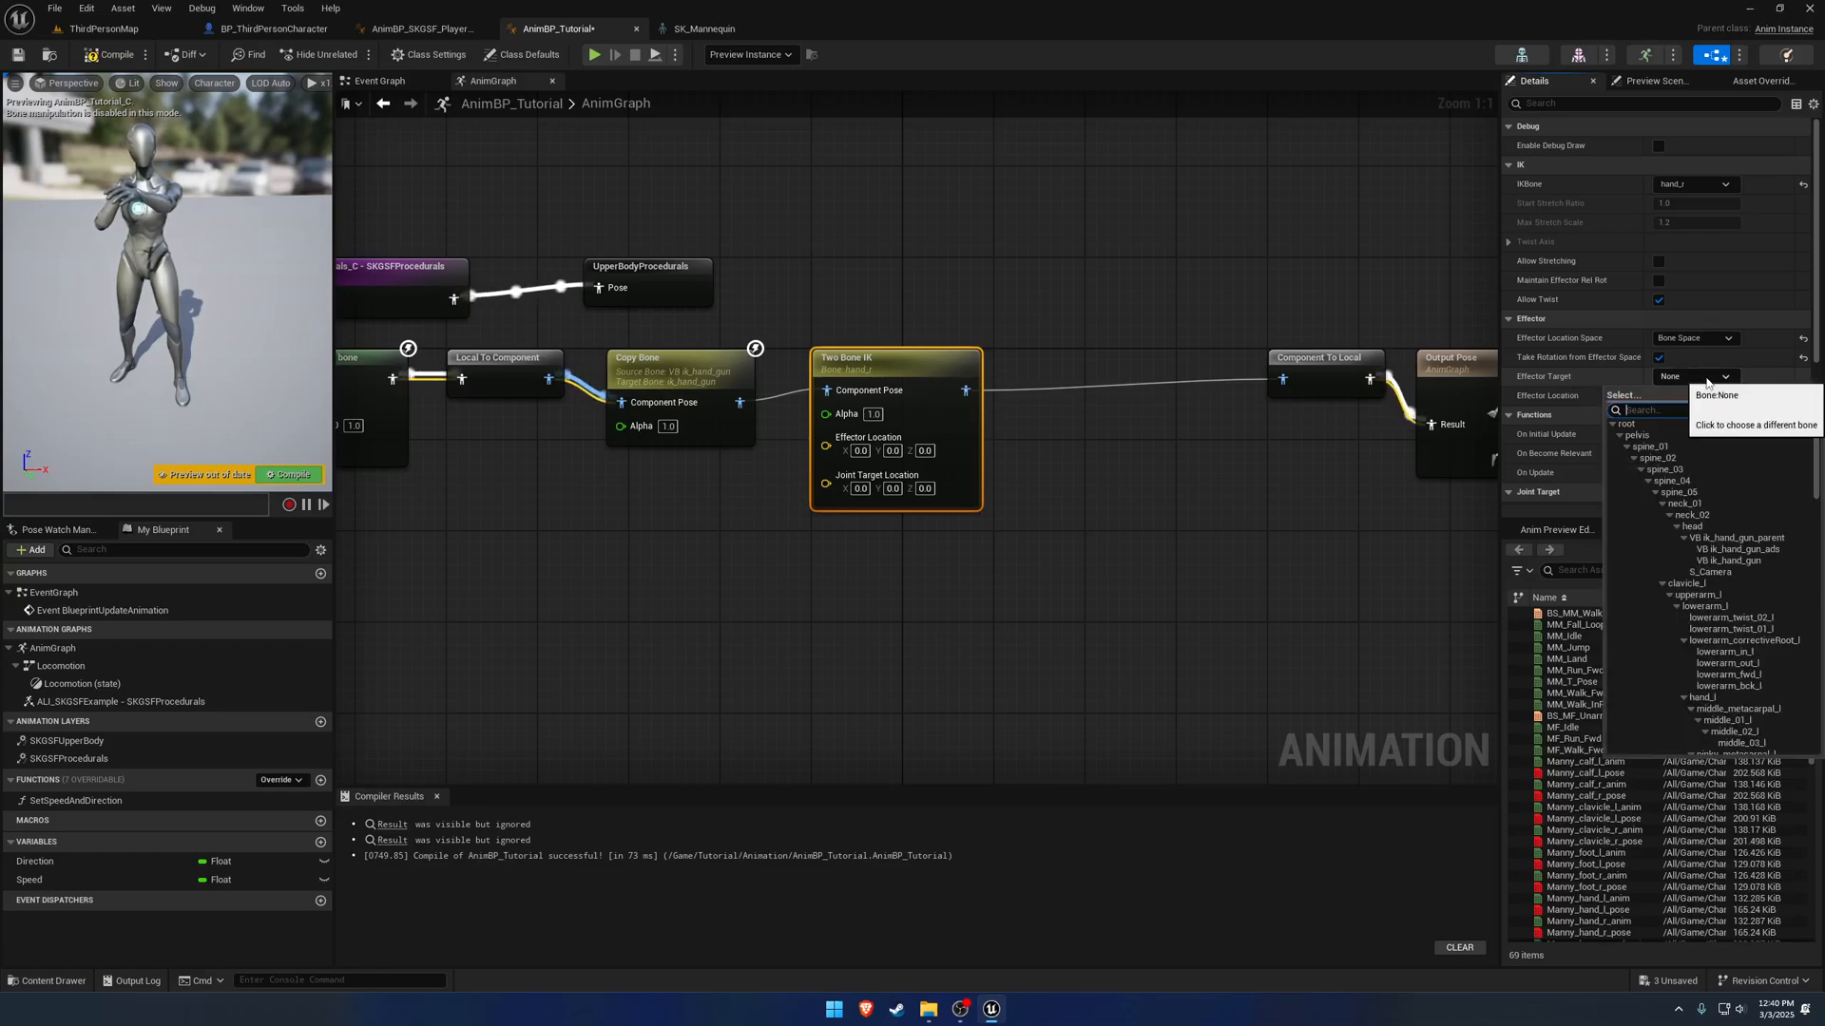
text(ik_hand)
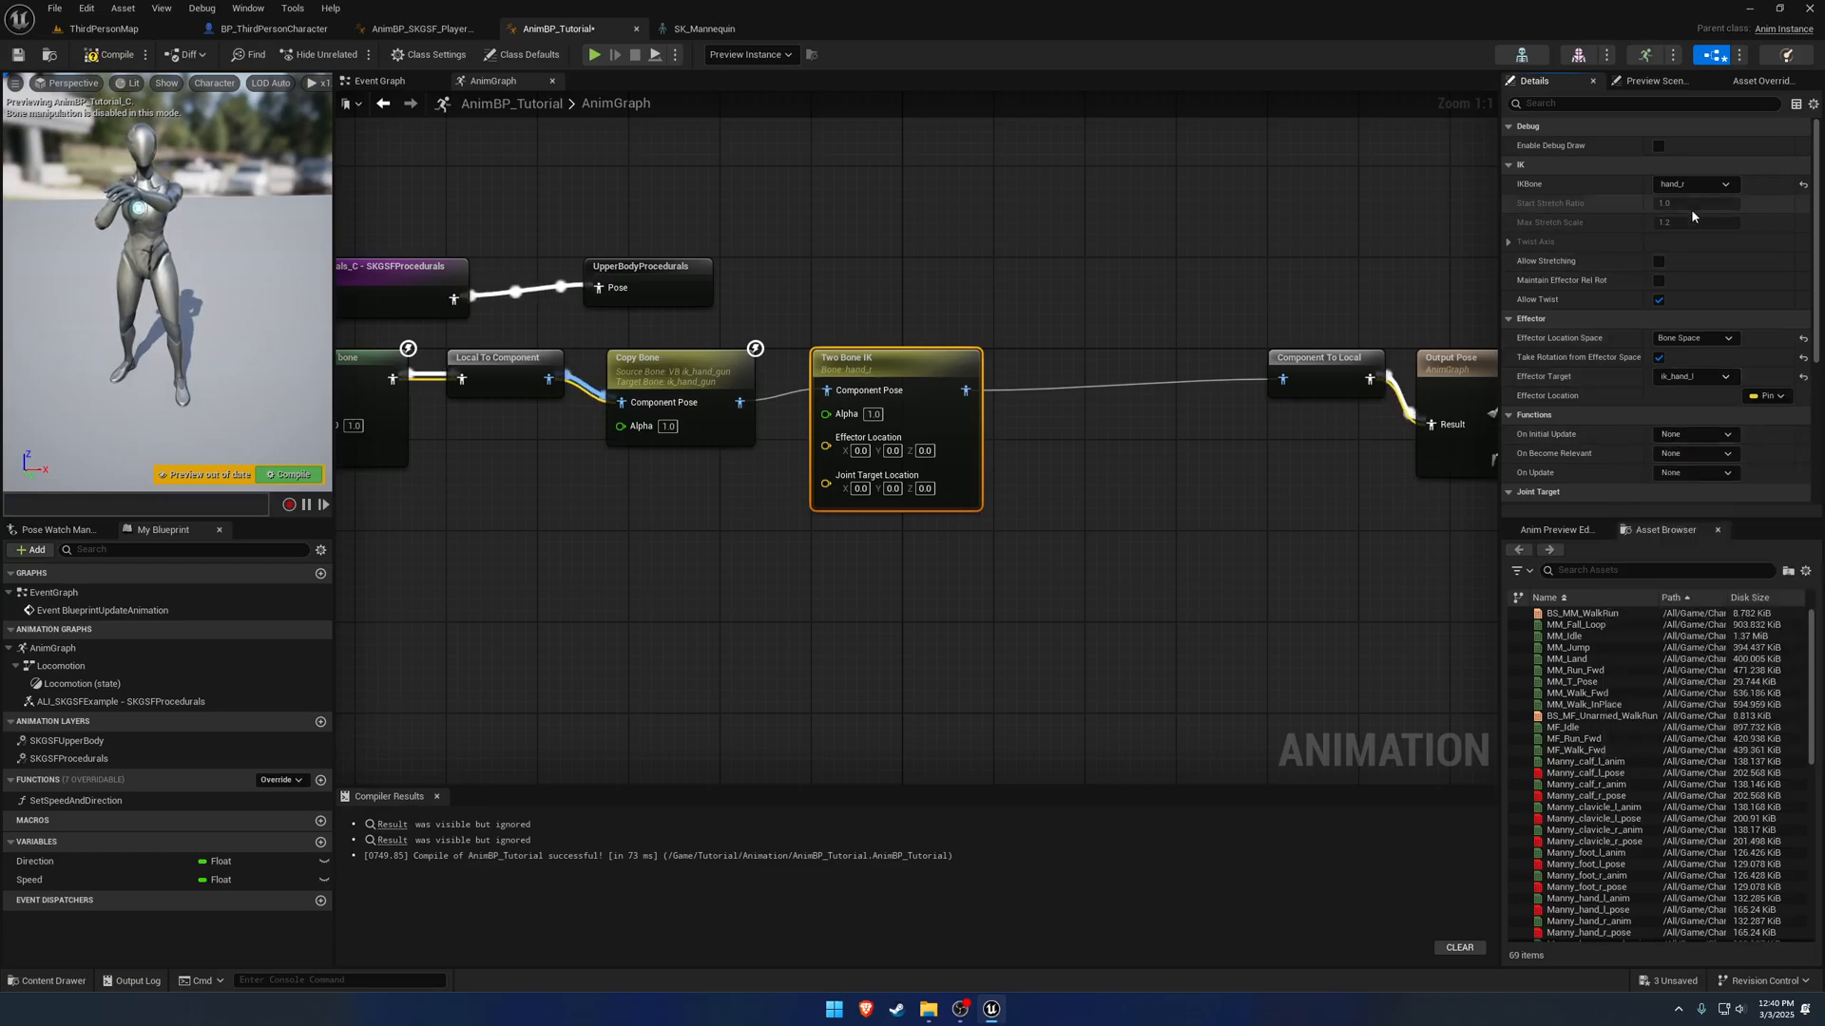
click(1727, 184)
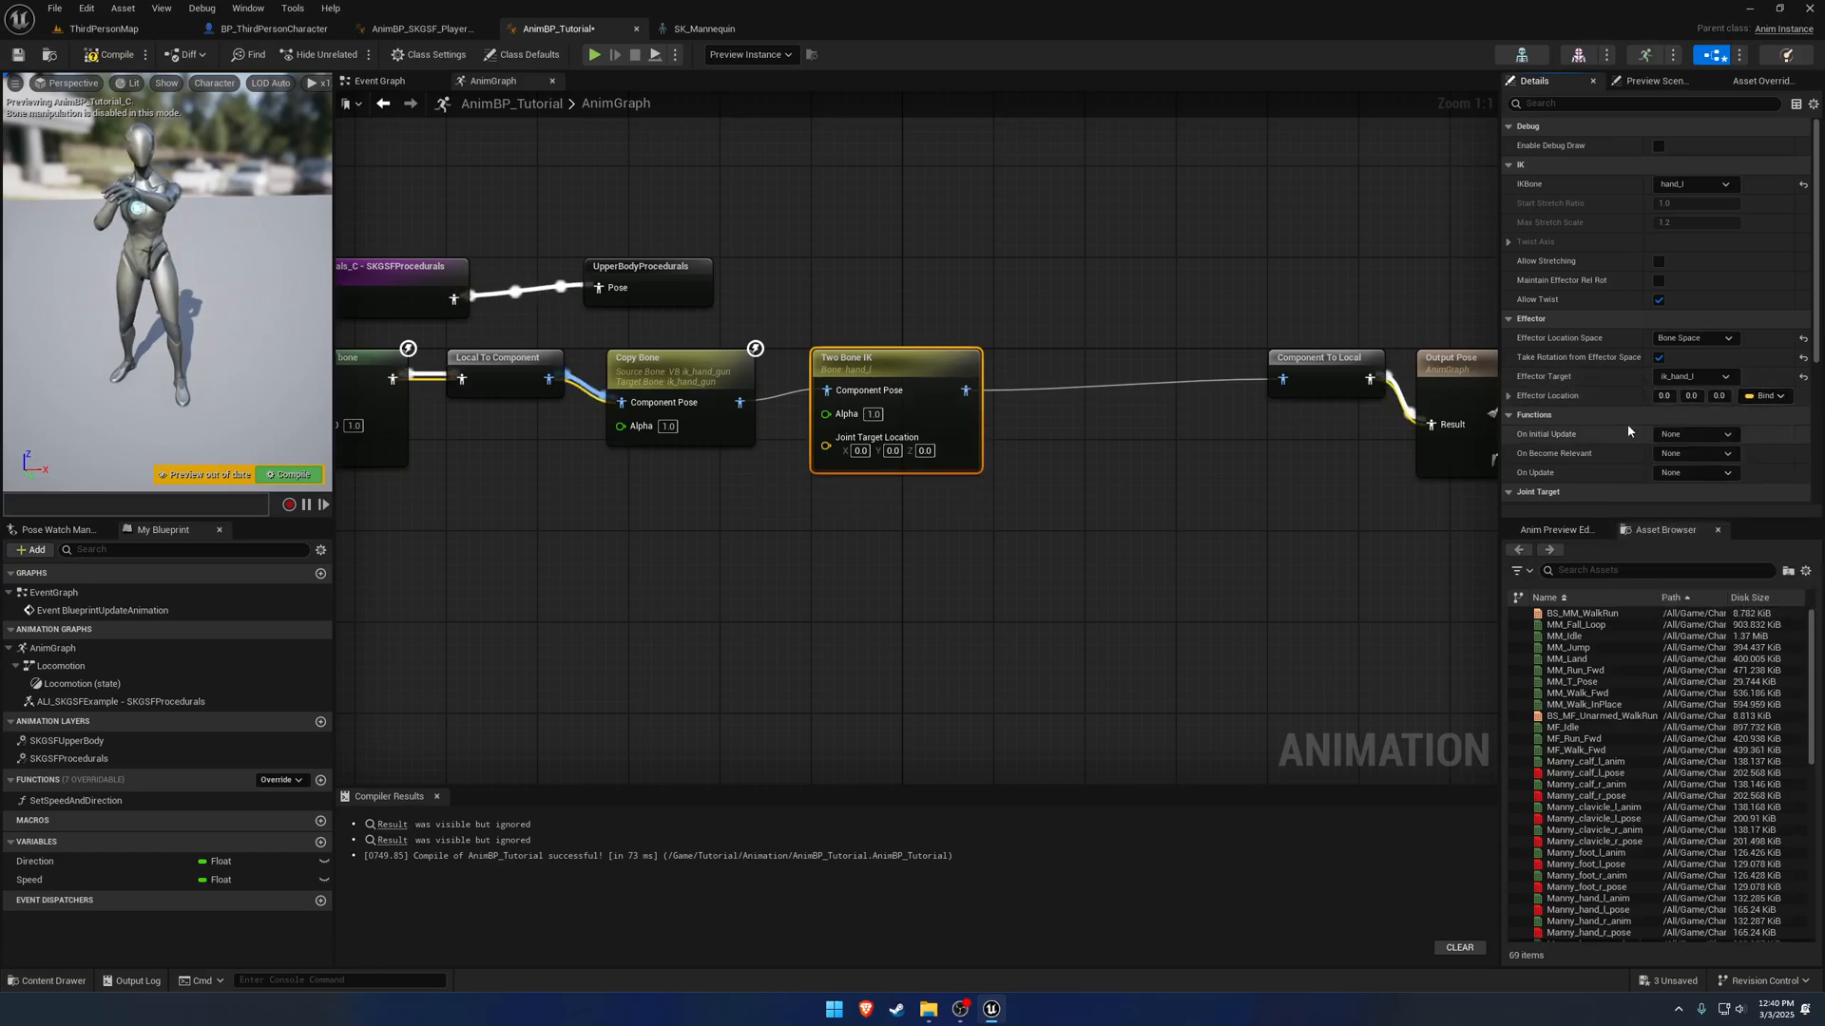
click(1764, 371)
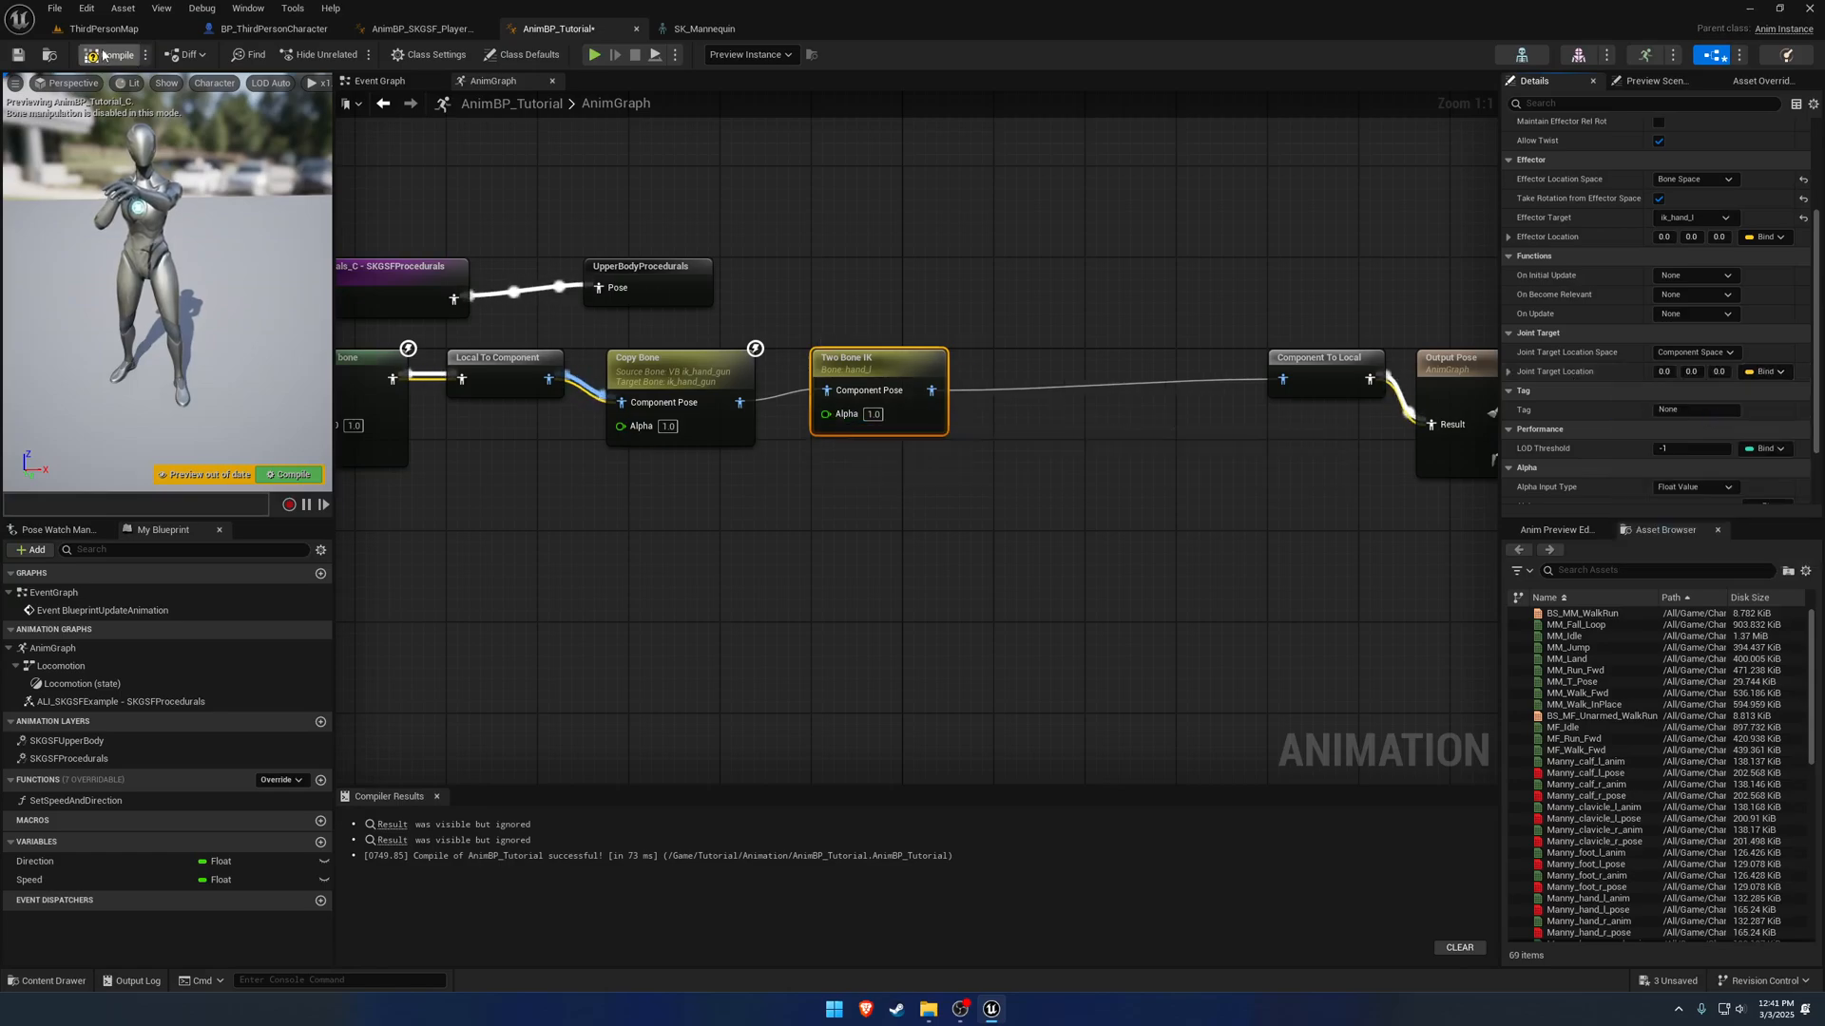
click(103, 29)
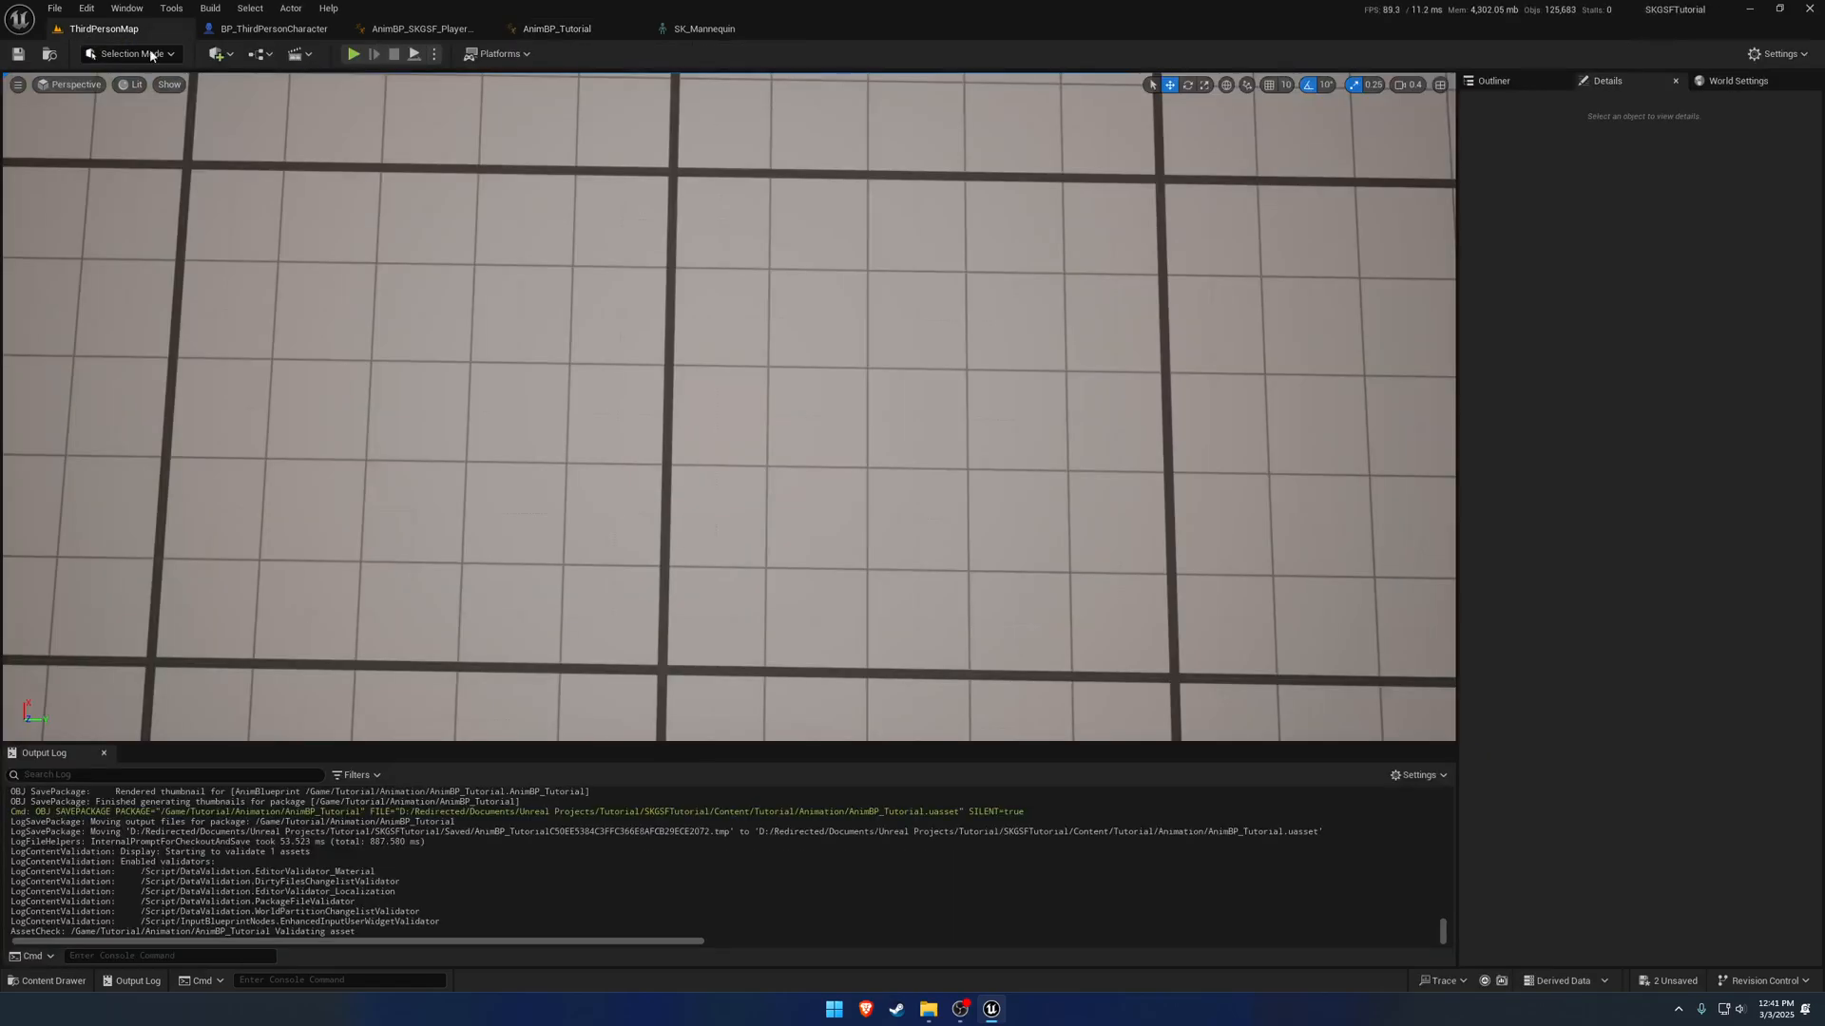
Play-test the level, then add a second Two Bone IK node into the chain.
click(353, 53)
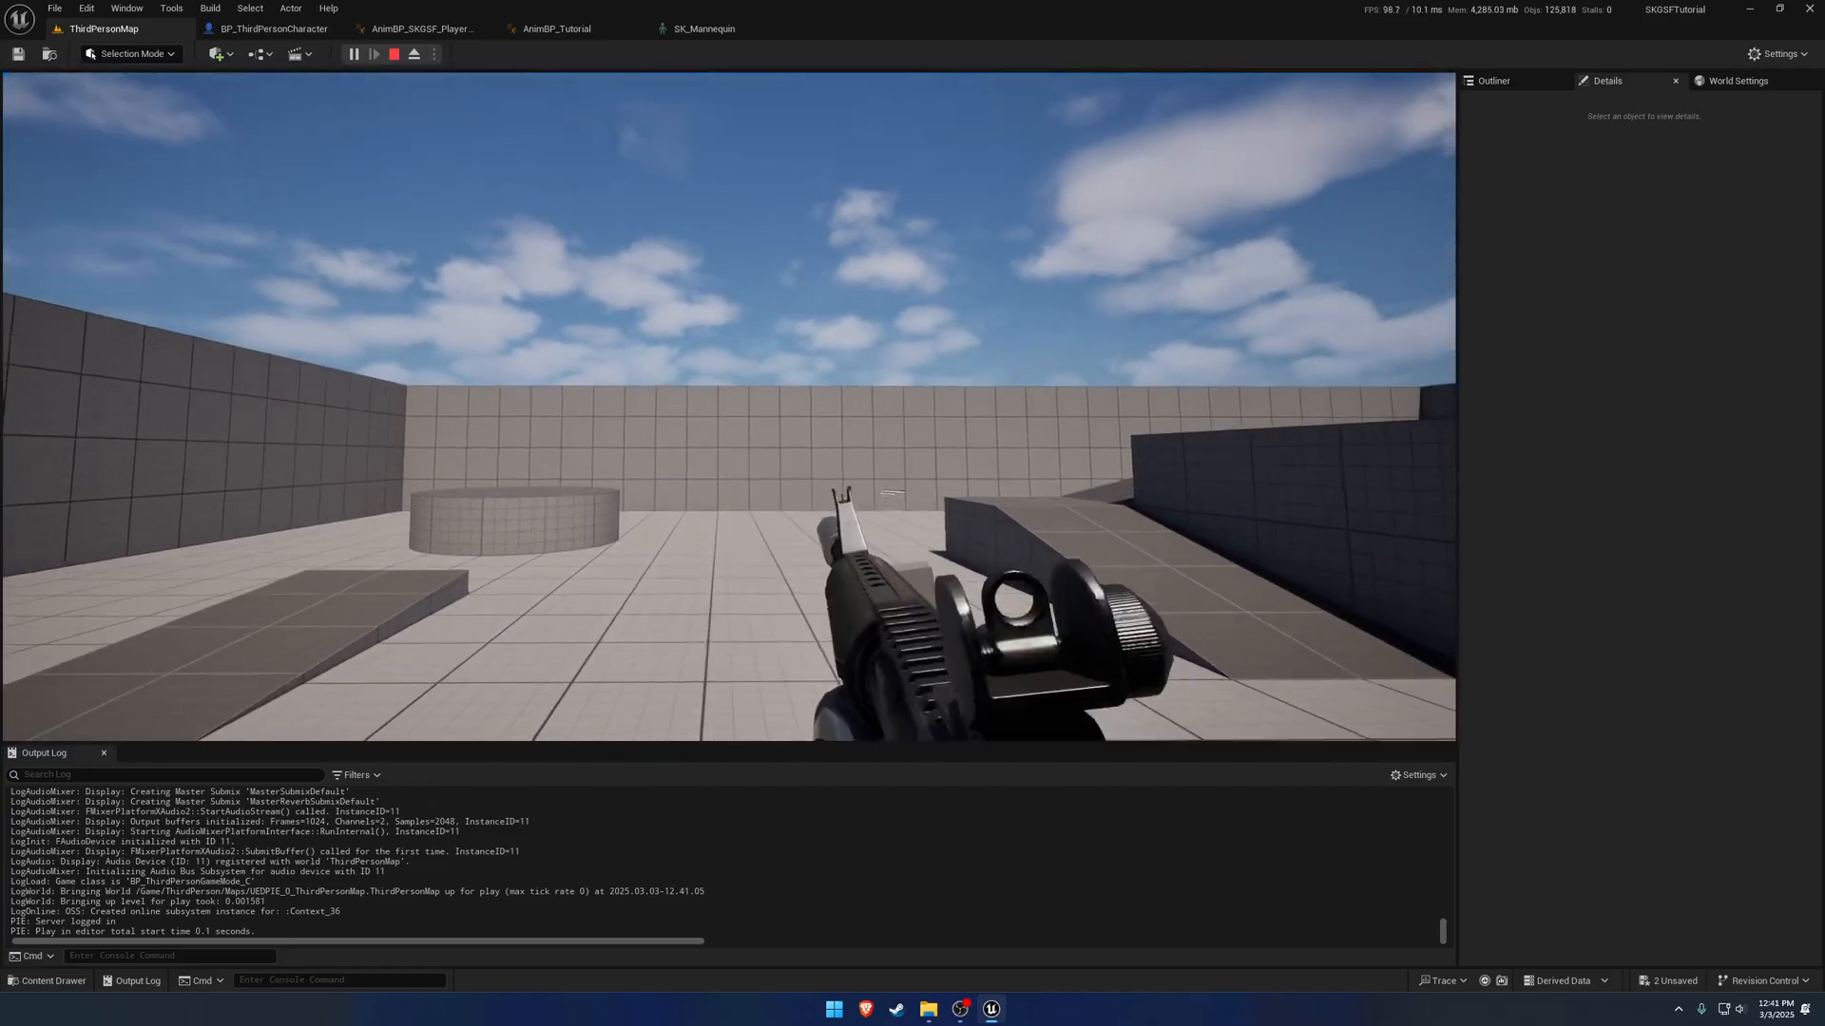
click(559, 28)
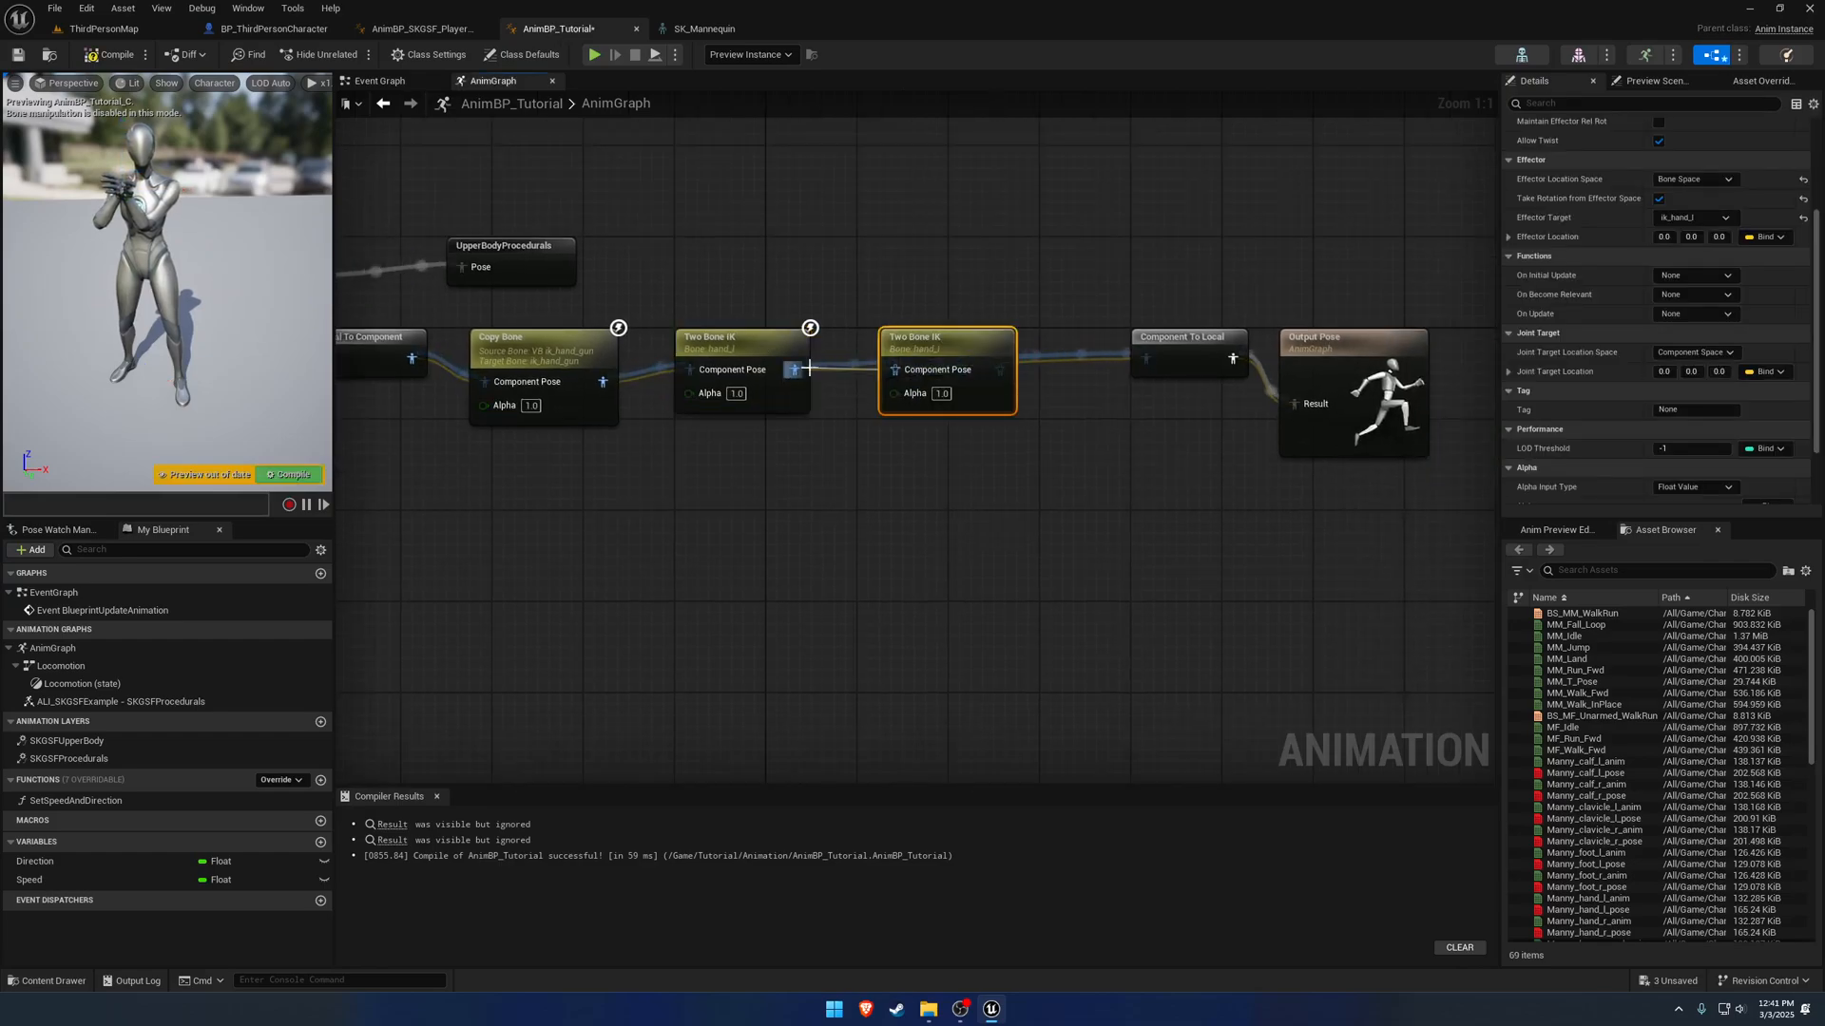
click(1694, 217)
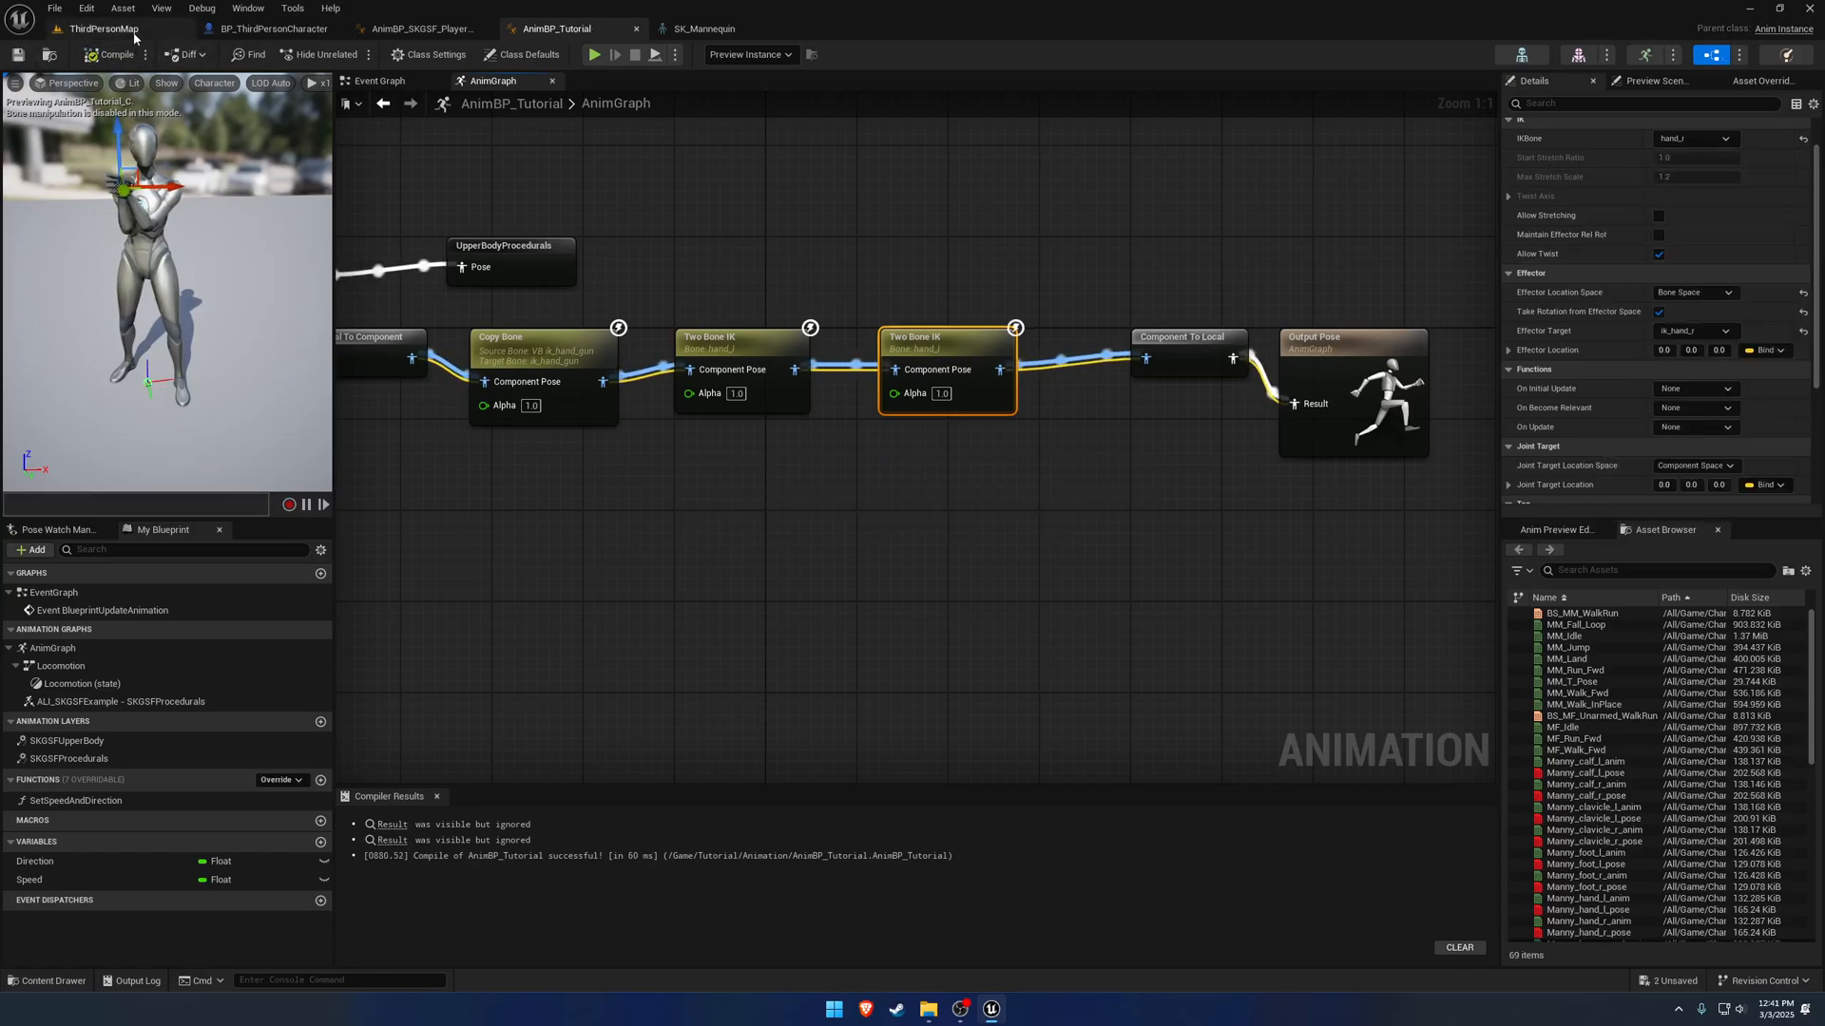
Play-test with both hand IK nodes chained and return to the AnimBP_Tutorial graph.
click(593, 53)
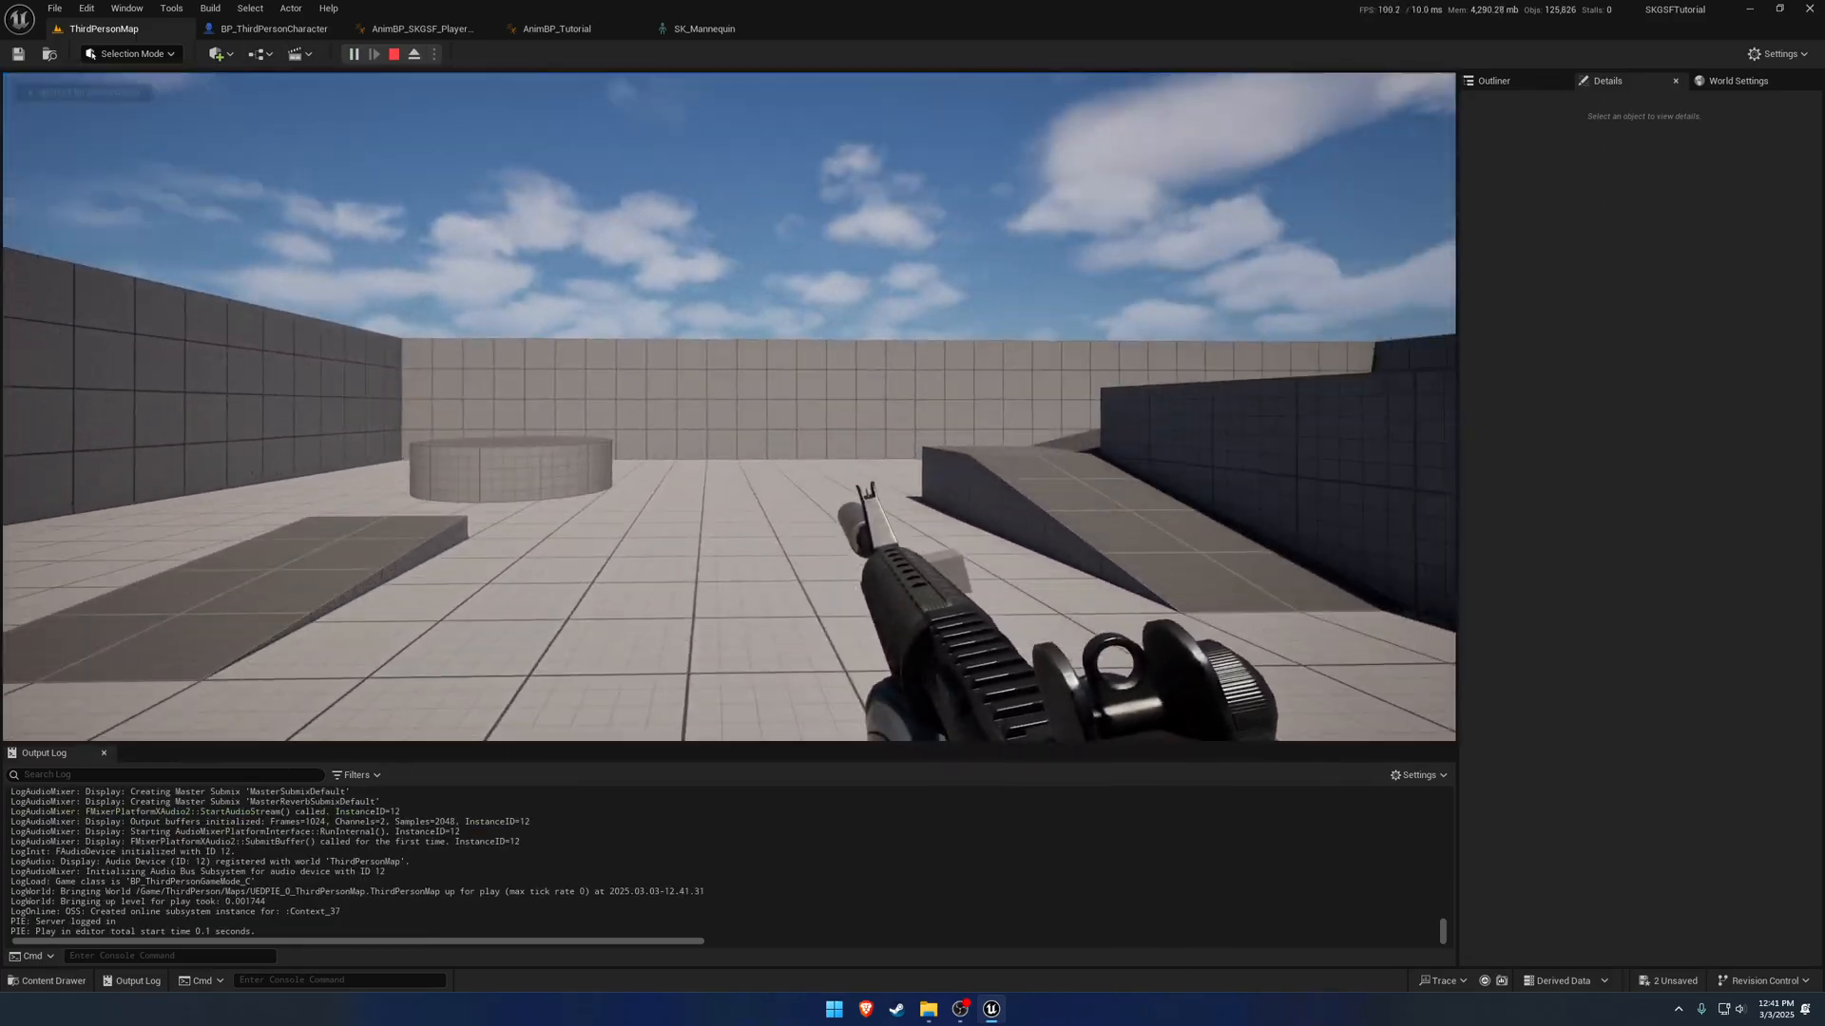
click(563, 29)
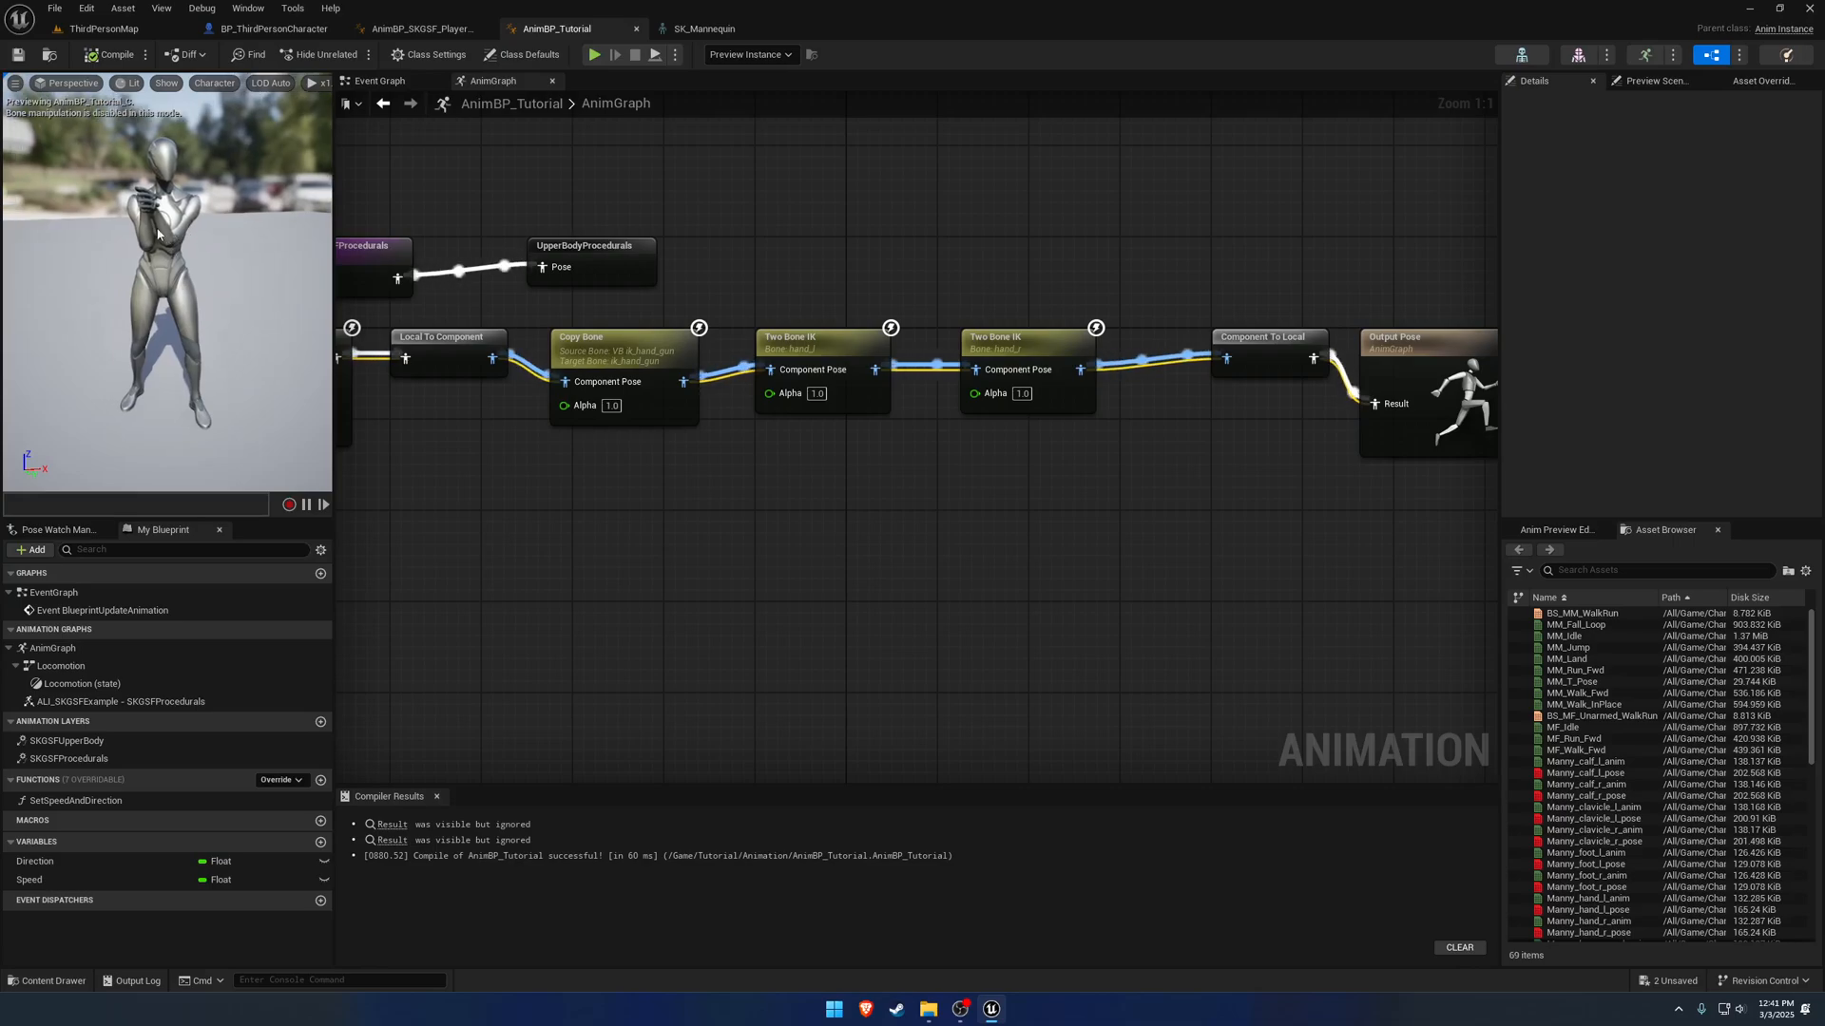
Give the Two Bone IK a non-zero Joint Target Location for the elbow and compile.
click(823, 338)
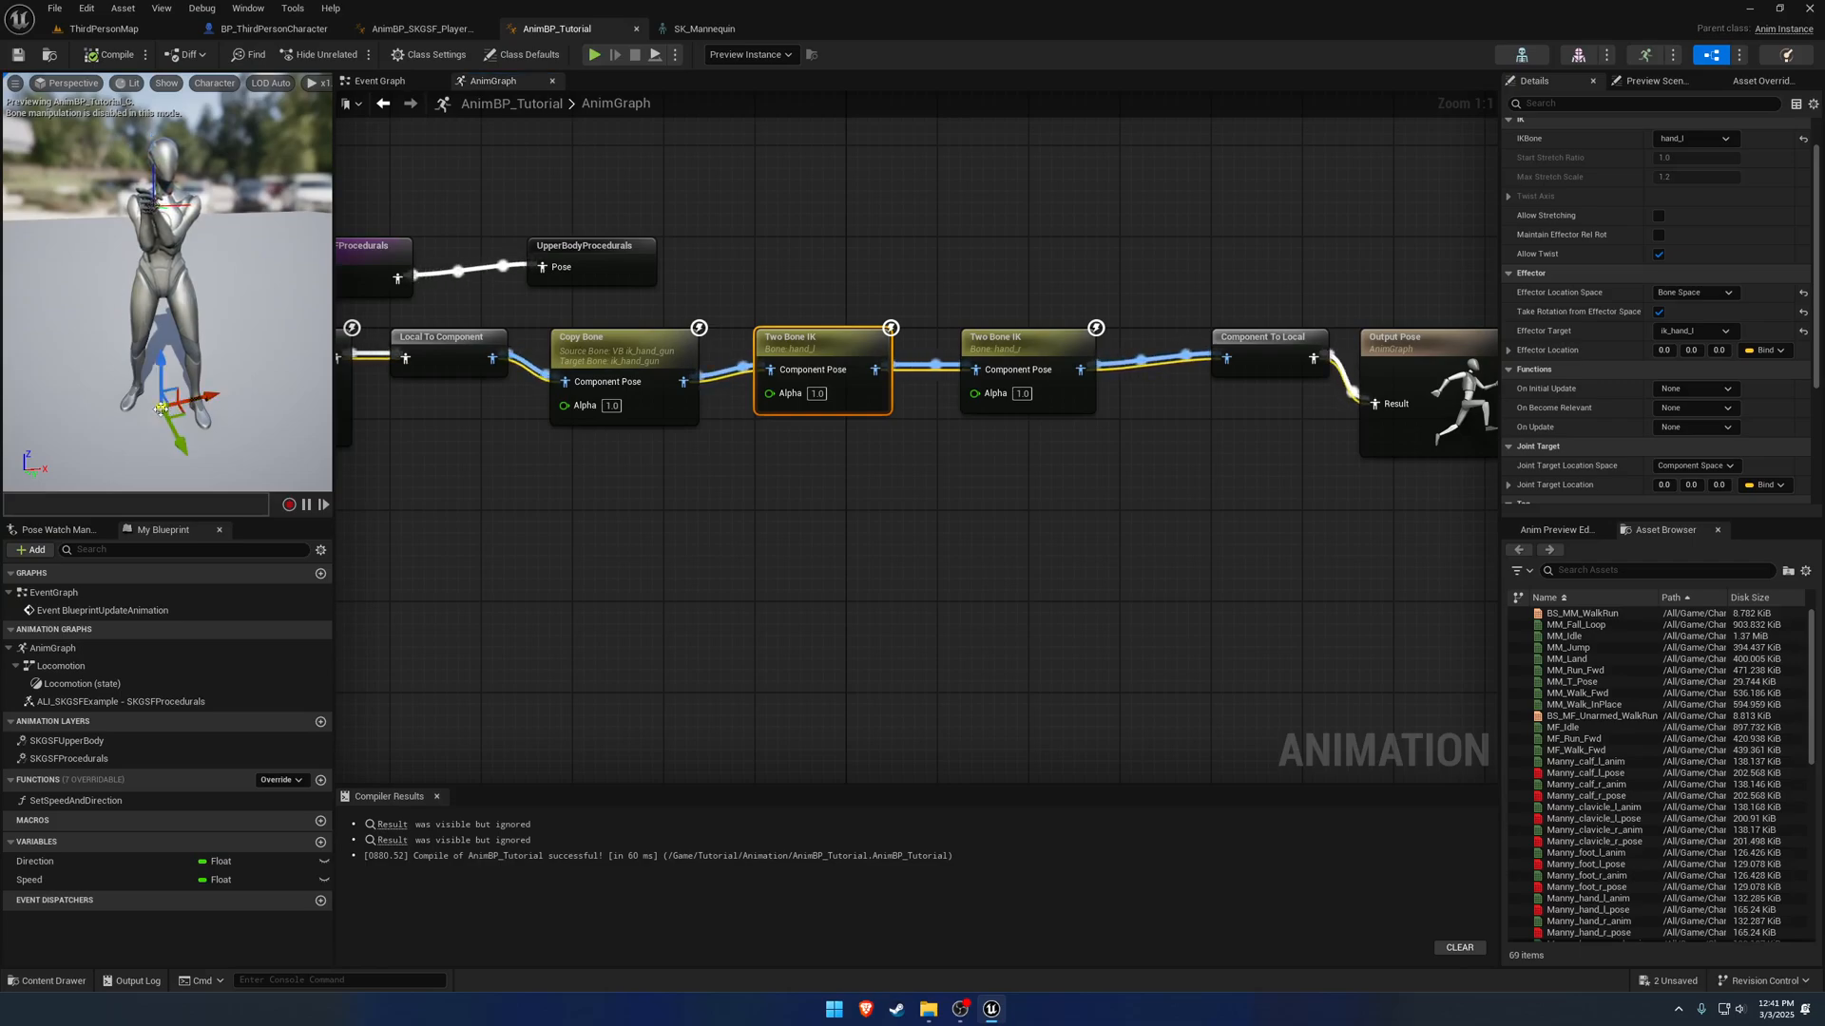
scroll(down, 3)
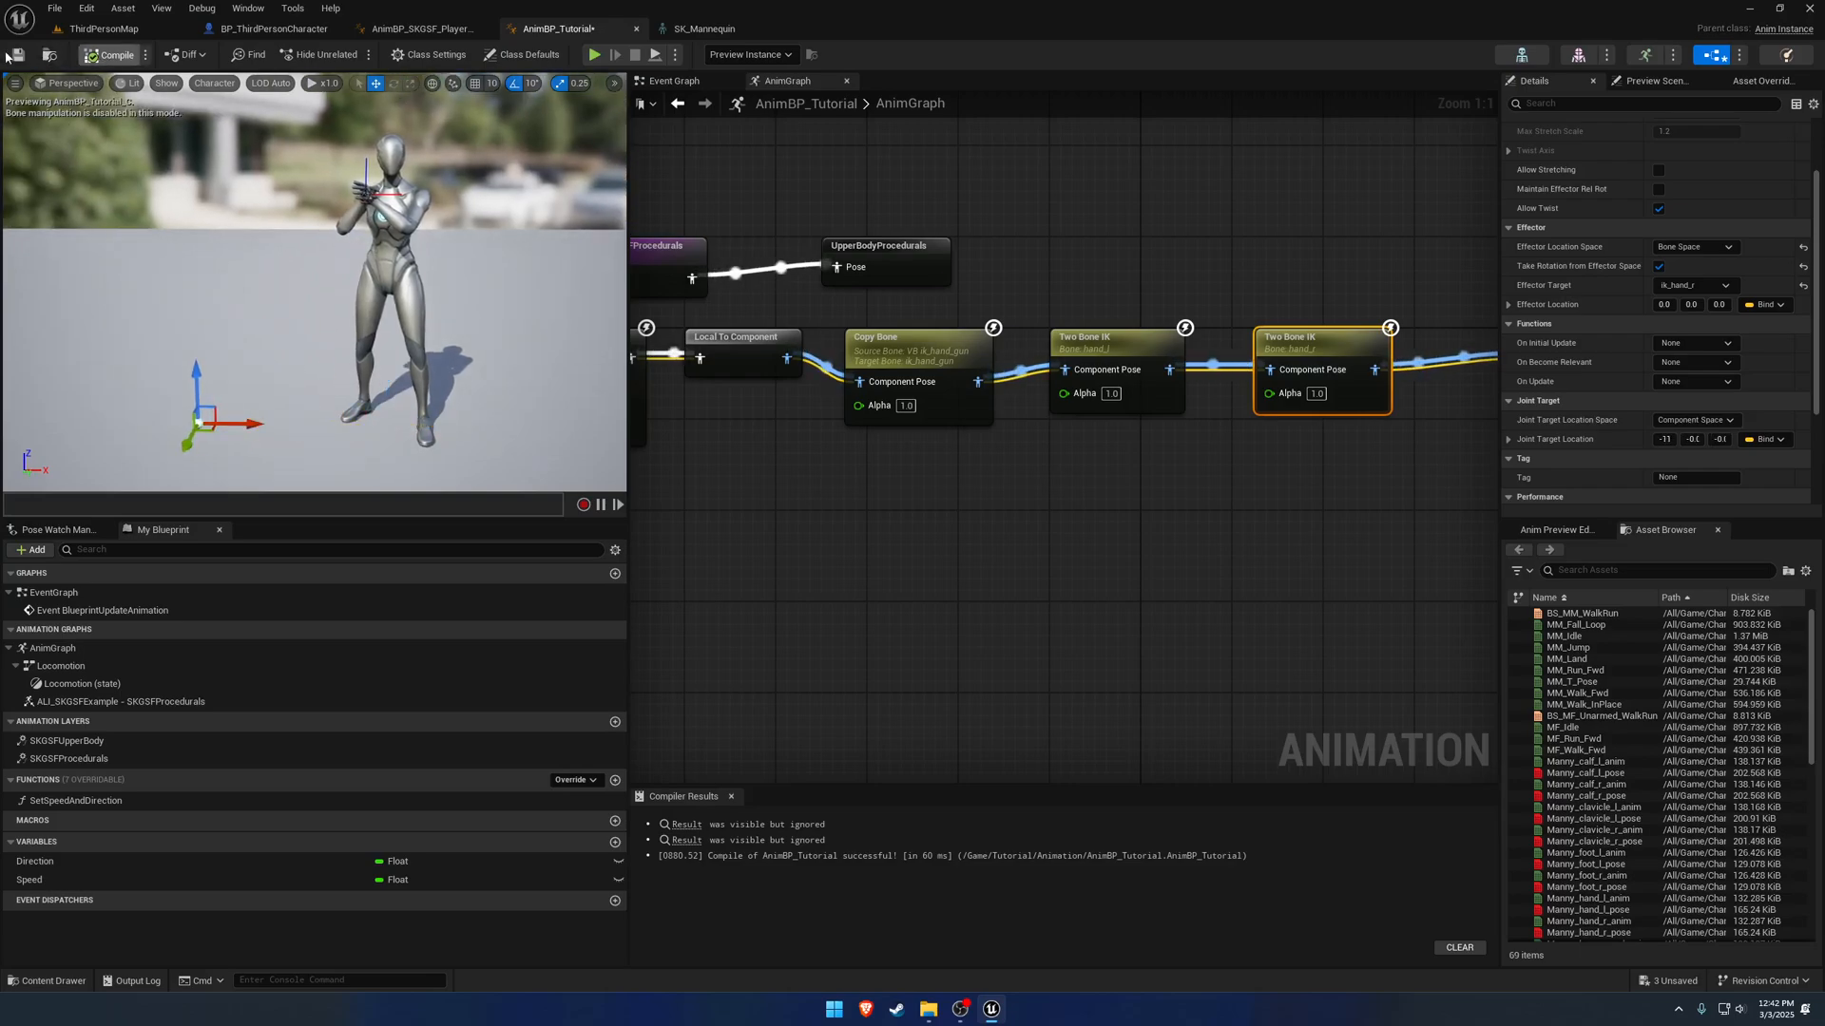
click(593, 53)
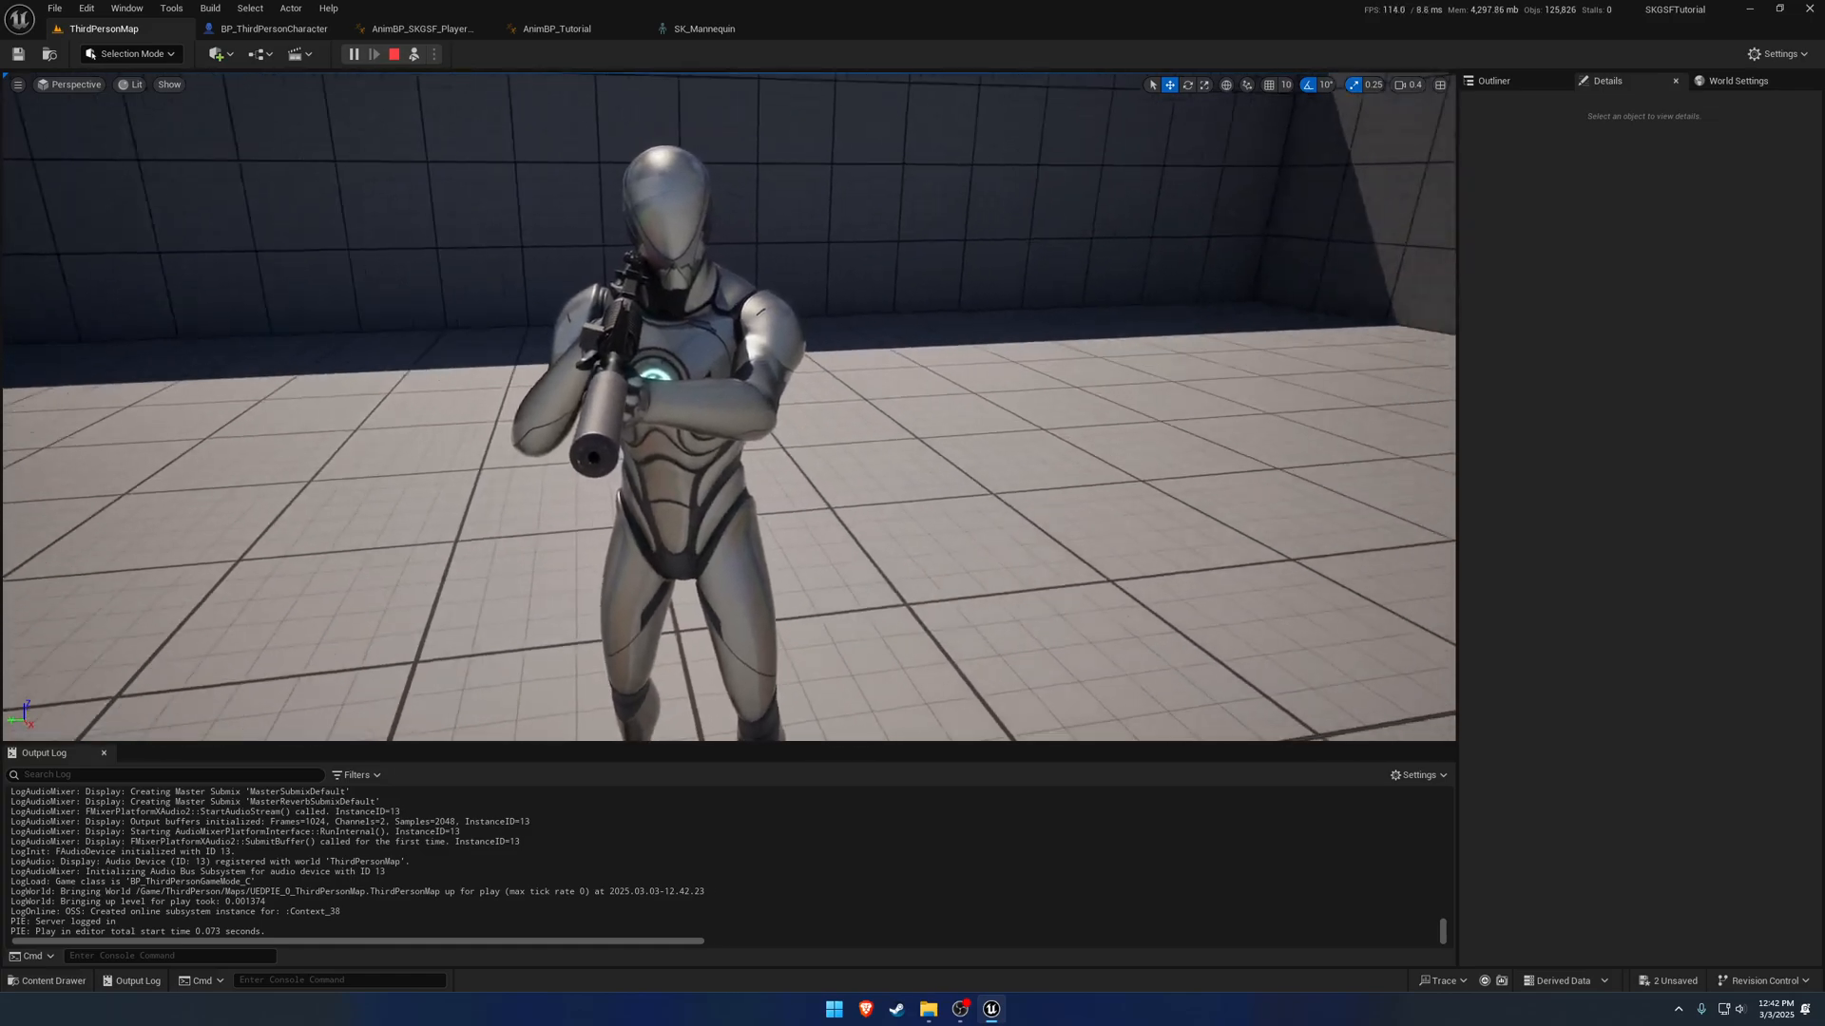
Save AnimBP_Tutorial, then play-test ThirdPersonMap and observe the rifle tilting upward while aiming.
click(395, 53)
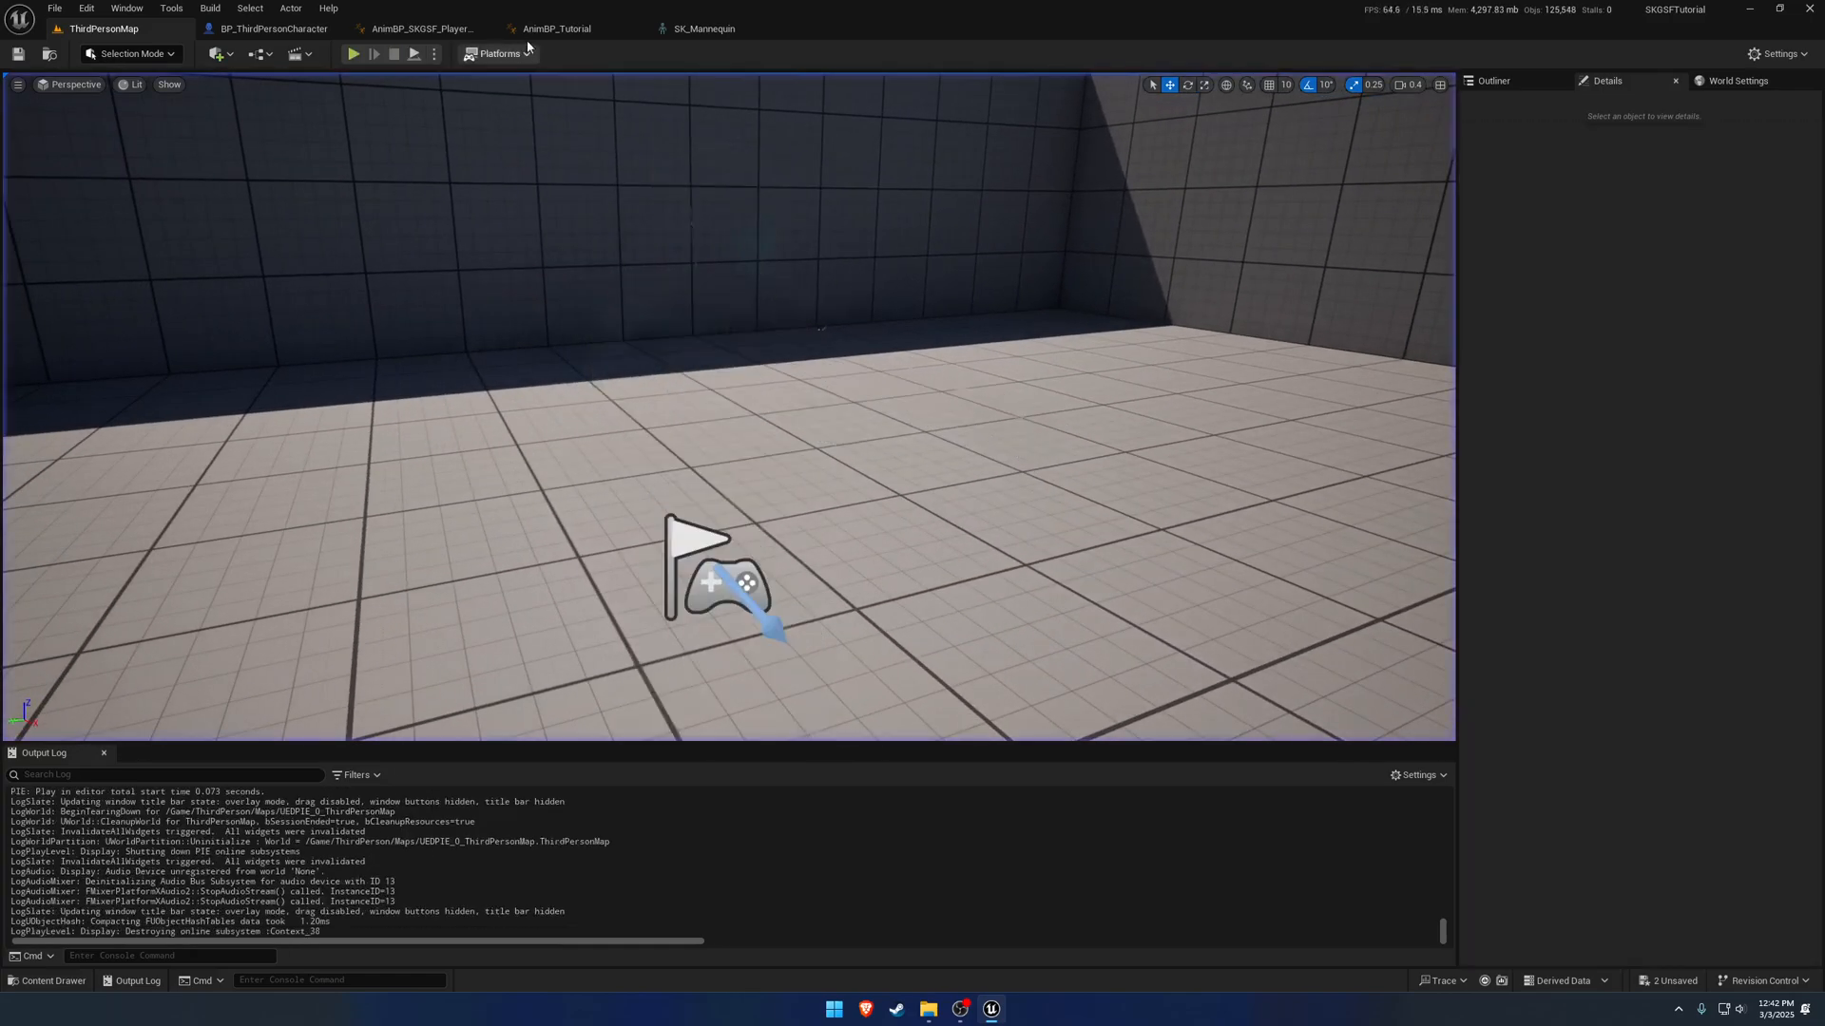
click(557, 28)
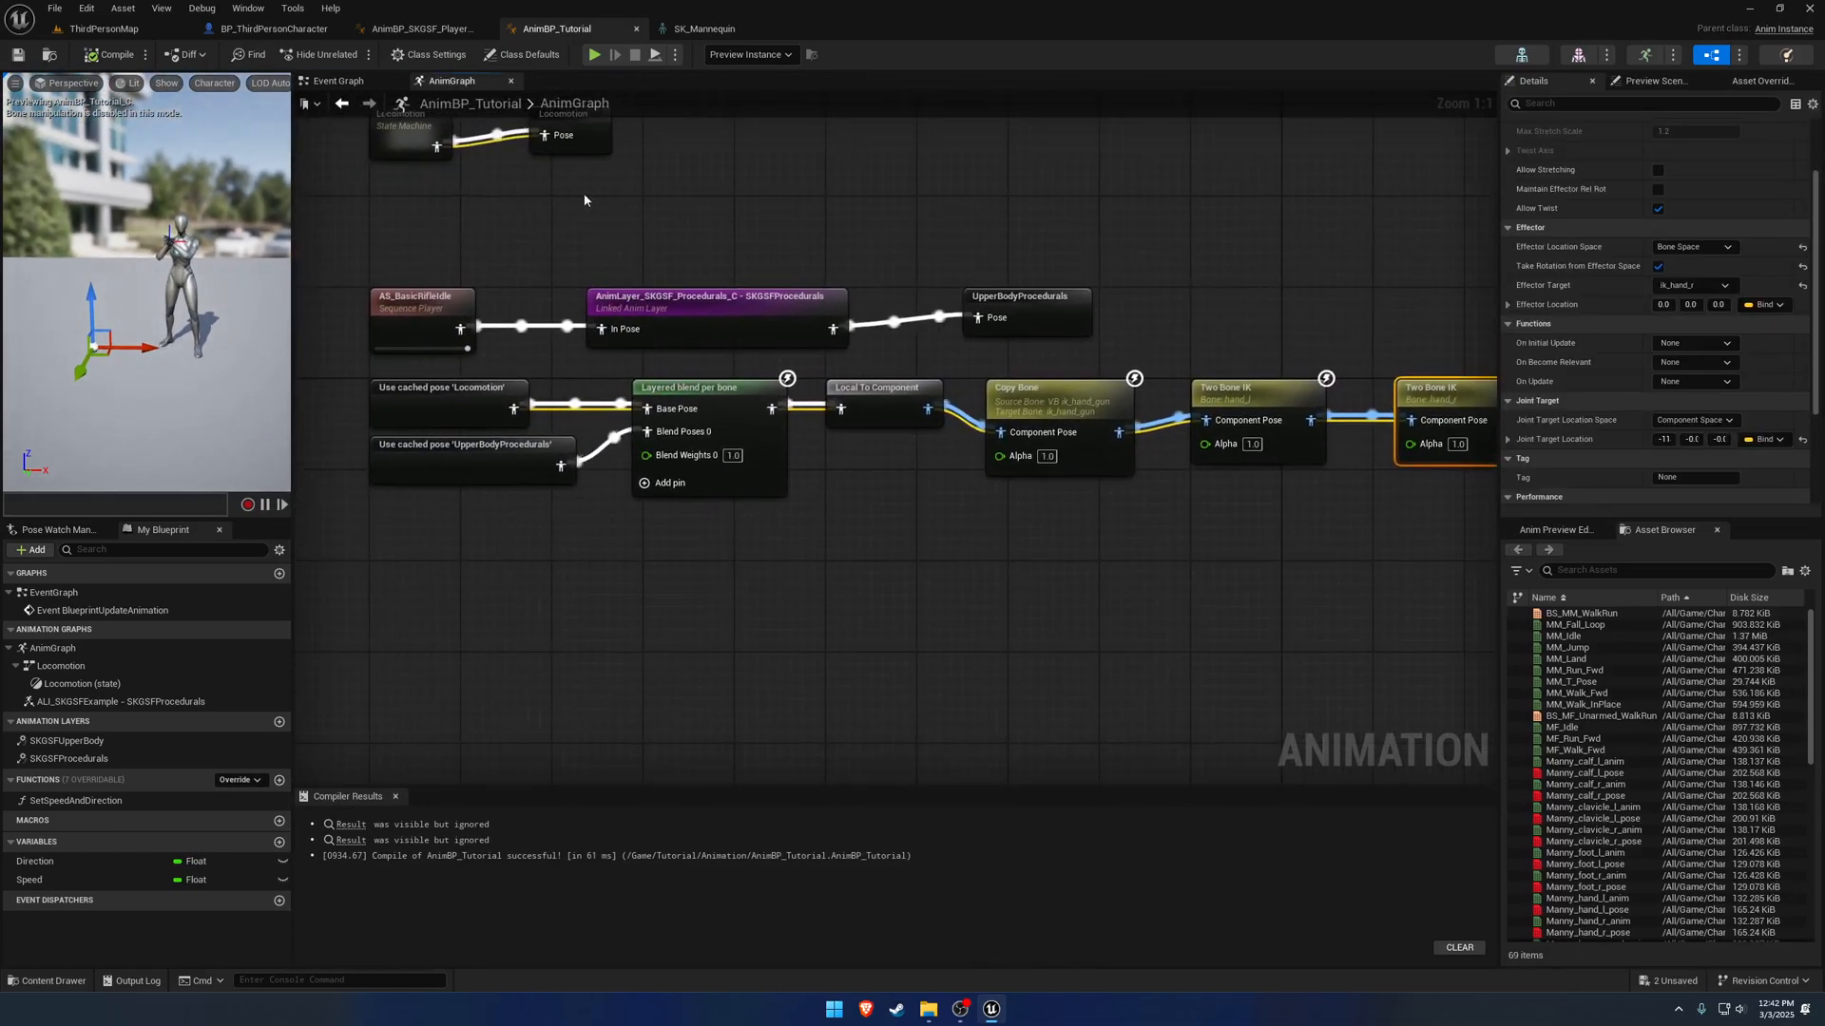
click(103, 28)
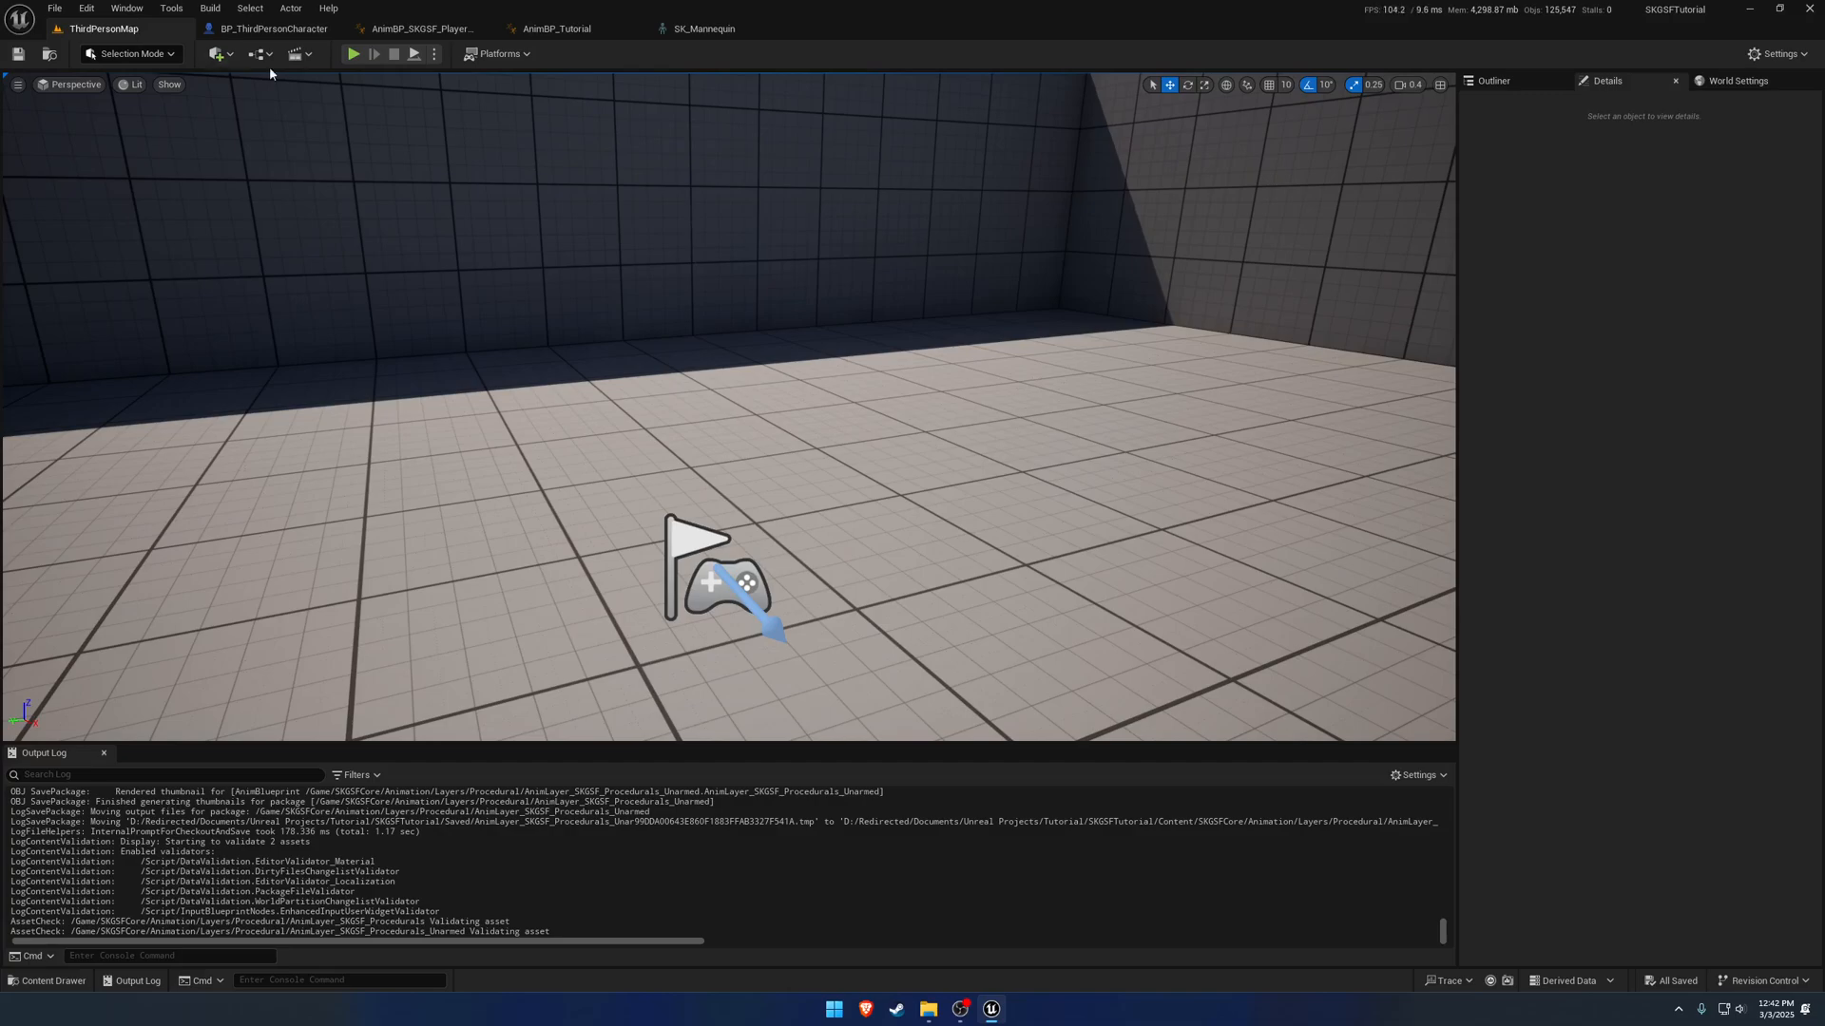
click(353, 53)
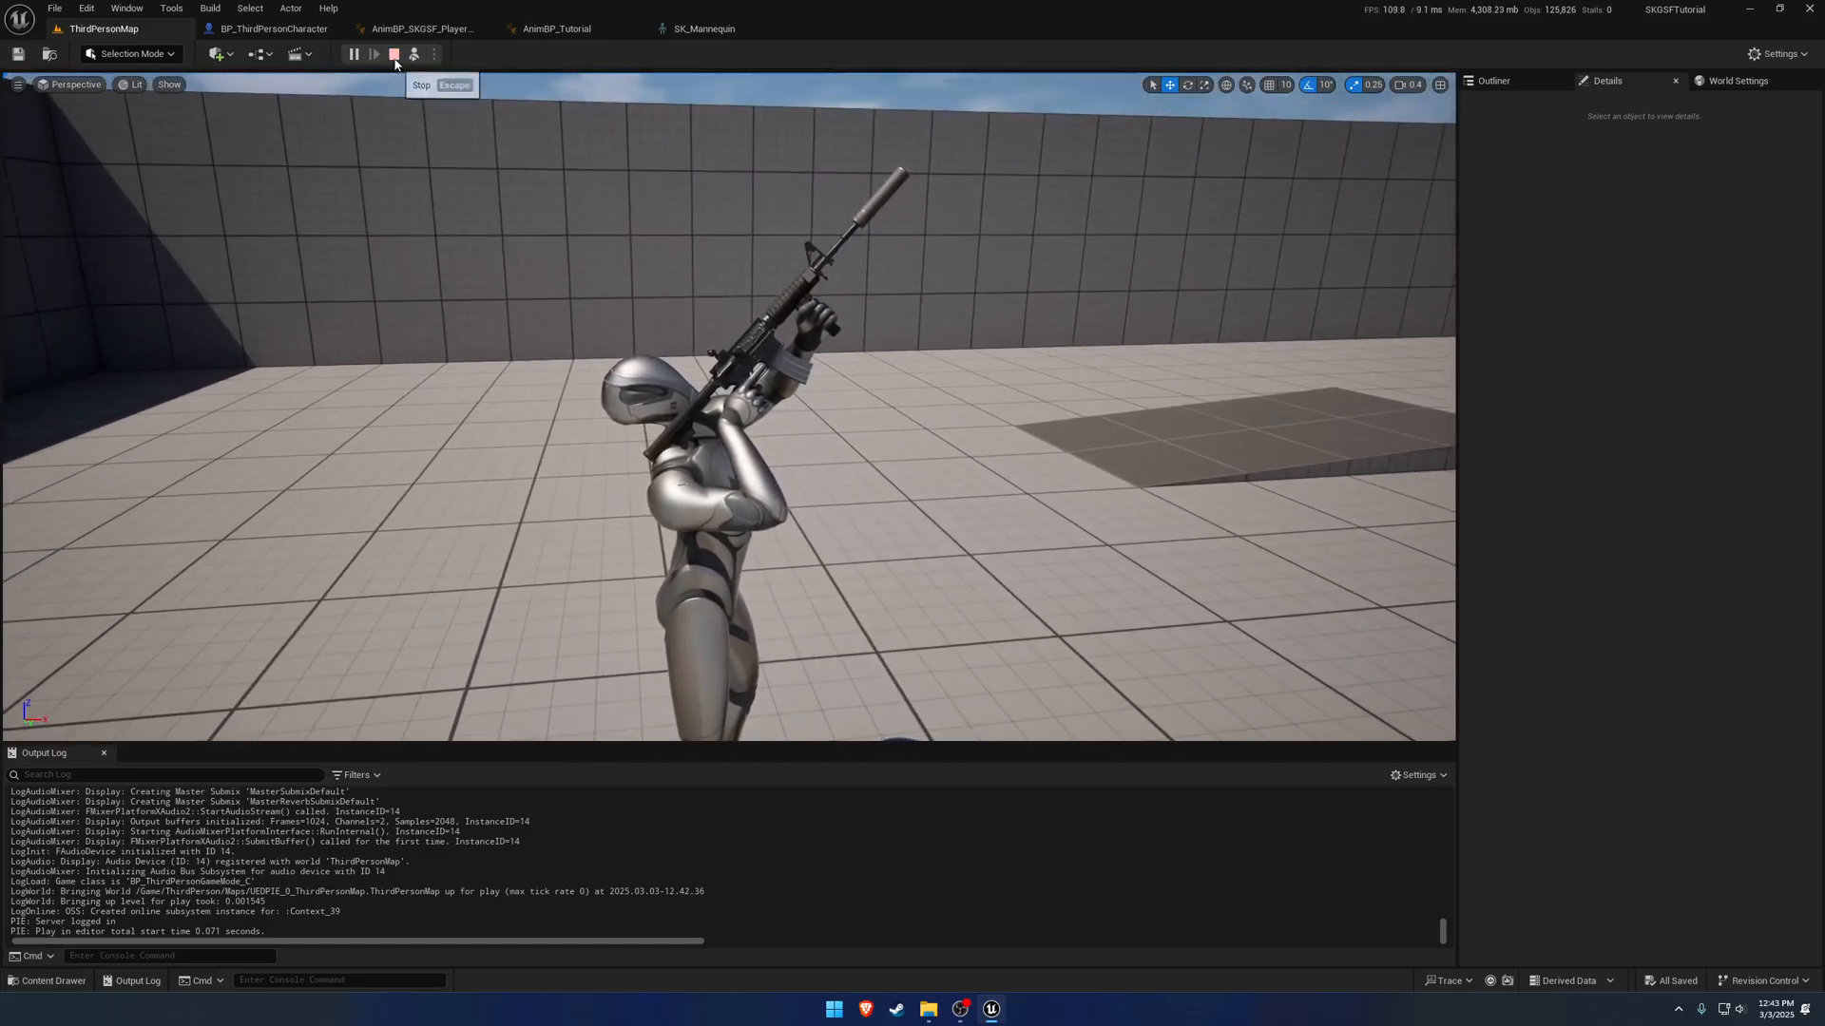
click(394, 53)
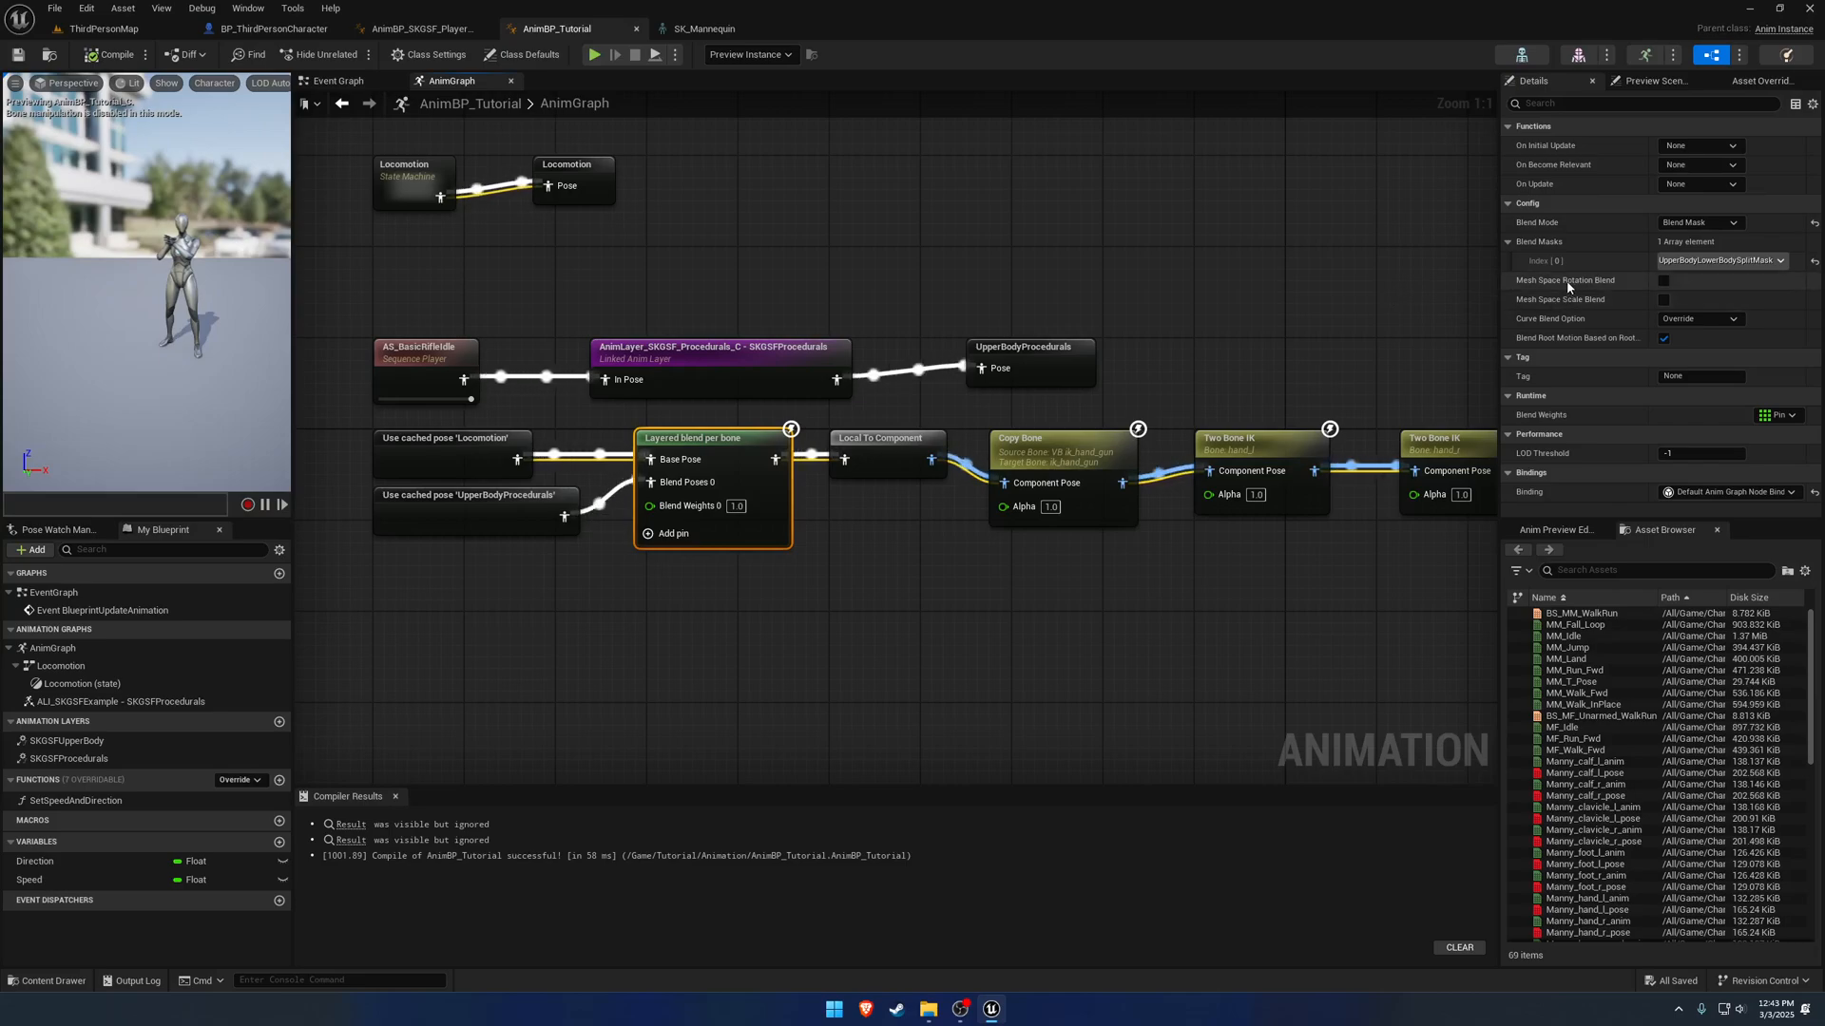
mouse_move(1577, 280)
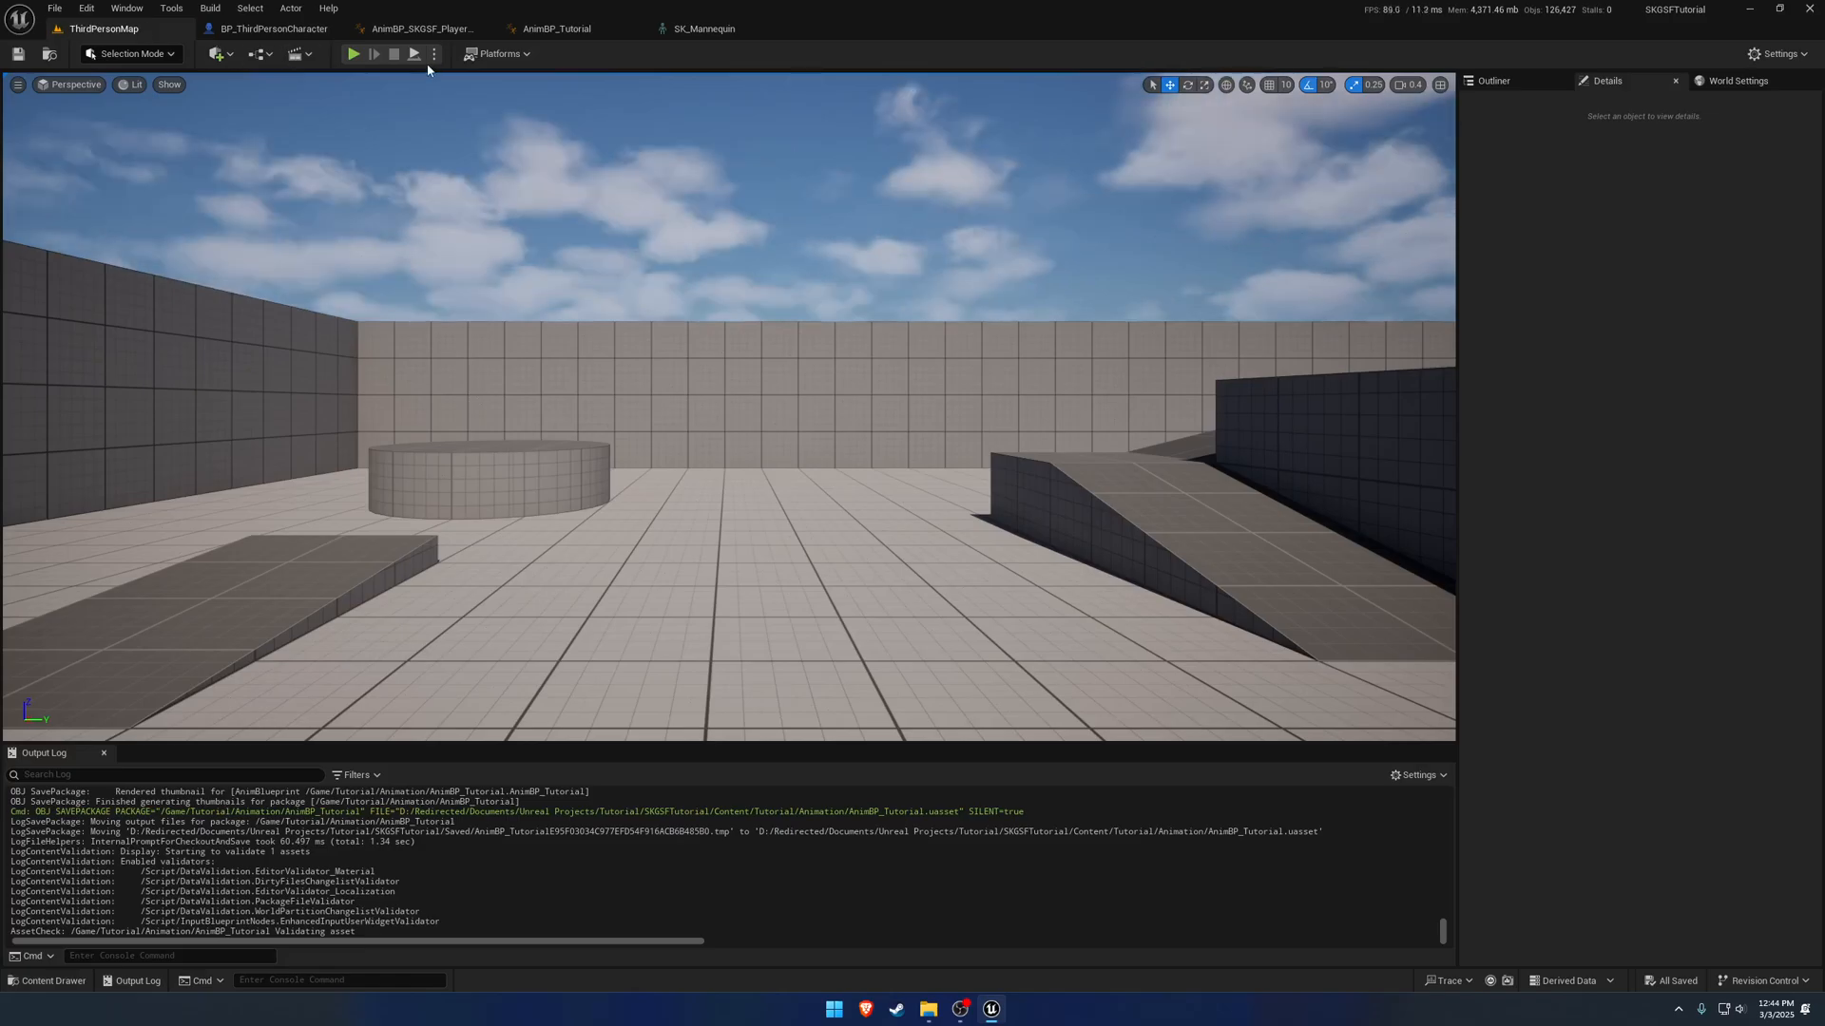
Play-test the level to confirm the rifle stays level with mesh-space rotation blend, then return to the anim graph.
click(352, 53)
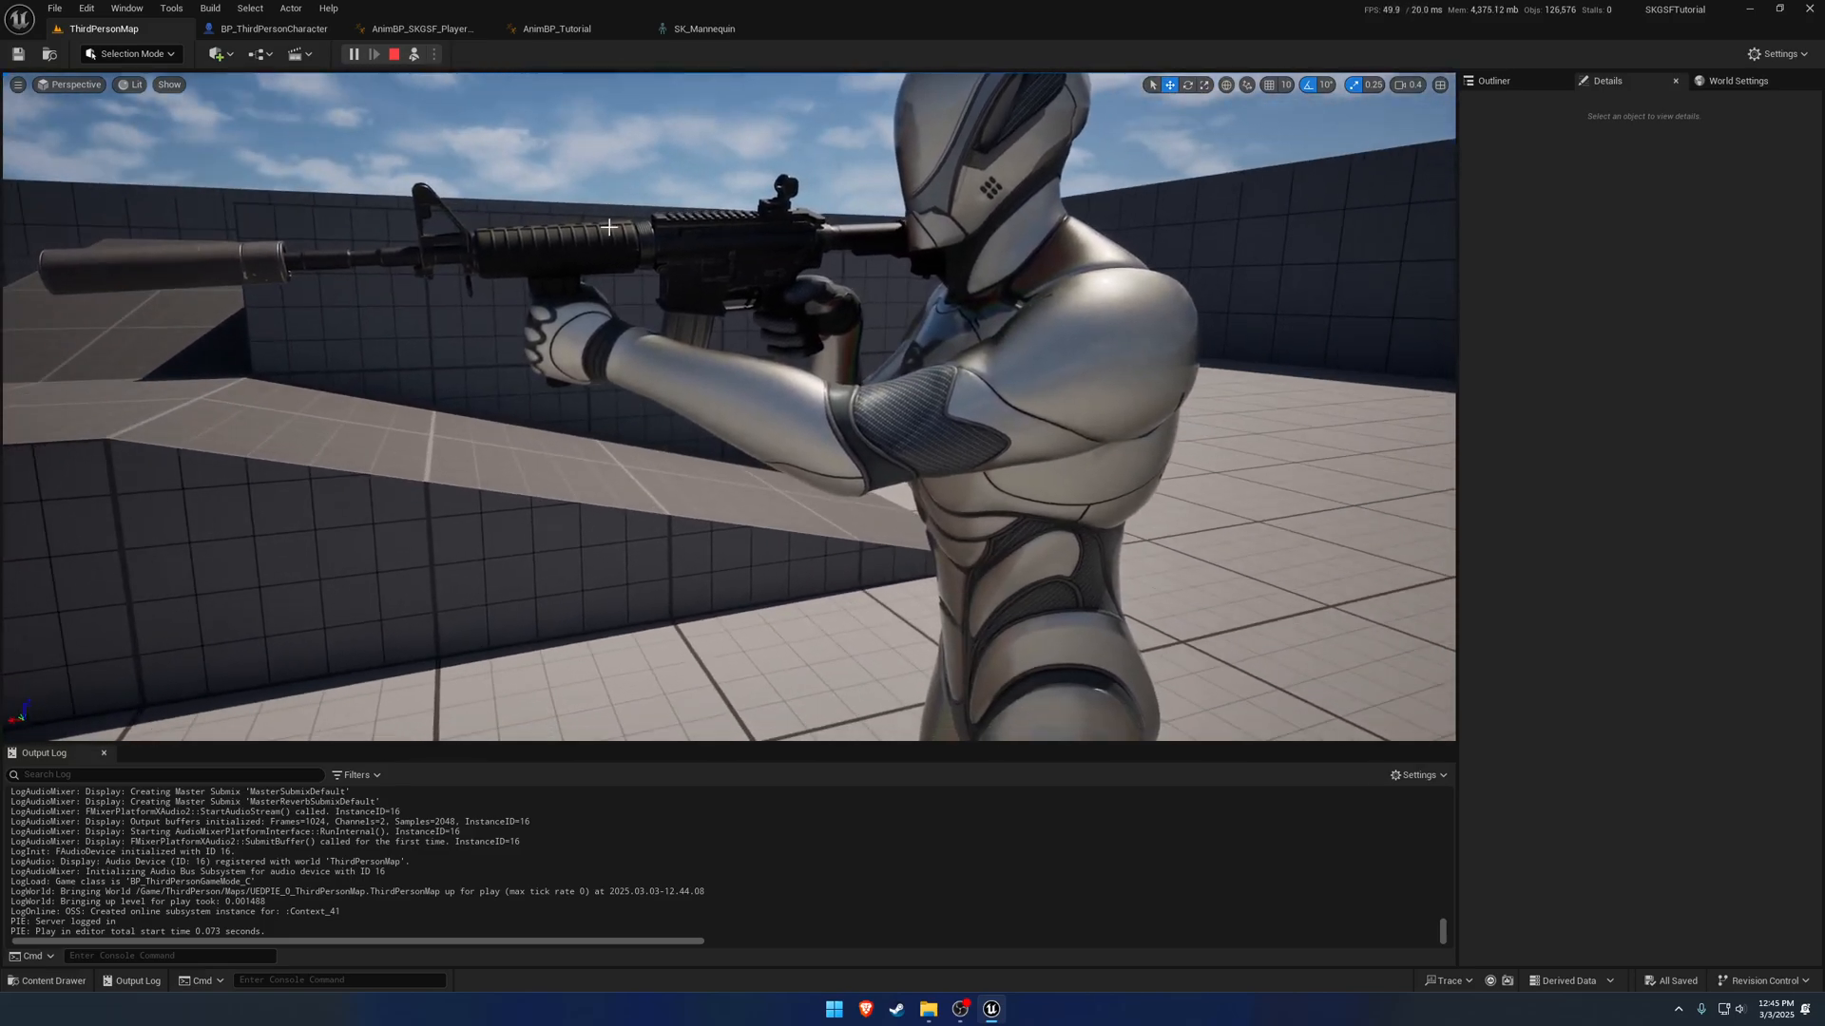
click(556, 29)
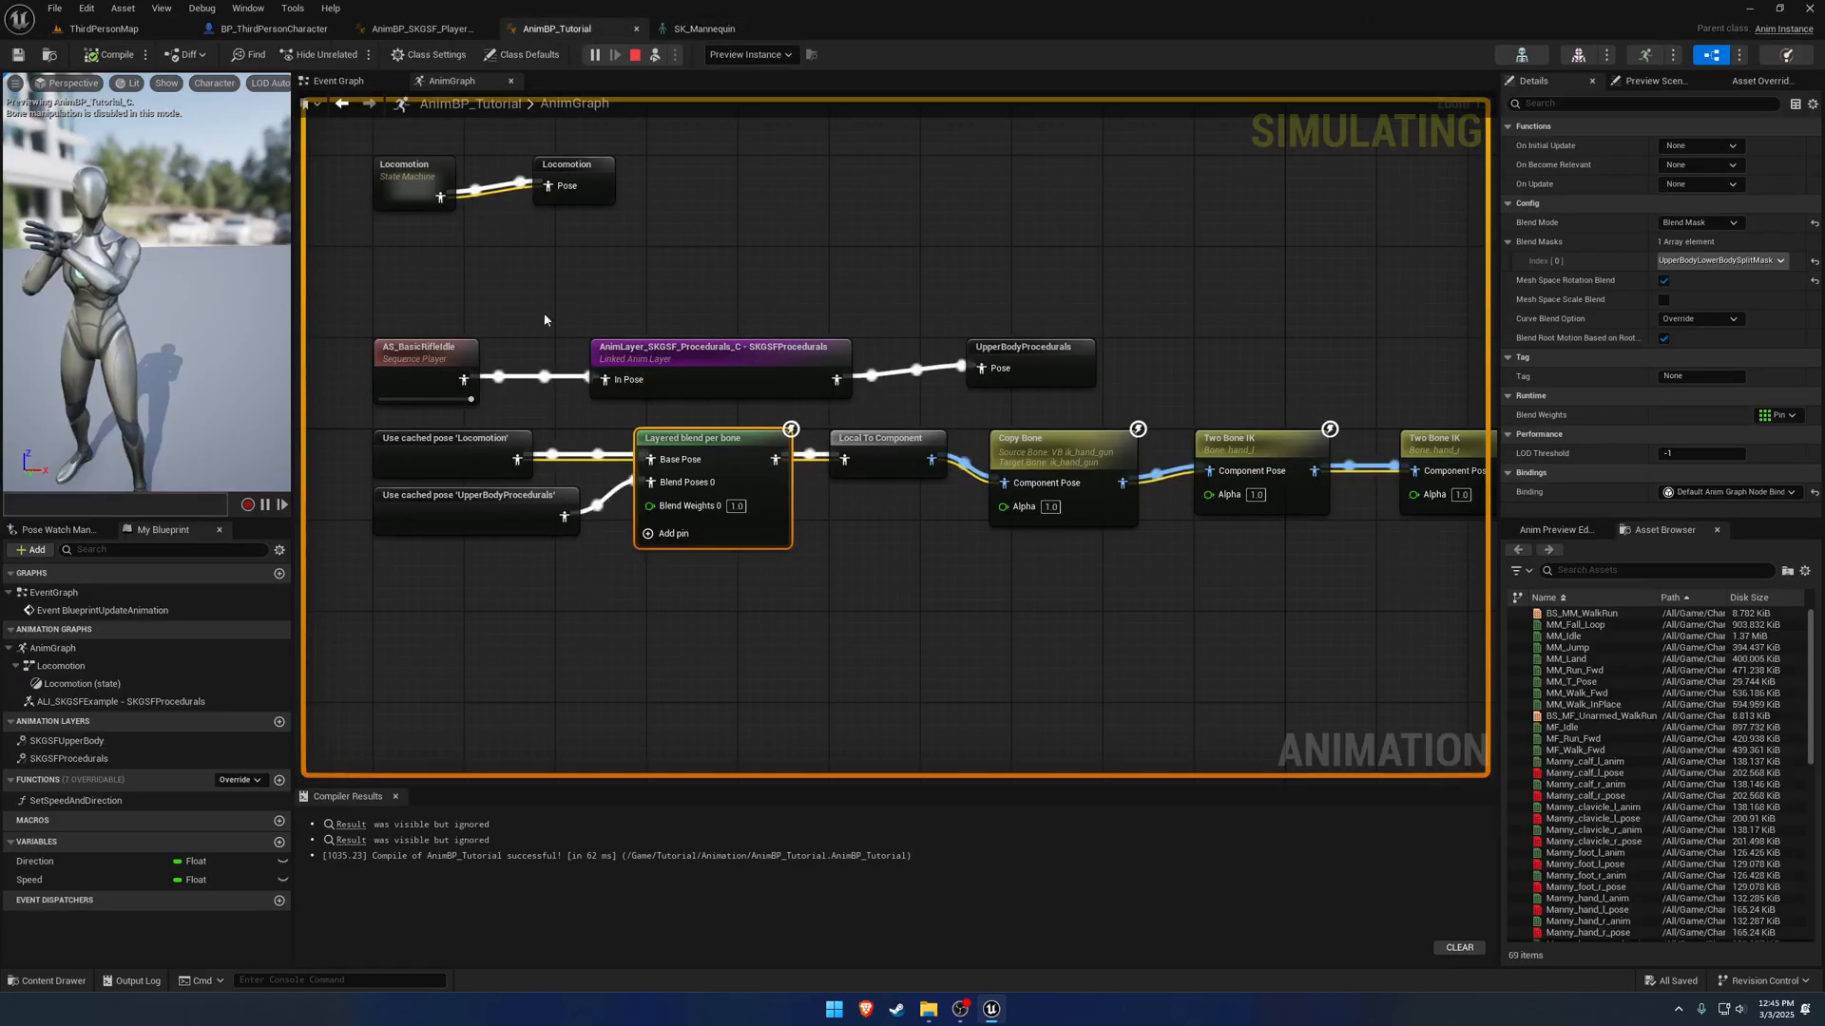
Key a rotated spine_05 bone into AS_BasicRifleIdle as an additive track and play-test the result.
click(861, 29)
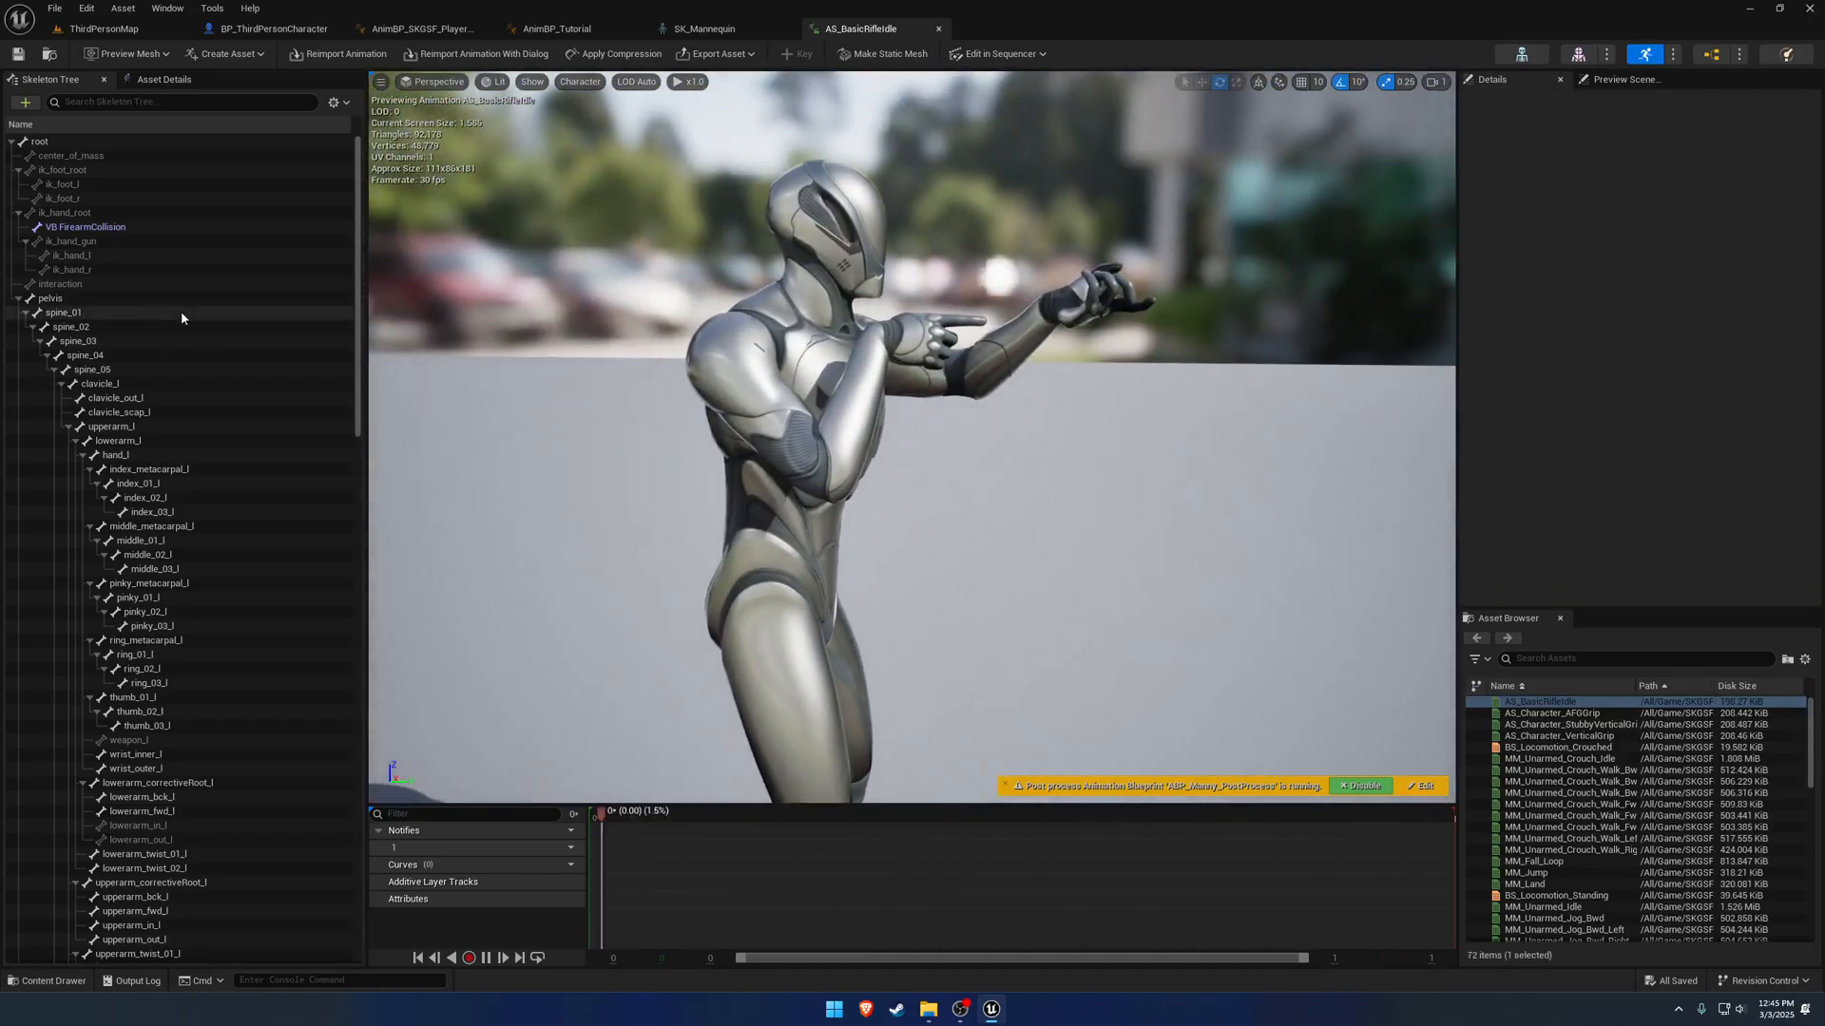
click(65, 312)
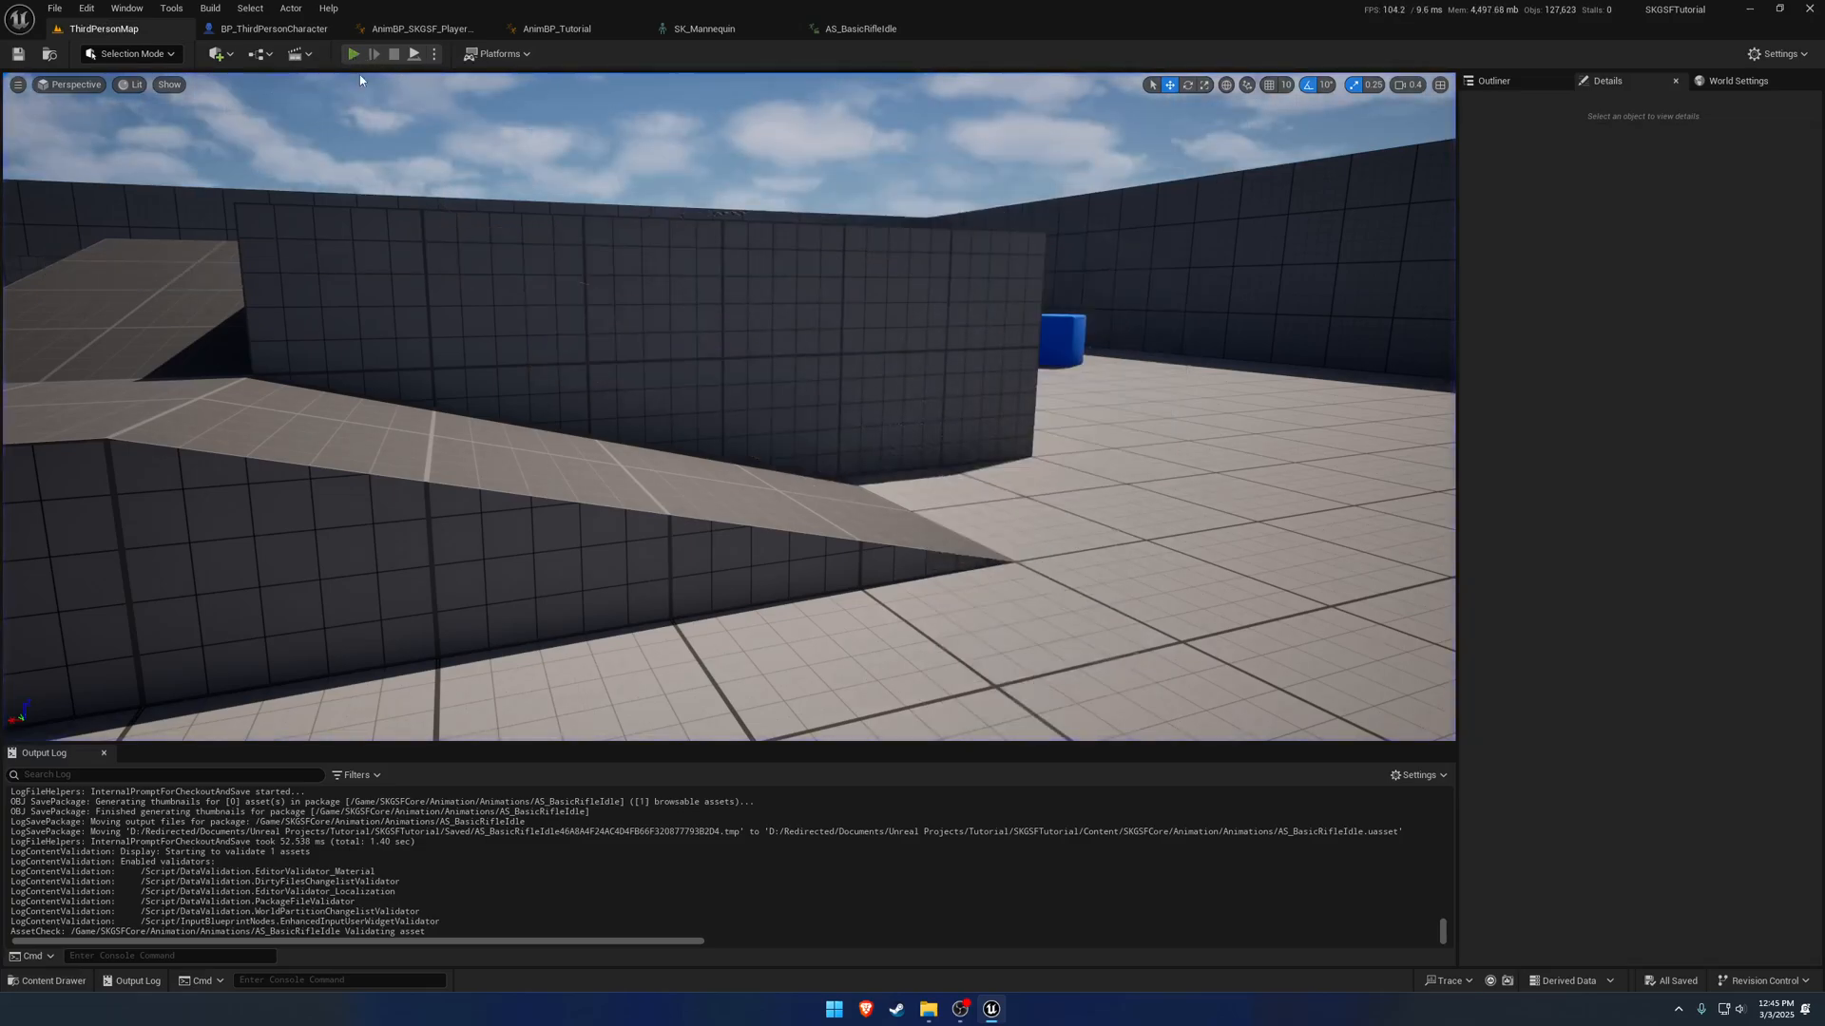
click(355, 54)
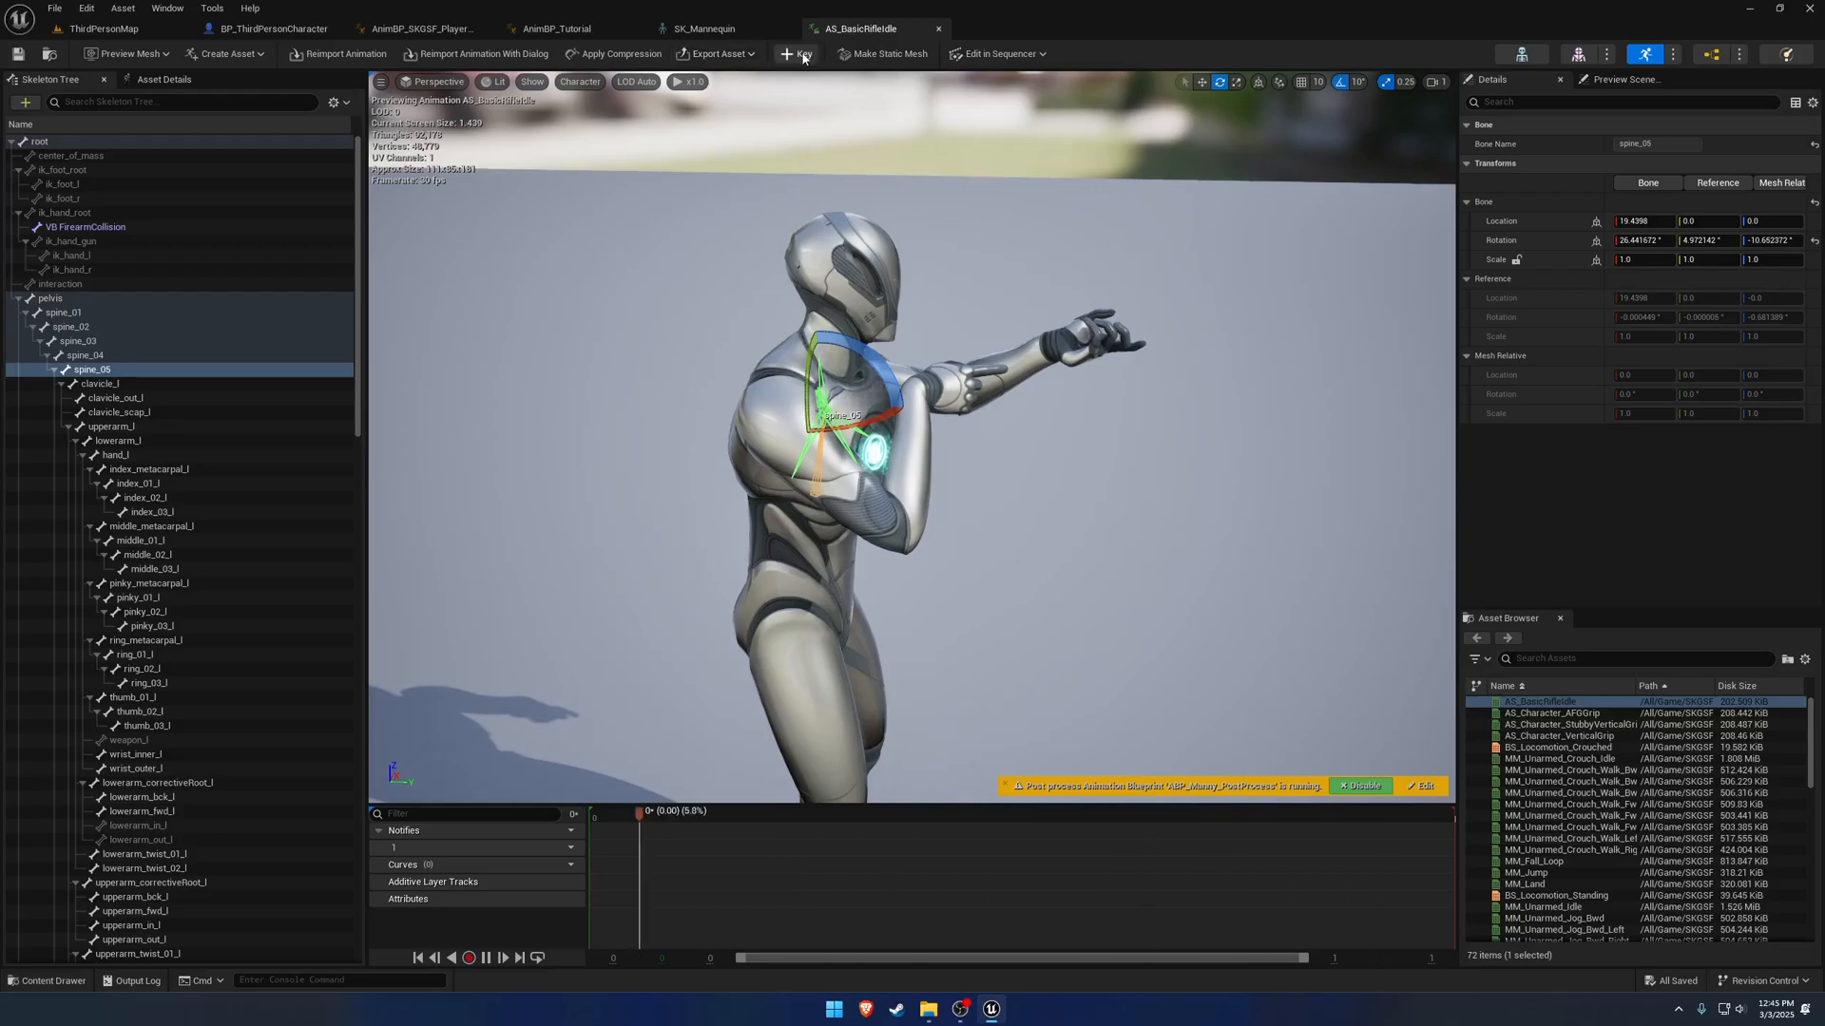
click(103, 29)
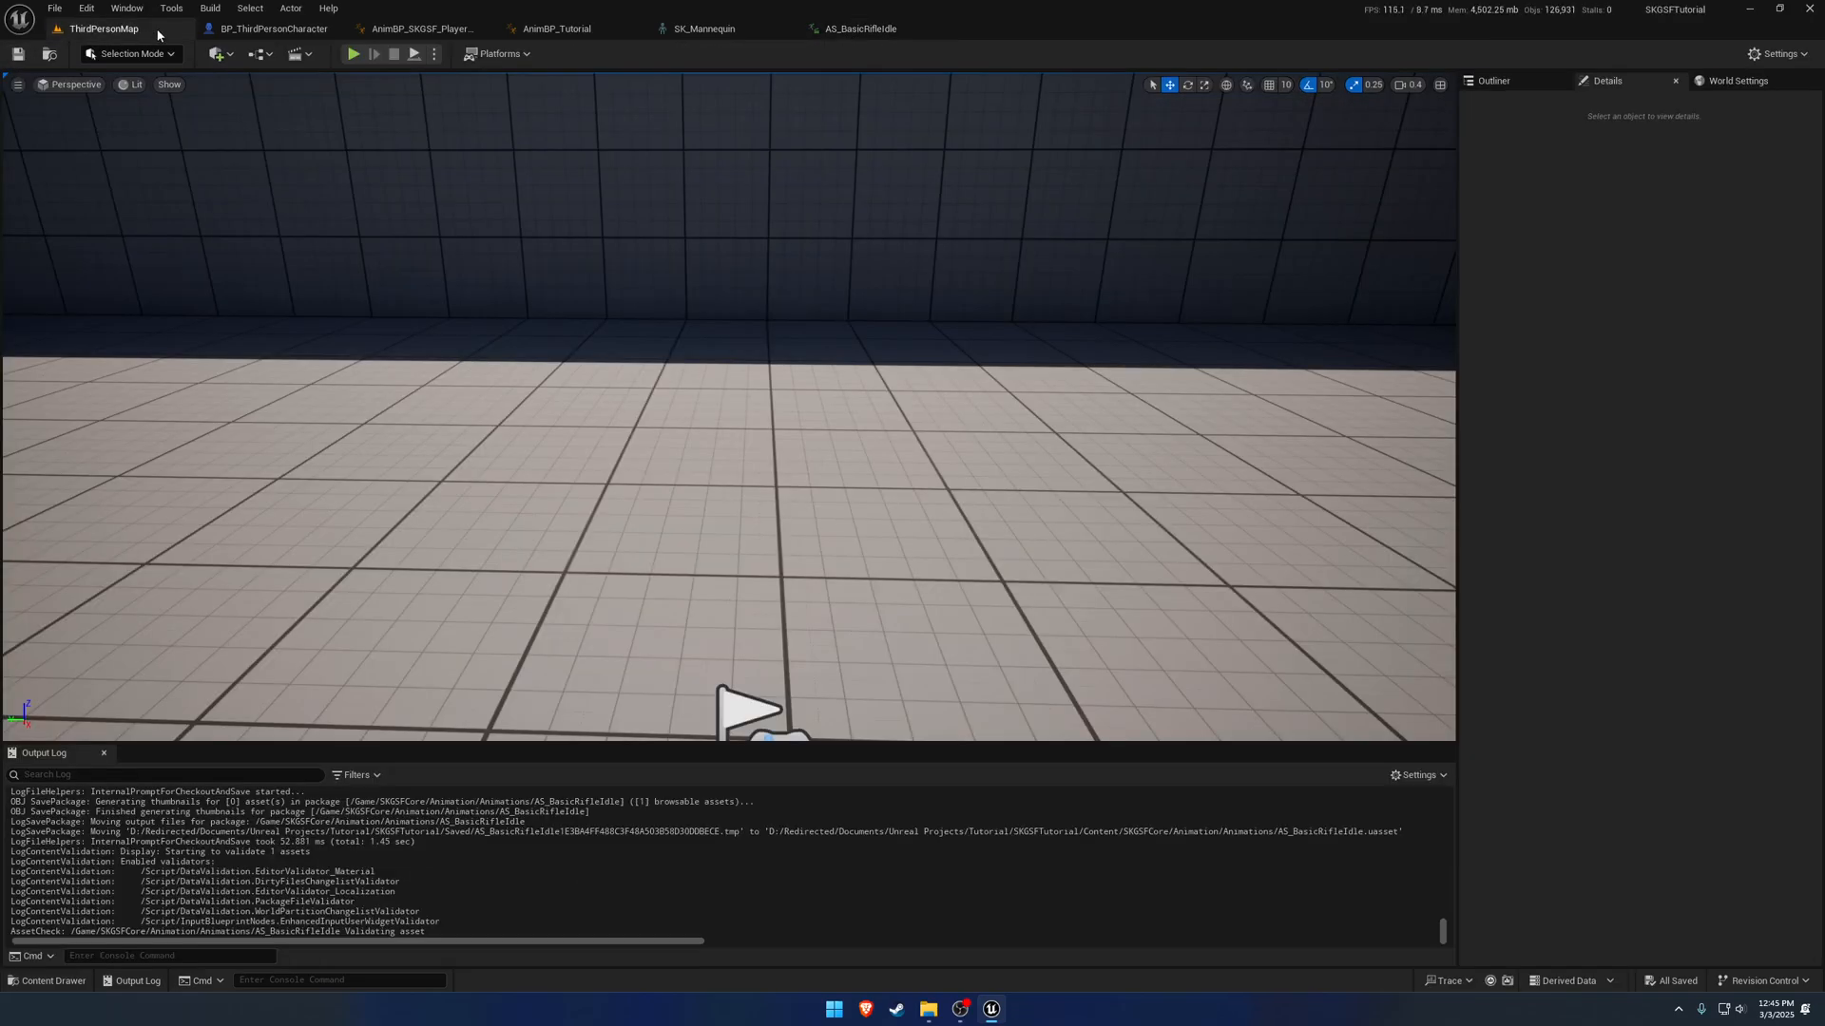
click(354, 53)
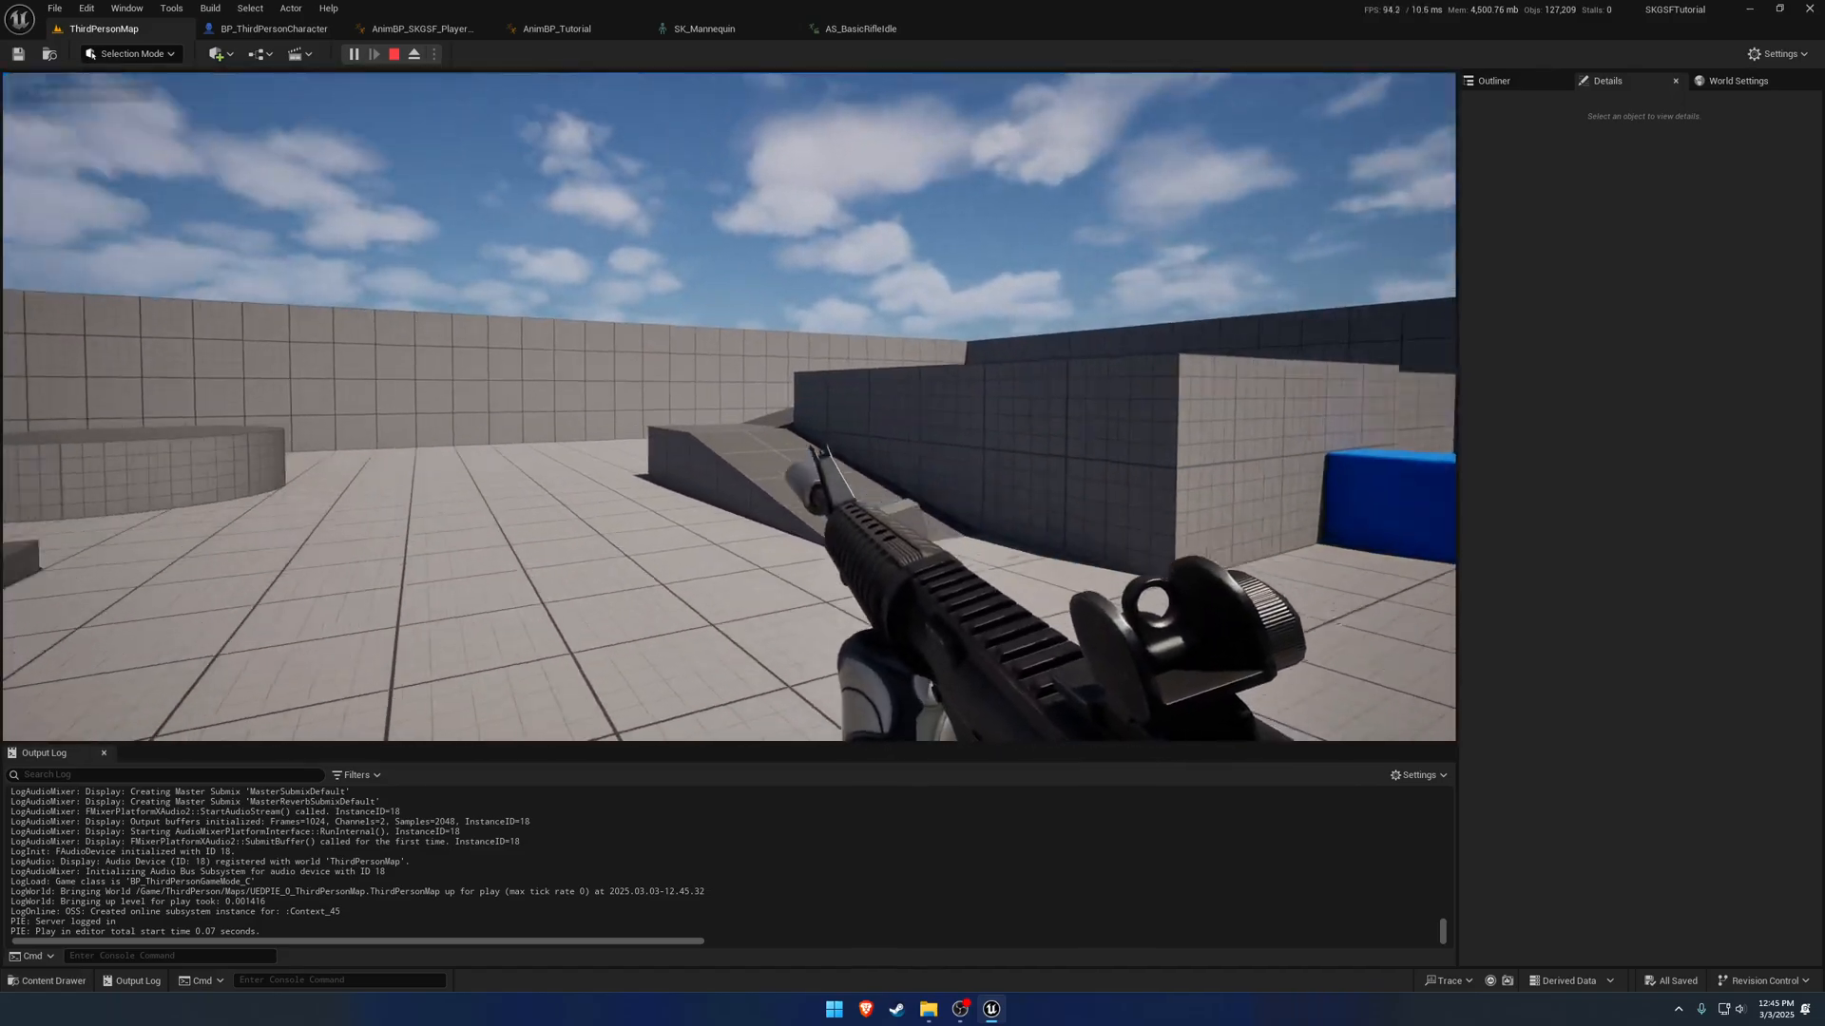
Revisit AS_BasicRifleIdle, then play-test again controlling the character and end the session.
click(861, 28)
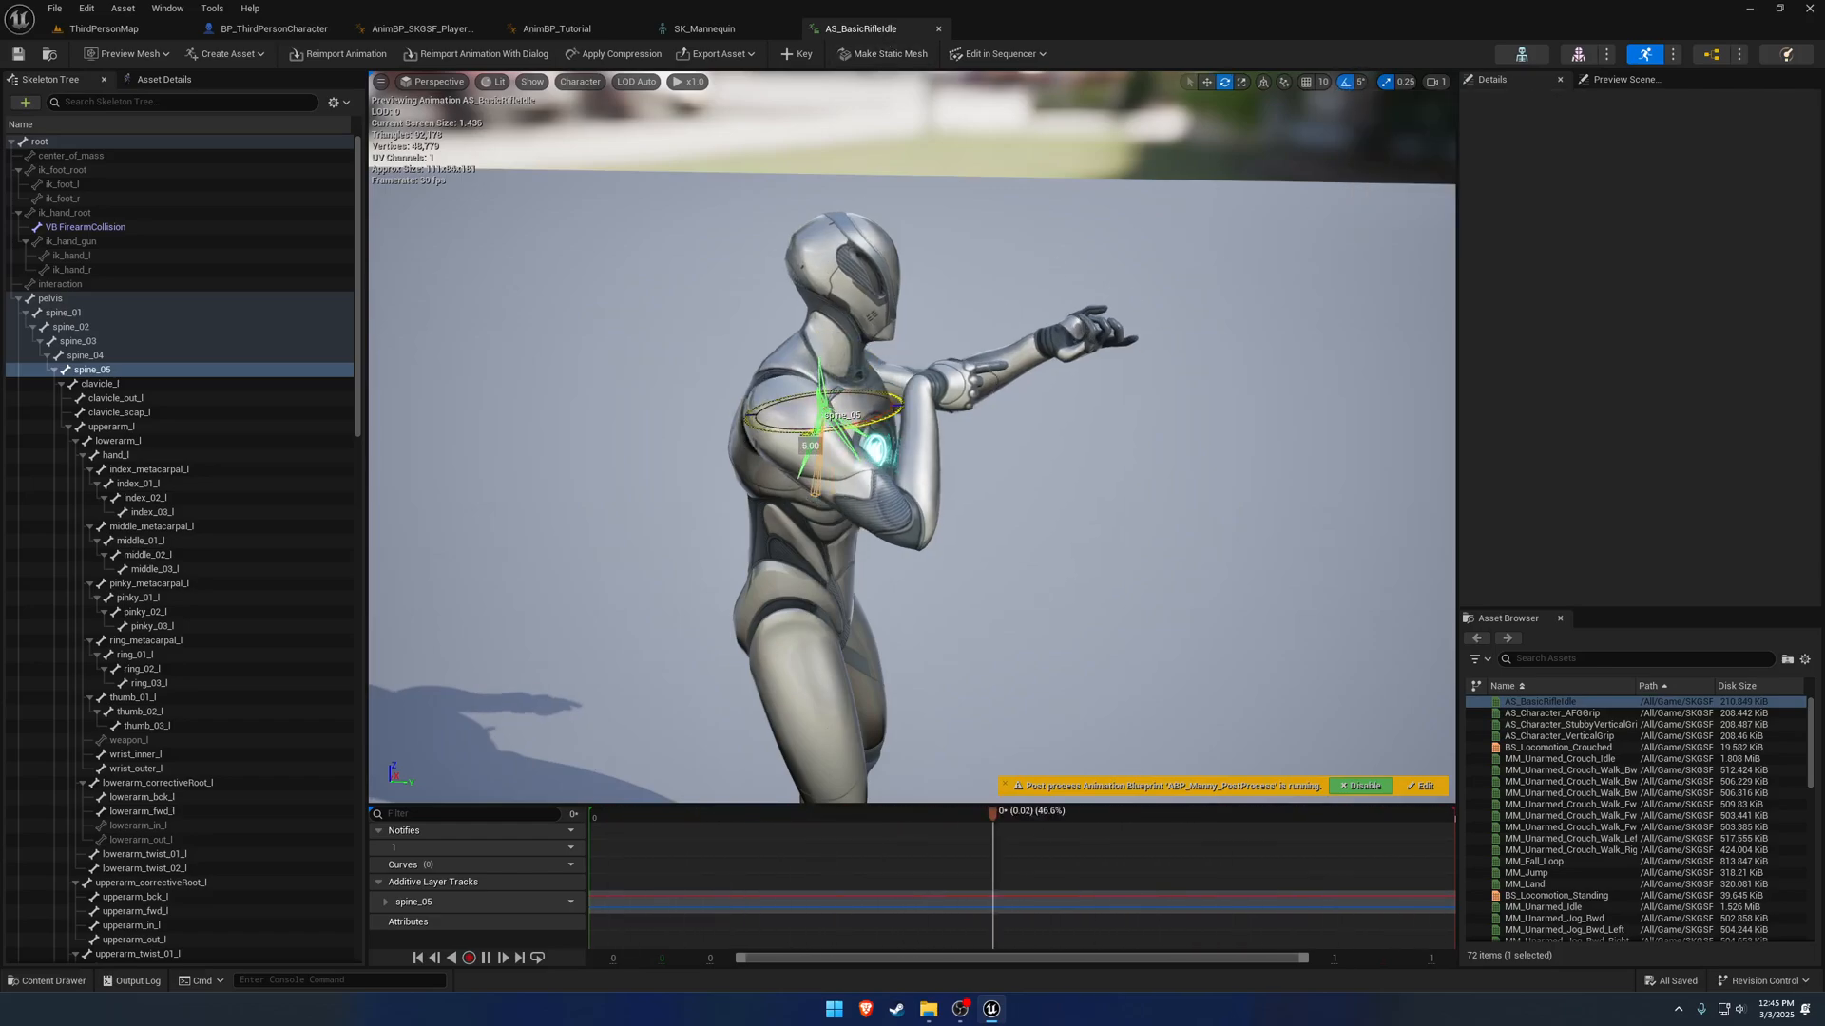
click(103, 29)
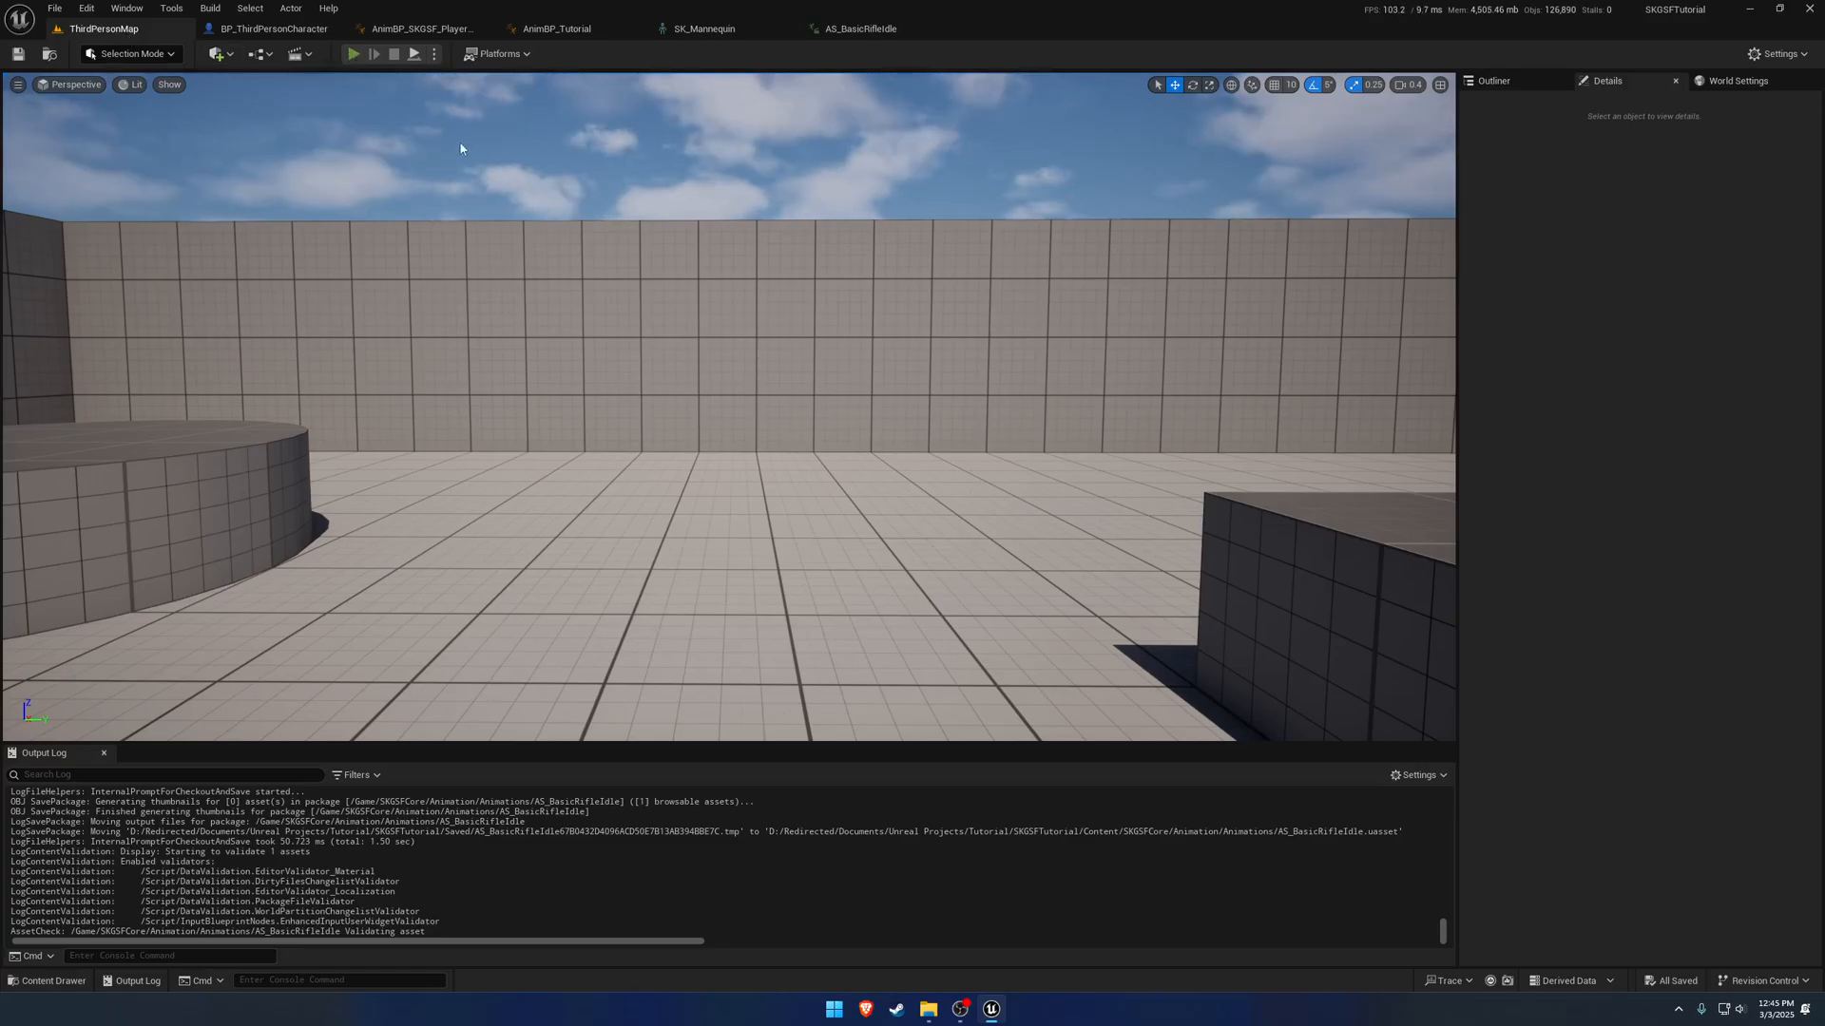
click(356, 53)
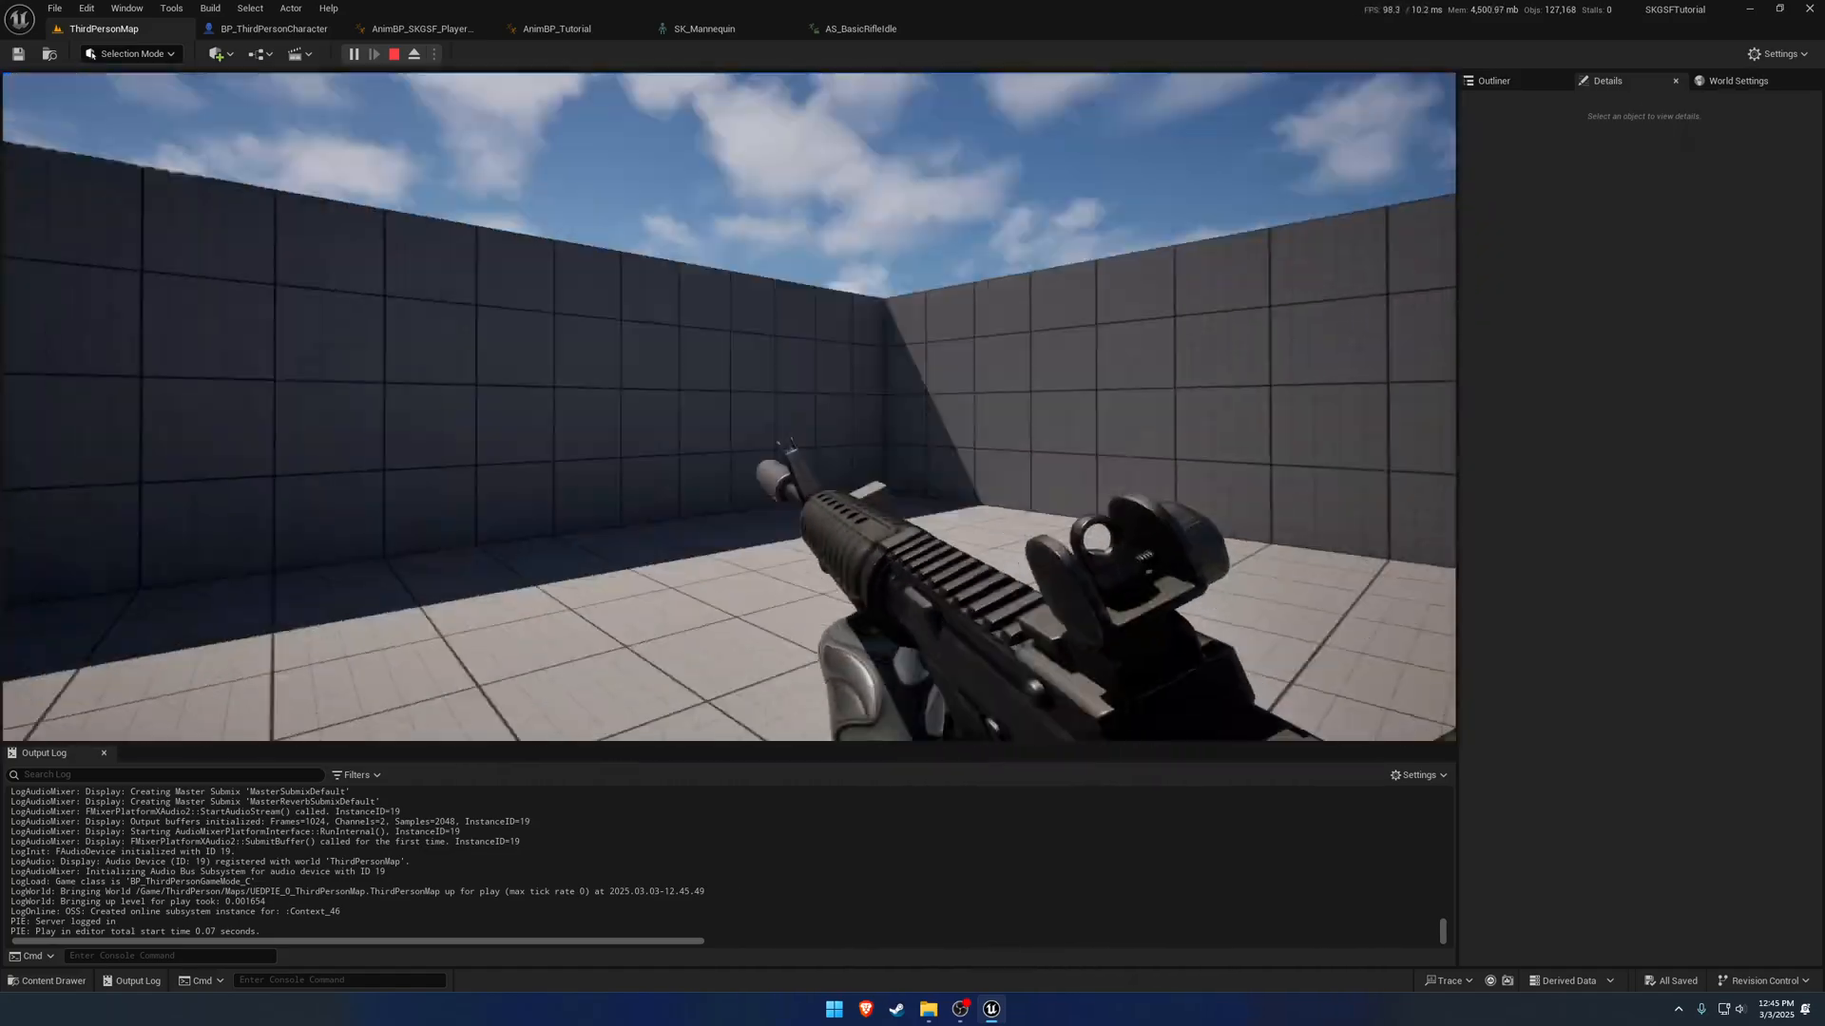
click(863, 28)
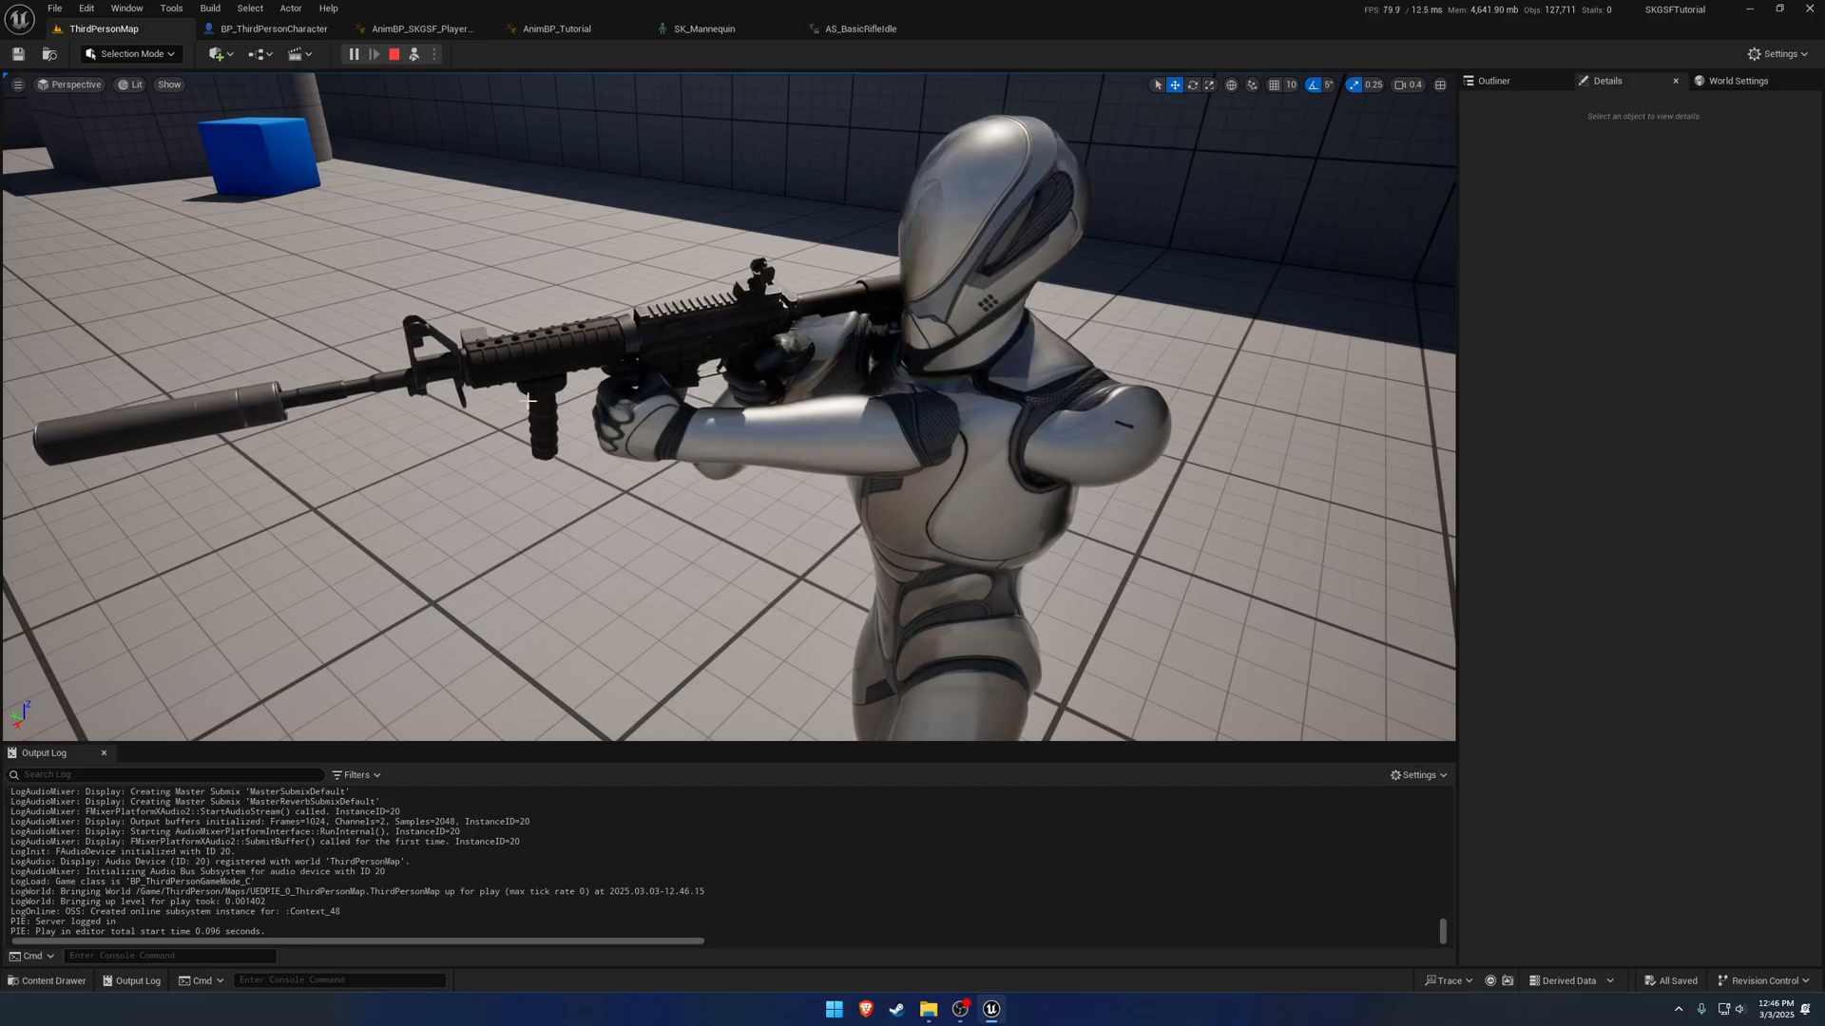
click(394, 54)
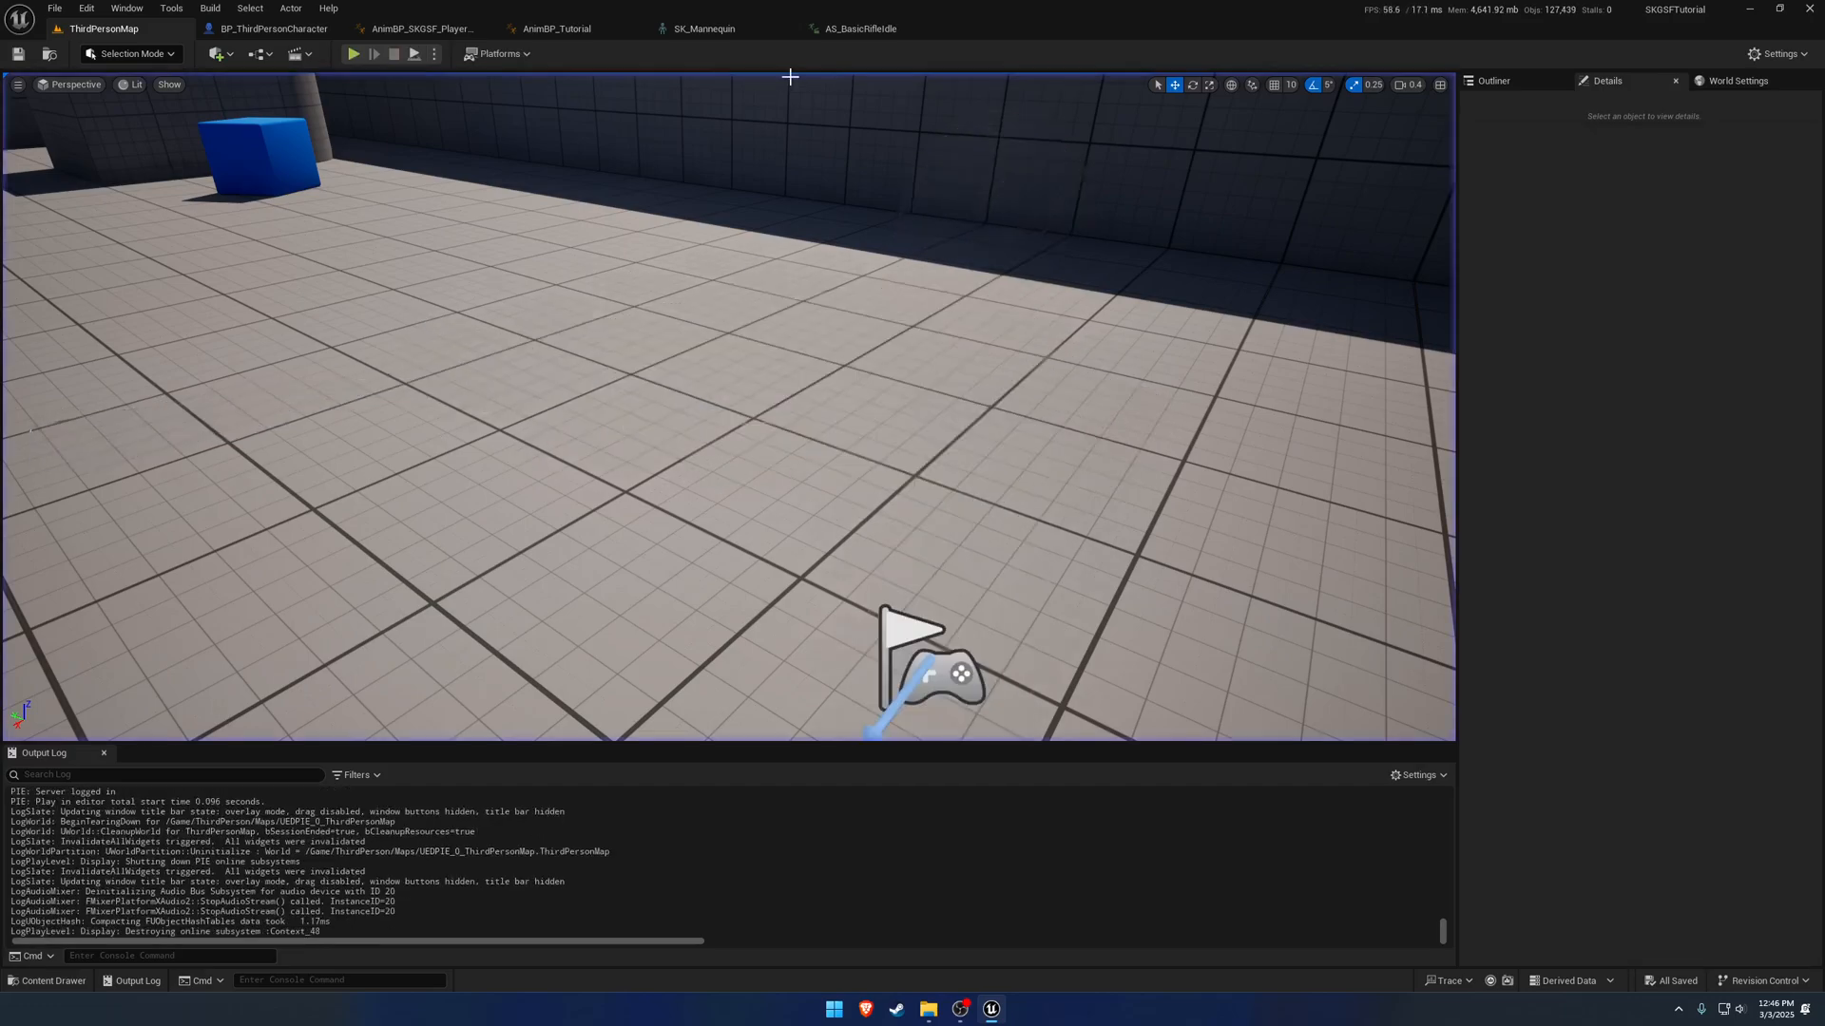
Play-test and inspect BP_VerticalGrip0 on the rifle, then return to the AS_BasicRifleIdle editor.
click(859, 29)
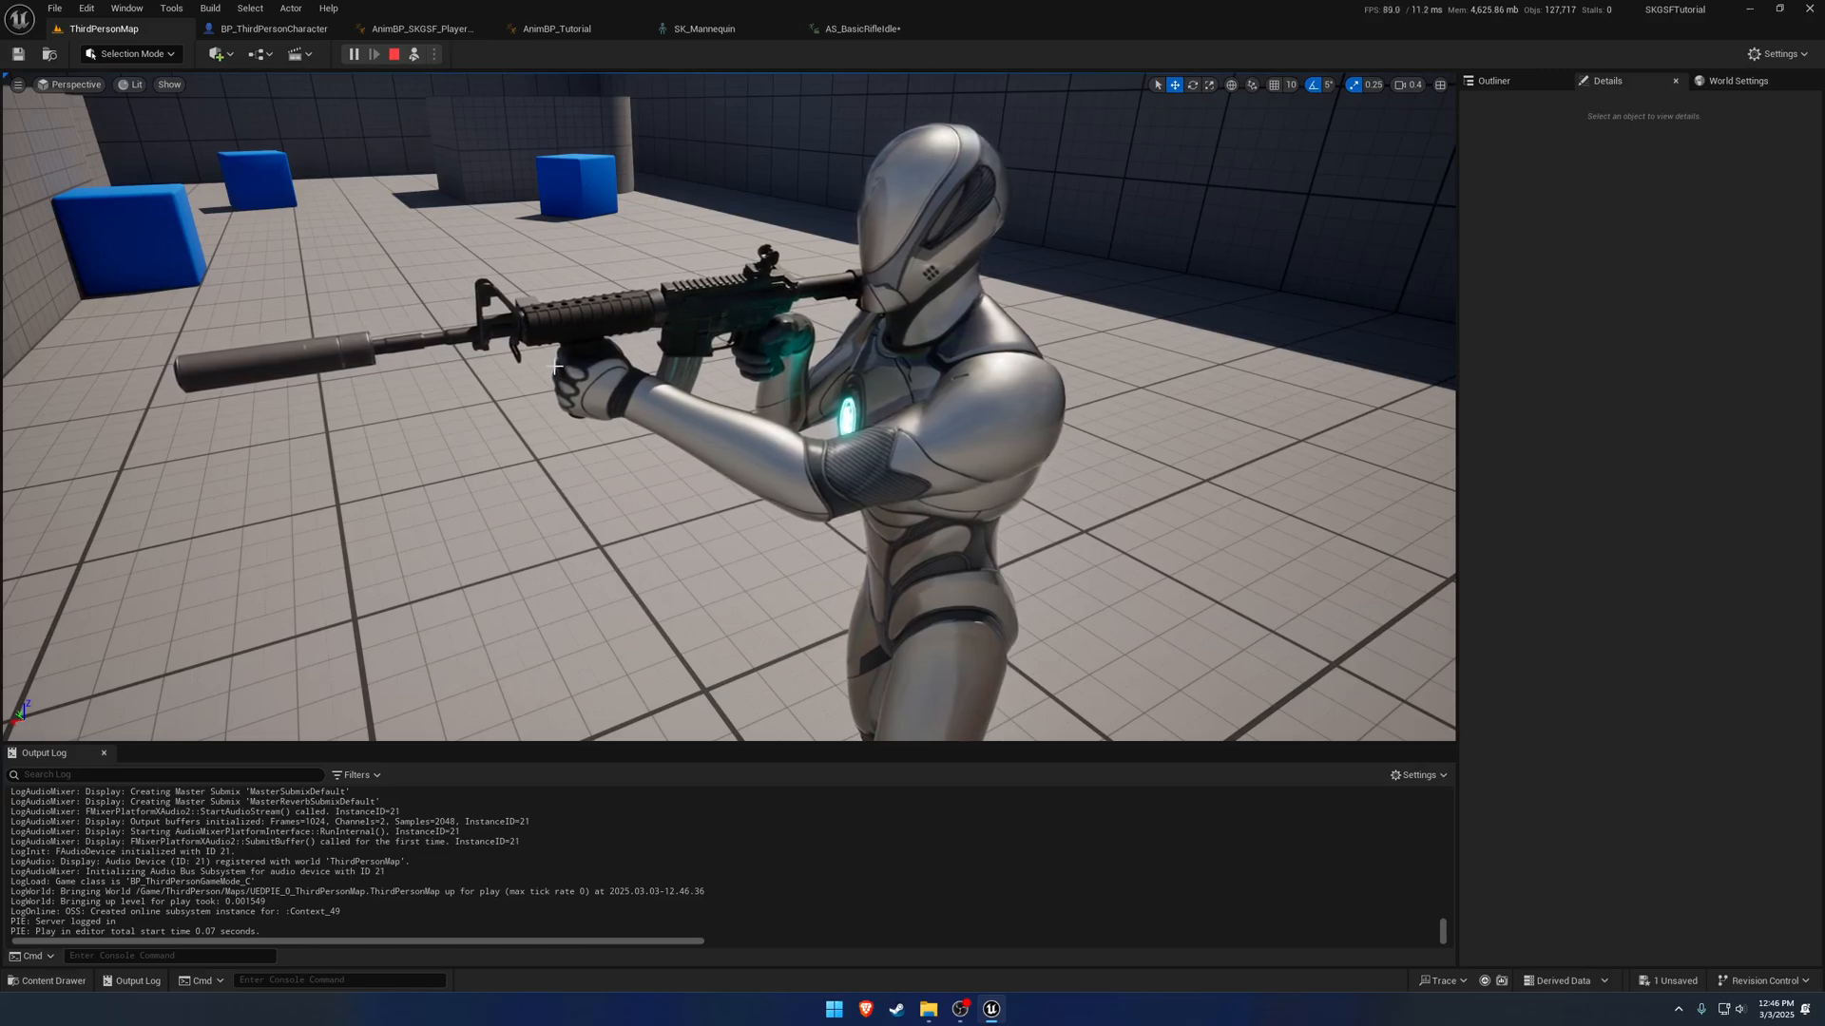
mouse_move(393, 54)
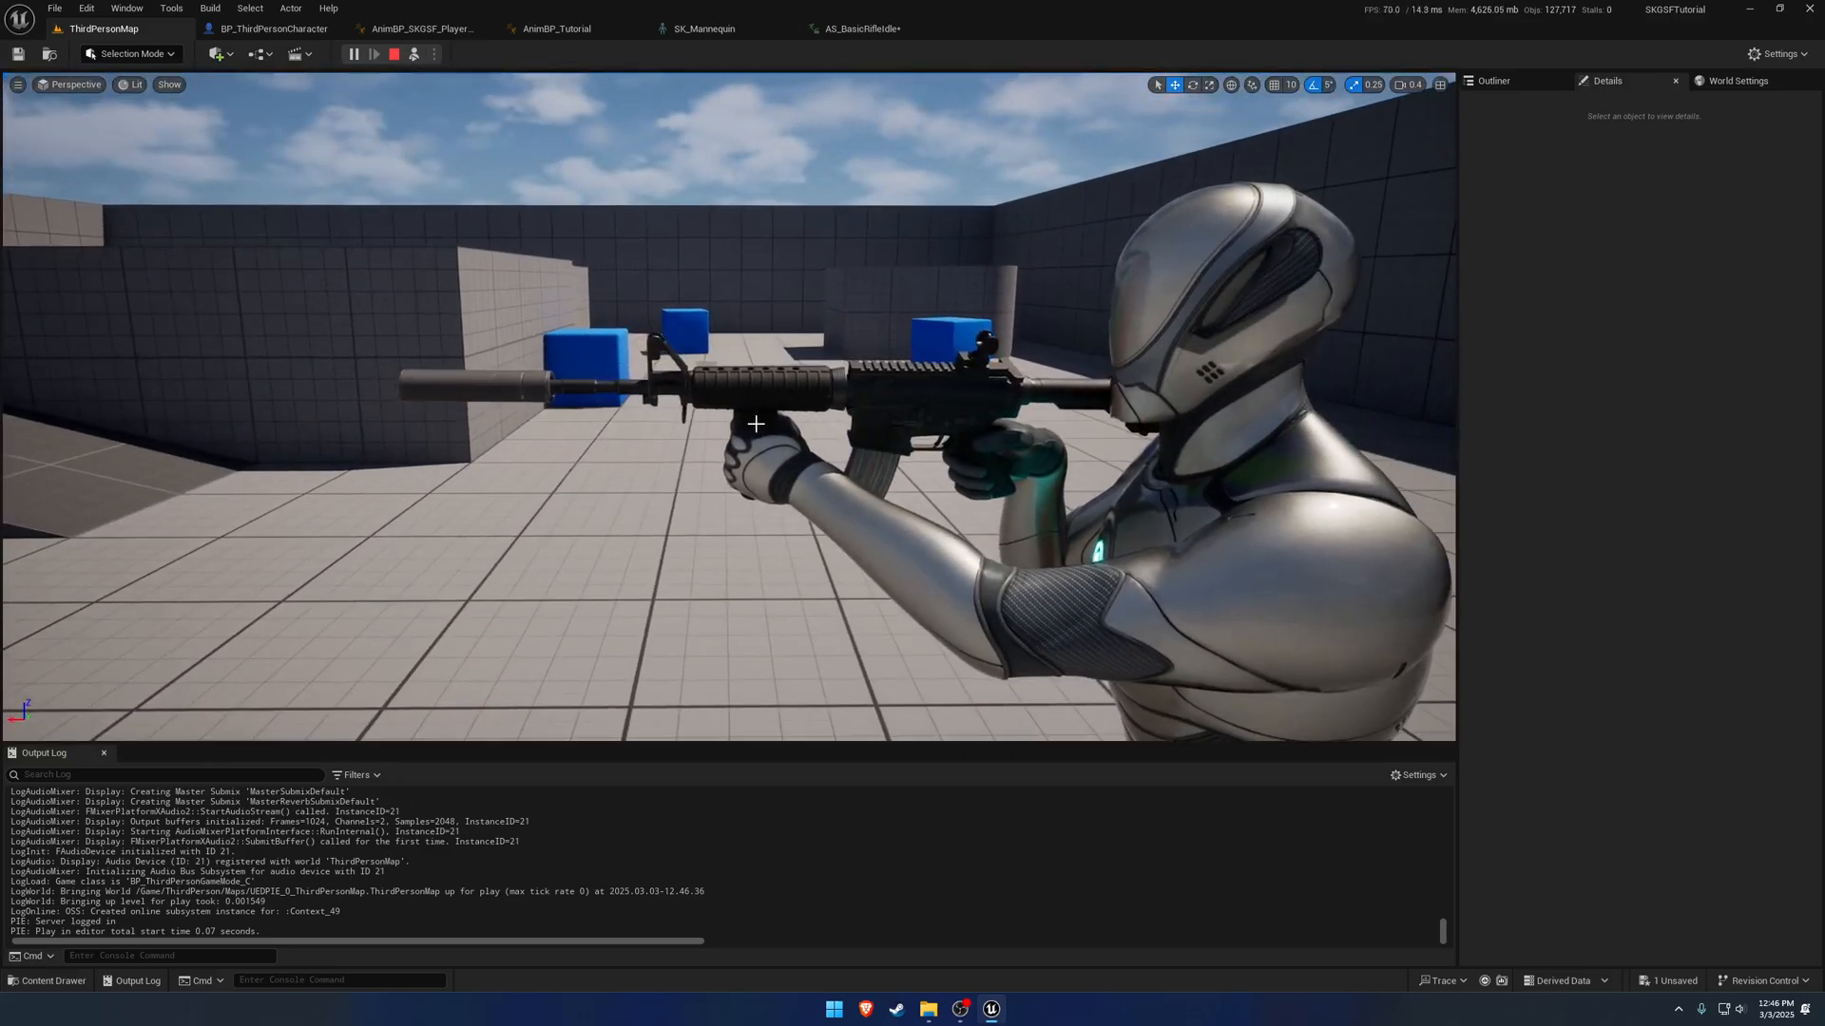
click(774, 437)
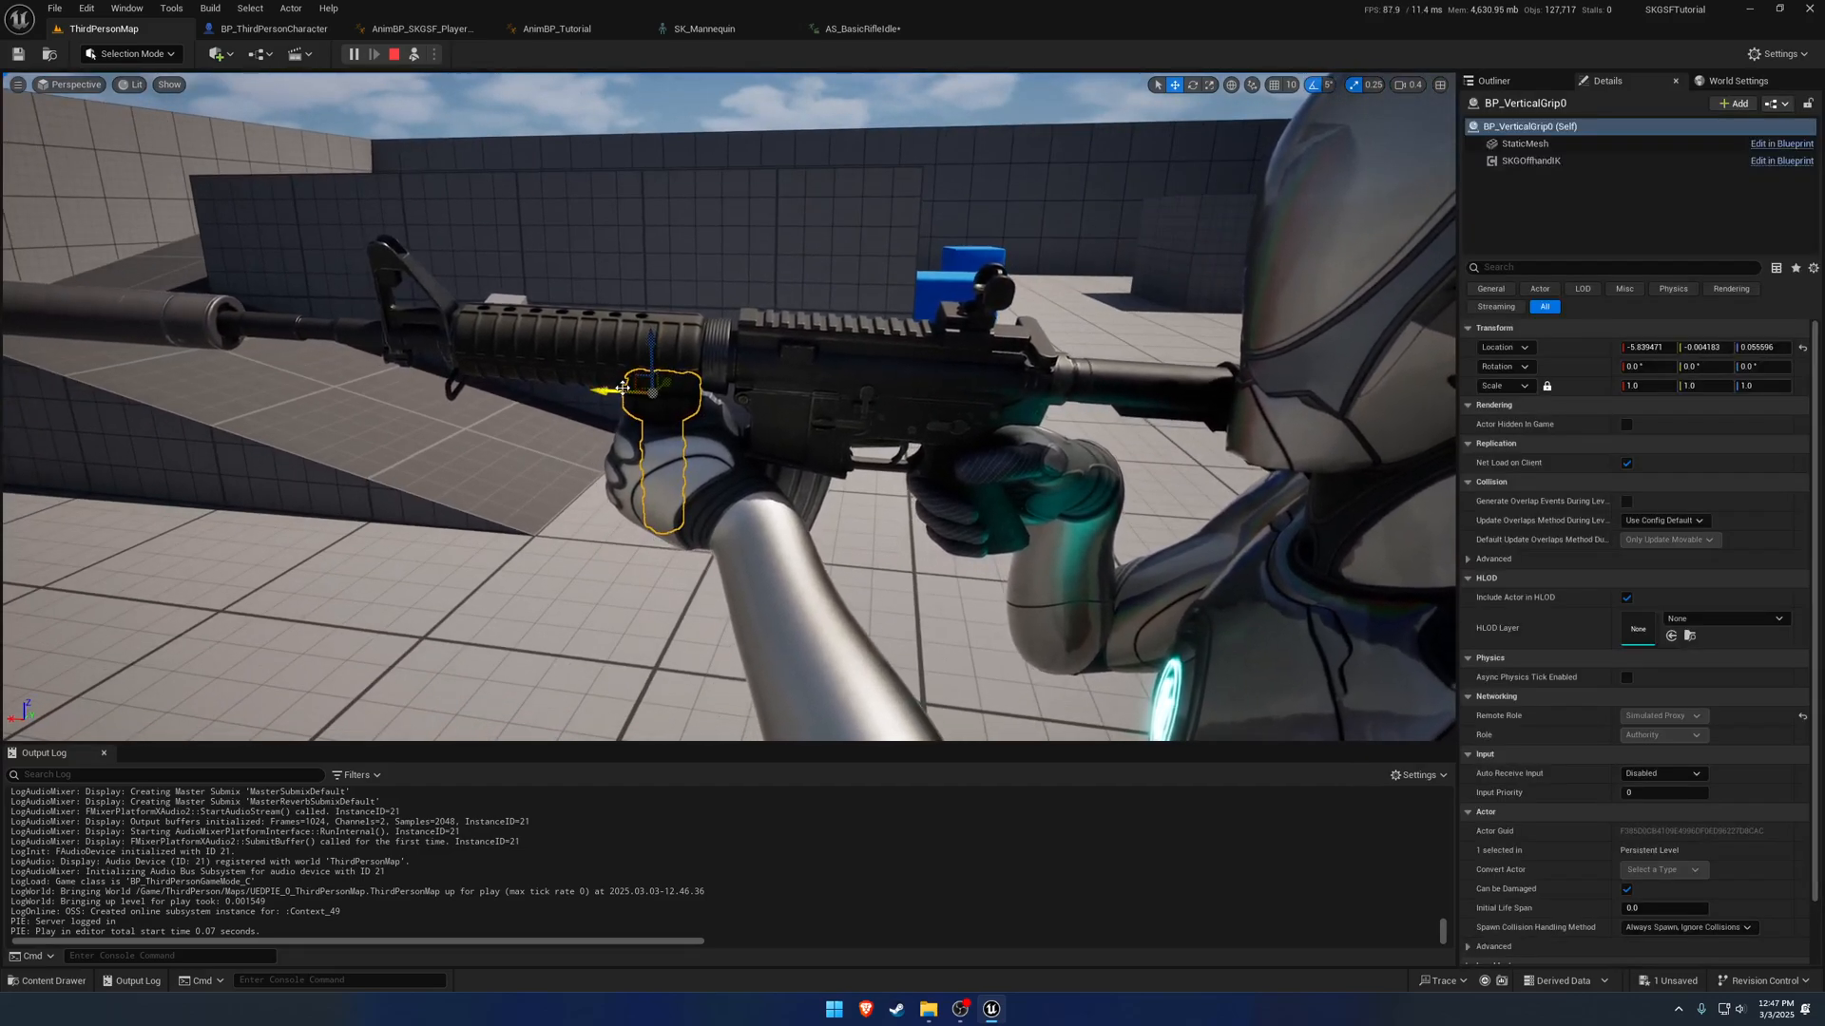
click(393, 53)
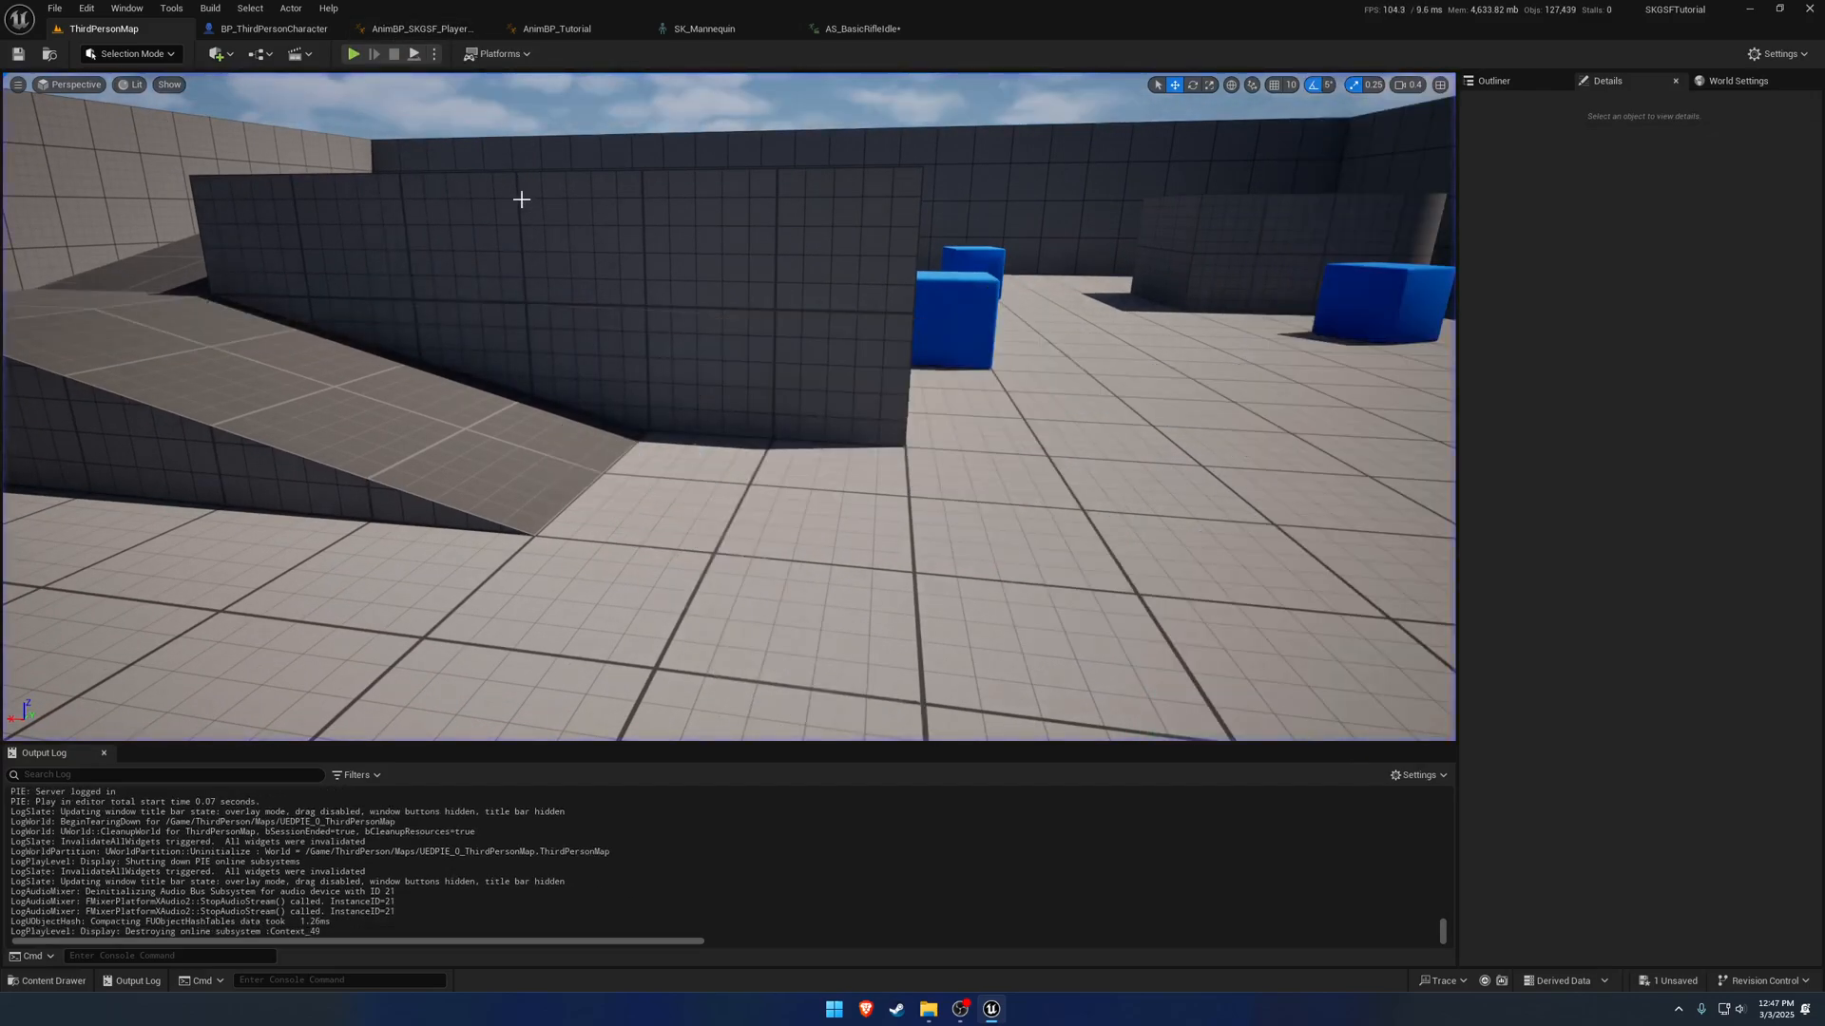
click(861, 28)
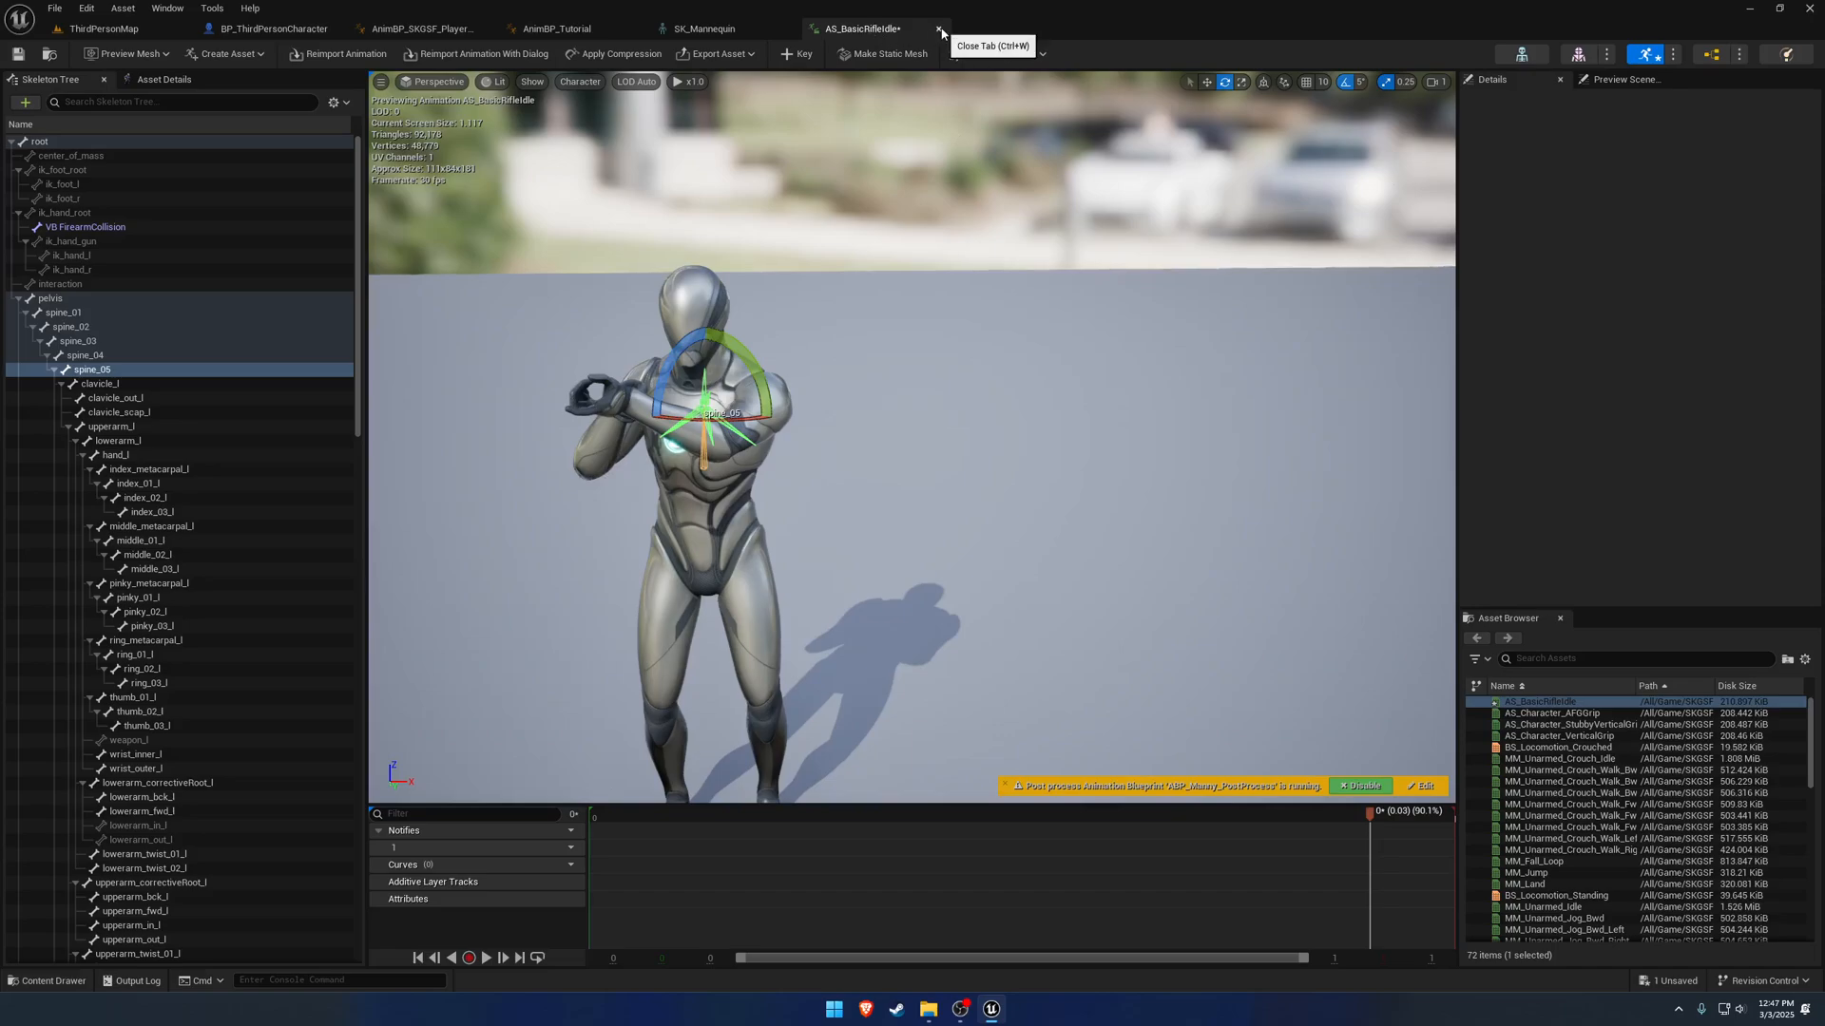
Close AS_BasicRifleIdle and review the linked anim layer and sequence player nodes in AnimBP_Tutorial's AnimGraph.
click(556, 29)
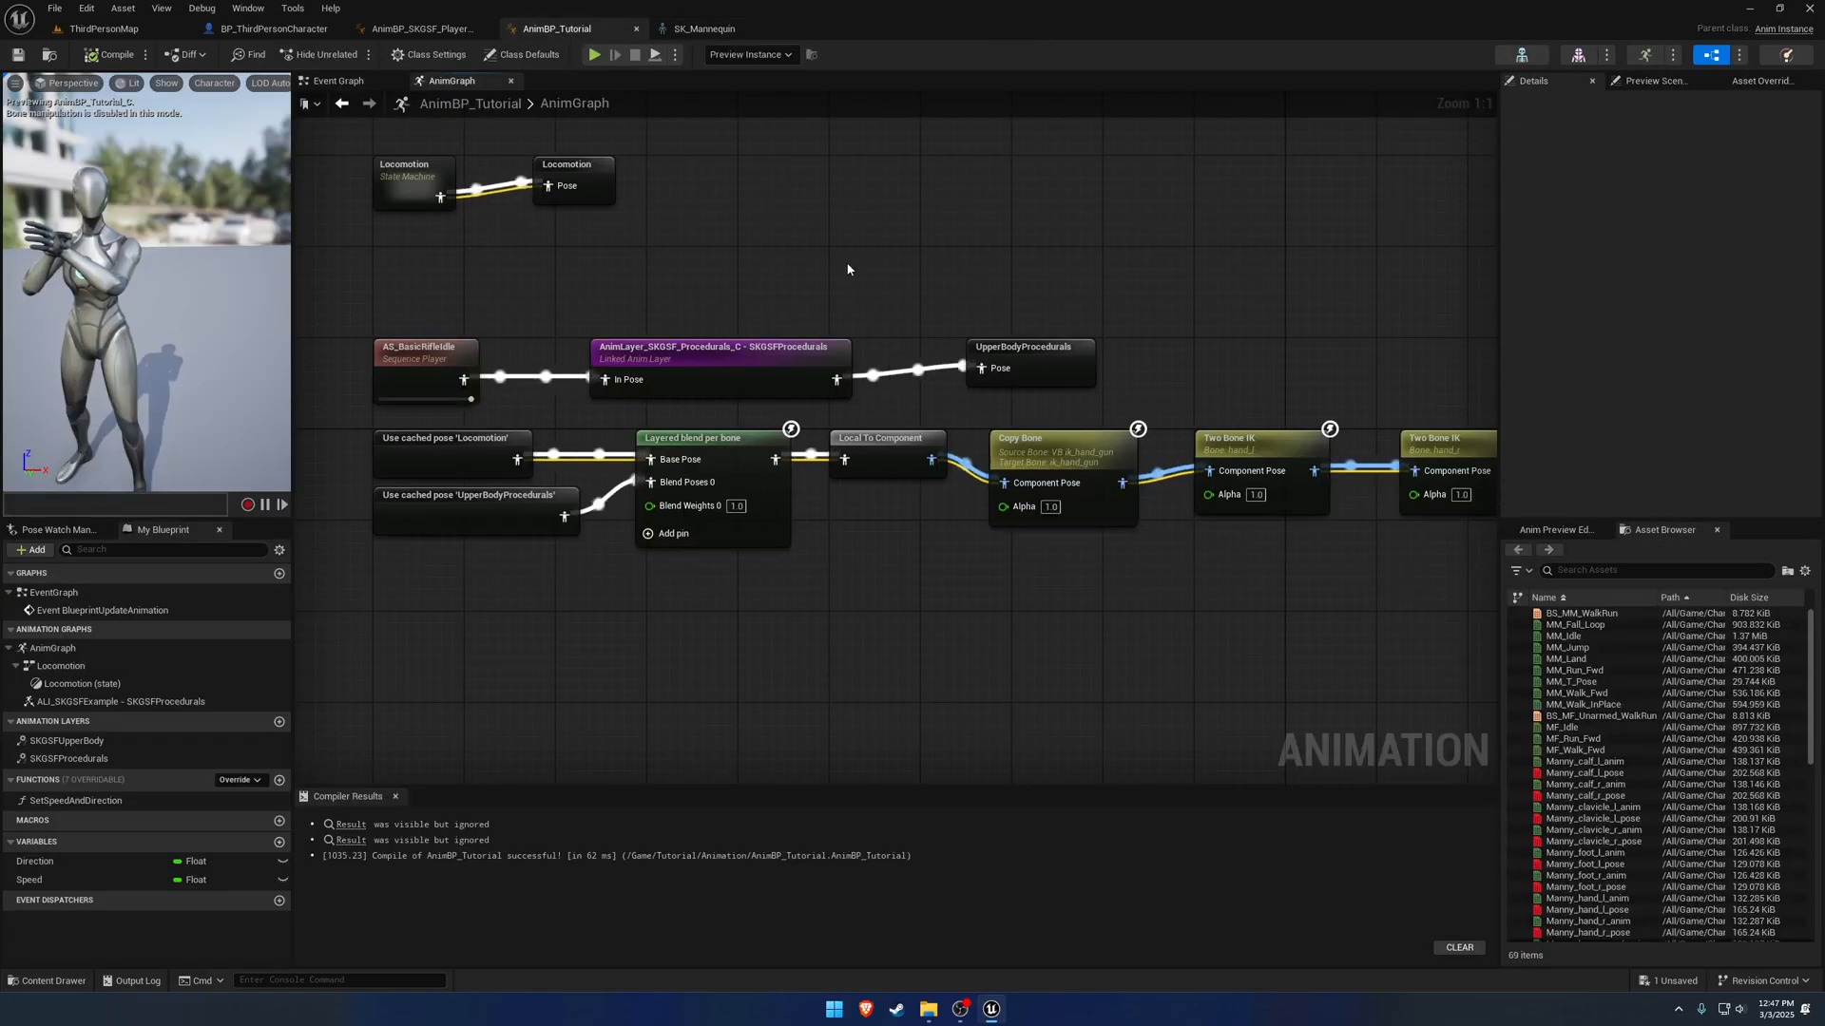
scroll(down, 3)
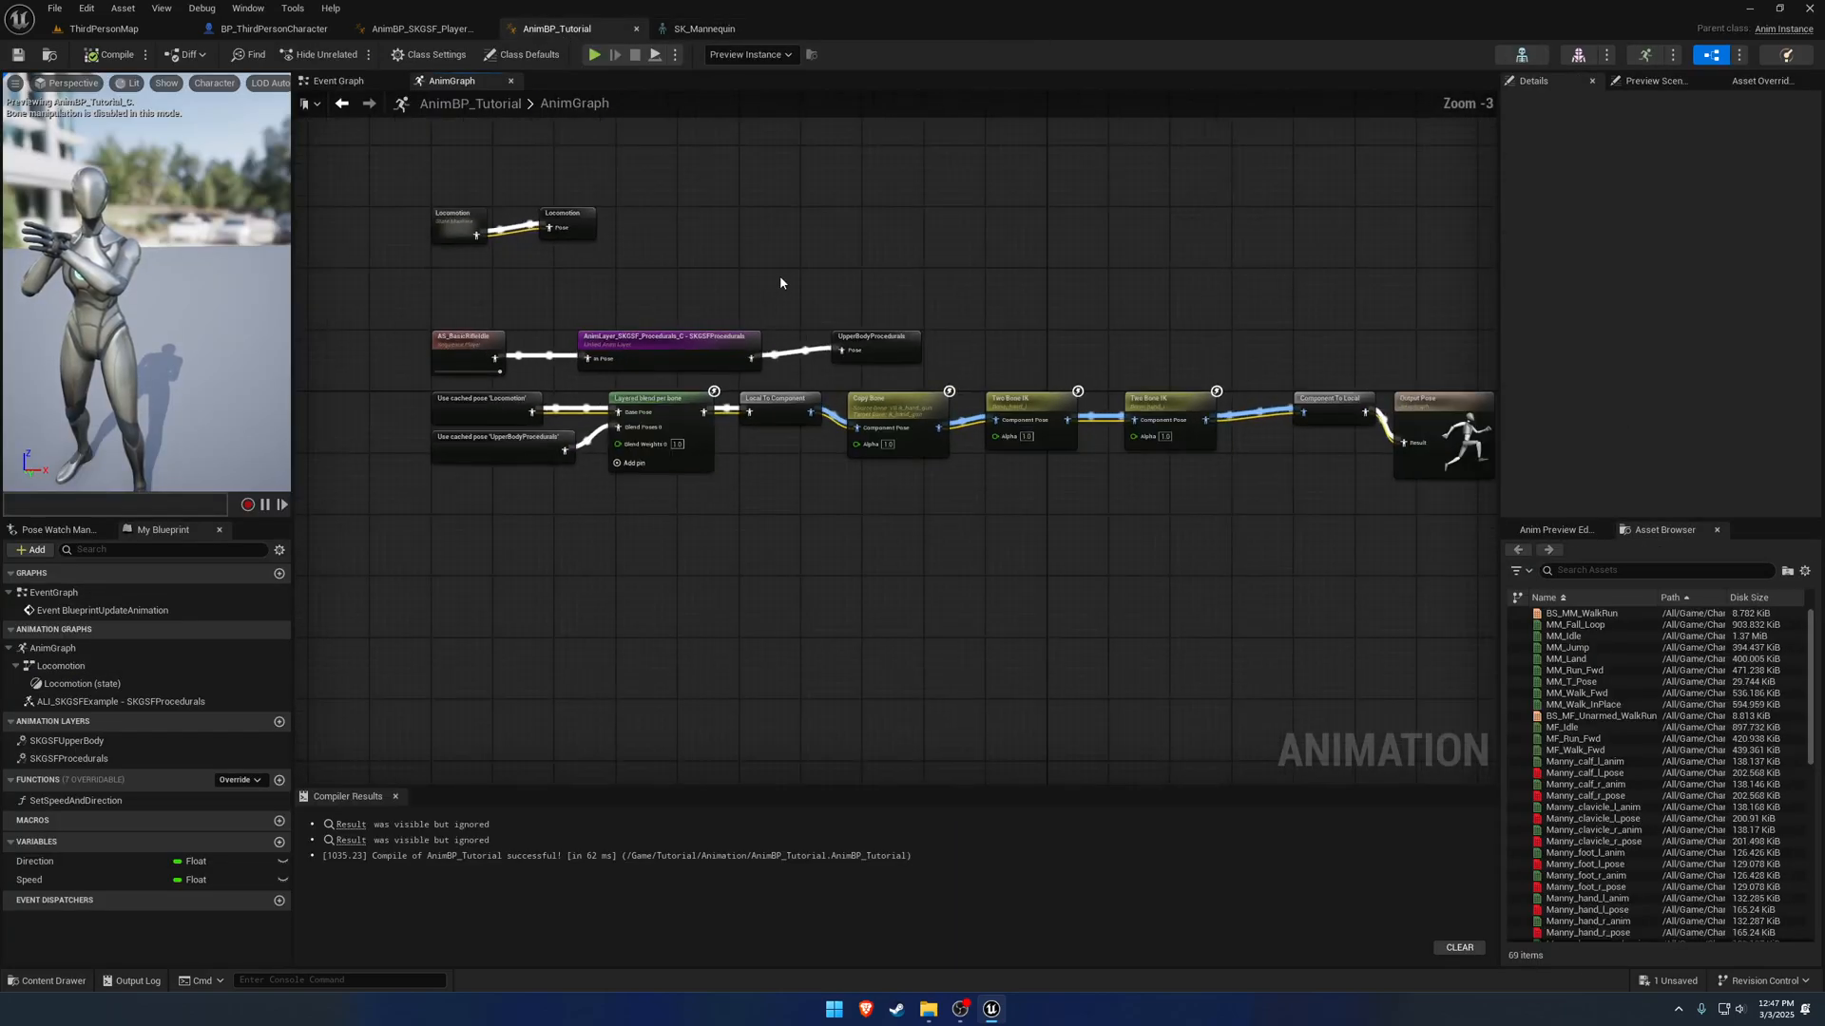
click(1247, 422)
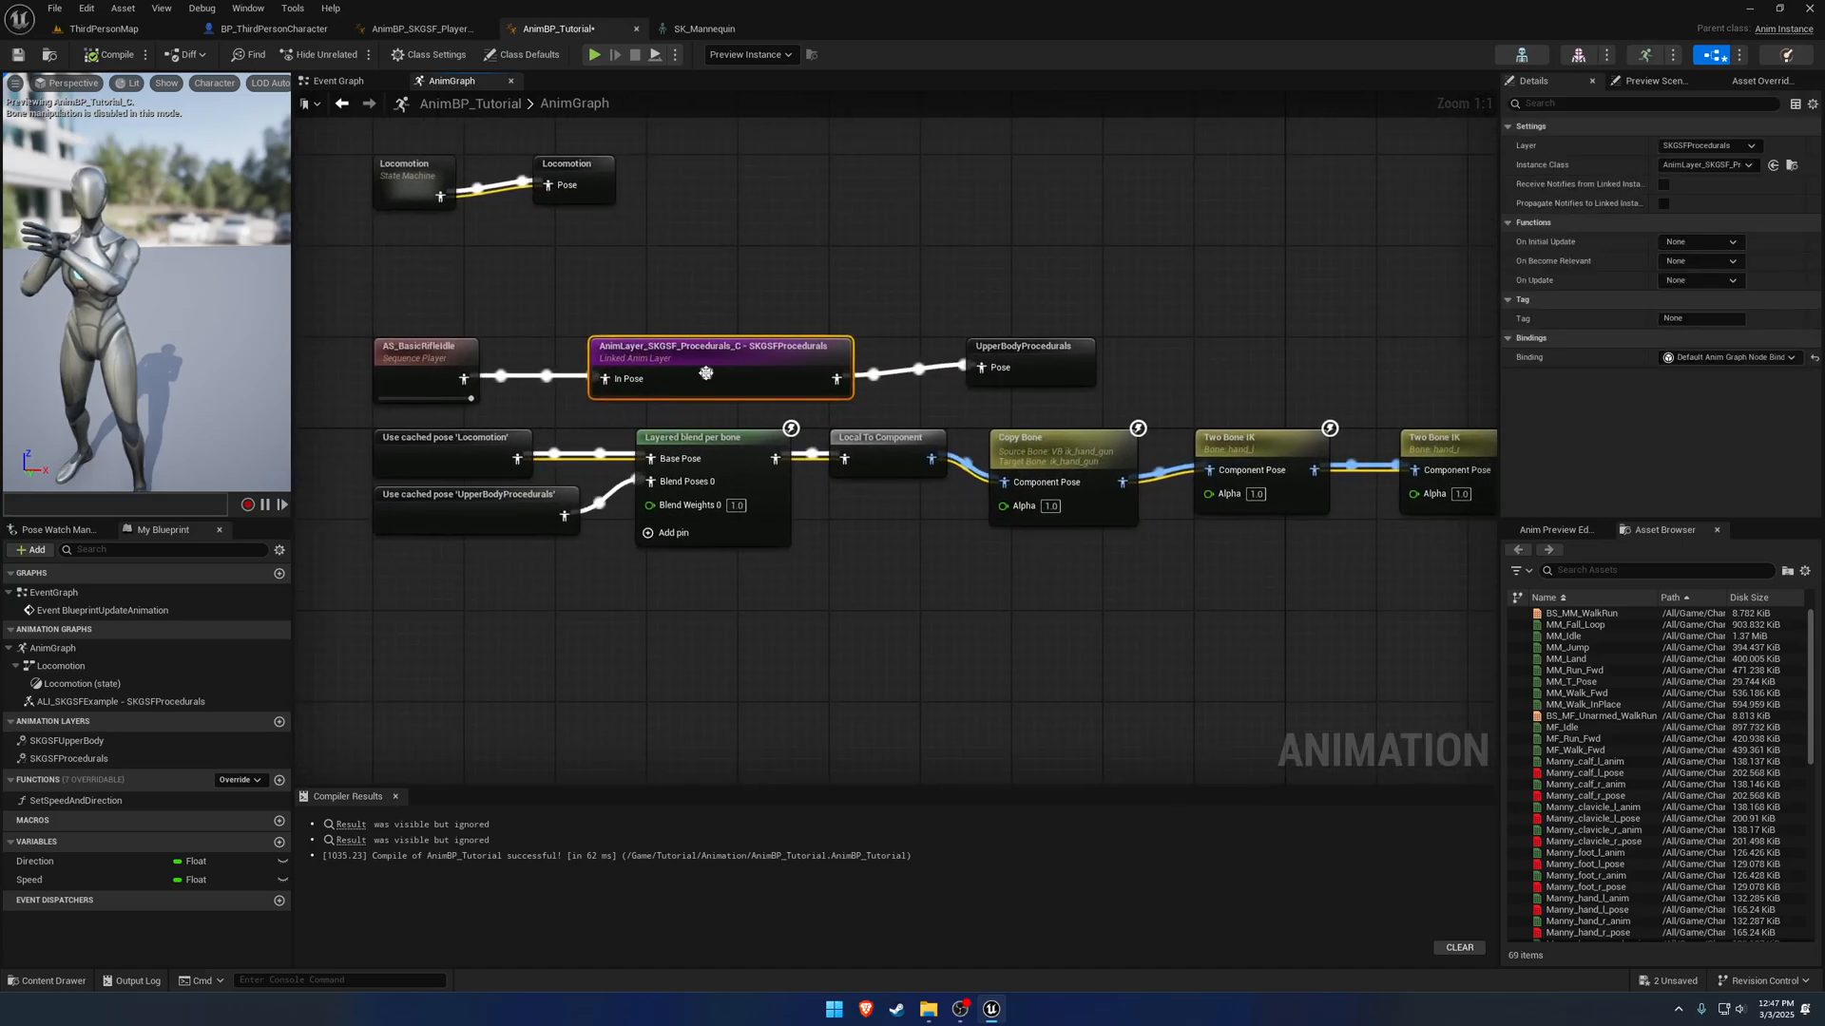
click(424, 350)
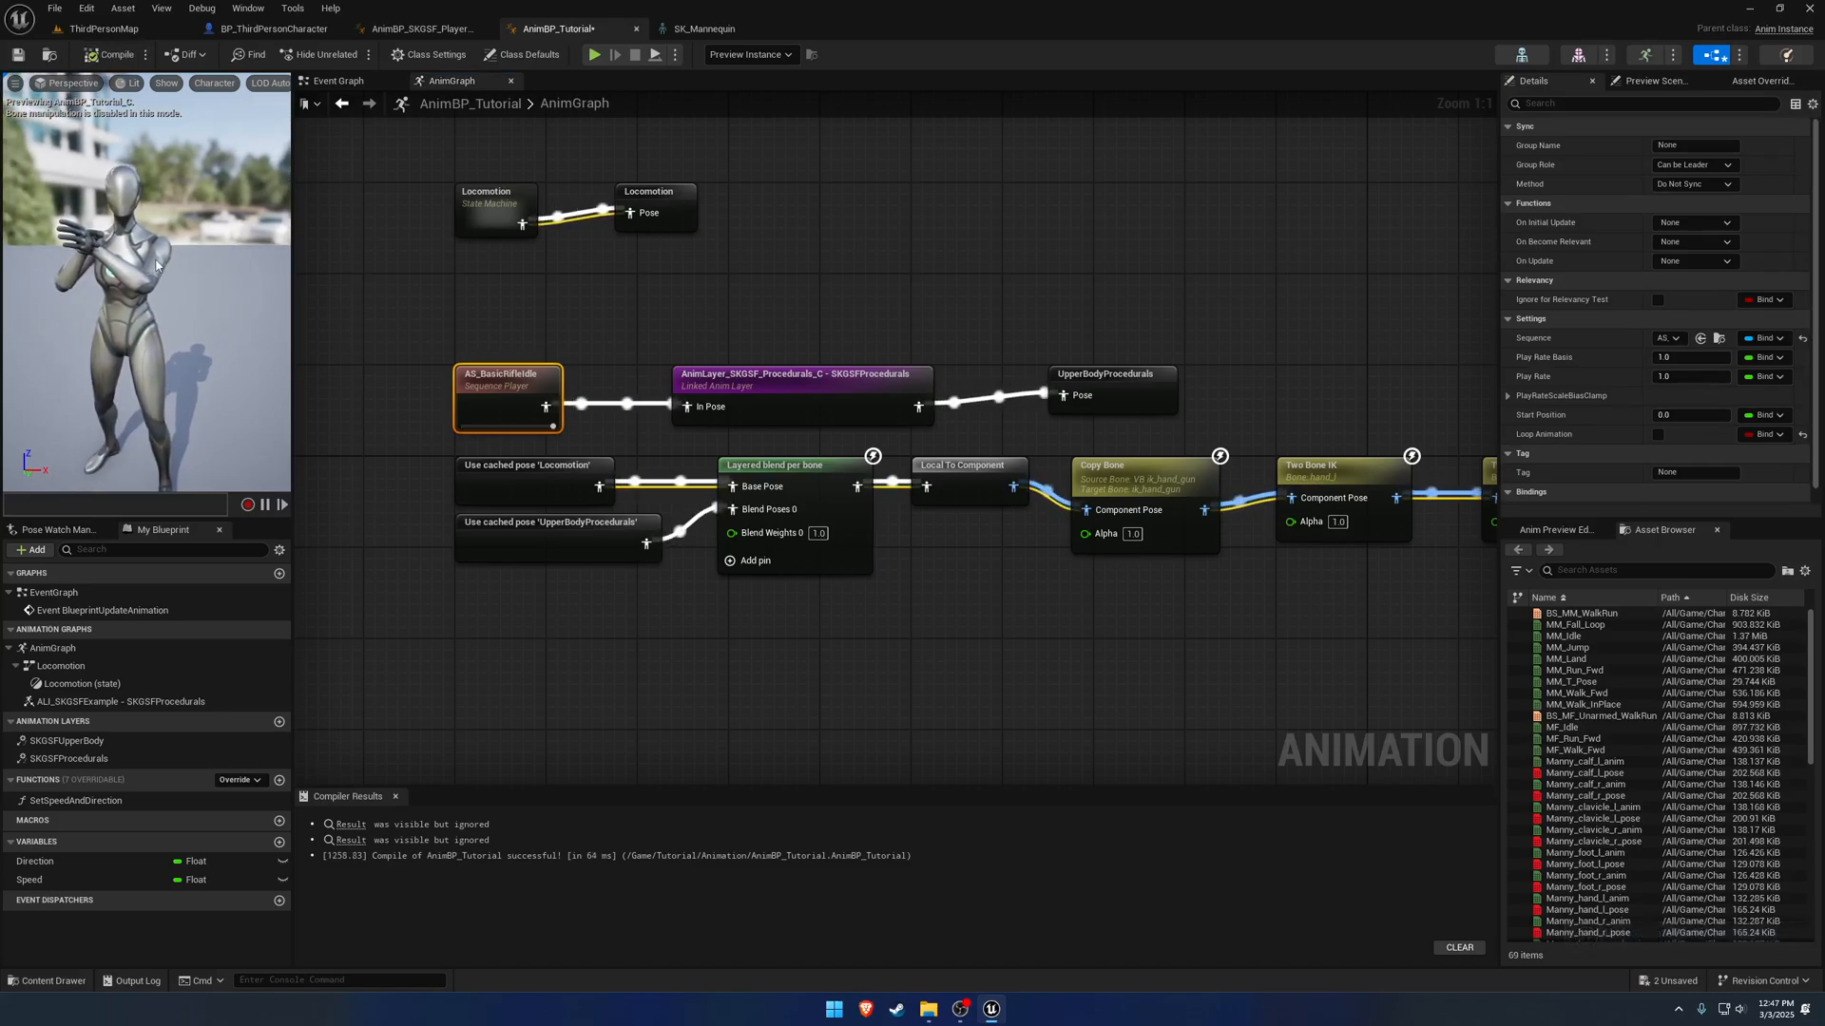
click(720, 317)
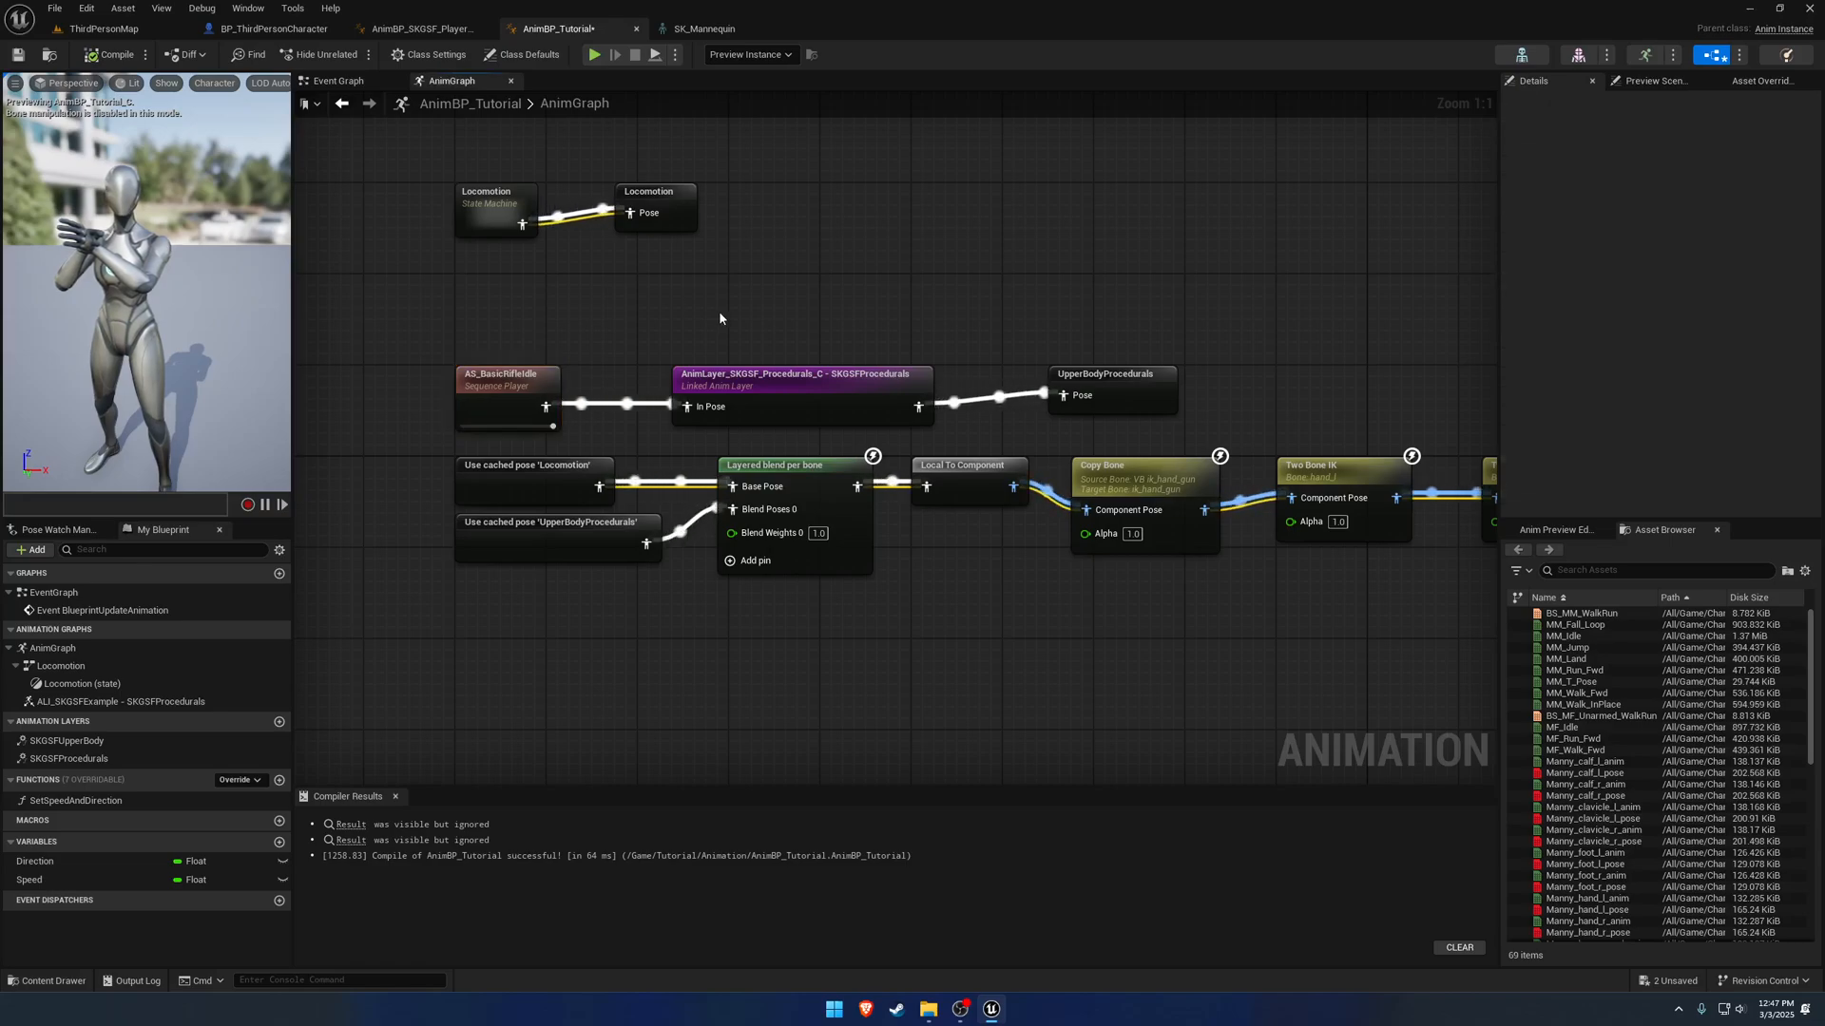
mouse_move(1059, 605)
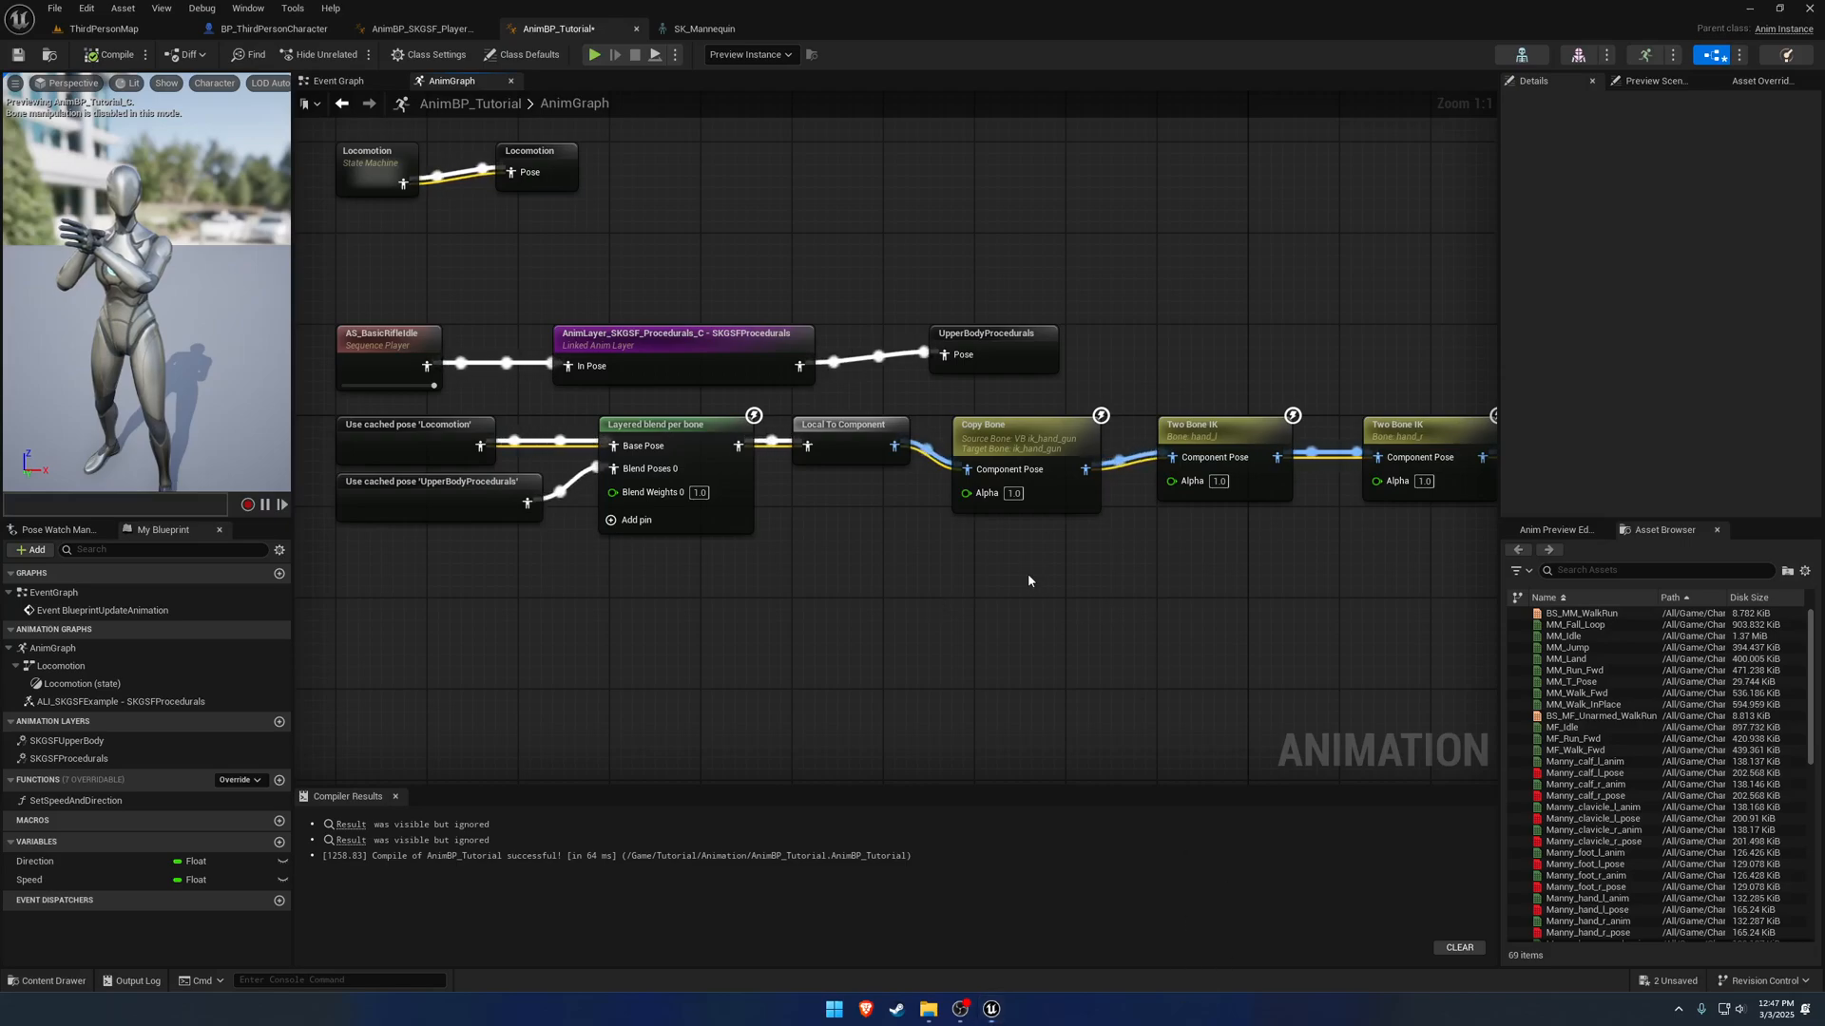
mouse_move(1001, 608)
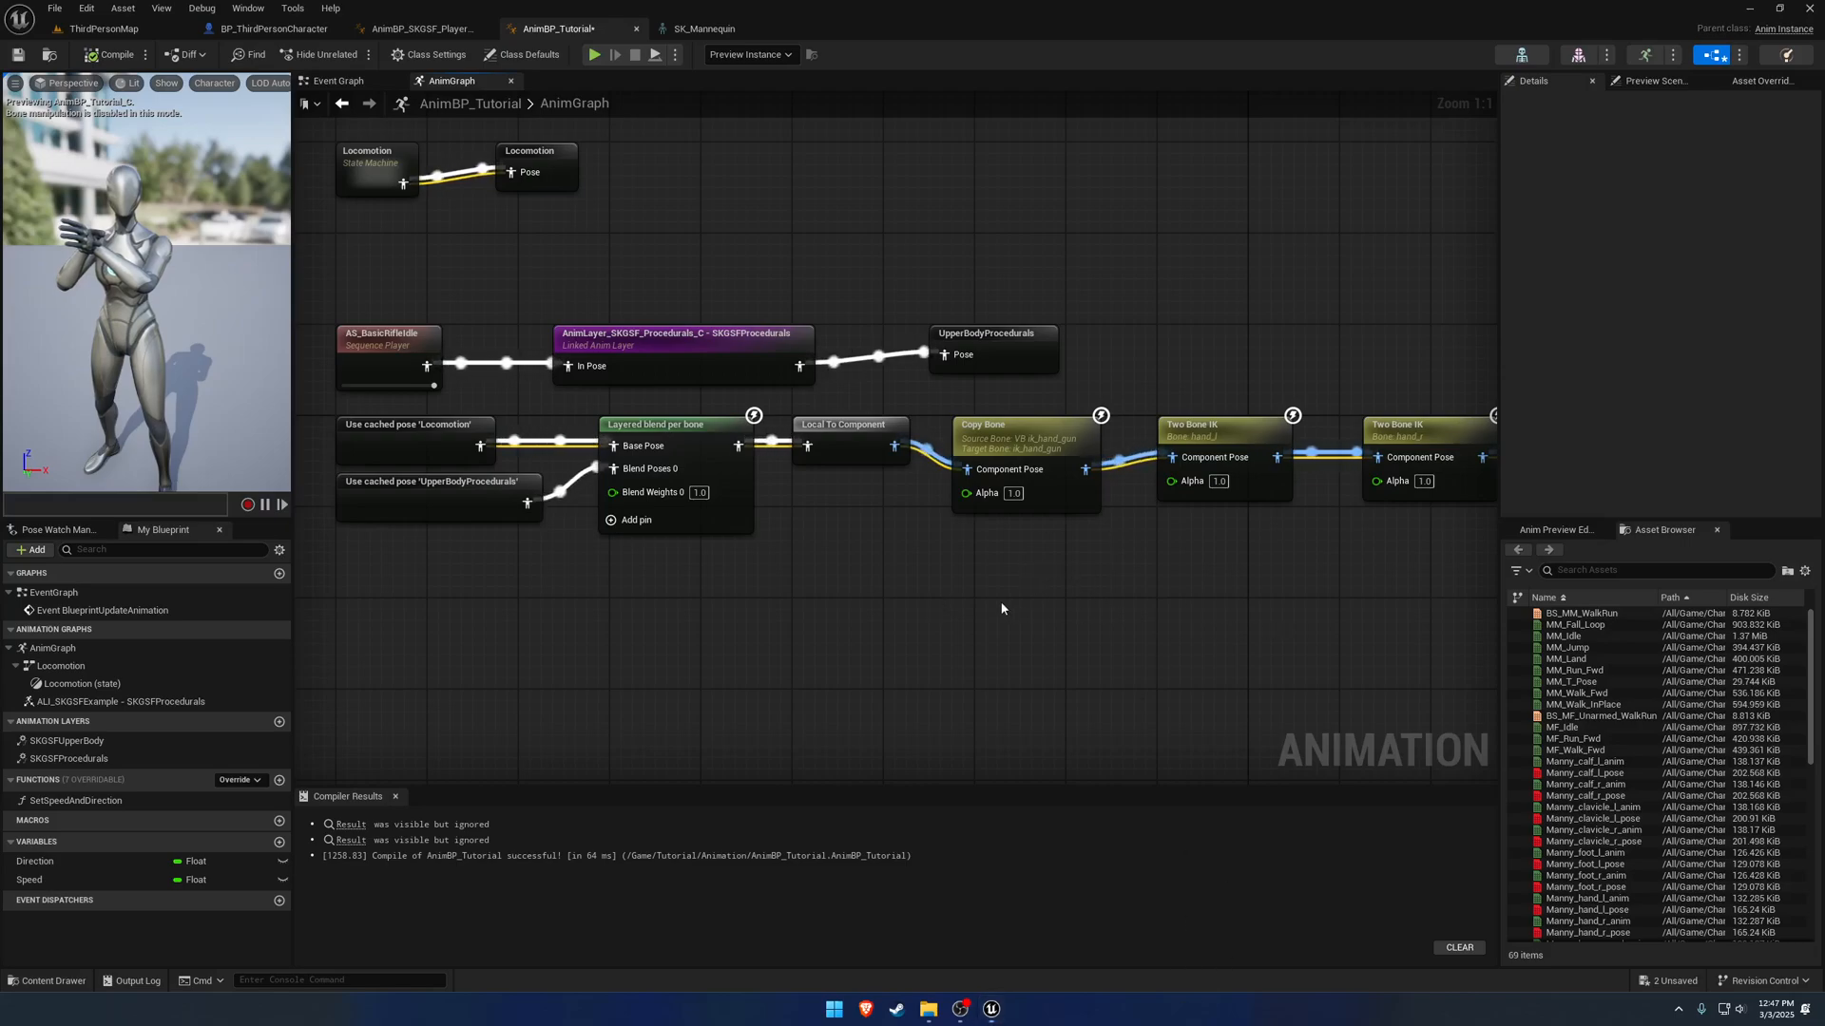